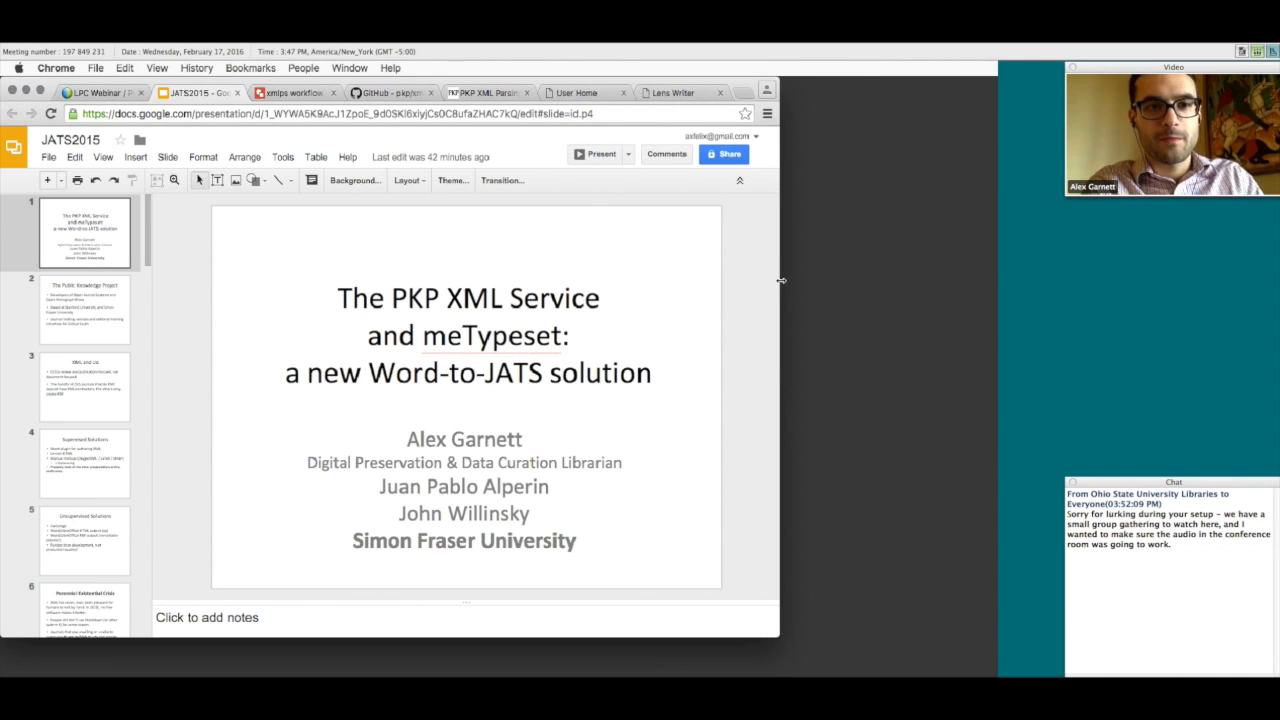
mouse_move(778, 248)
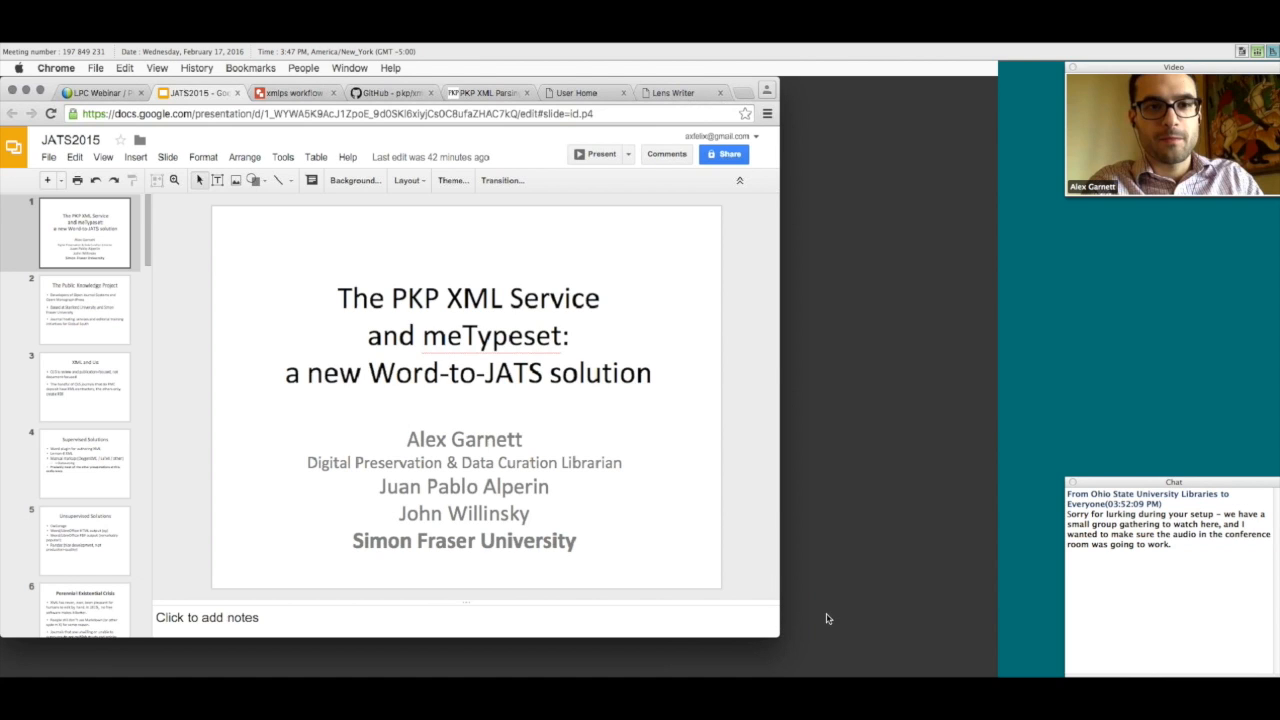
mouse_move(231, 200)
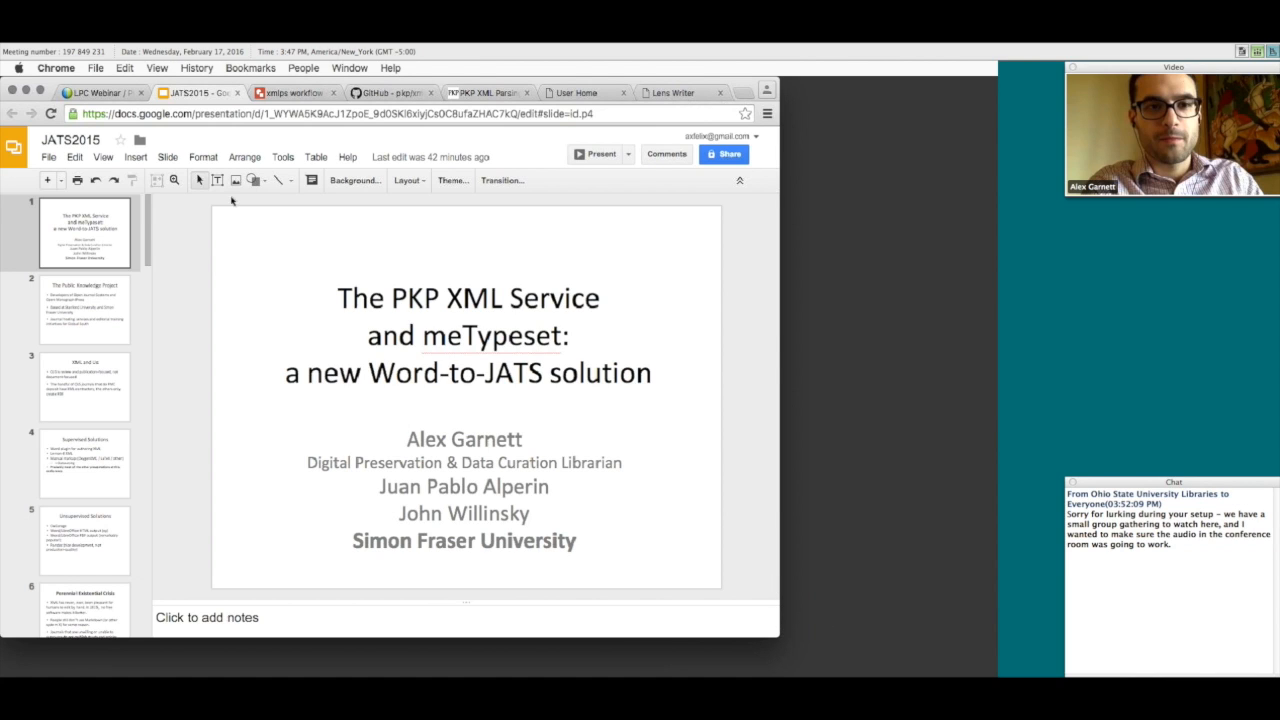
Present the JATS2015 deck full screen, starting from the PKP XML Service title slide.
click(103, 157)
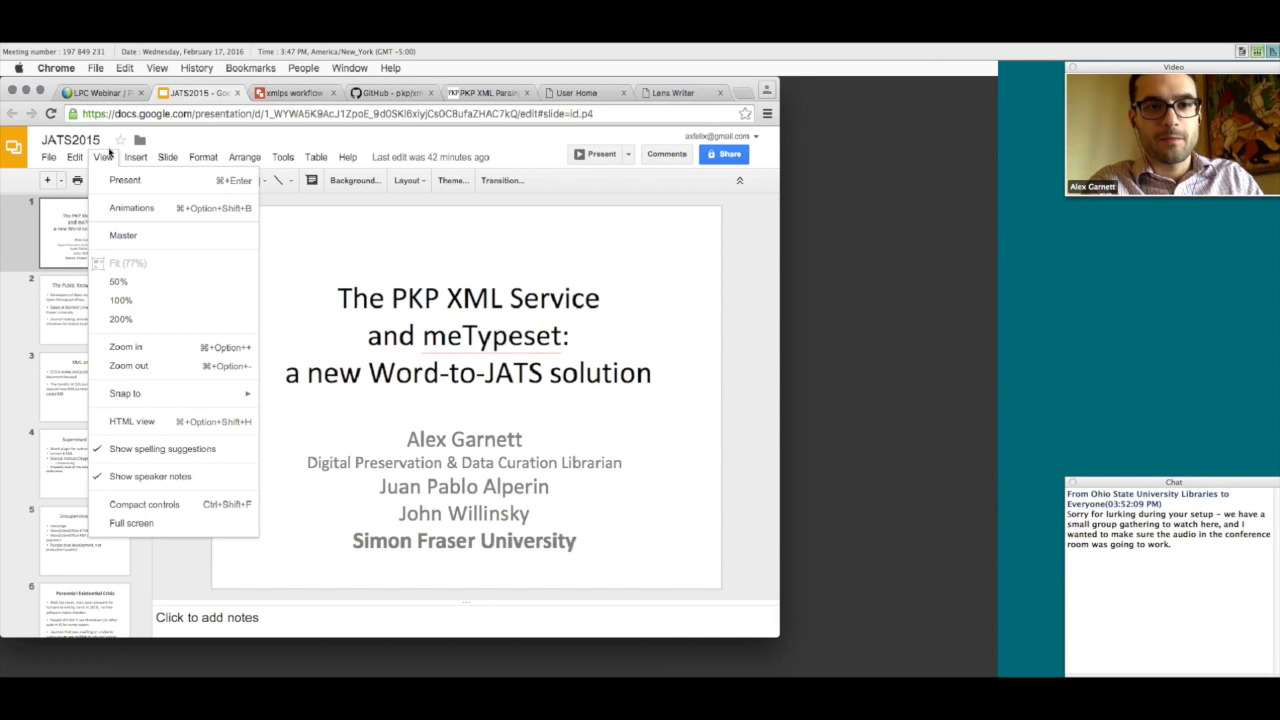
mouse_move(124, 180)
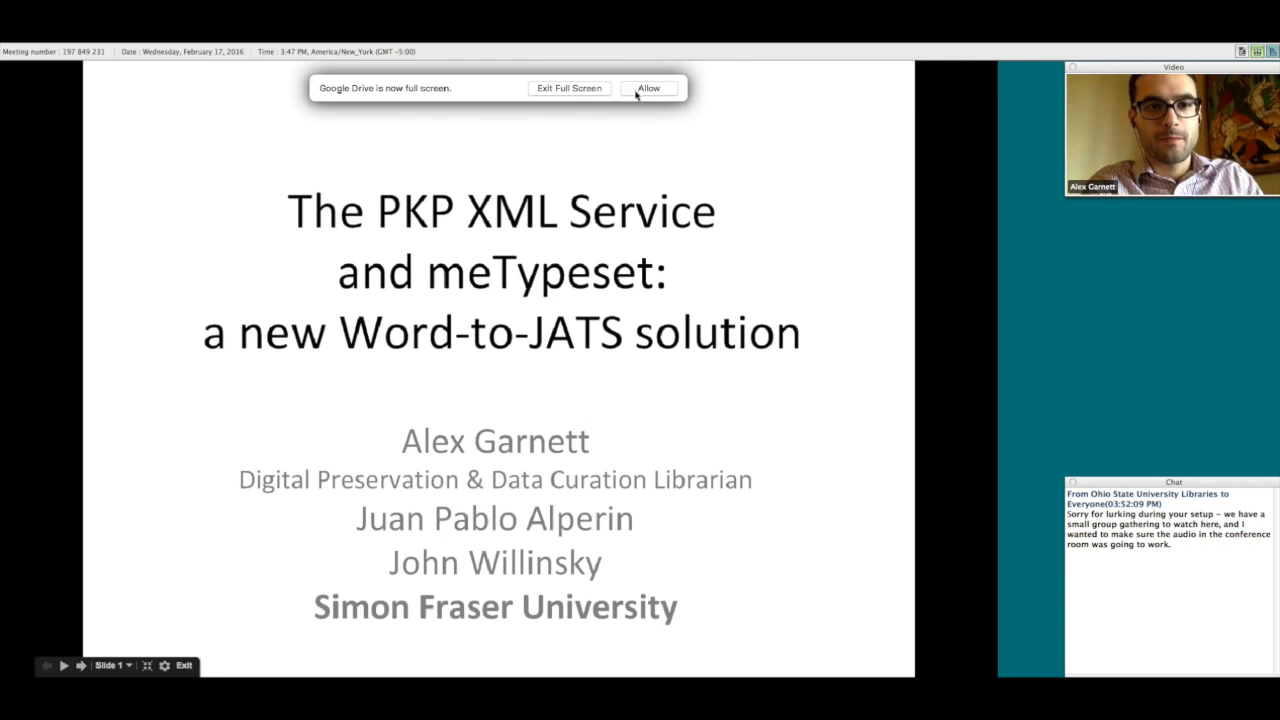
Accept the full-screen notice and get back to editing the JATS2015 deck.
click(648, 88)
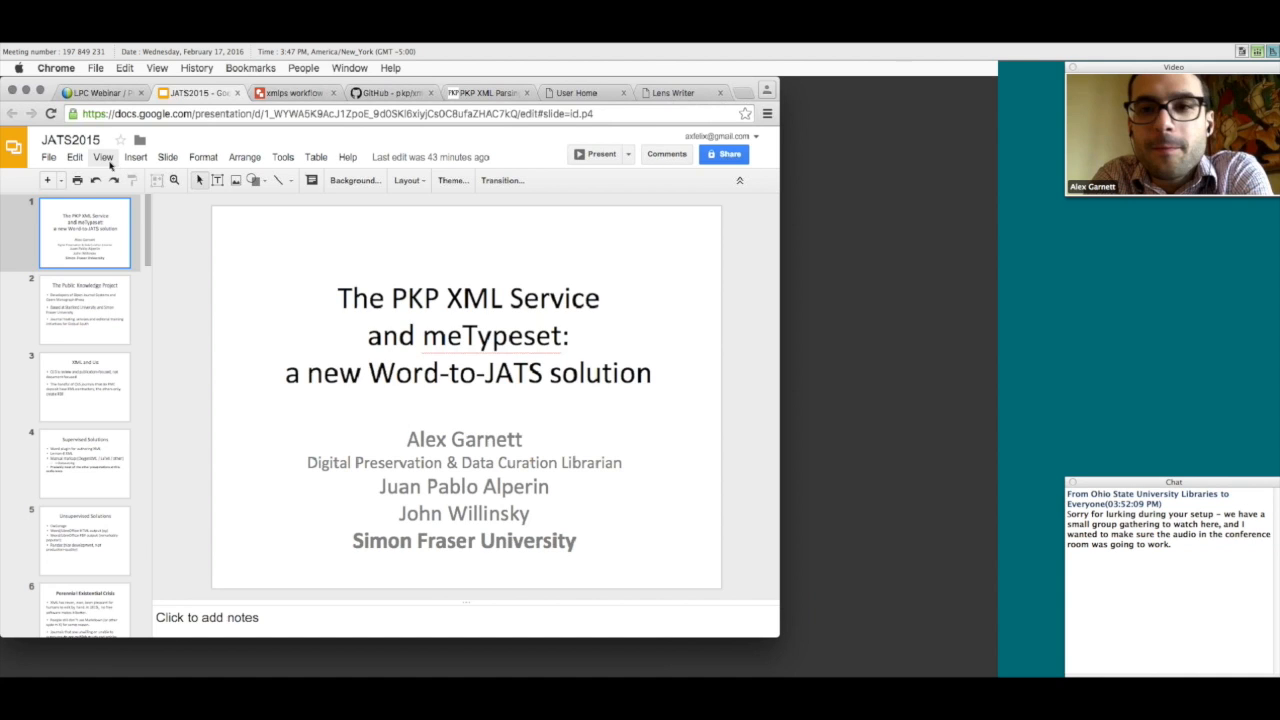
Display slide 2, The Public Knowledge Project, from the filmstrip.
click(103, 157)
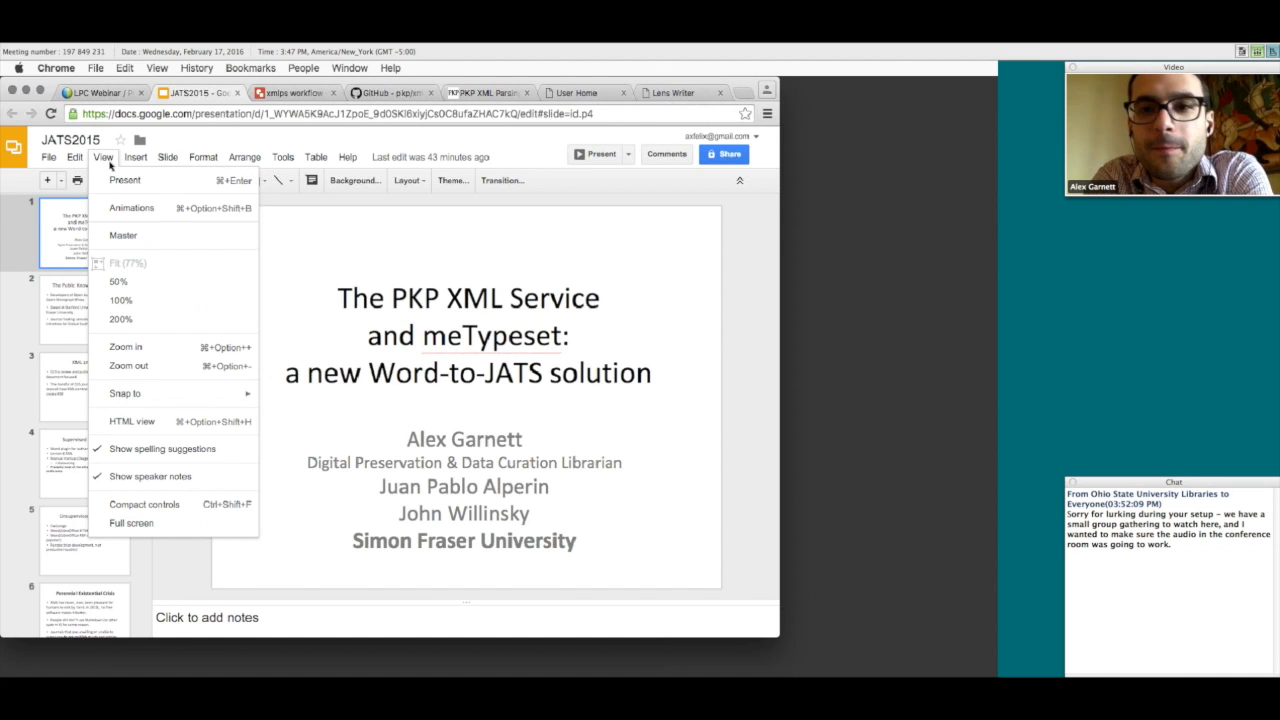
mouse_move(124, 180)
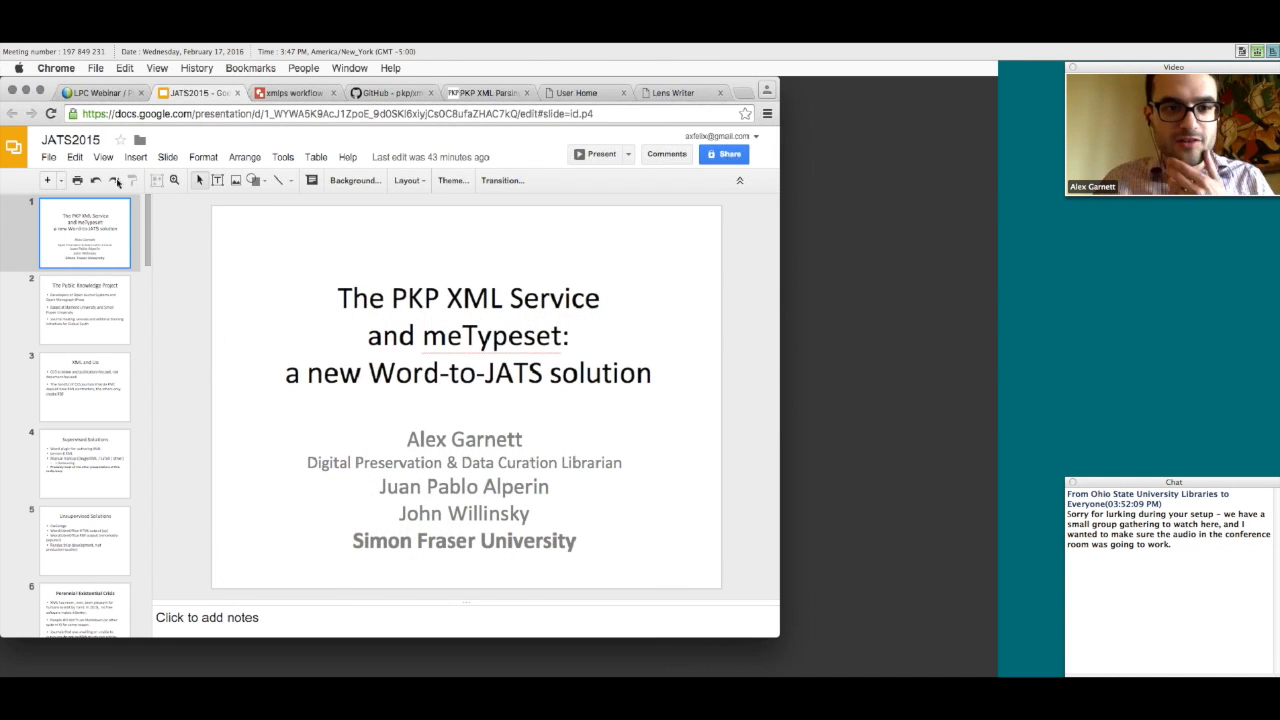
click(85, 310)
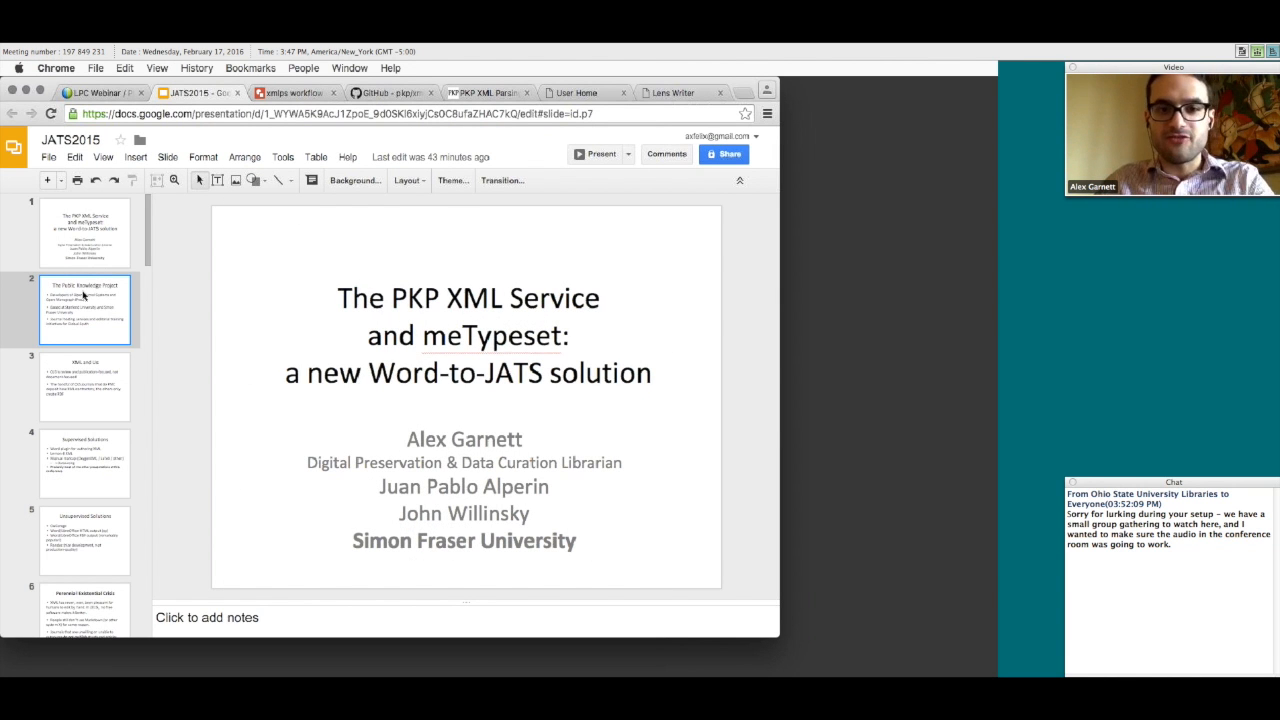
click(85, 308)
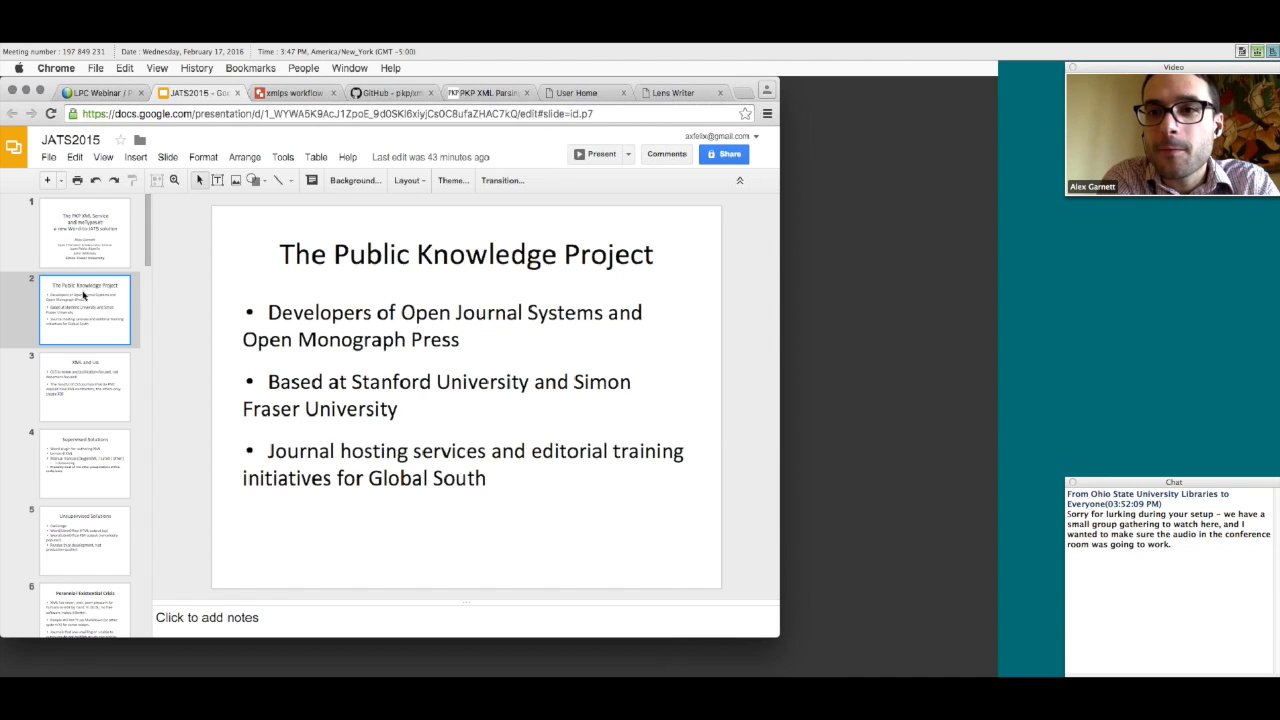
click(85, 232)
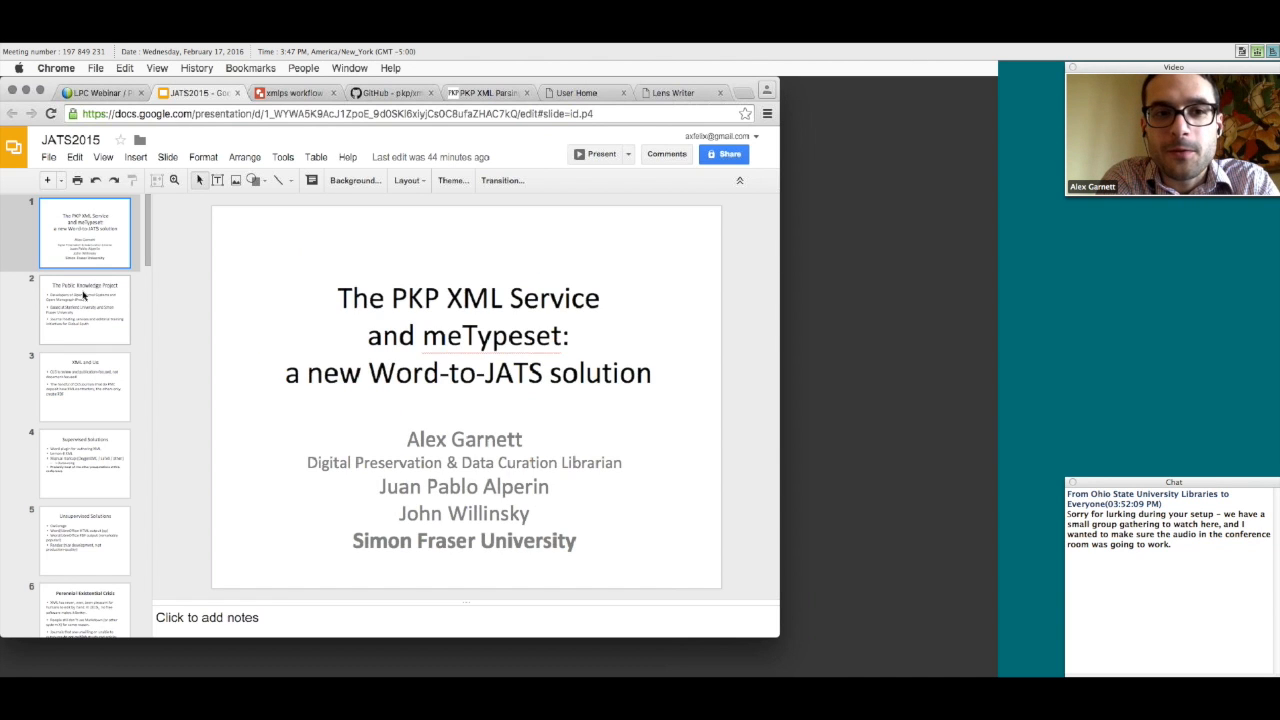
click(85, 308)
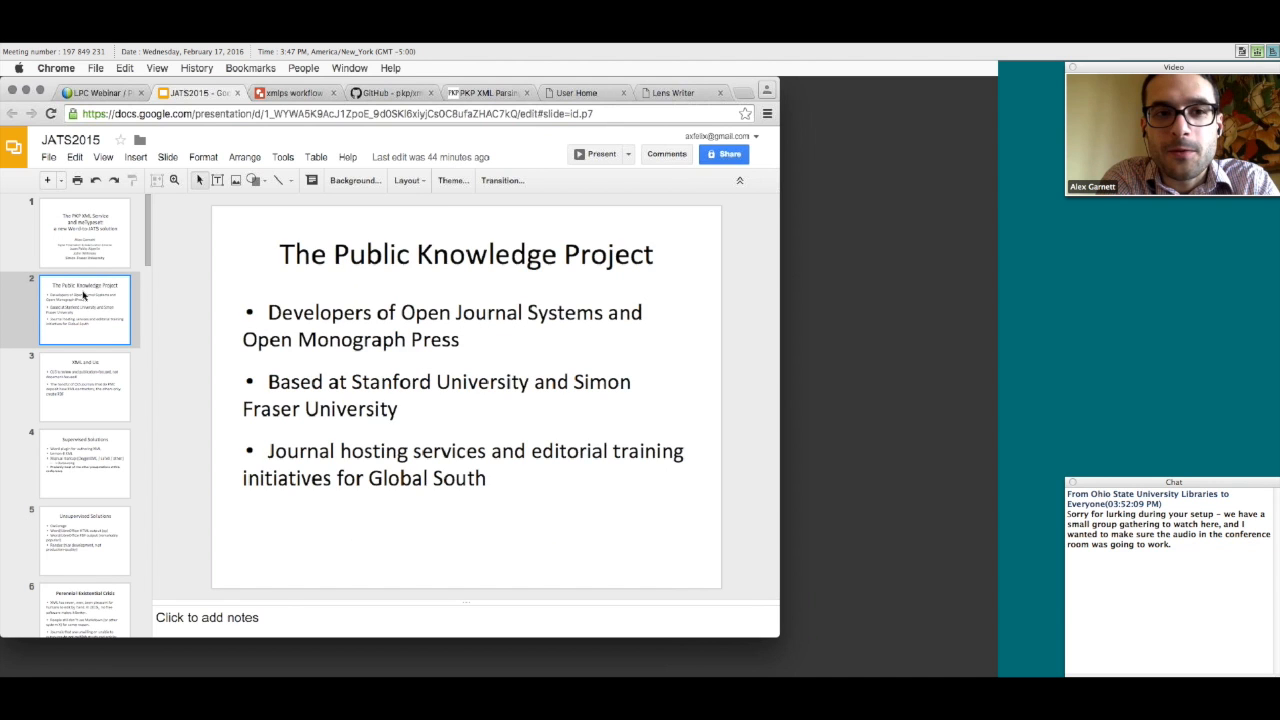
click(103, 157)
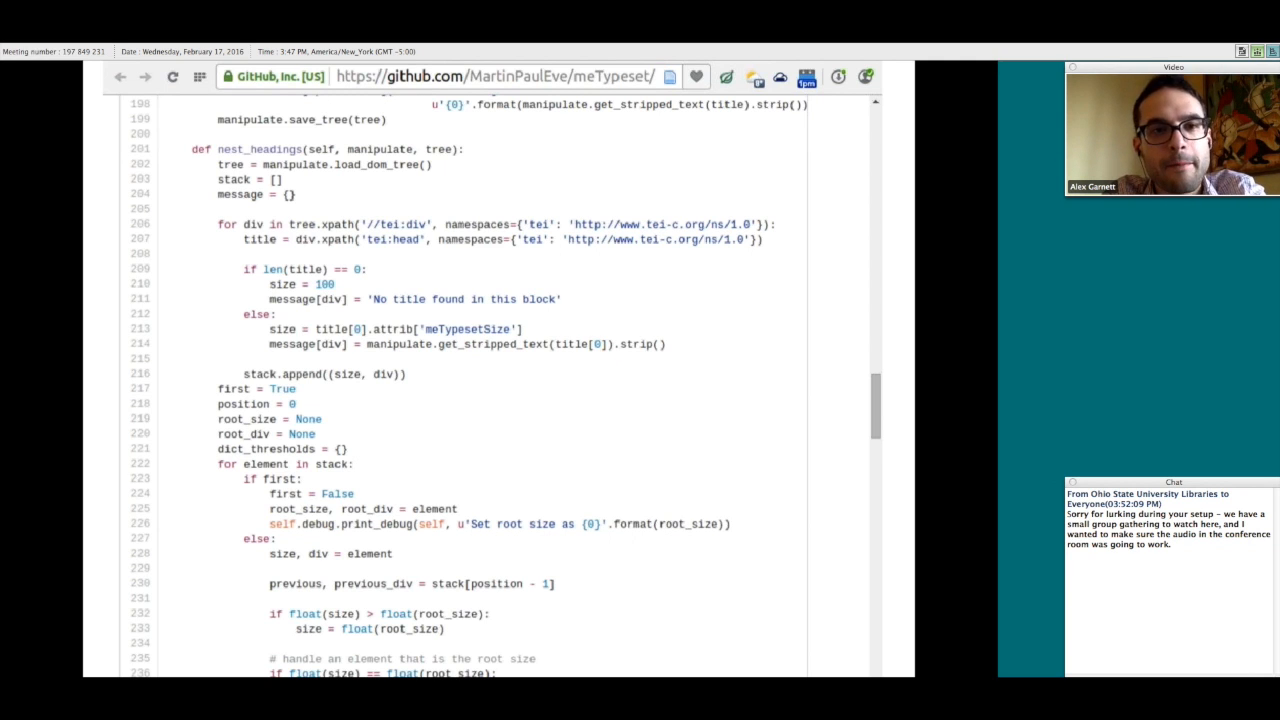
Leave the Slides deck for the xmlps workflow drawing in Google Drawings.
scroll(down, 3)
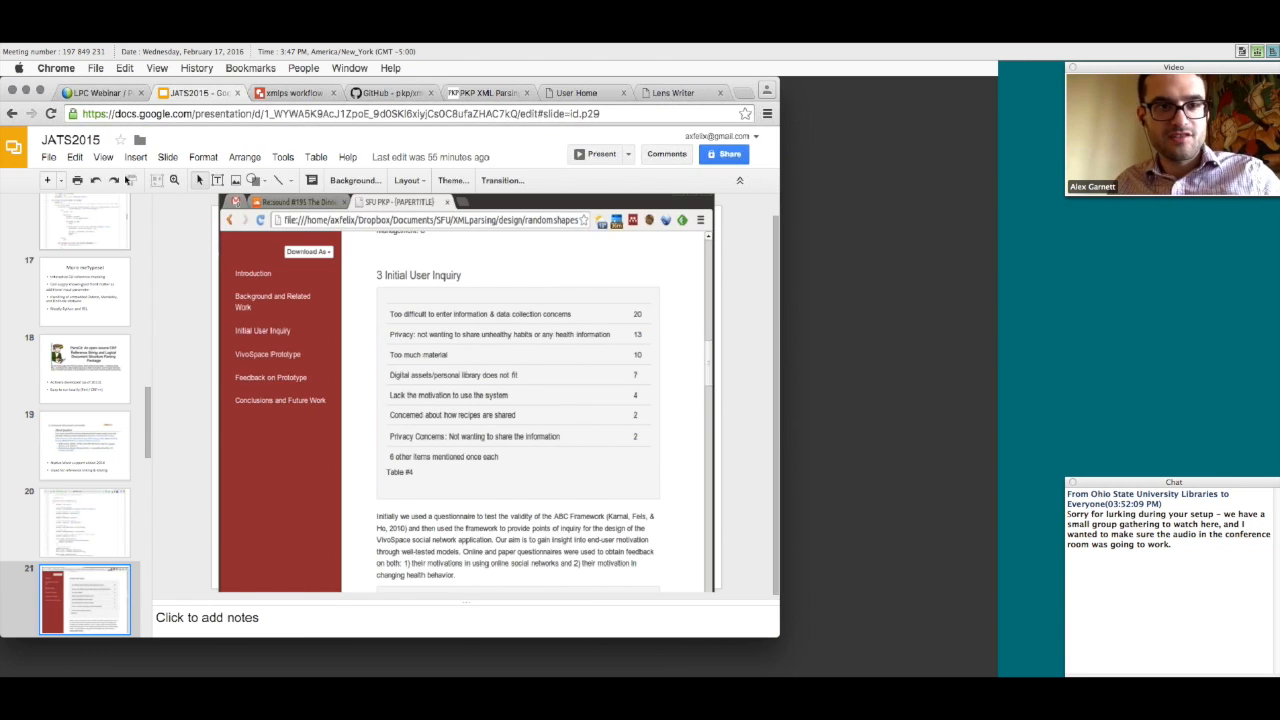
mouse_move(79, 420)
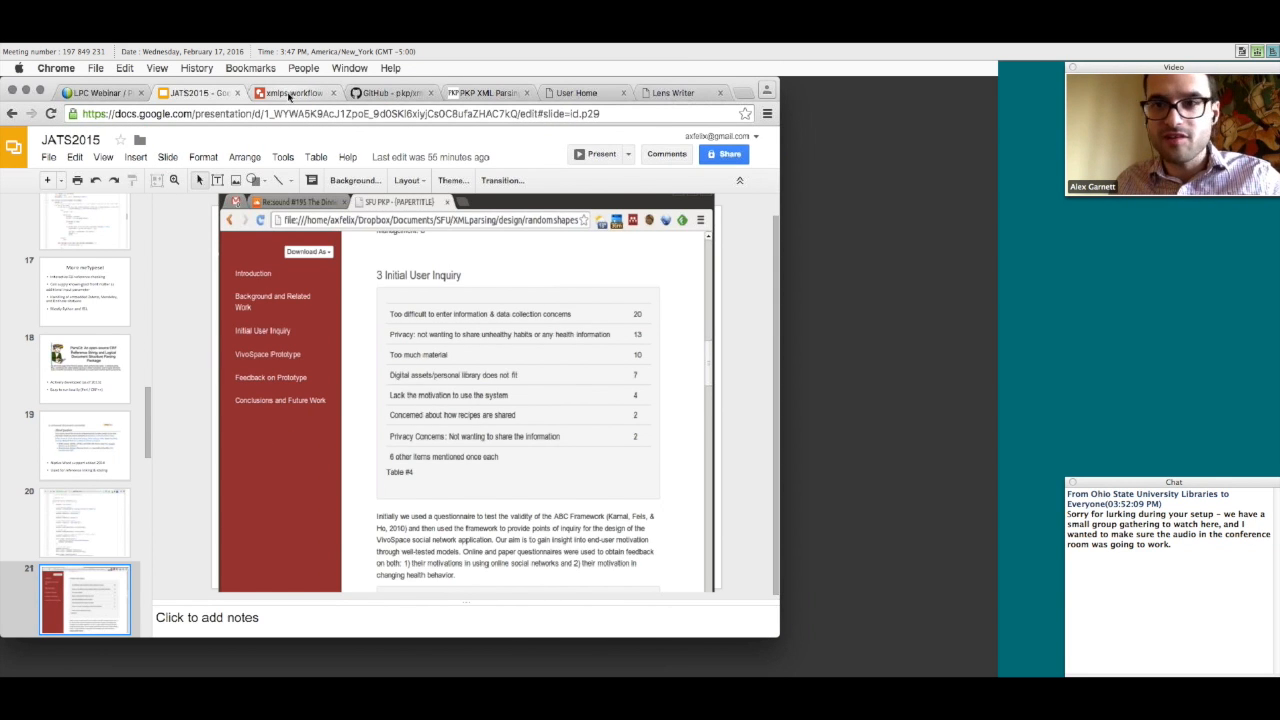
click(293, 92)
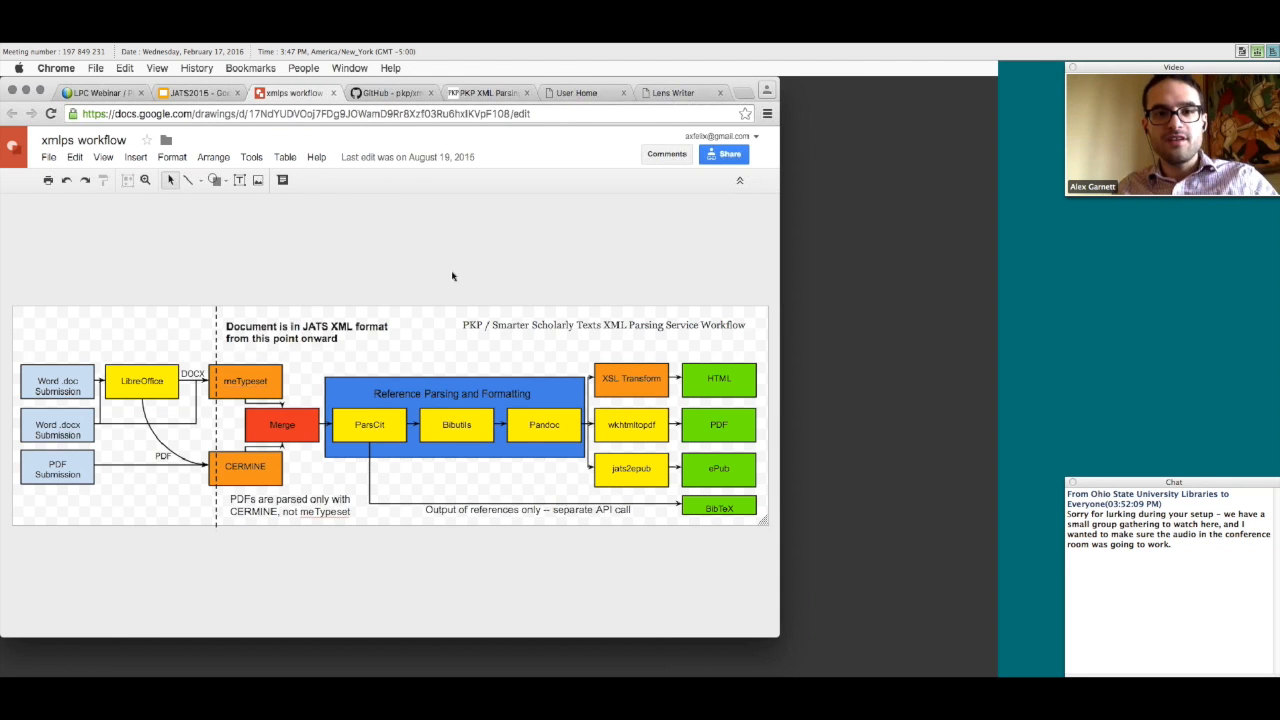
Zoom in on the left side of the xmlps workflow, from submission to Merge.
click(103, 157)
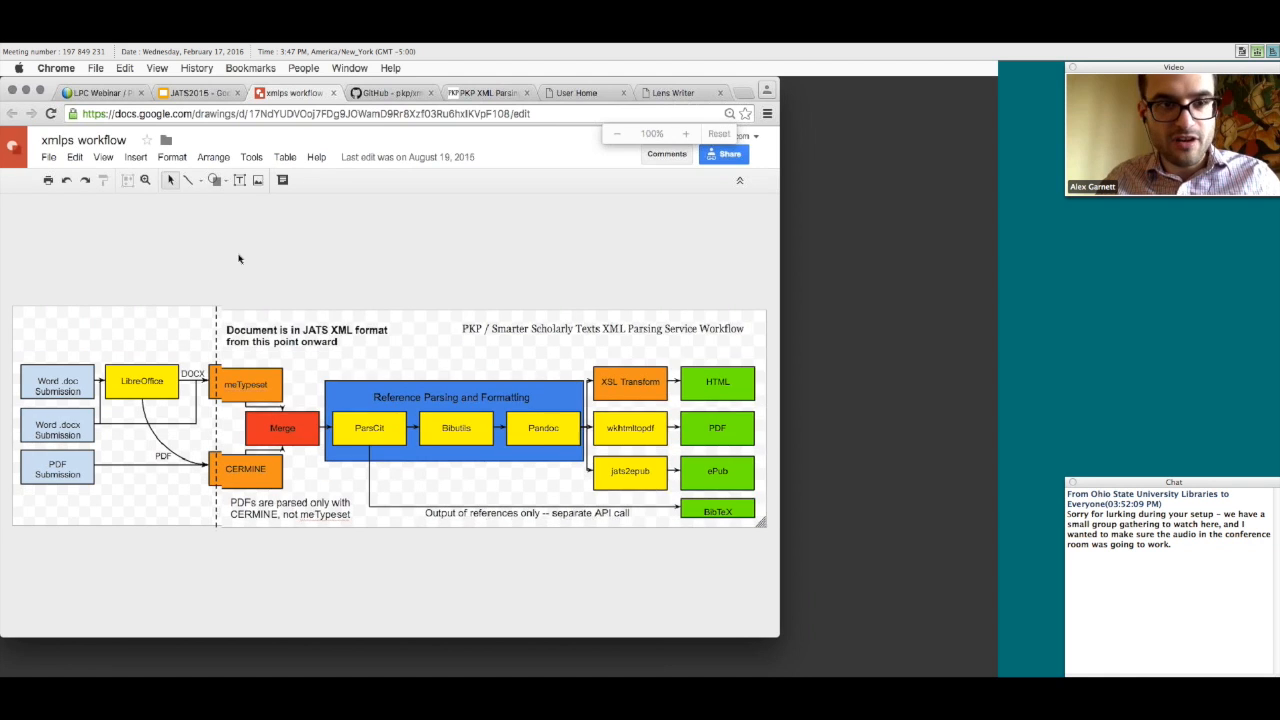
click(145, 180)
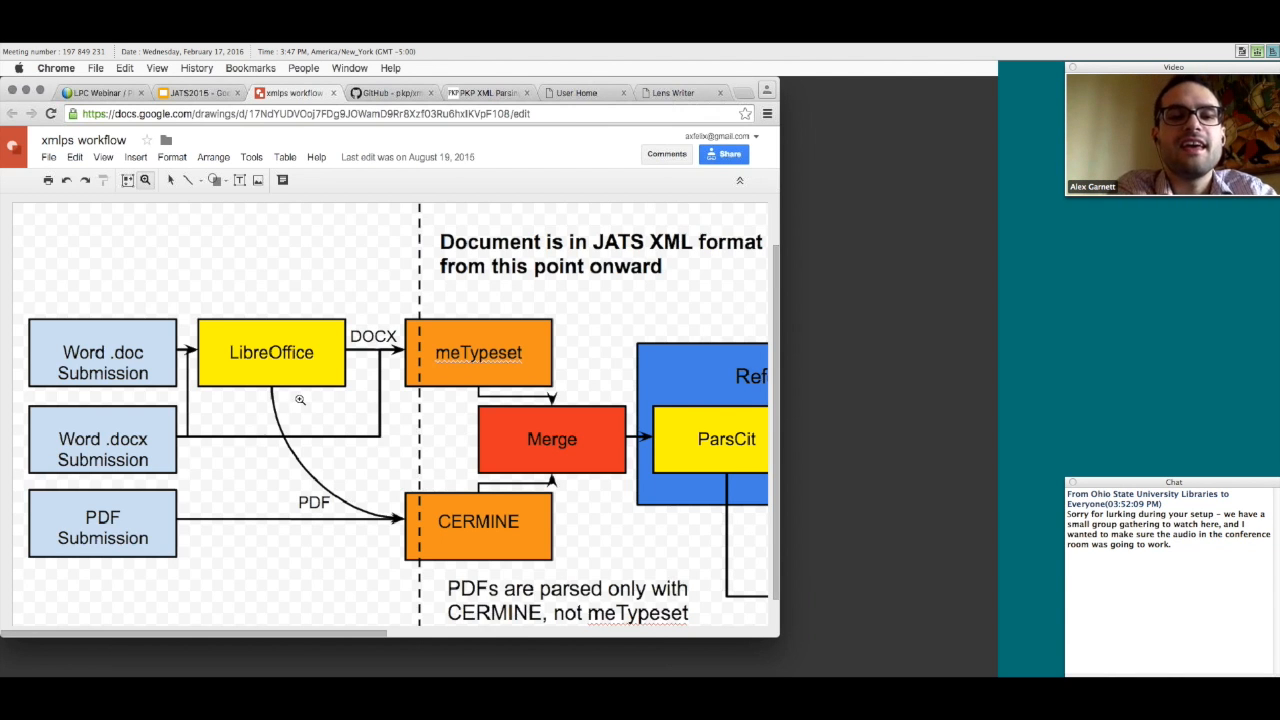
mouse_move(375, 394)
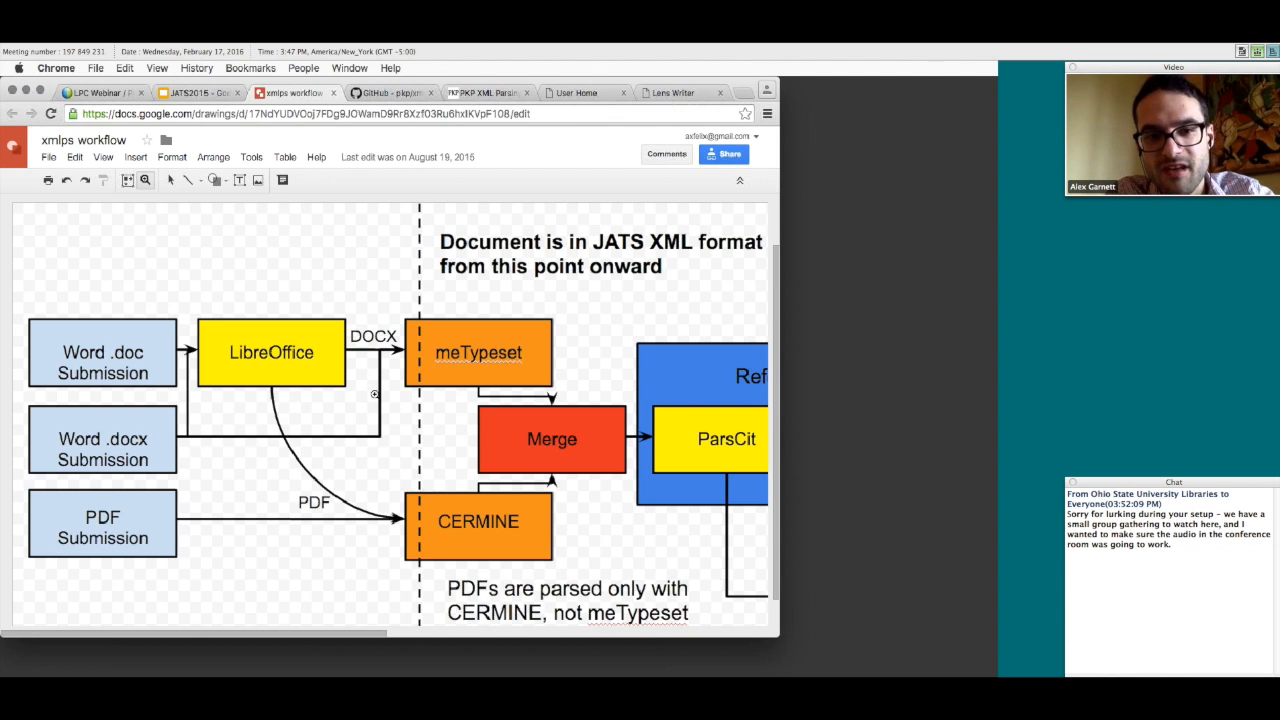
mouse_move(400, 351)
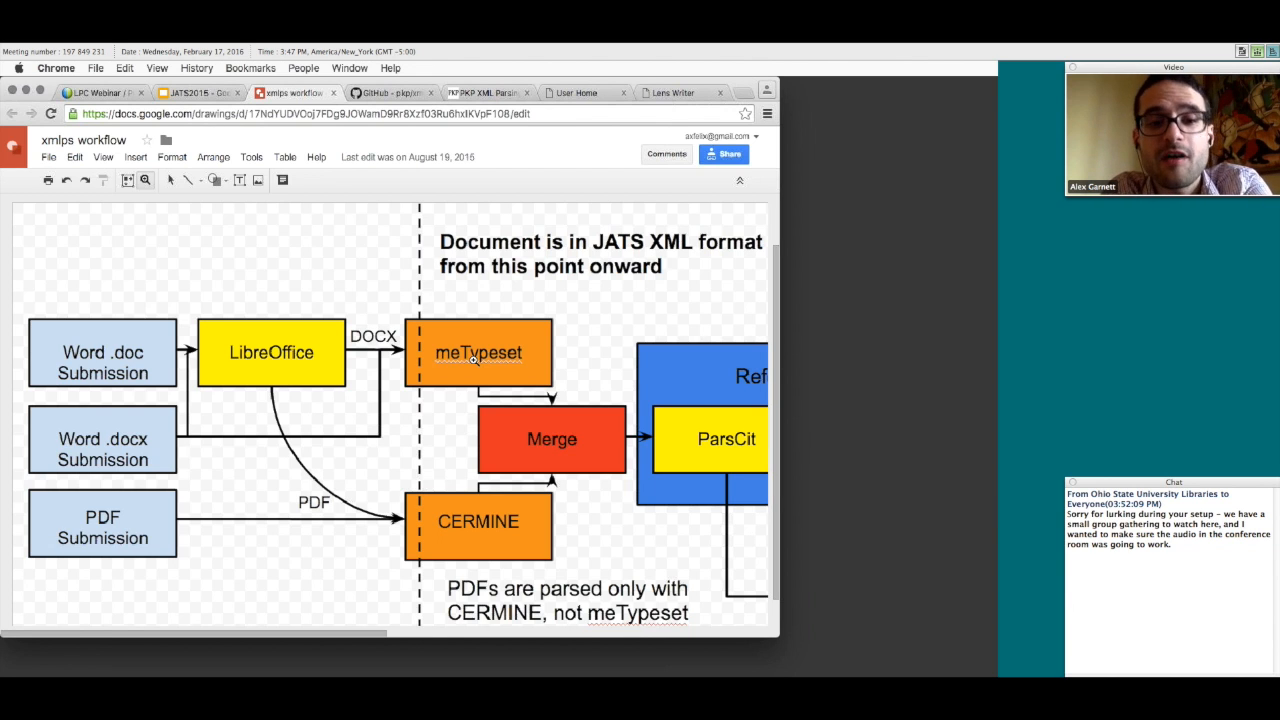
mouse_move(260, 460)
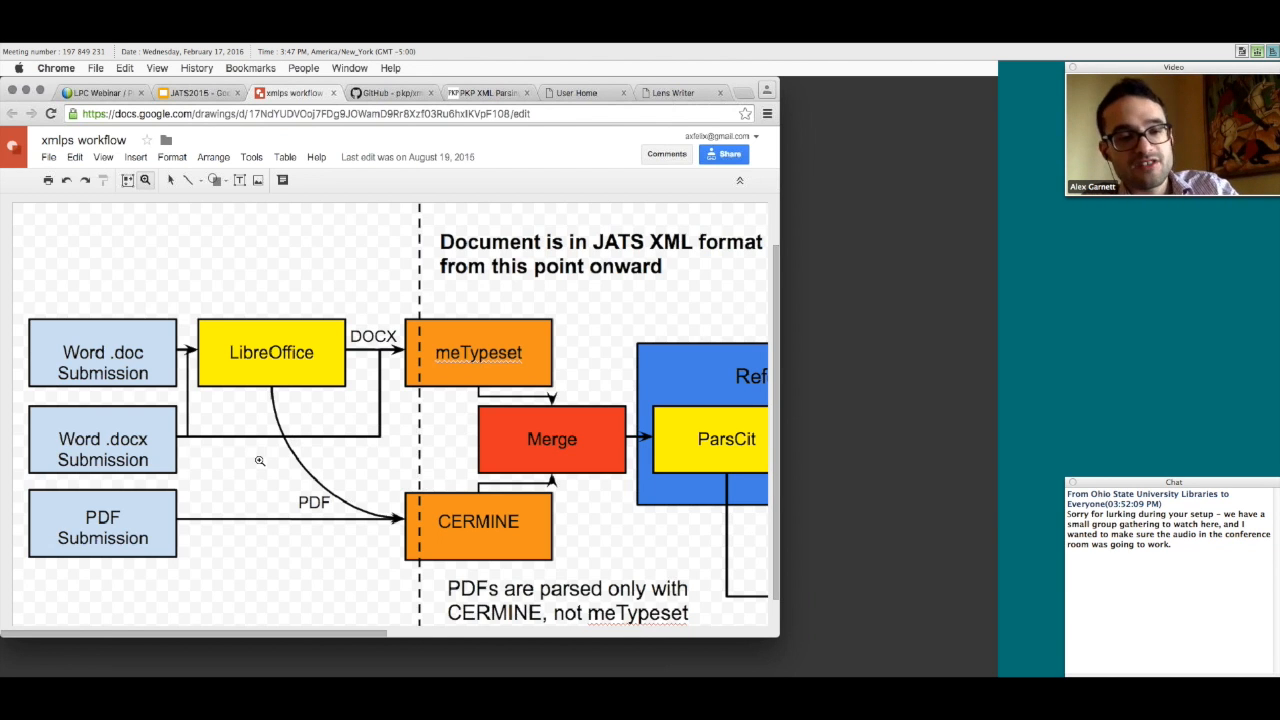
mouse_move(443, 521)
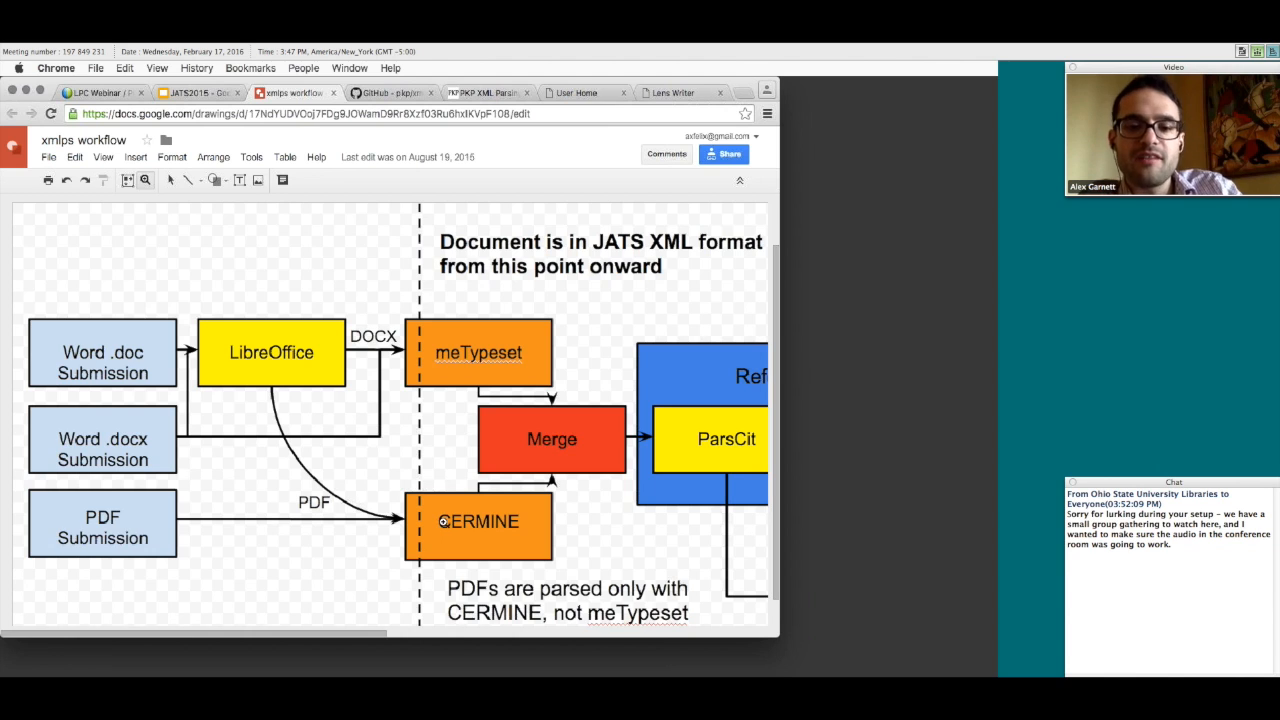
mouse_move(524, 433)
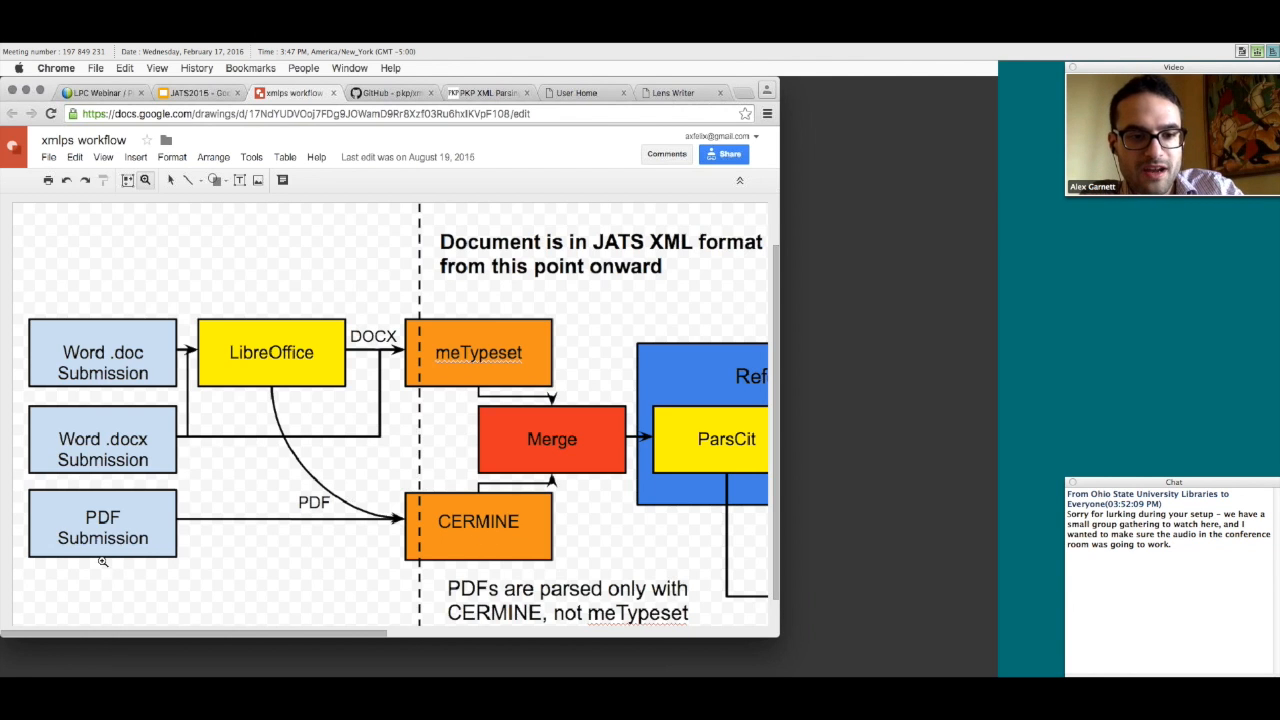
mouse_move(199, 330)
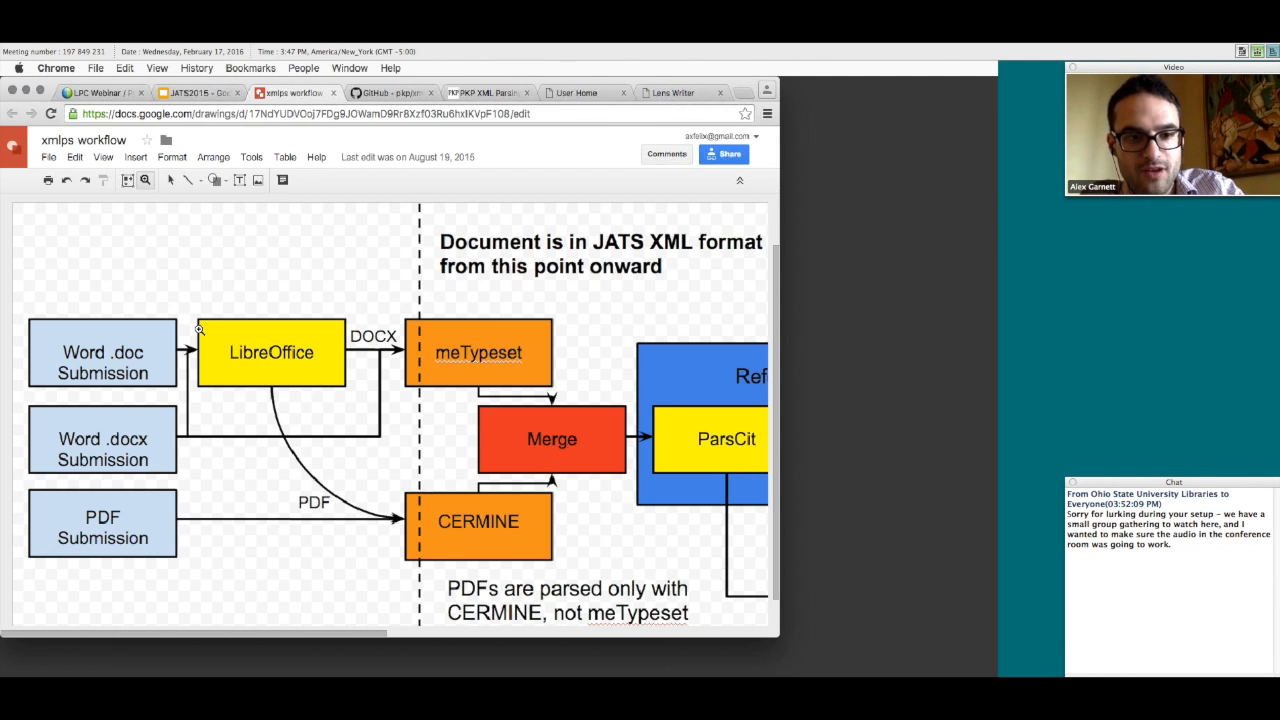
mouse_move(480, 320)
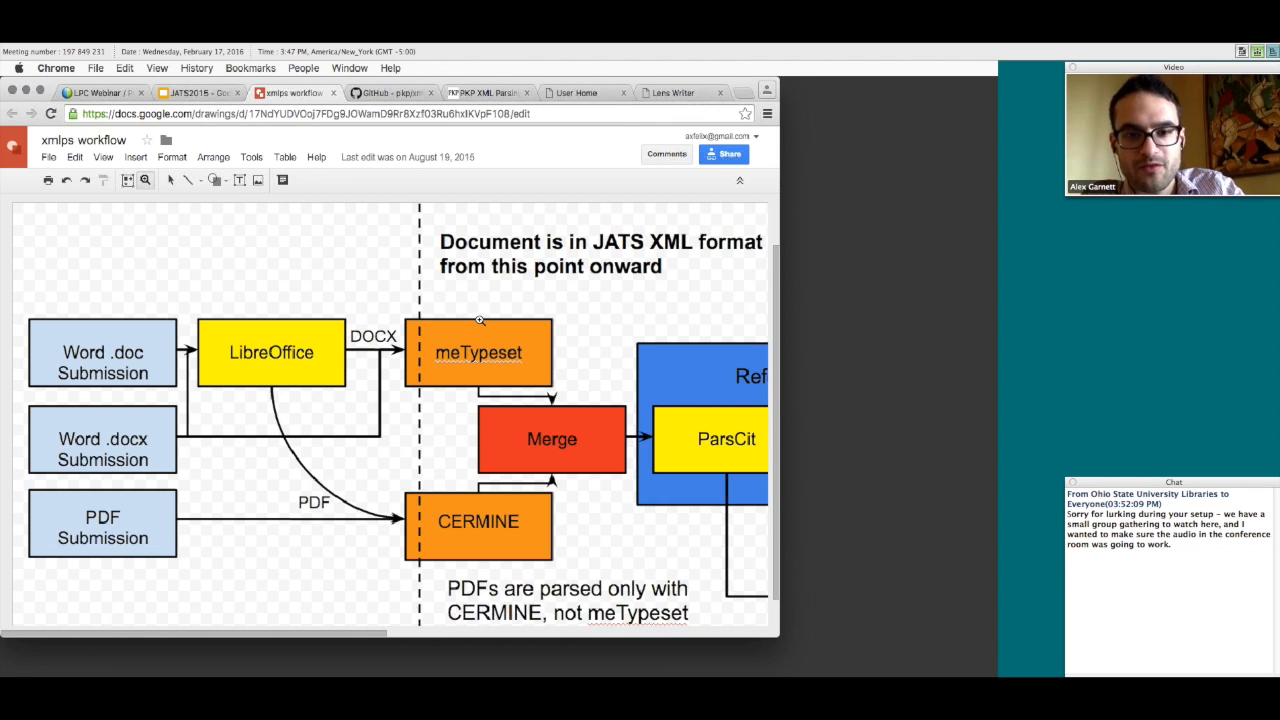
mouse_move(275, 385)
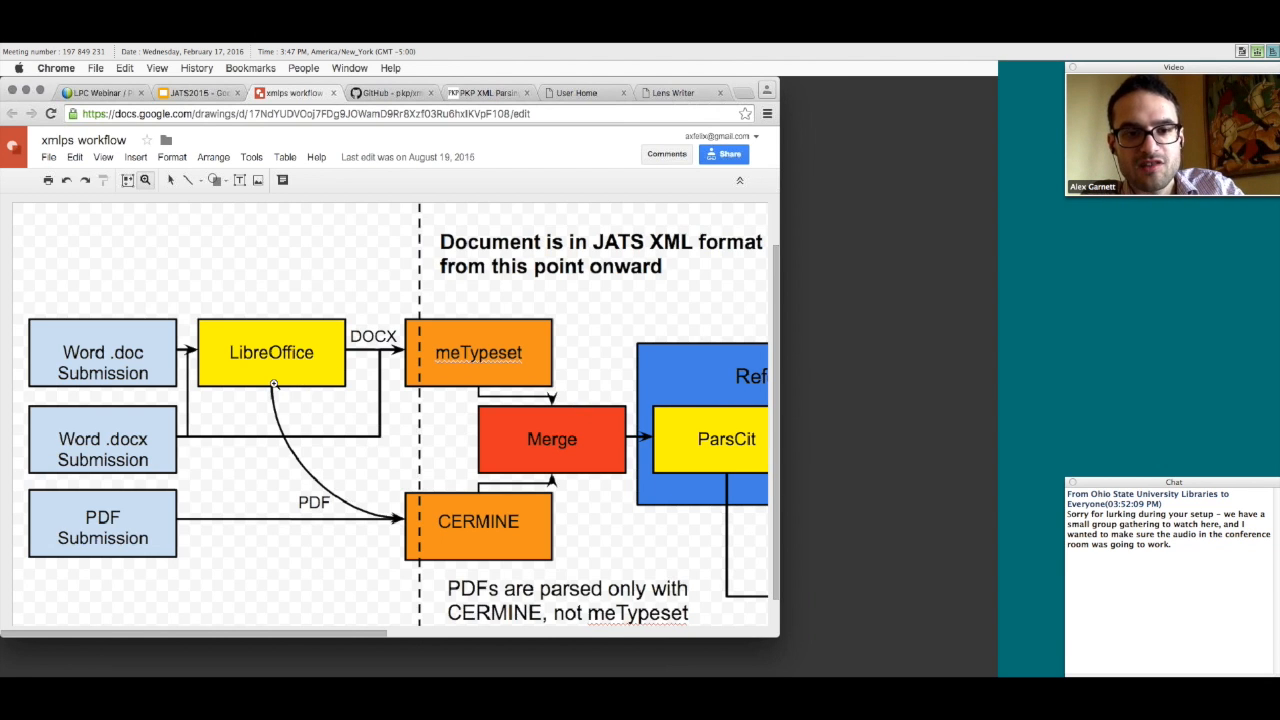
mouse_move(464, 508)
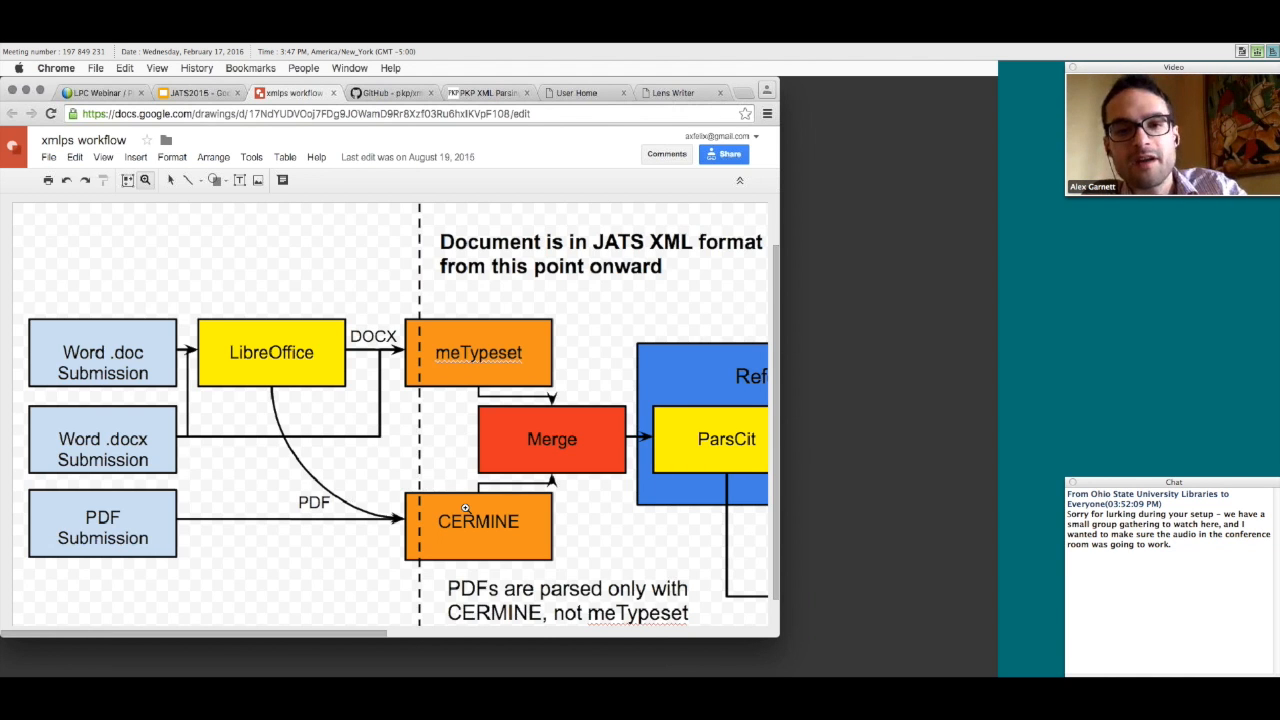
mouse_move(523, 457)
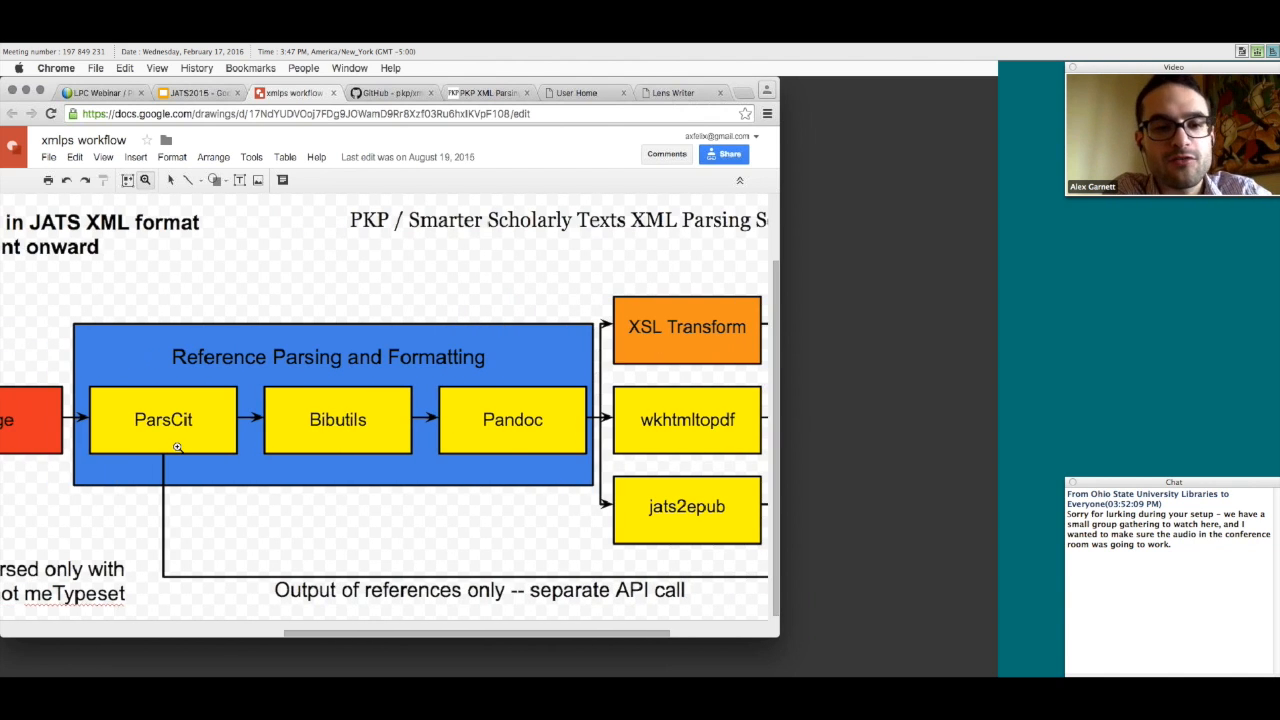
mouse_move(332, 434)
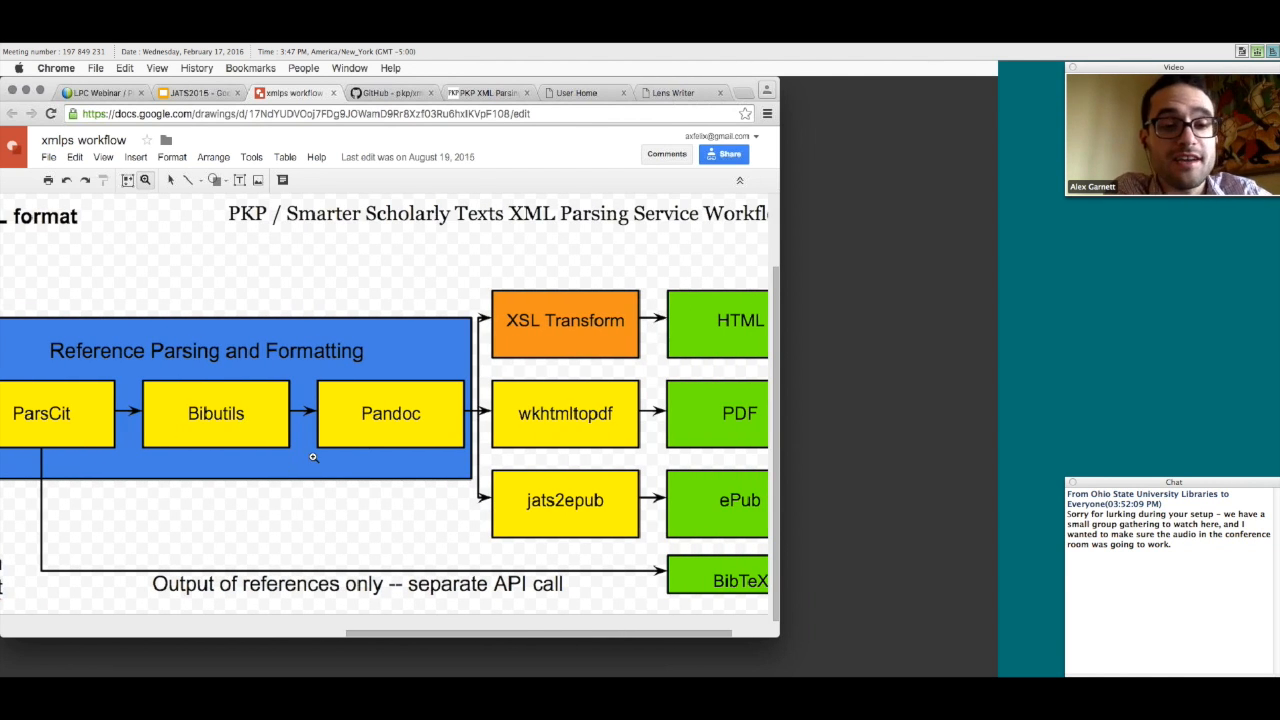
mouse_move(82, 432)
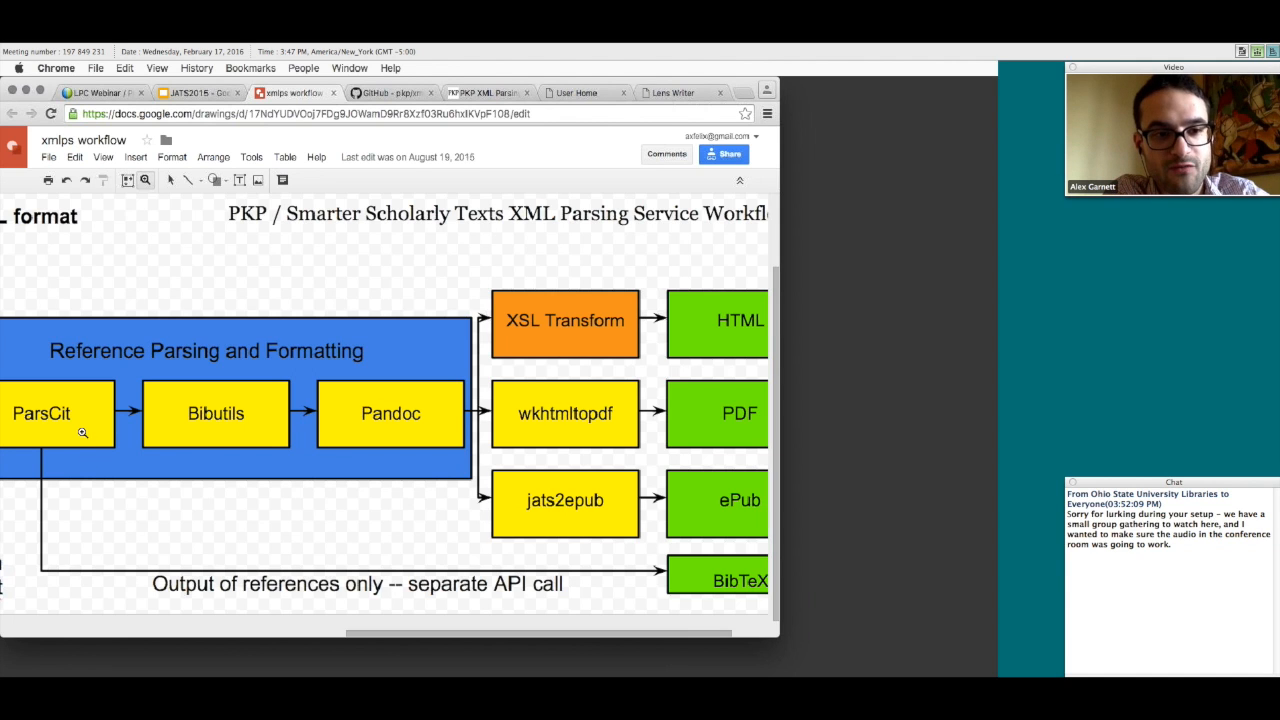
mouse_move(565, 413)
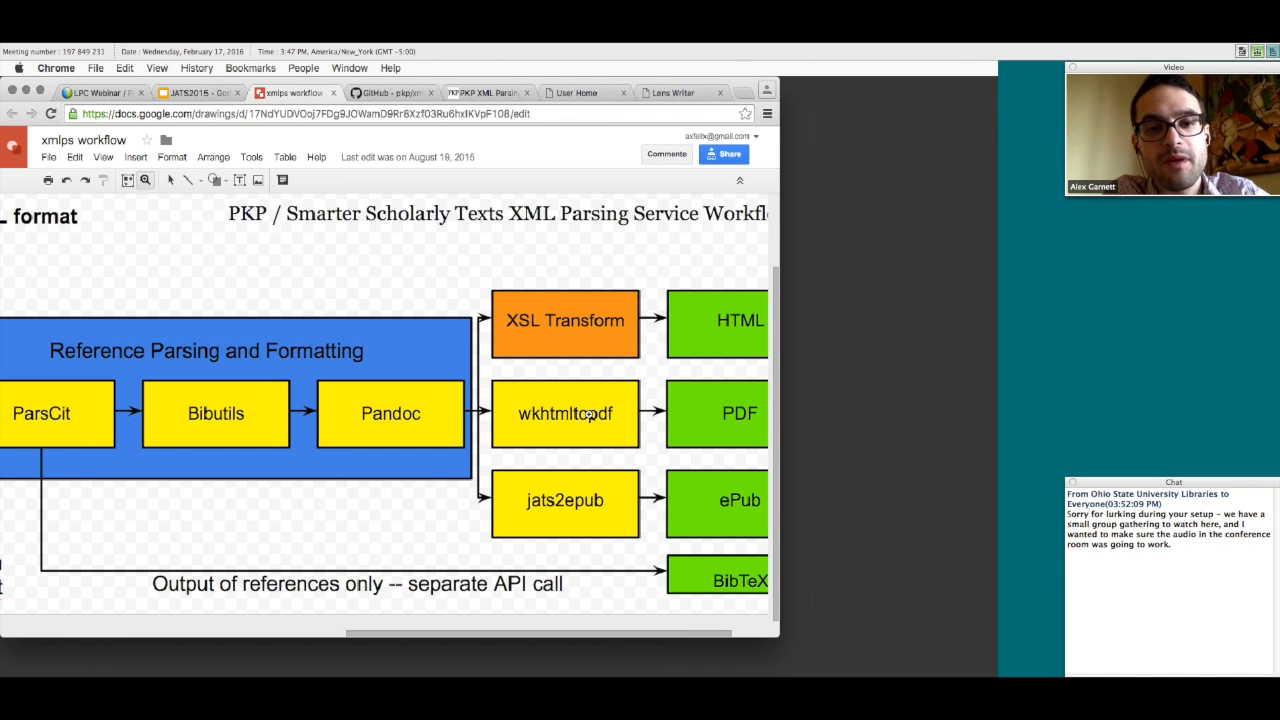
mouse_move(448, 400)
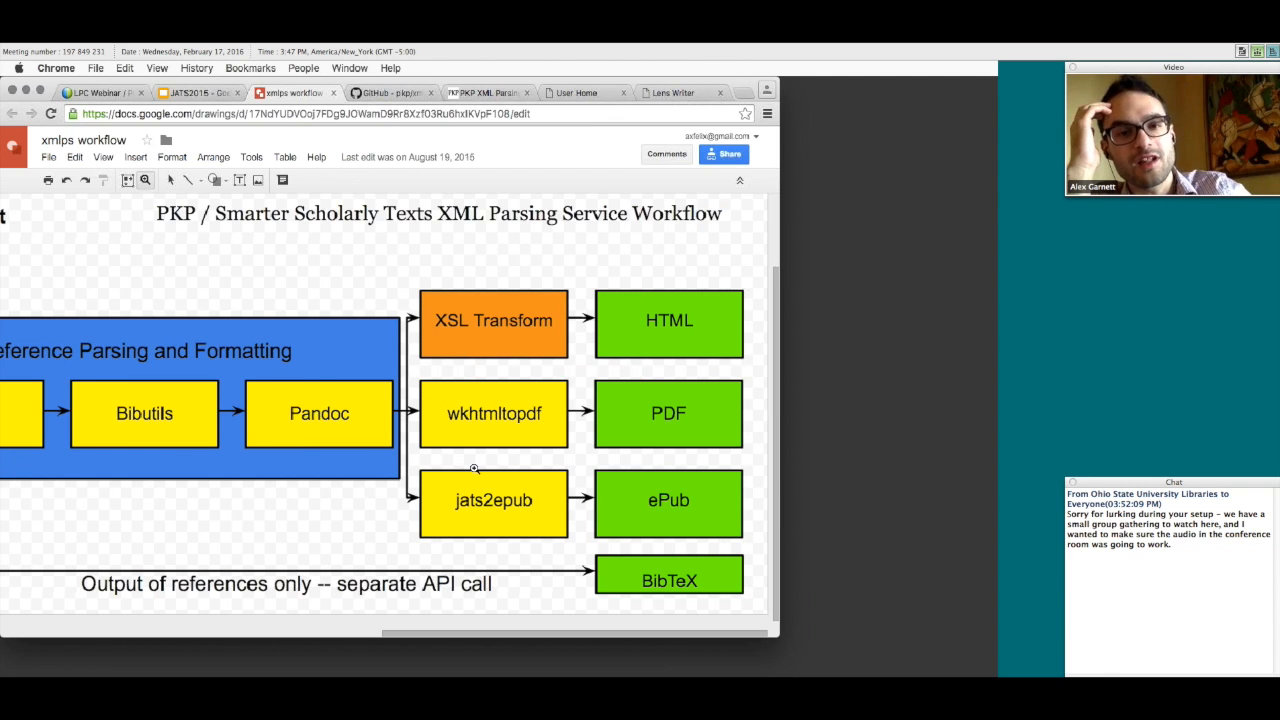
mouse_move(600, 292)
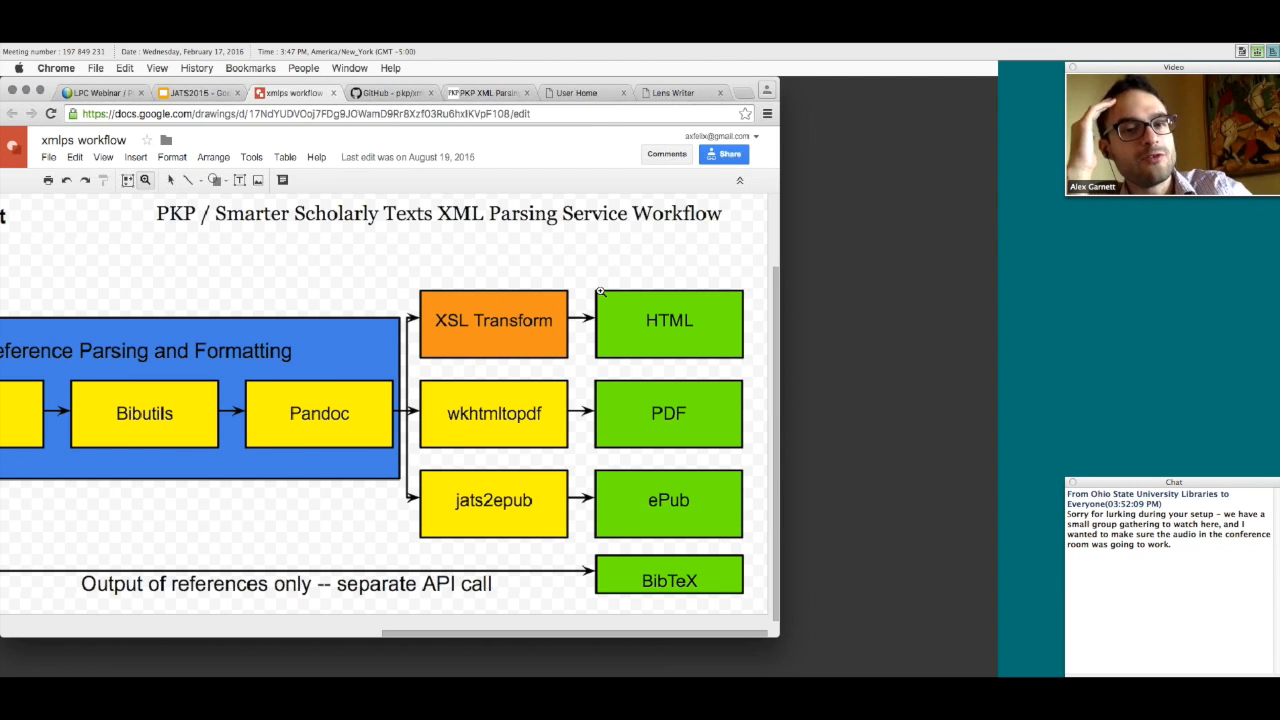
mouse_move(485, 491)
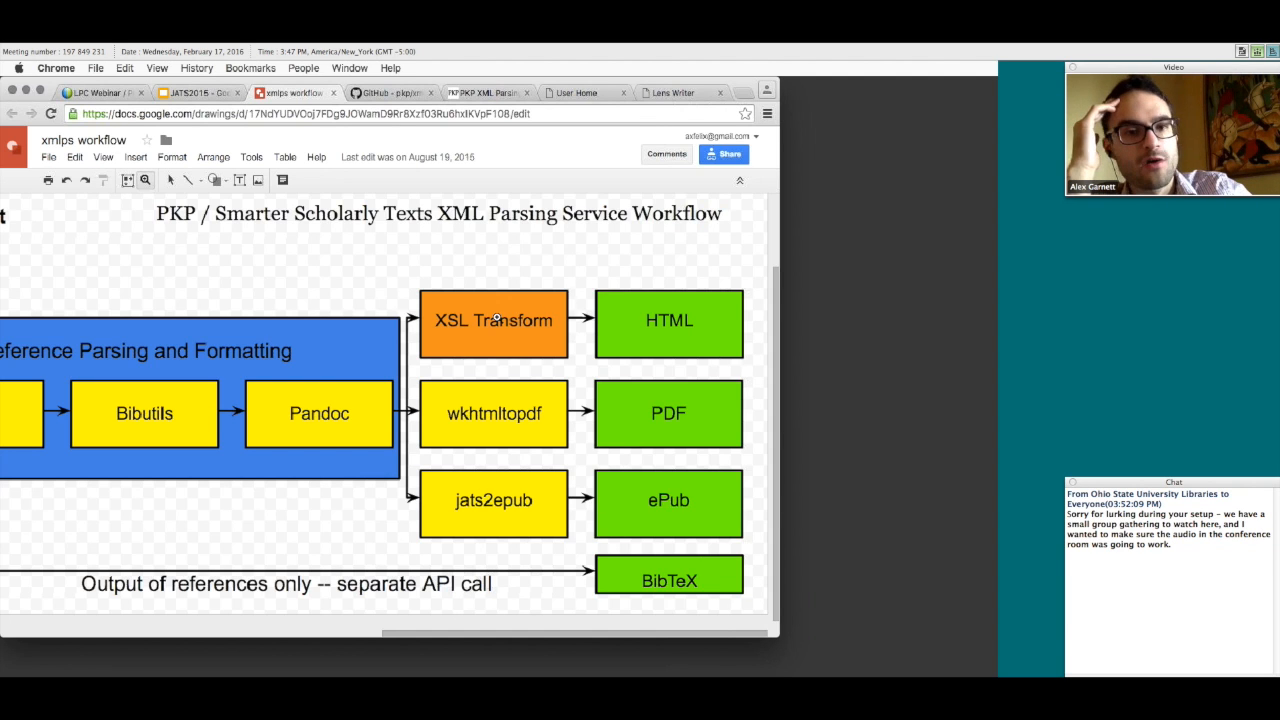
mouse_move(660, 285)
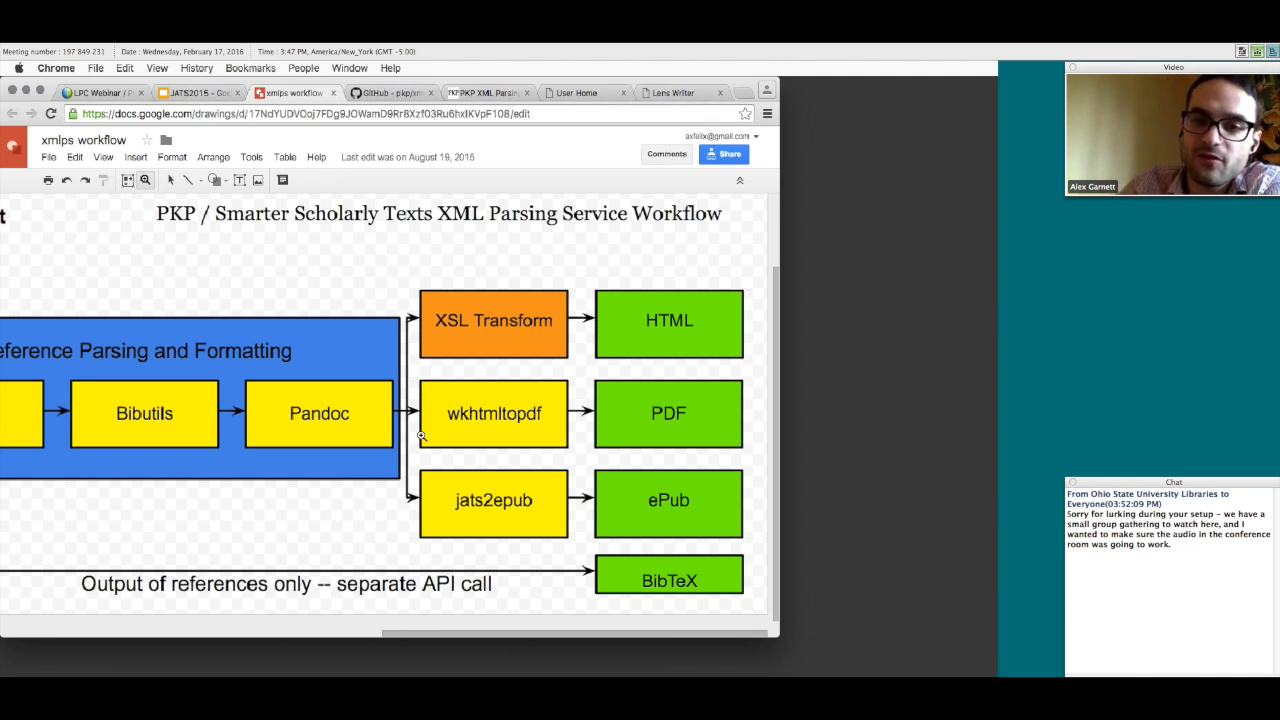
mouse_move(610, 470)
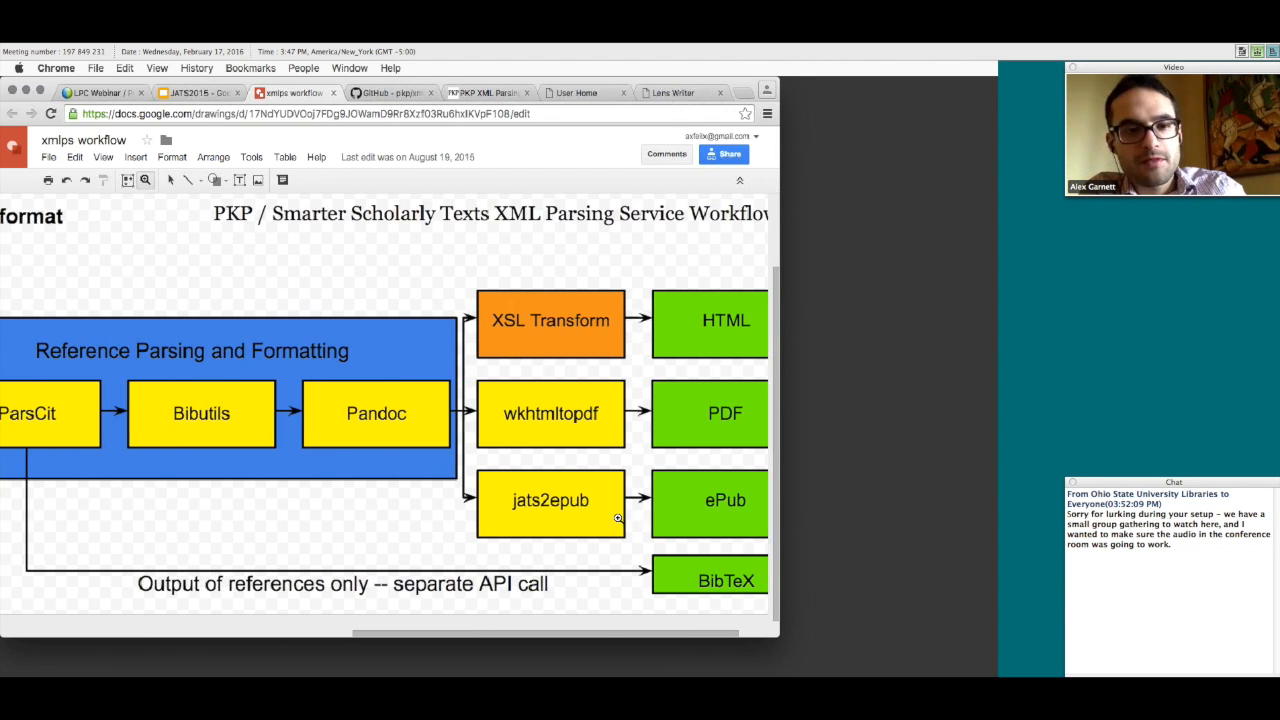
scroll(left, 3)
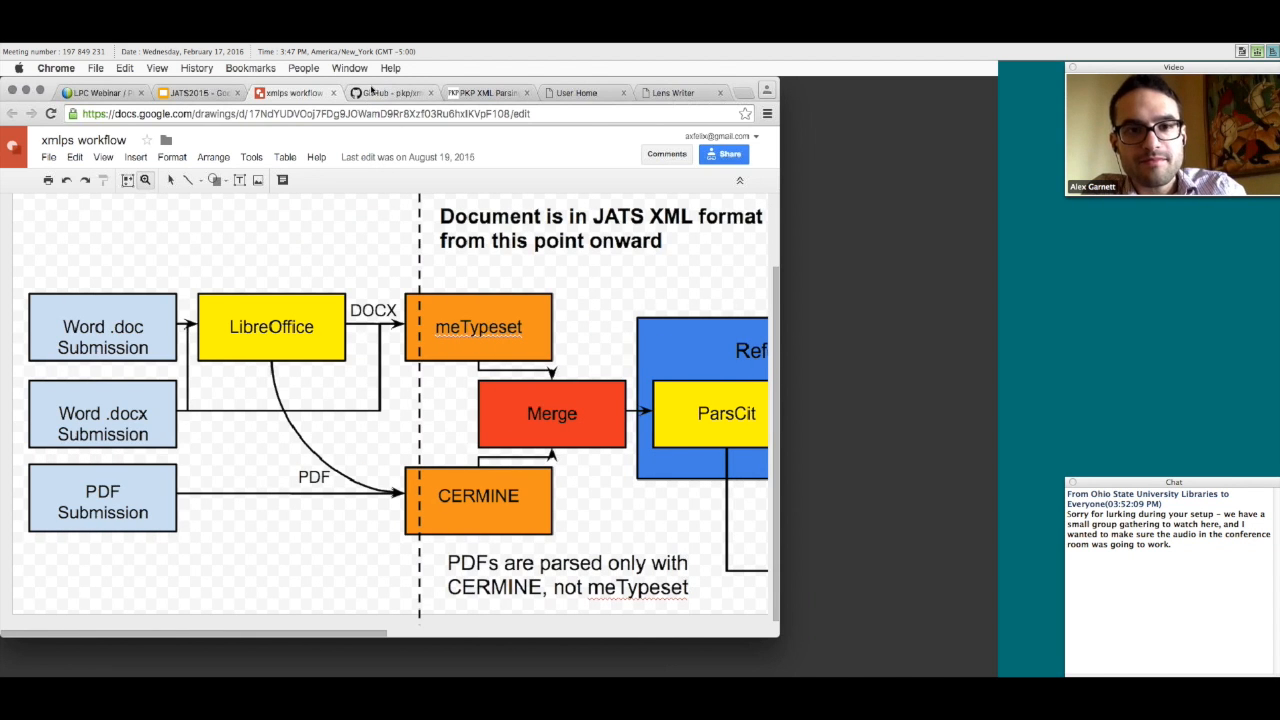
click(390, 92)
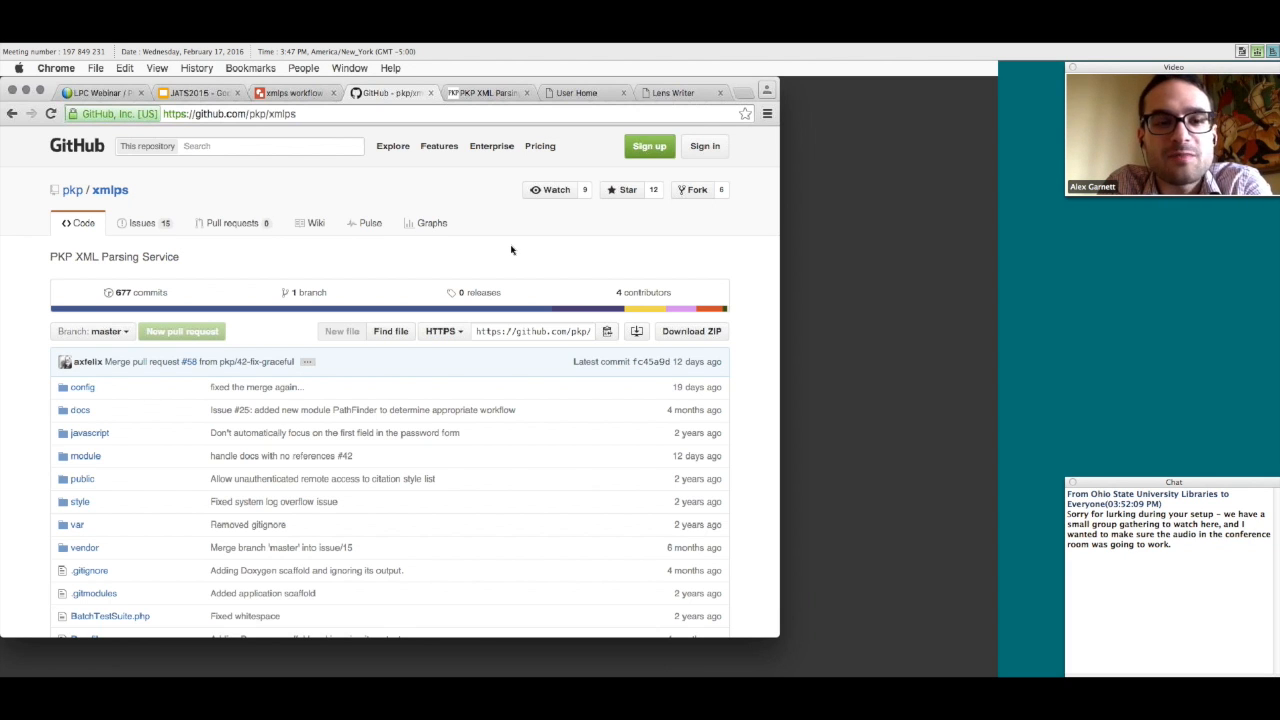
mouse_move(72, 190)
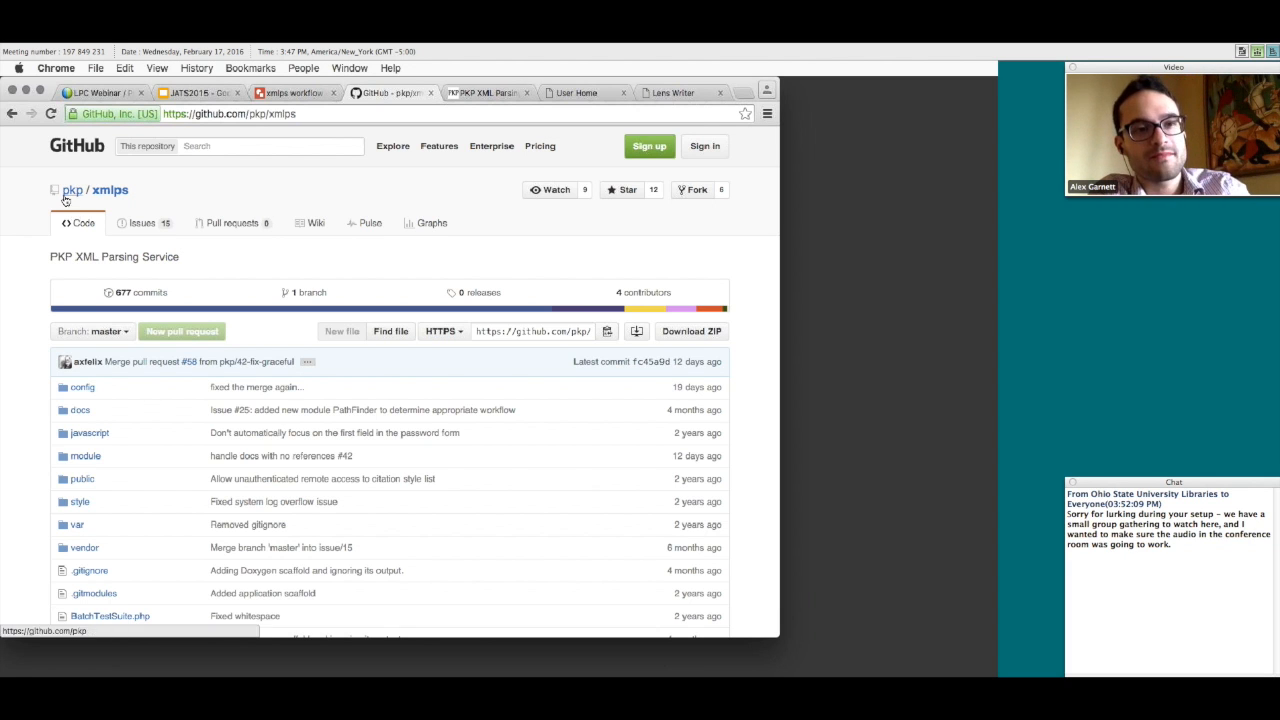
Browse the pkp organisation's repository list and open pkp/xmlps.
click(72, 190)
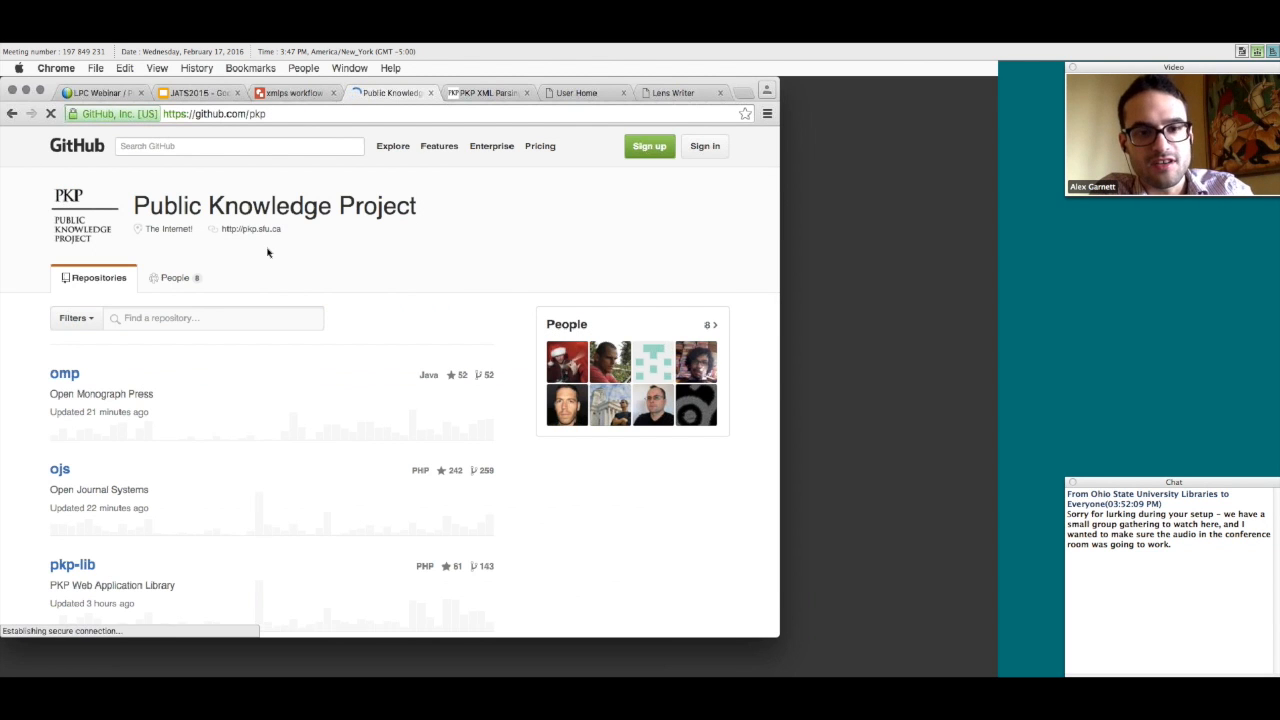
scroll(down, 3)
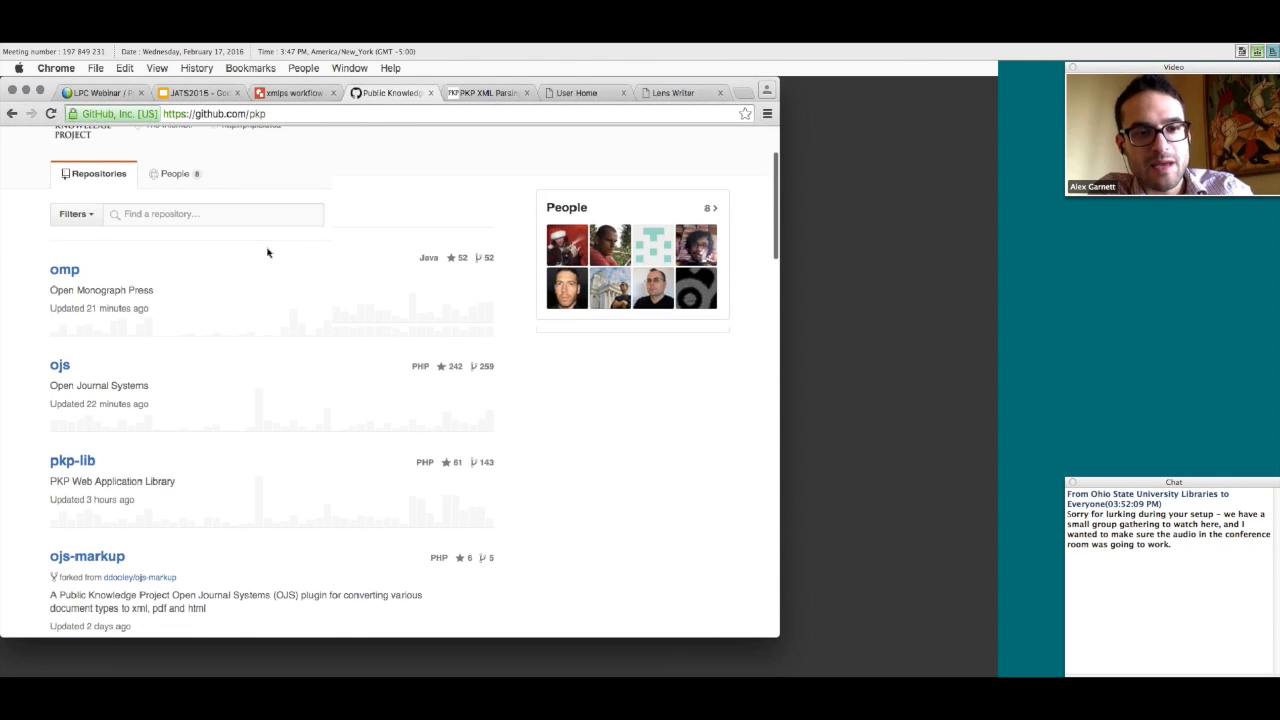
scroll(down, 3)
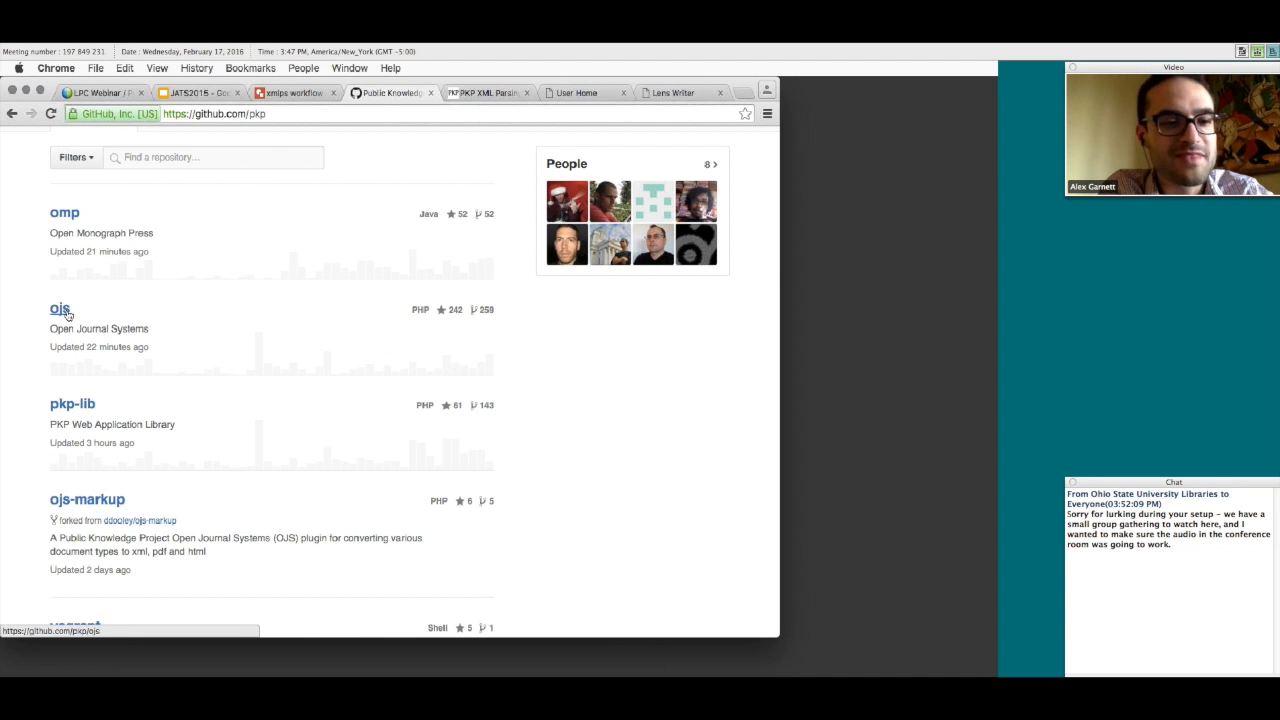
scroll(down, 3)
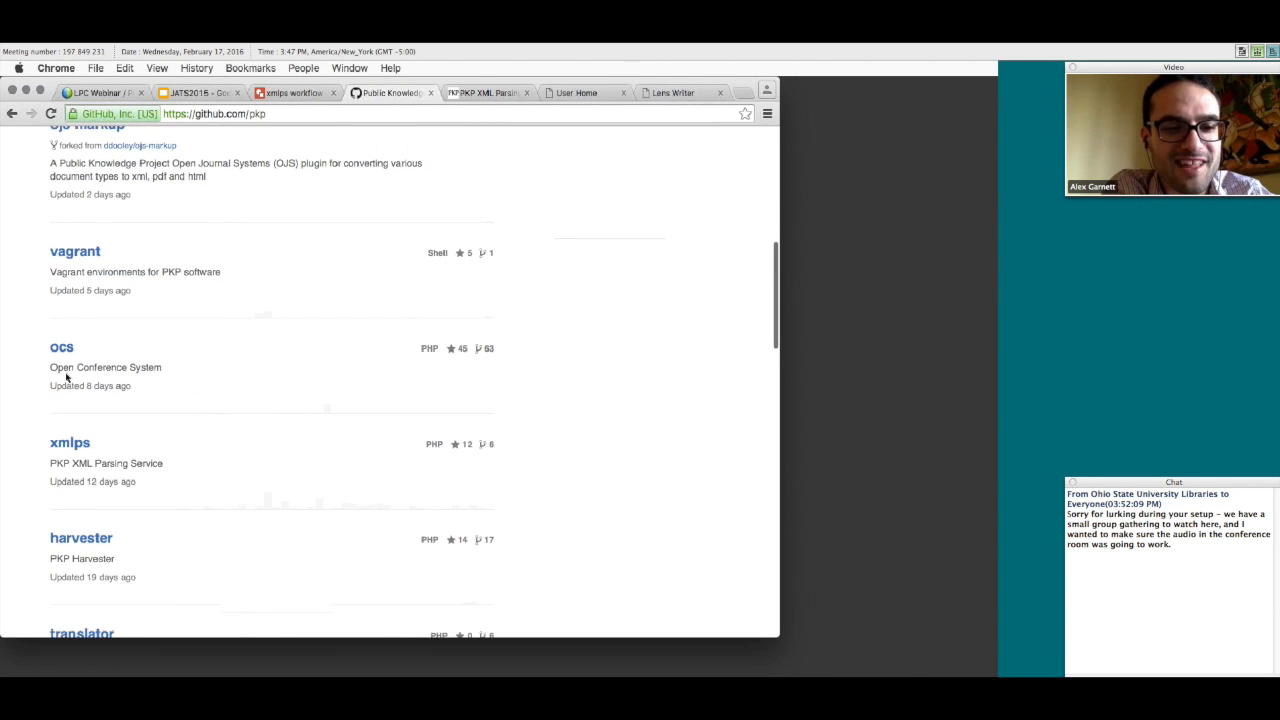
click(70, 442)
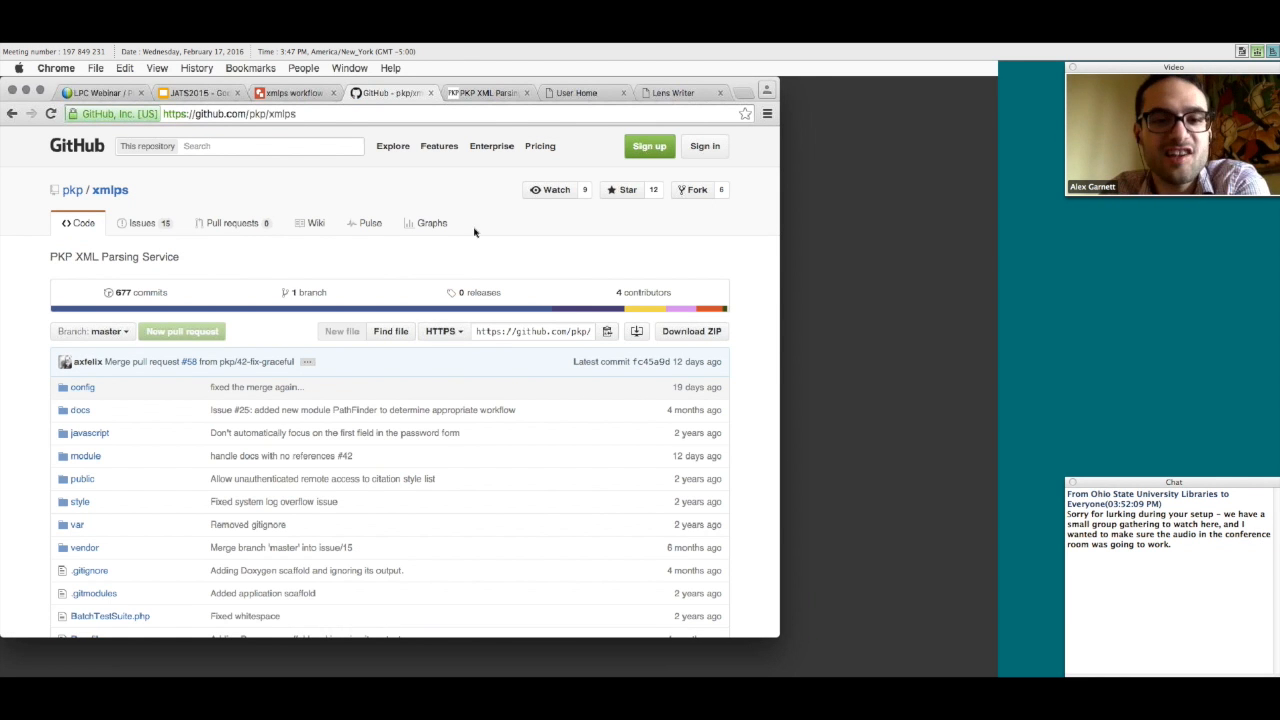
scroll(down, 3)
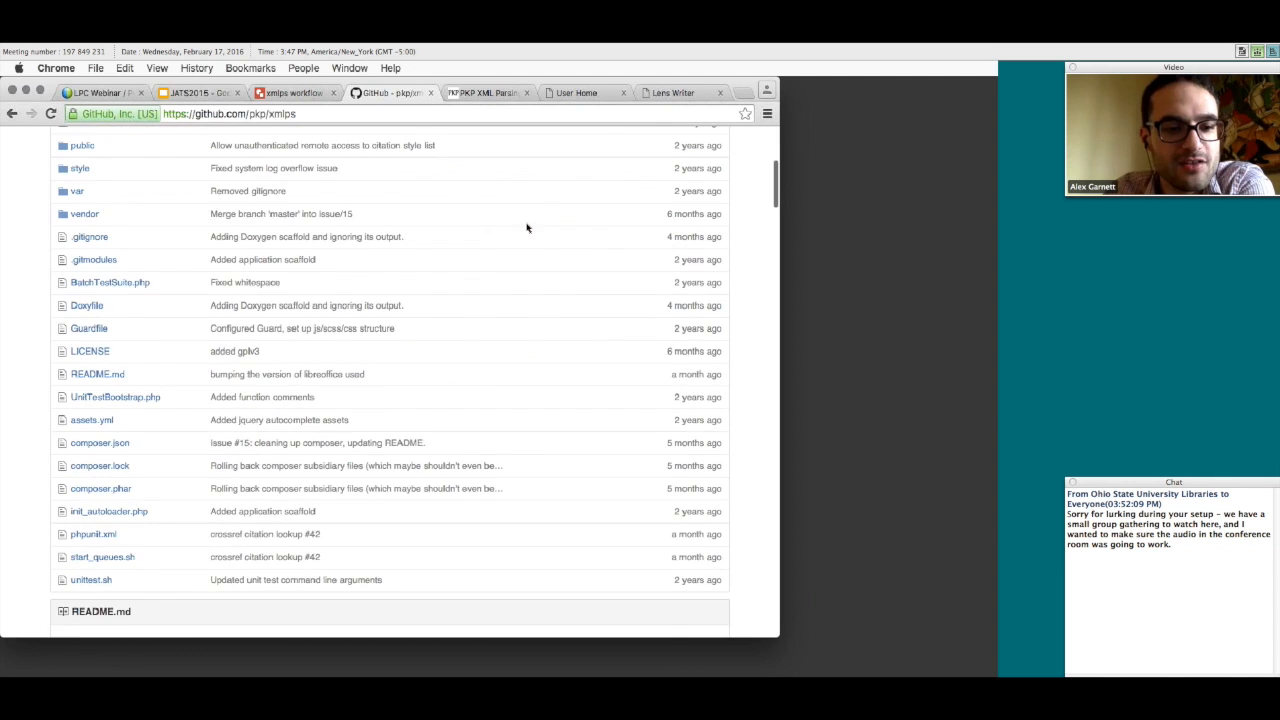
scroll(down, 3)
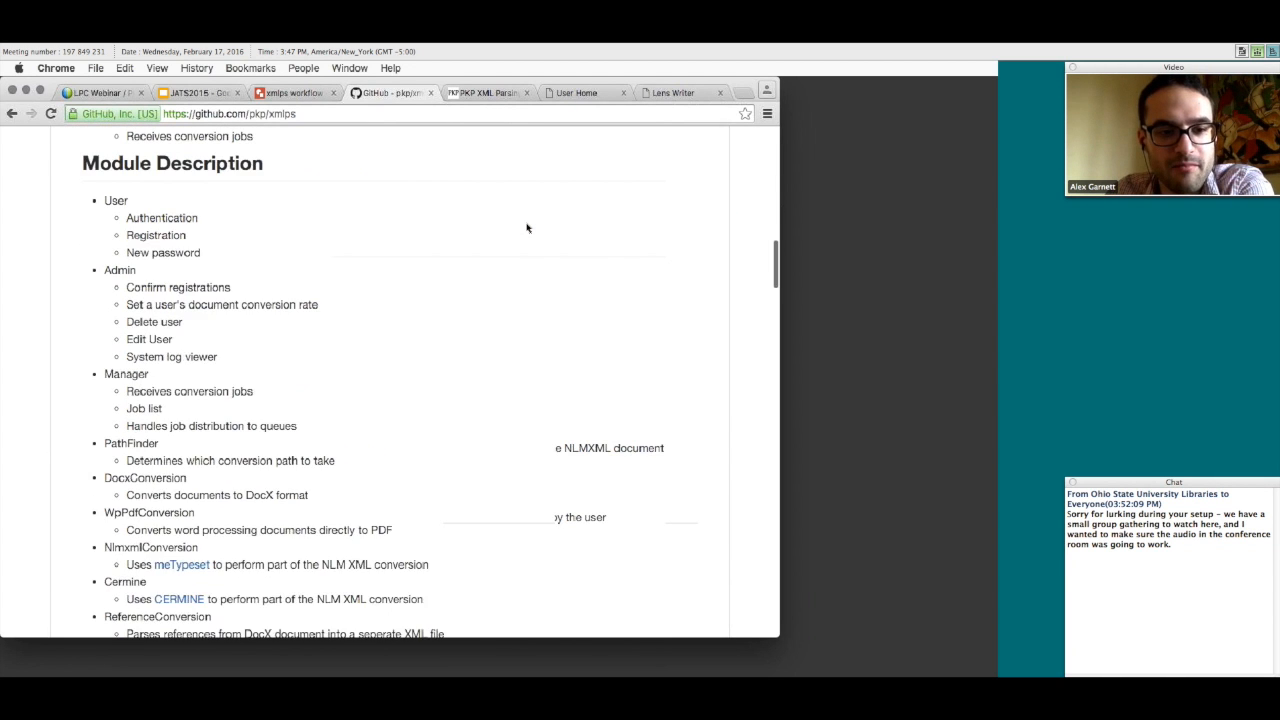
scroll(down, 3)
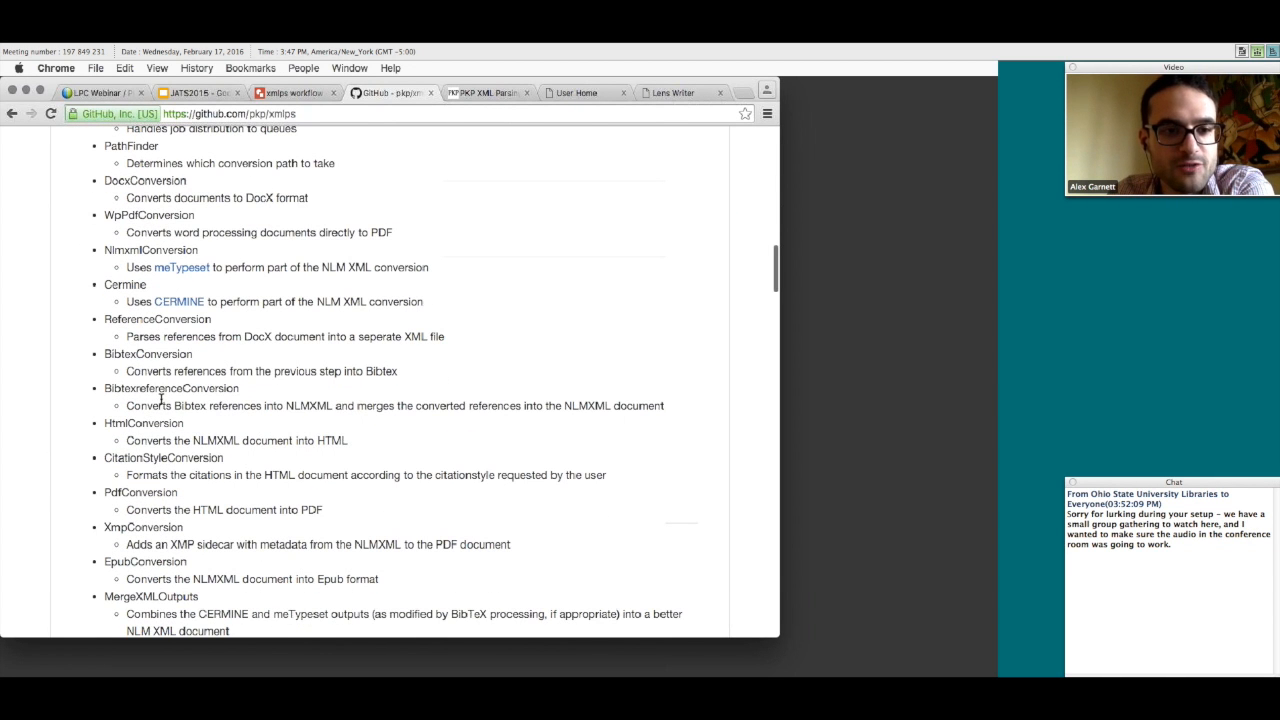
scroll(down, 3)
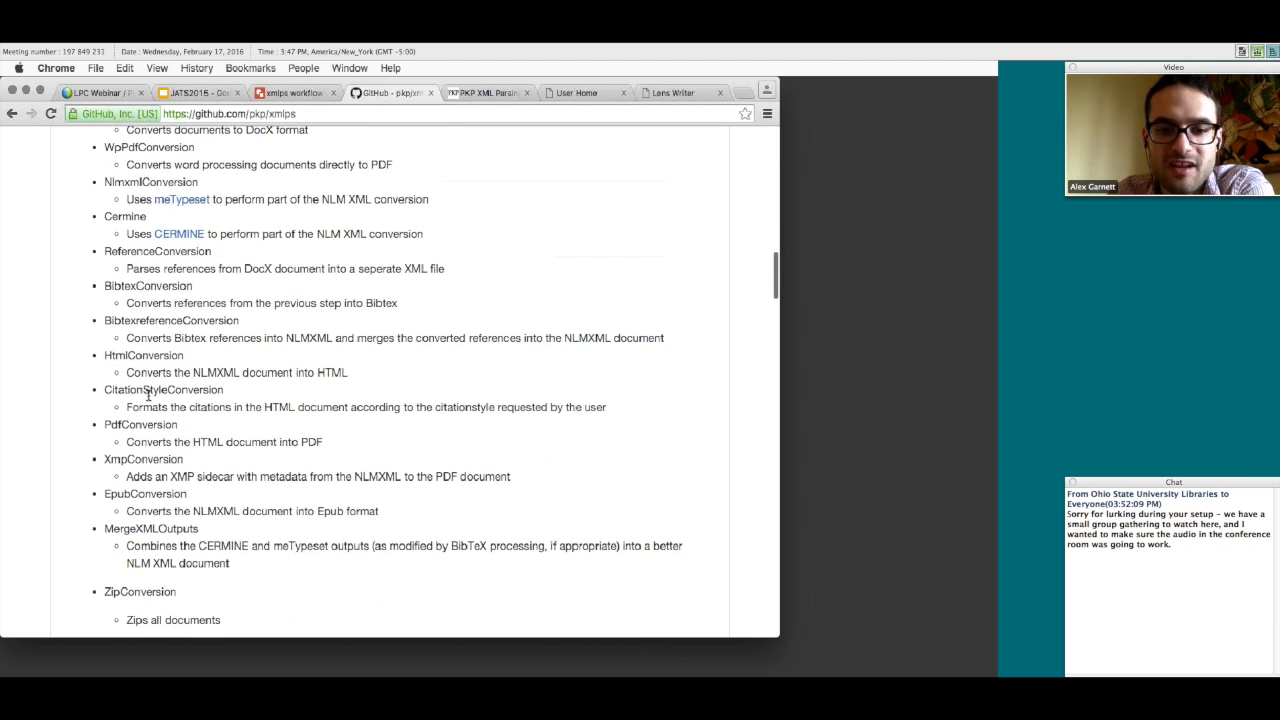
scroll(down, 3)
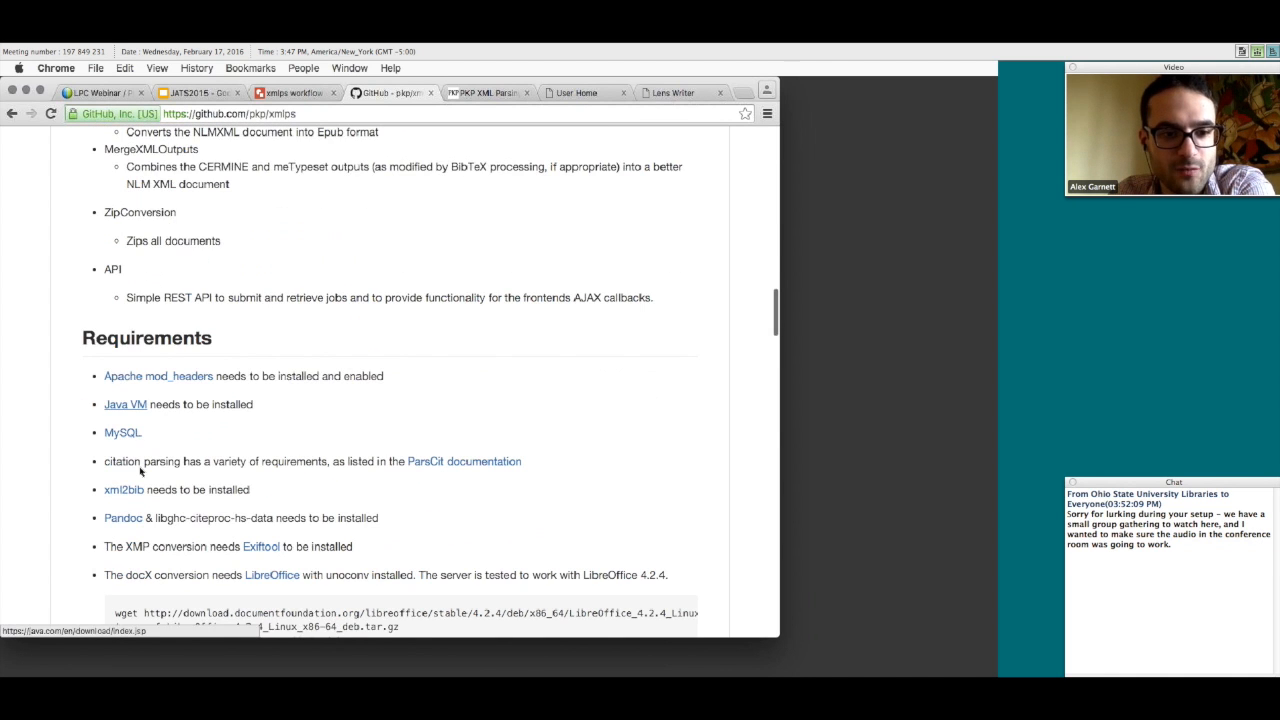
scroll(down, 3)
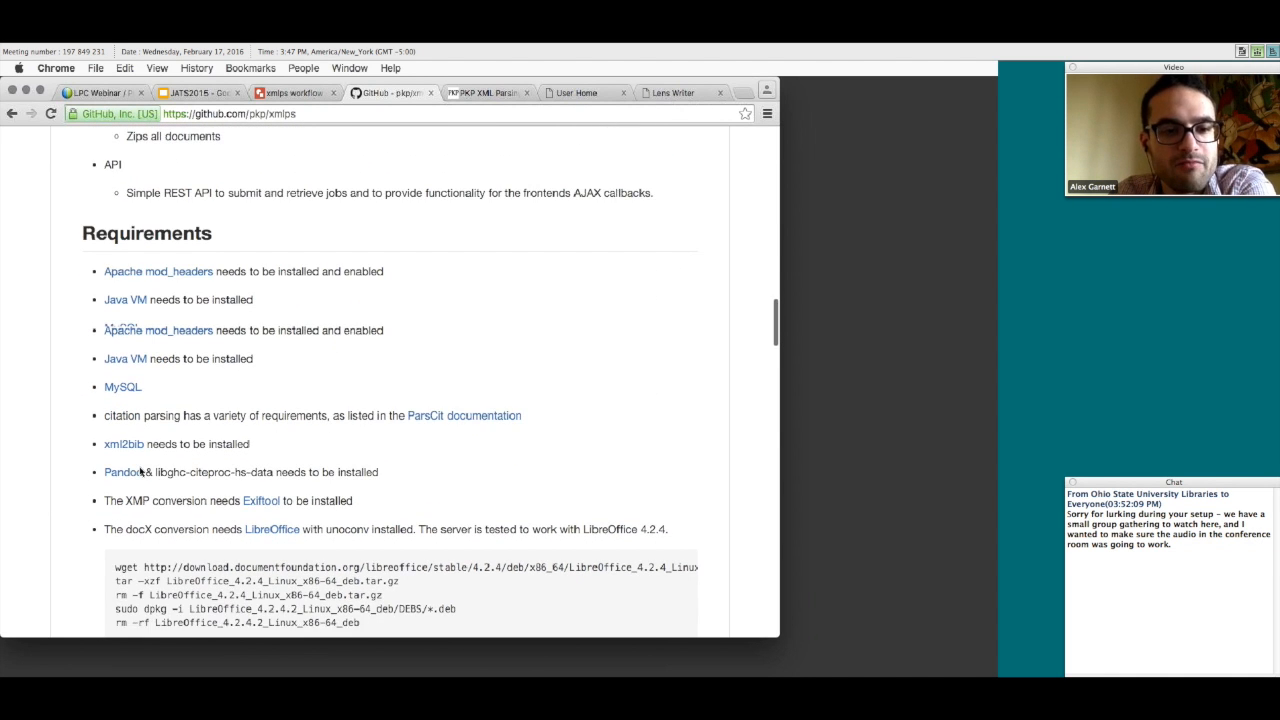
scroll(down, 3)
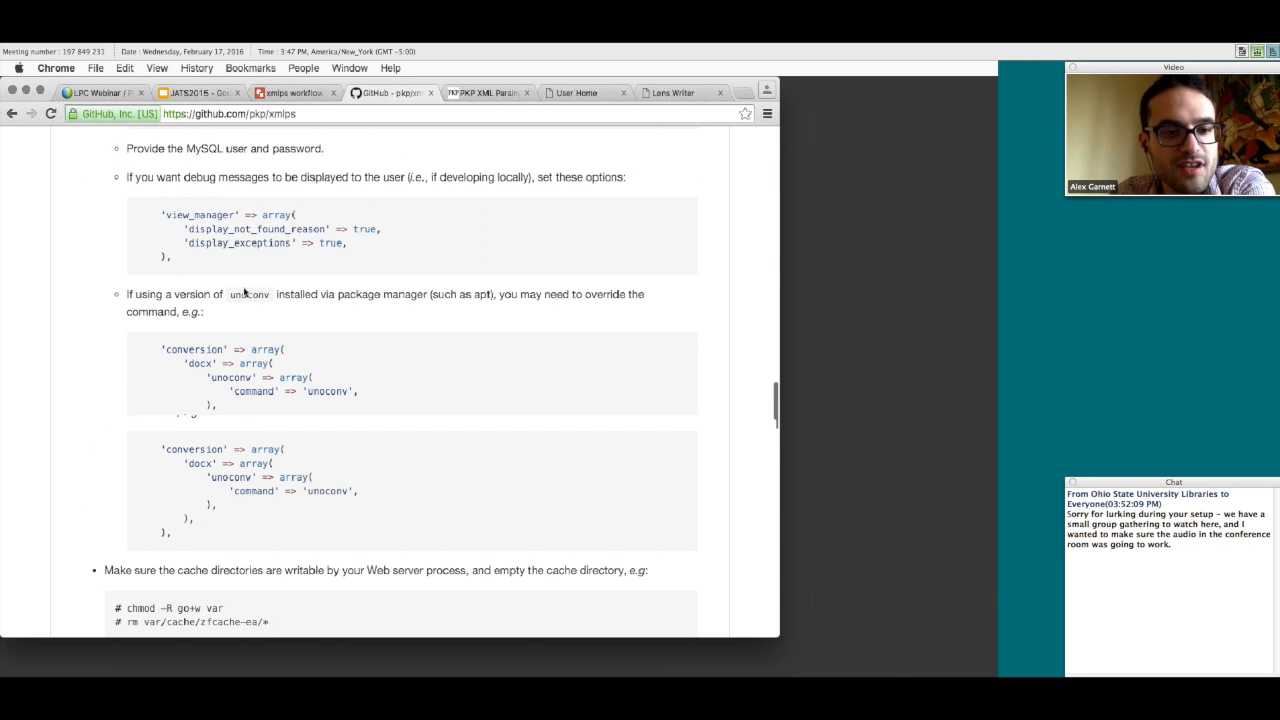
scroll(down, 3)
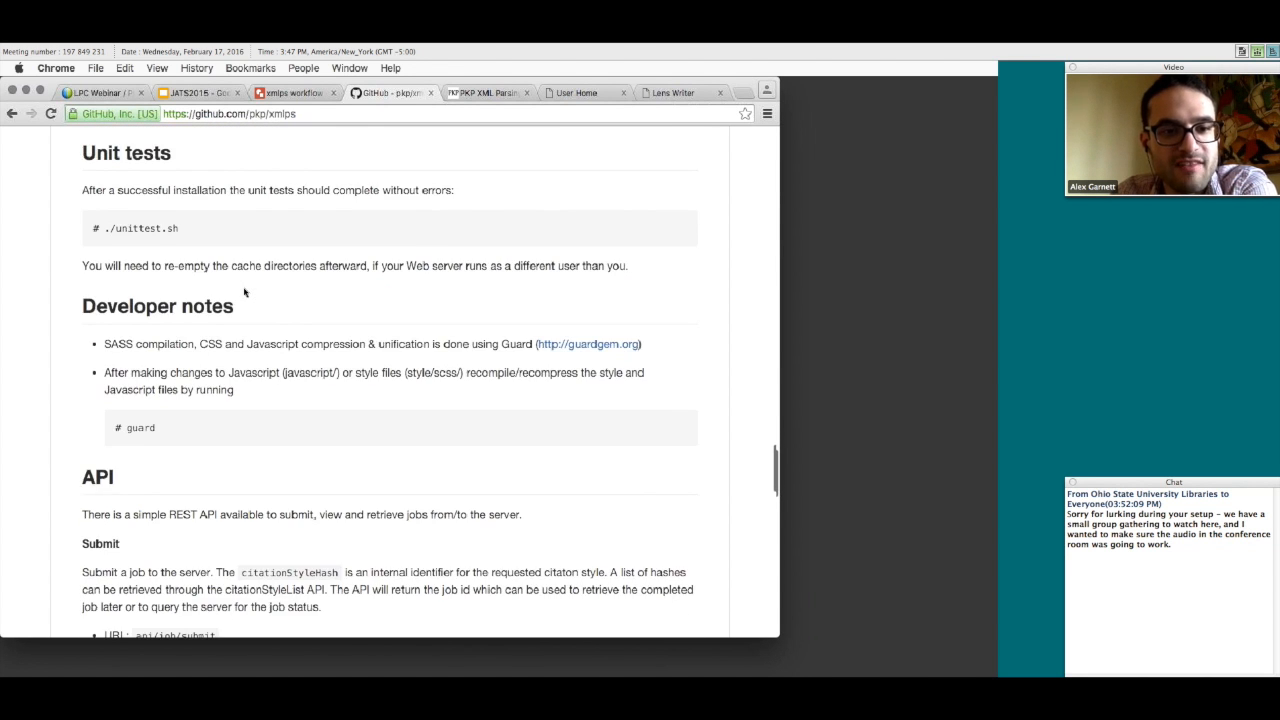
scroll(down, 3)
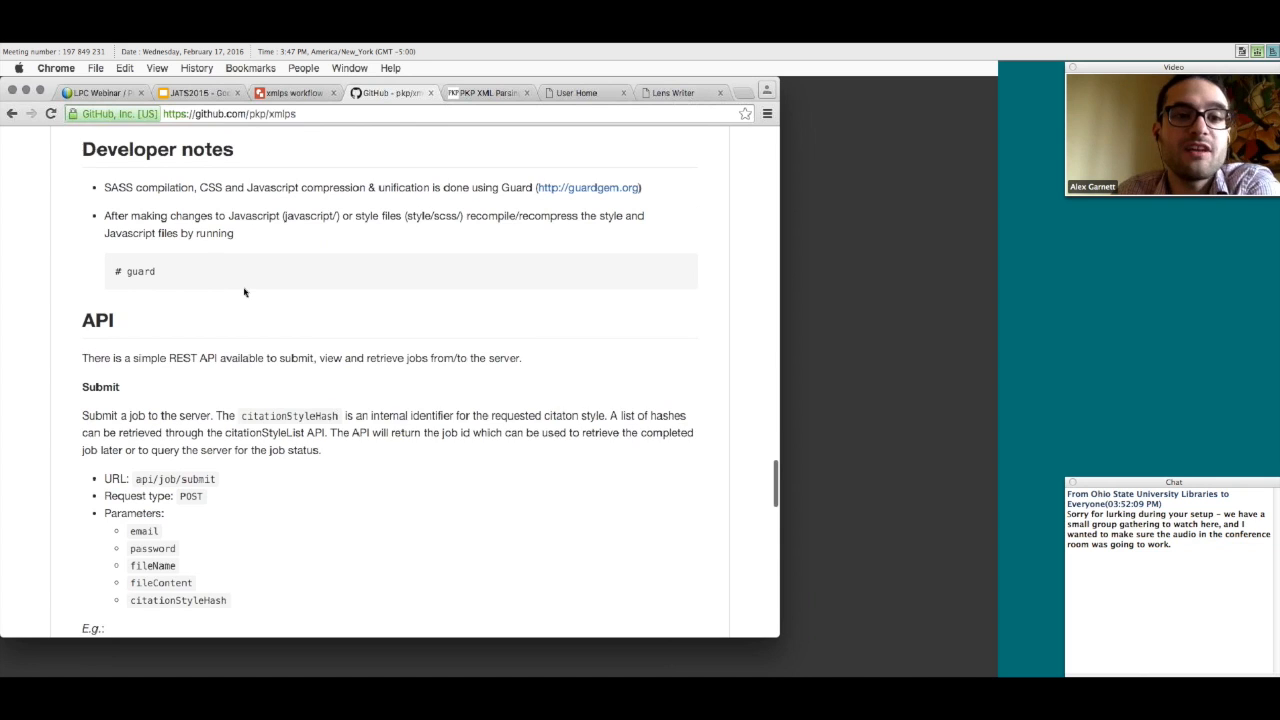
scroll(down, 3)
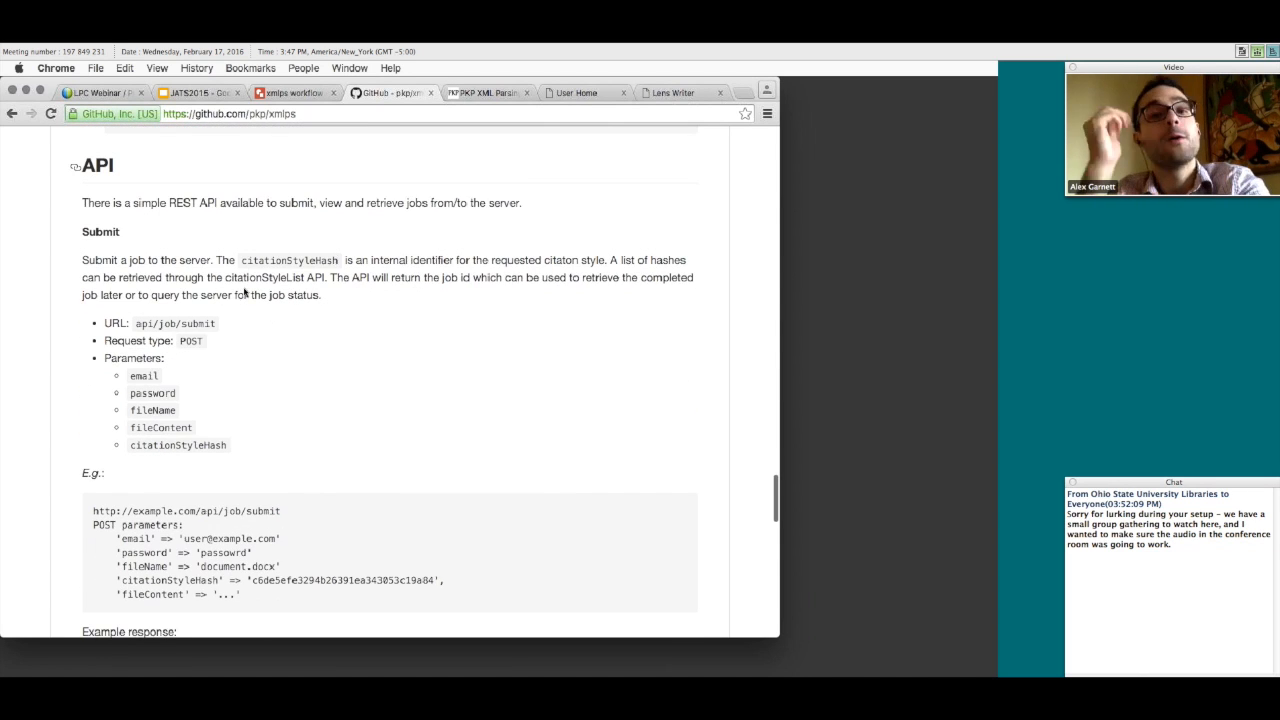
scroll(up, 3)
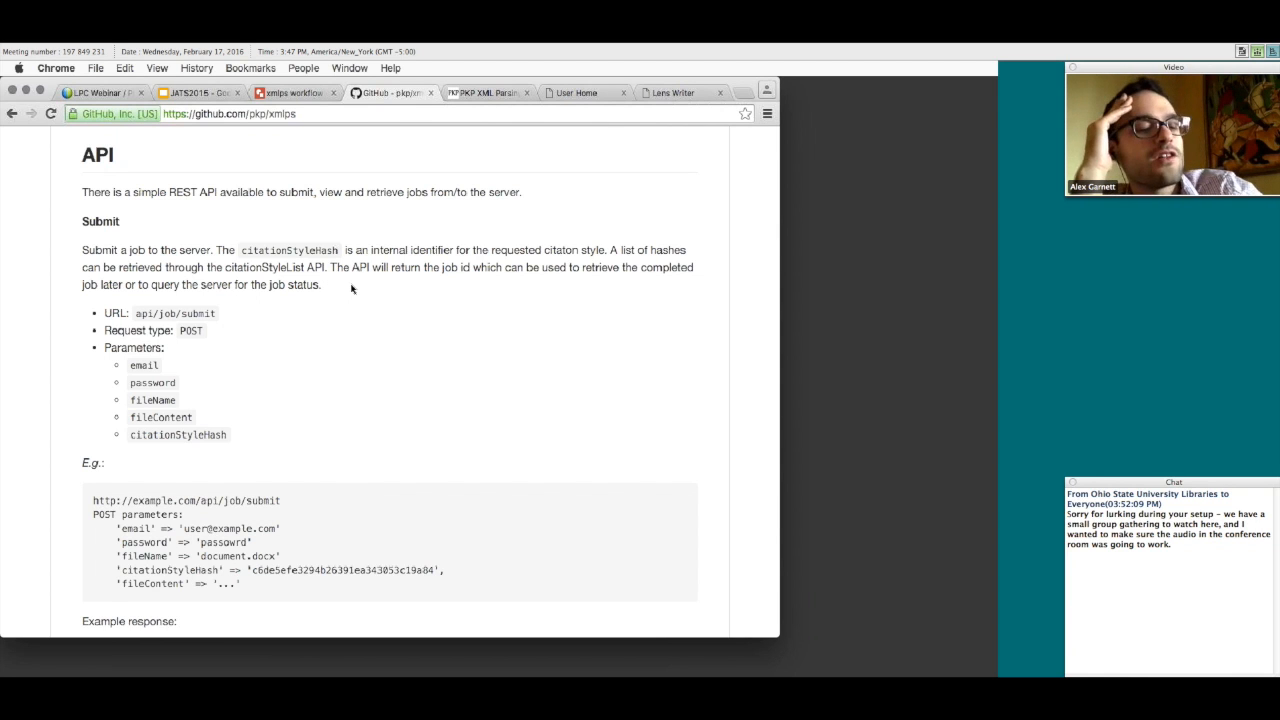
scroll(down, 3)
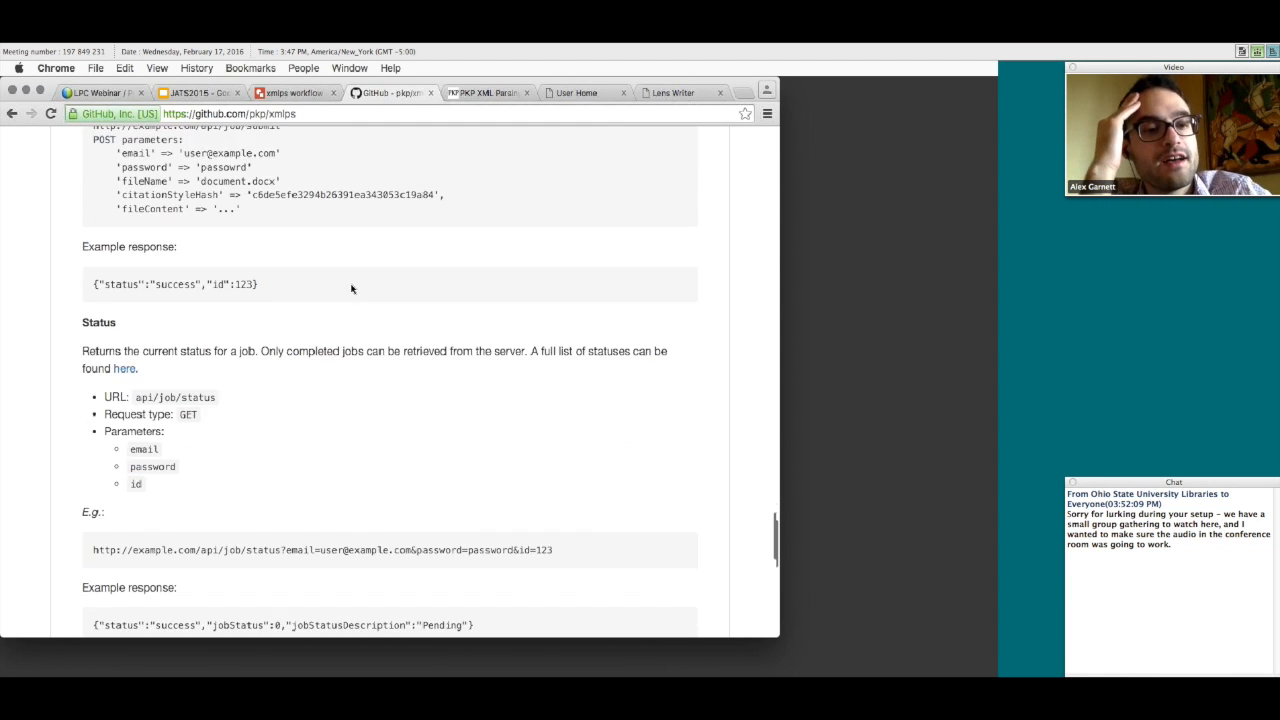
scroll(down, 3)
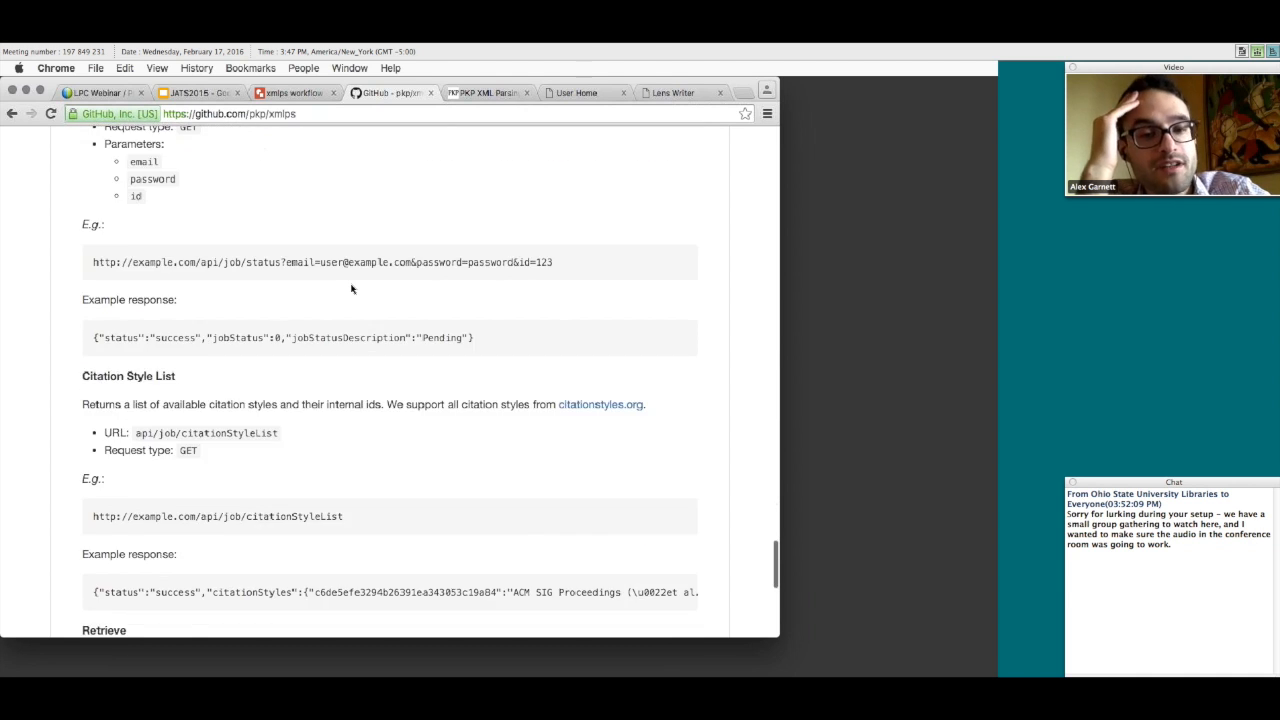
scroll(up, 3)
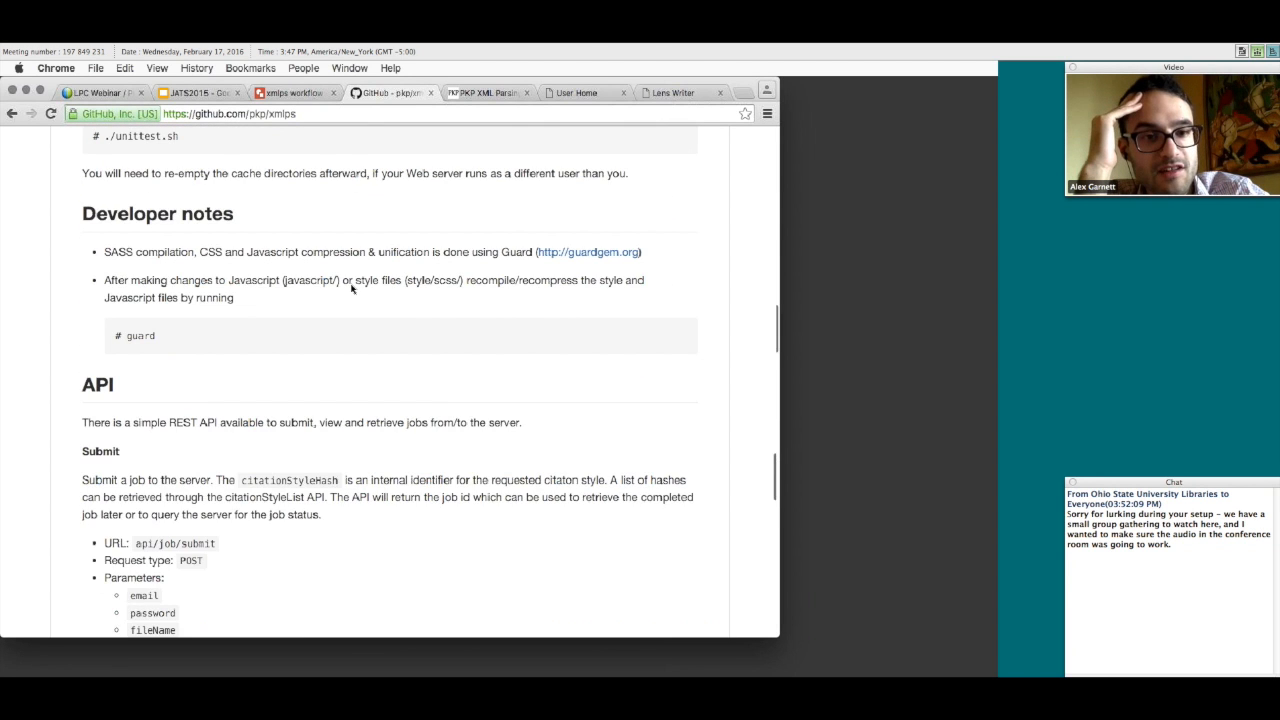
scroll(up, 3)
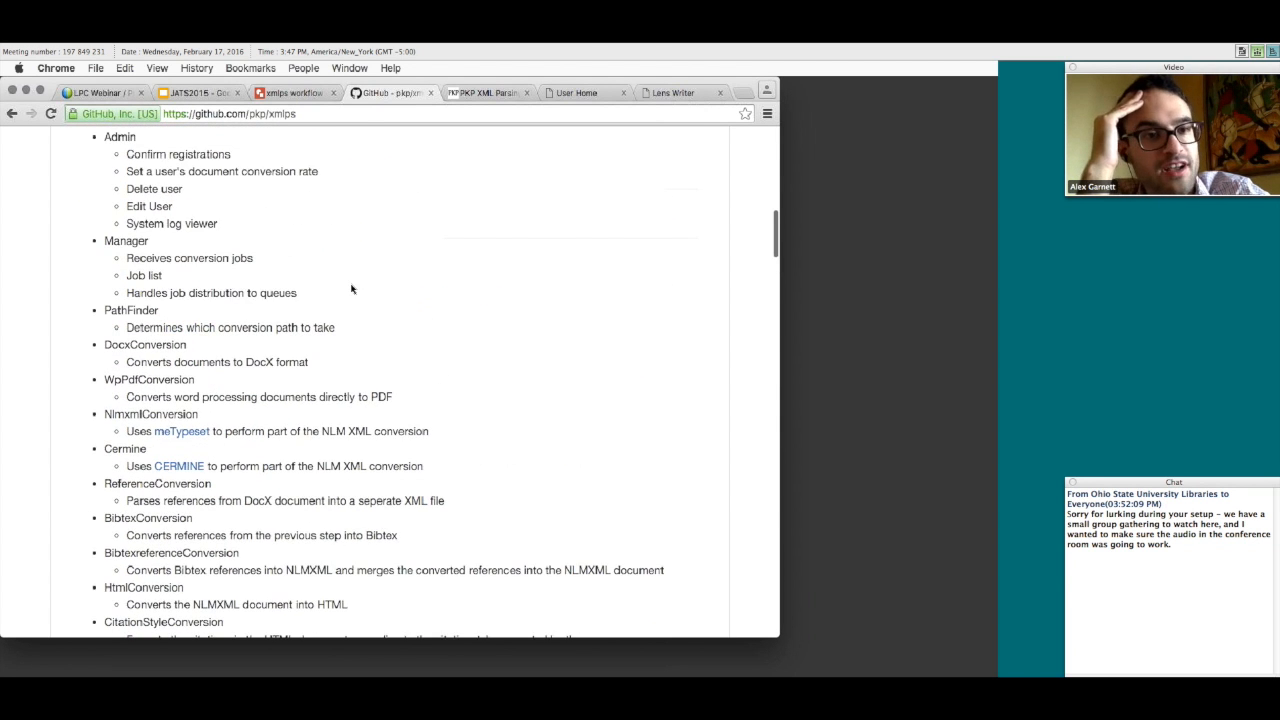
scroll(down, 3)
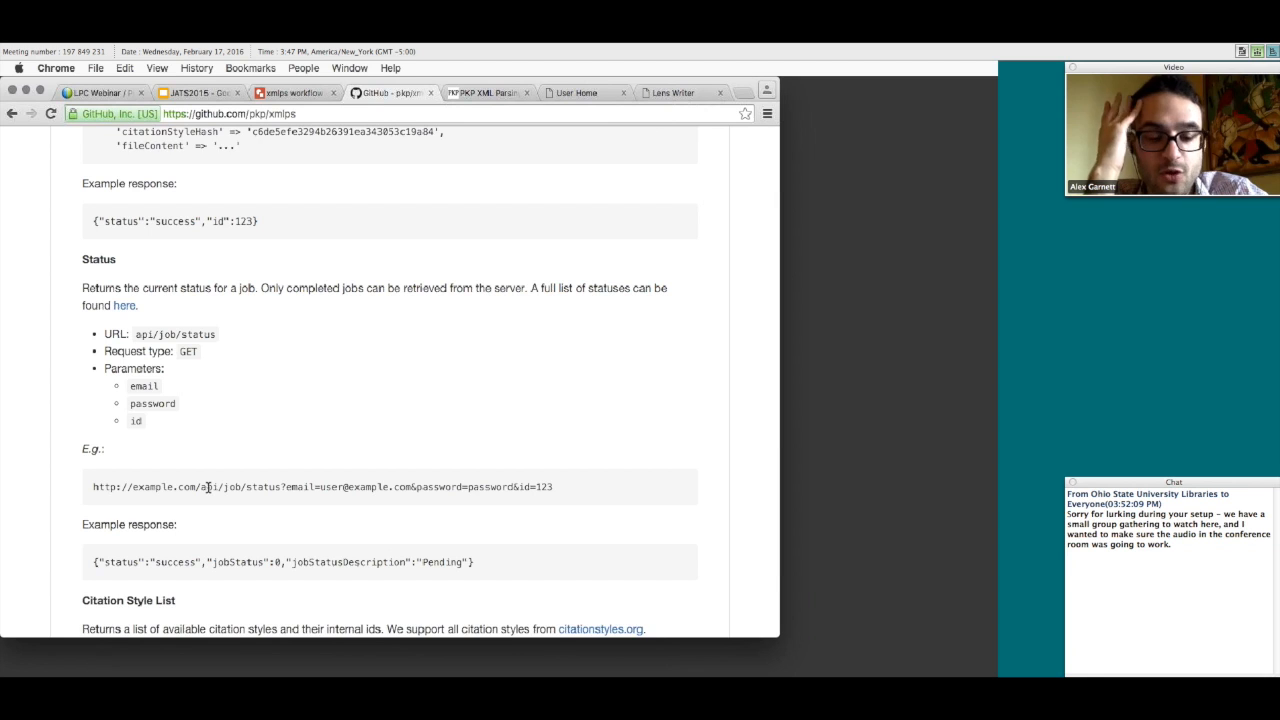
scroll(up, 3)
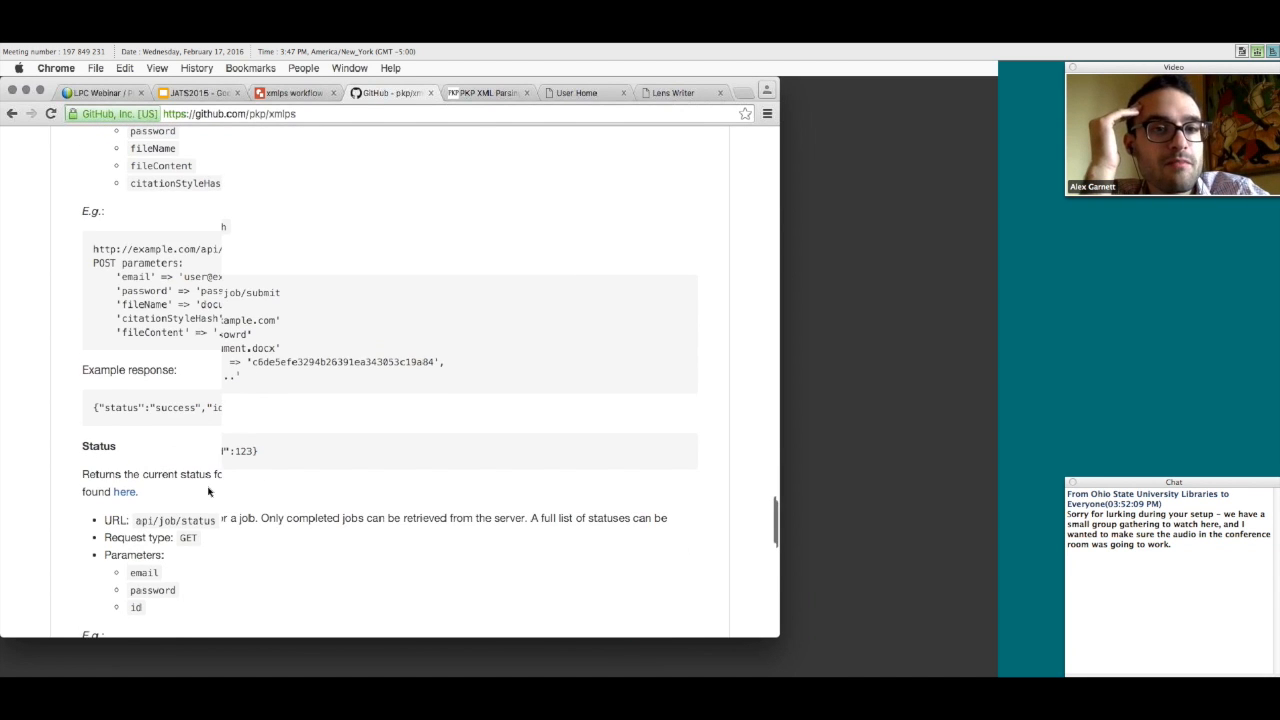
scroll(up, 3)
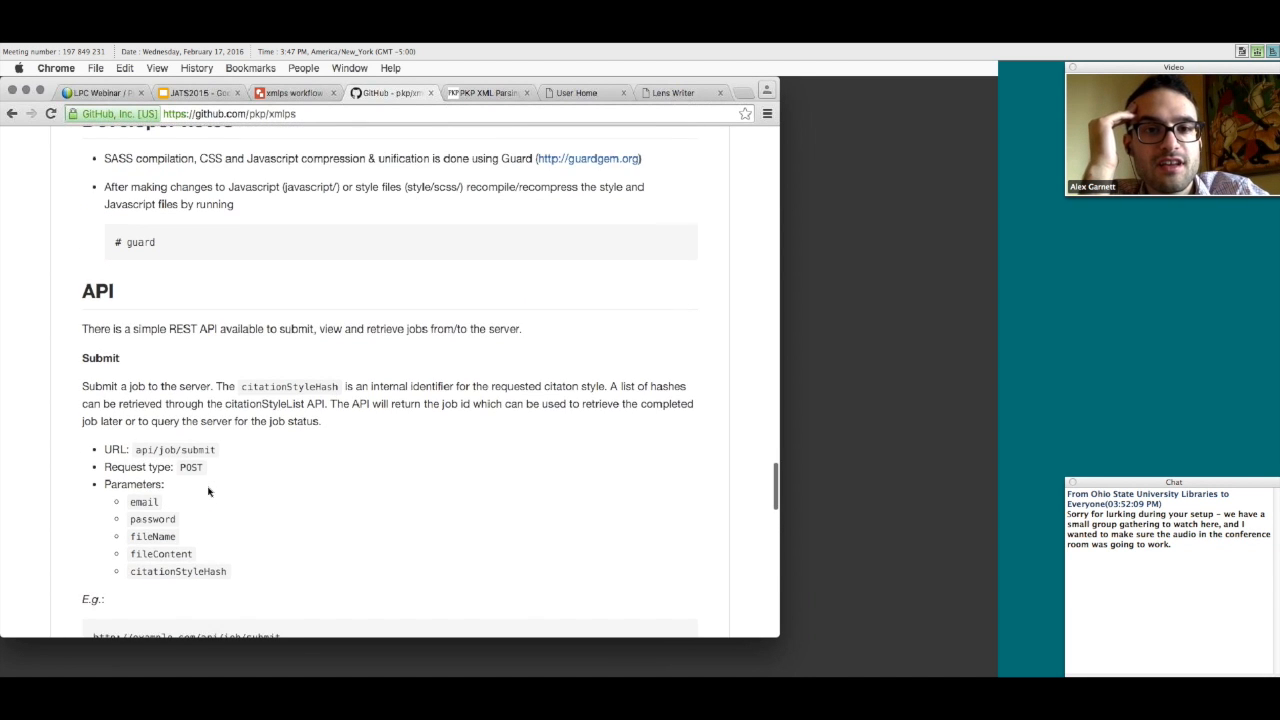
scroll(up, 3)
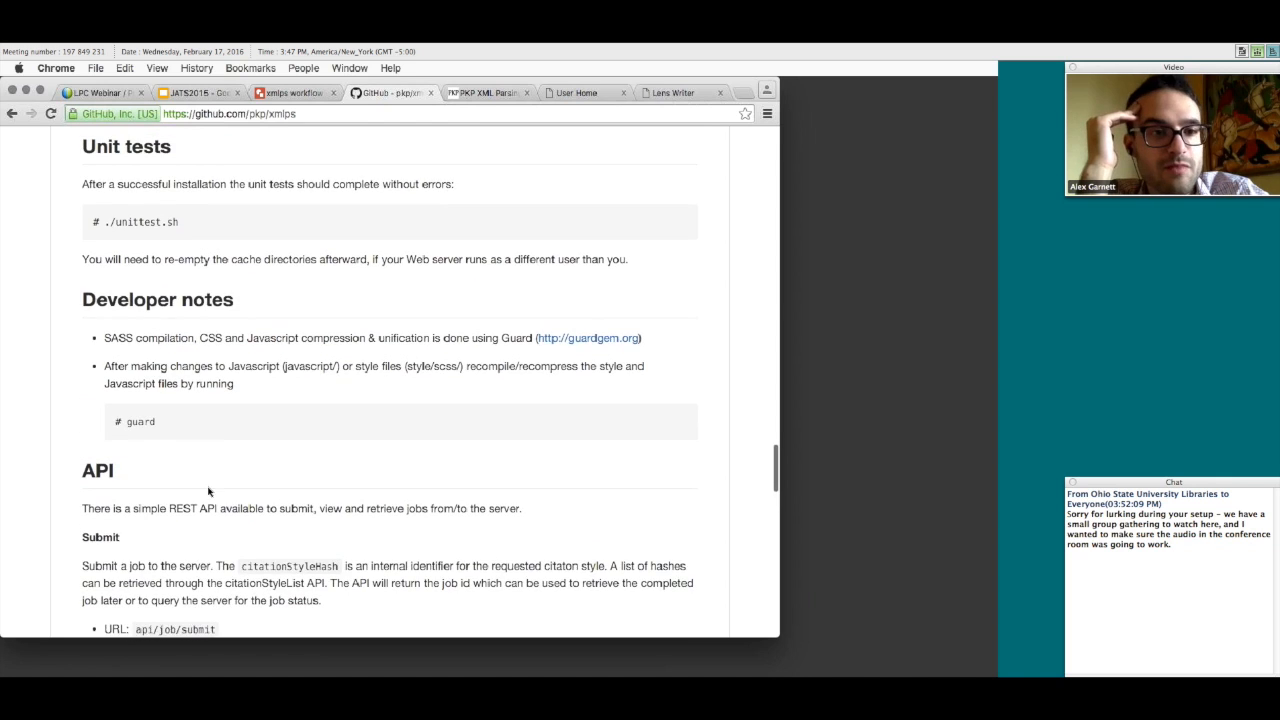
scroll(up, 3)
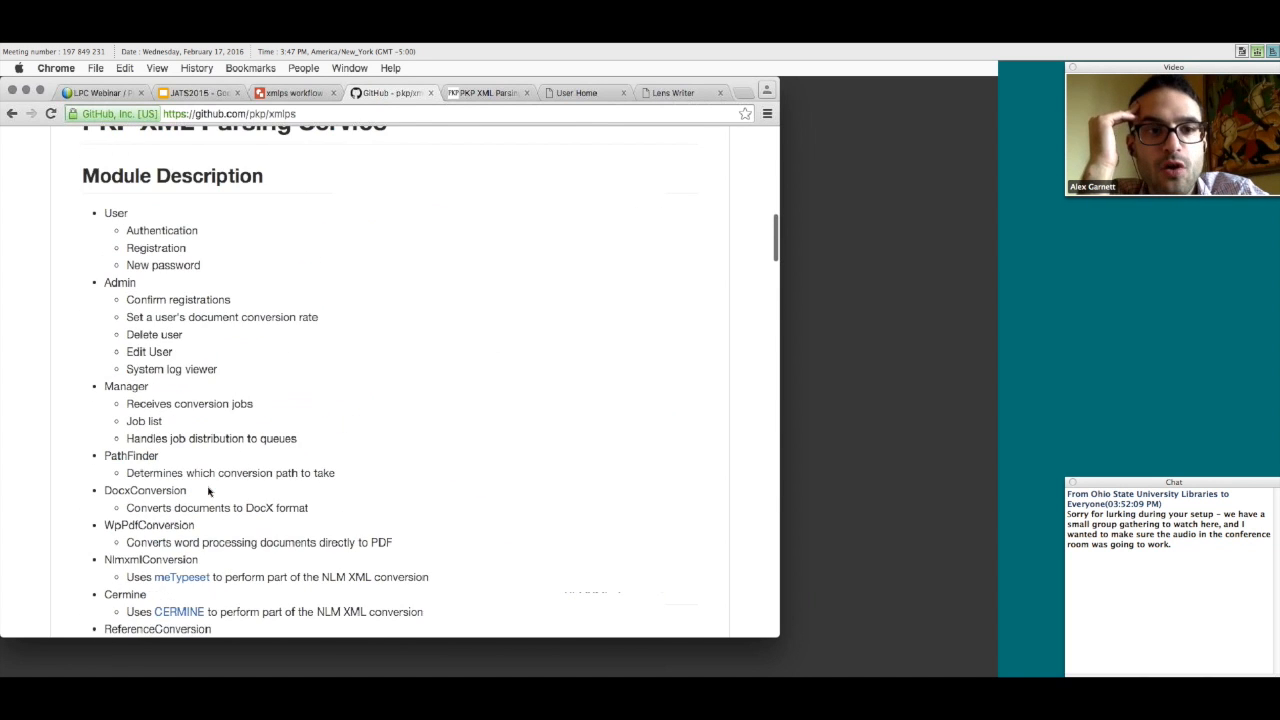
scroll(up, 3)
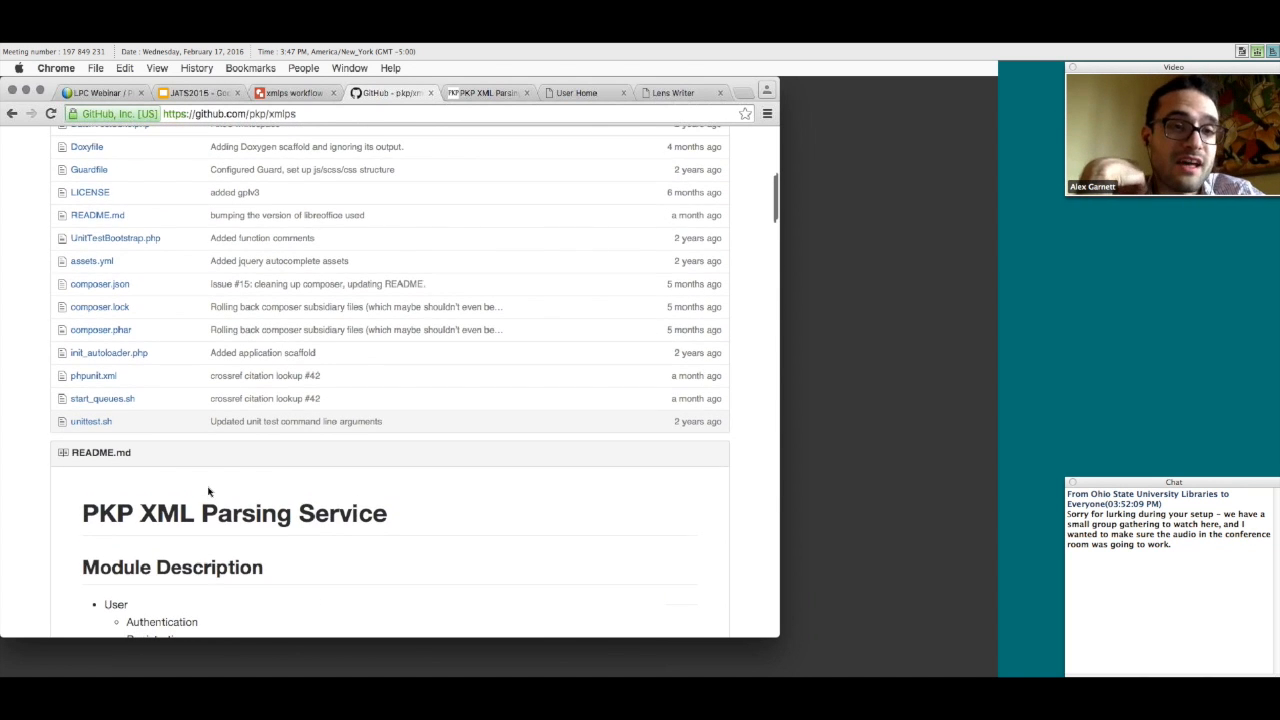
scroll(up, 3)
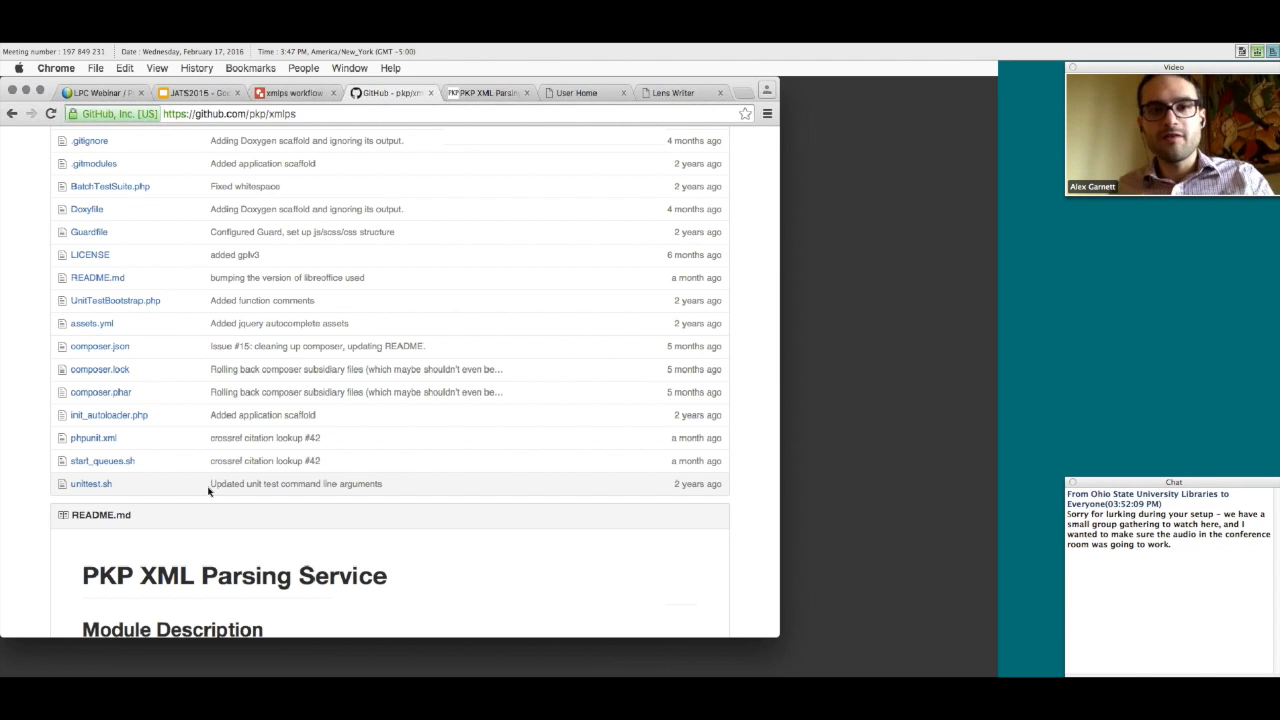
Log in as admin@example, retrying after the first attempt is rejected.
click(485, 93)
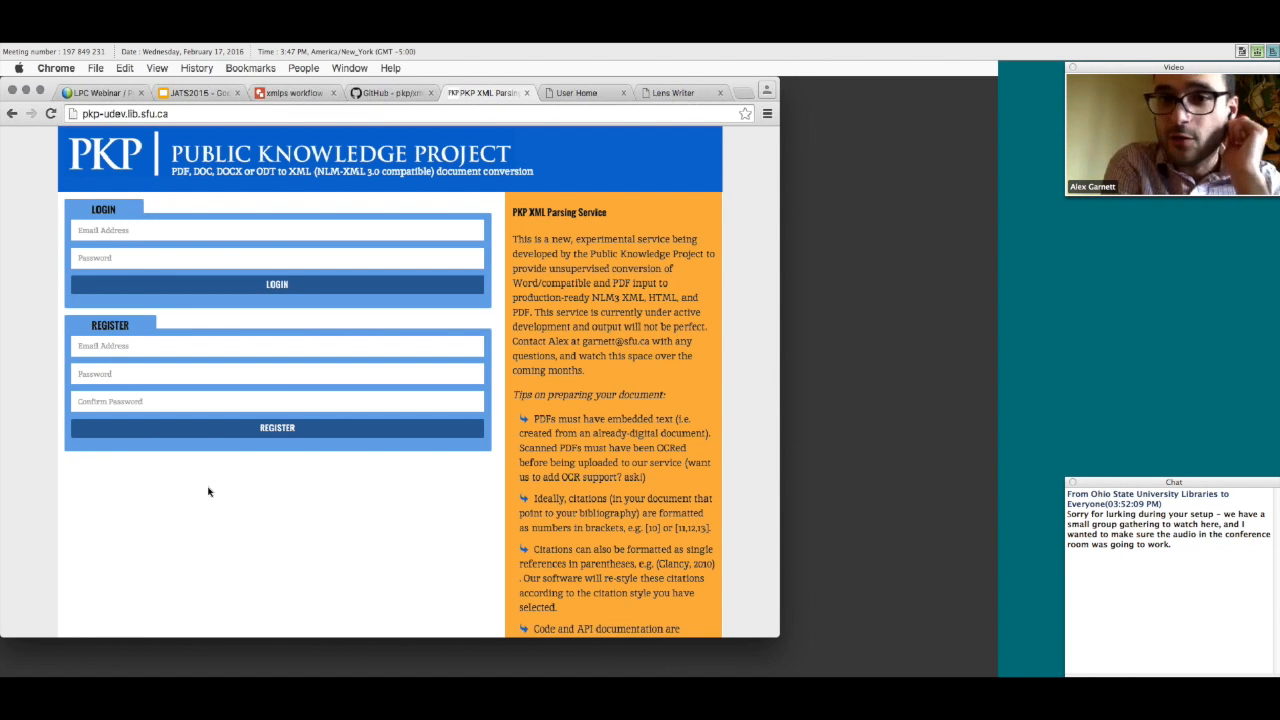
mouse_move(59, 367)
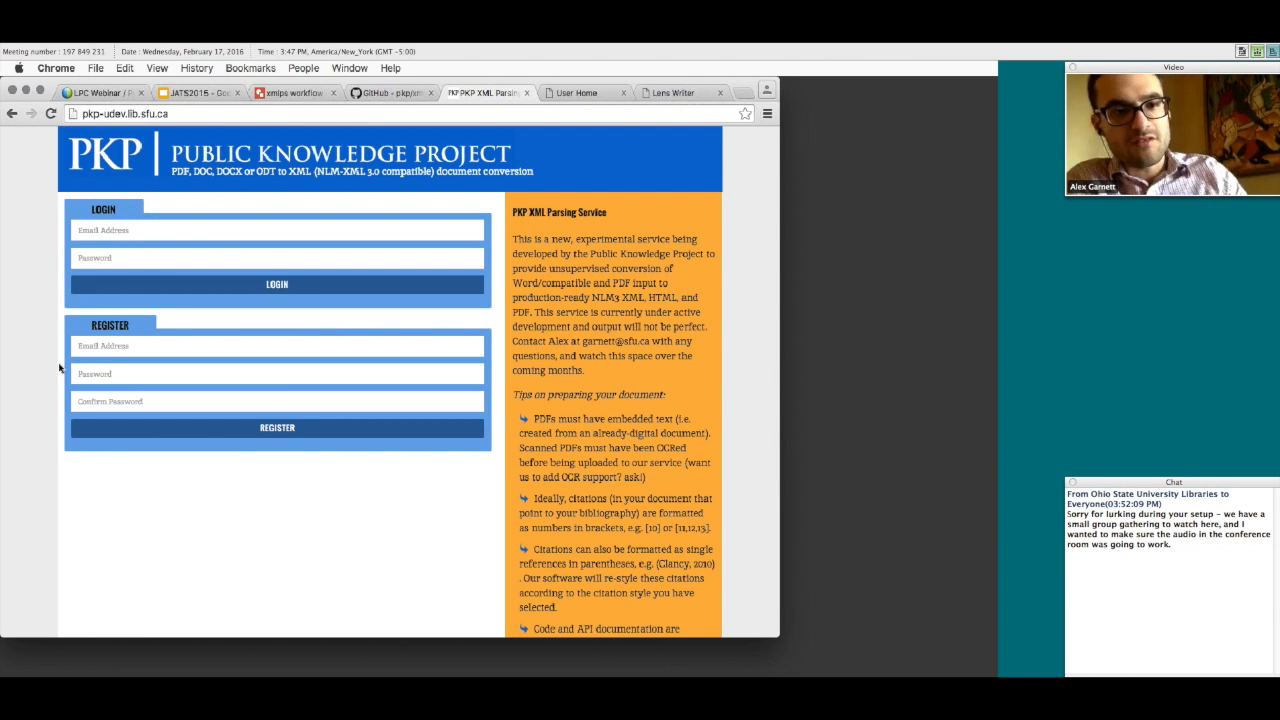
mouse_move(188, 416)
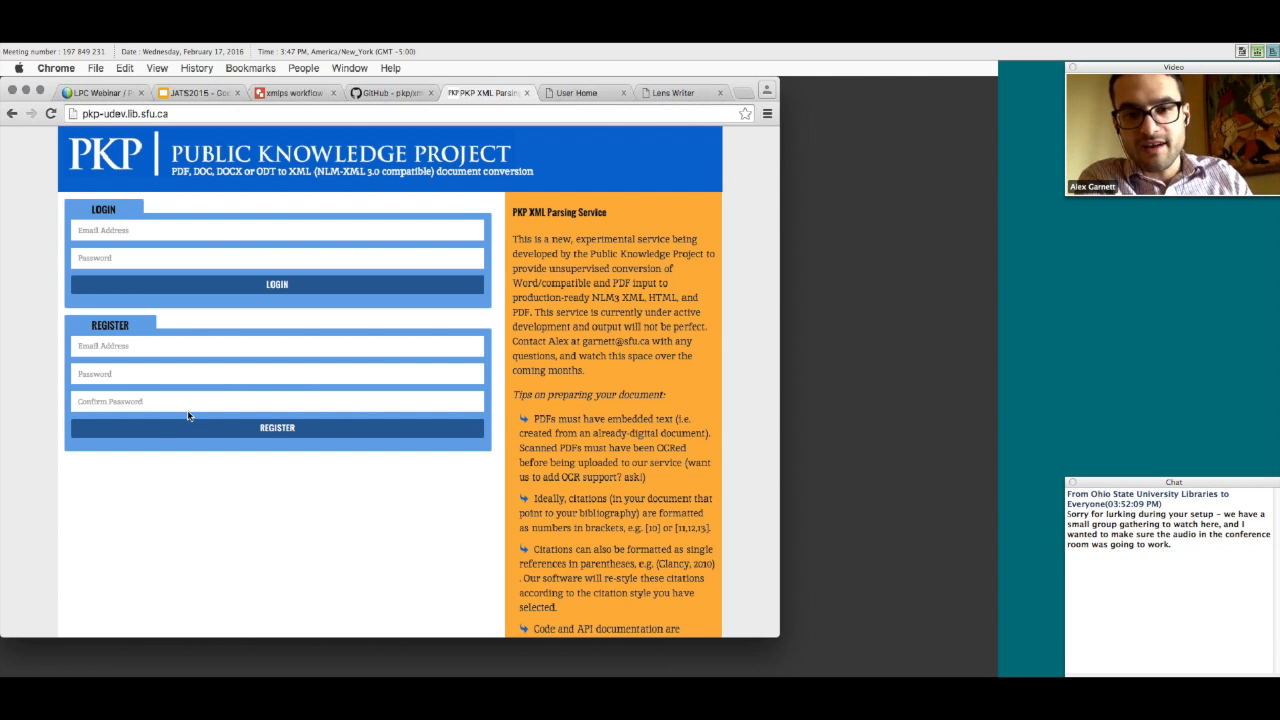
mouse_move(605, 377)
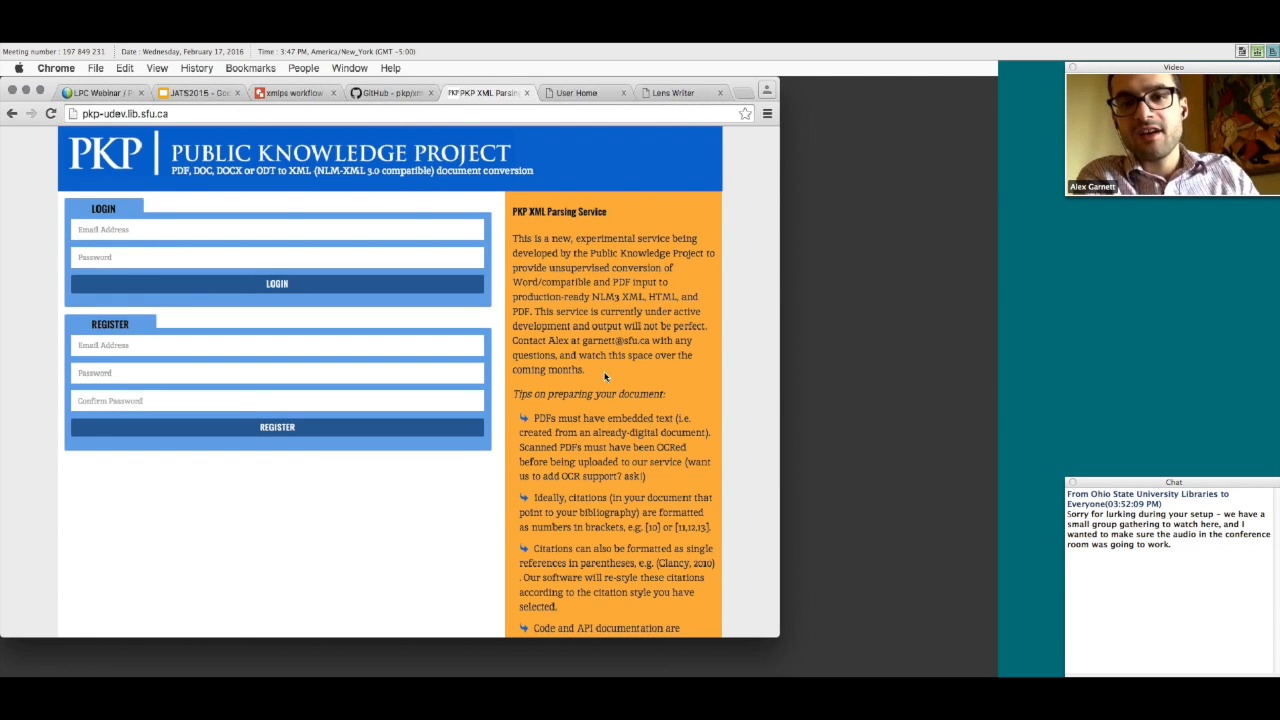
scroll(down, 3)
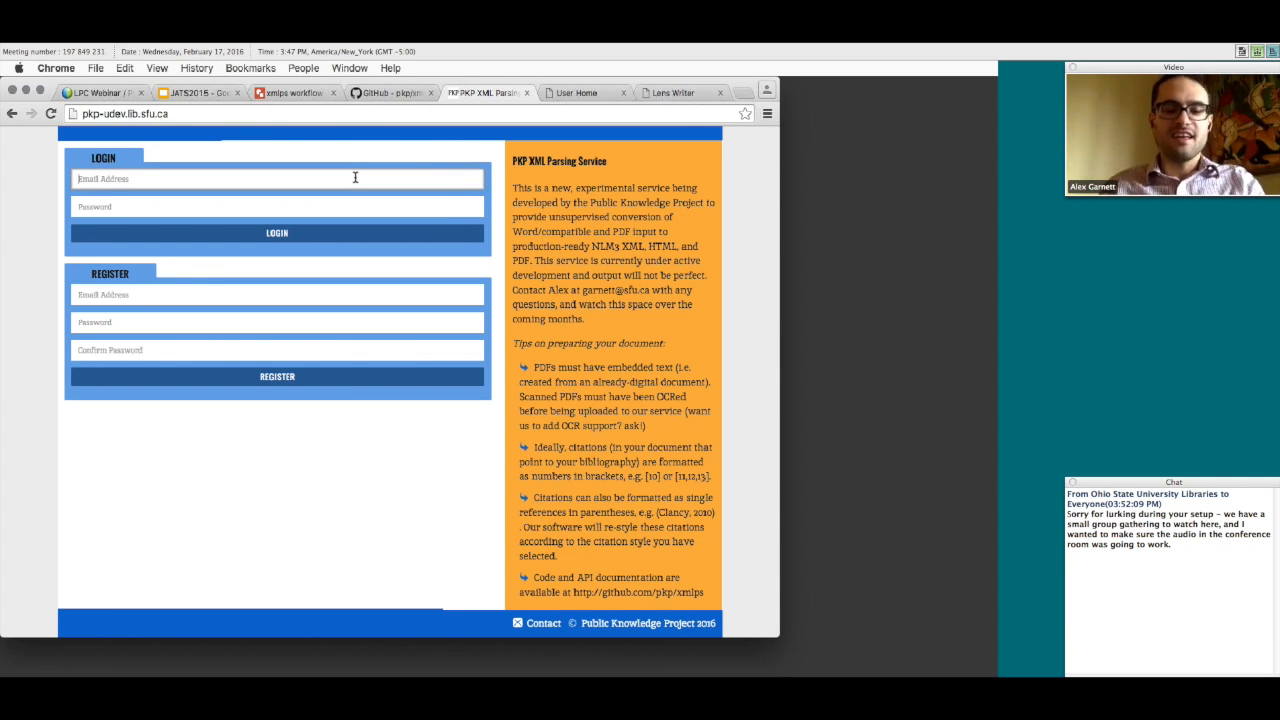
text(admin@example.com)
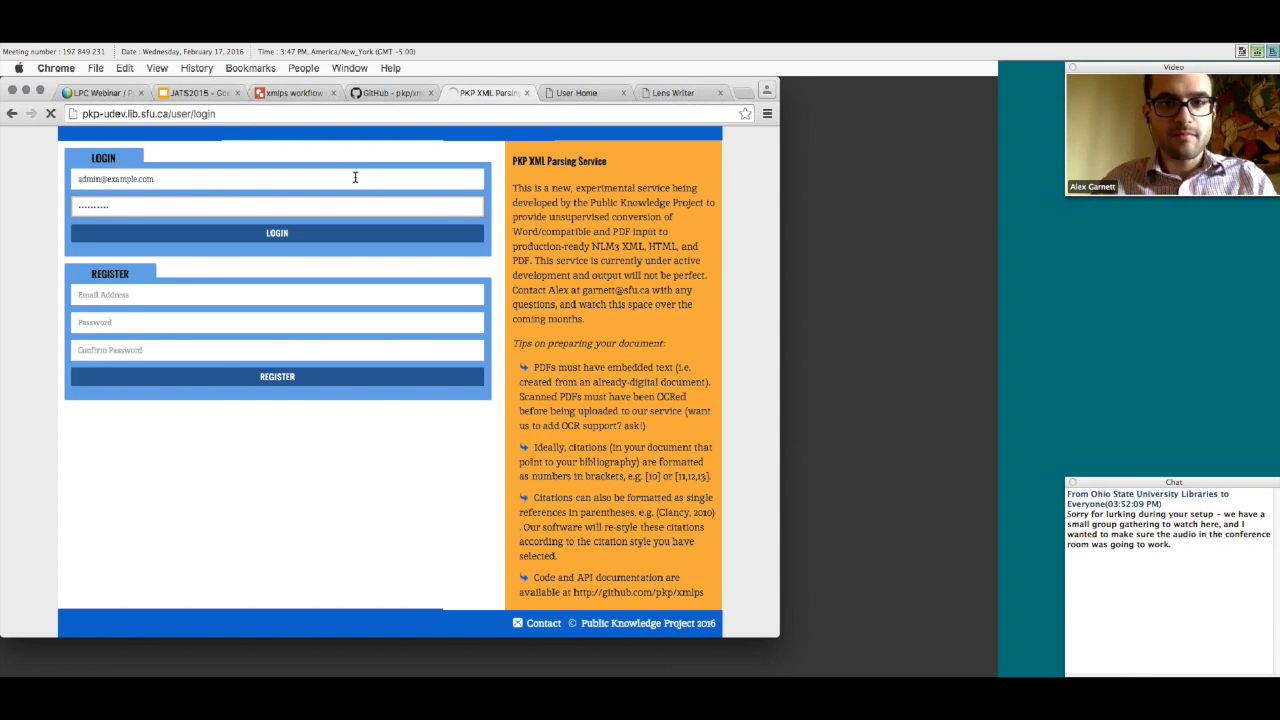
click(277, 232)
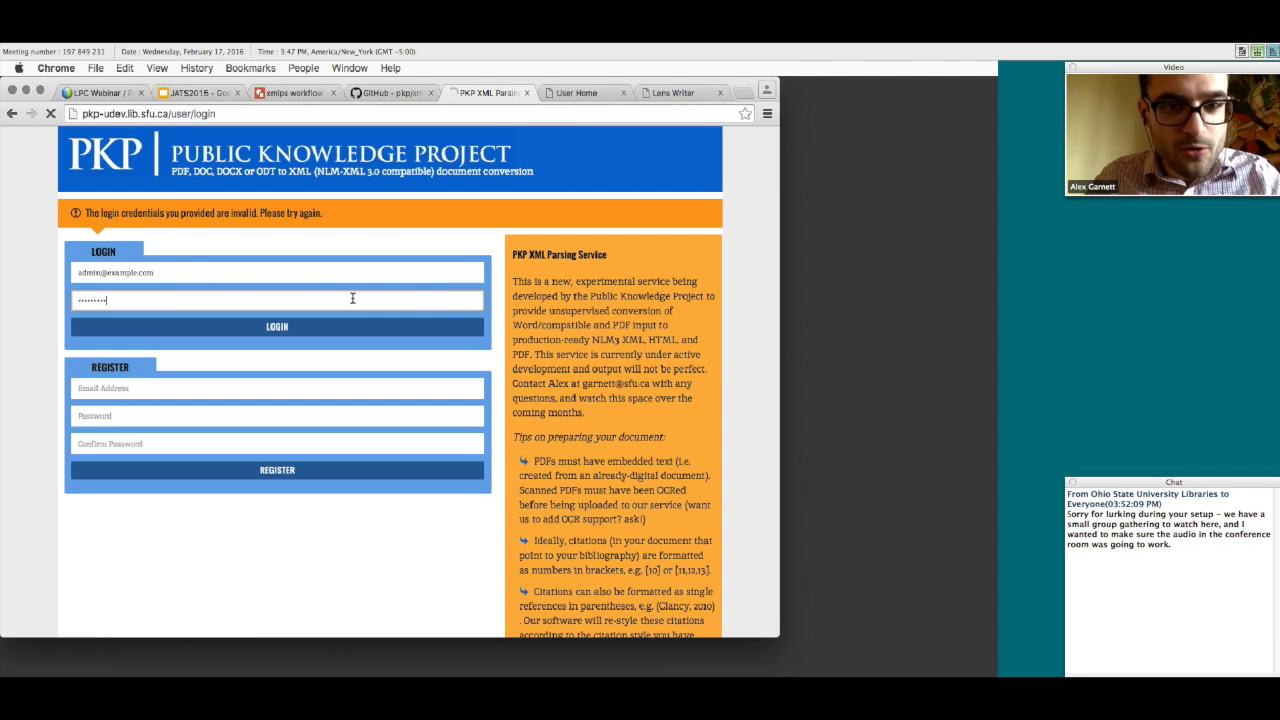
click(277, 326)
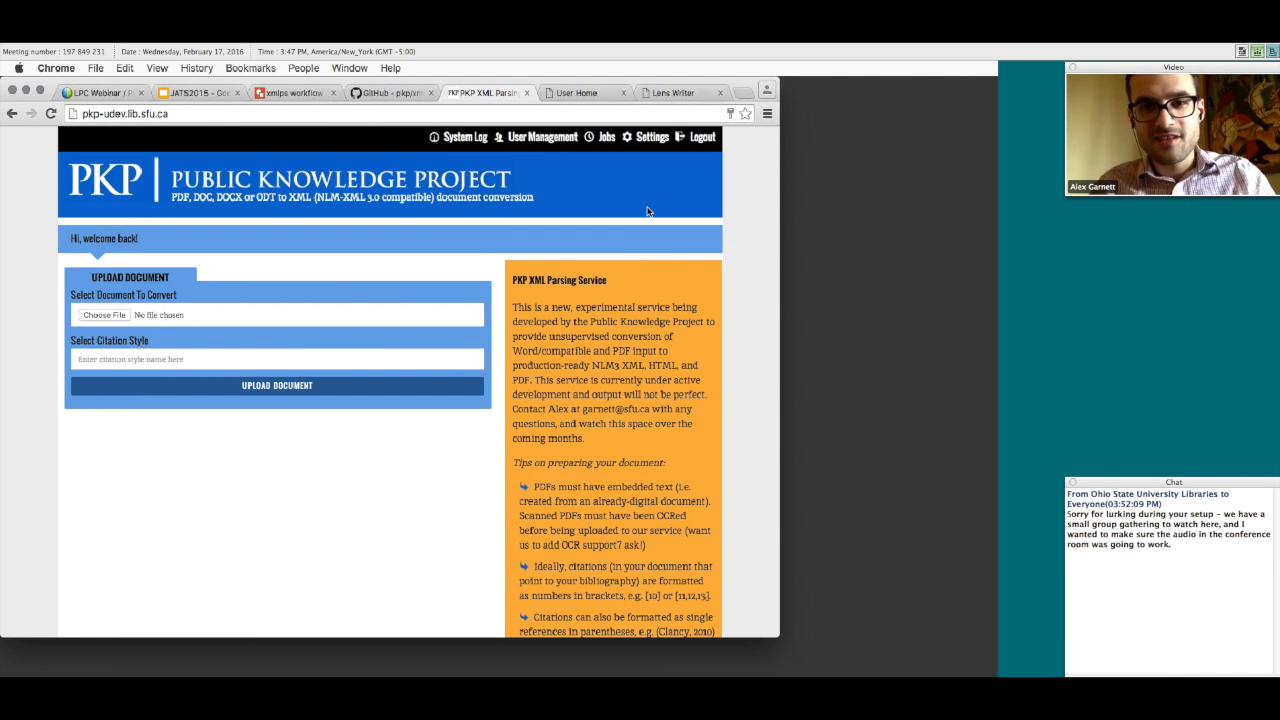
mouse_move(273, 277)
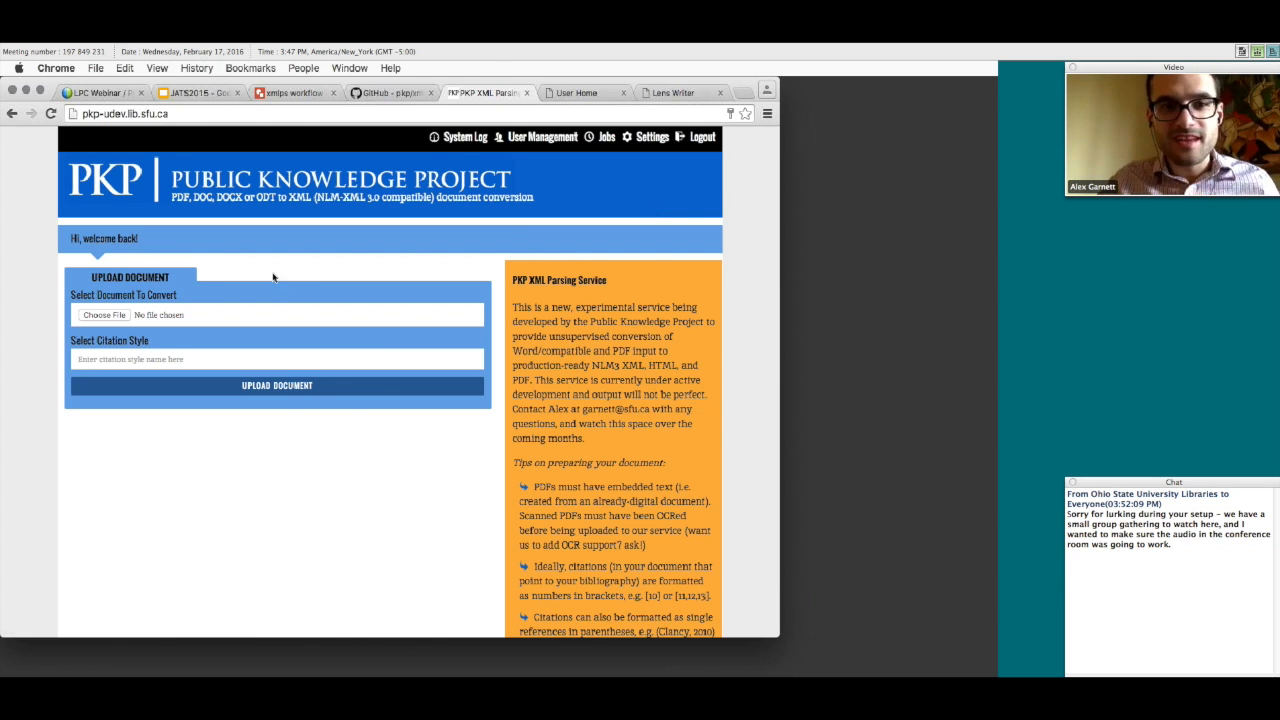
mouse_move(606, 137)
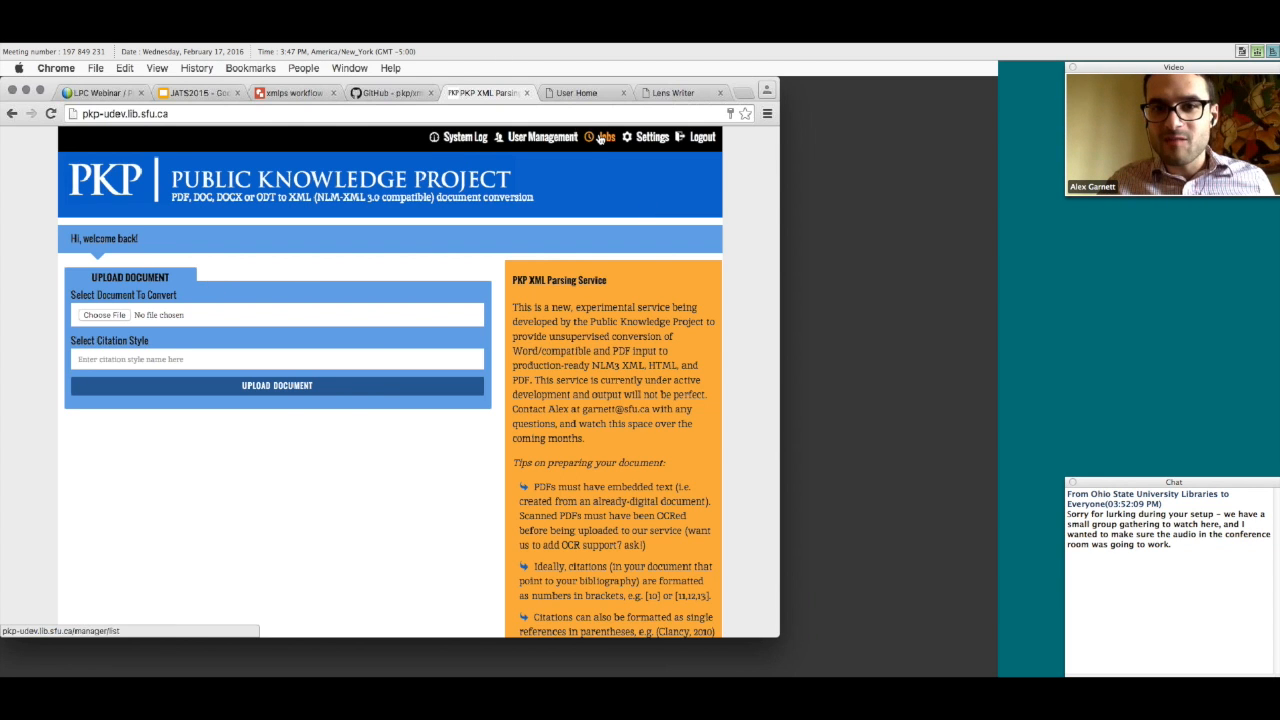
click(605, 137)
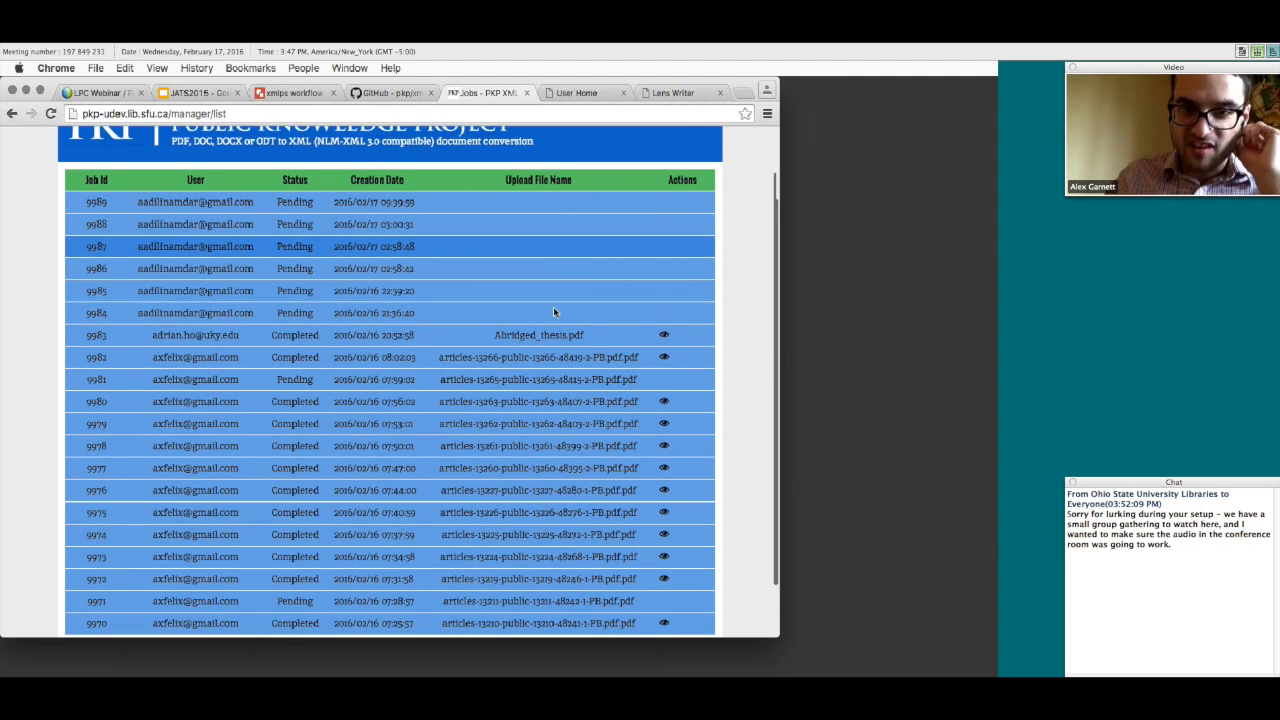
scroll(up, 3)
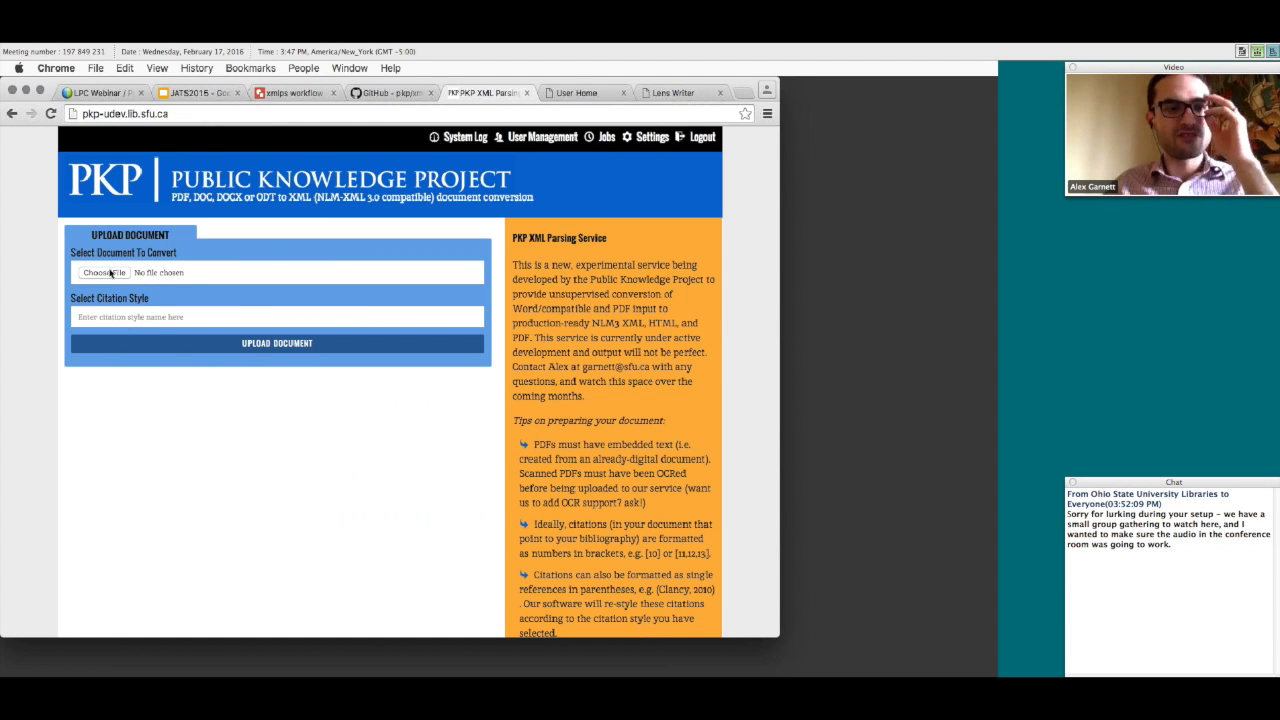
Pick eeg_comicsans.doc from the Desktop as the document to upload.
click(103, 272)
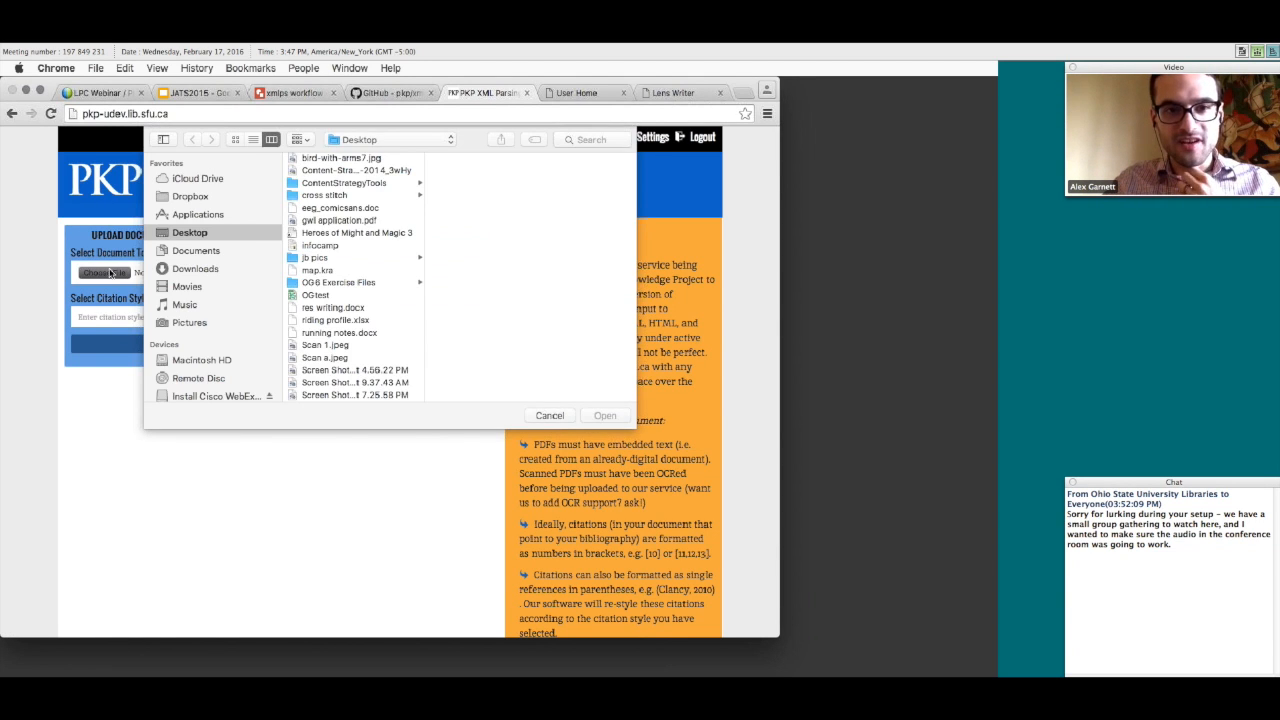
click(605, 415)
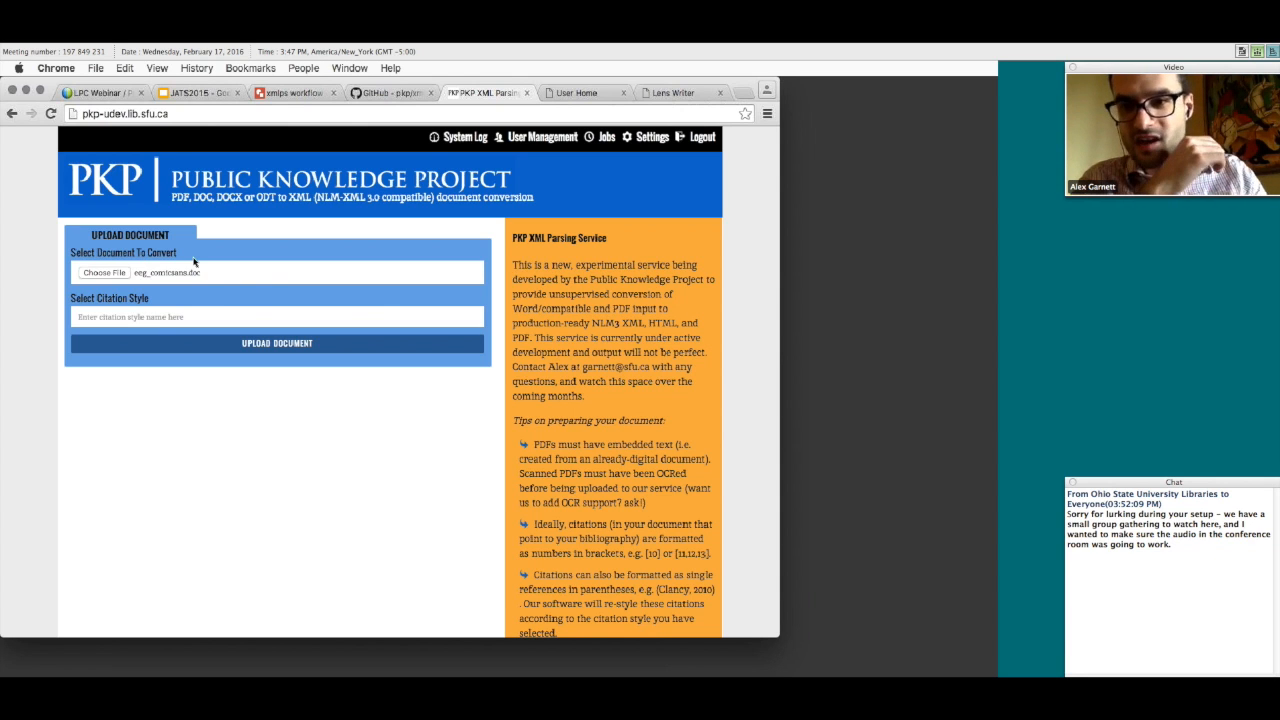
mouse_move(267, 308)
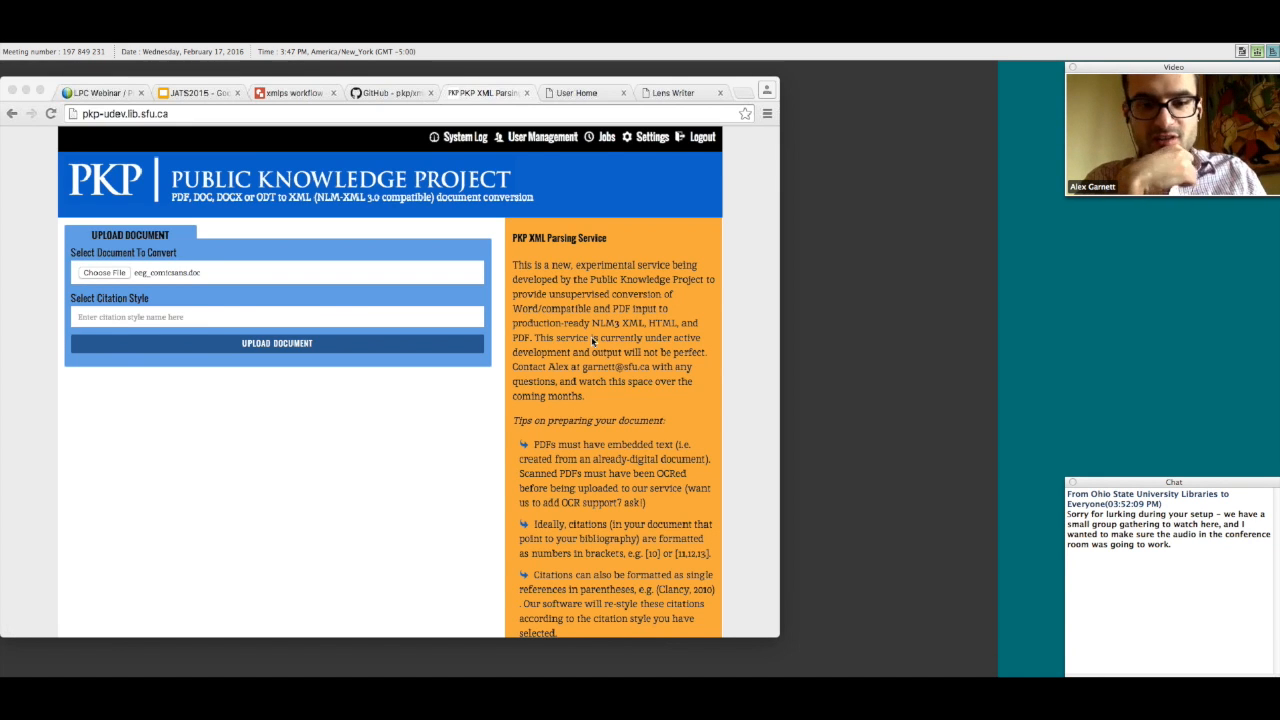
mouse_move(485, 385)
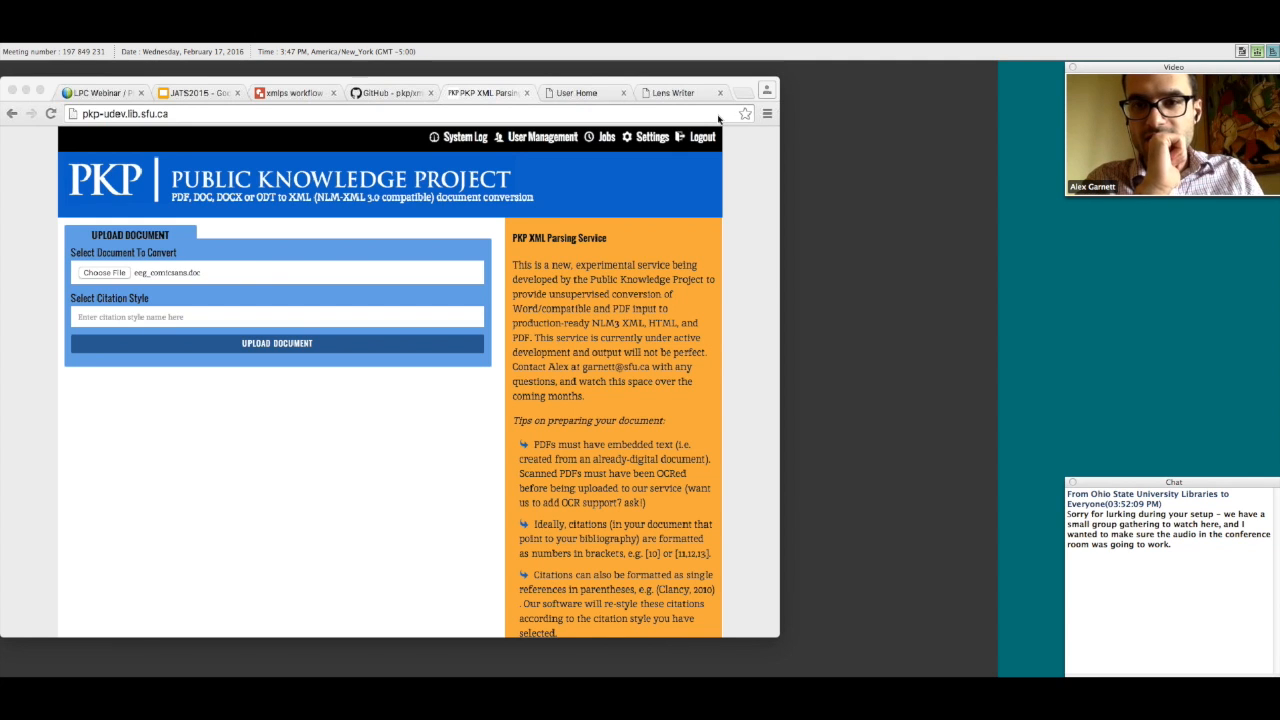
mouse_move(502, 162)
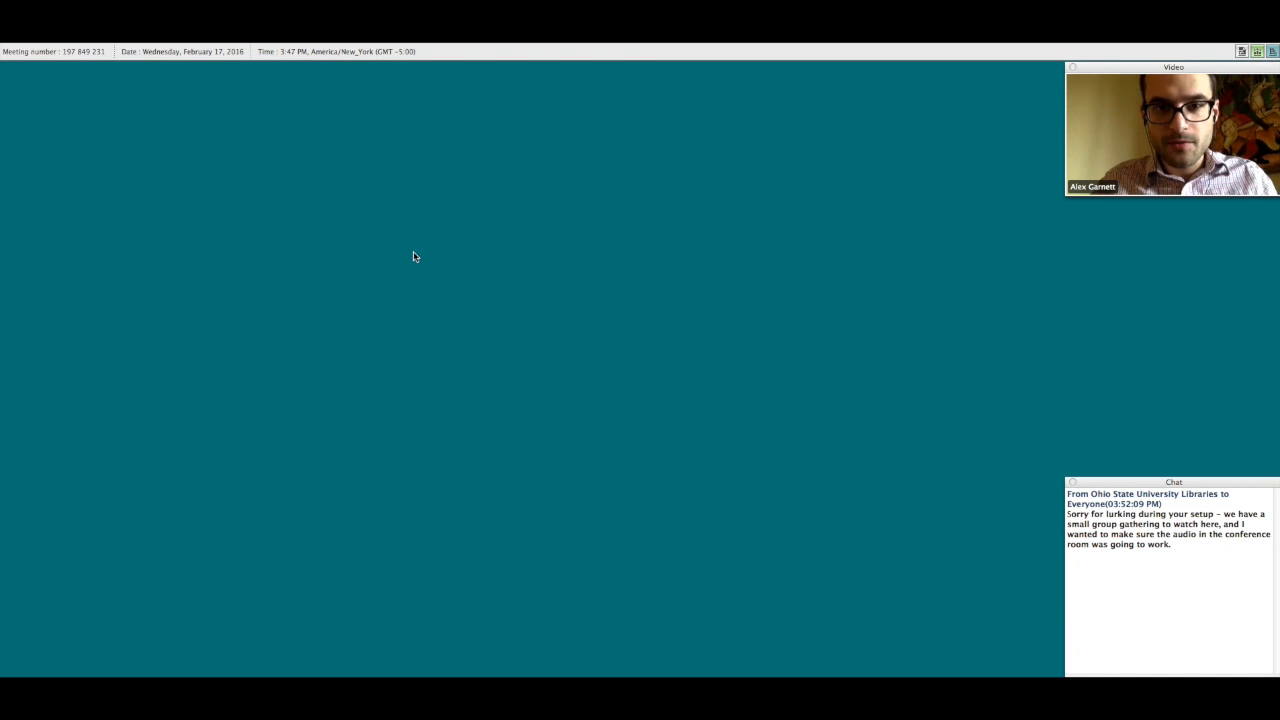
mouse_move(586, 400)
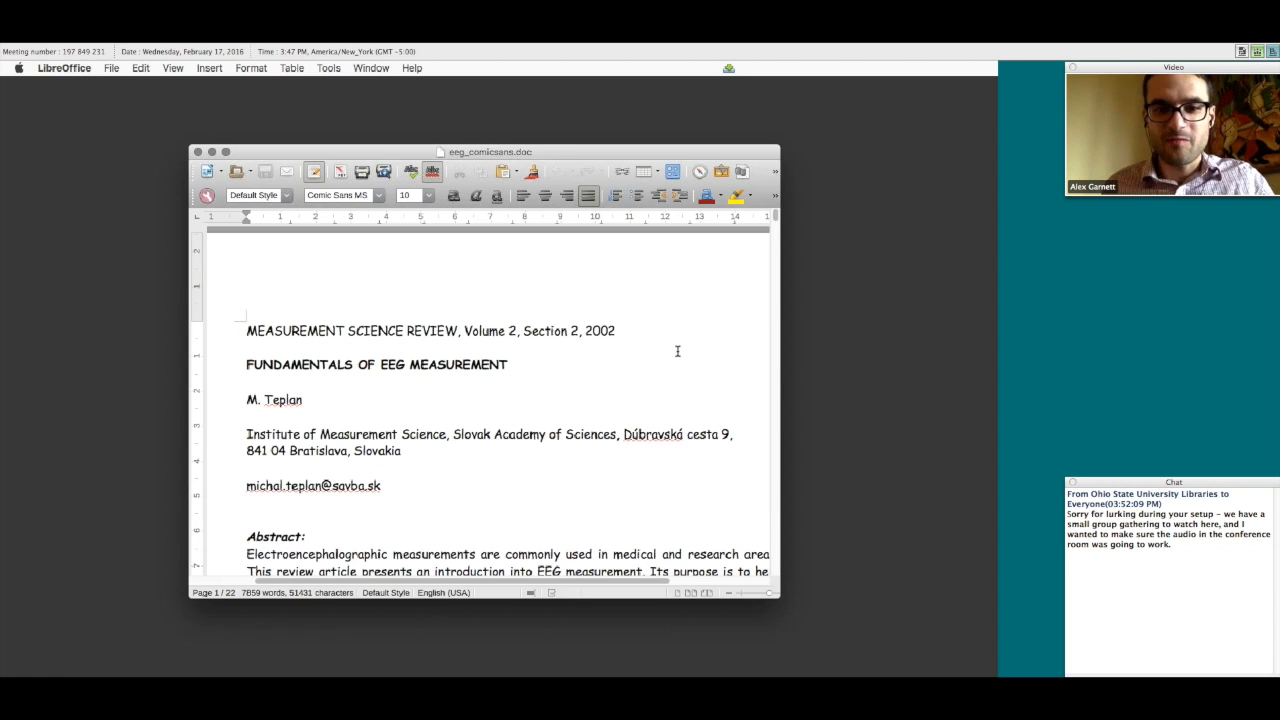
Scroll through the EEG paper from the Anatomical Foundation section onward.
scroll(down, 3)
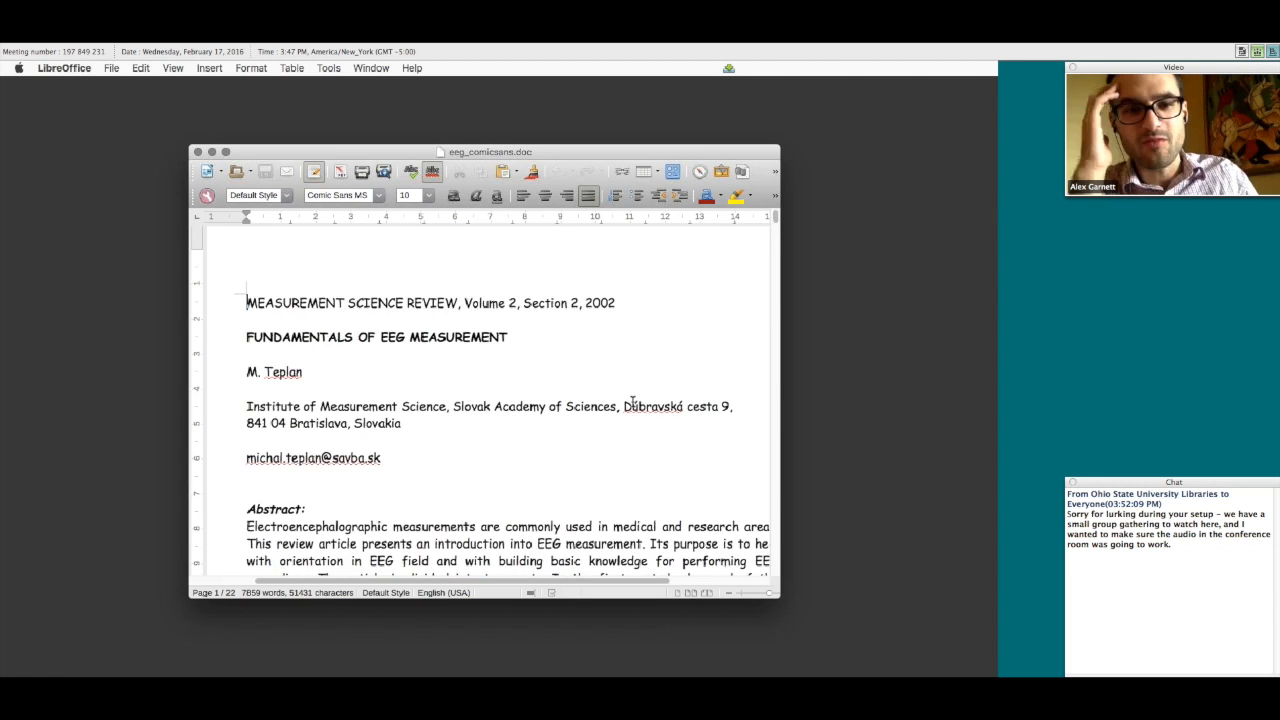
scroll(down, 3)
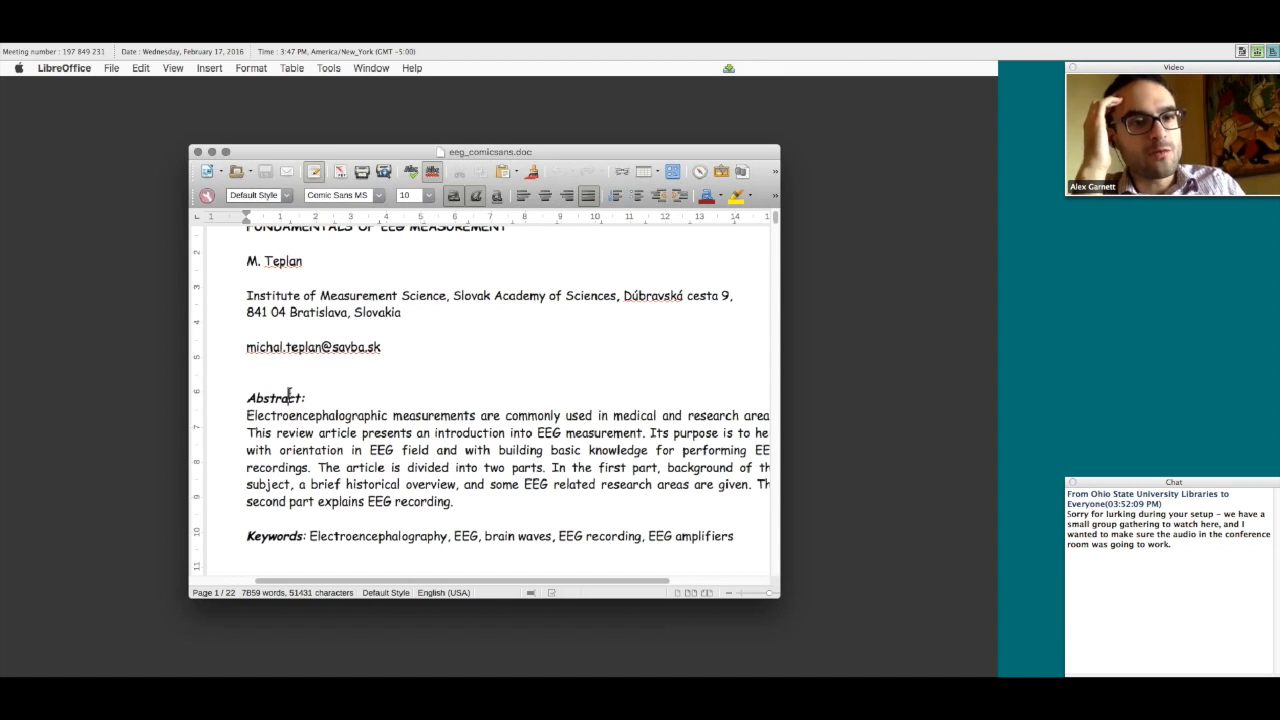
scroll(down, 3)
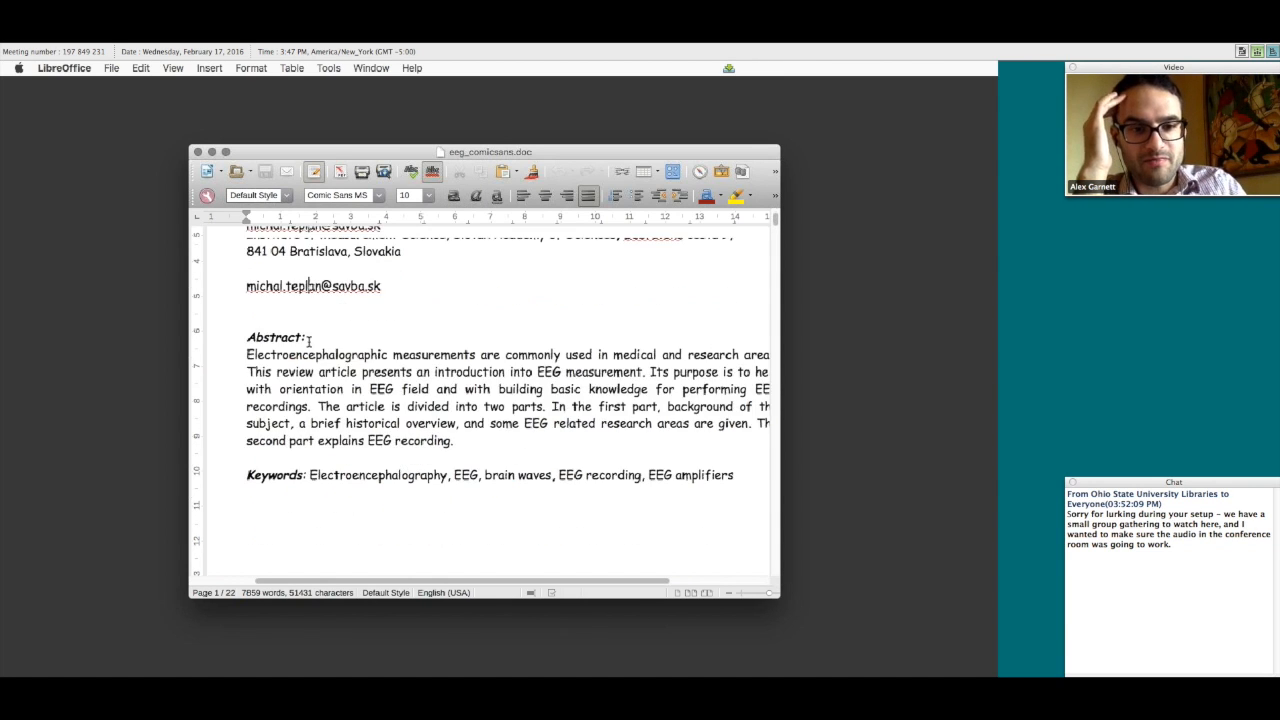
scroll(down, 3)
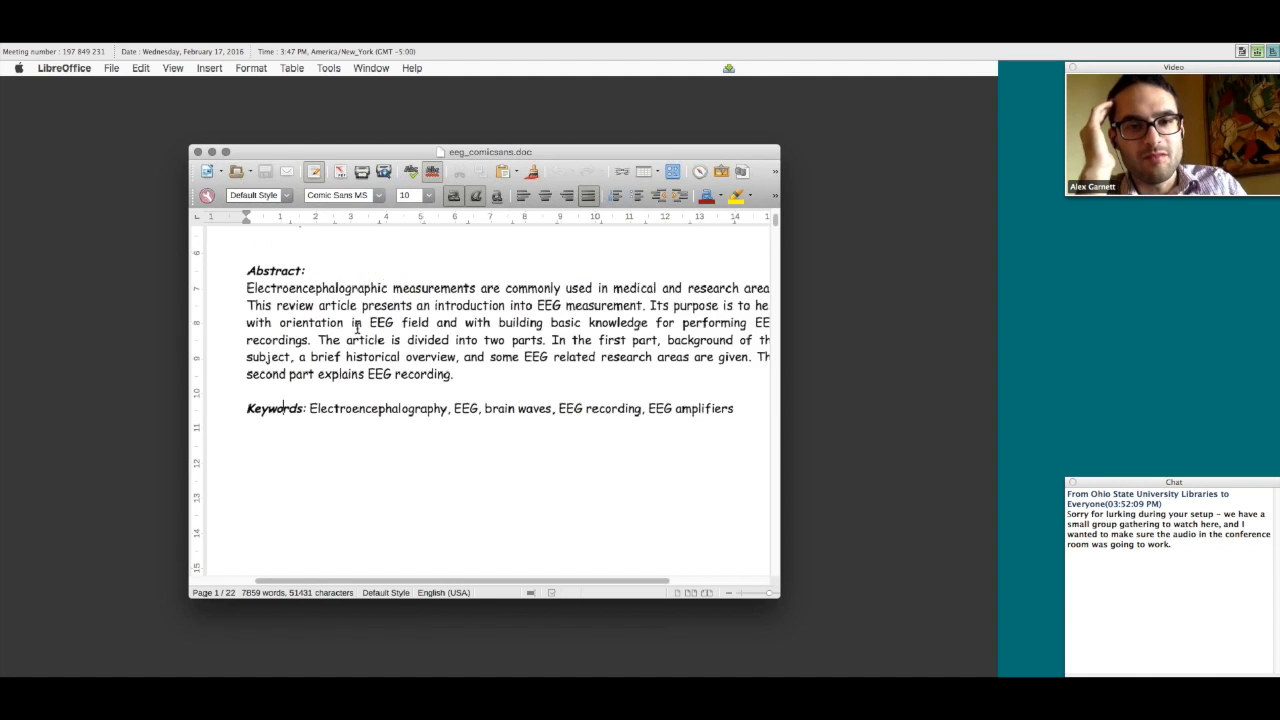
scroll(down, 3)
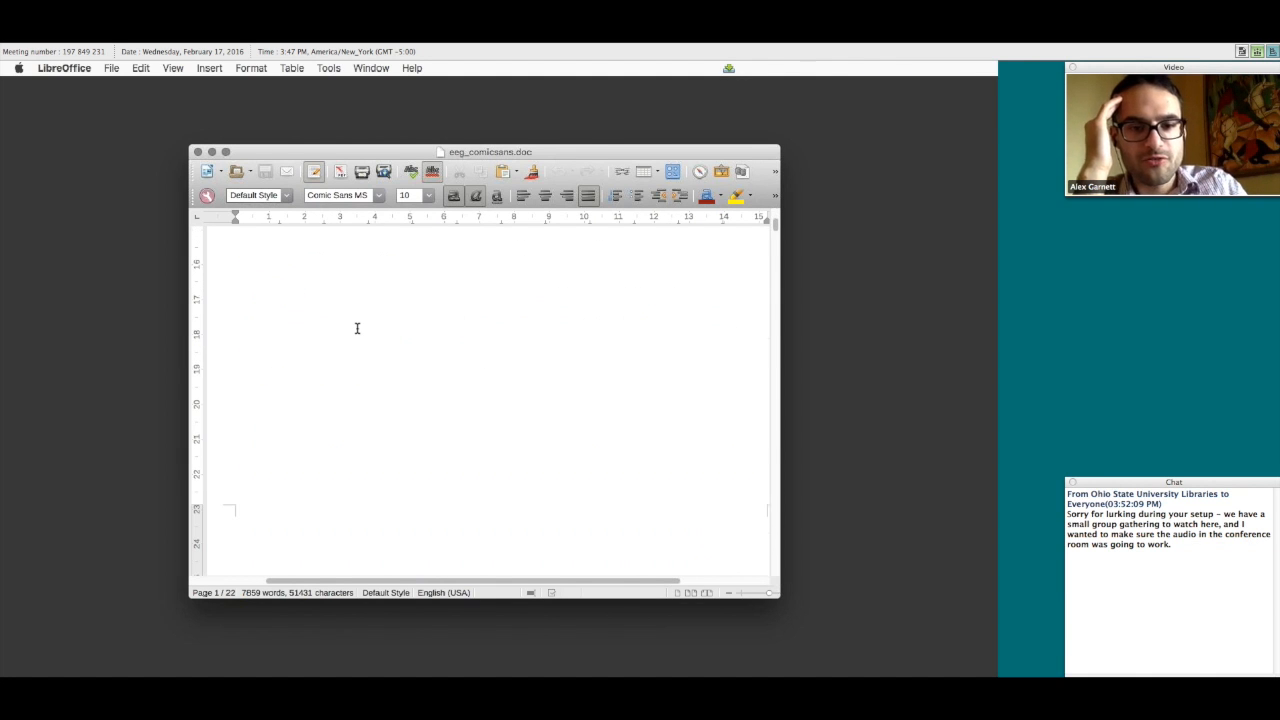
scroll(down, 3)
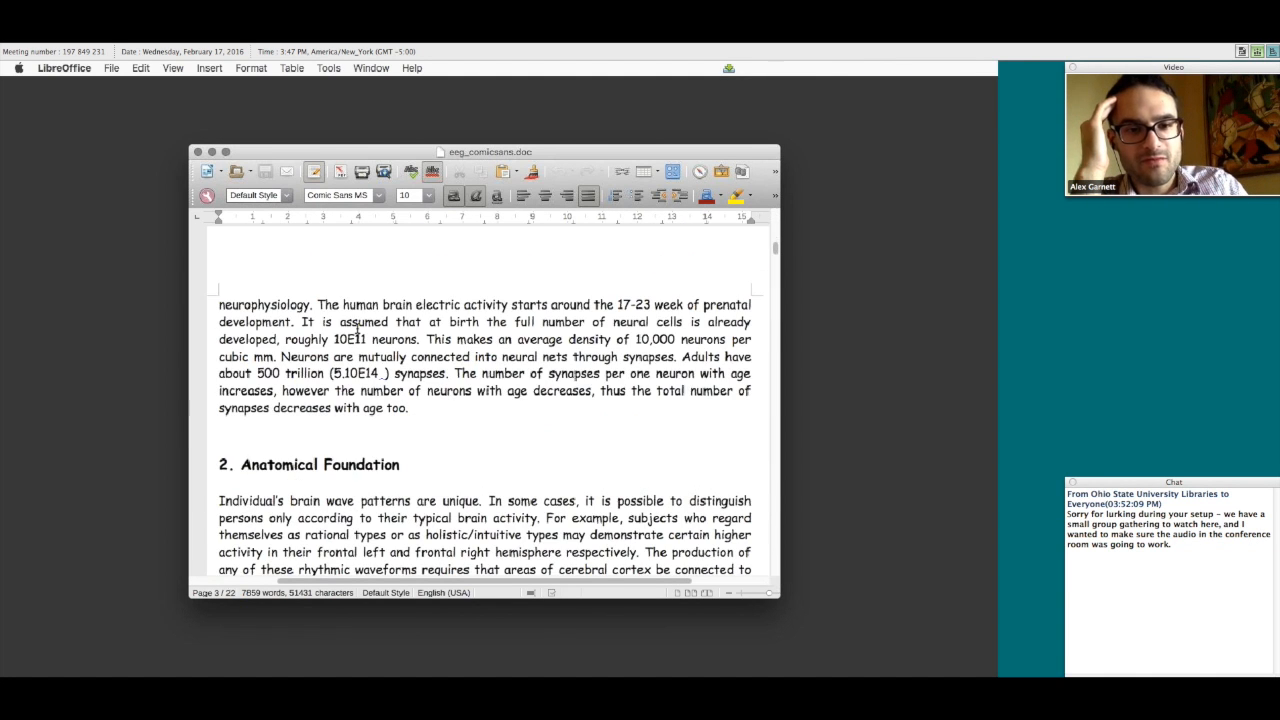
scroll(down, 3)
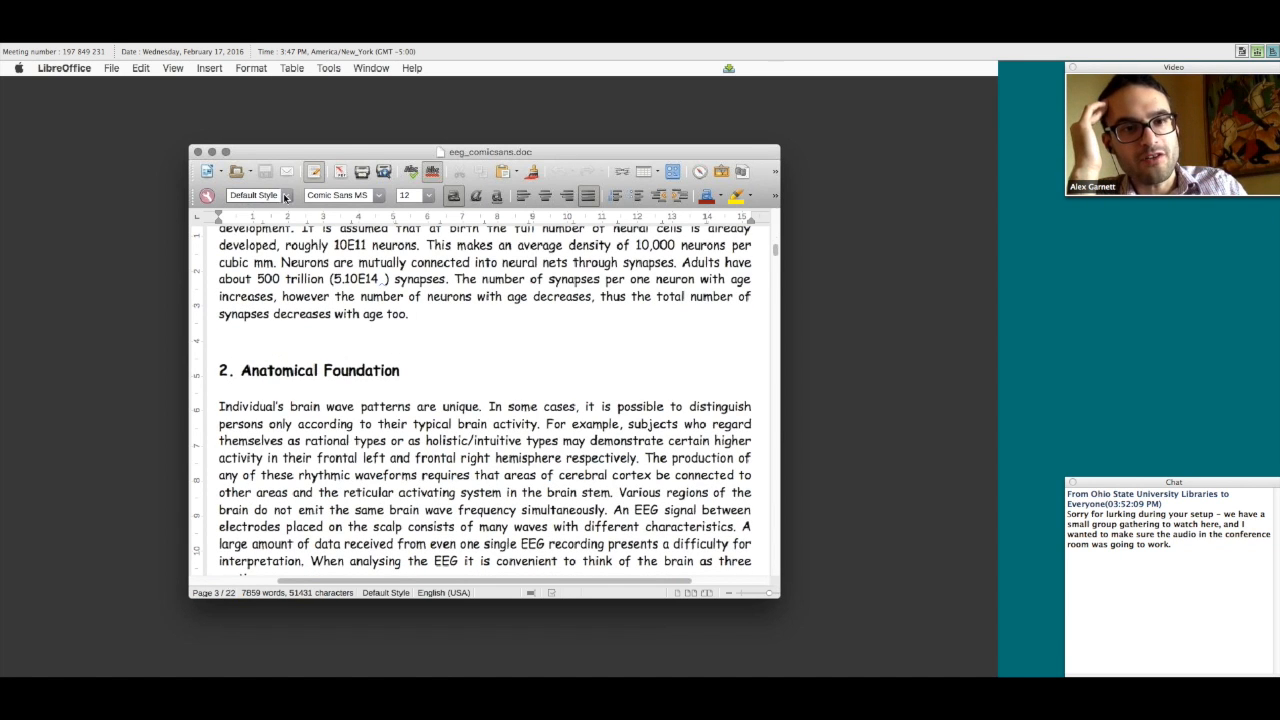
Check the paragraph style list without applying a style, then scroll down to the References.
click(287, 195)
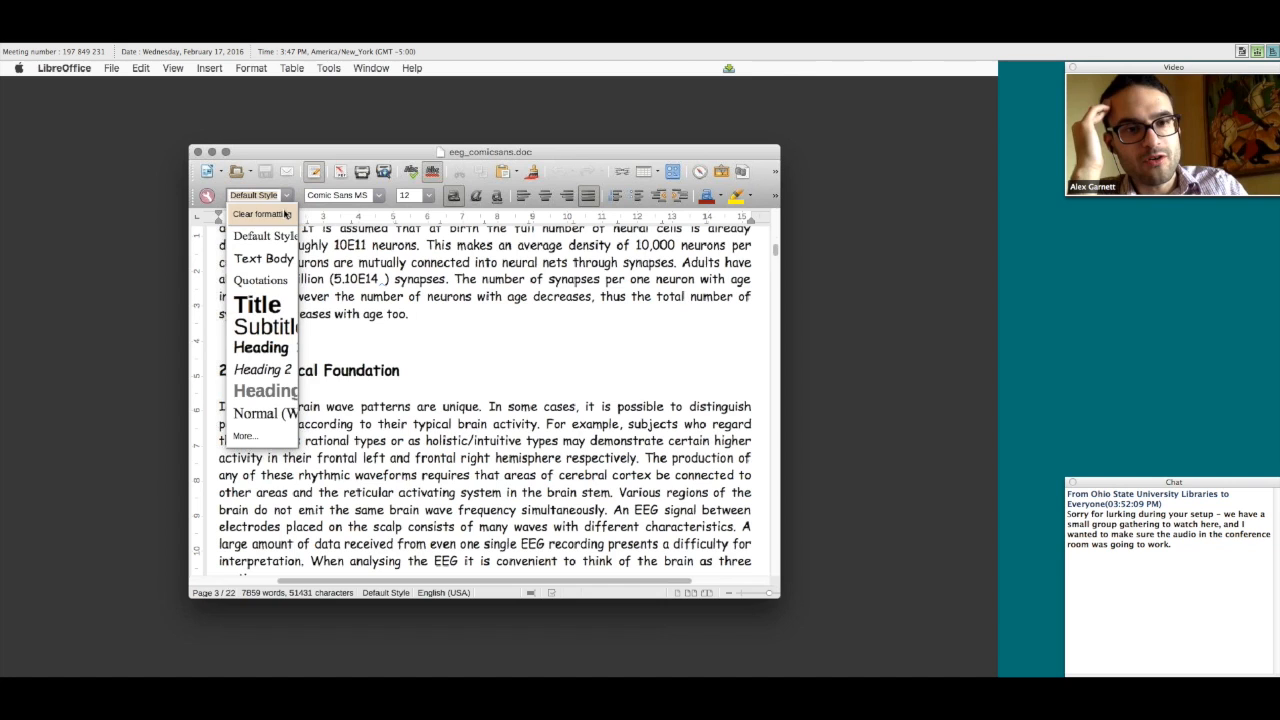
mouse_move(261, 347)
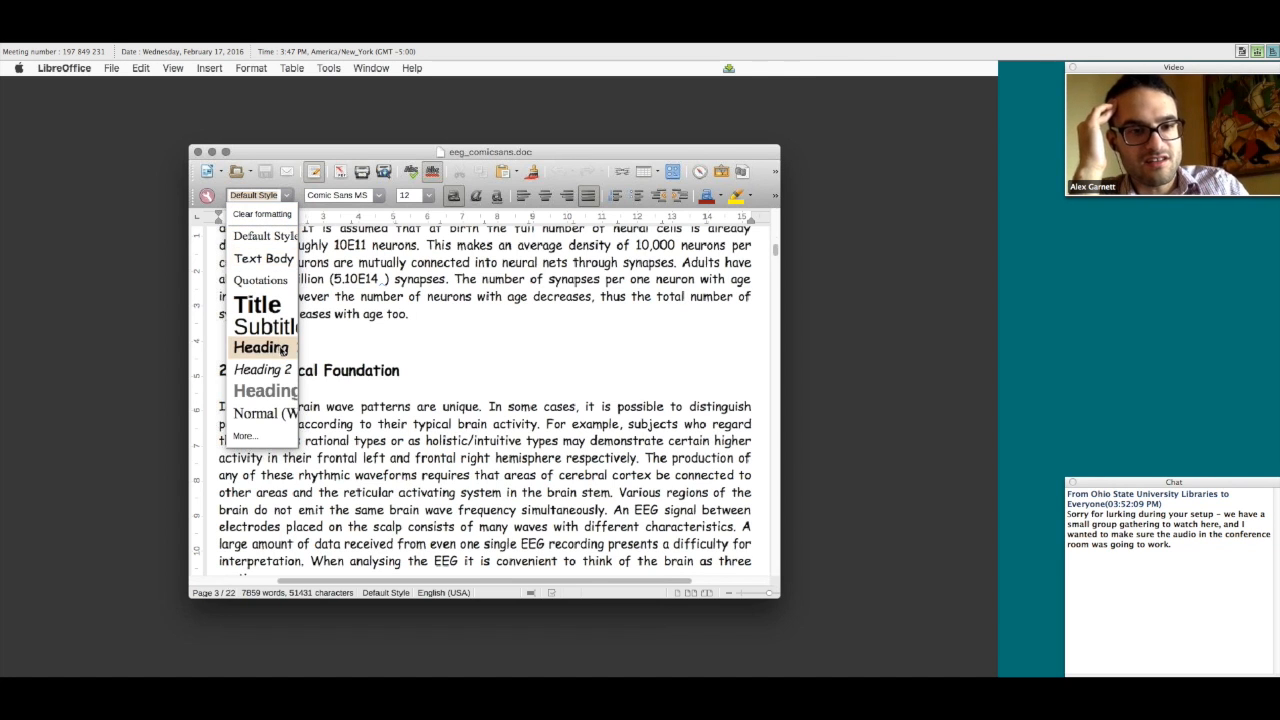
click(261, 347)
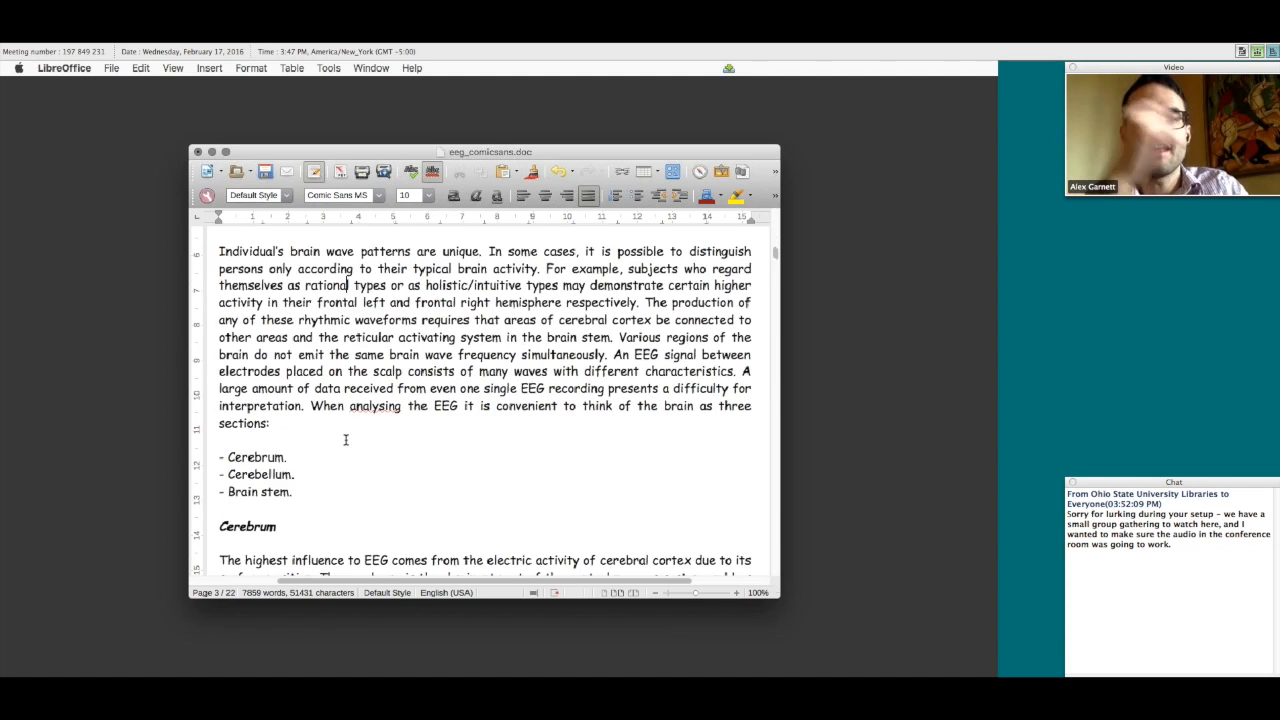
scroll(down, 3)
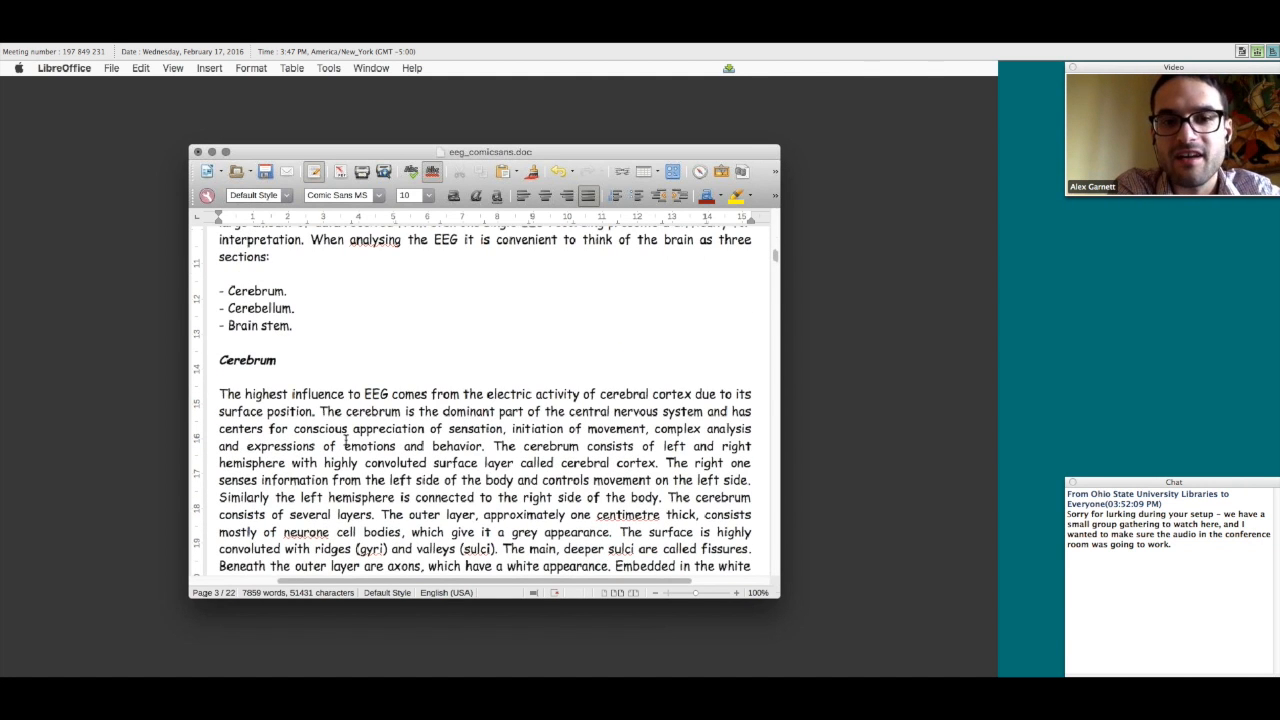
scroll(down, 3)
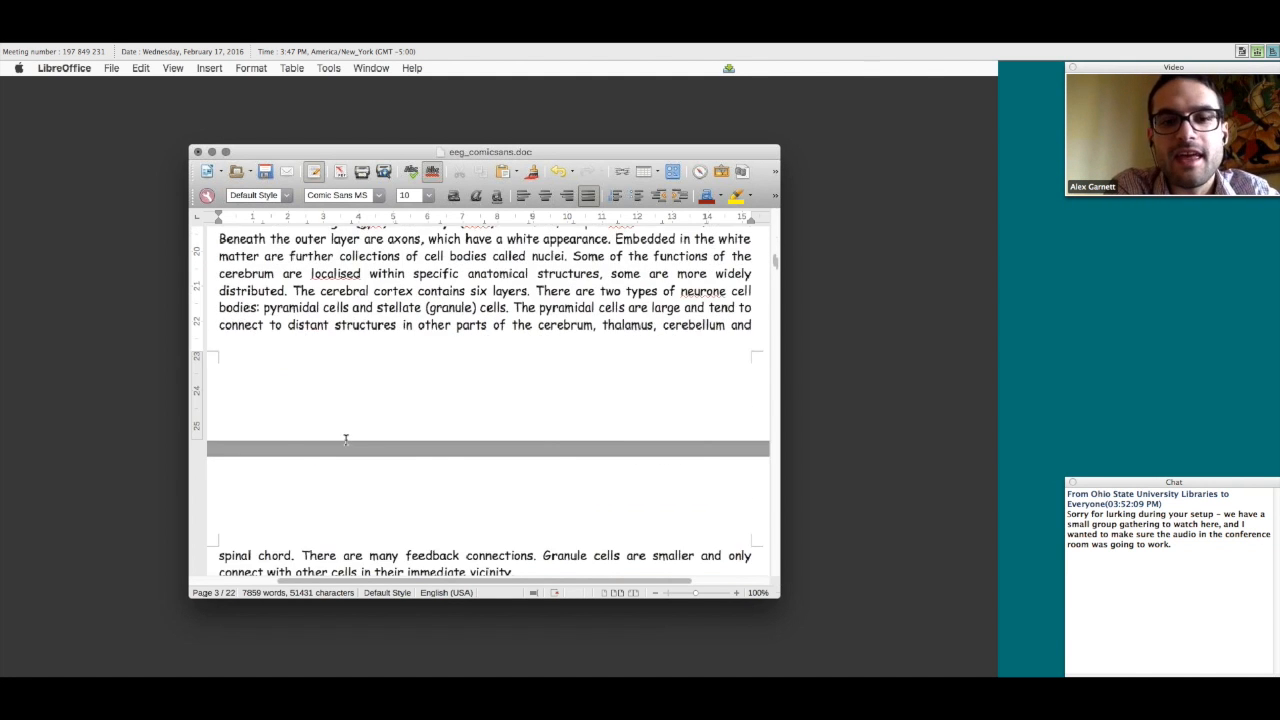
scroll(down, 3)
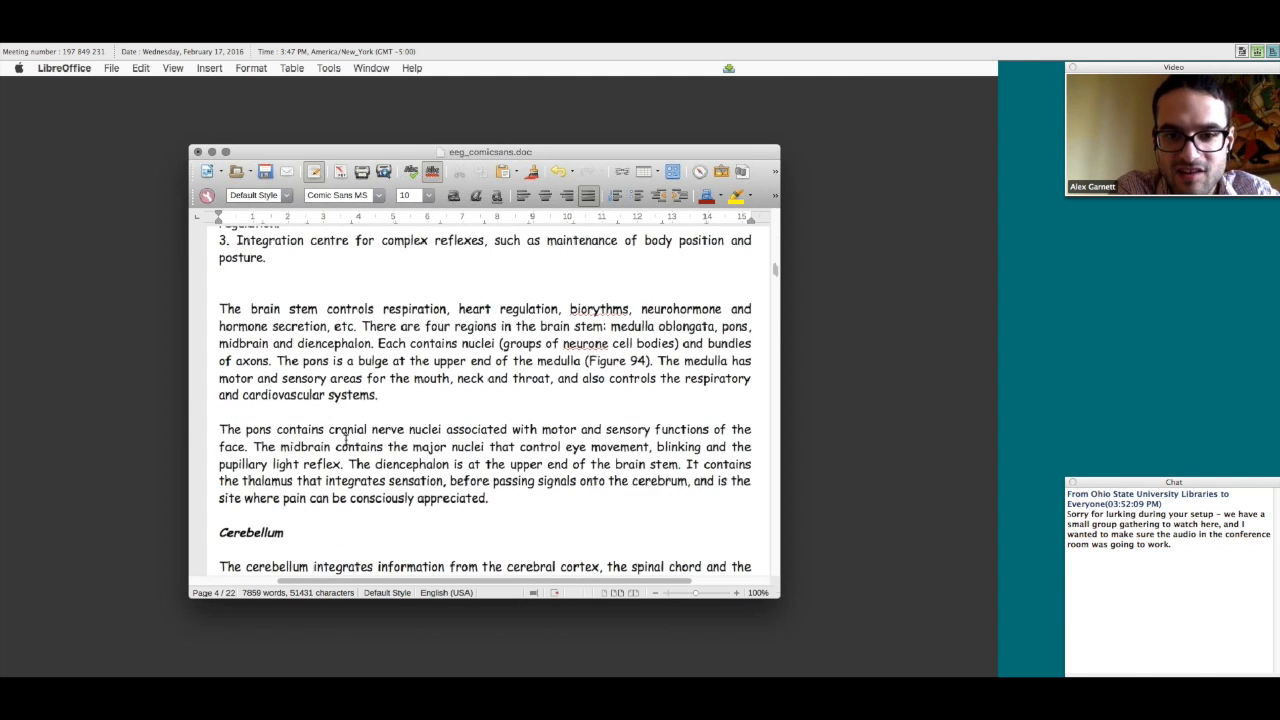
scroll(down, 3)
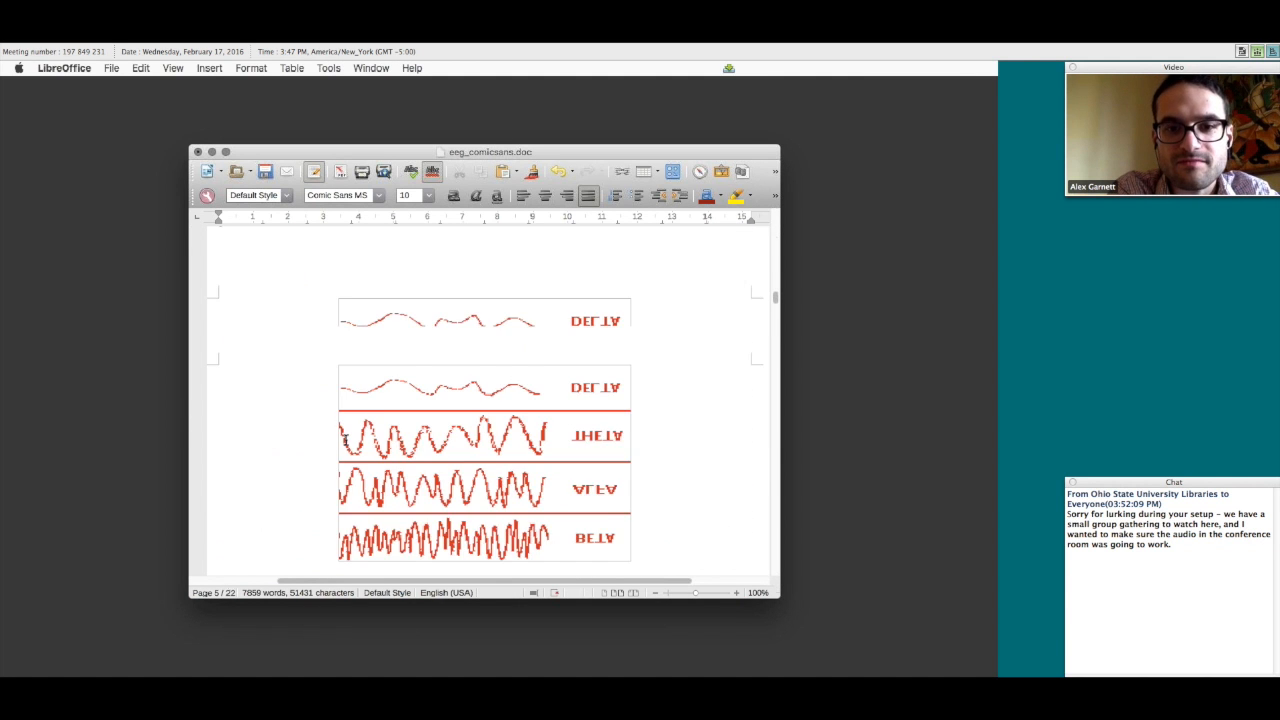
scroll(down, 3)
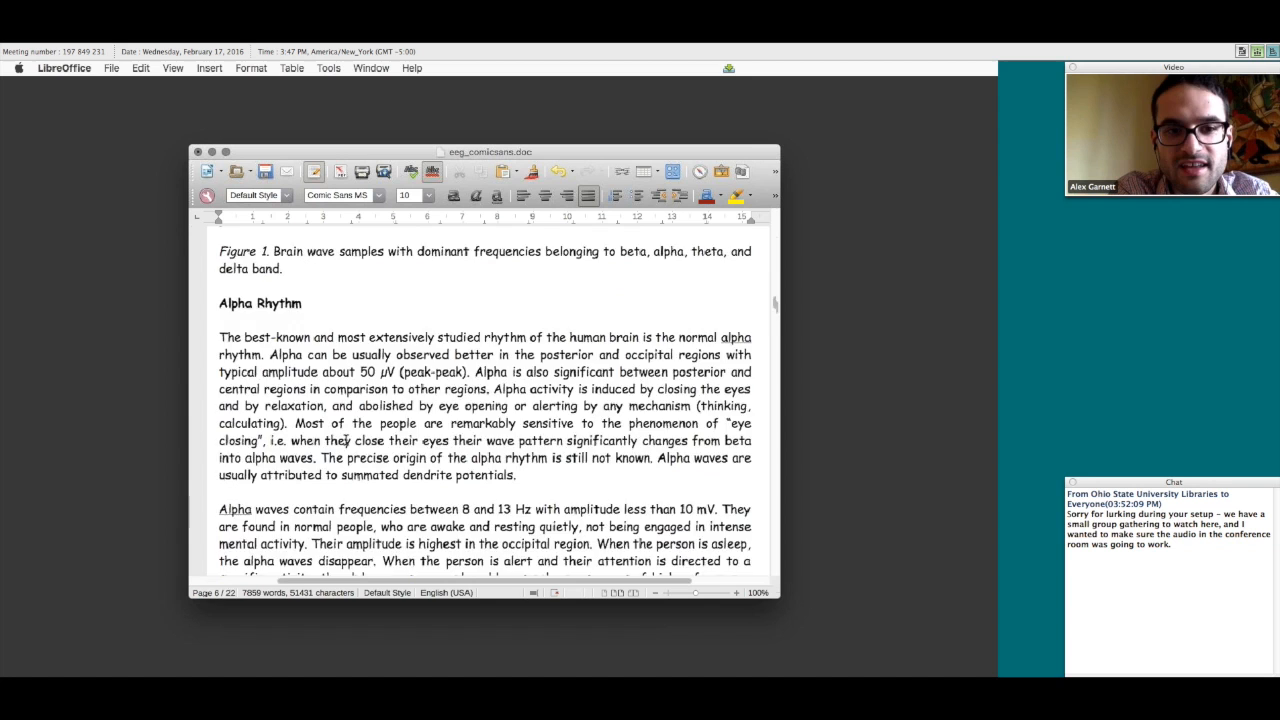
scroll(down, 3)
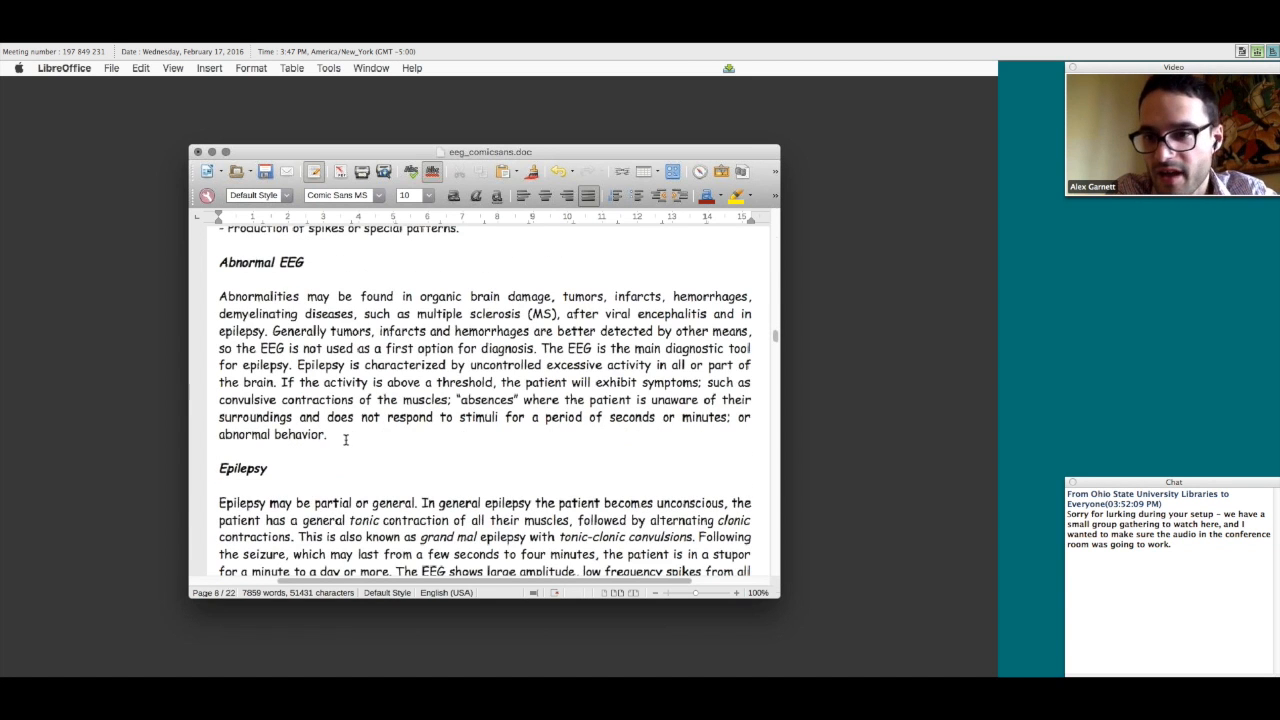
scroll(down, 3)
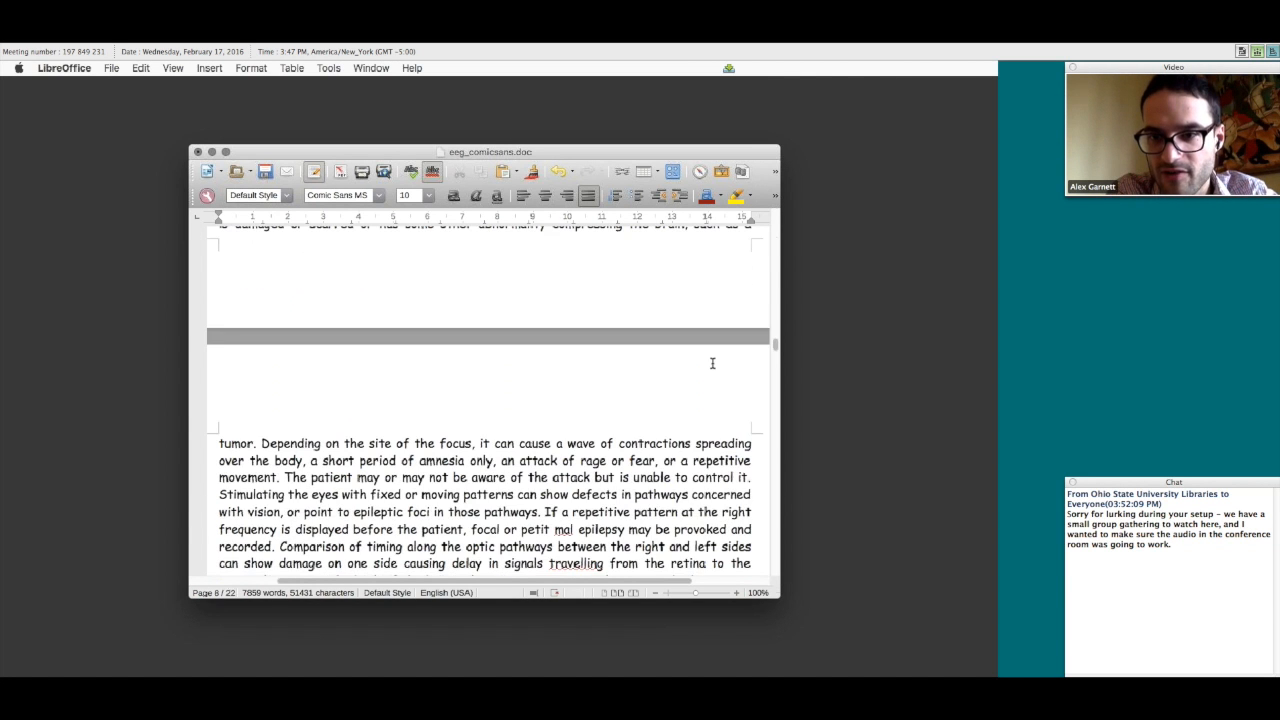
scroll(down, 3)
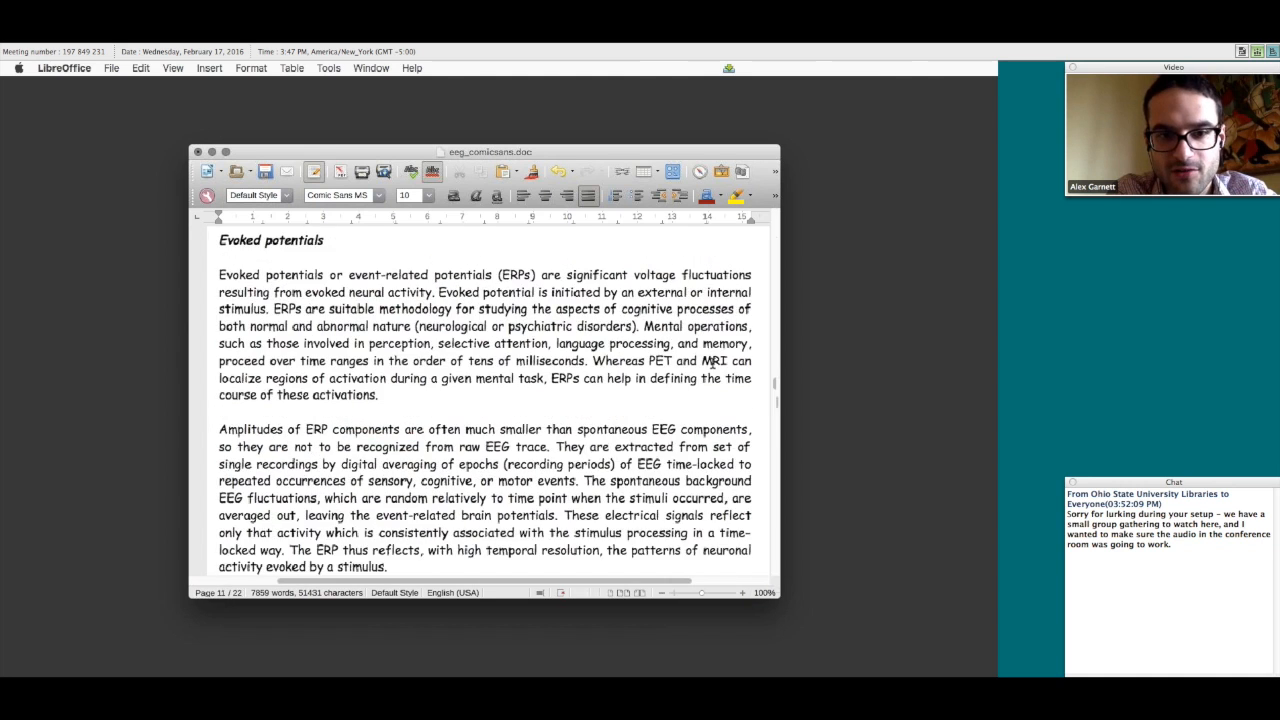
scroll(down, 3)
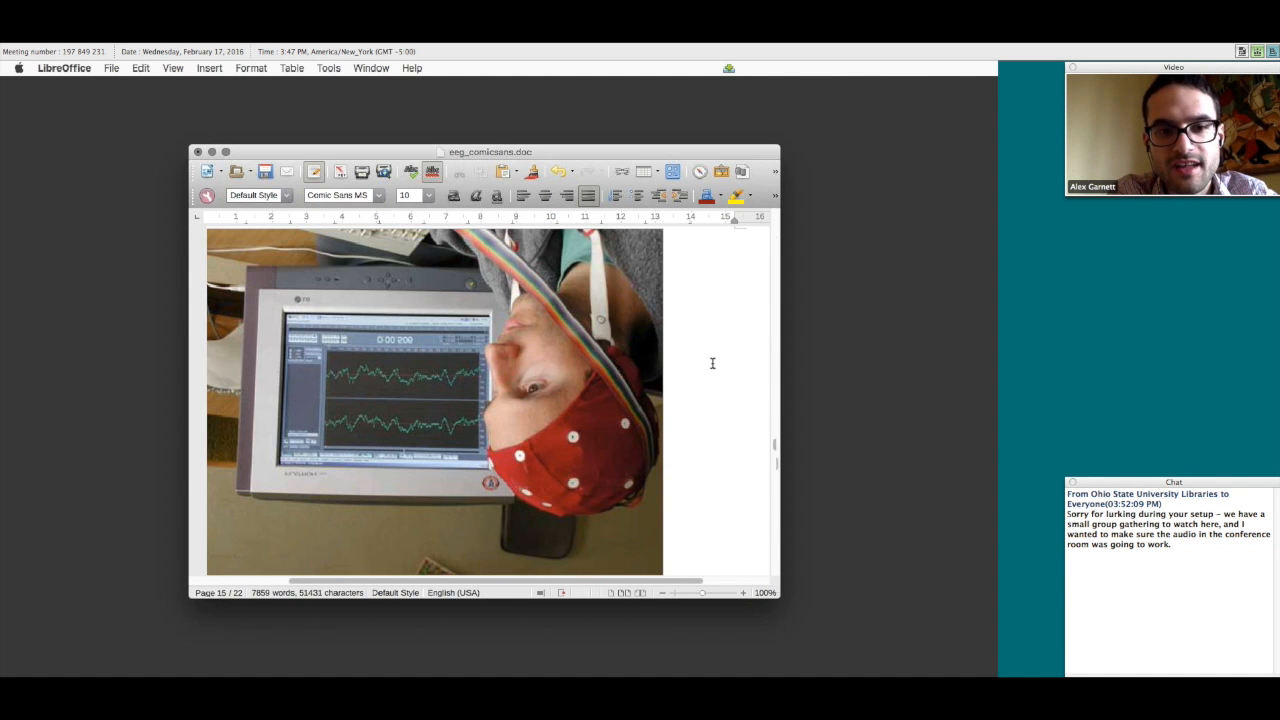
scroll(down, 3)
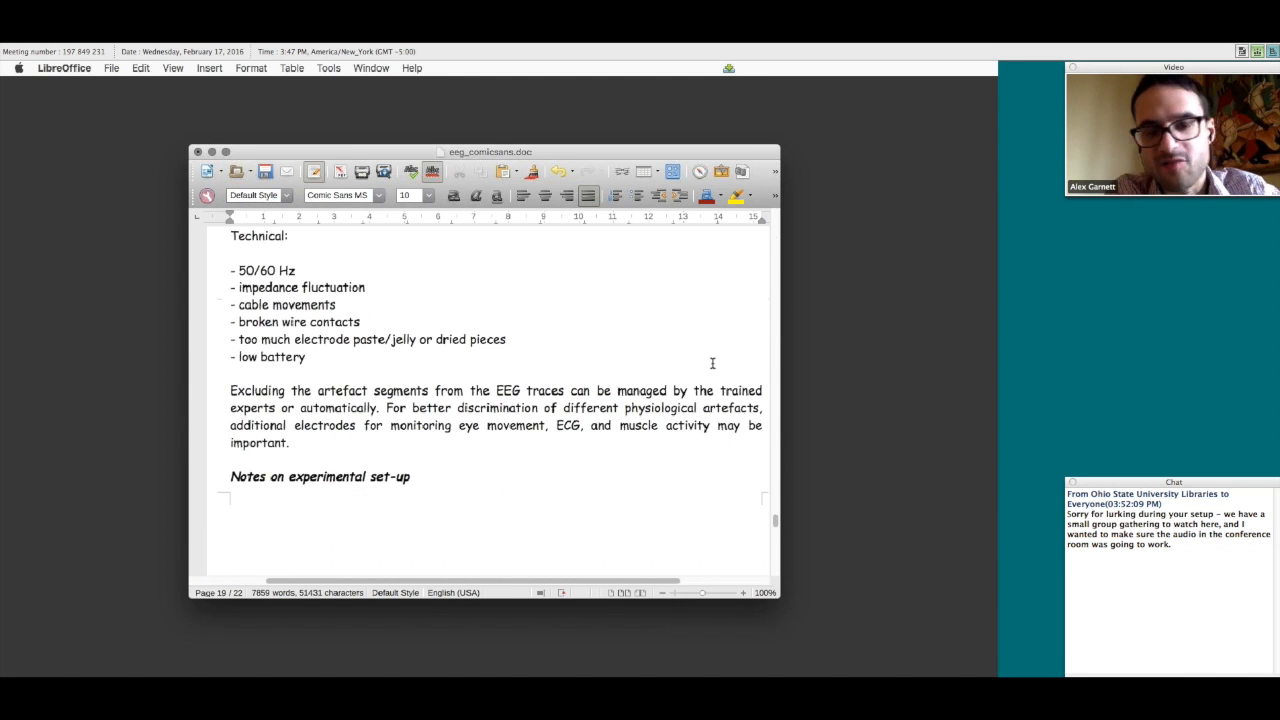
scroll(down, 3)
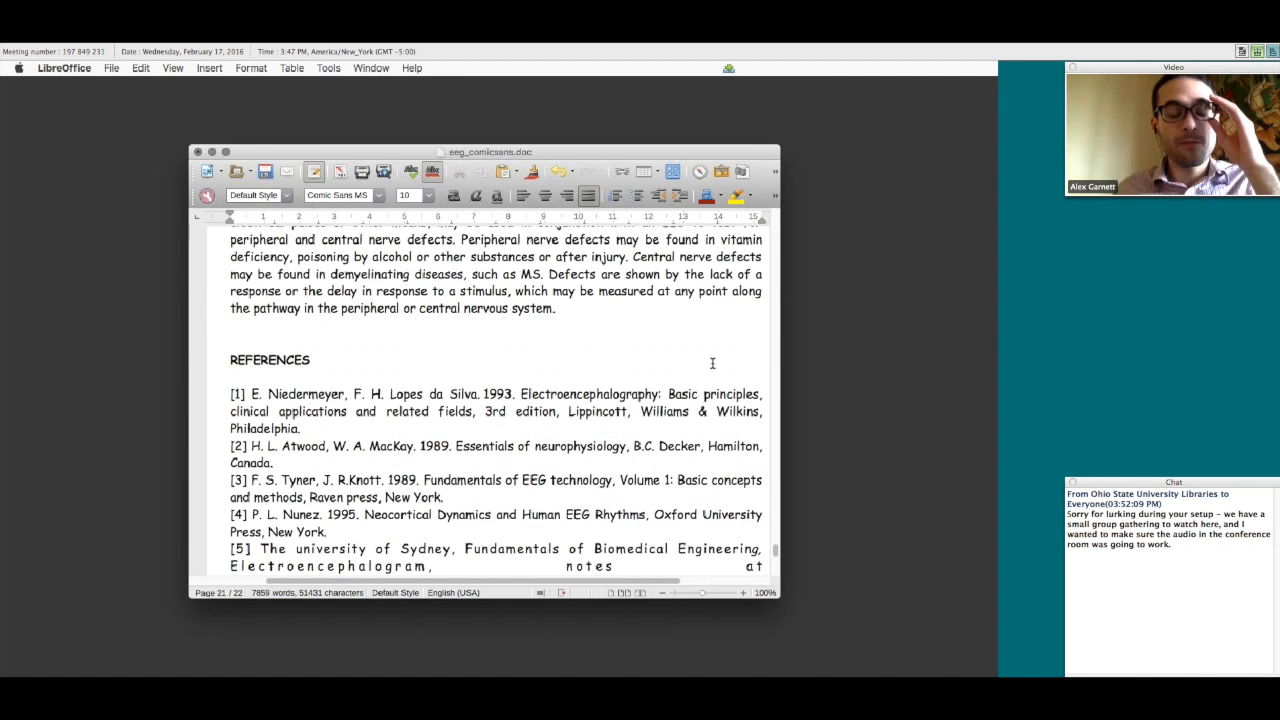
scroll(down, 3)
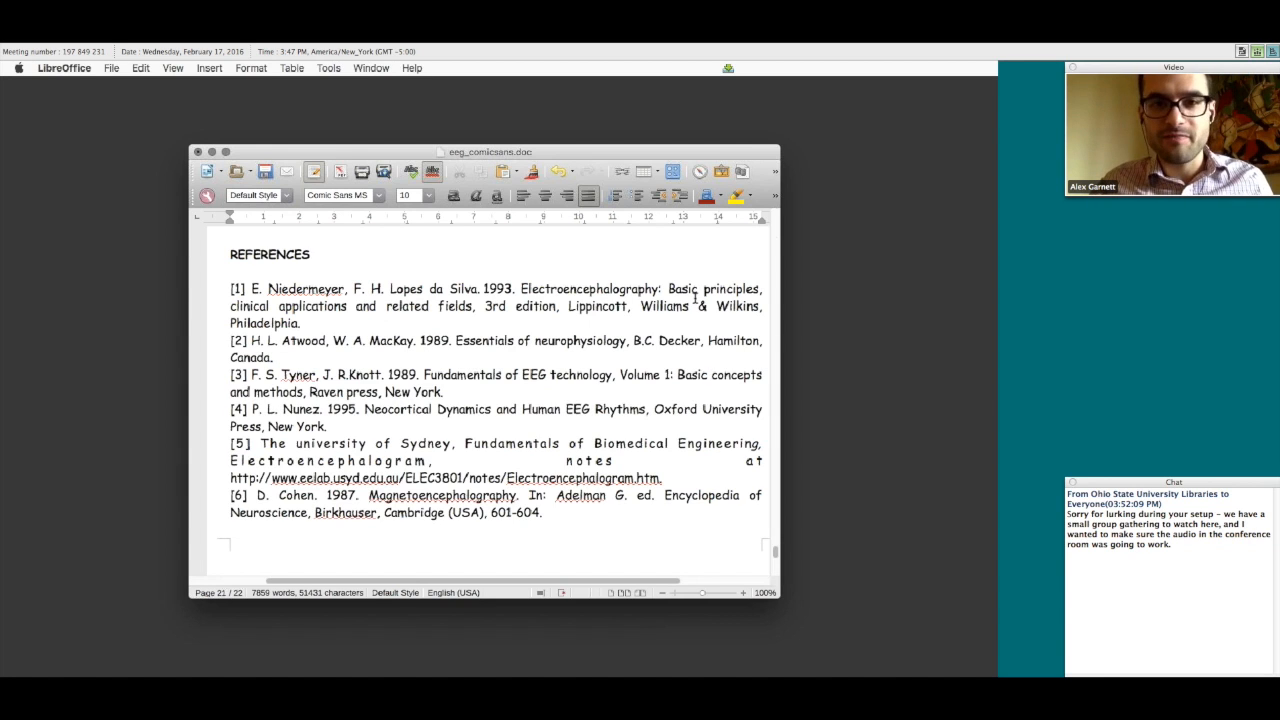
mouse_move(391, 95)
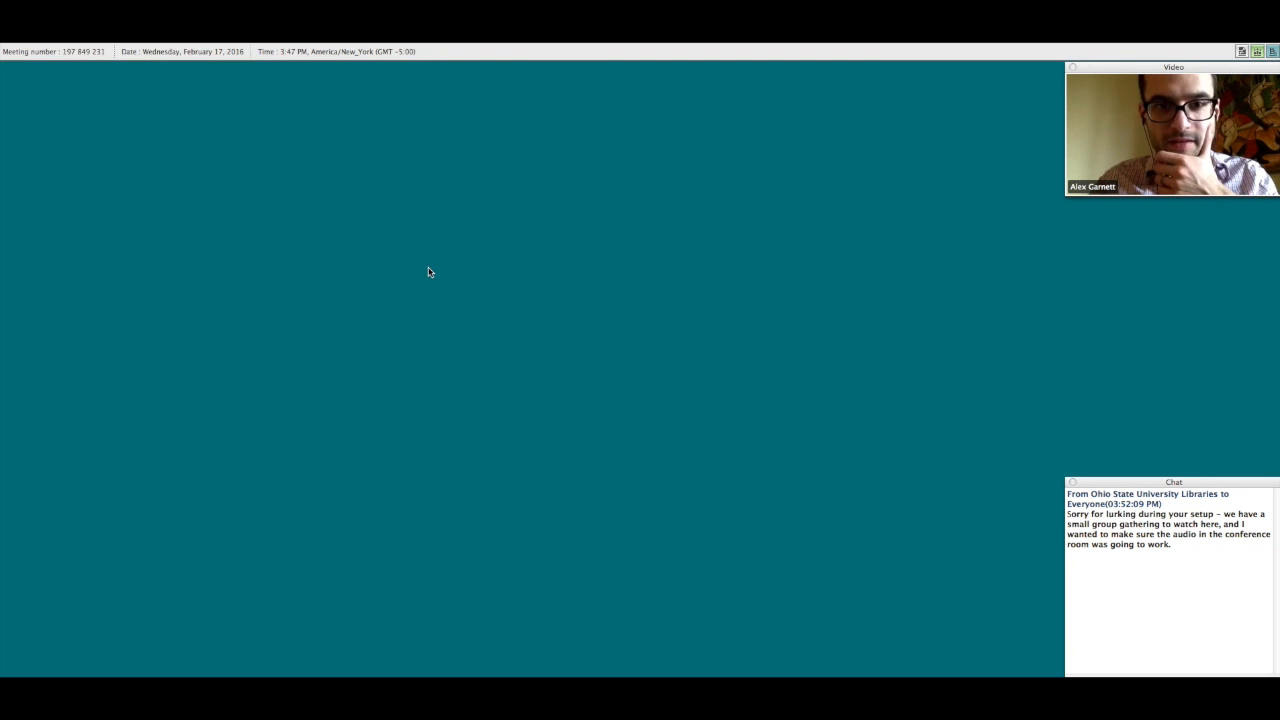
mouse_move(591, 402)
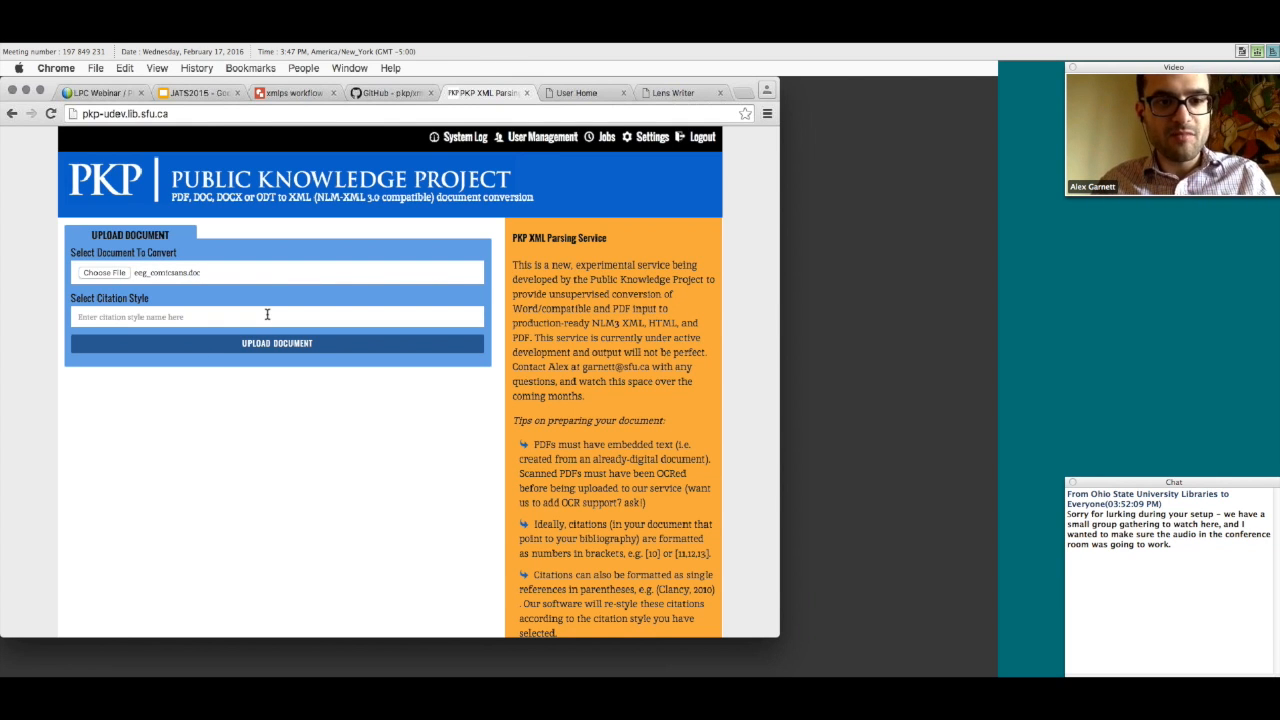
Choose American Psychological Association 6th edition citations and upload the EEG document.
text(pl)
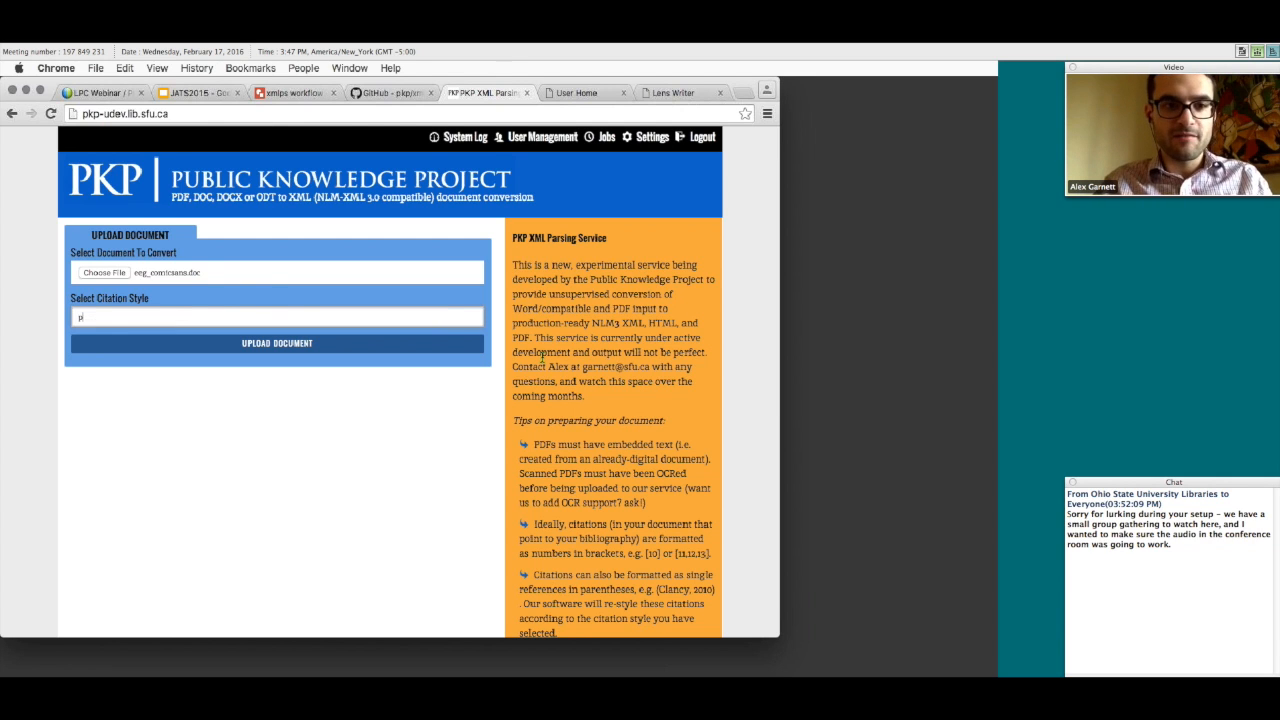
text(psych)
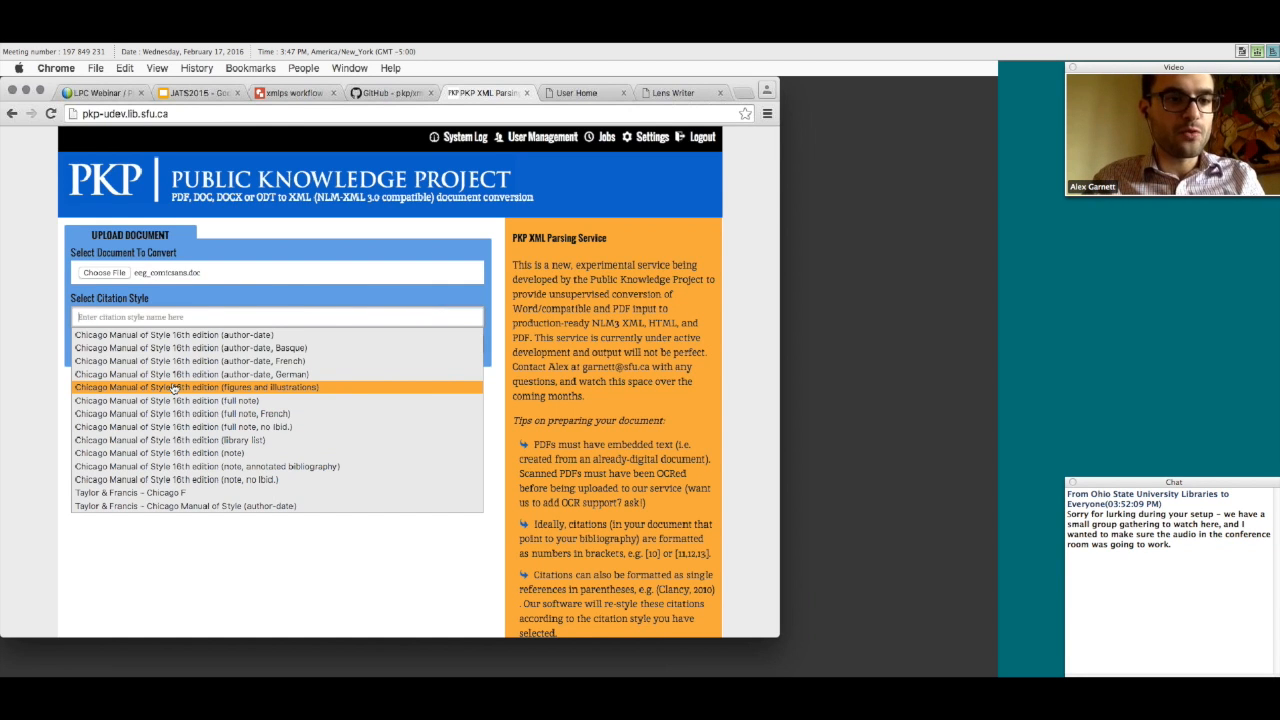
text(psych)
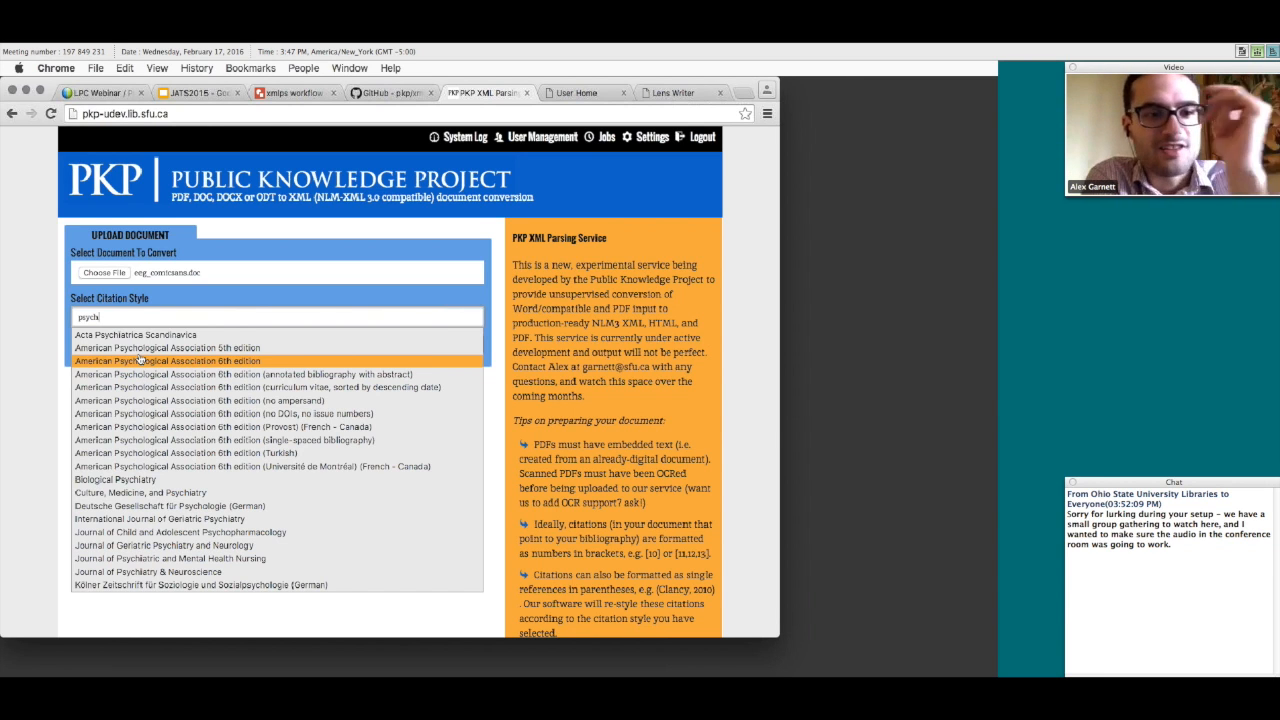
click(167, 360)
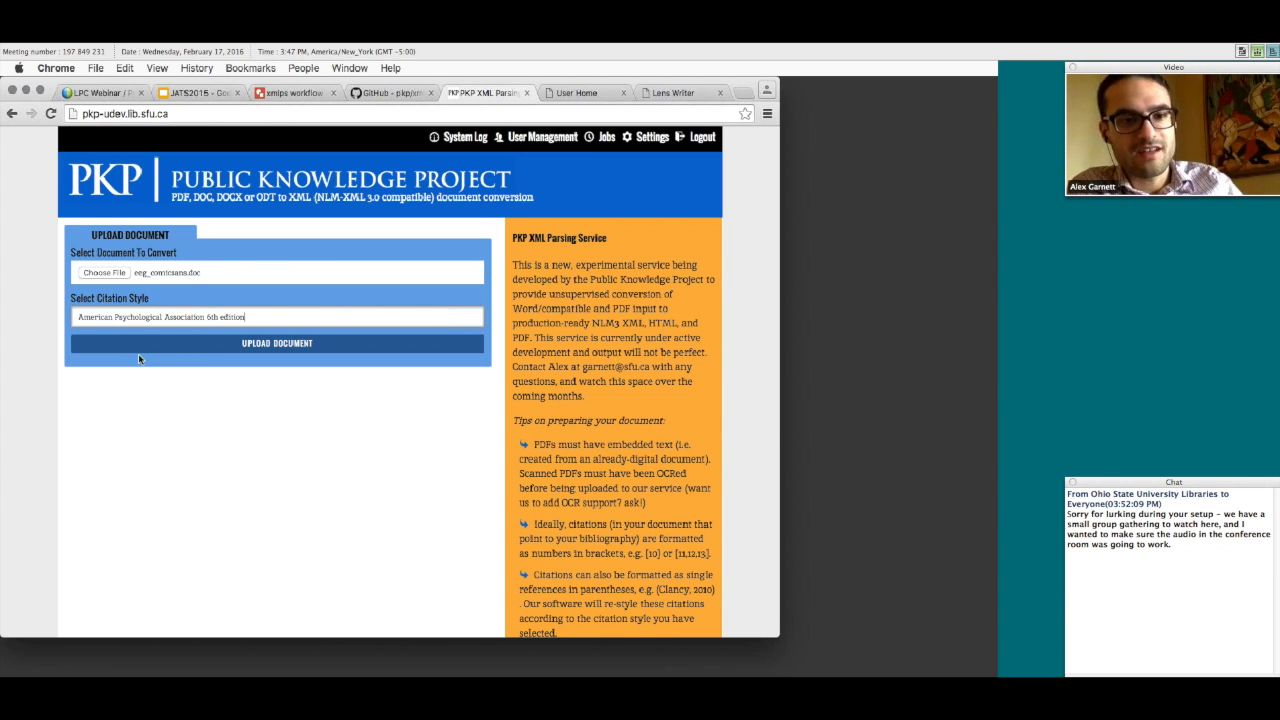
click(277, 343)
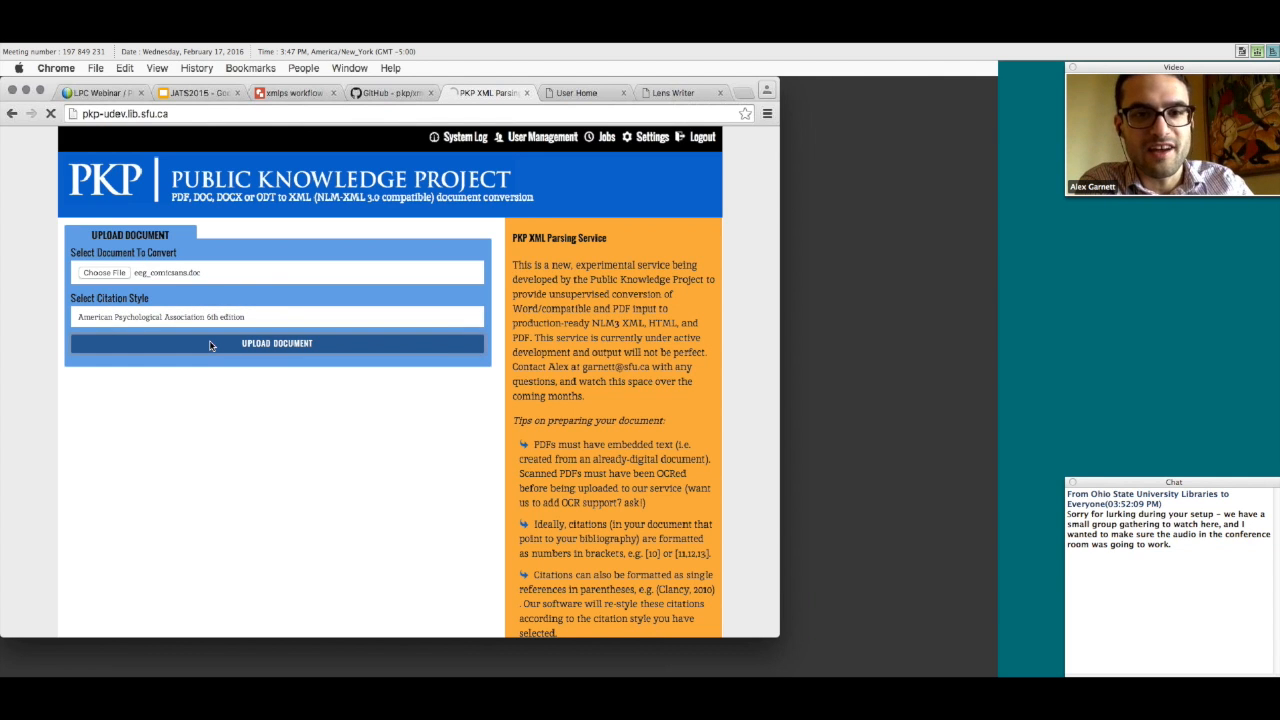
click(277, 343)
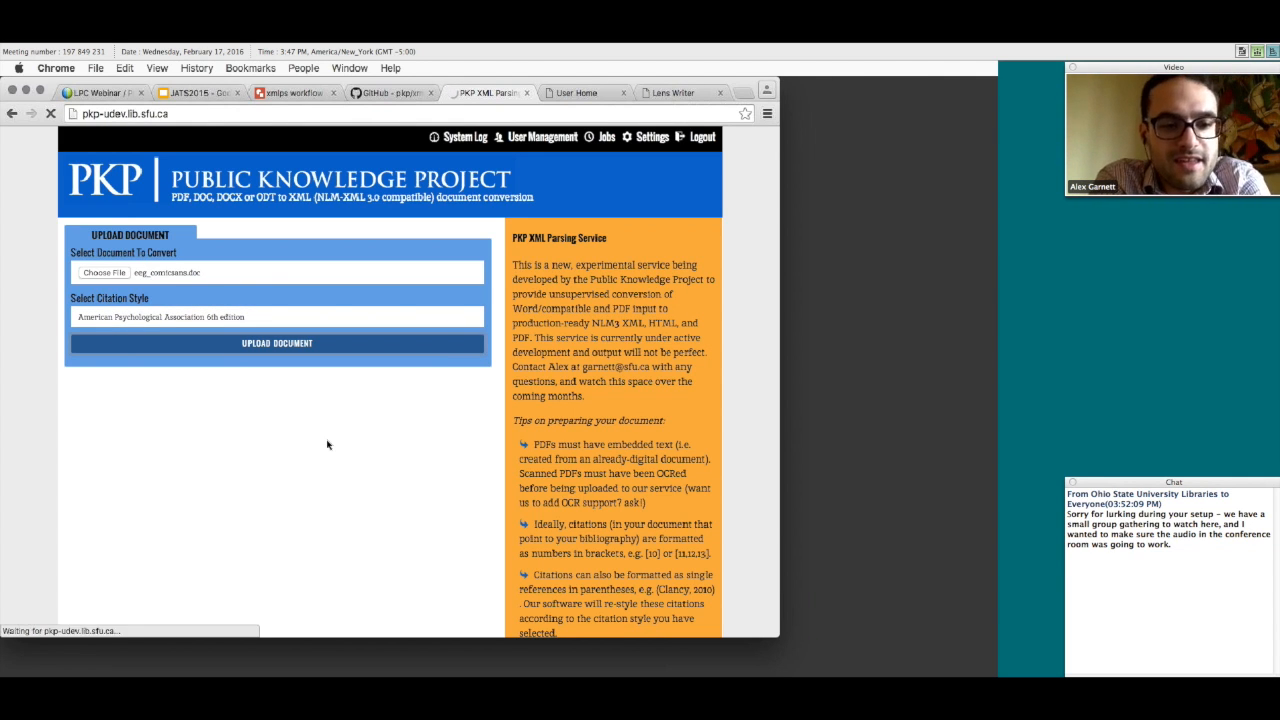
click(606, 137)
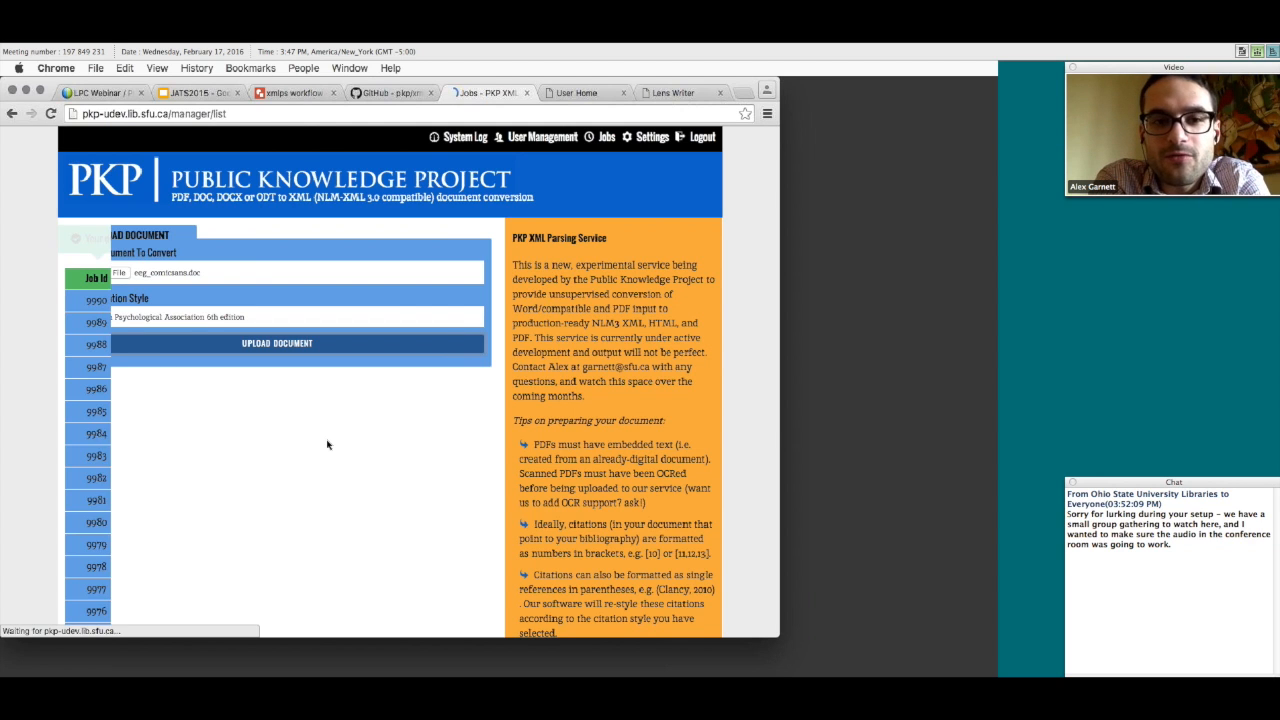
View pending job 9990 in the parsing service's Jobs list, then return to OJS User Home.
click(277, 343)
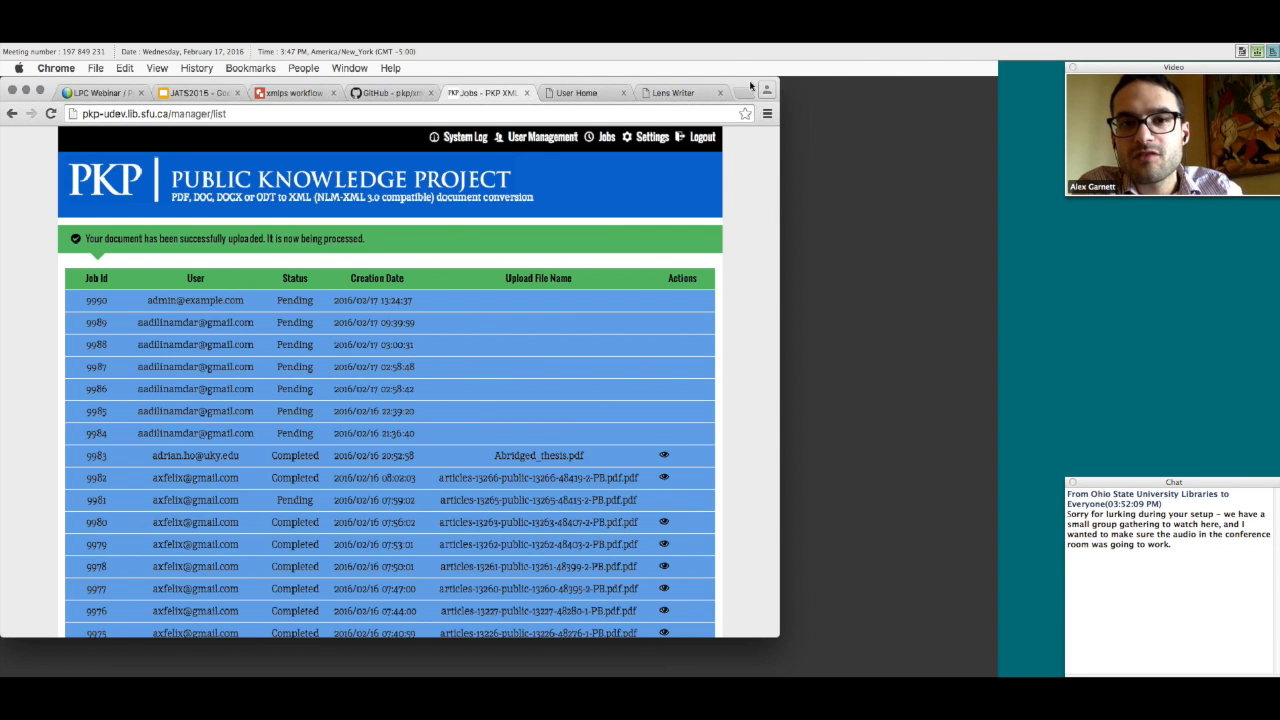
click(580, 110)
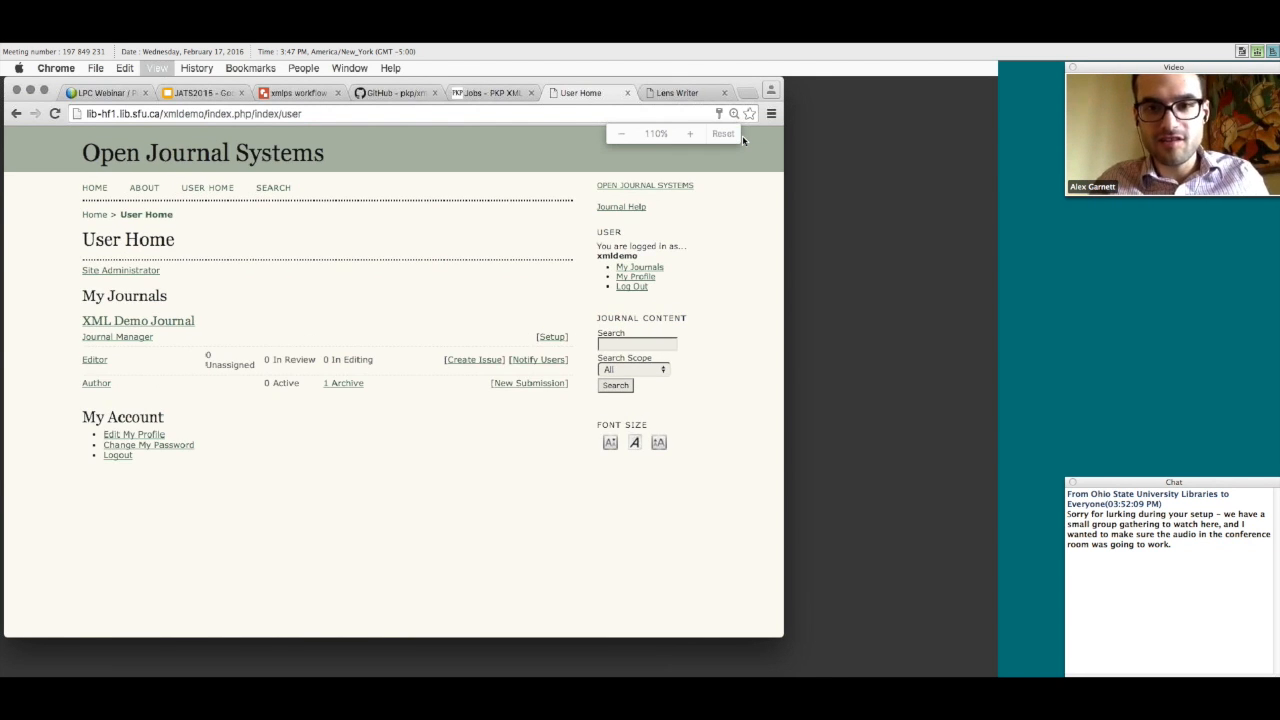
Zoom in on User Home and open the XML Demo Journal's Journal Manager page.
click(689, 133)
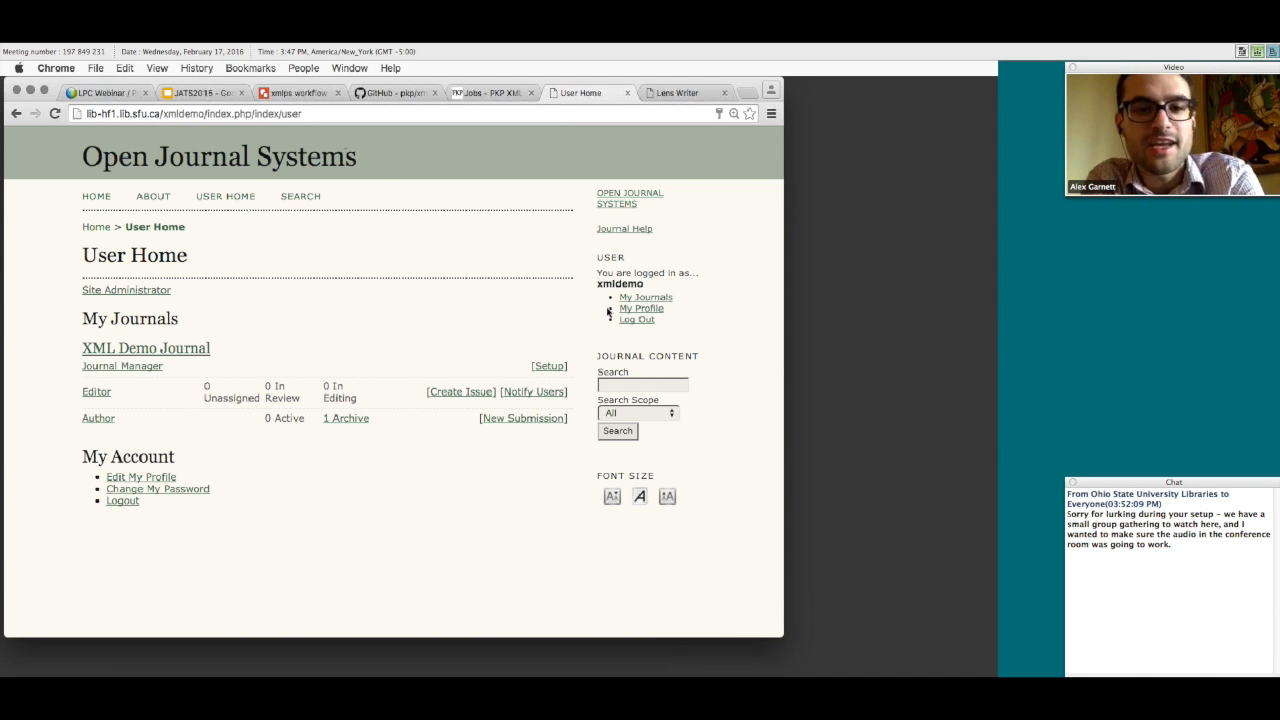
mouse_move(212, 358)
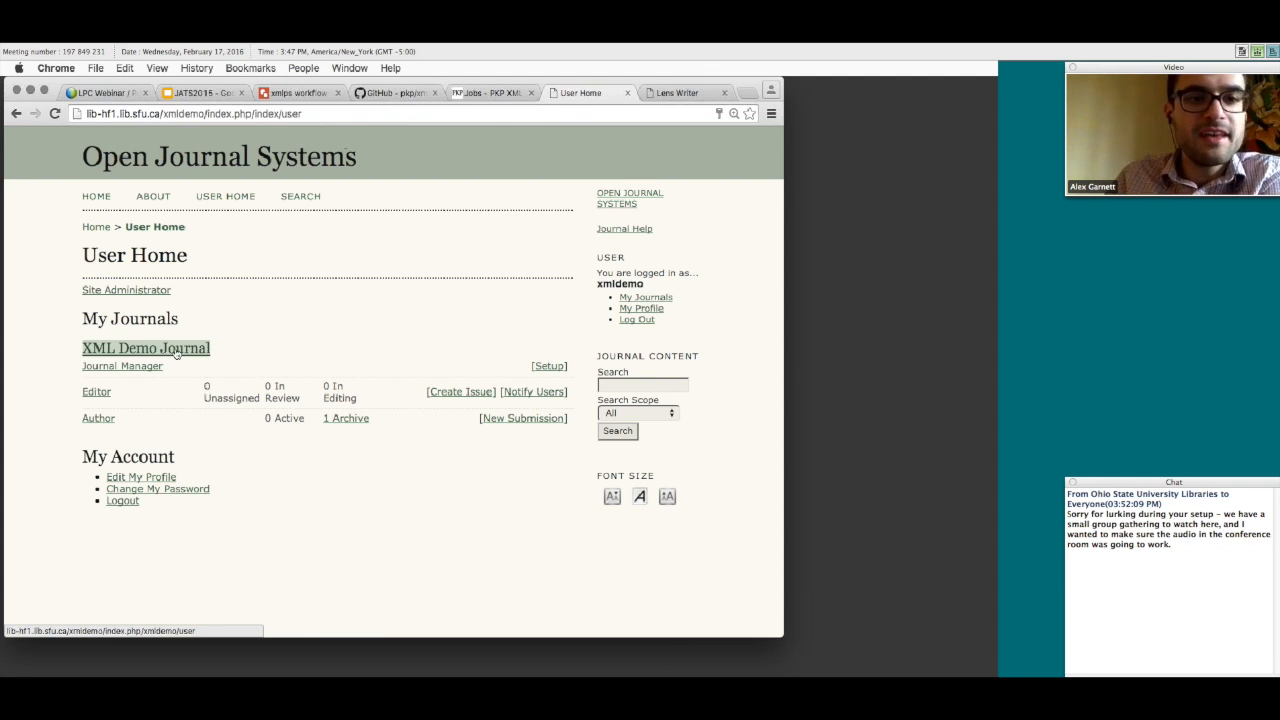
mouse_move(98, 417)
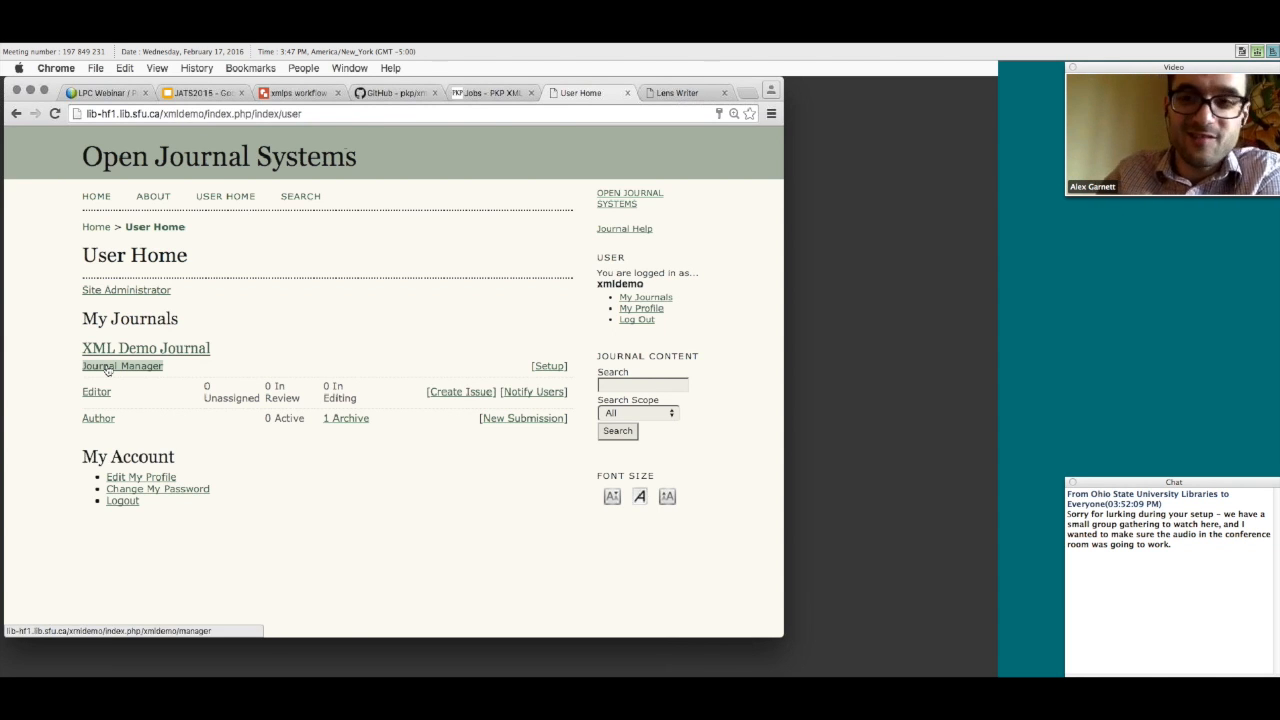
click(122, 365)
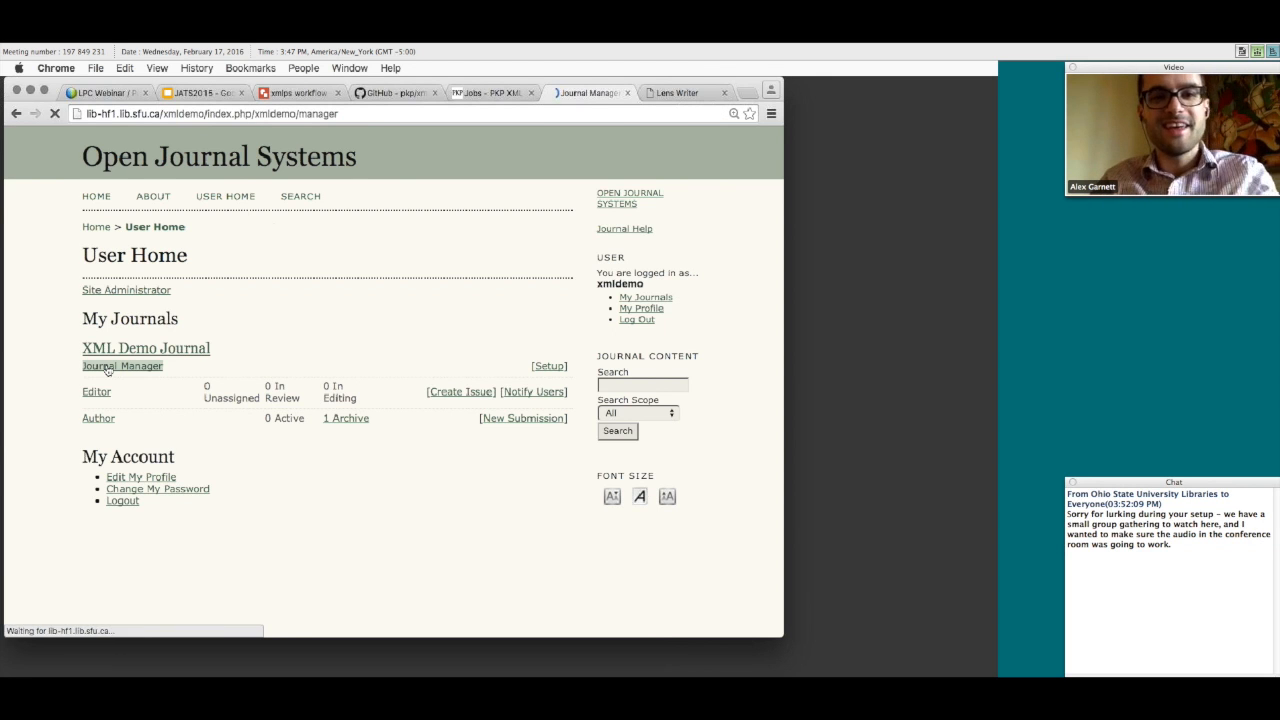
Open the Document Markup Plugin settings from the journal's Generic Plugins list.
click(122, 365)
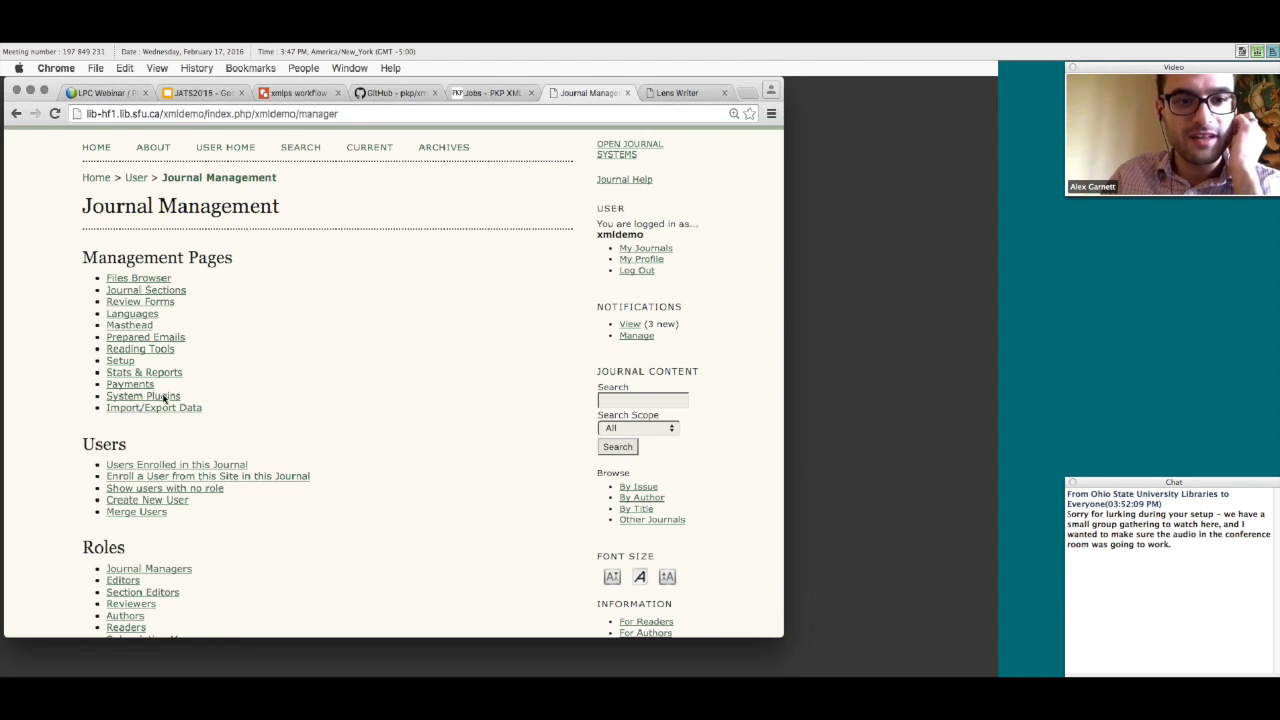
click(143, 395)
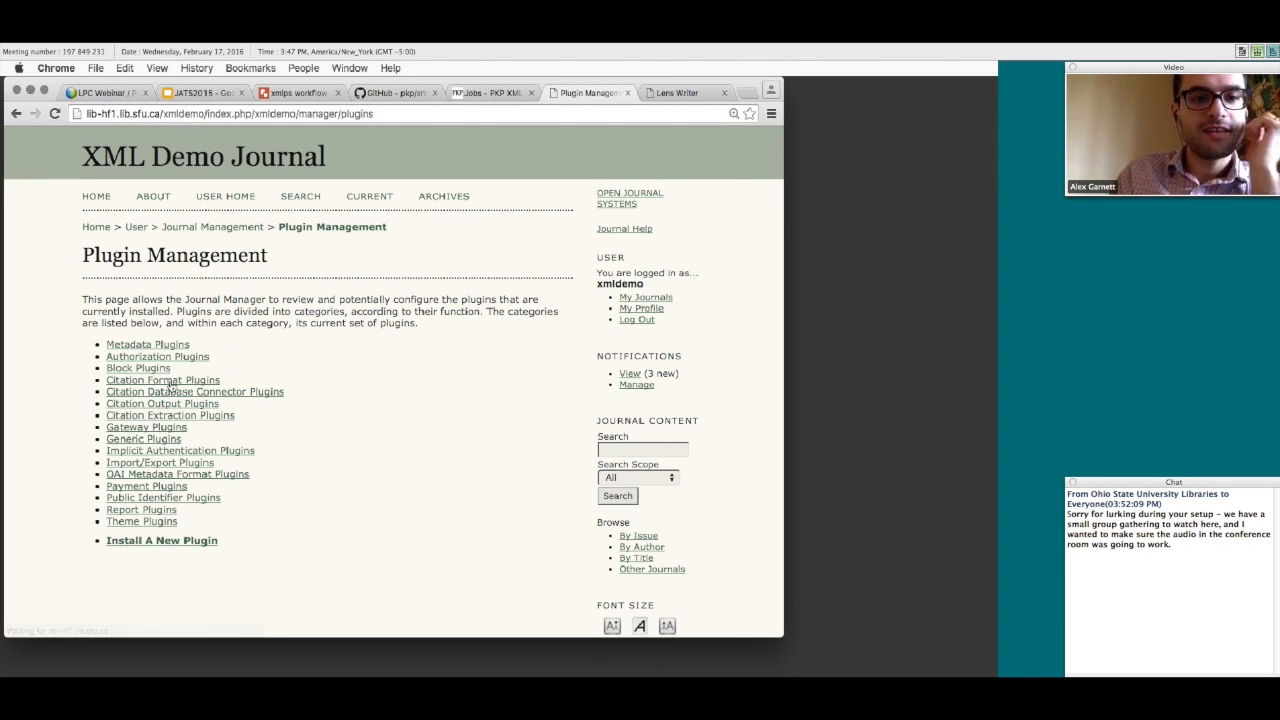
click(143, 438)
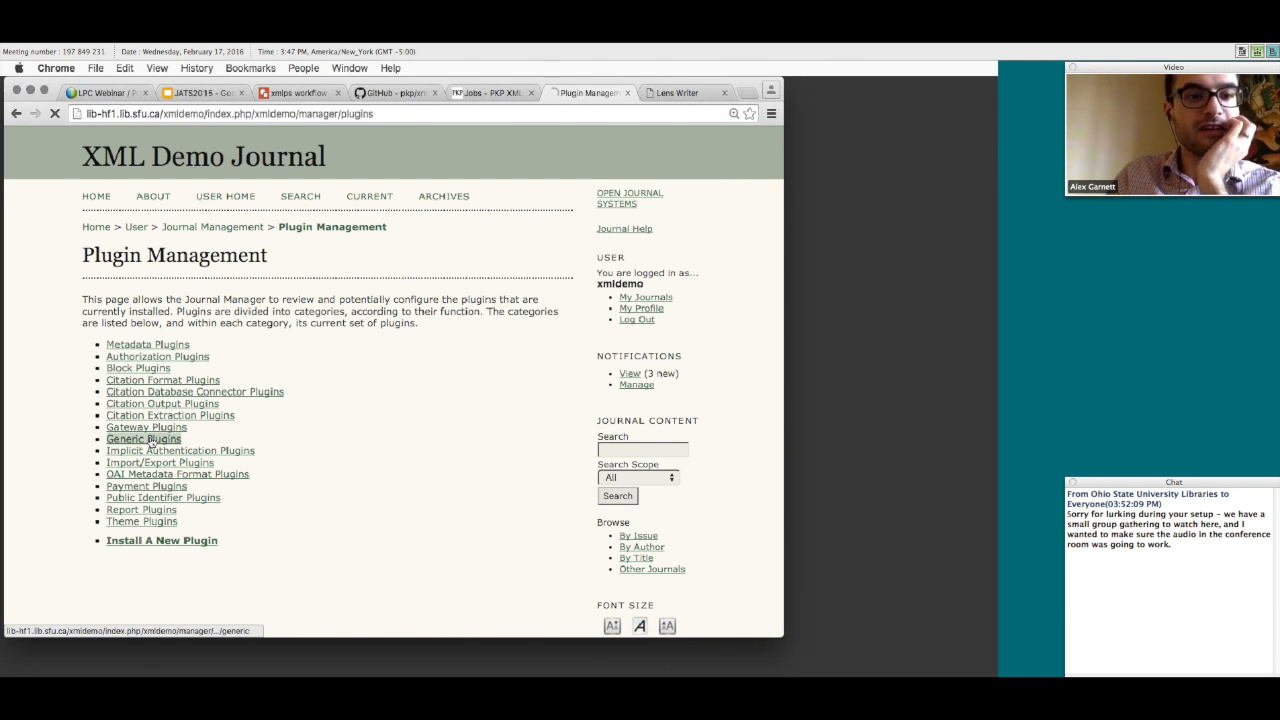
click(143, 438)
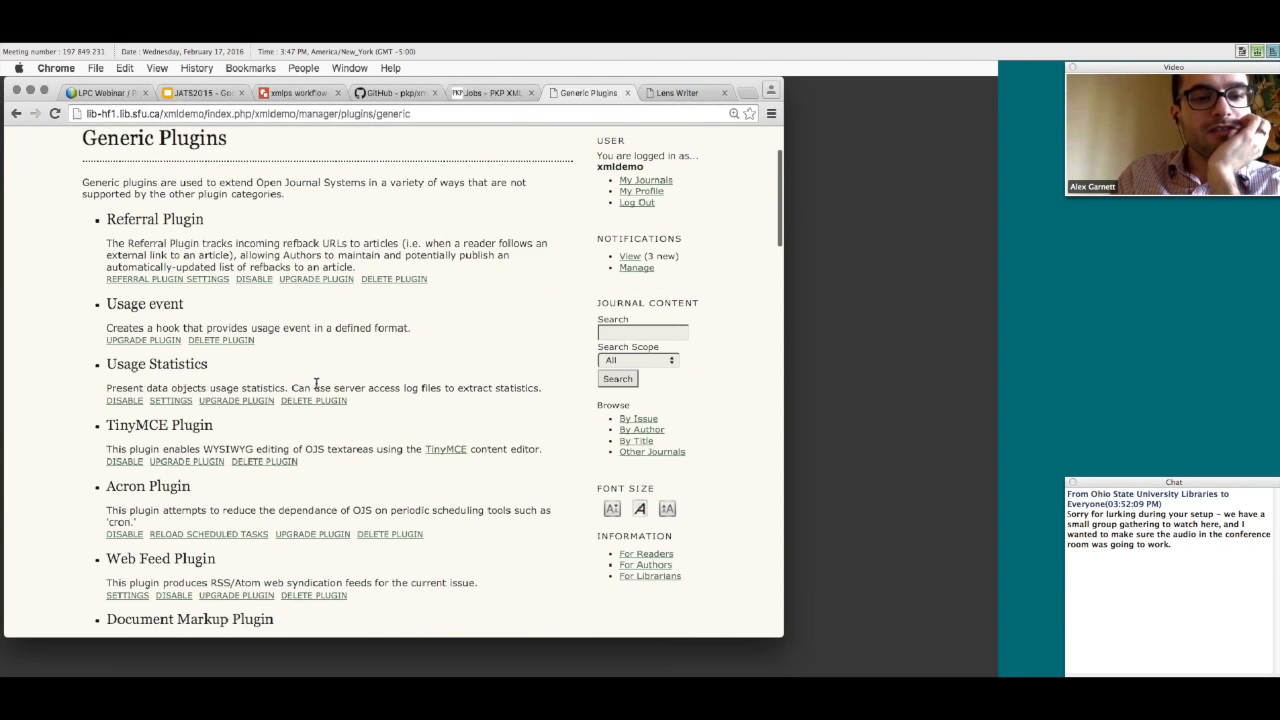
scroll(down, 3)
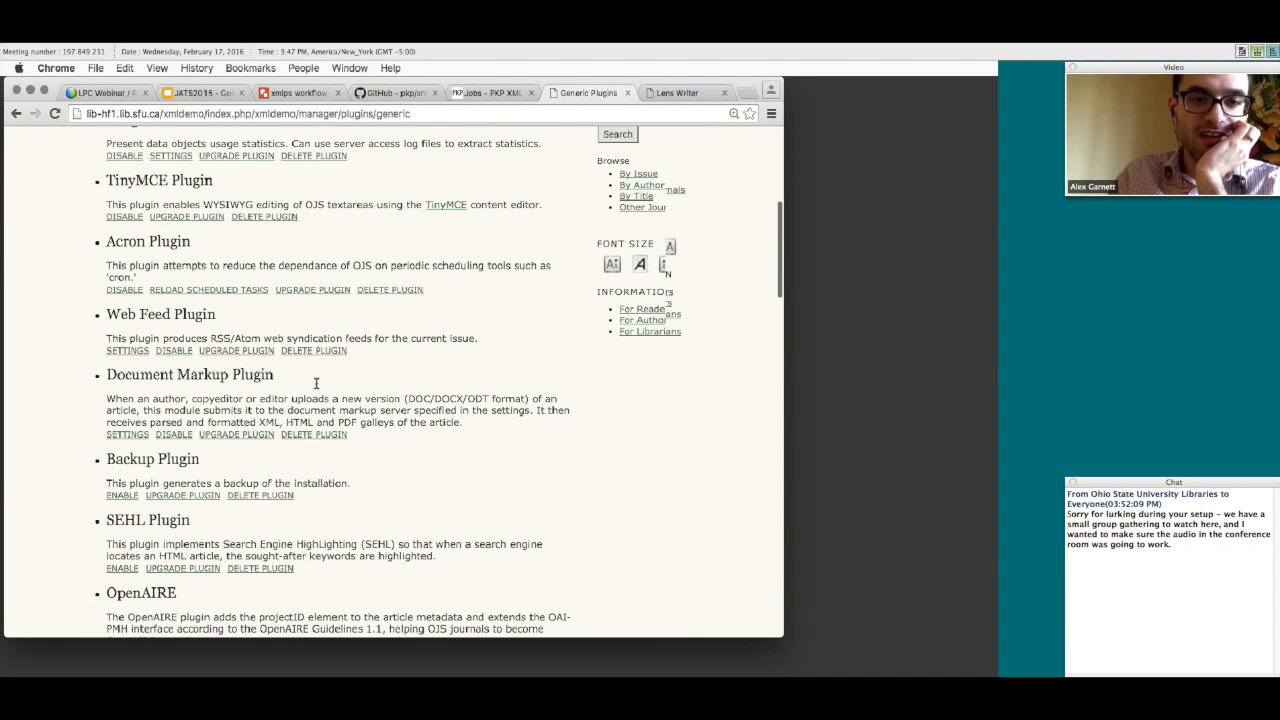
scroll(down, 3)
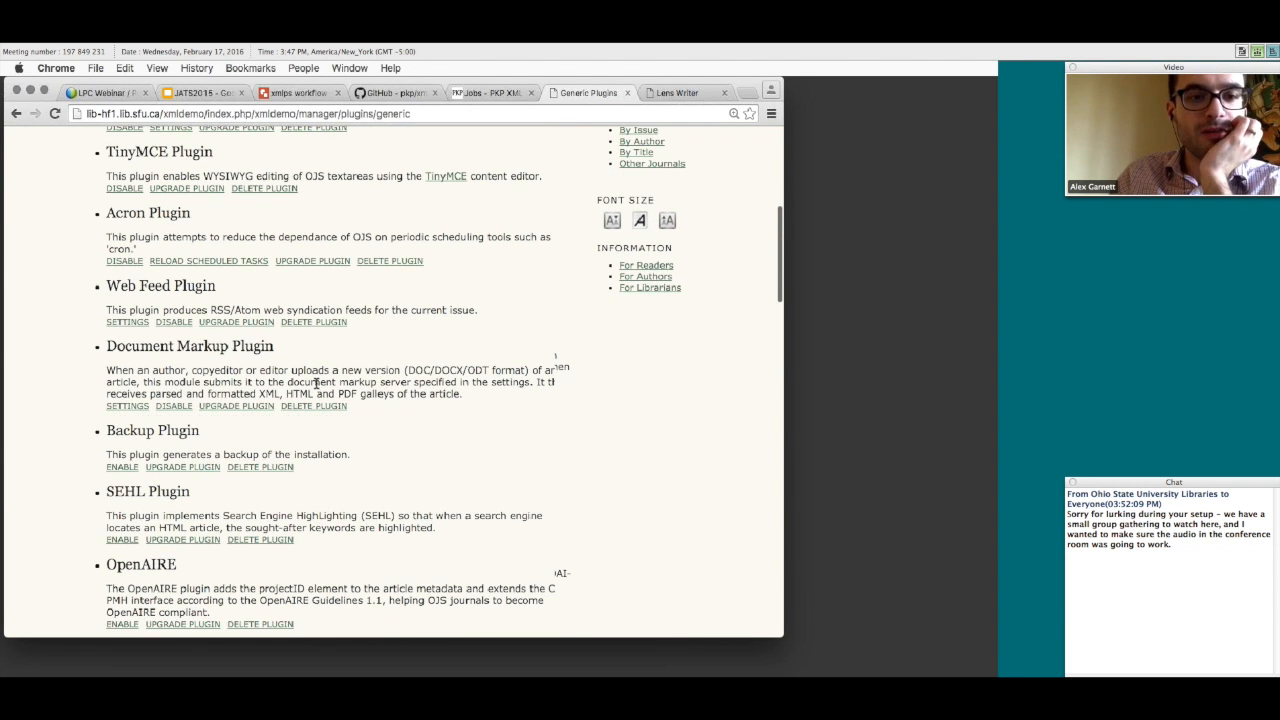
click(127, 406)
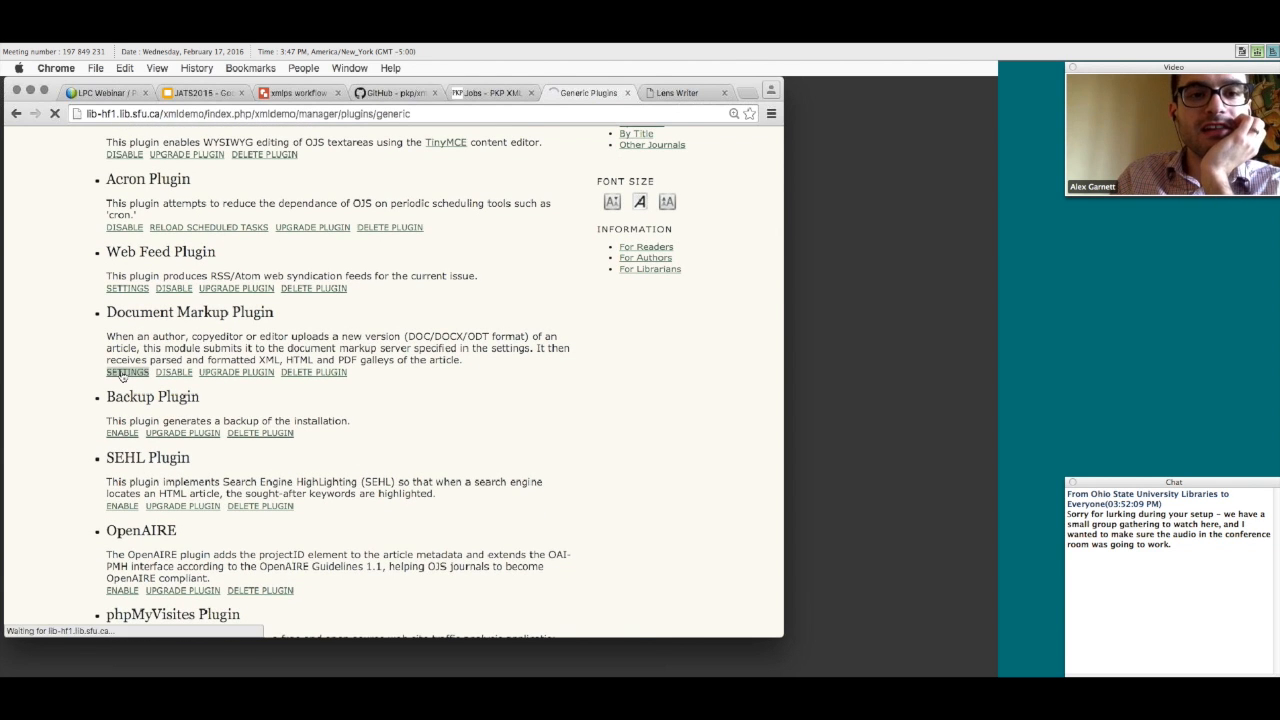
click(127, 372)
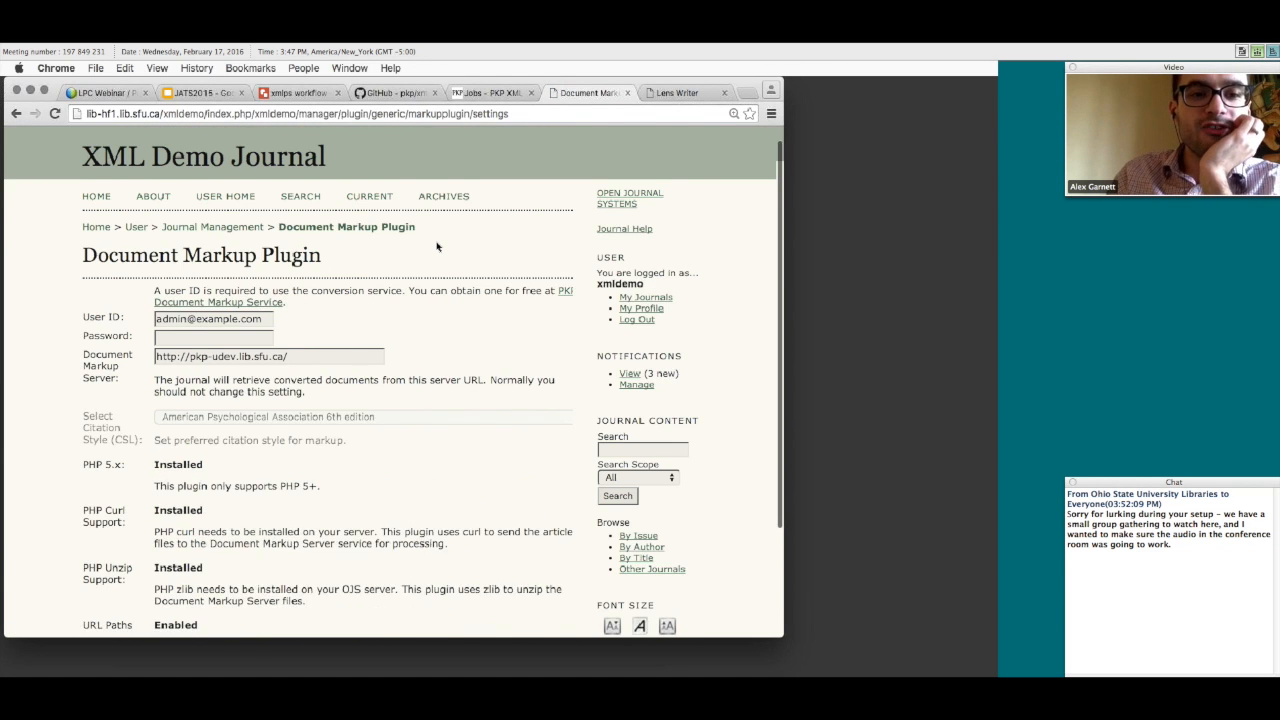
Review the markup server URL and APA 6th citation settings, return to User Home, then visit PKP's GitHub.
scroll(down, 3)
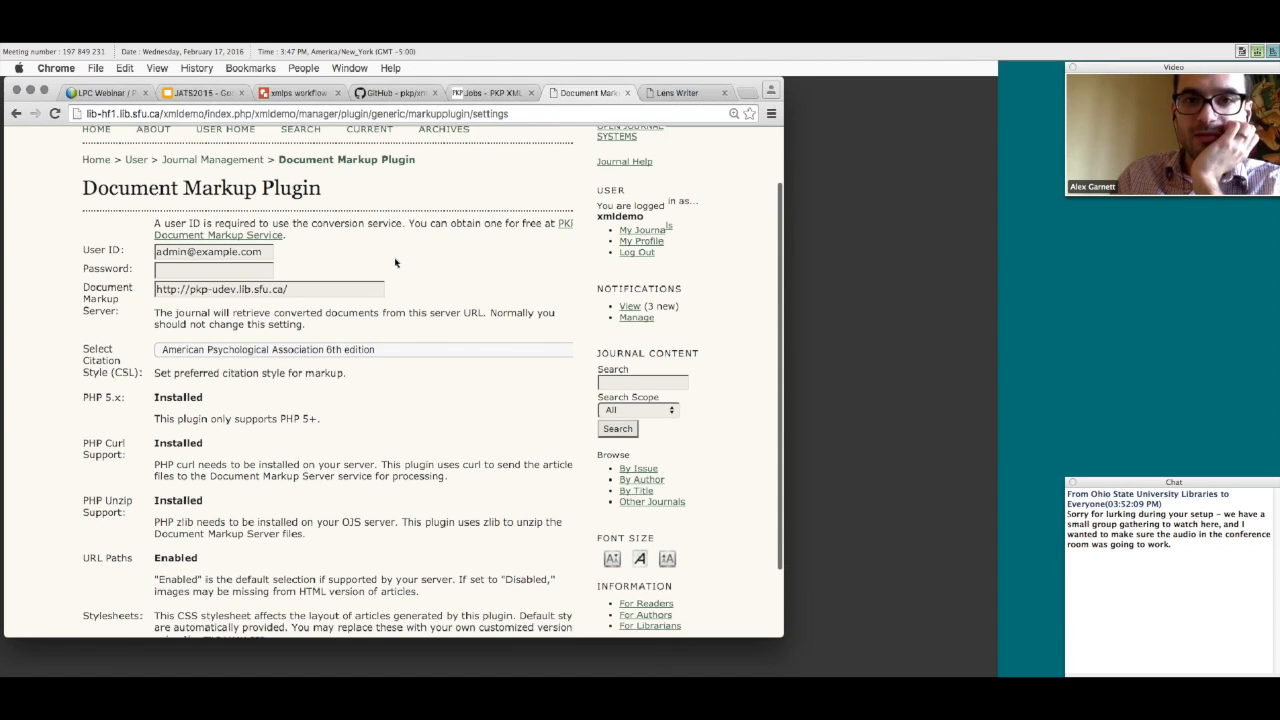
scroll(down, 3)
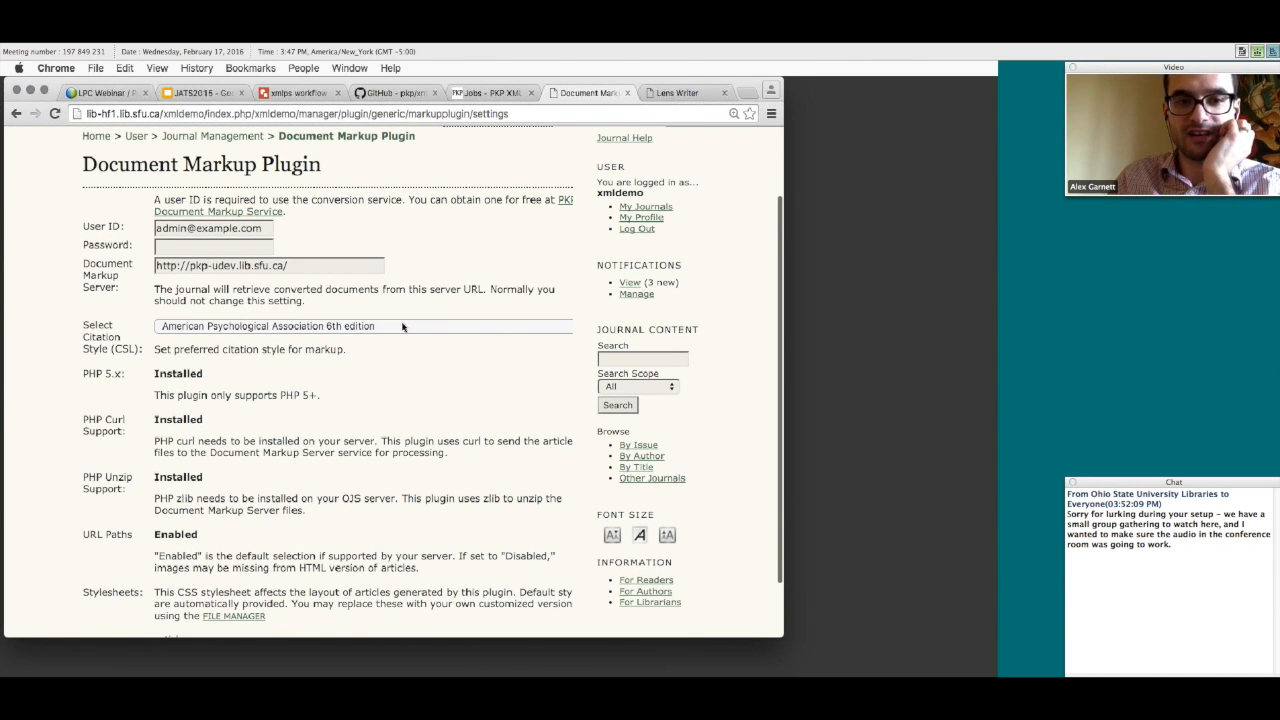
mouse_move(472, 280)
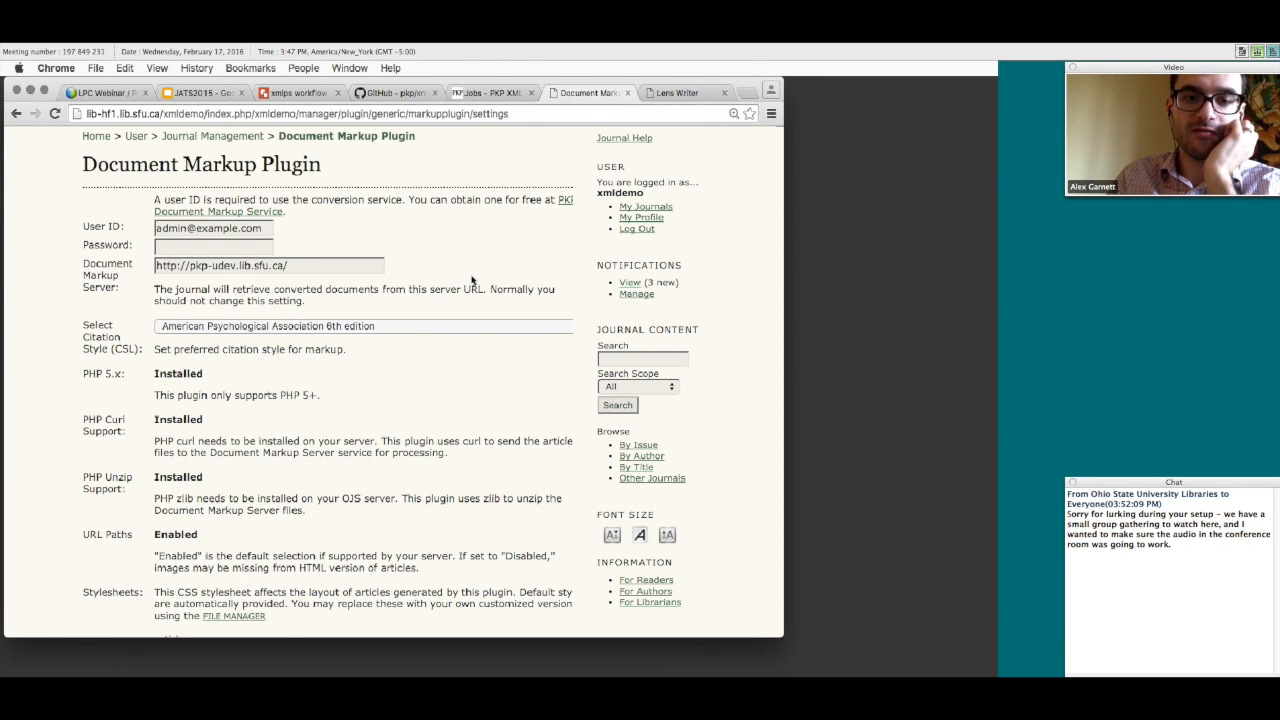
scroll(down, 3)
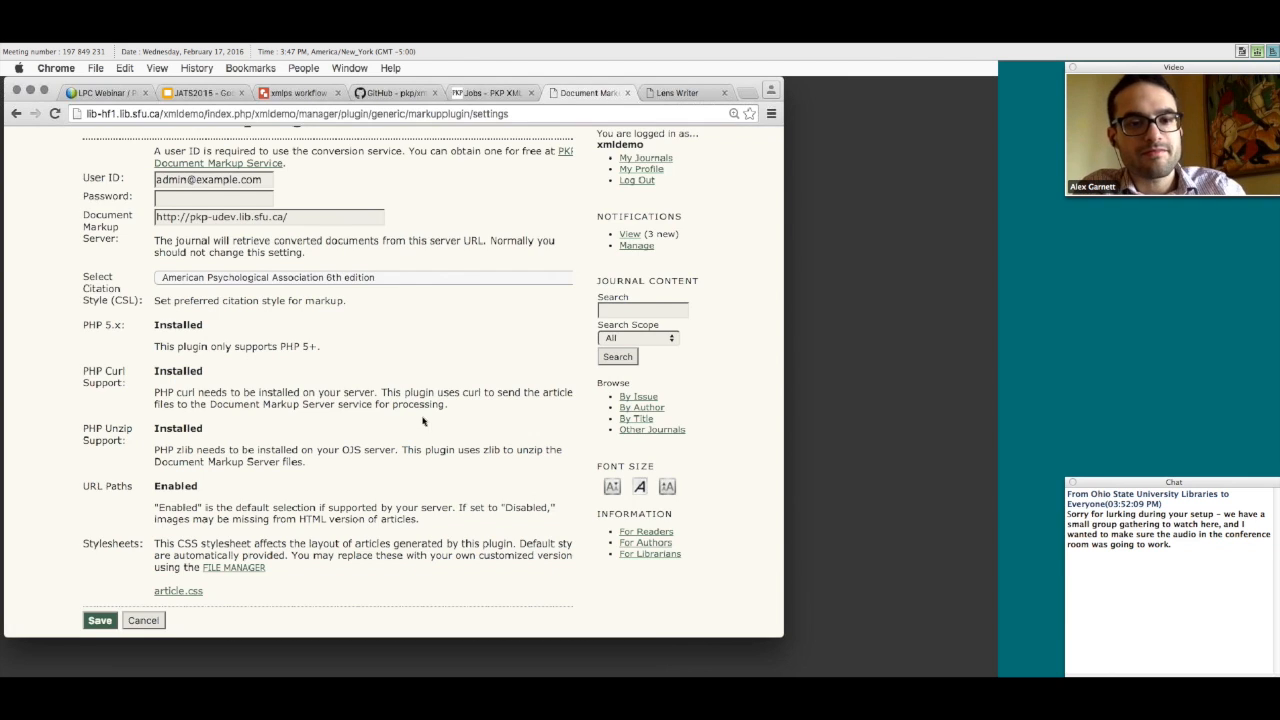
scroll(up, 3)
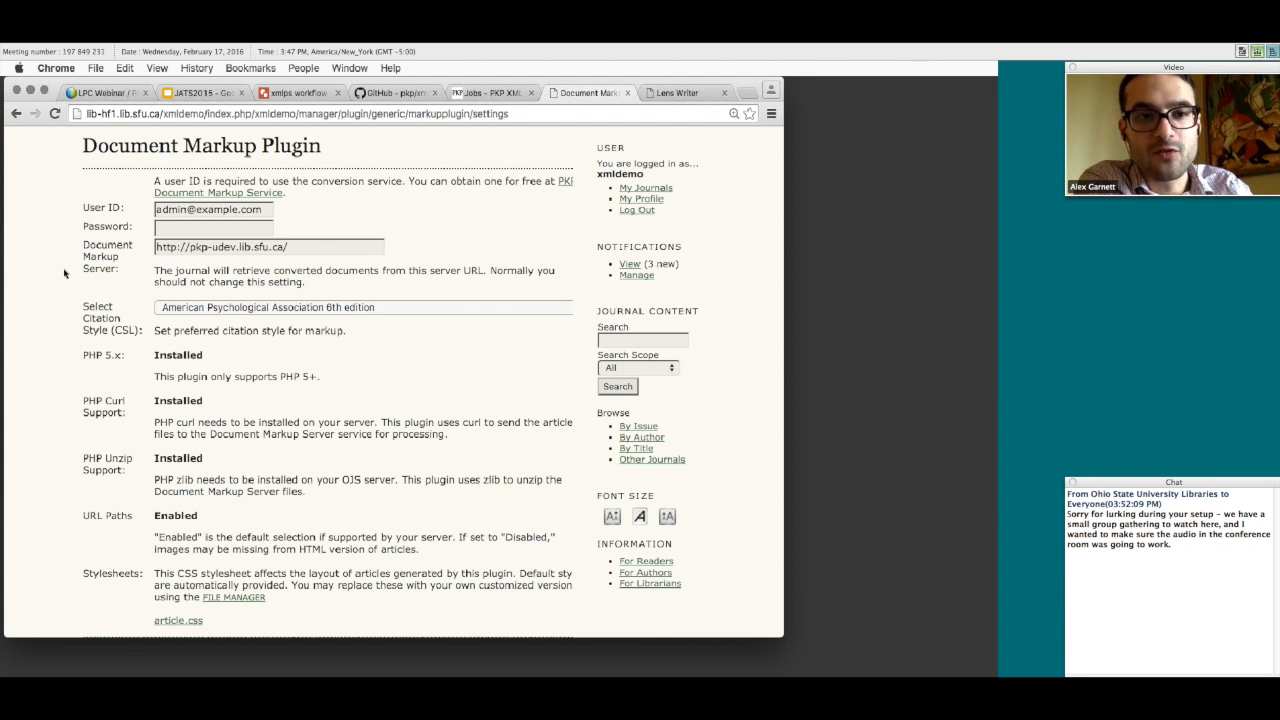
scroll(up, 3)
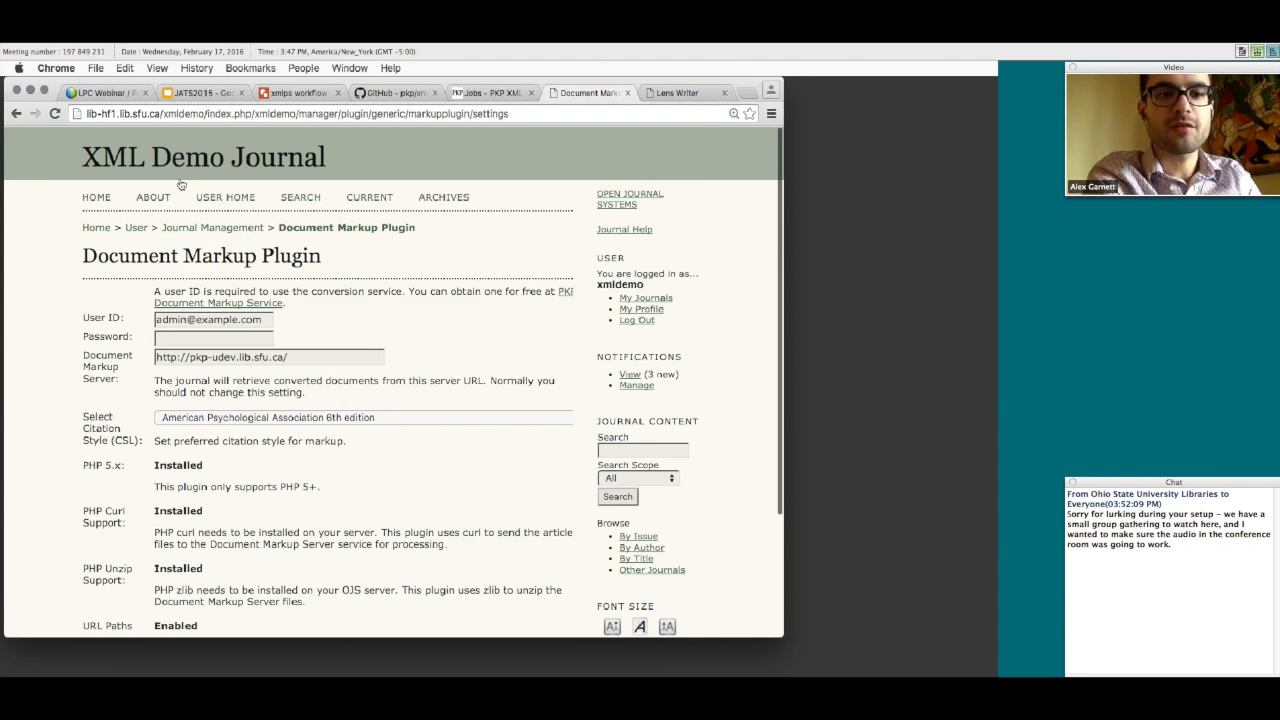
click(225, 196)
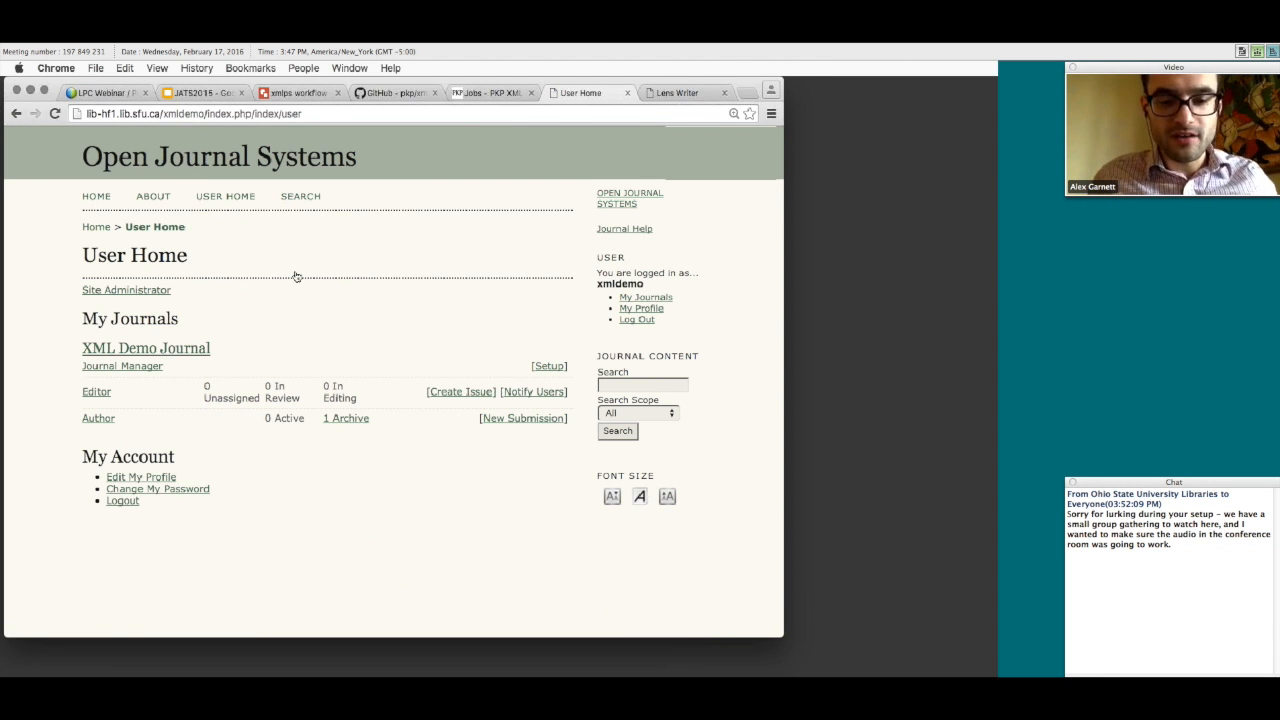
click(745, 92)
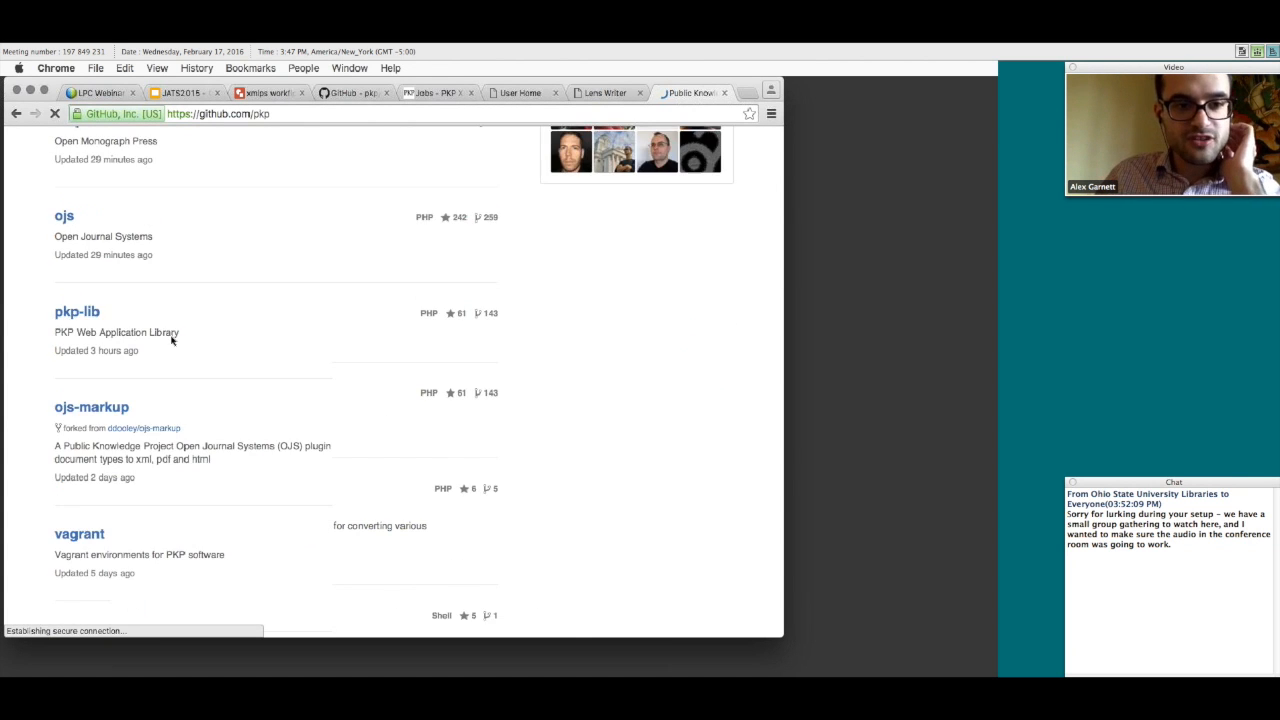
Open pkp/ojs-markup and read its README through installation and OJS user experience.
scroll(down, 3)
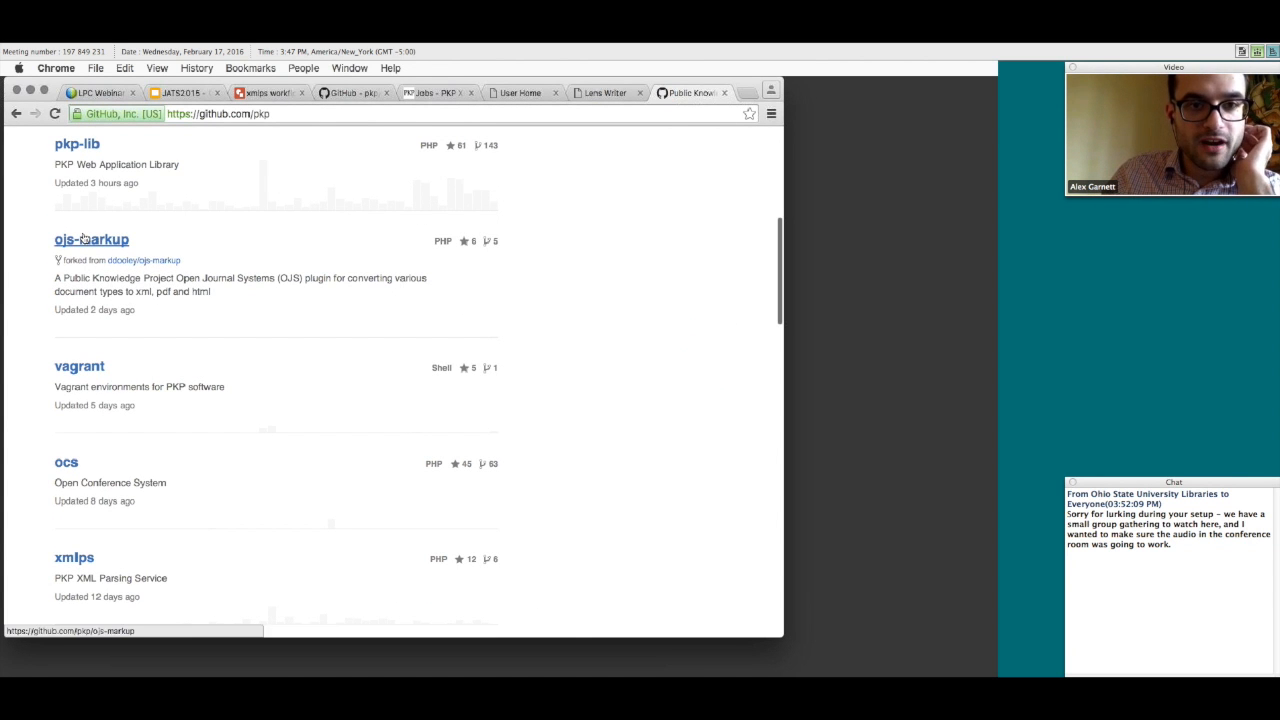
click(91, 239)
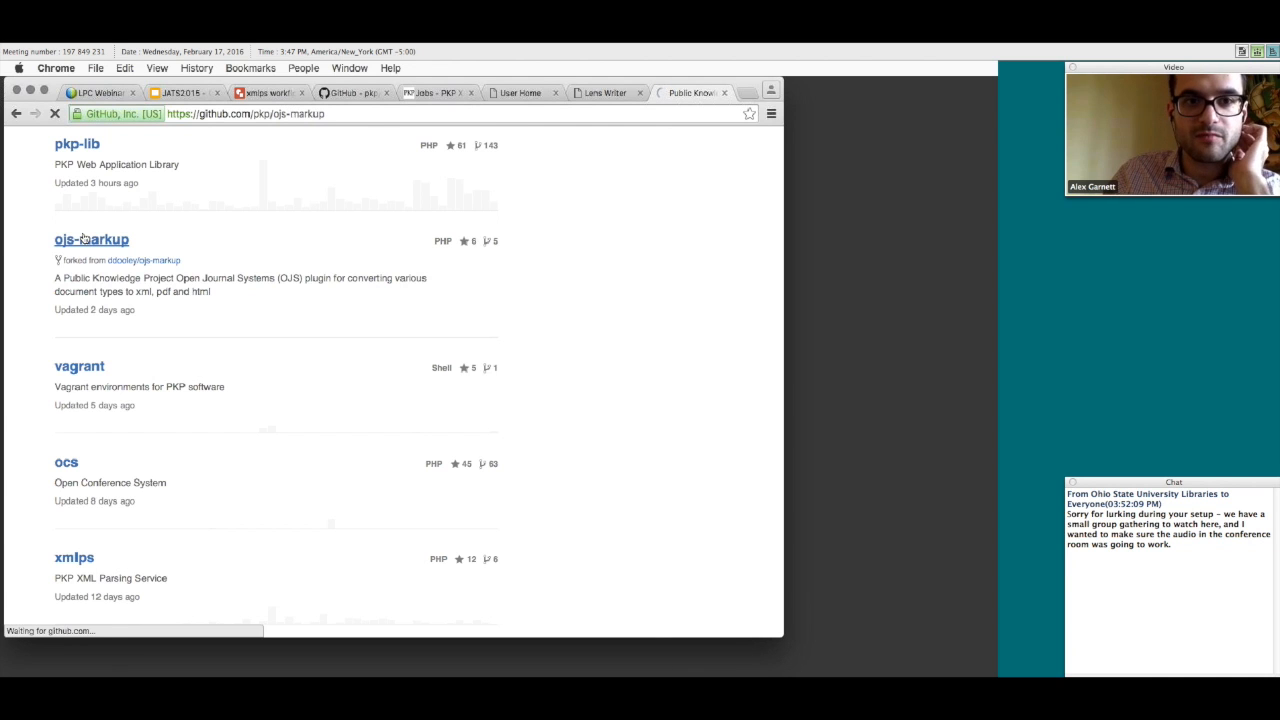
click(91, 239)
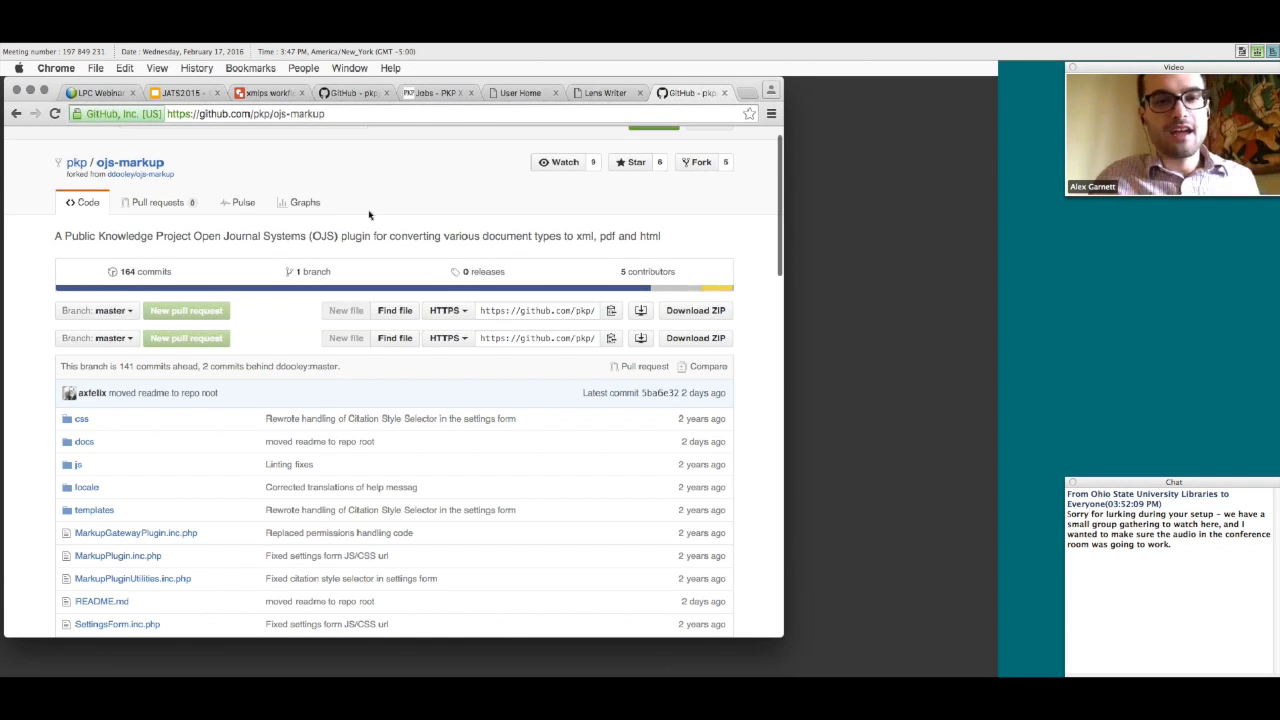
scroll(down, 3)
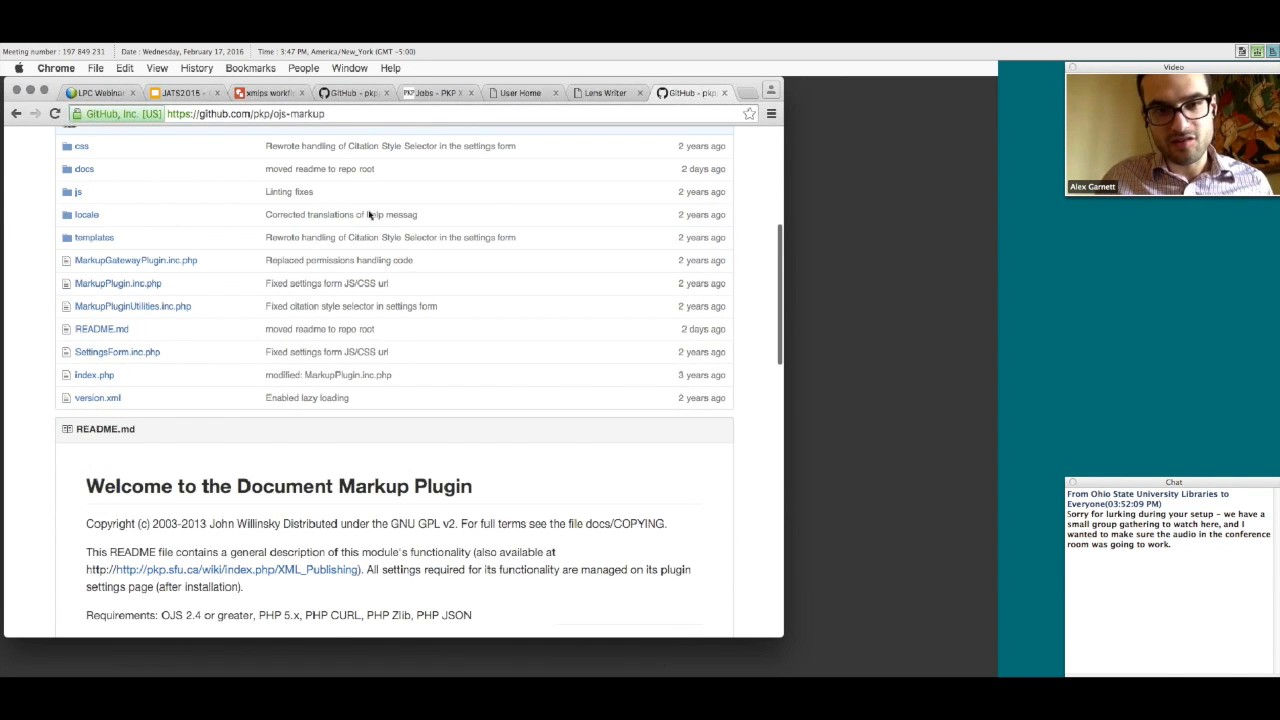
scroll(down, 3)
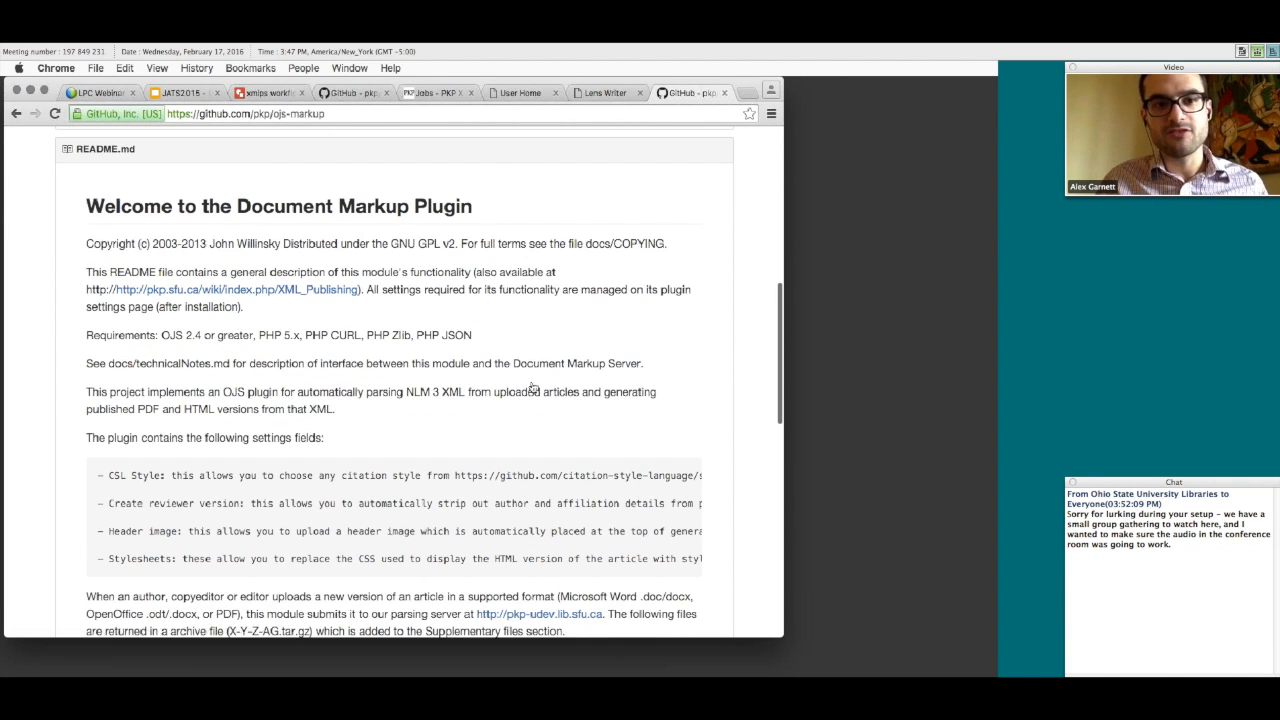
scroll(down, 3)
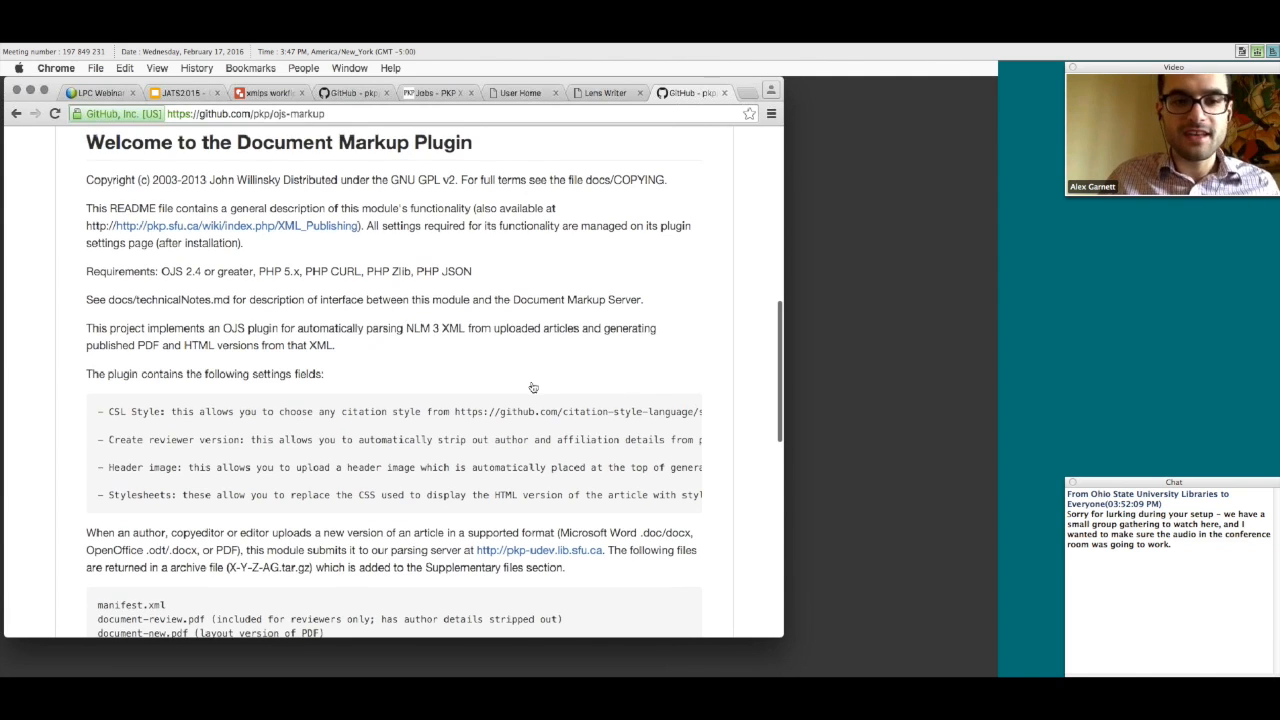
scroll(down, 3)
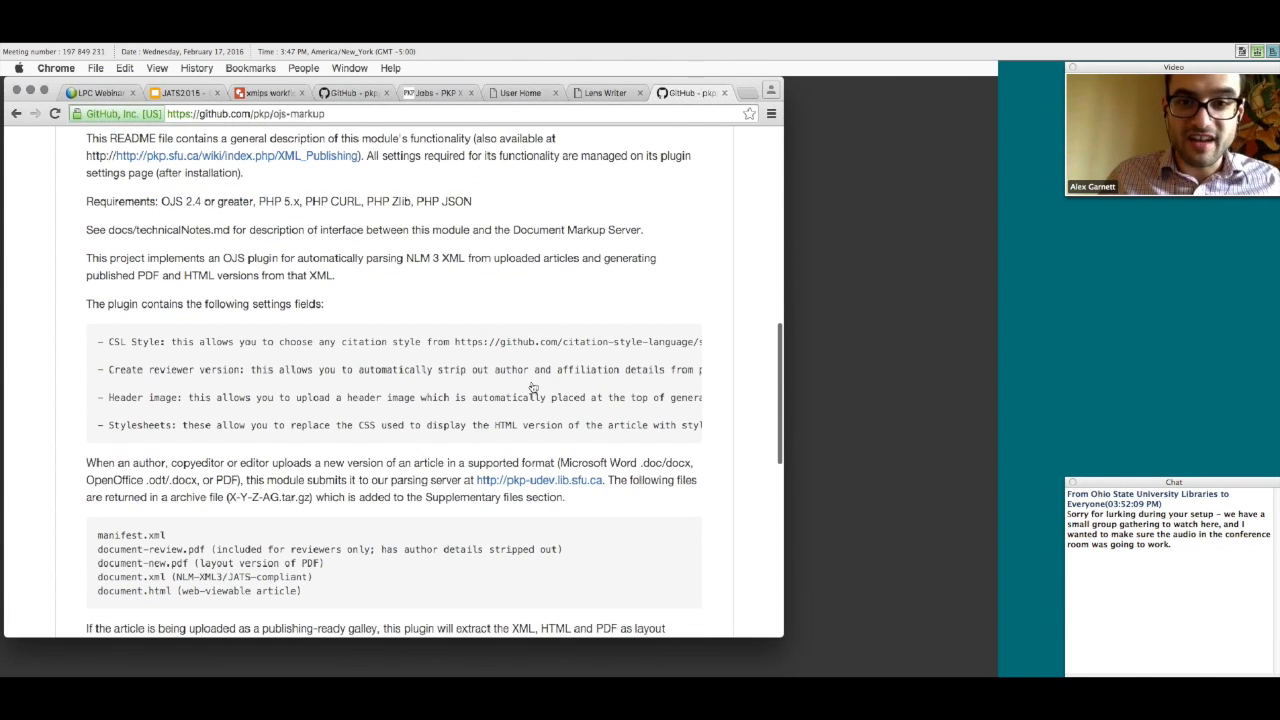
scroll(down, 3)
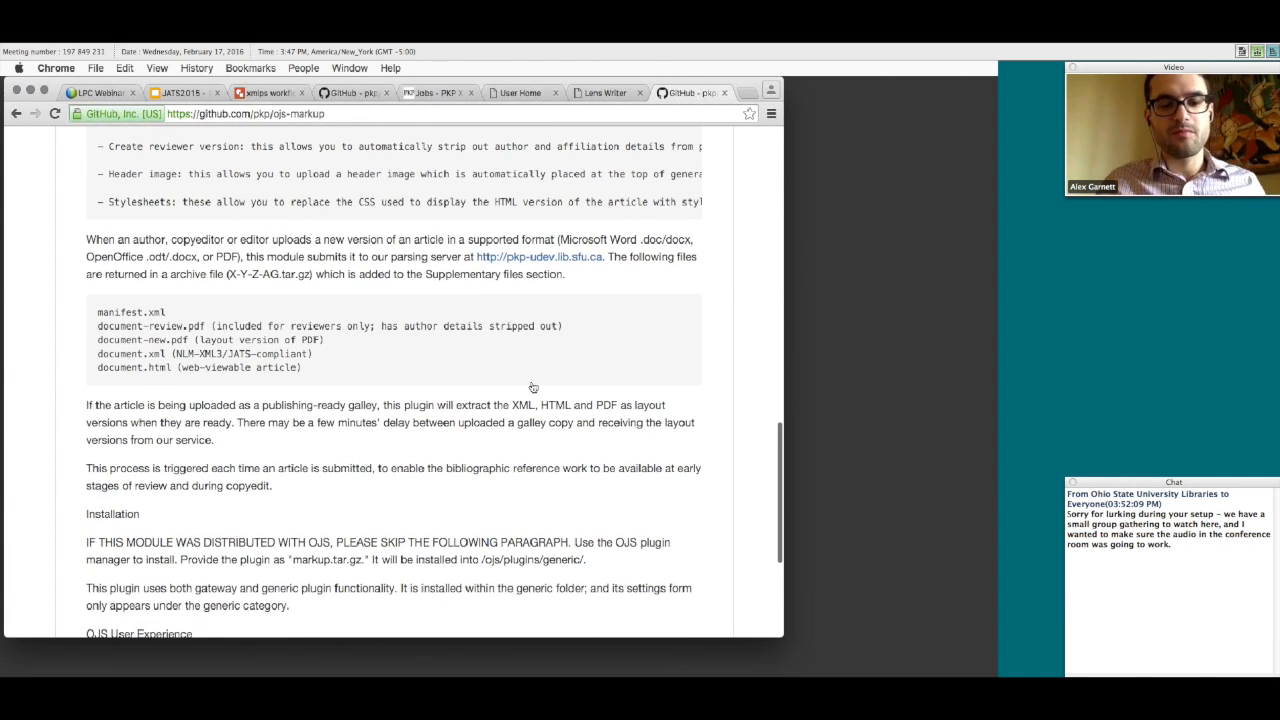
scroll(down, 3)
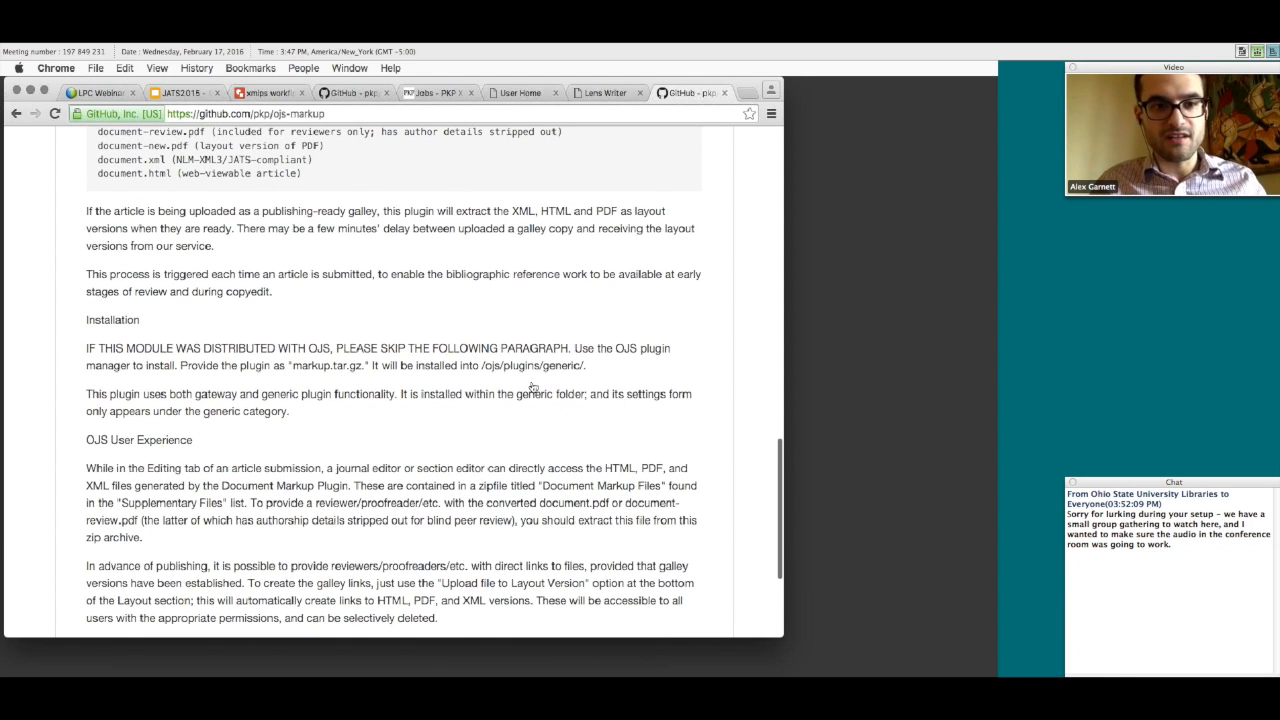
scroll(down, 3)
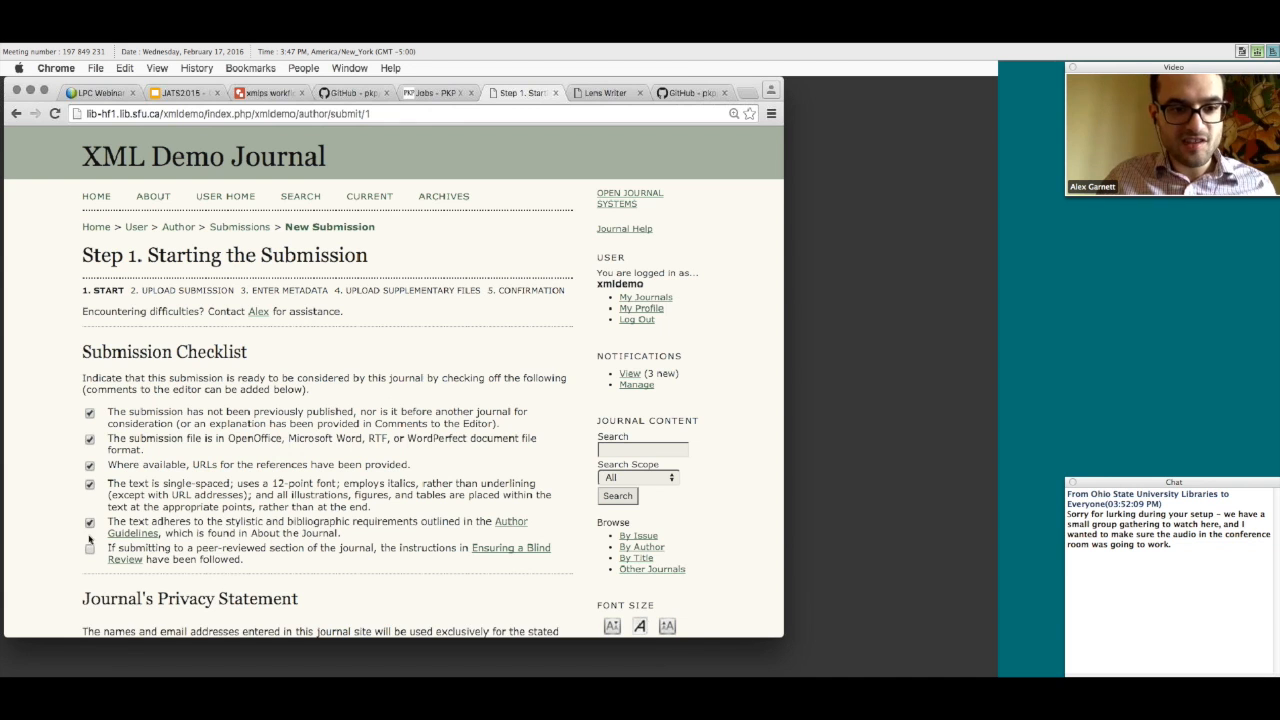
Complete the XML Demo Journal's submission checklist and continue to uploading.
scroll(down, 3)
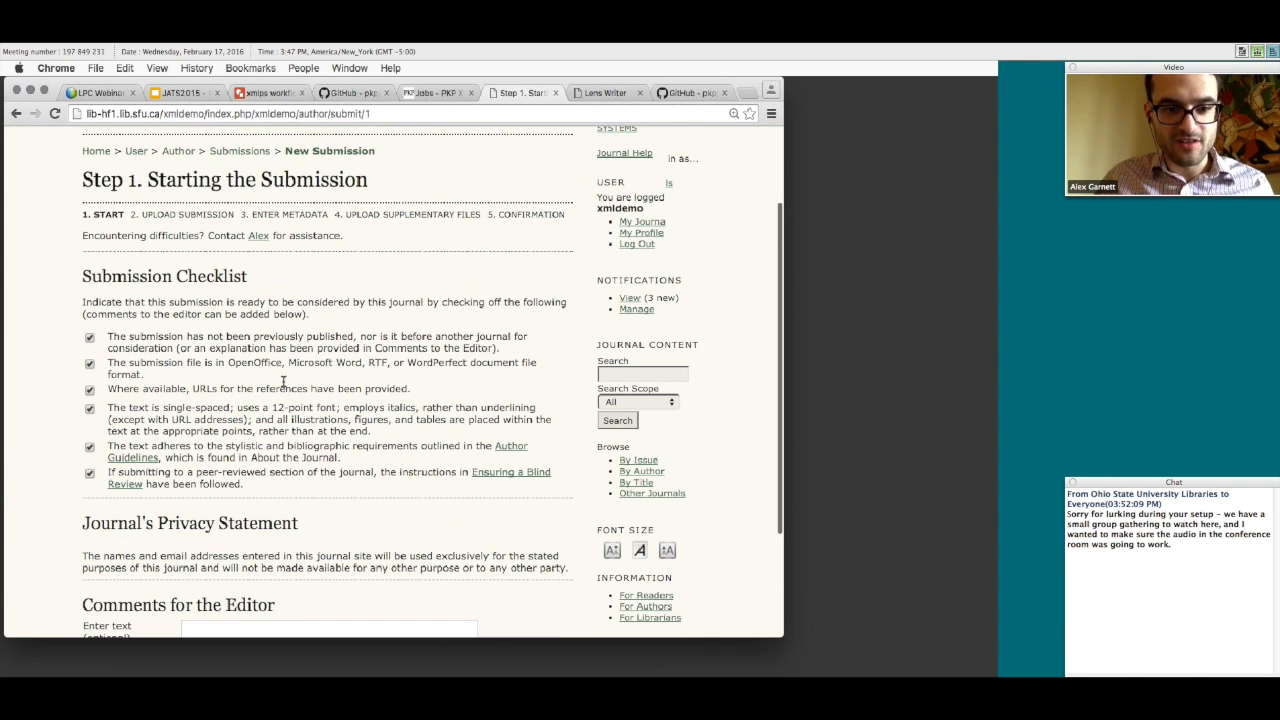
scroll(down, 3)
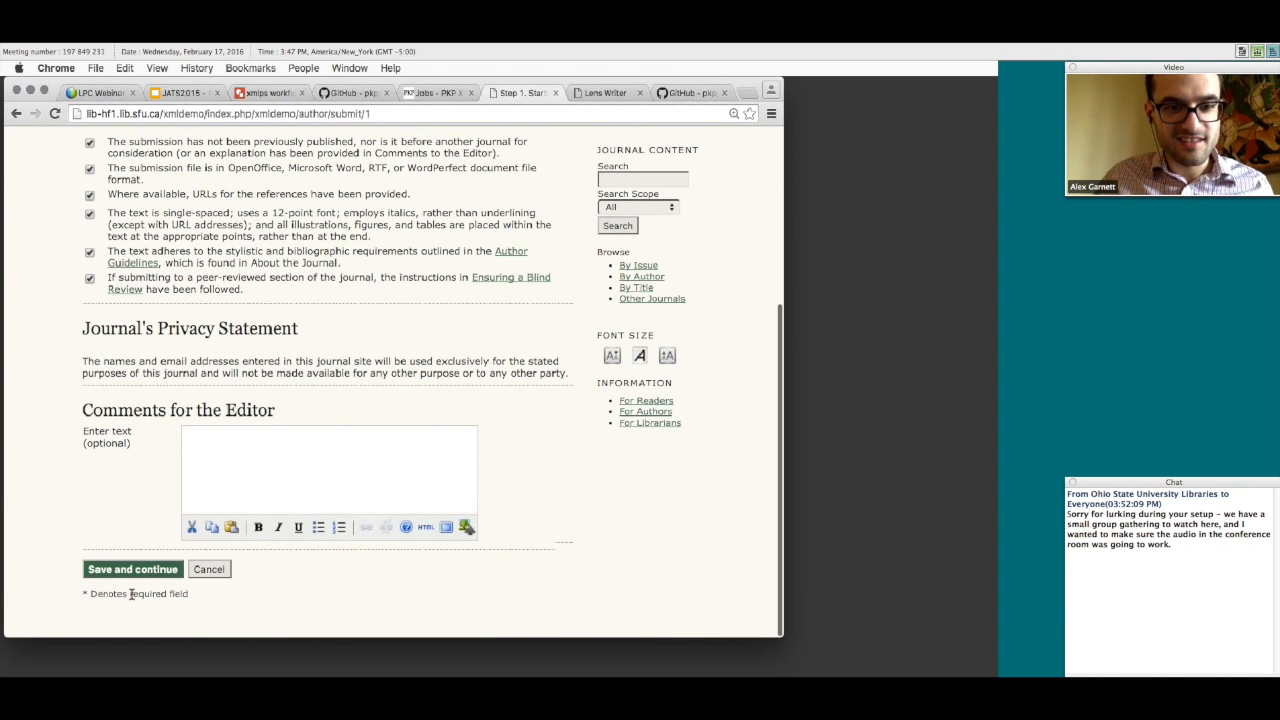
click(132, 569)
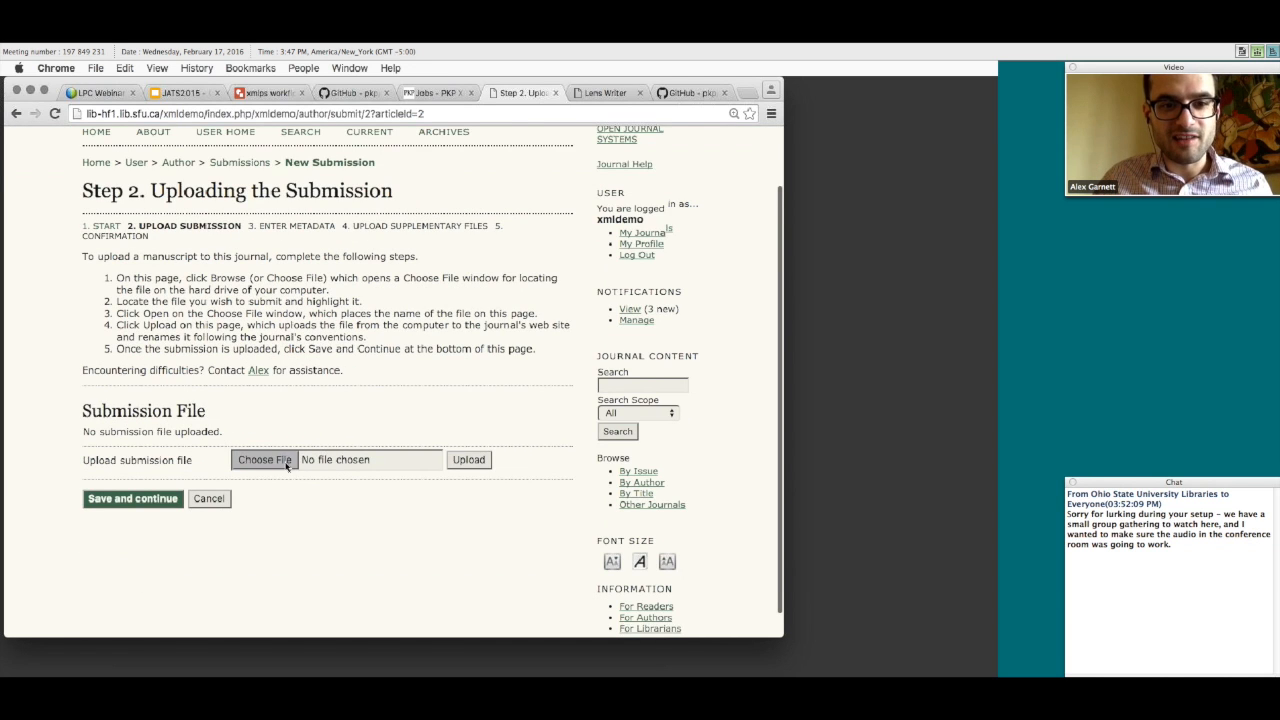
Upload eeg_comicsans.doc as the manuscript and continue to Step 3.
click(264, 459)
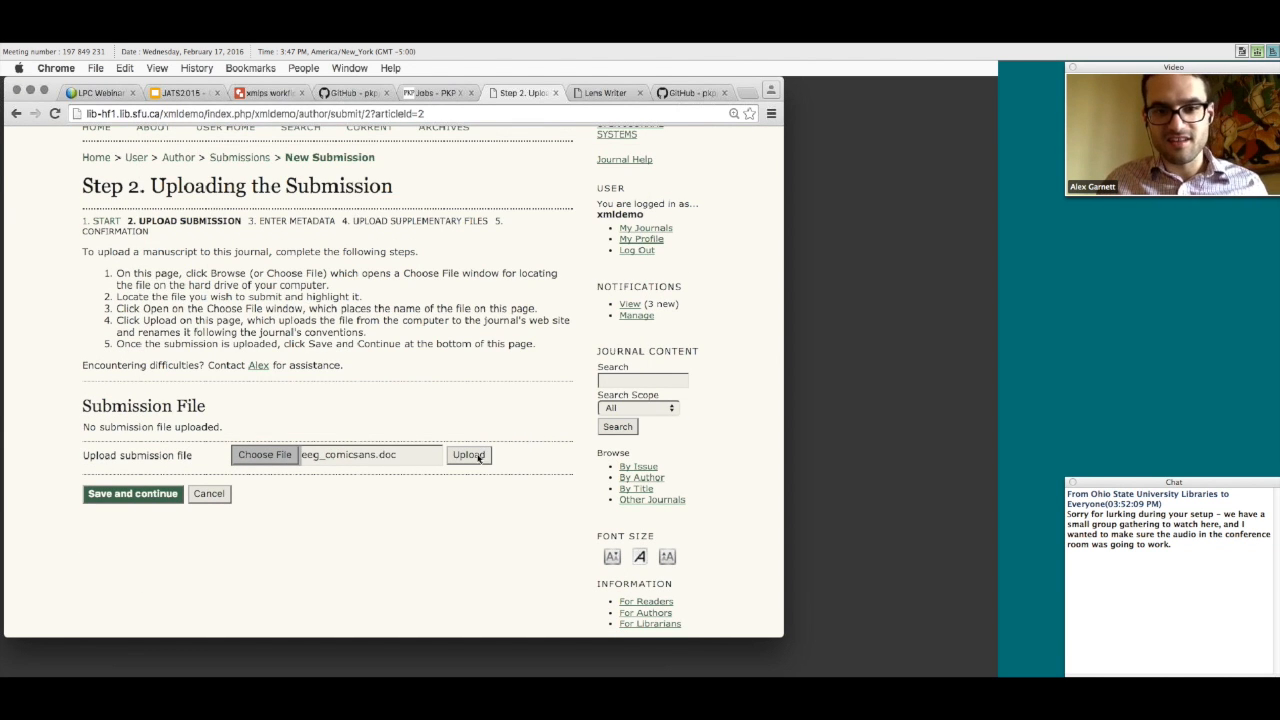
click(468, 454)
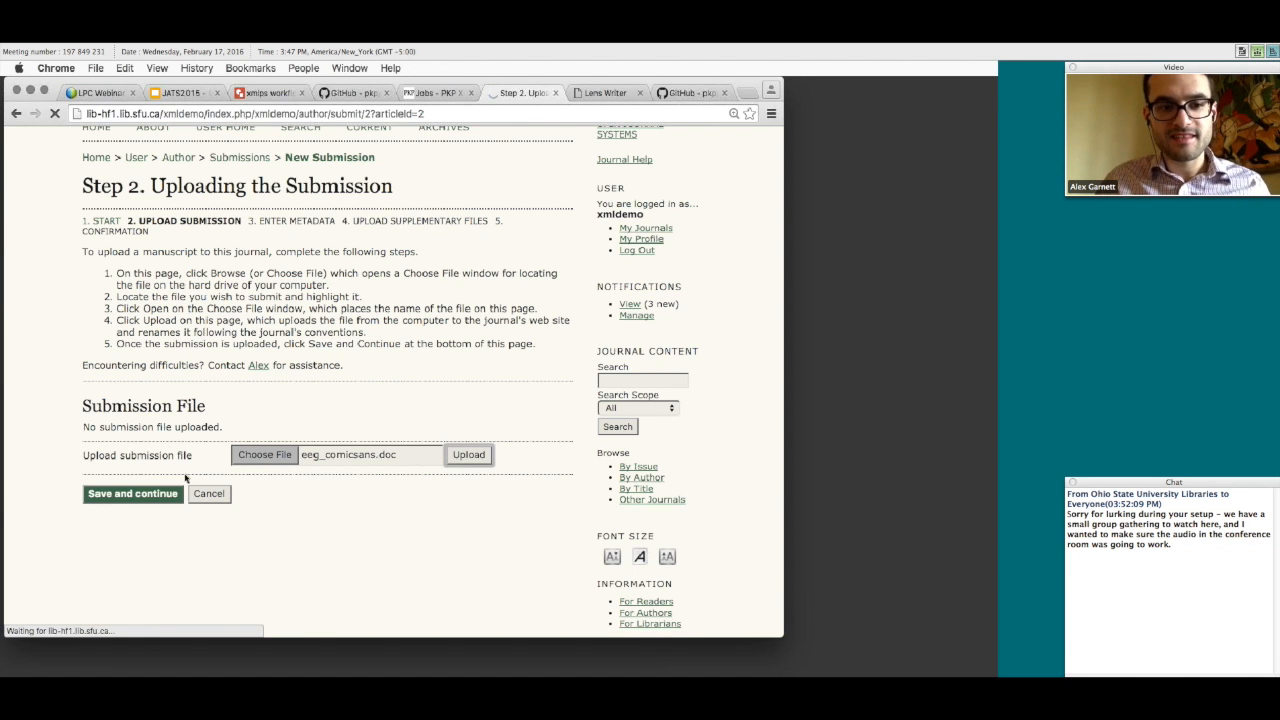
click(468, 454)
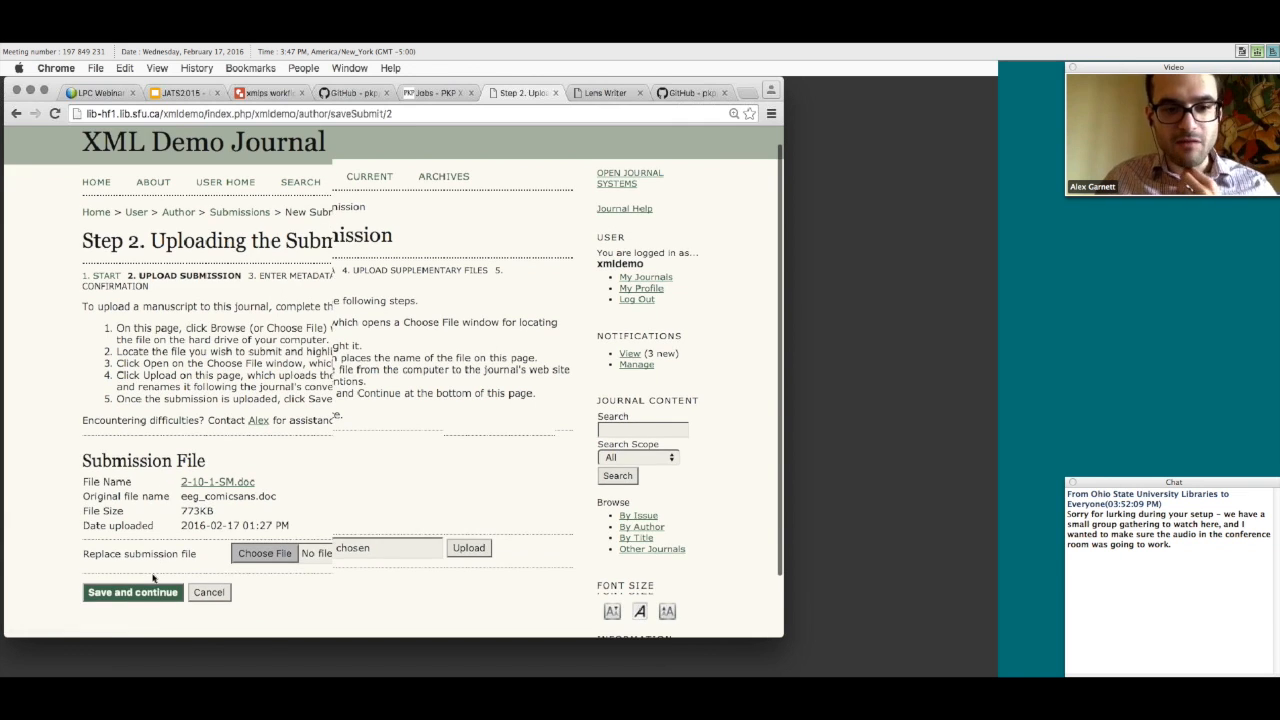
click(132, 591)
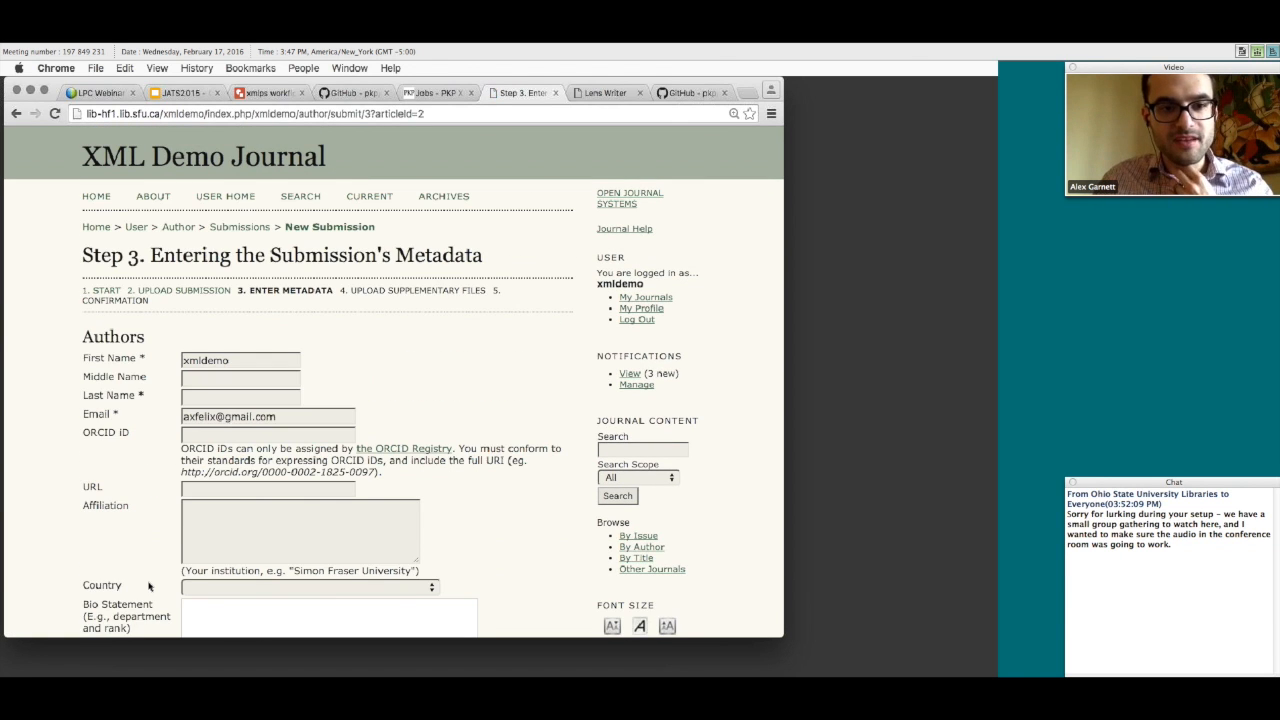
scroll(down, 3)
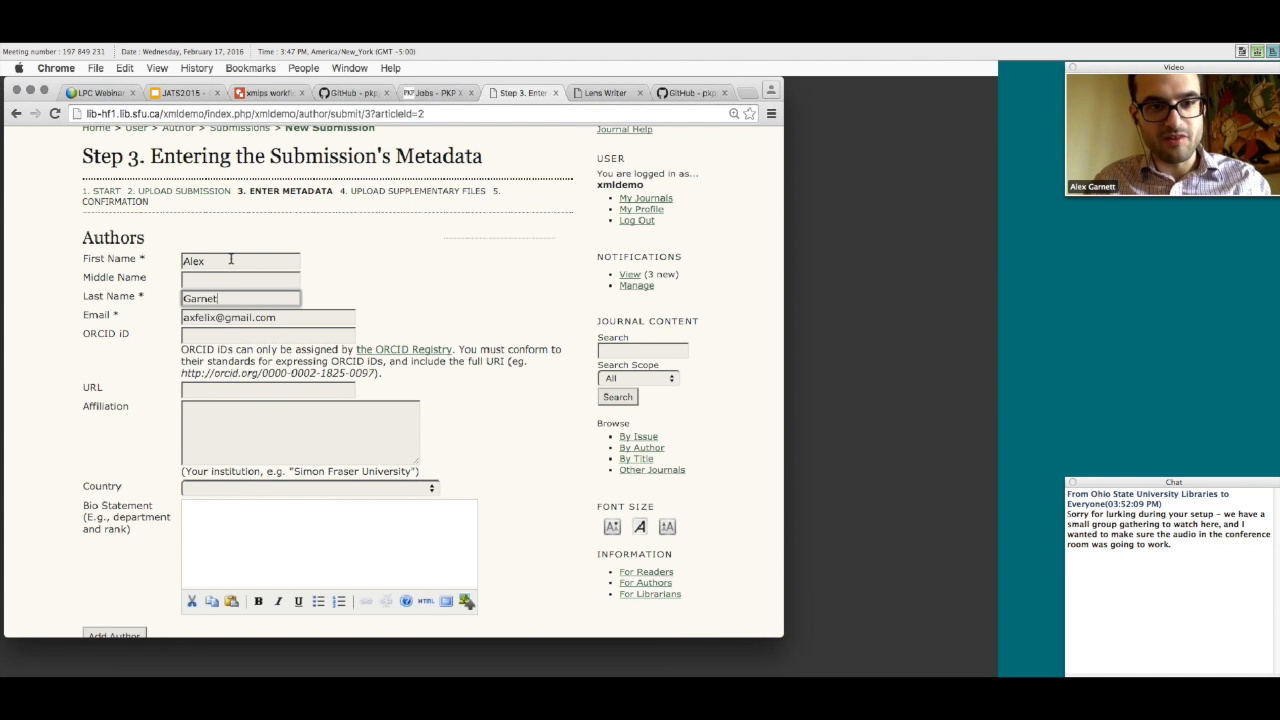
scroll(down, 3)
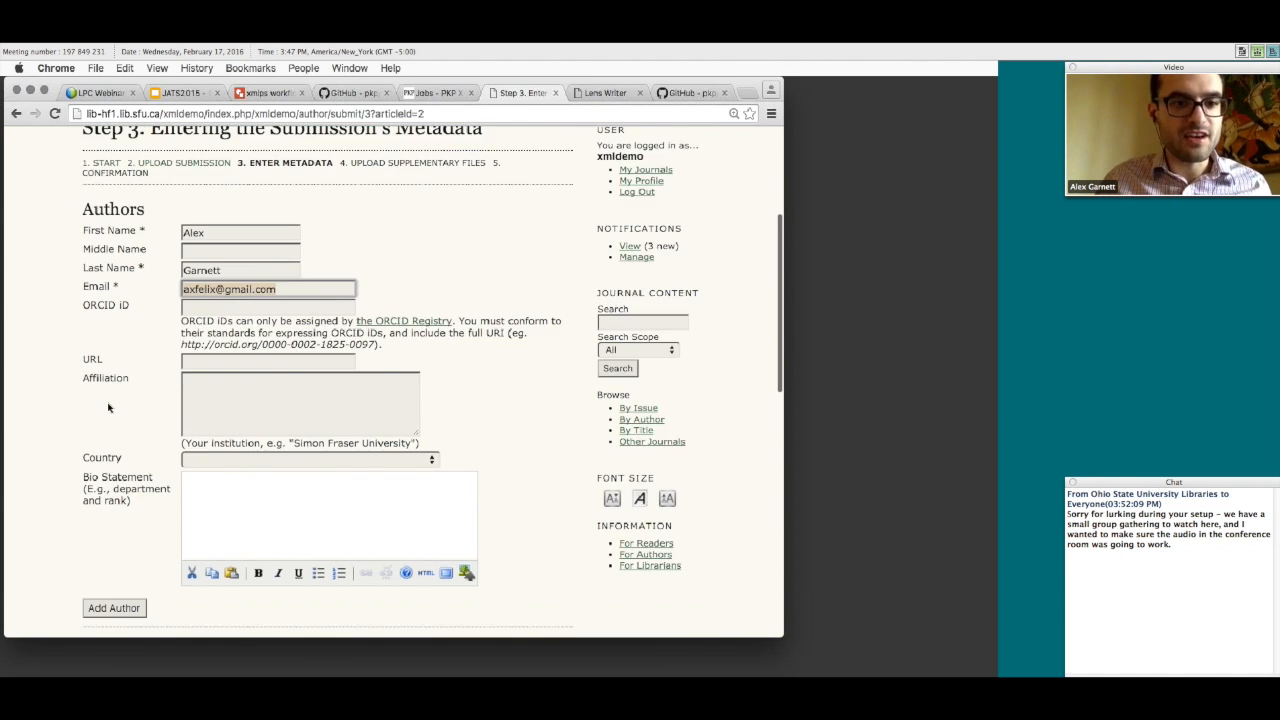
scroll(down, 3)
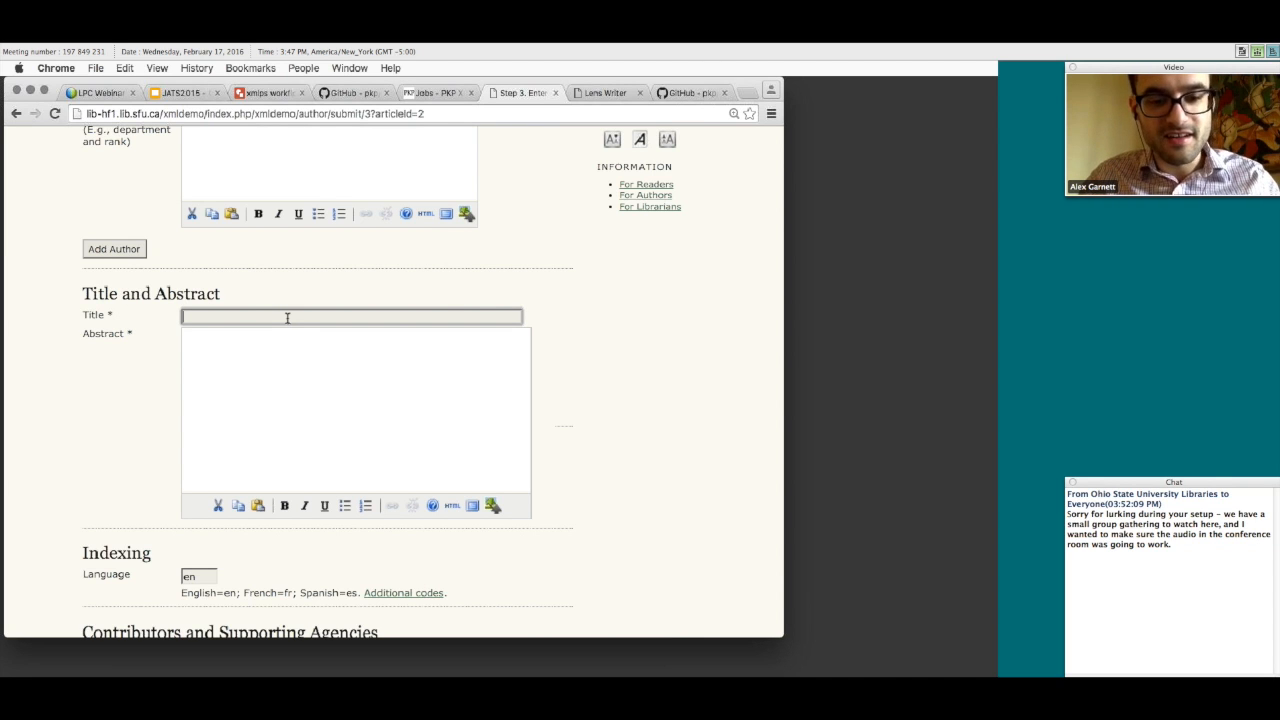
text(Test article)
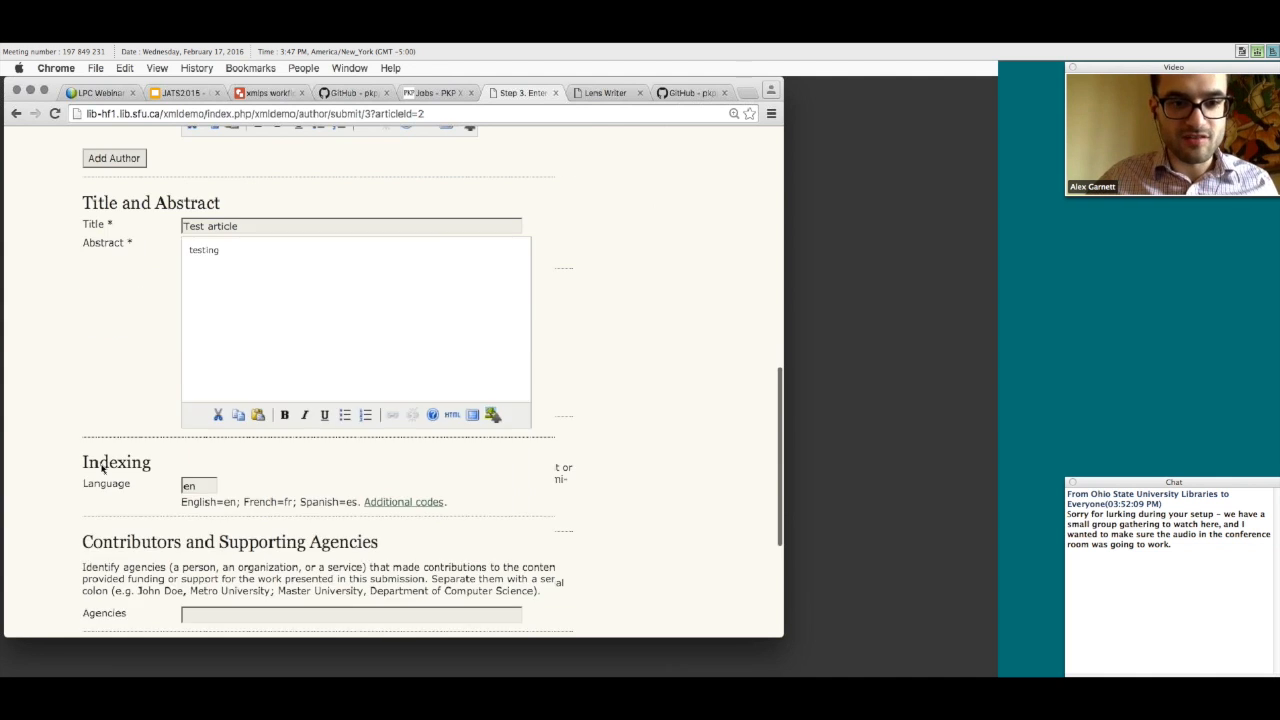
scroll(down, 3)
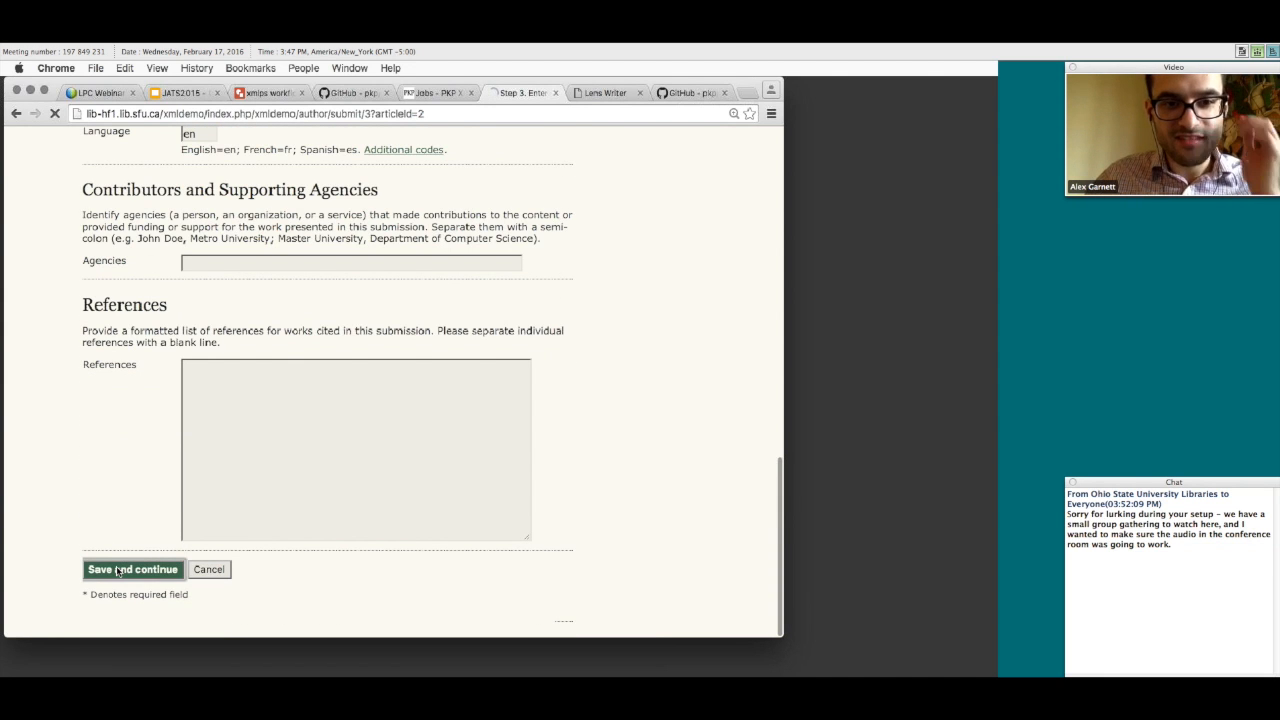
click(132, 569)
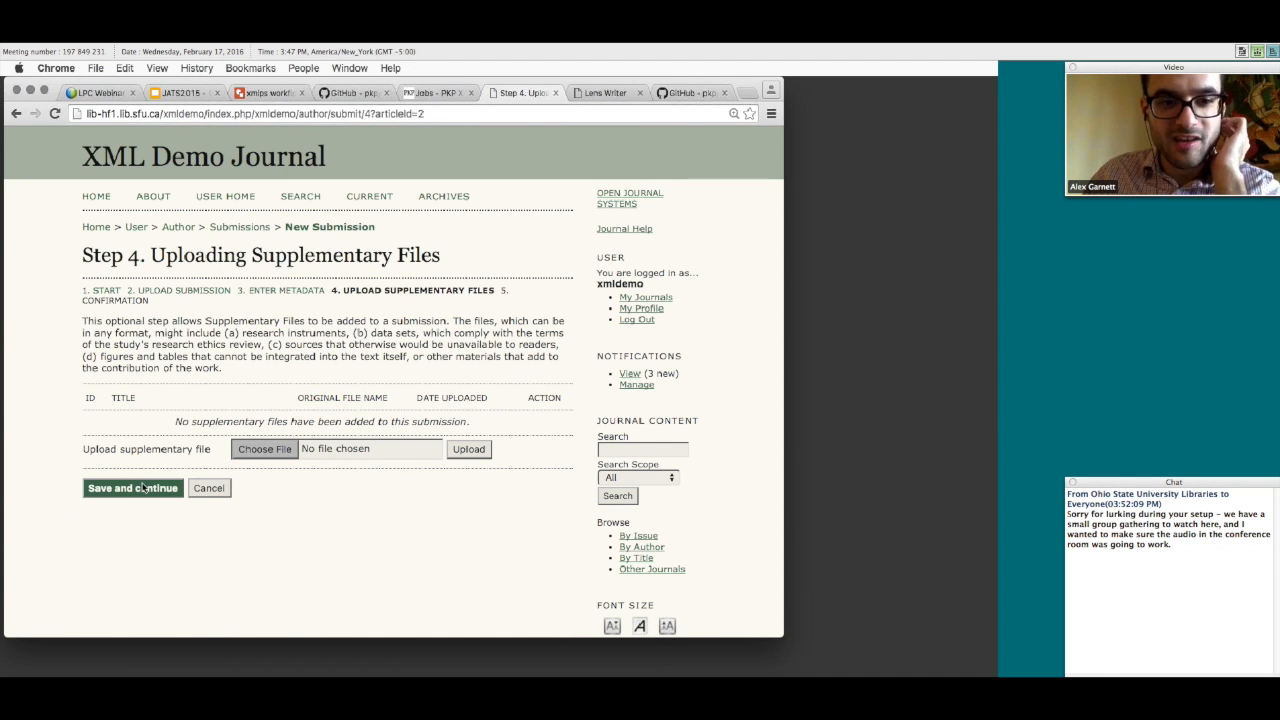
Skip supplementary files, finish the submission, and open the editor's 1 Unassigned list.
click(132, 488)
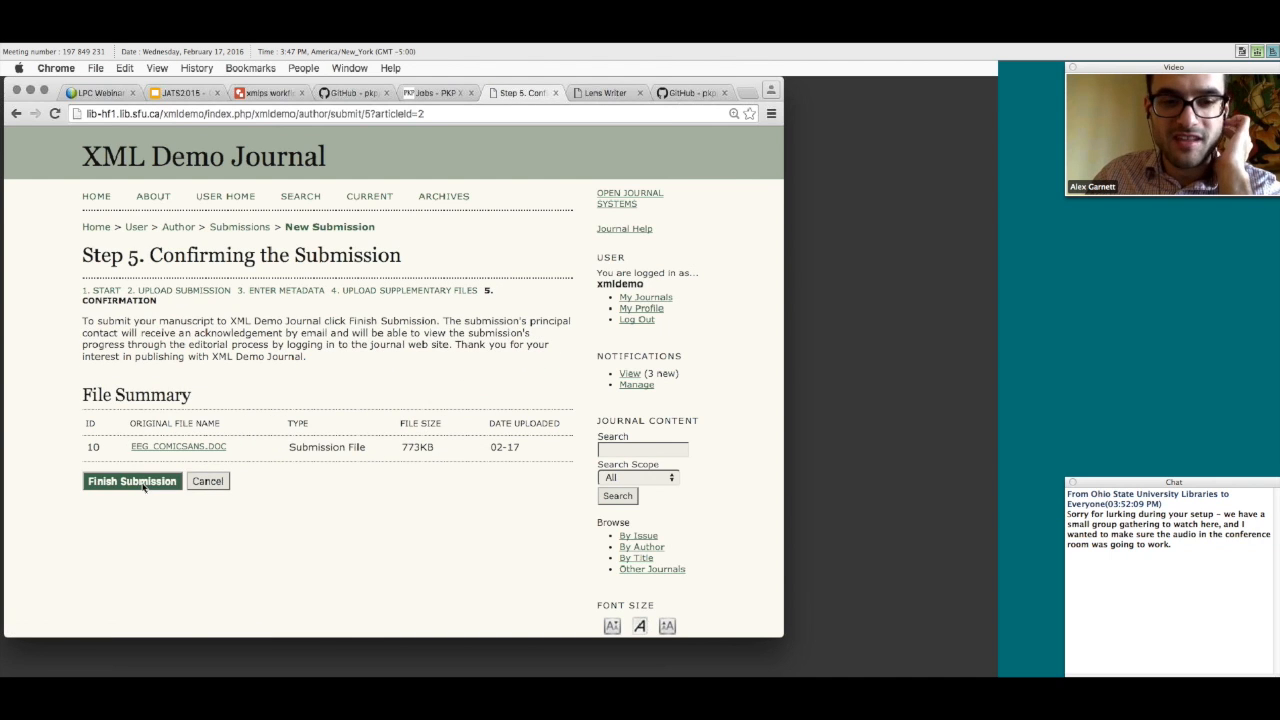
click(132, 481)
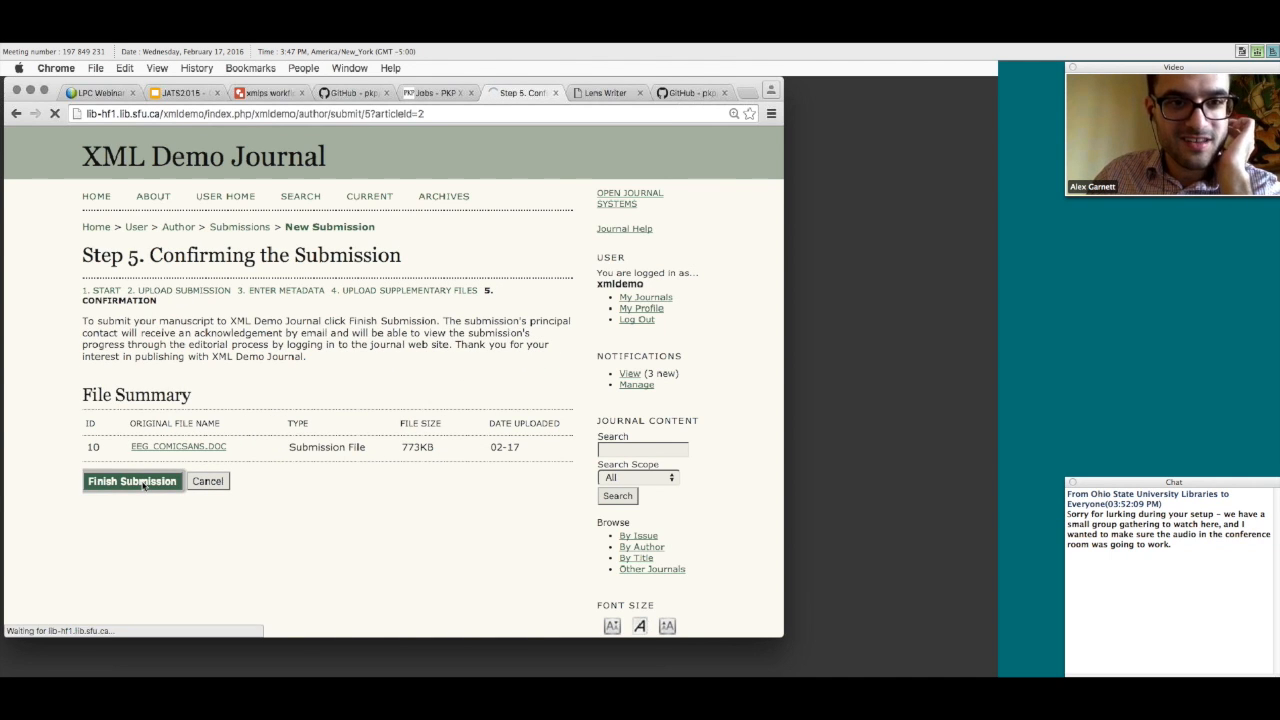
click(132, 481)
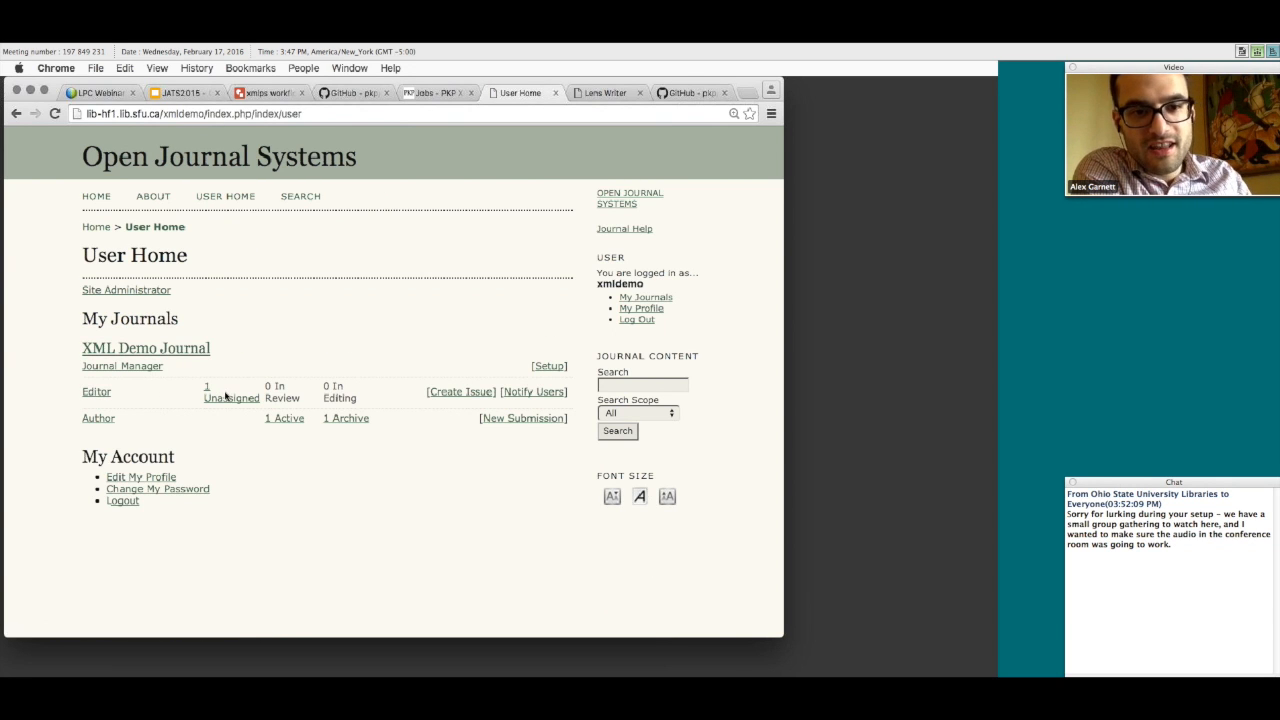
click(207, 385)
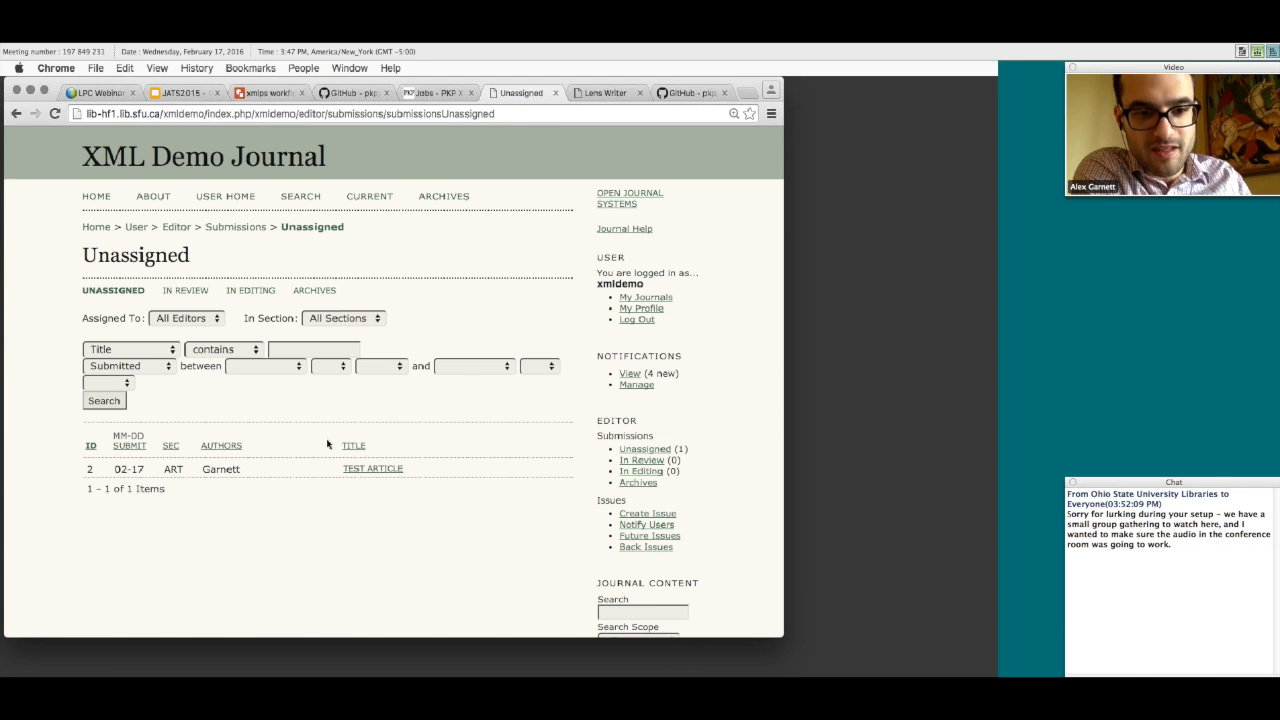
Open submission #2 'Test article' and add xmldemo as its editor.
click(372, 468)
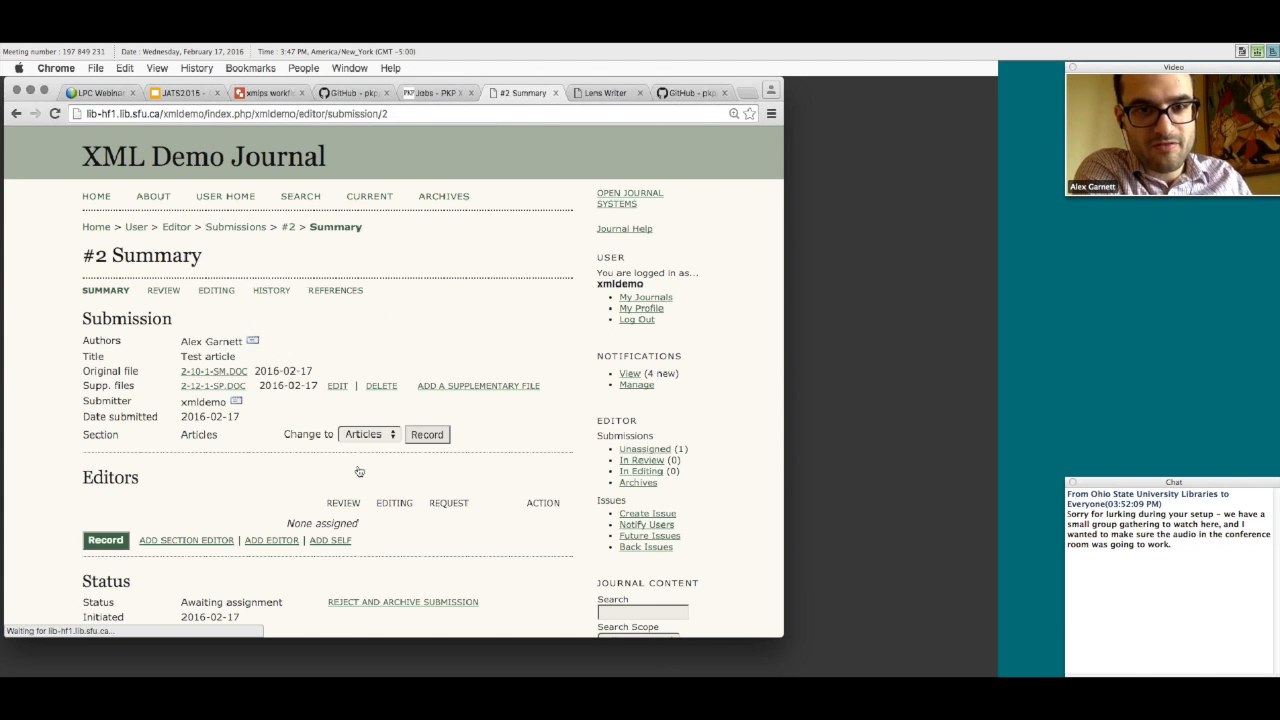
scroll(down, 3)
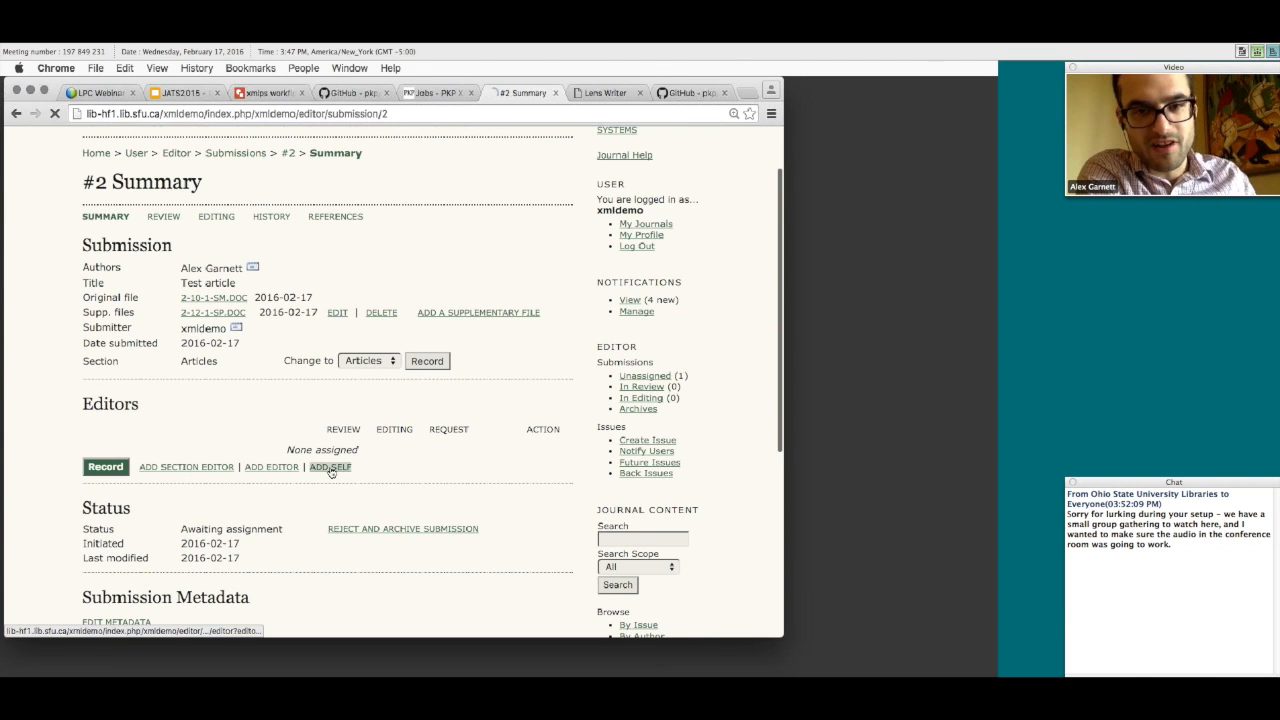
click(330, 467)
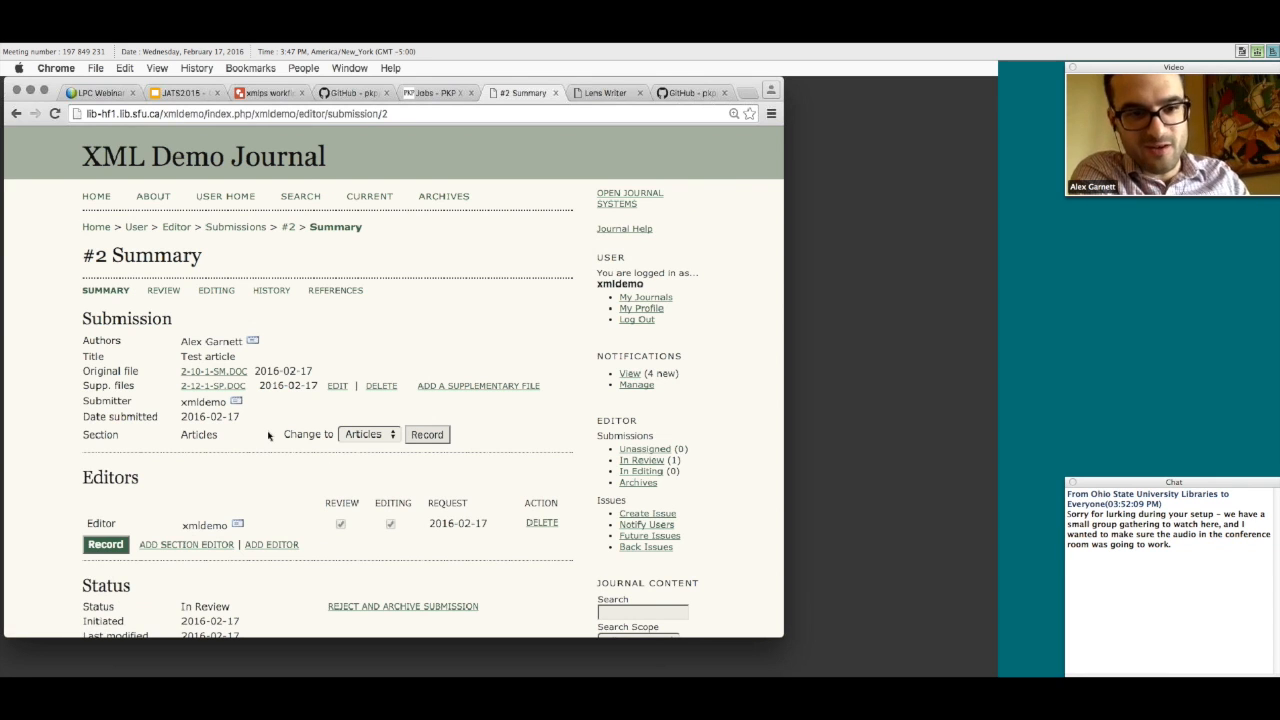
scroll(down, 3)
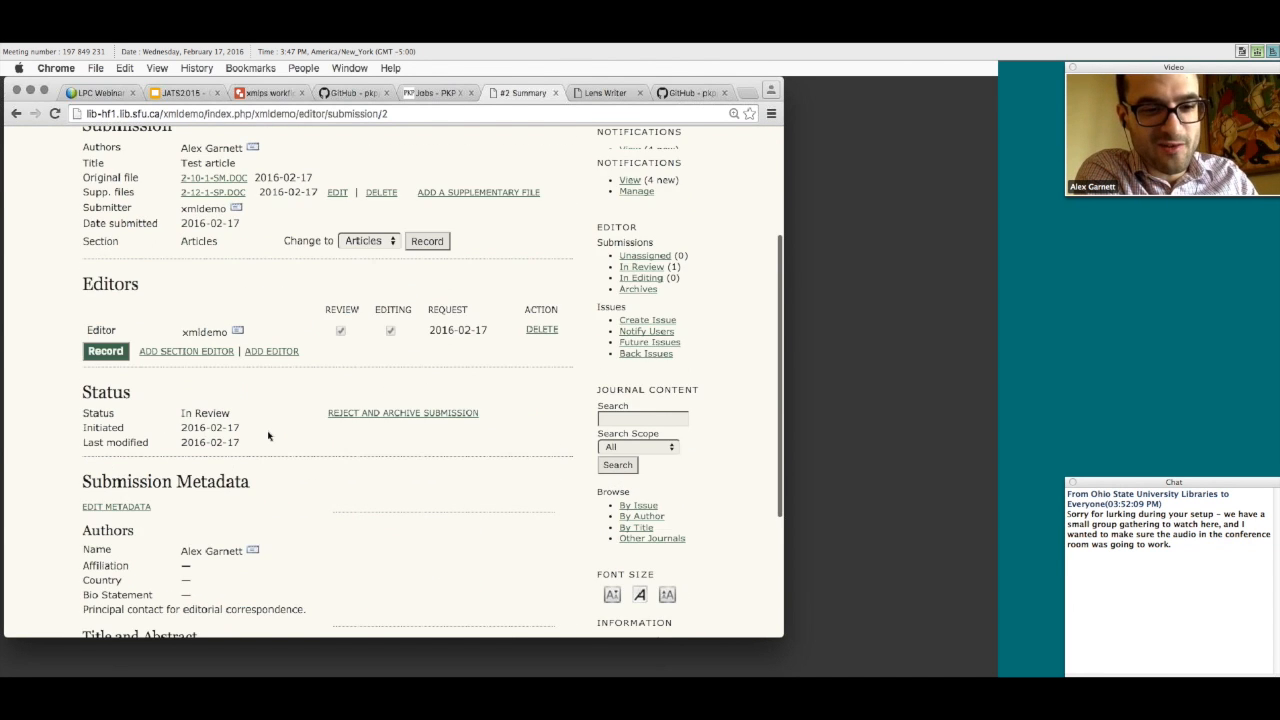
scroll(down, 3)
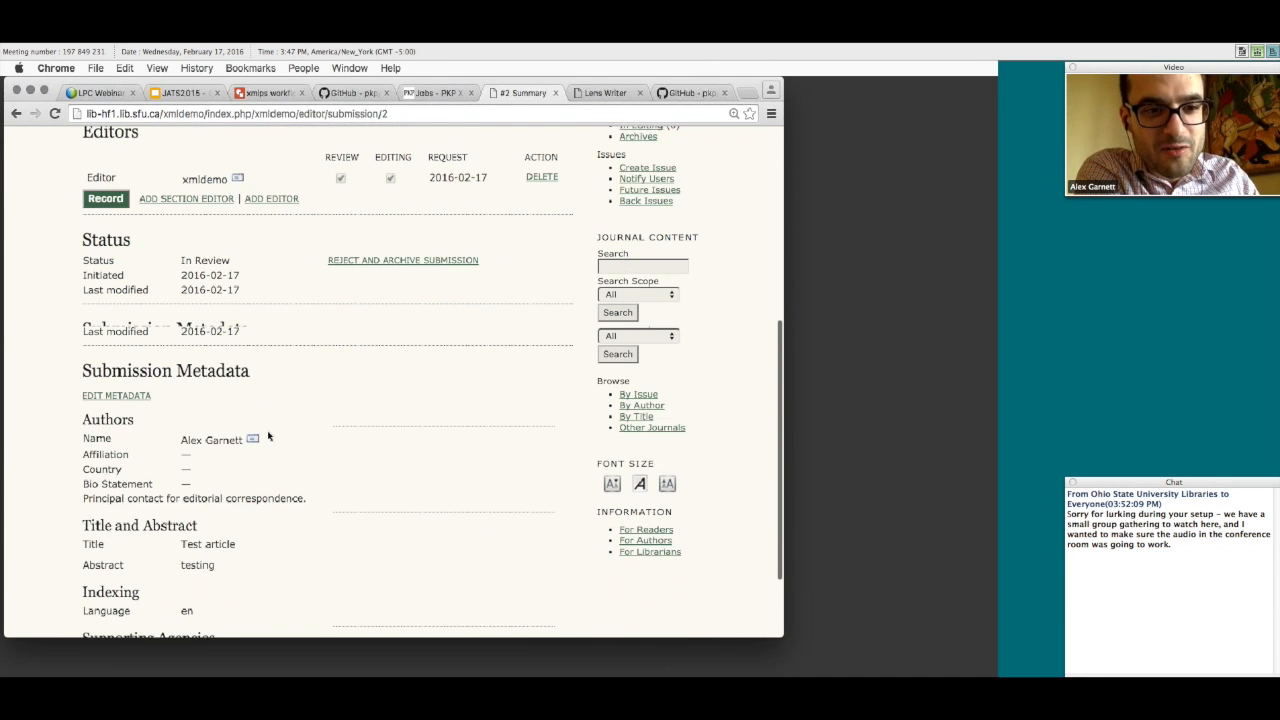
scroll(up, 3)
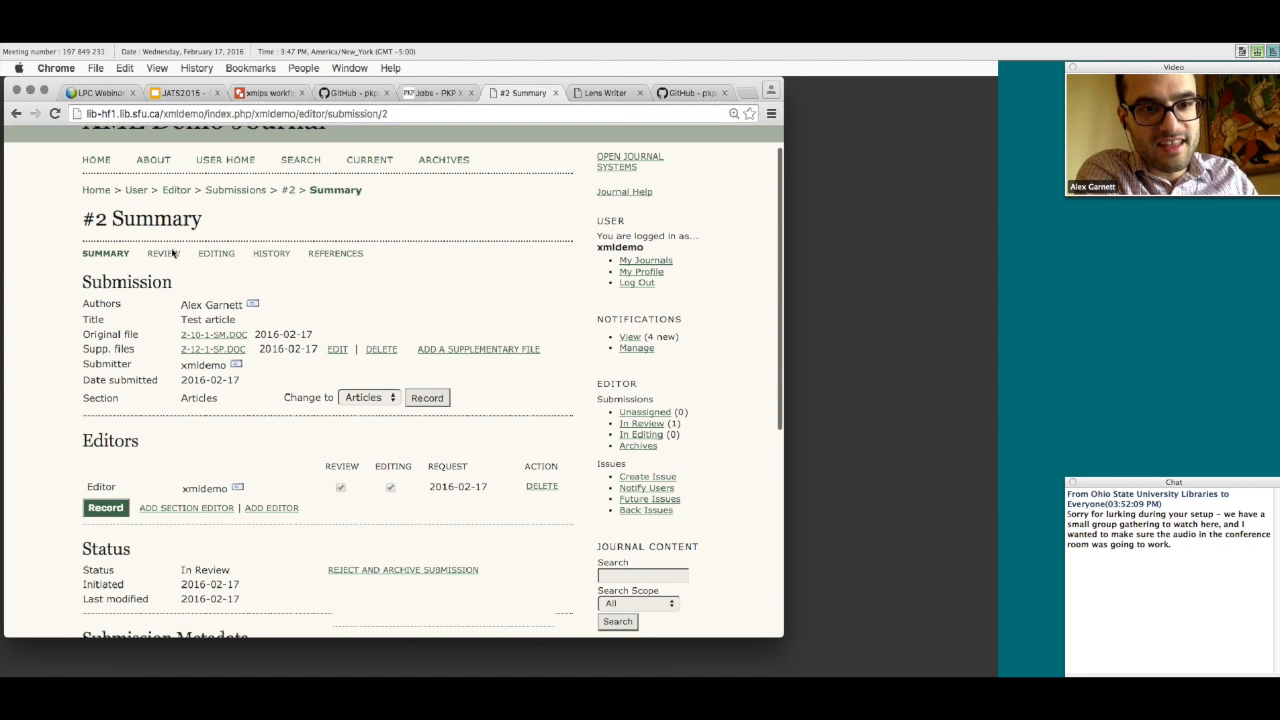
Record and confirm an Accept Submission decision on submission #2.
click(161, 253)
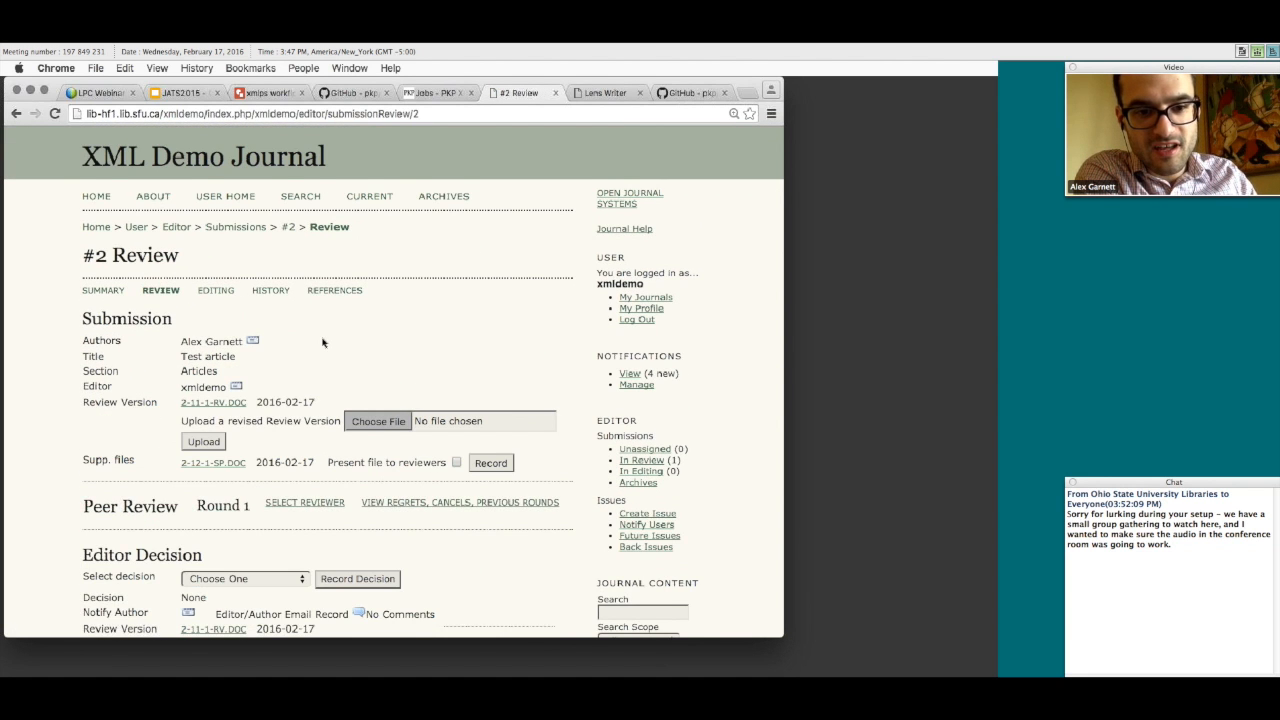
click(245, 578)
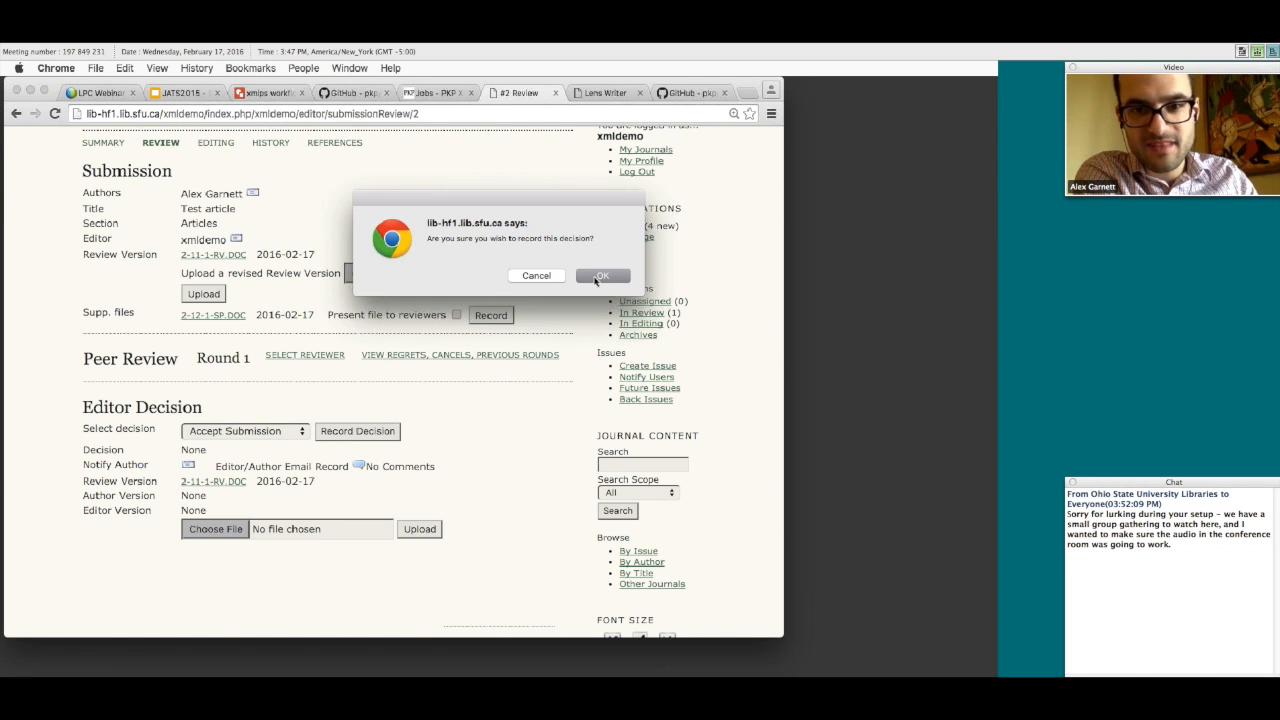
click(602, 276)
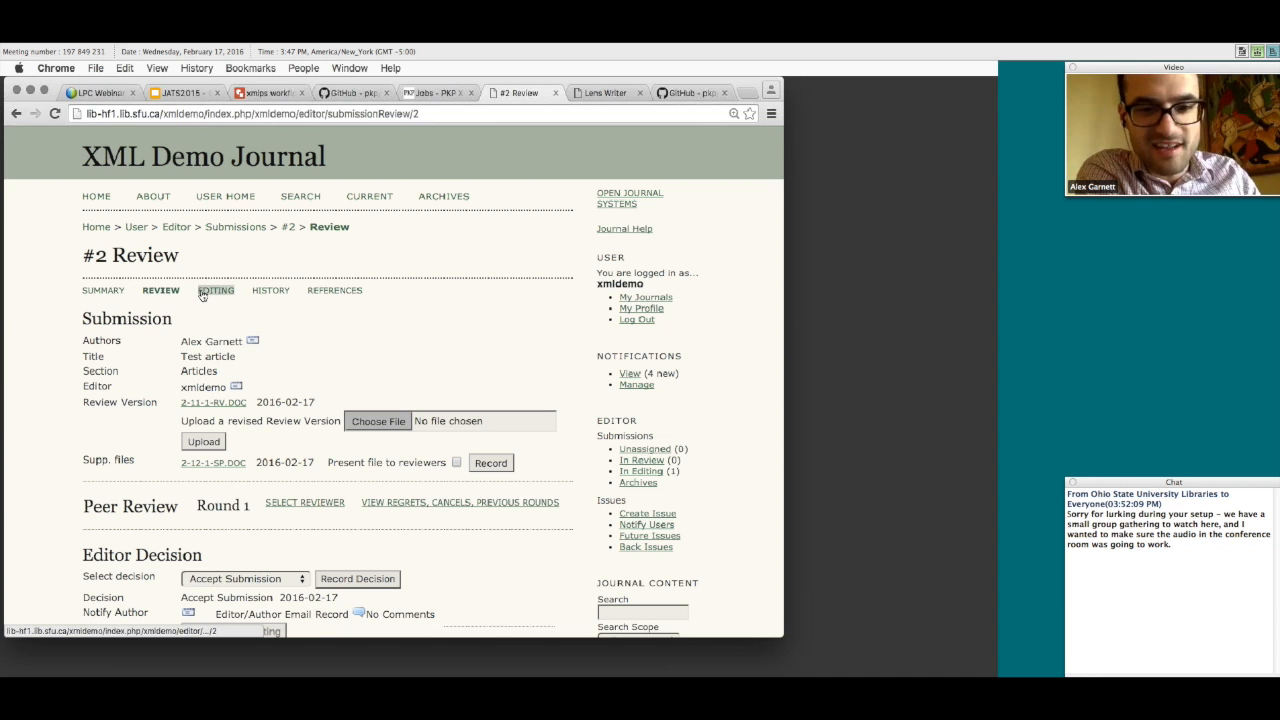
Open submission #2's editing page and scroll down to the Scheduling section.
click(214, 290)
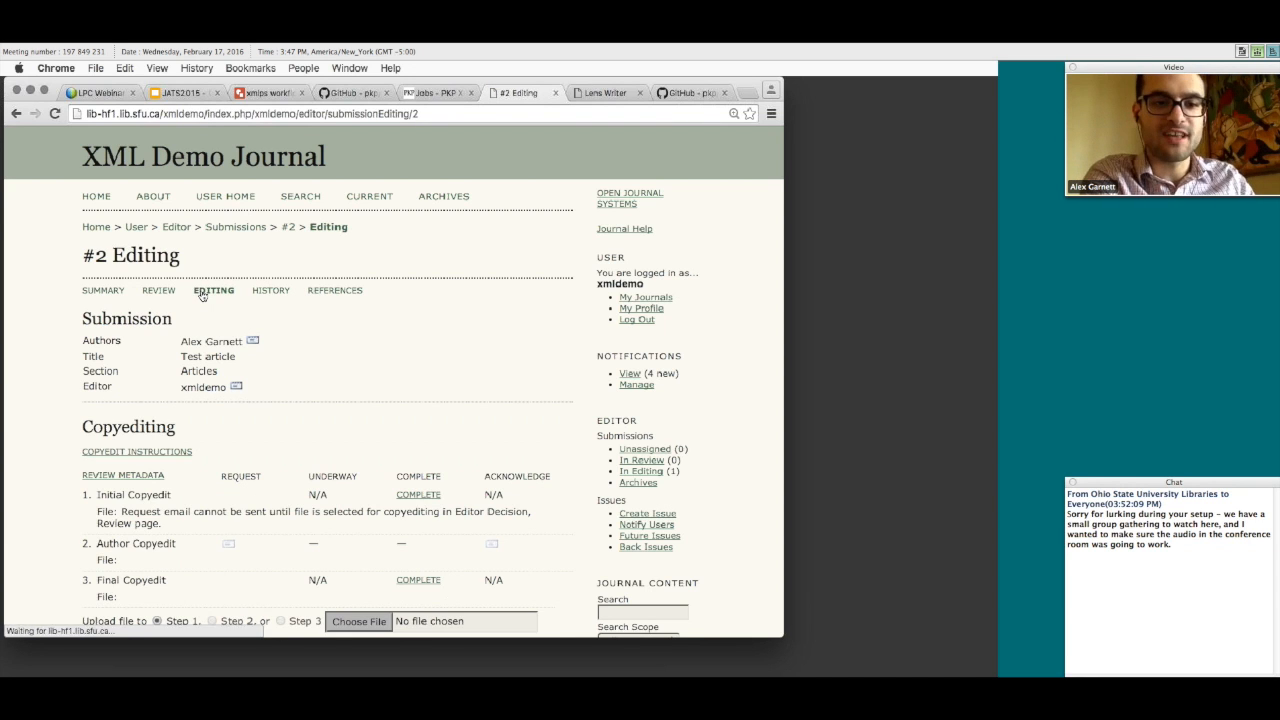
scroll(down, 3)
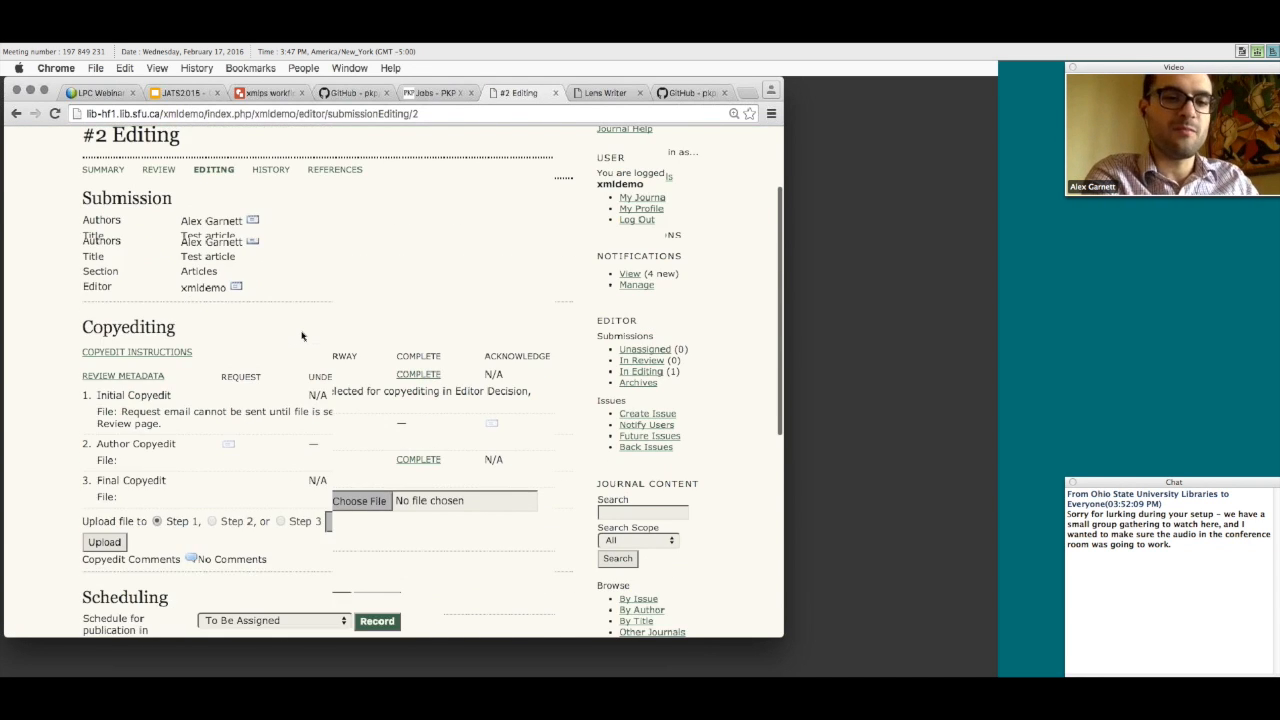
scroll(down, 3)
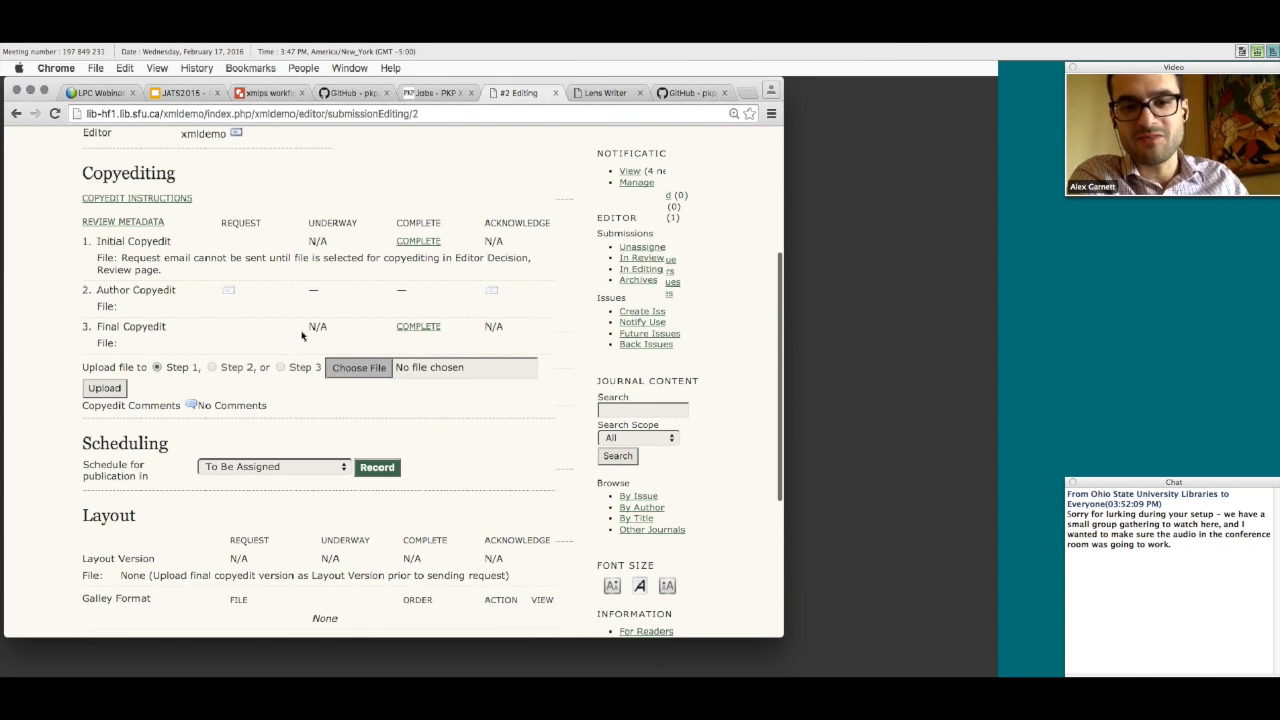
scroll(down, 3)
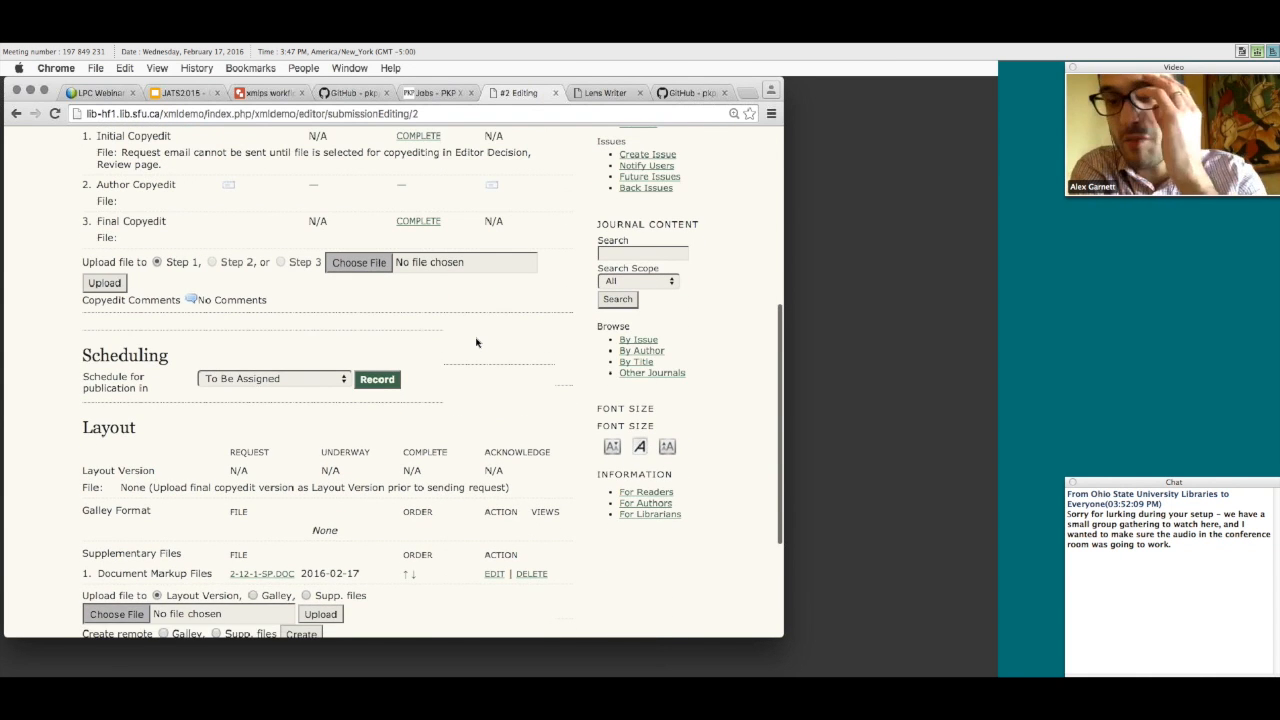
scroll(down, 3)
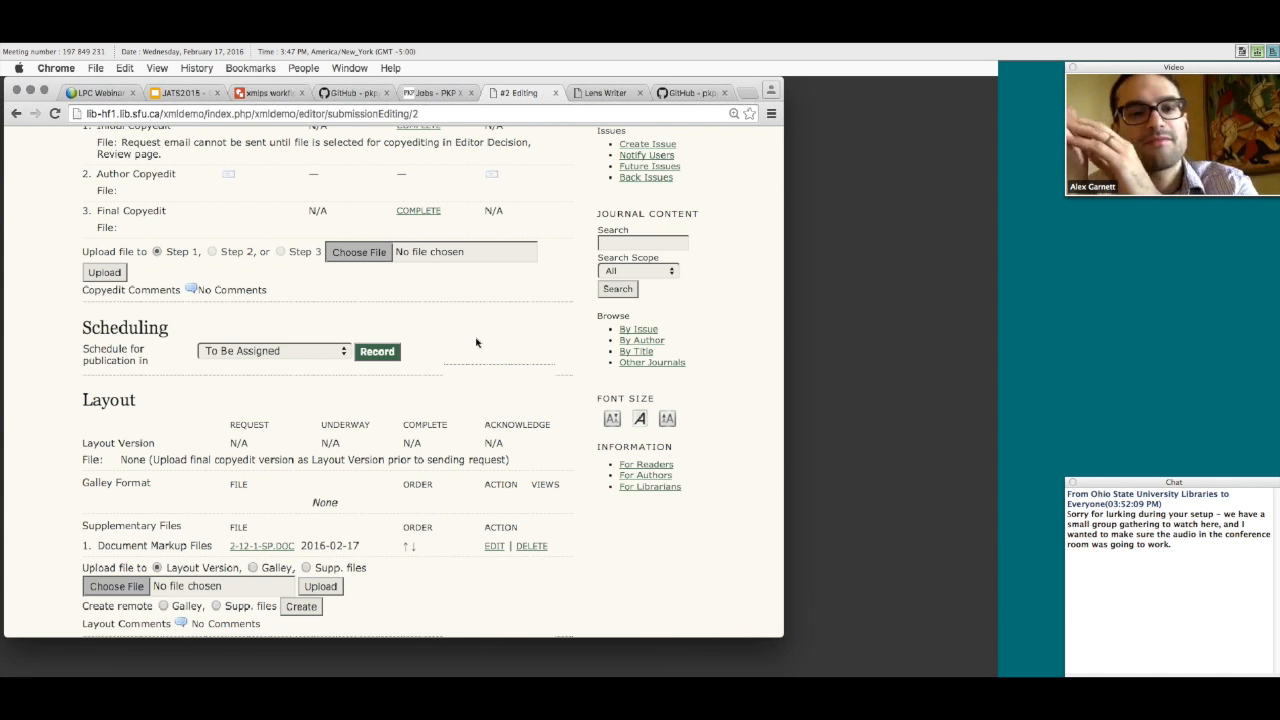
Schedule submission #2 into Vol 1, No 1 (2016) and save the schedule.
click(273, 351)
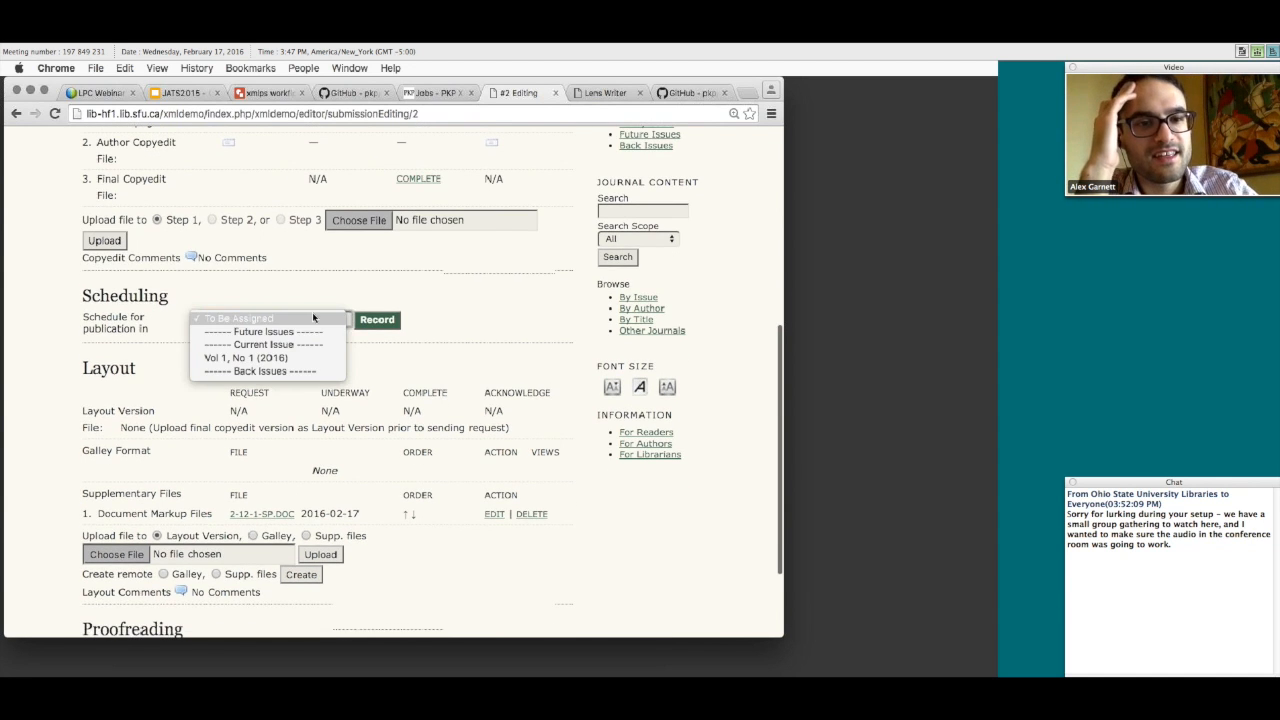
click(245, 357)
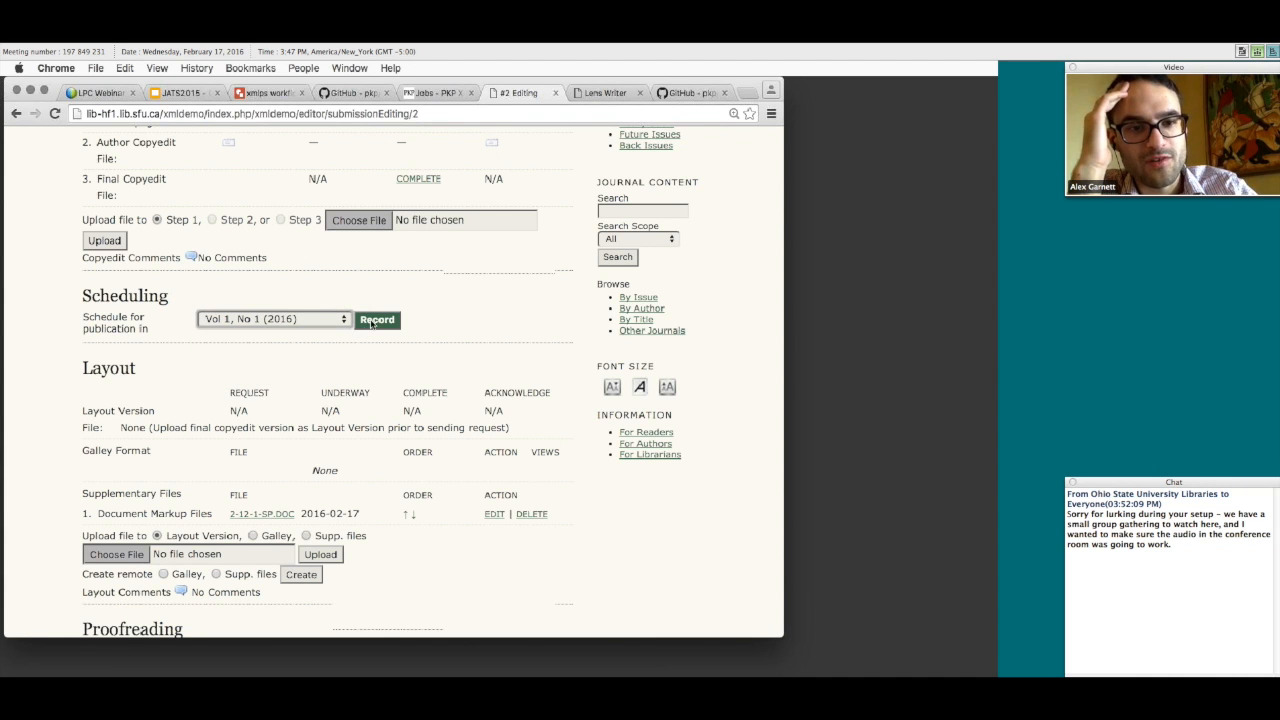
click(377, 320)
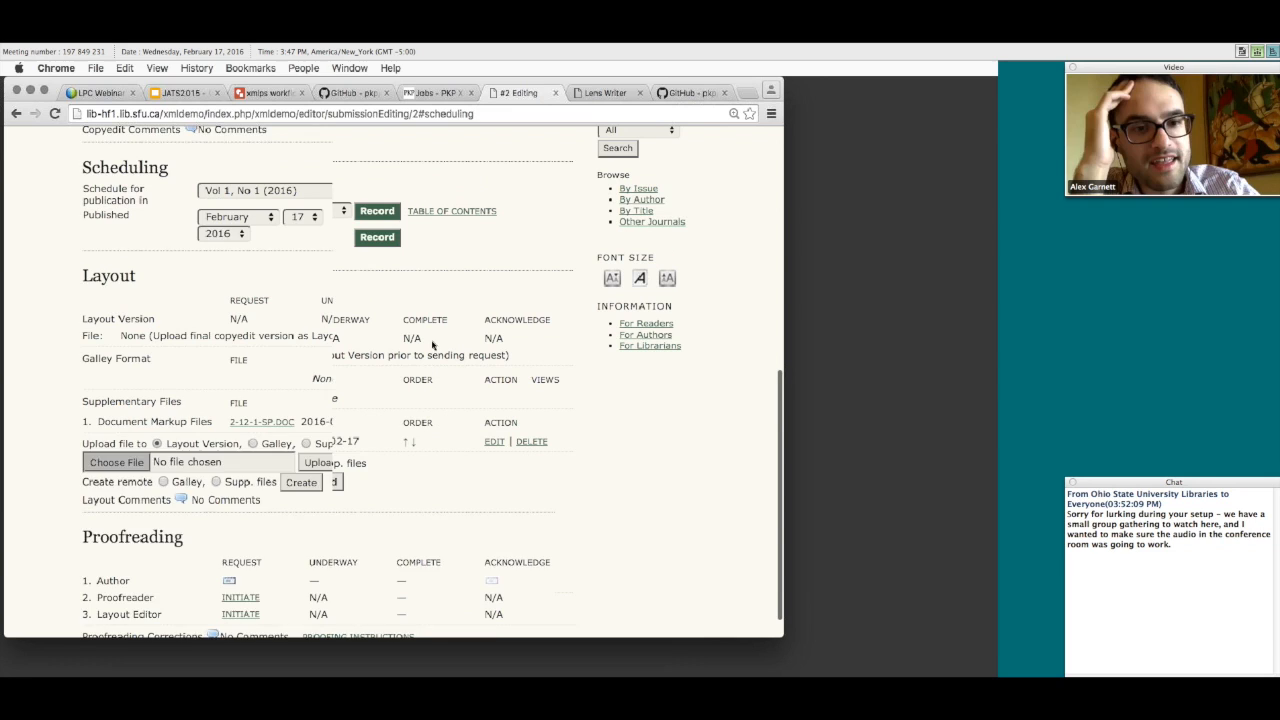
scroll(up, 3)
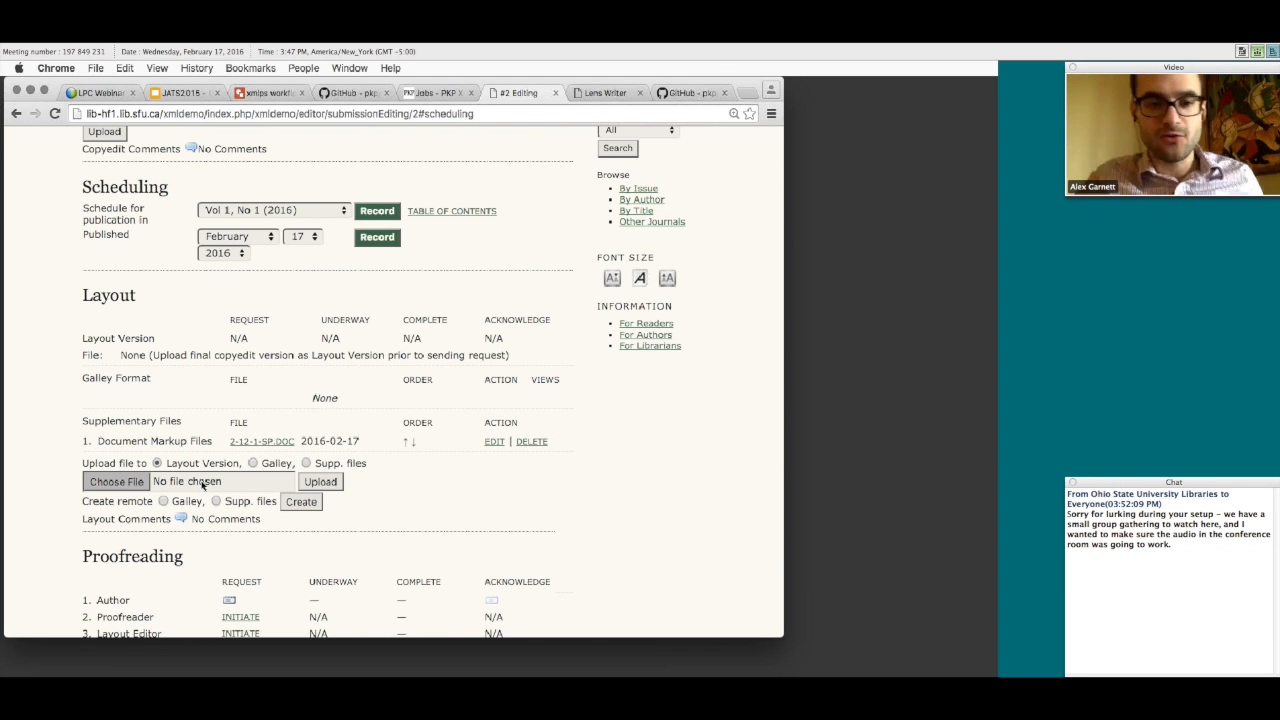
Upload eeg_comicsans.doc as the layout version, producing 2-13-1-LE.DOC.
click(115, 481)
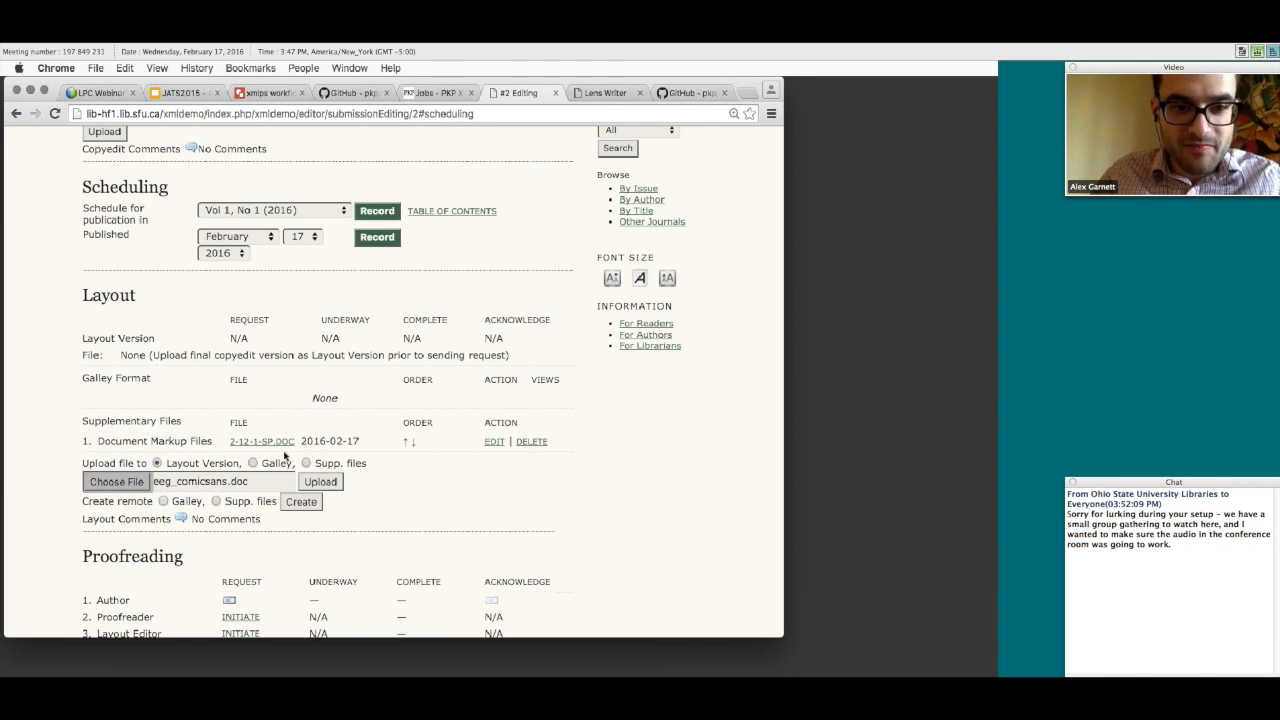
click(320, 481)
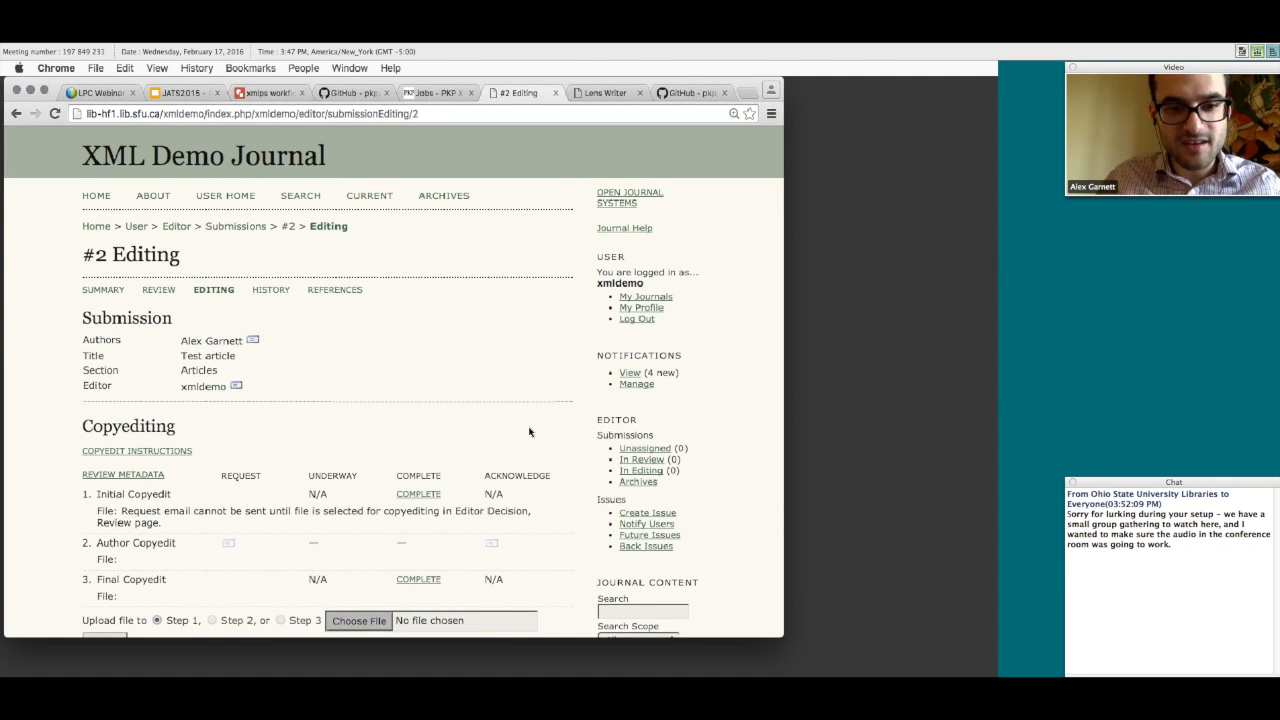
scroll(down, 3)
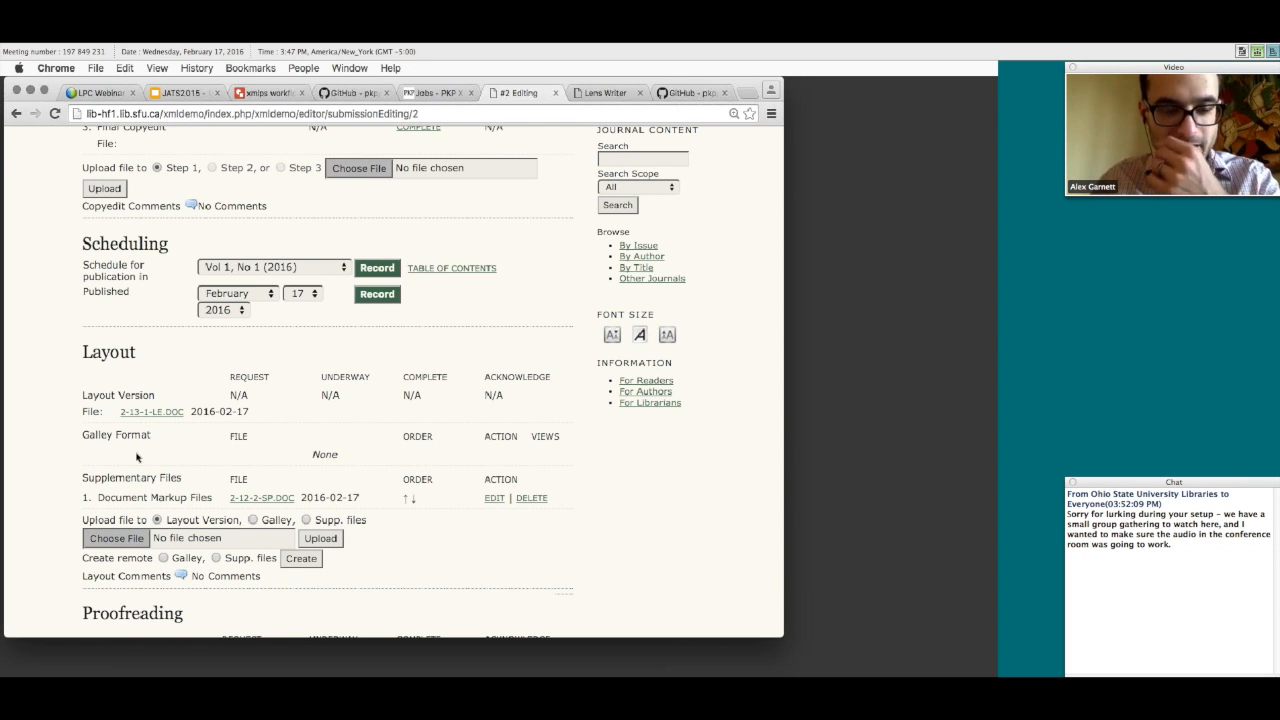
mouse_move(128, 458)
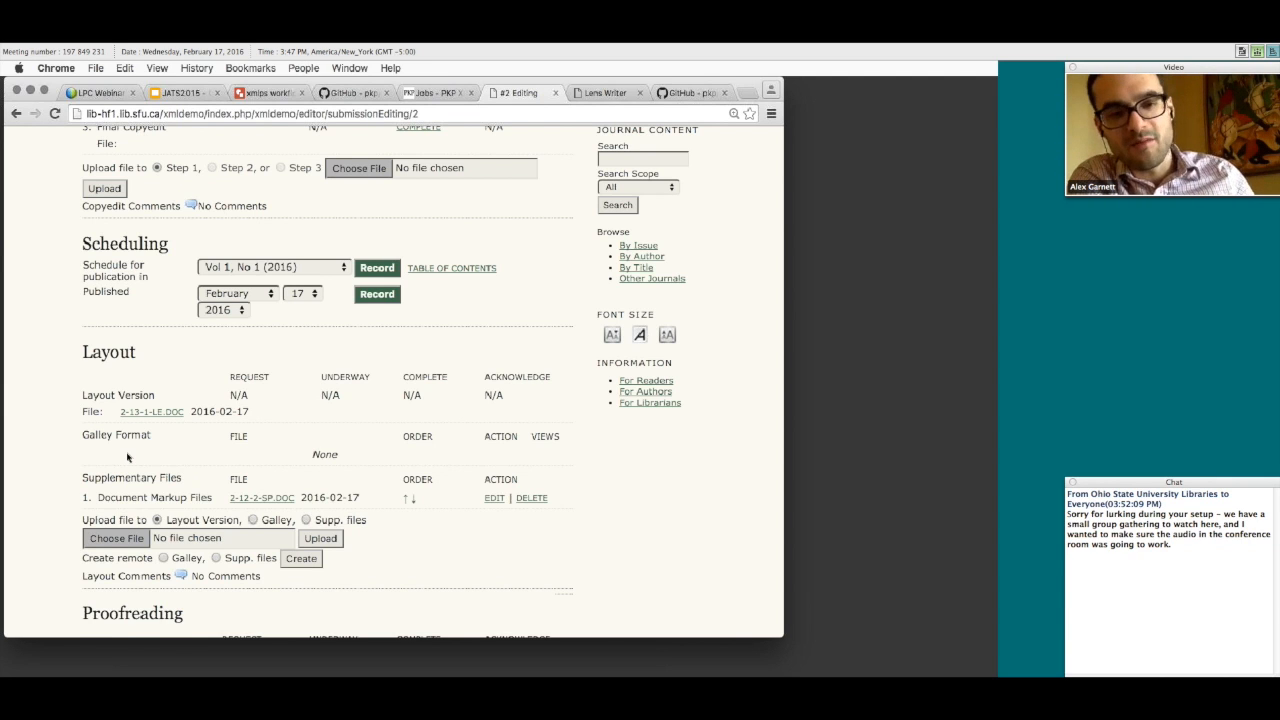
mouse_move(124, 452)
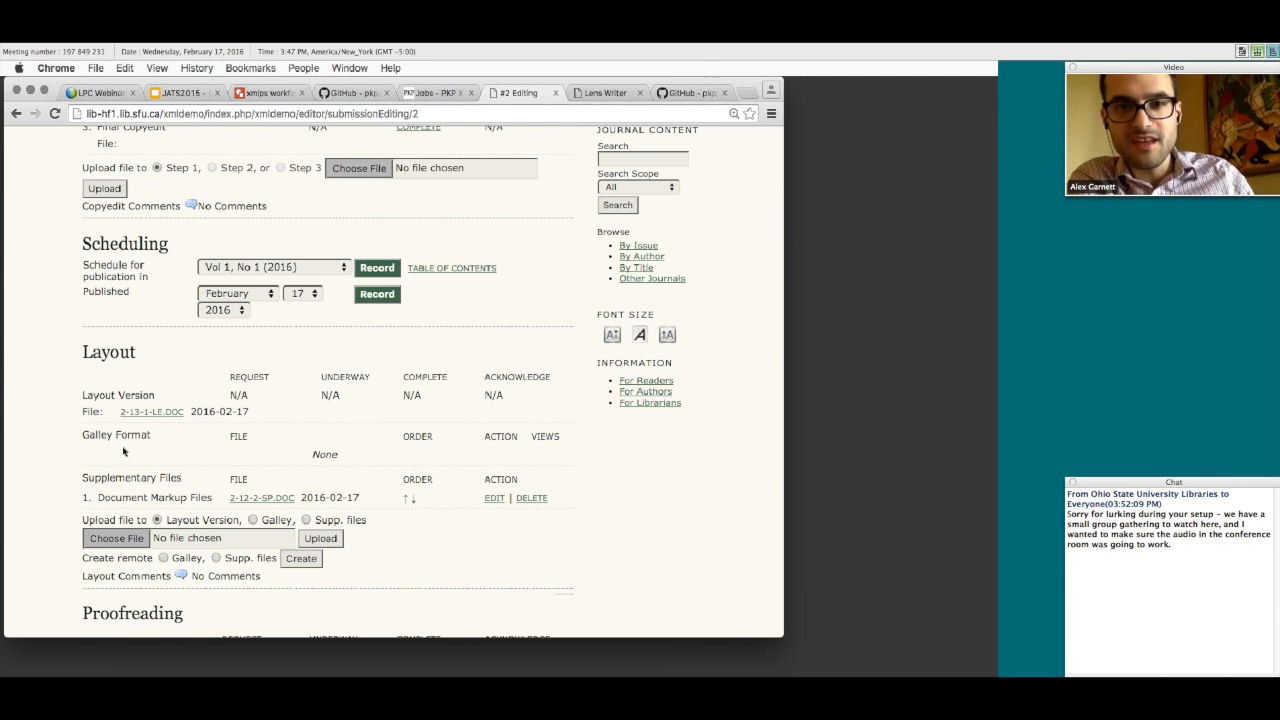
Switch to the PKP Jobs tab showing the eeg_comicsans.doc job as completed.
click(437, 92)
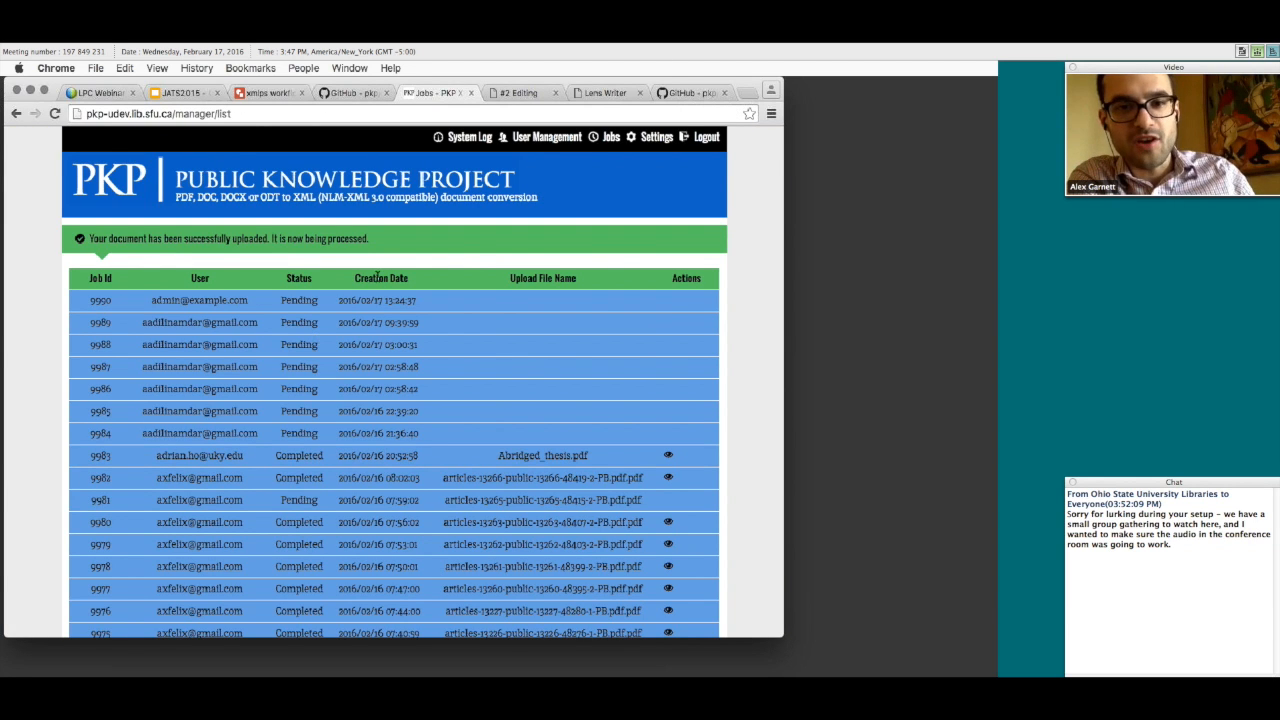
mouse_move(475, 252)
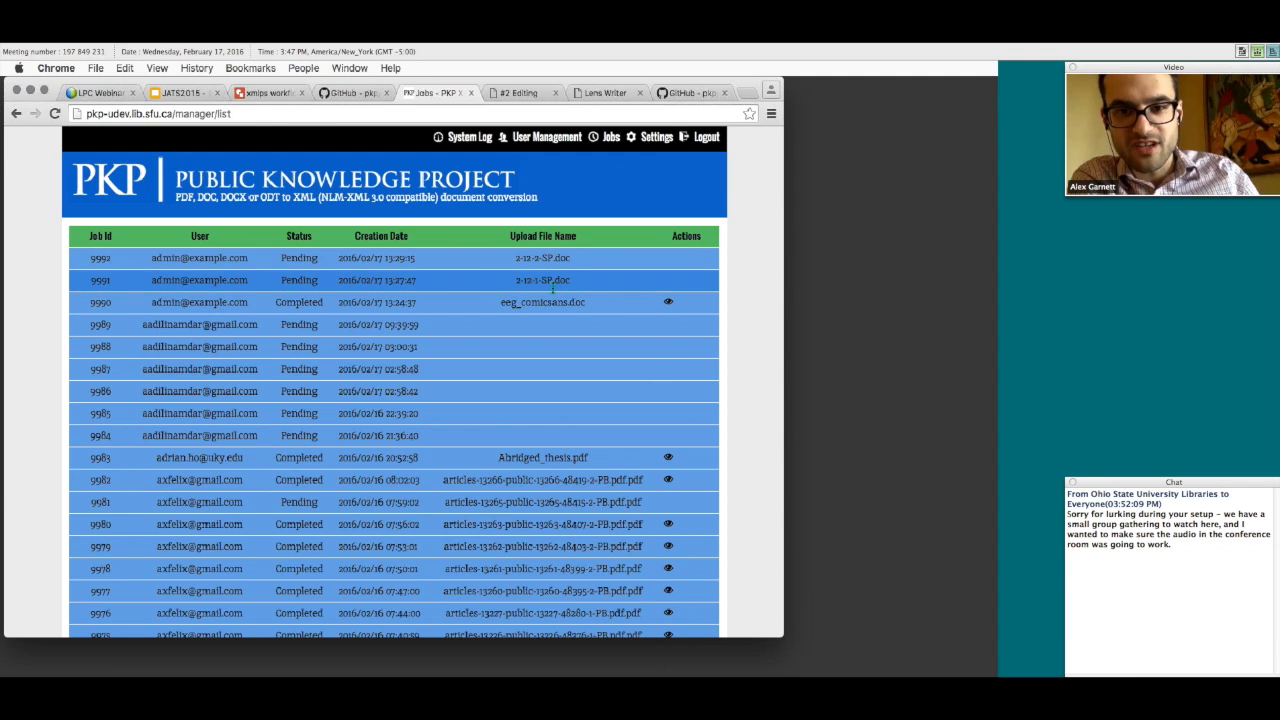
mouse_move(668, 302)
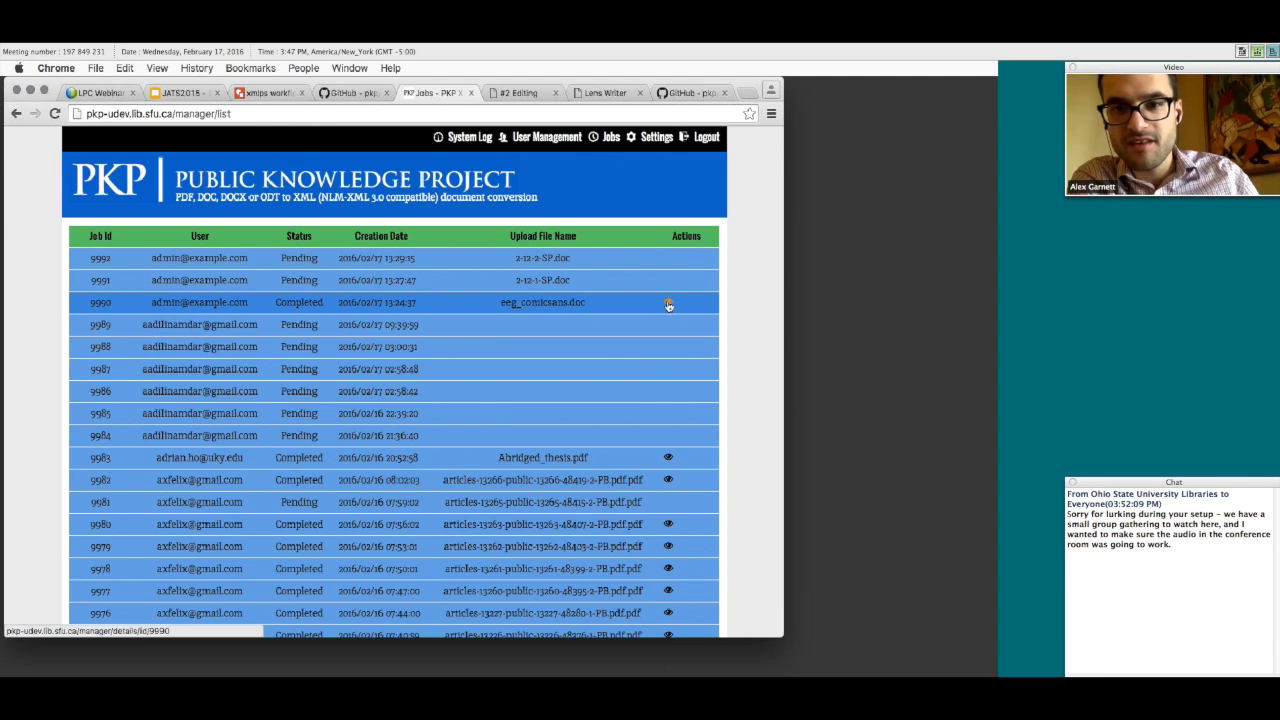
Open job 9990's details and download its converted document.xml.
click(668, 302)
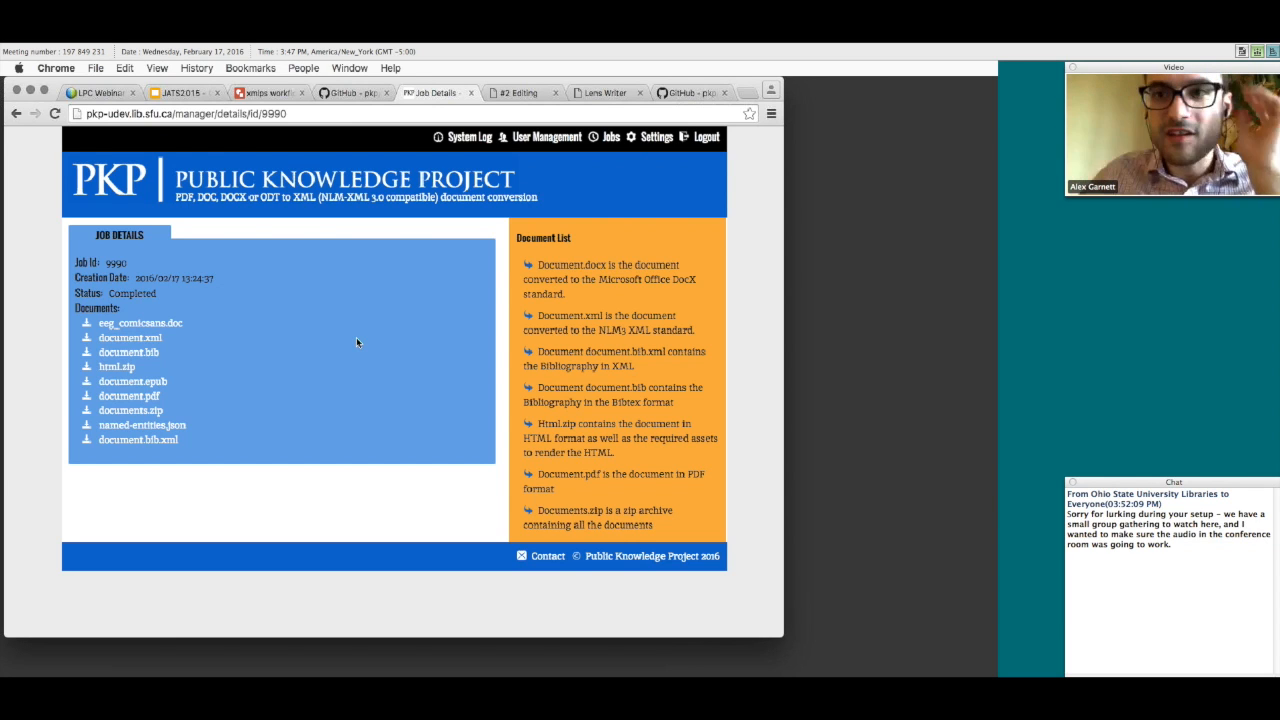
mouse_move(197, 277)
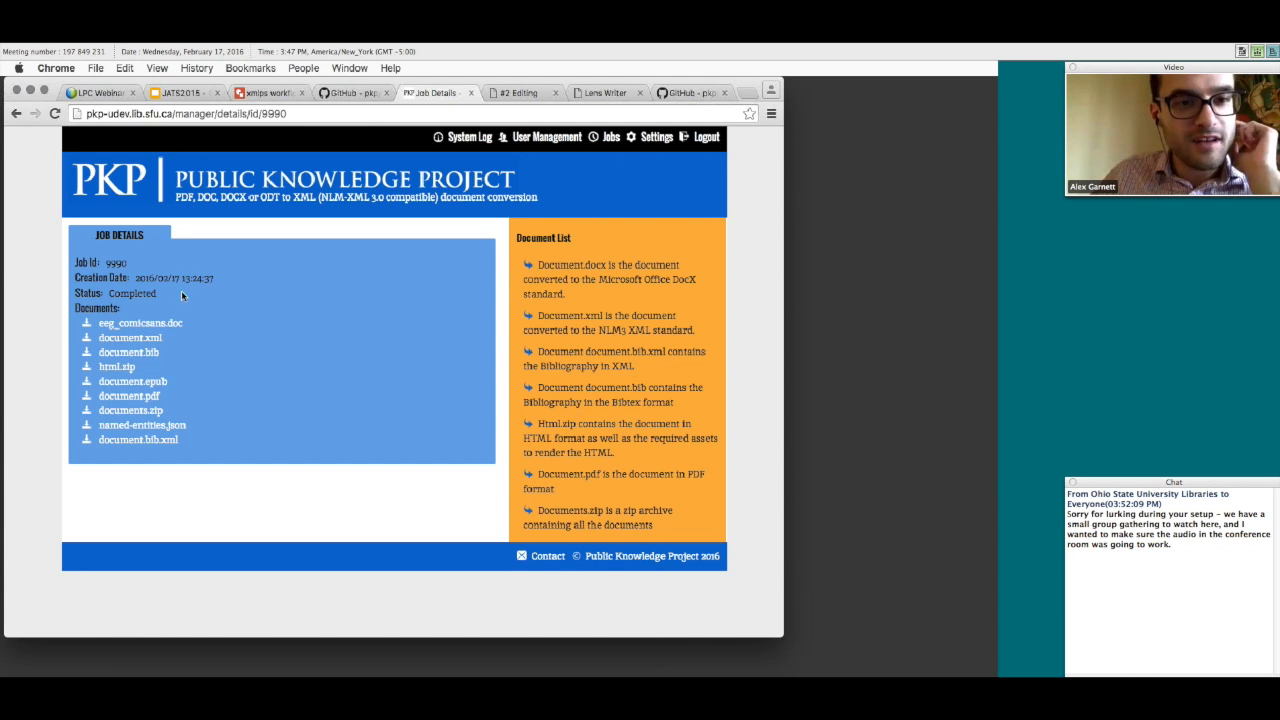
mouse_move(170, 337)
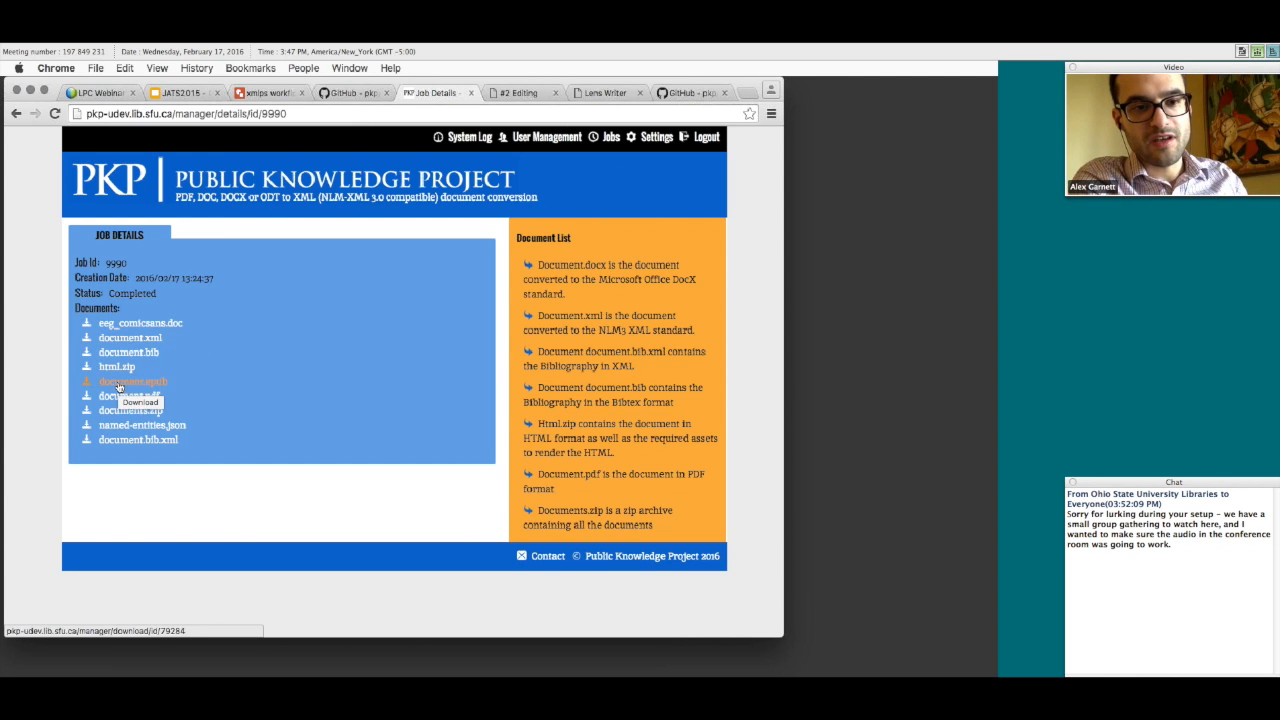
mouse_move(120, 410)
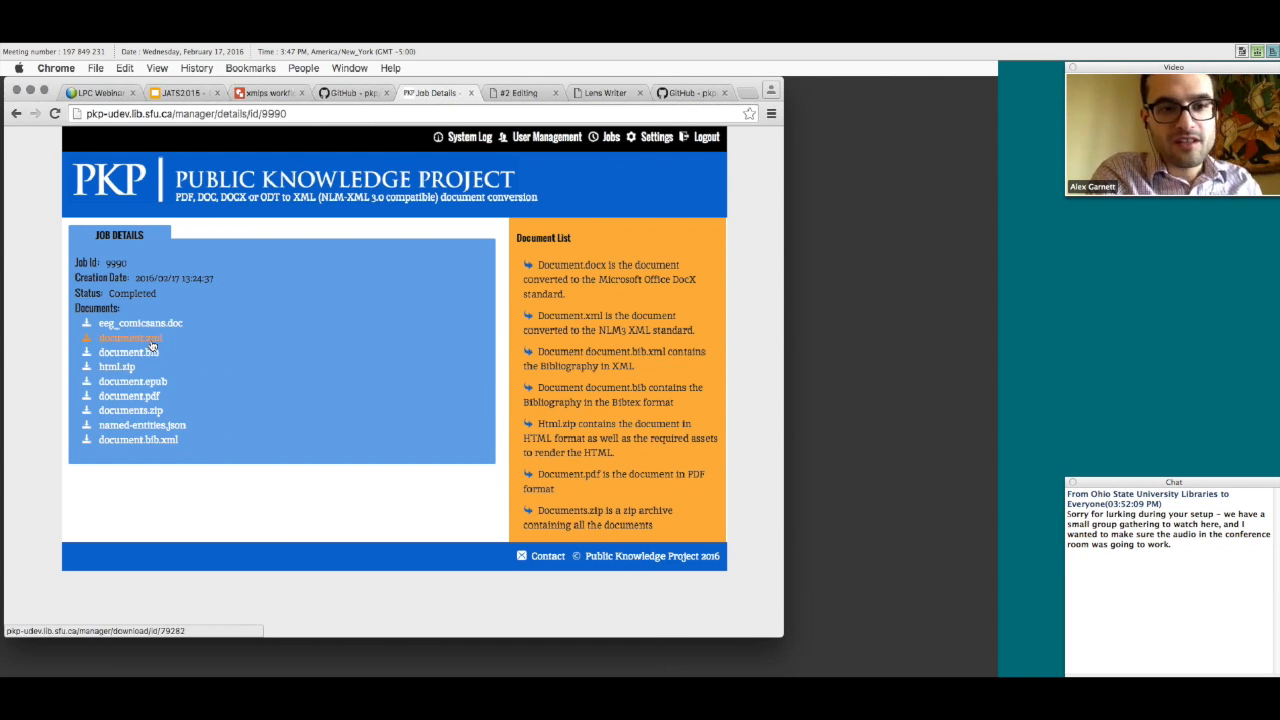
mouse_move(130, 338)
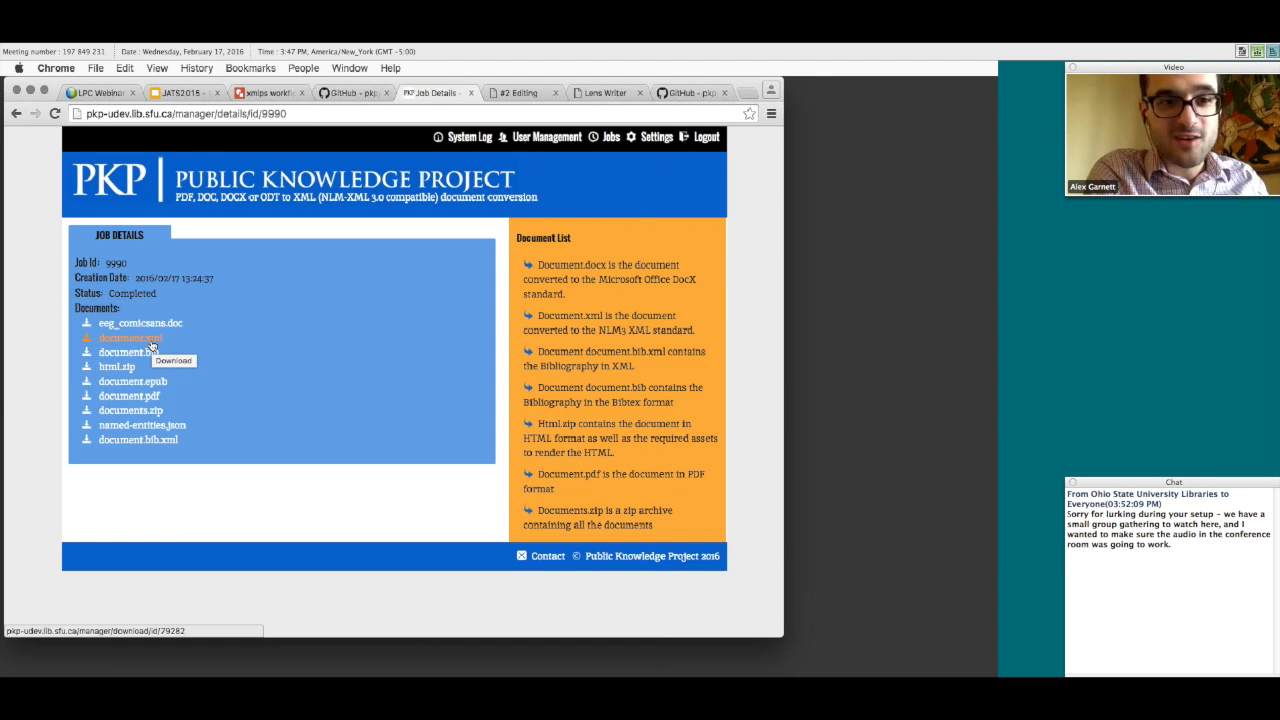
click(130, 338)
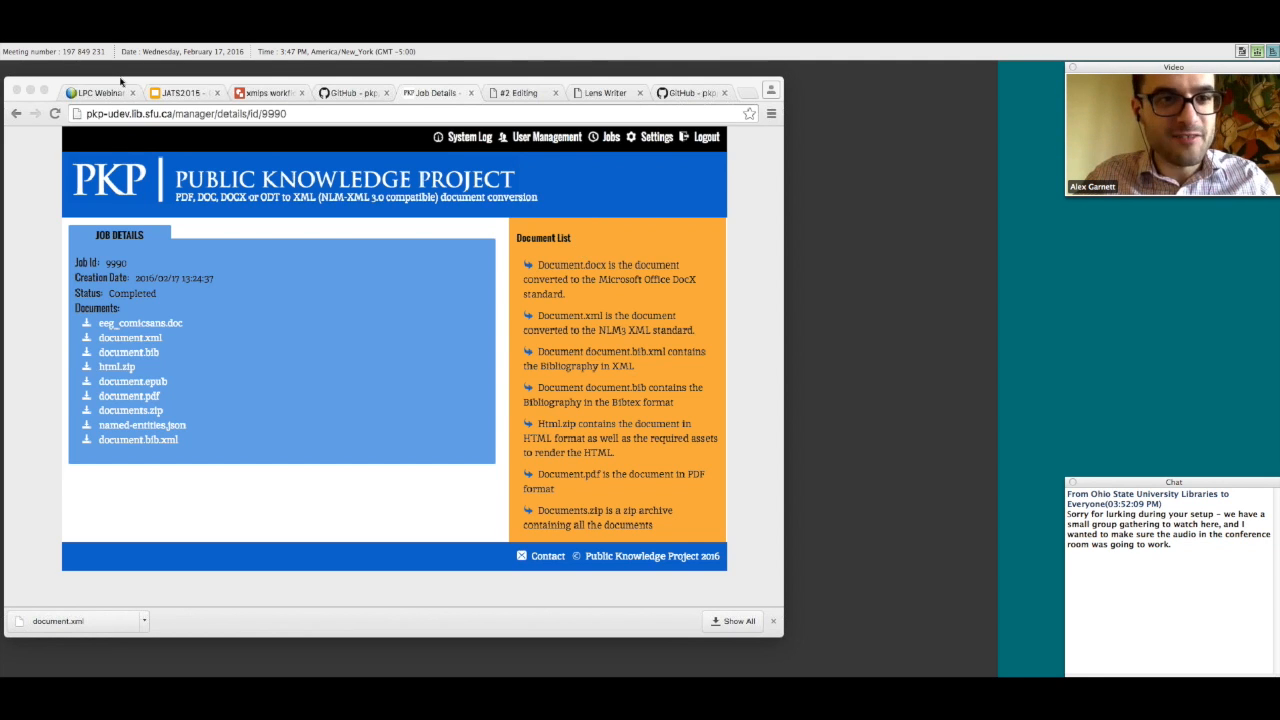
mouse_move(540, 262)
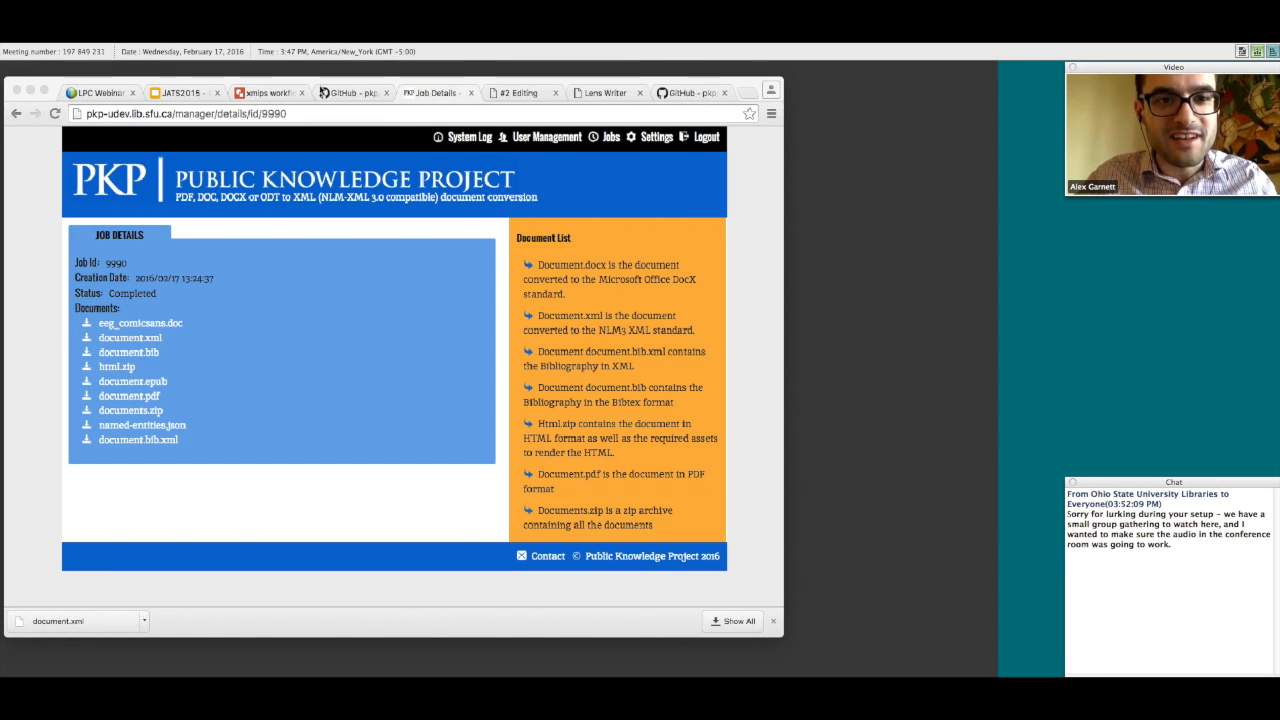
mouse_move(442, 63)
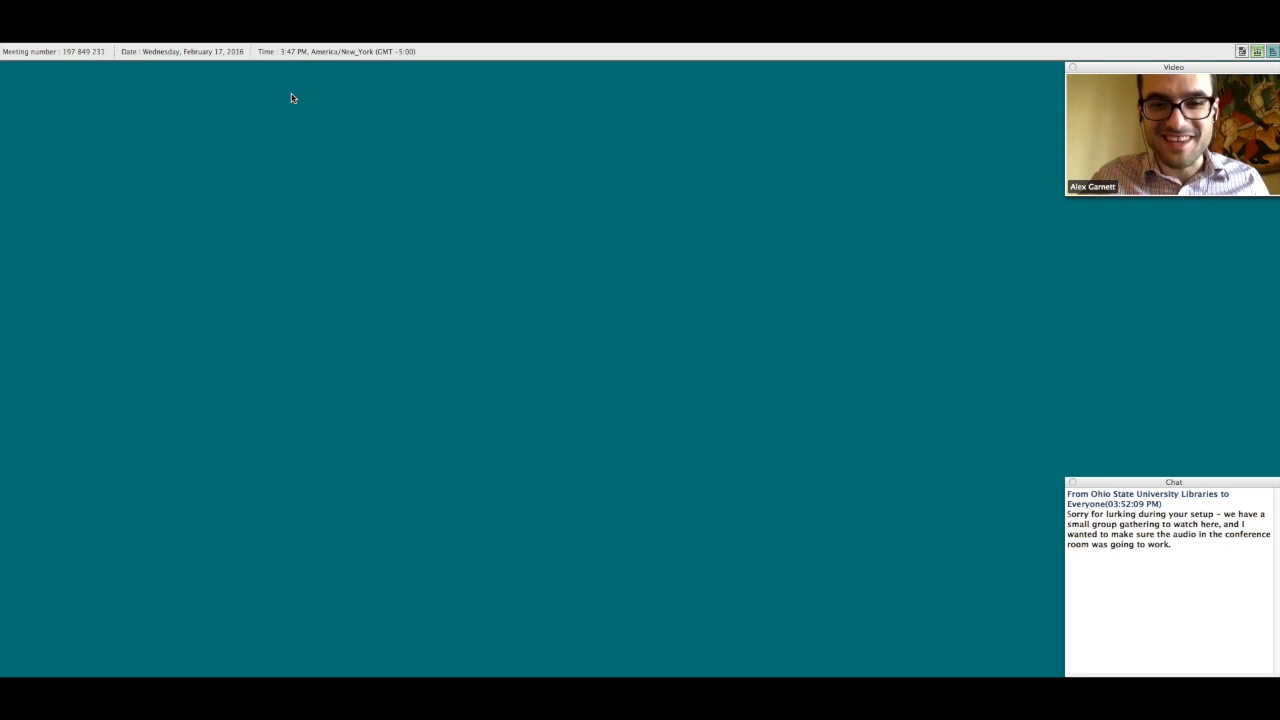
mouse_move(590, 405)
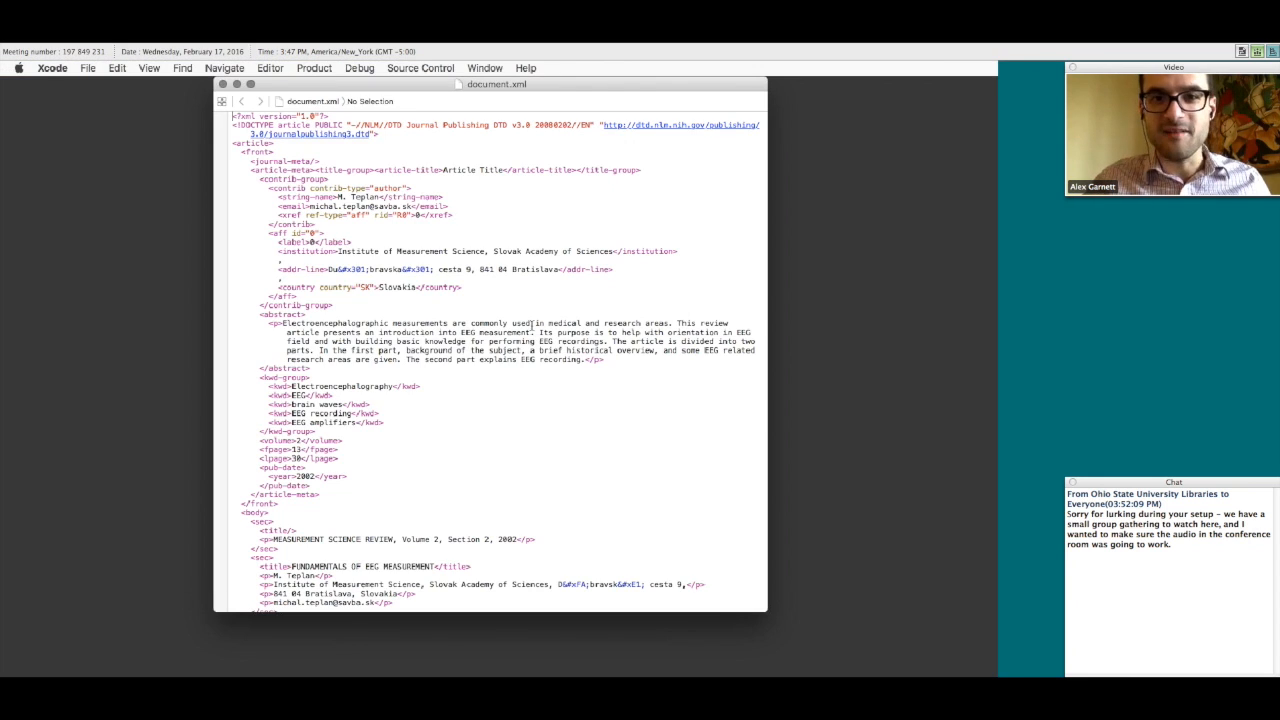
click(532, 327)
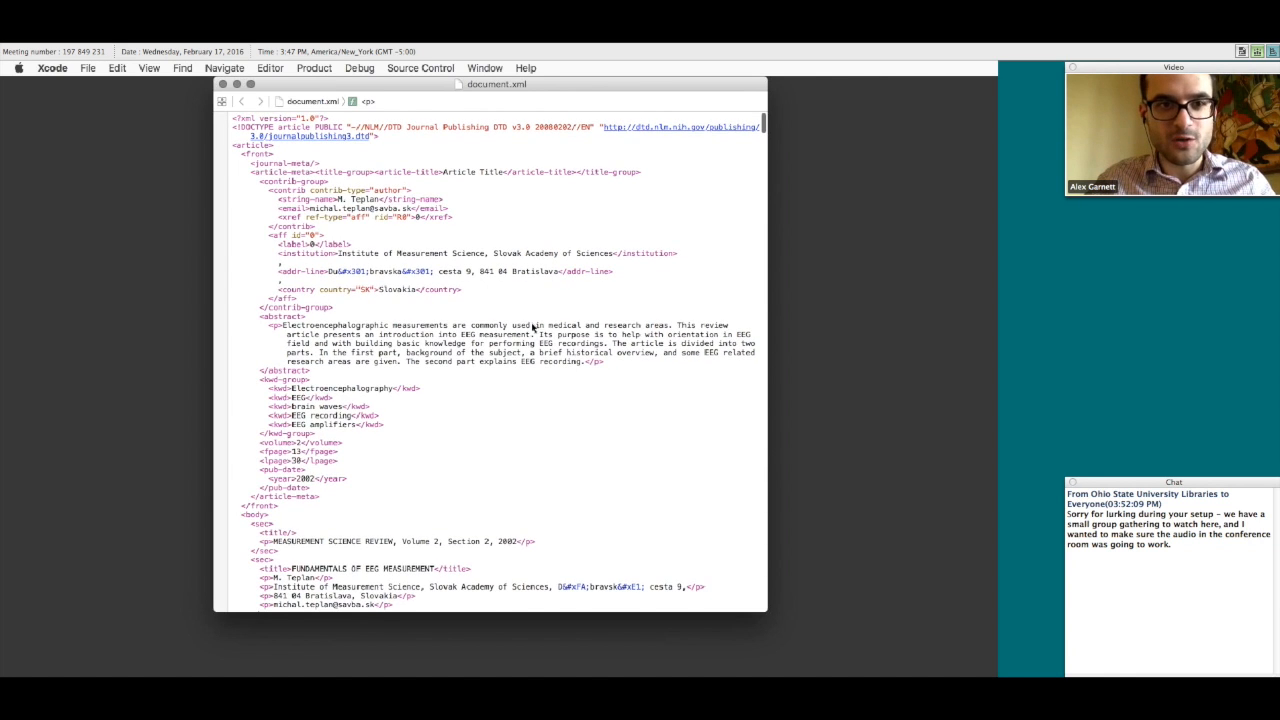
click(148, 68)
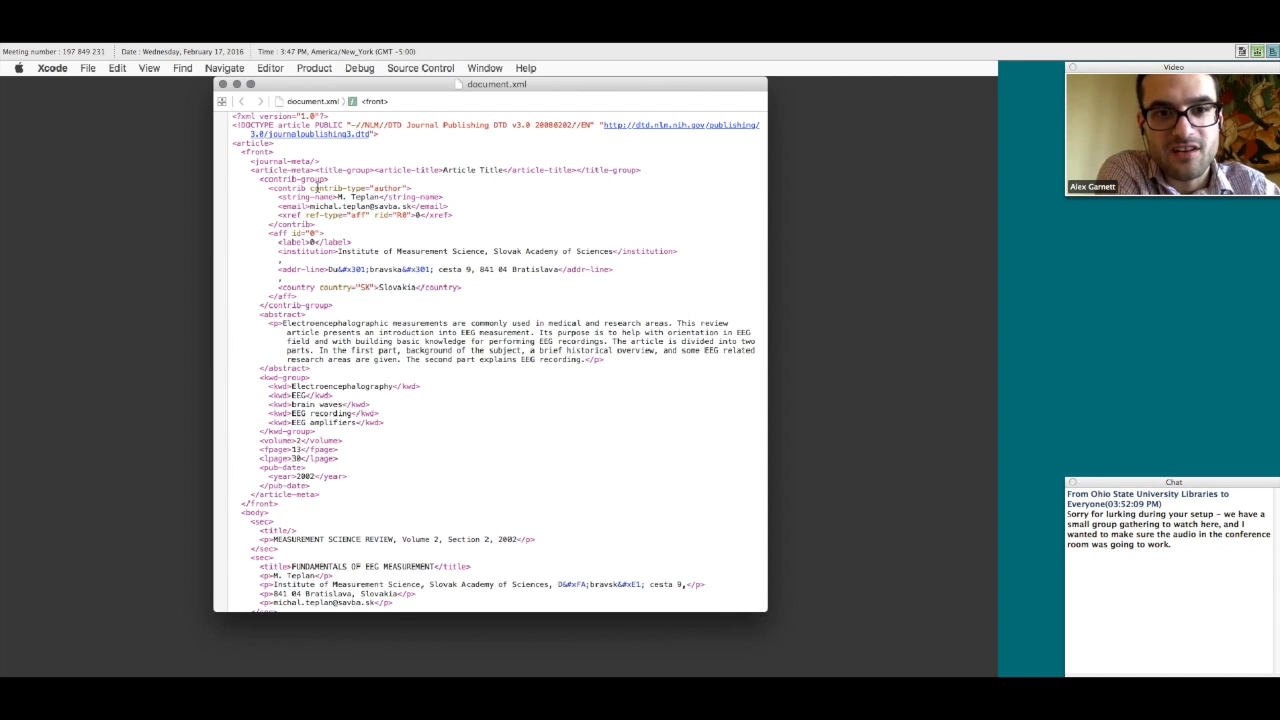
click(355, 188)
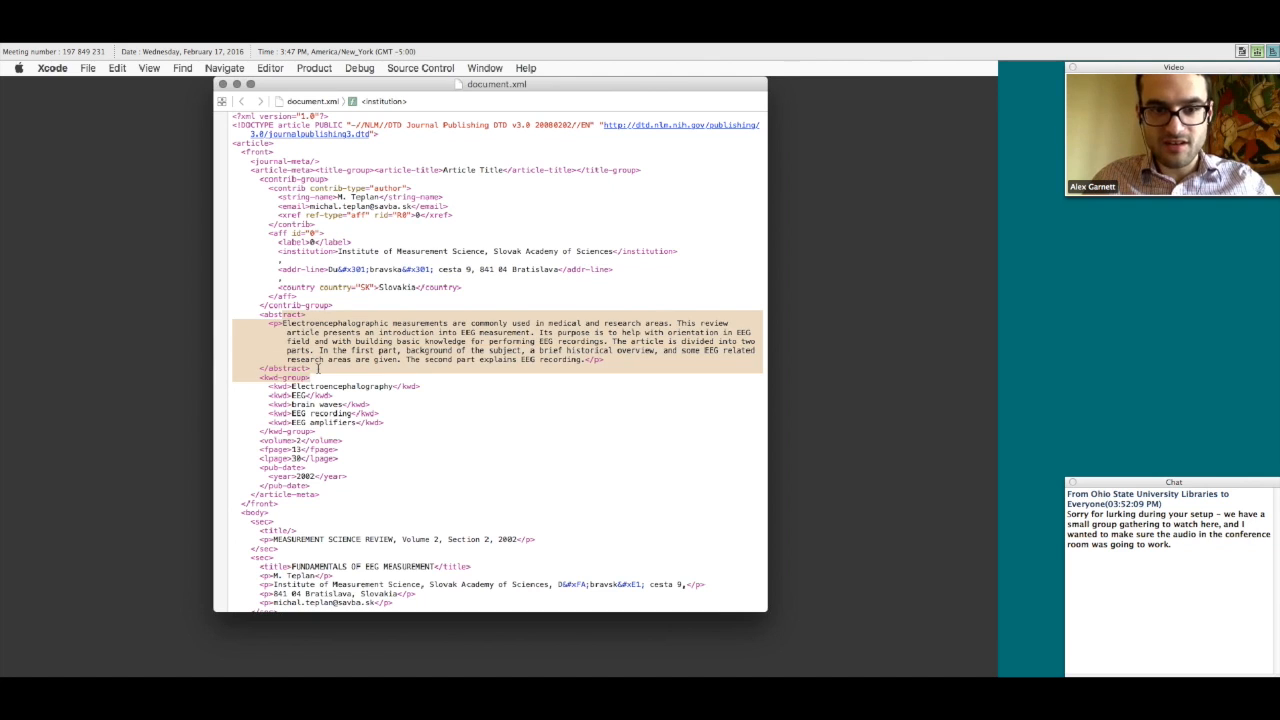
click(315, 368)
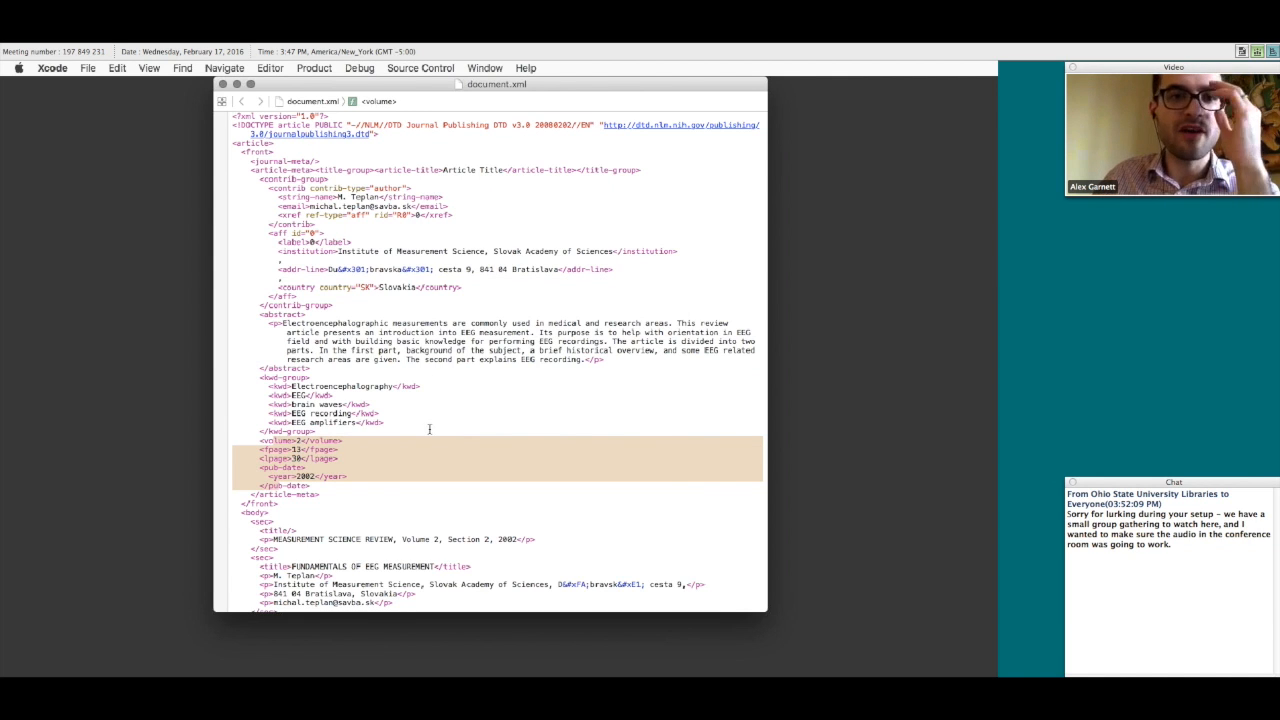
mouse_move(464, 414)
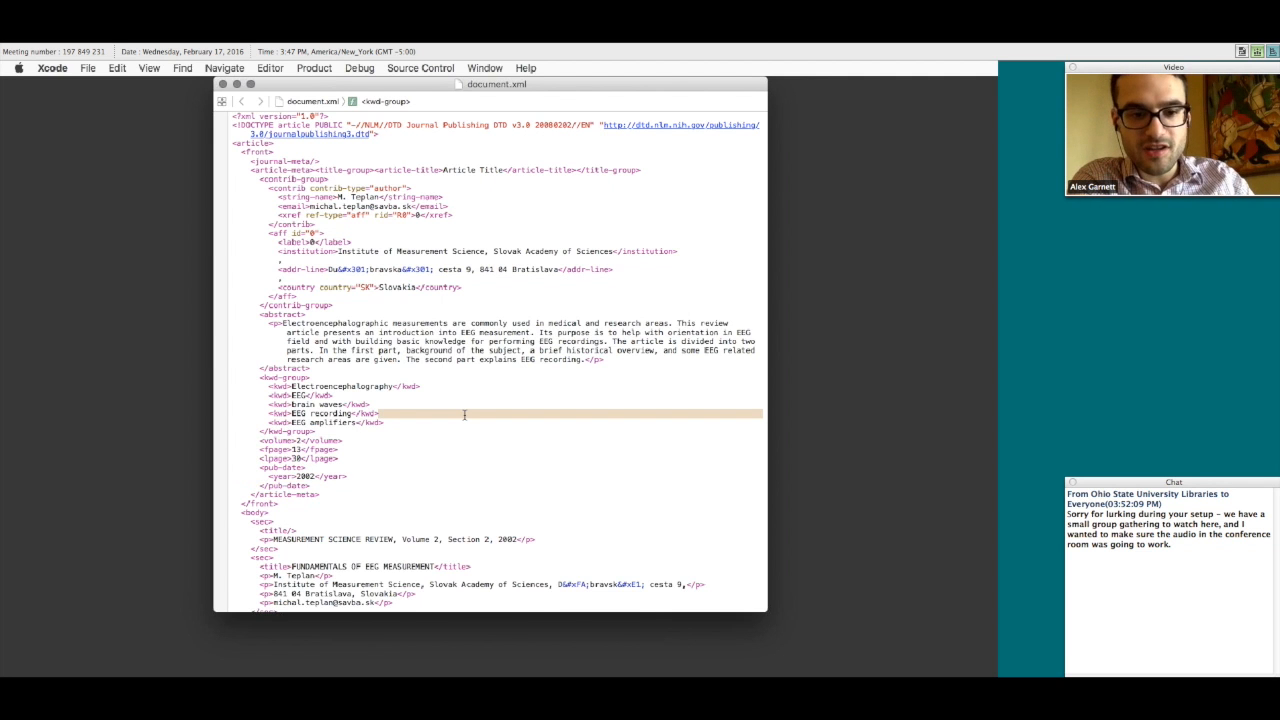
scroll(down, 3)
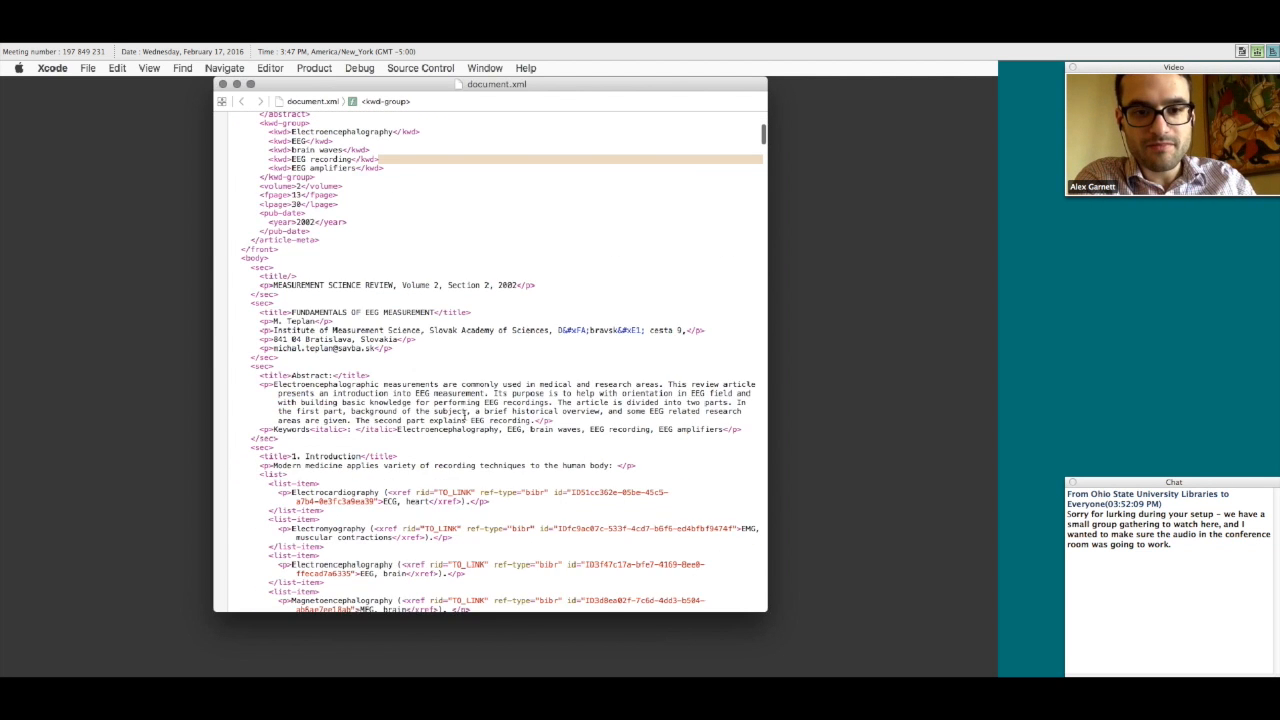
scroll(down, 3)
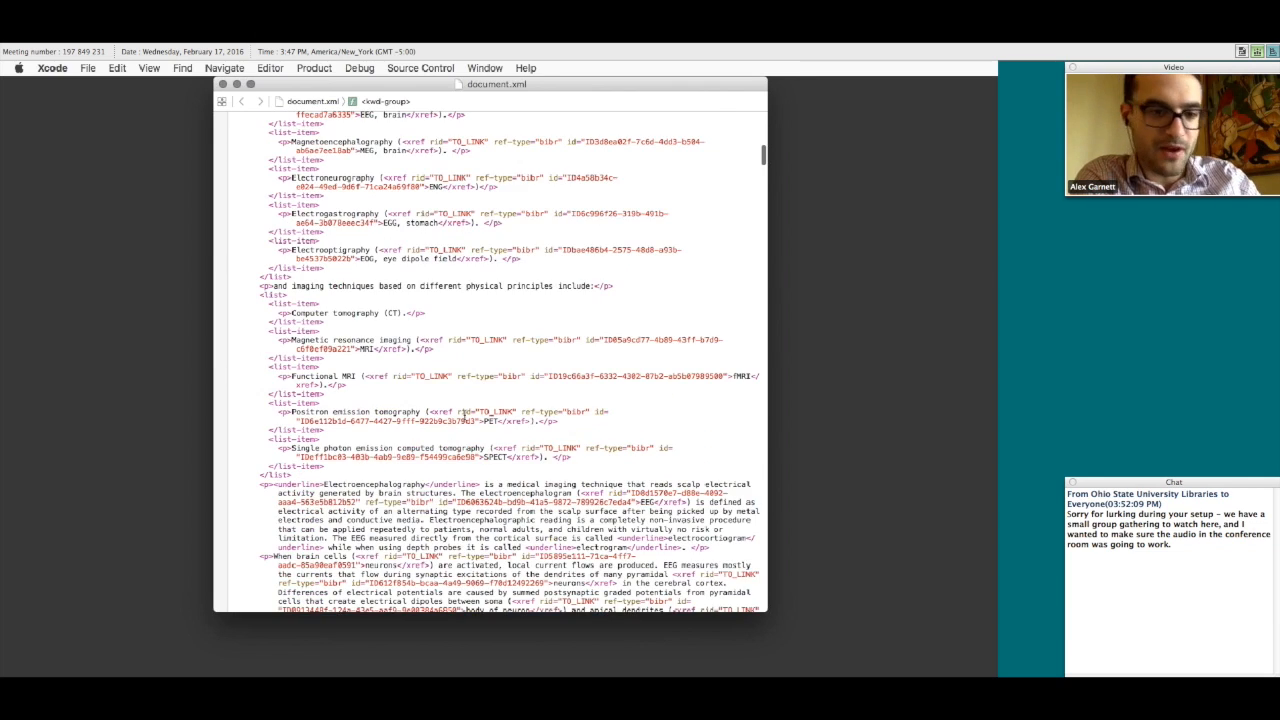
scroll(down, 3)
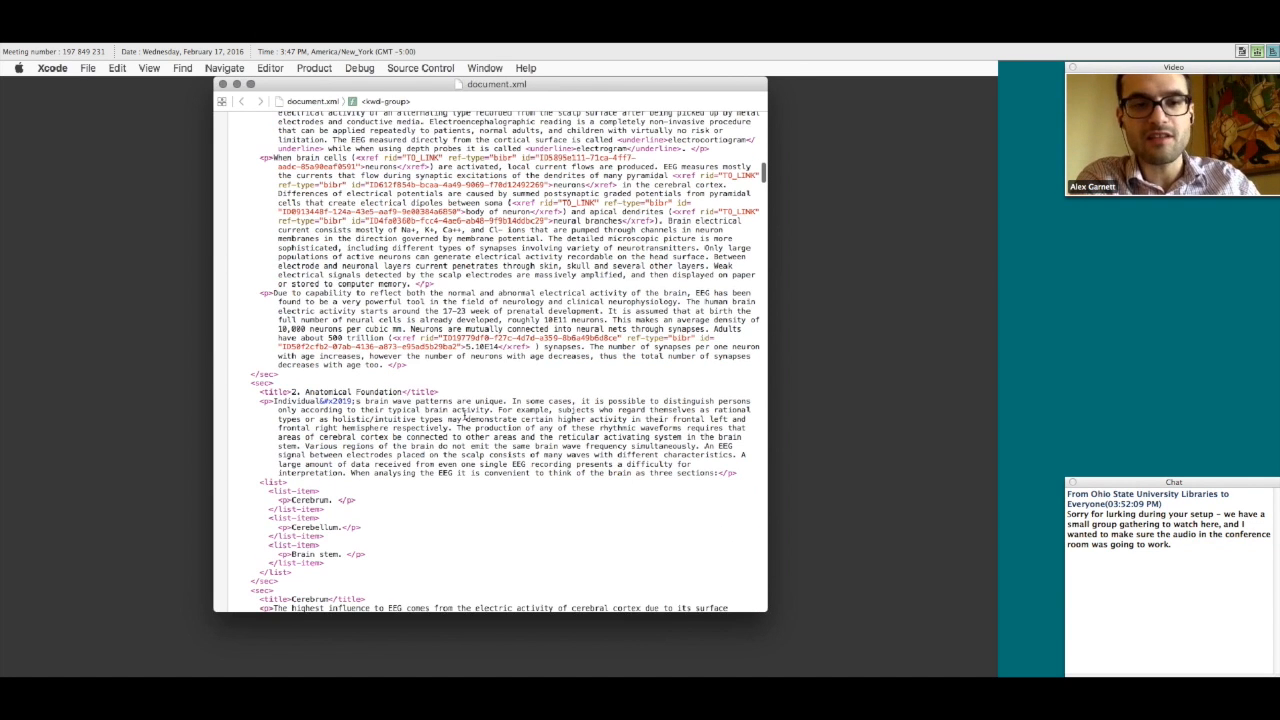
scroll(down, 3)
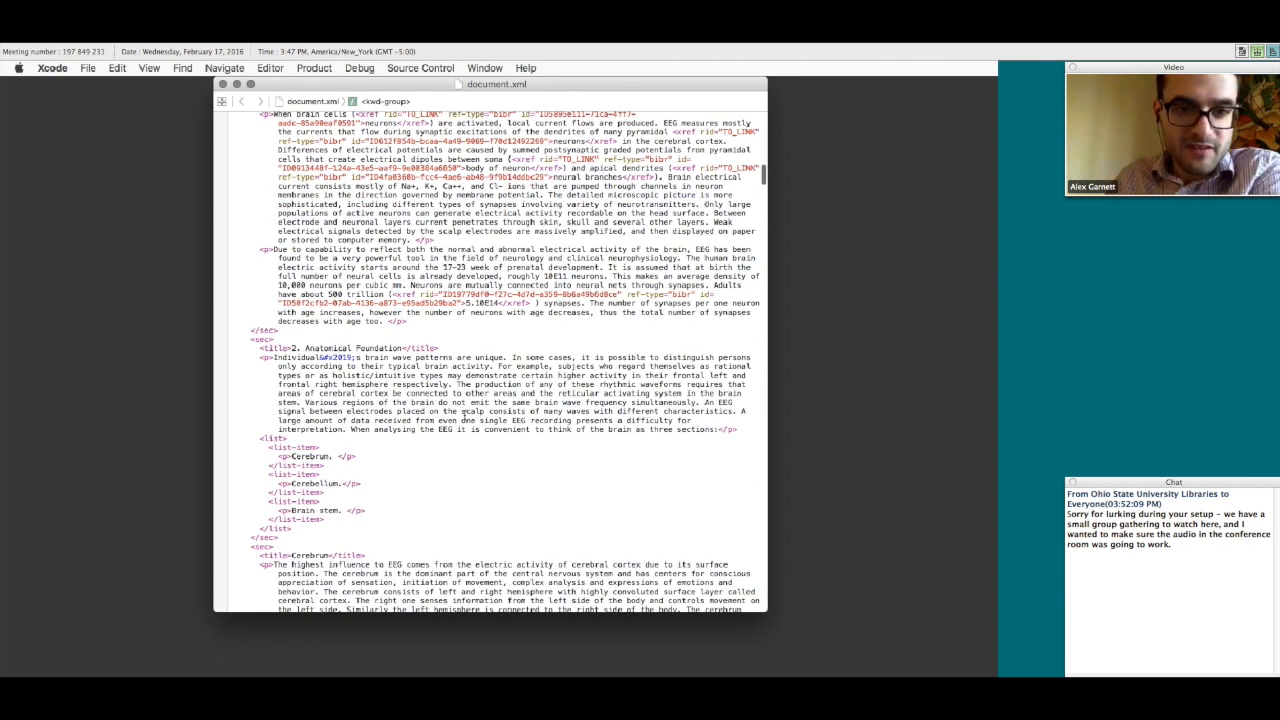
scroll(down, 3)
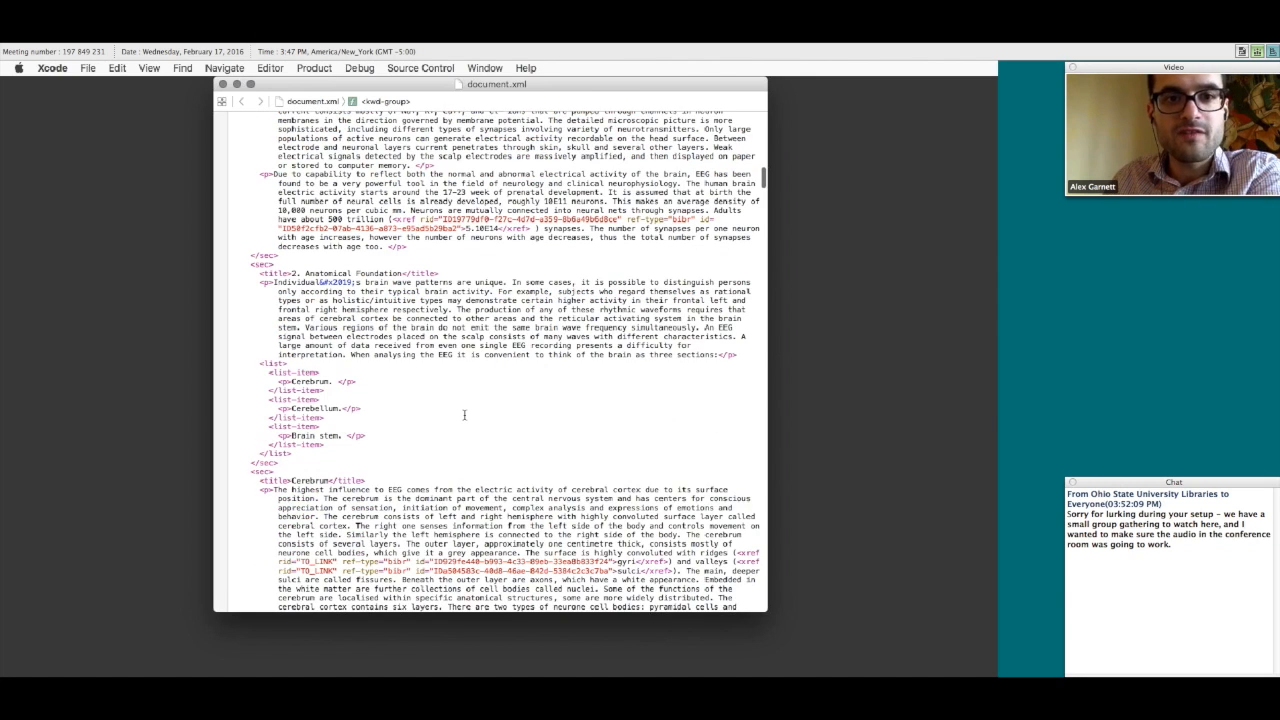
scroll(down, 3)
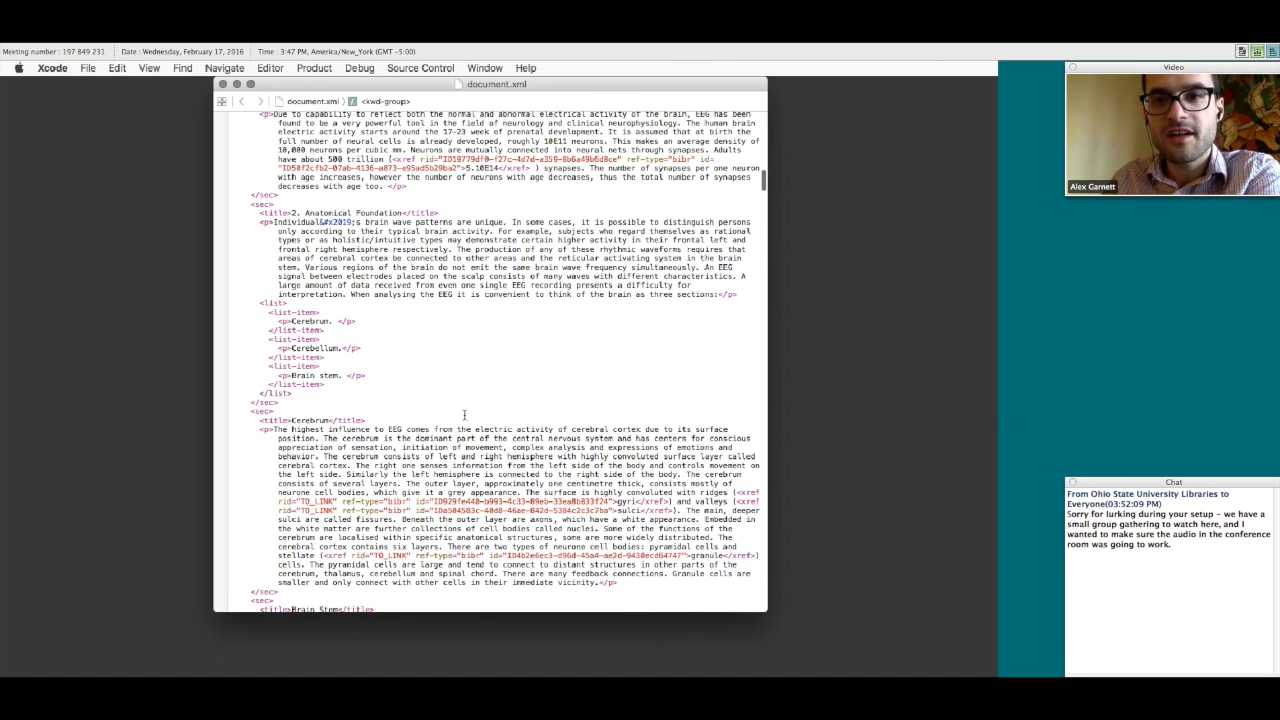
scroll(down, 3)
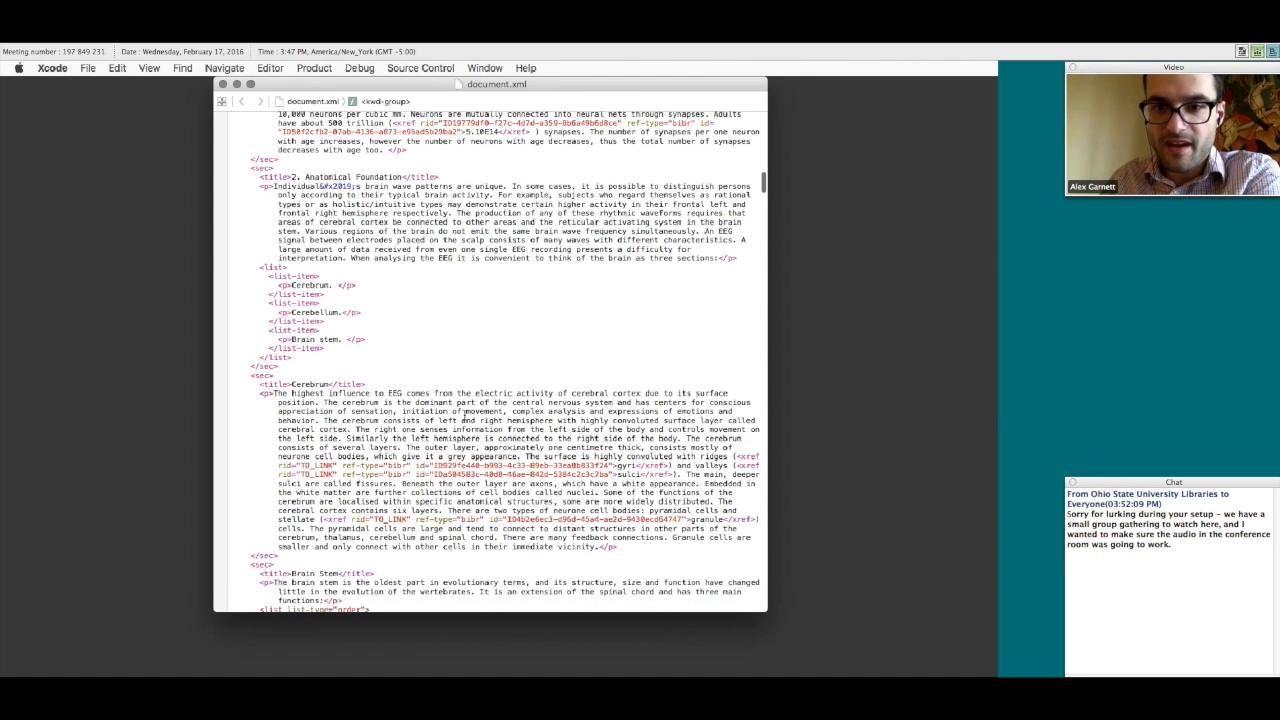
scroll(down, 3)
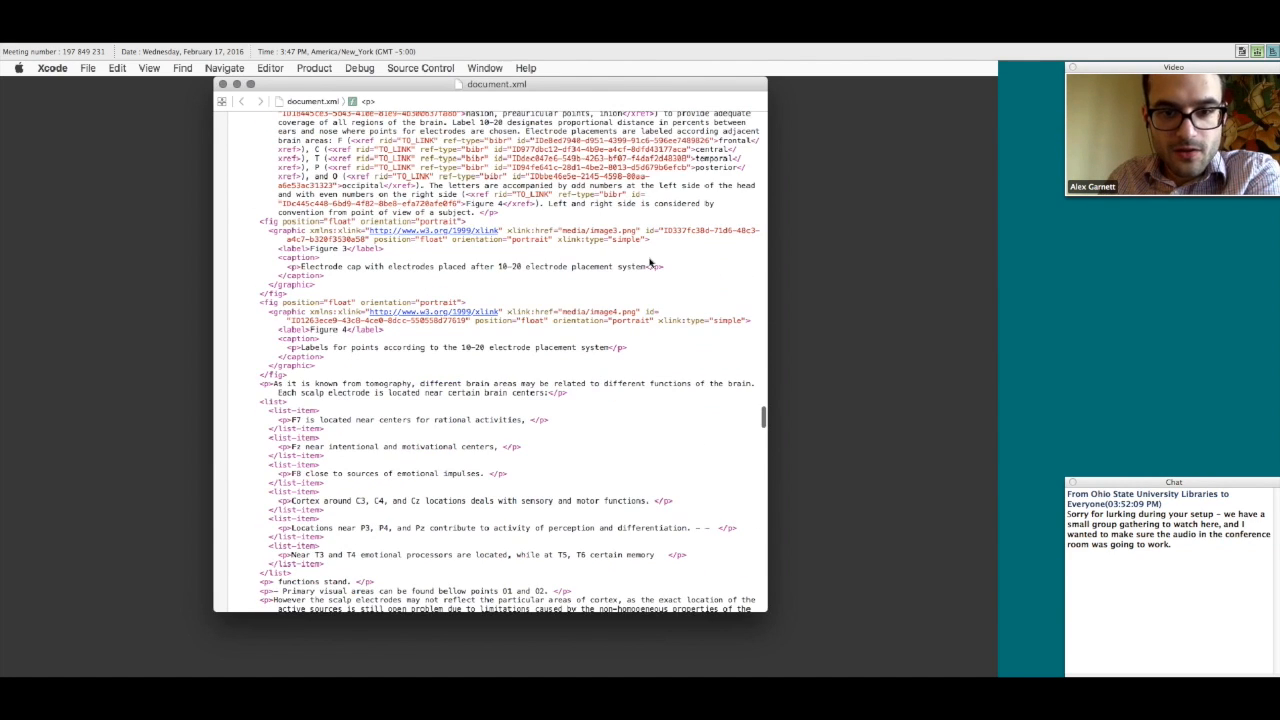
scroll(down, 3)
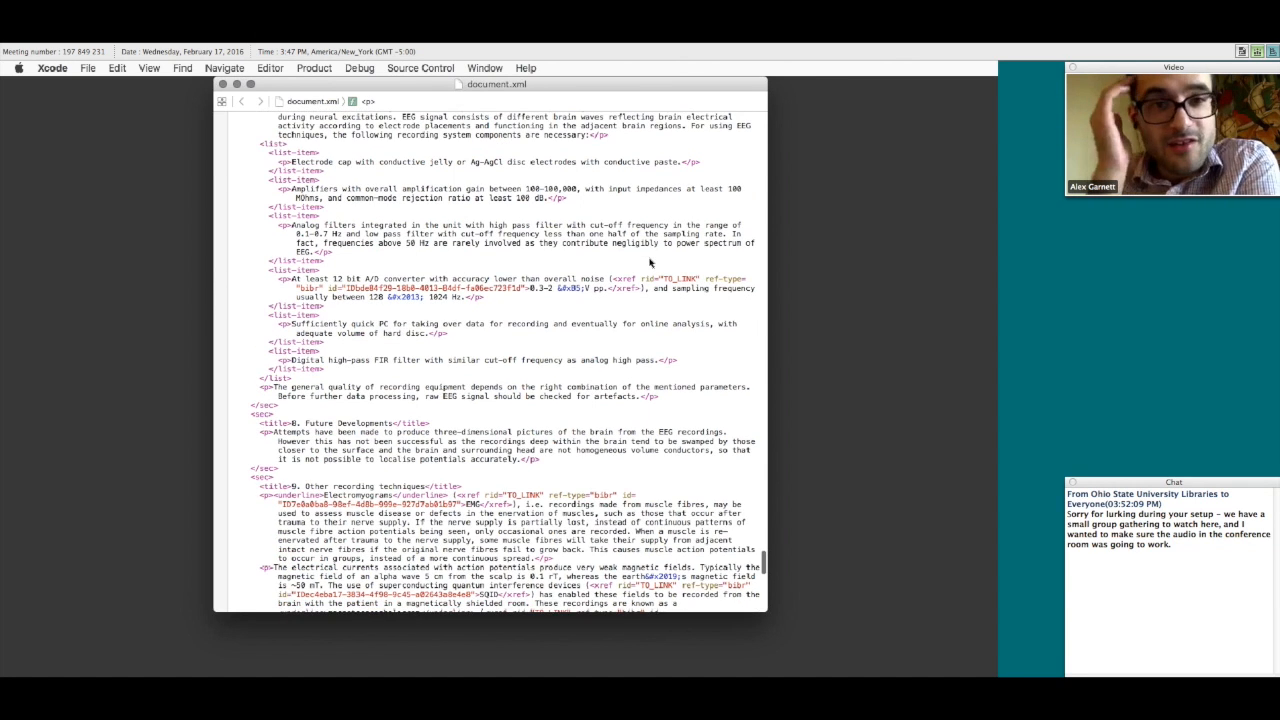
scroll(down, 3)
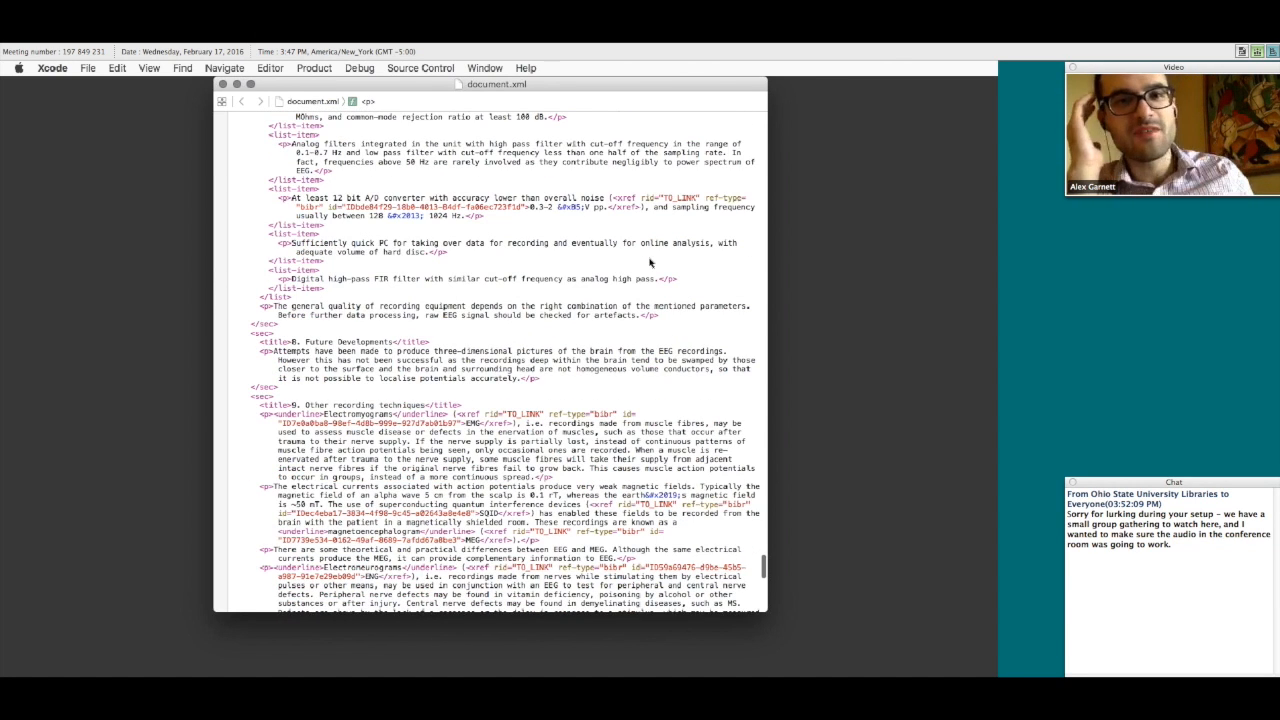
scroll(down, 3)
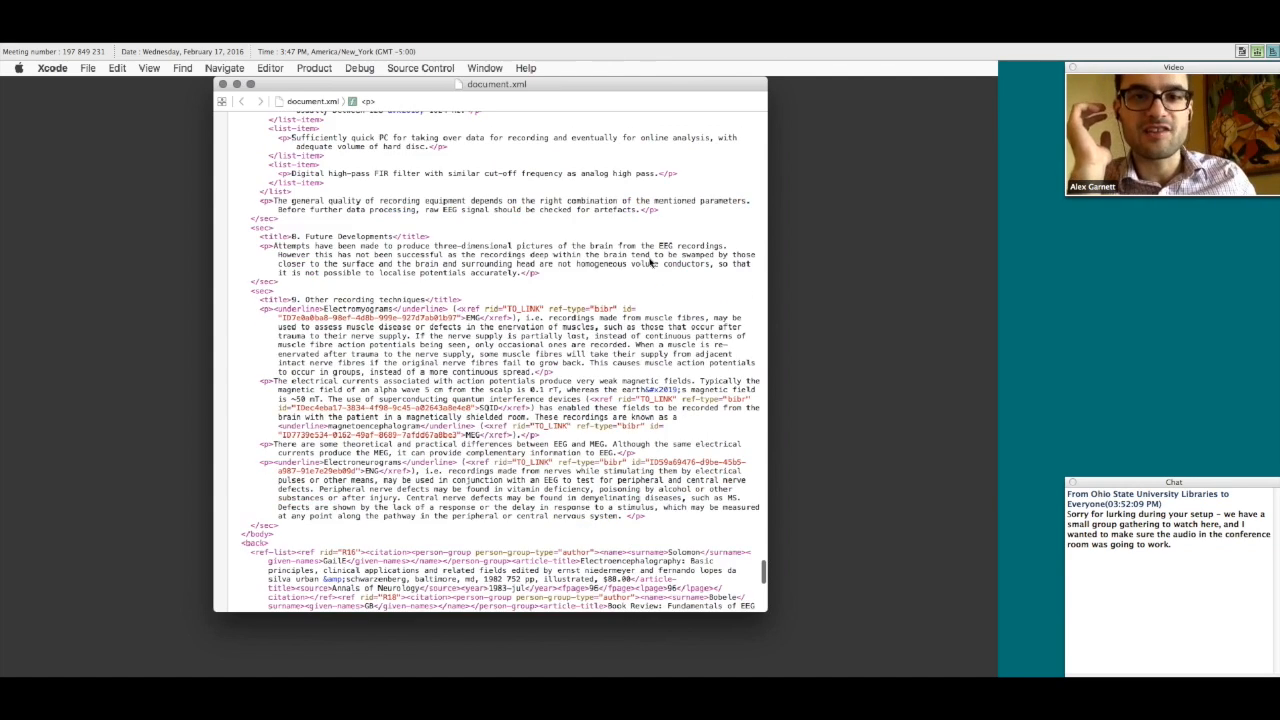
scroll(down, 3)
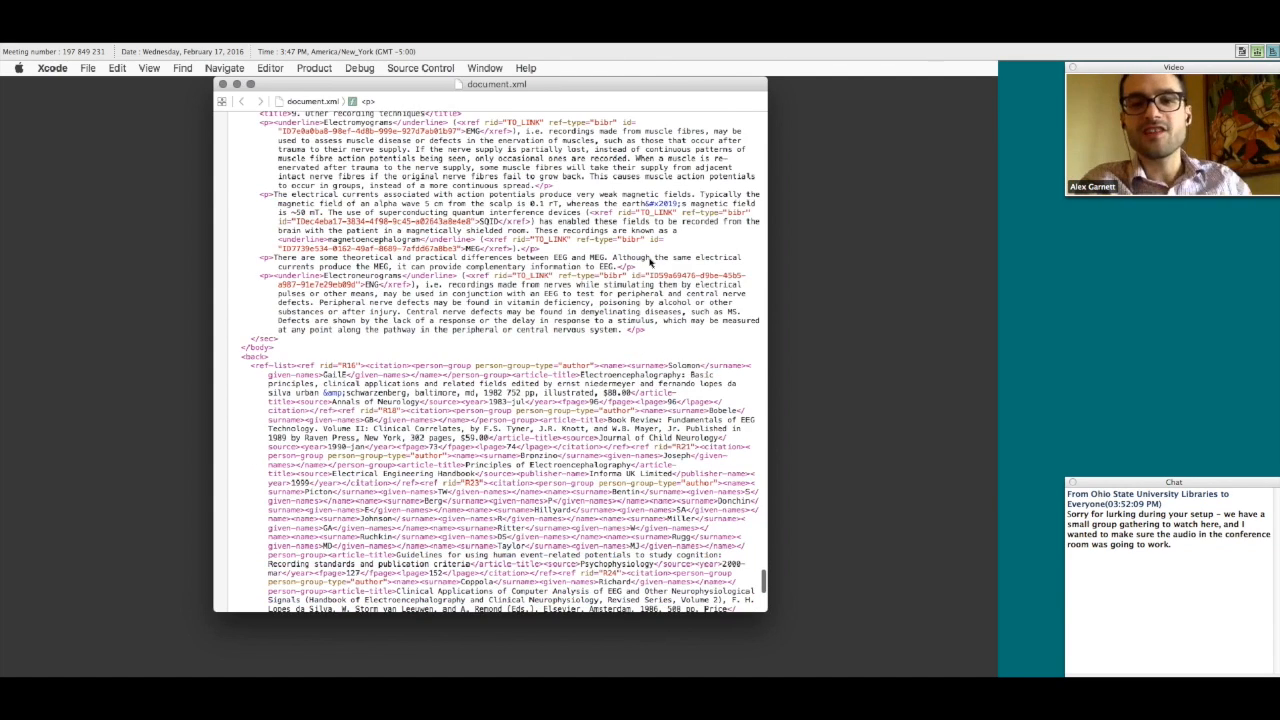
scroll(down, 3)
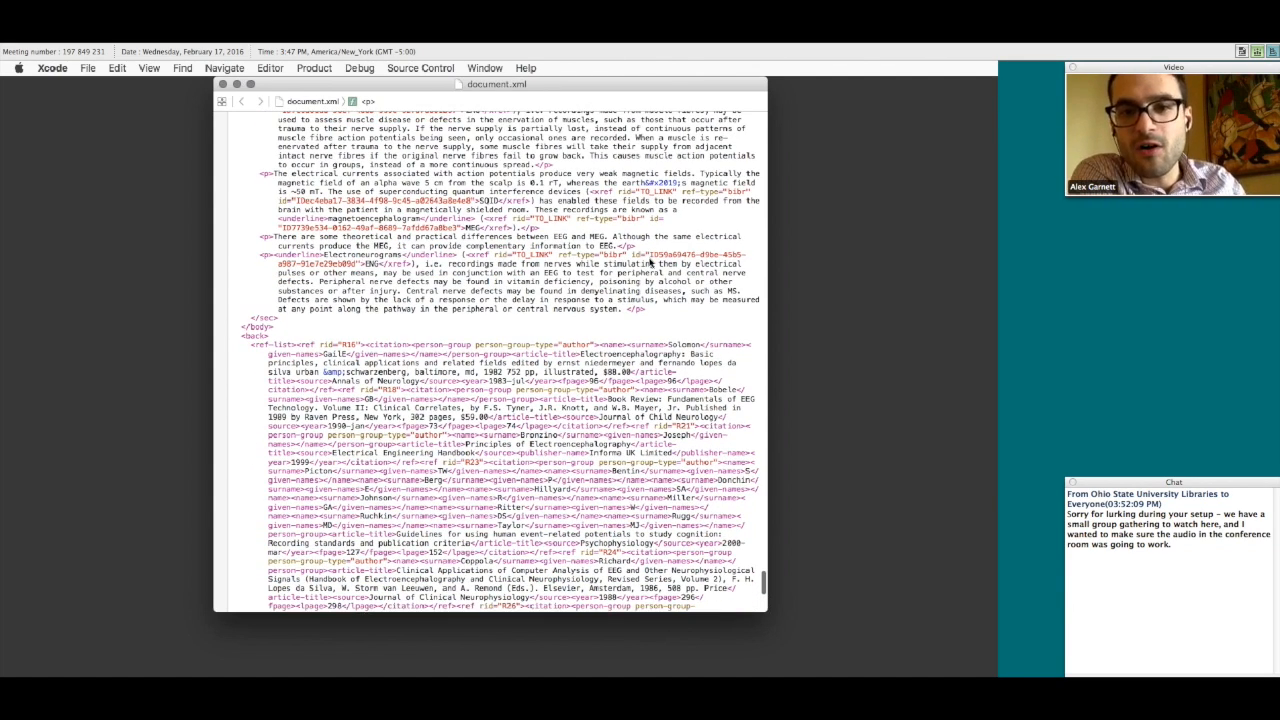
scroll(down, 3)
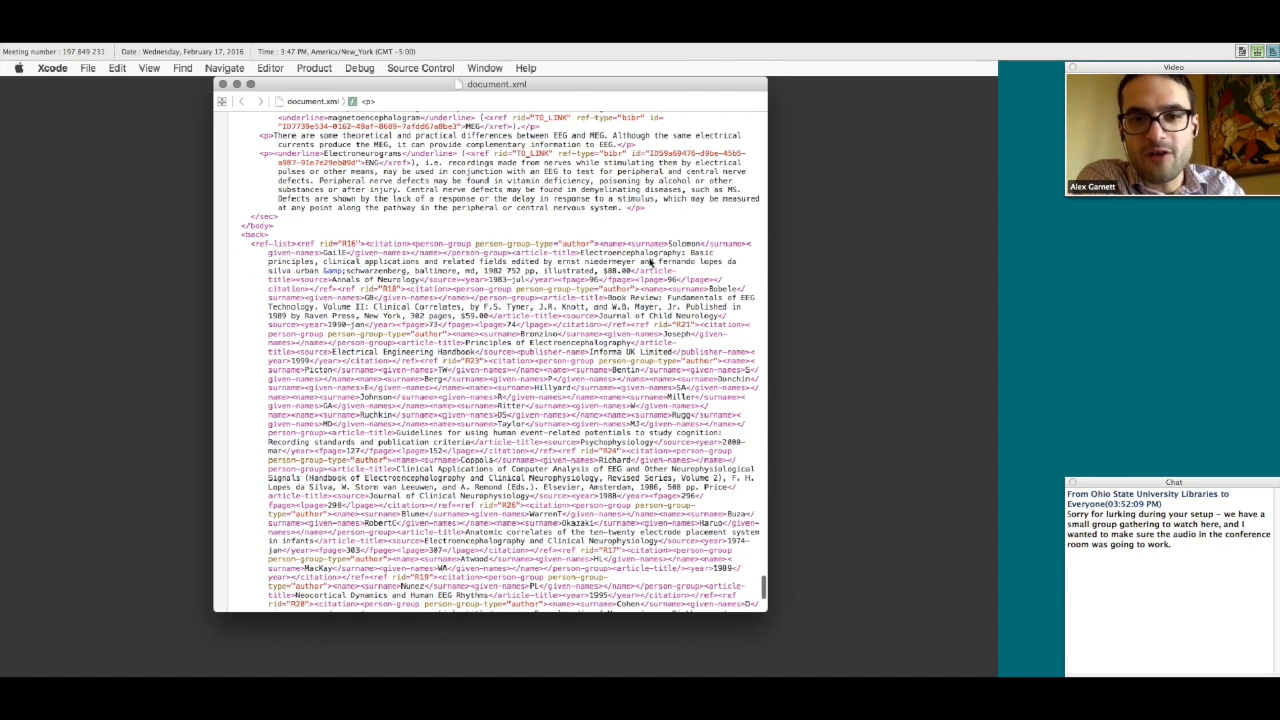
scroll(down, 3)
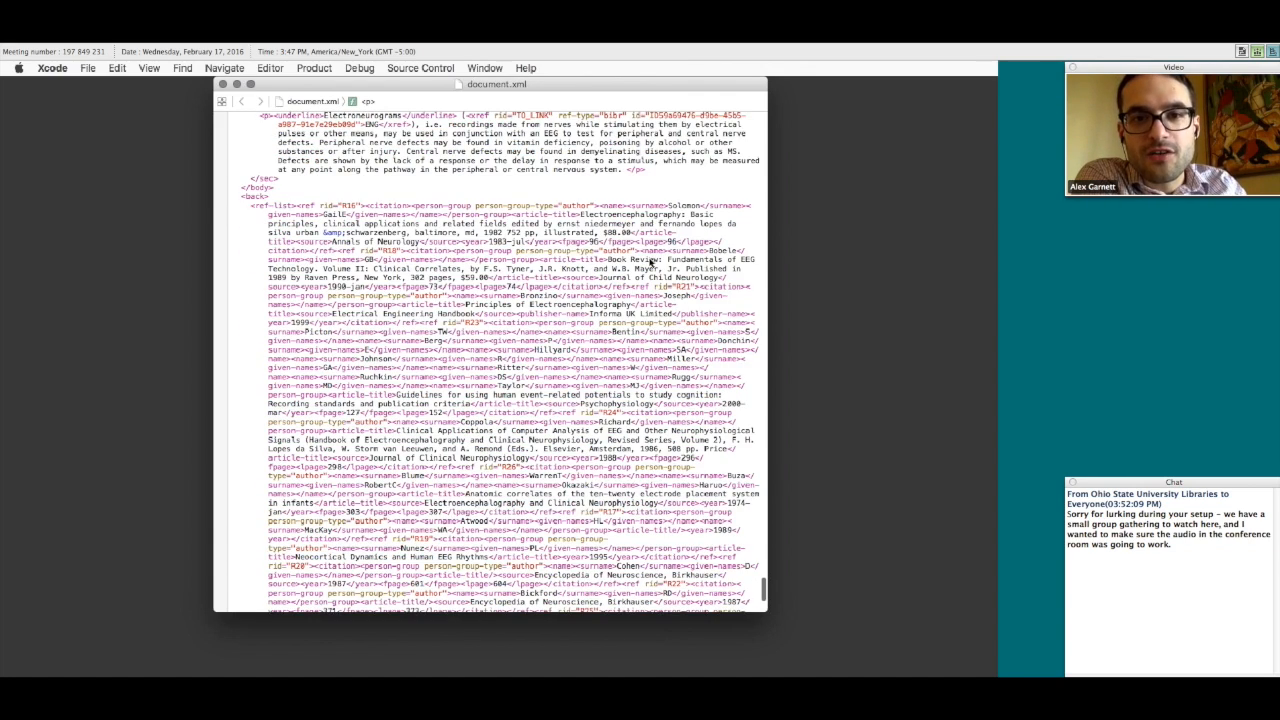
scroll(down, 3)
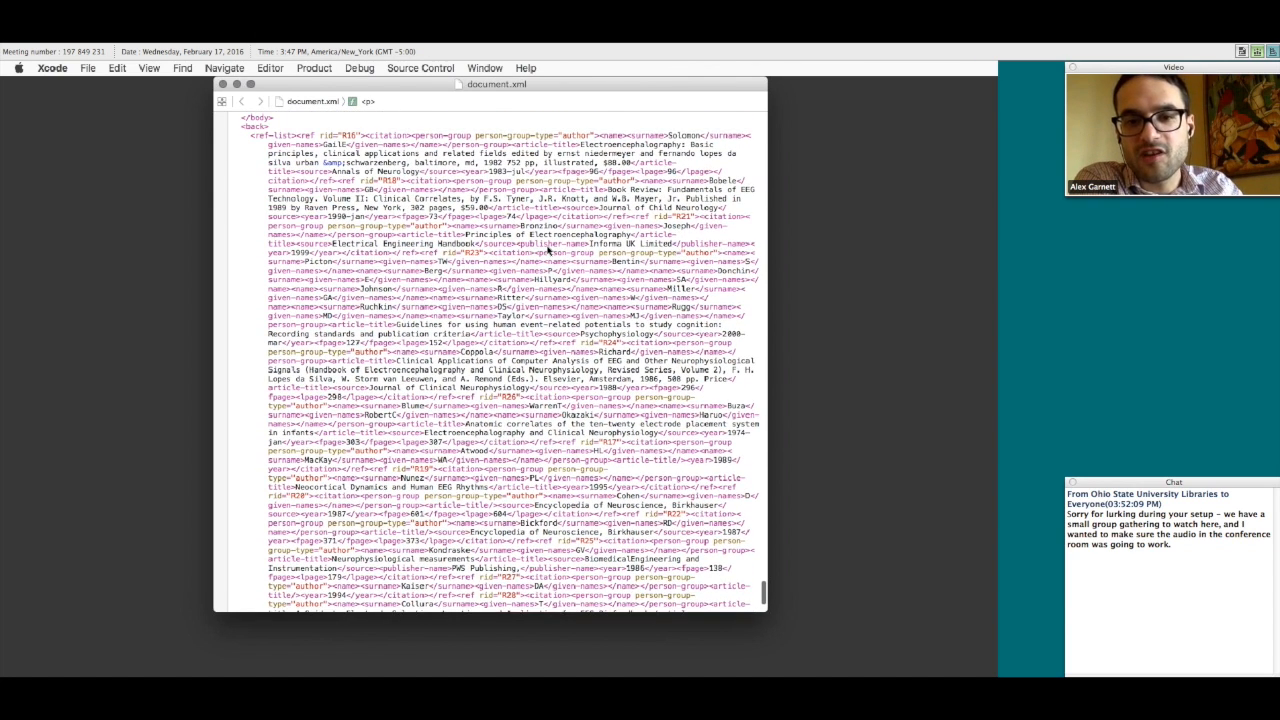
scroll(up, 3)
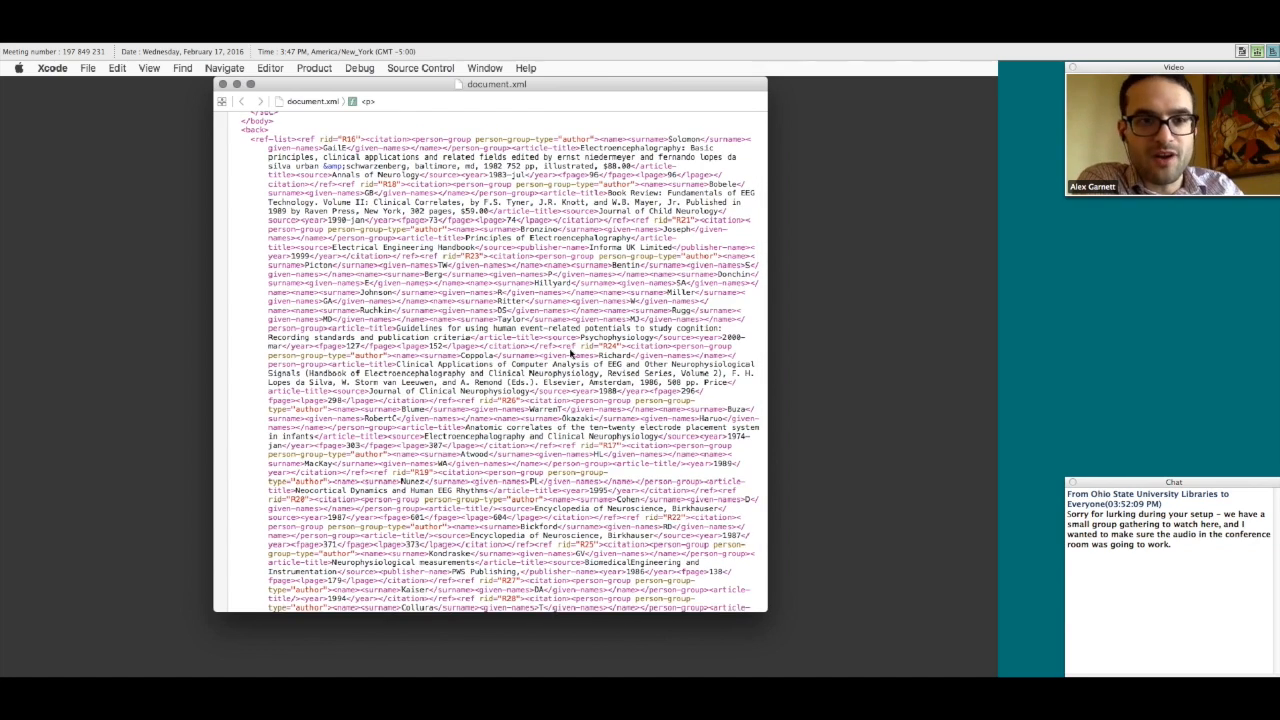
scroll(down, 3)
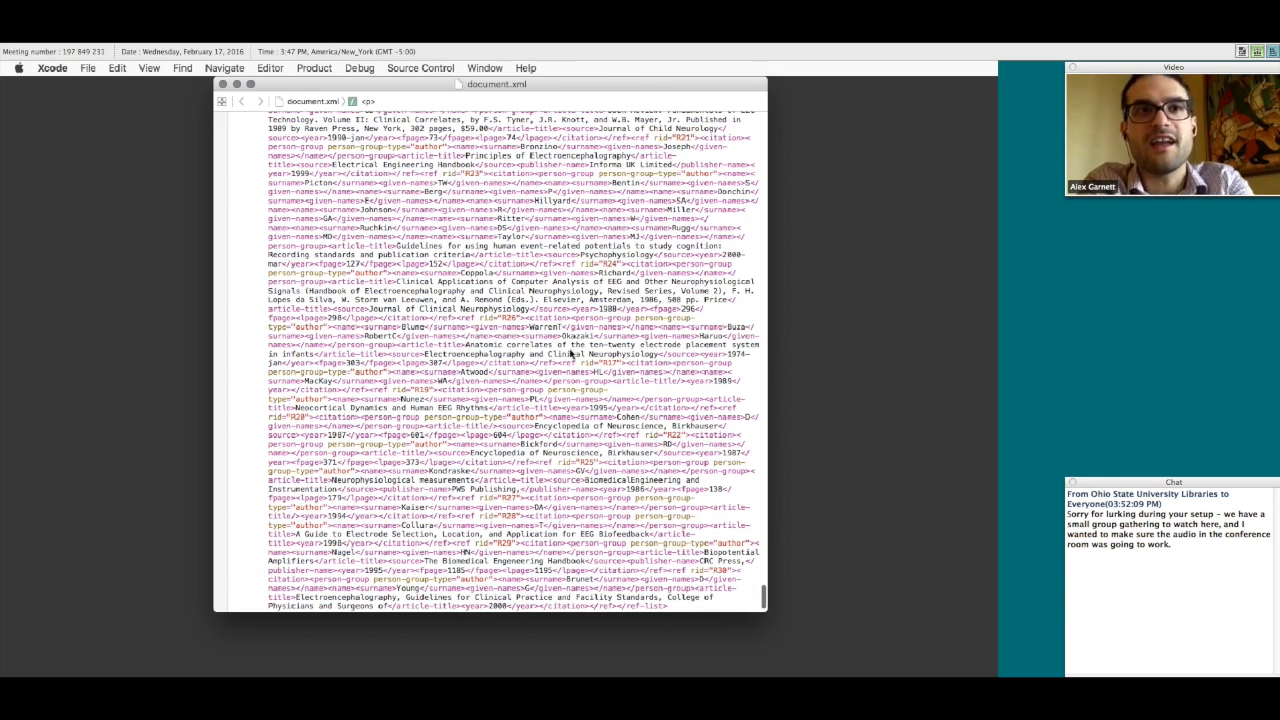
scroll(down, 3)
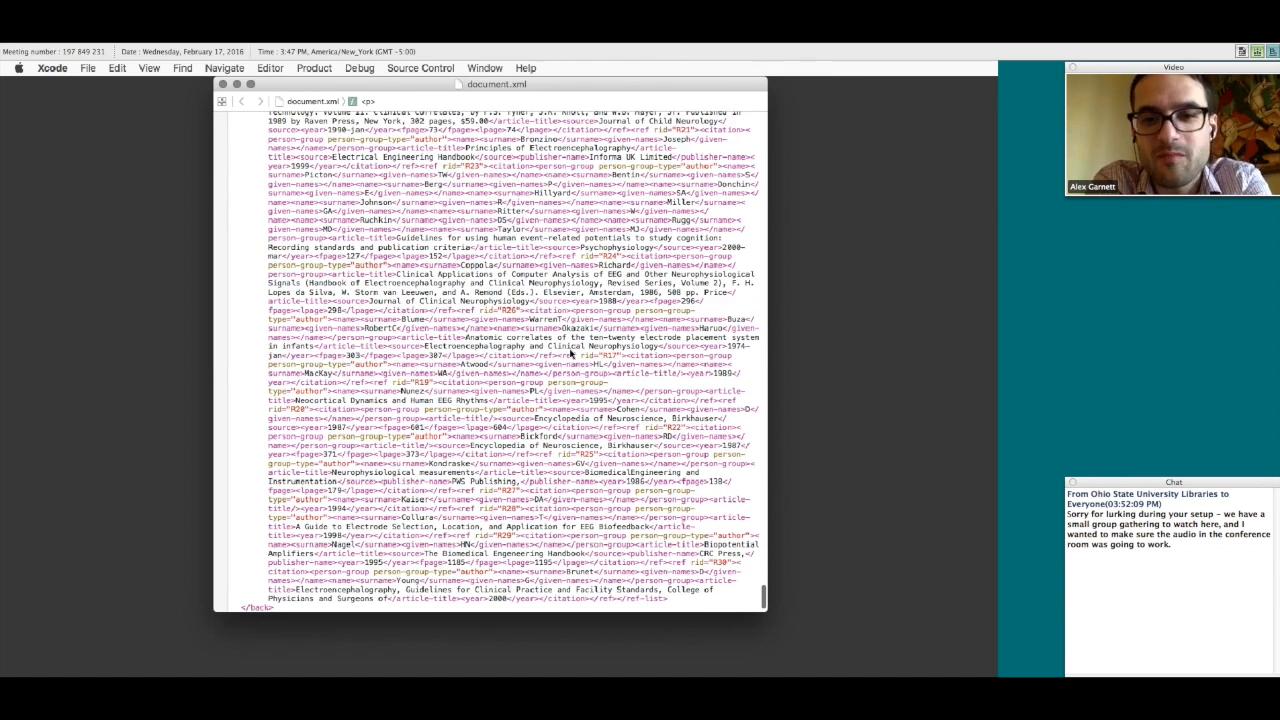
scroll(up, 3)
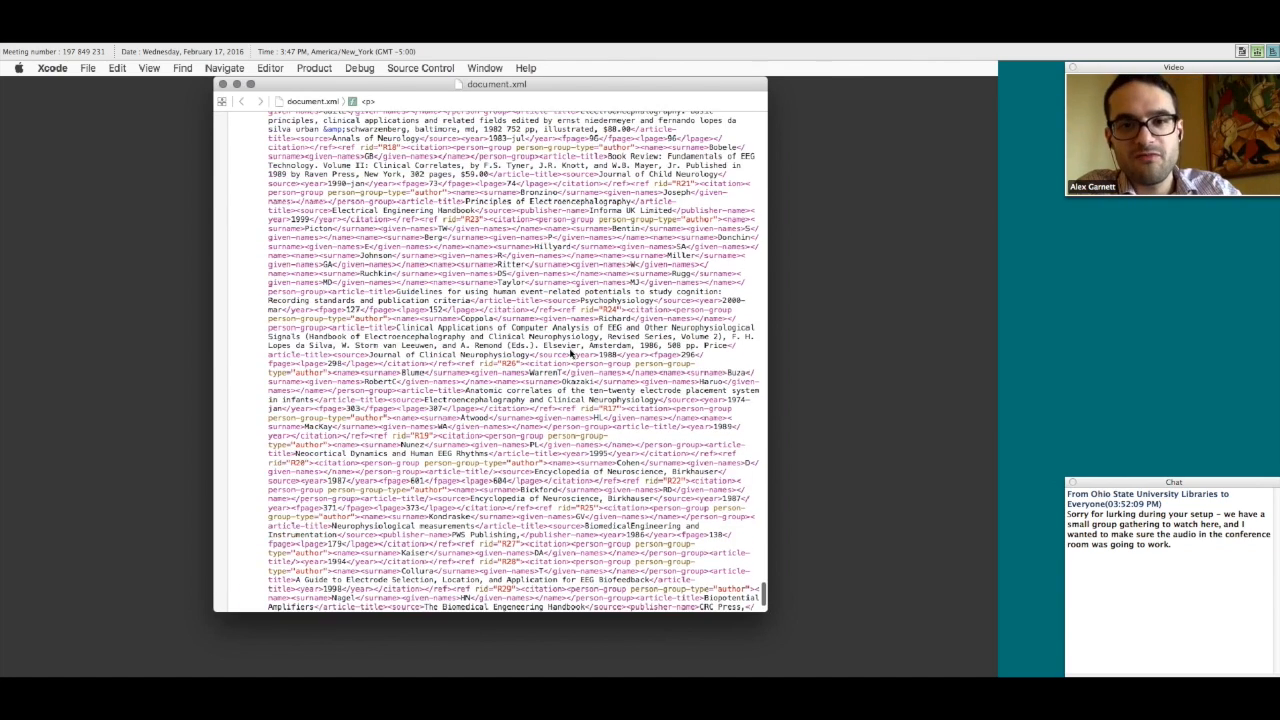
scroll(up, 3)
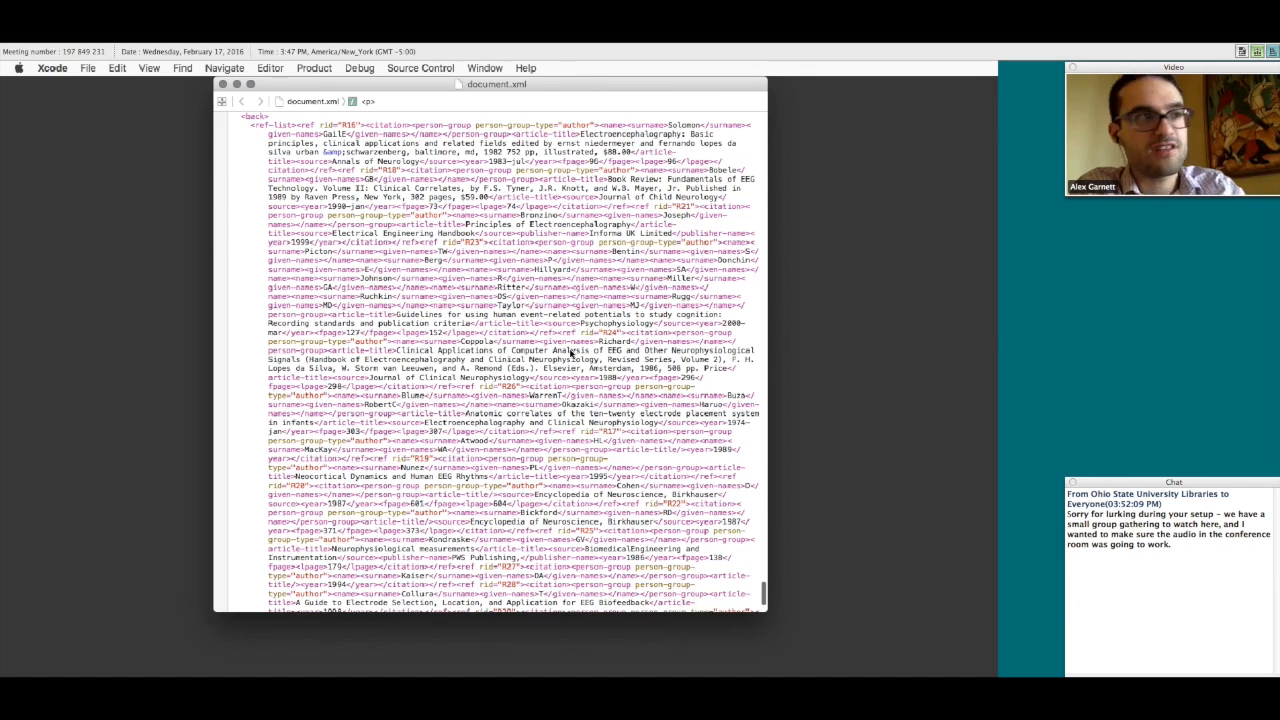
scroll(up, 3)
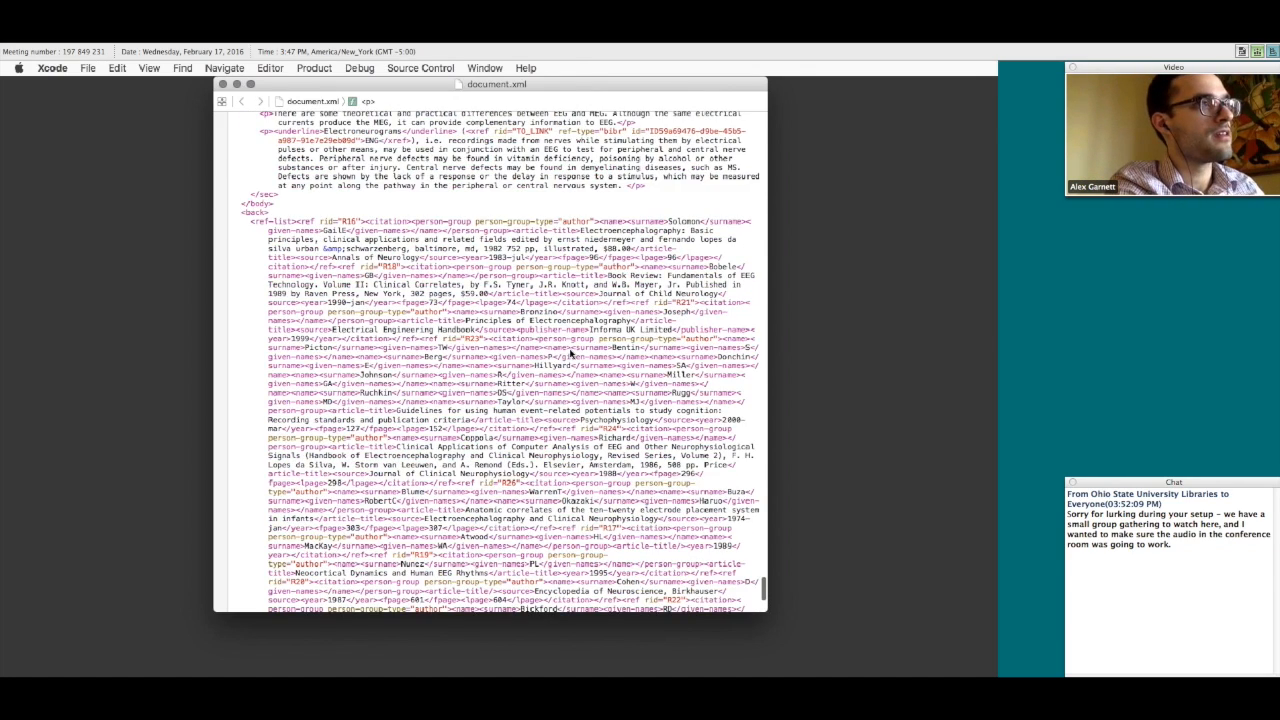
scroll(up, 3)
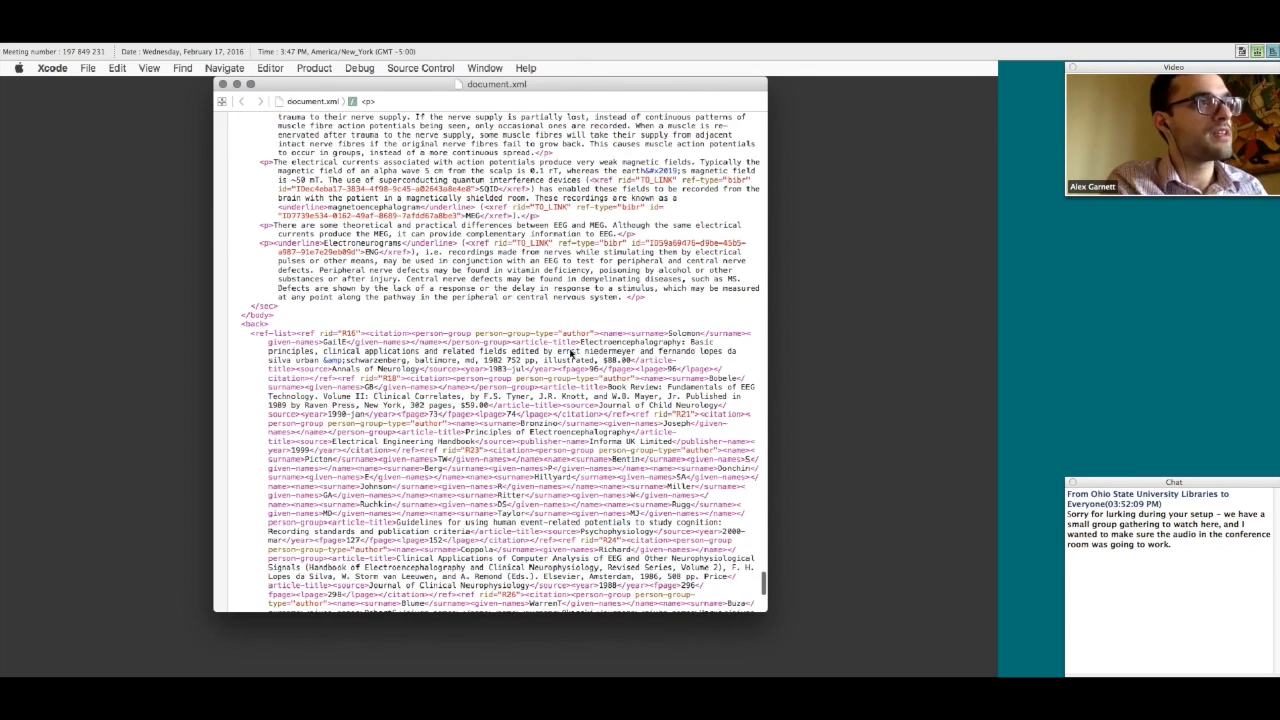
scroll(up, 3)
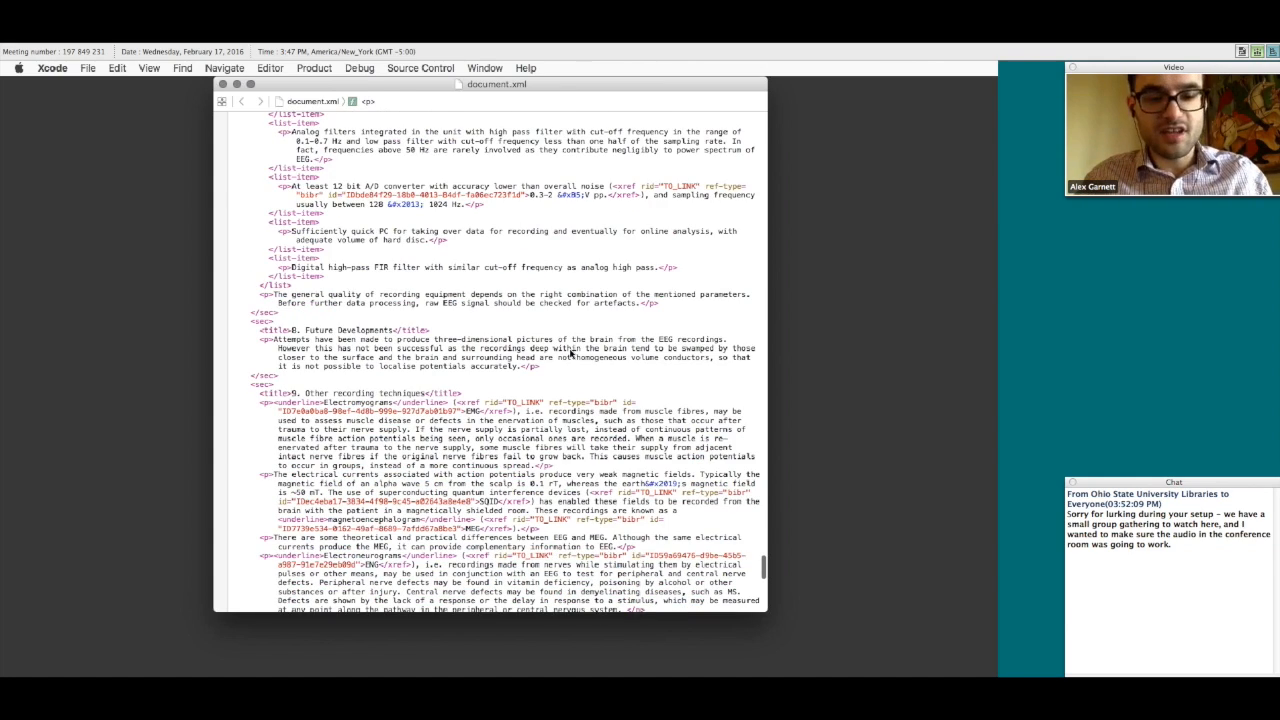
scroll(up, 3)
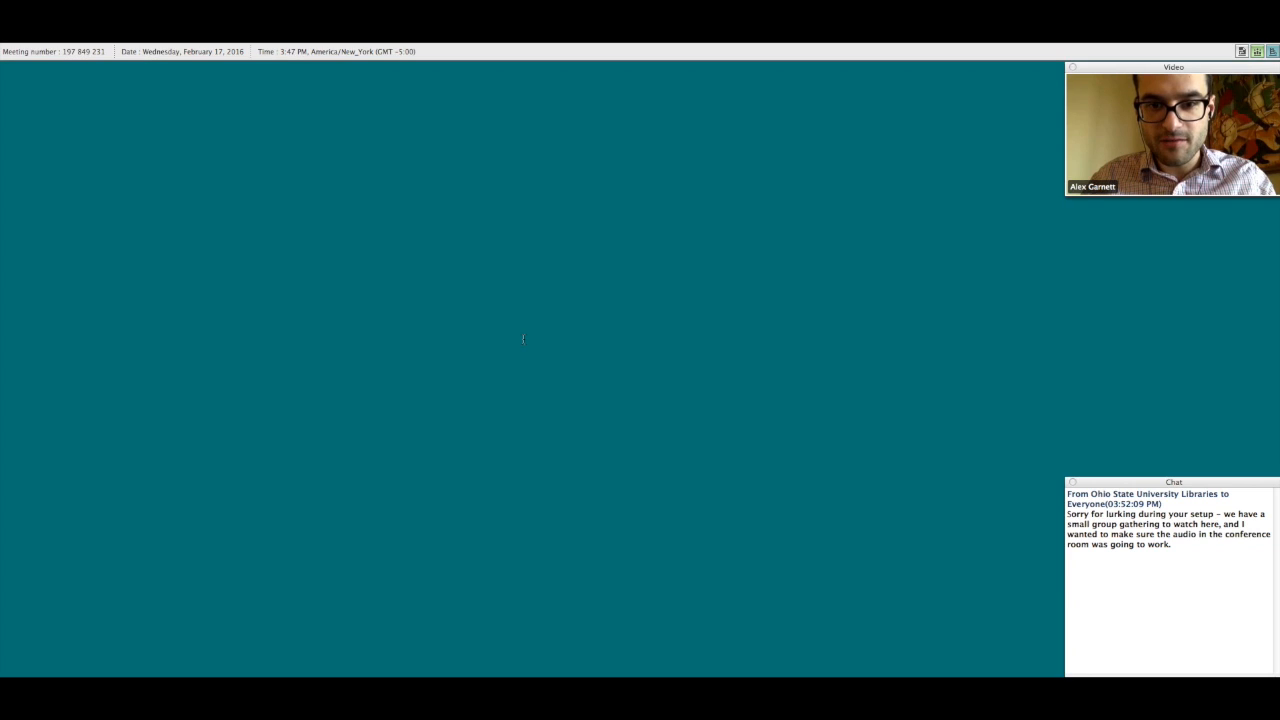
mouse_move(409, 268)
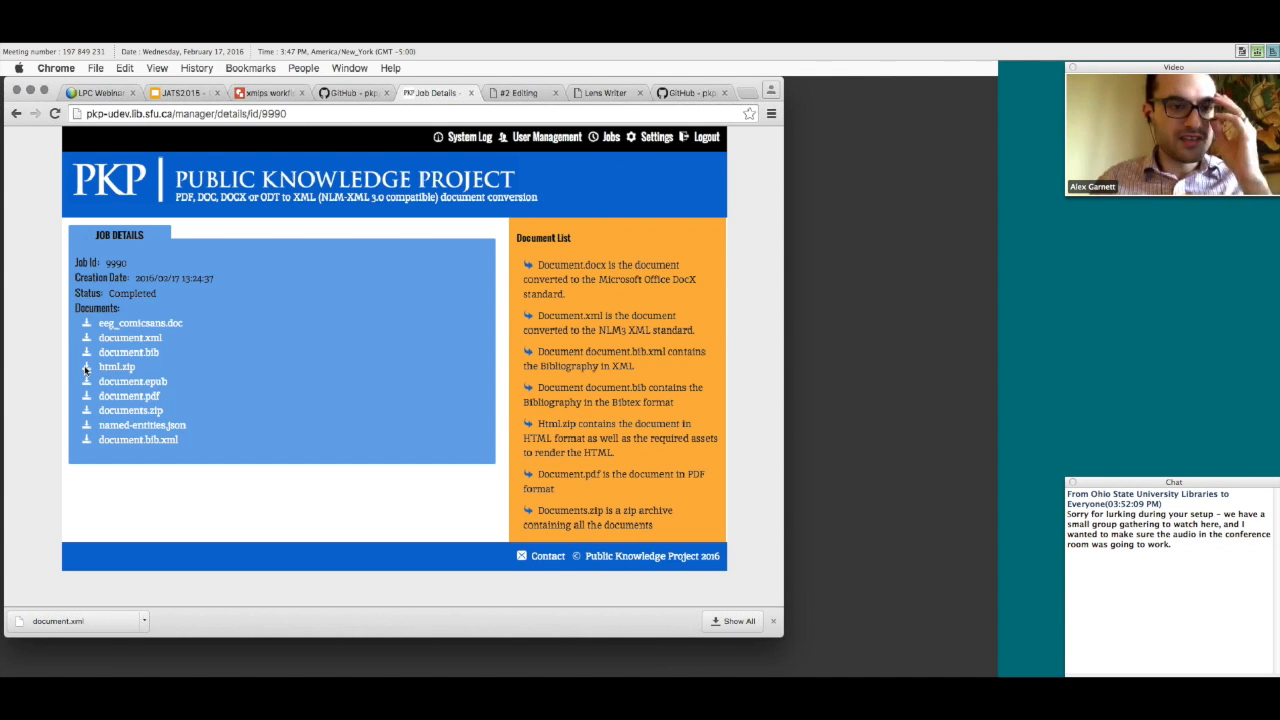
mouse_move(342, 340)
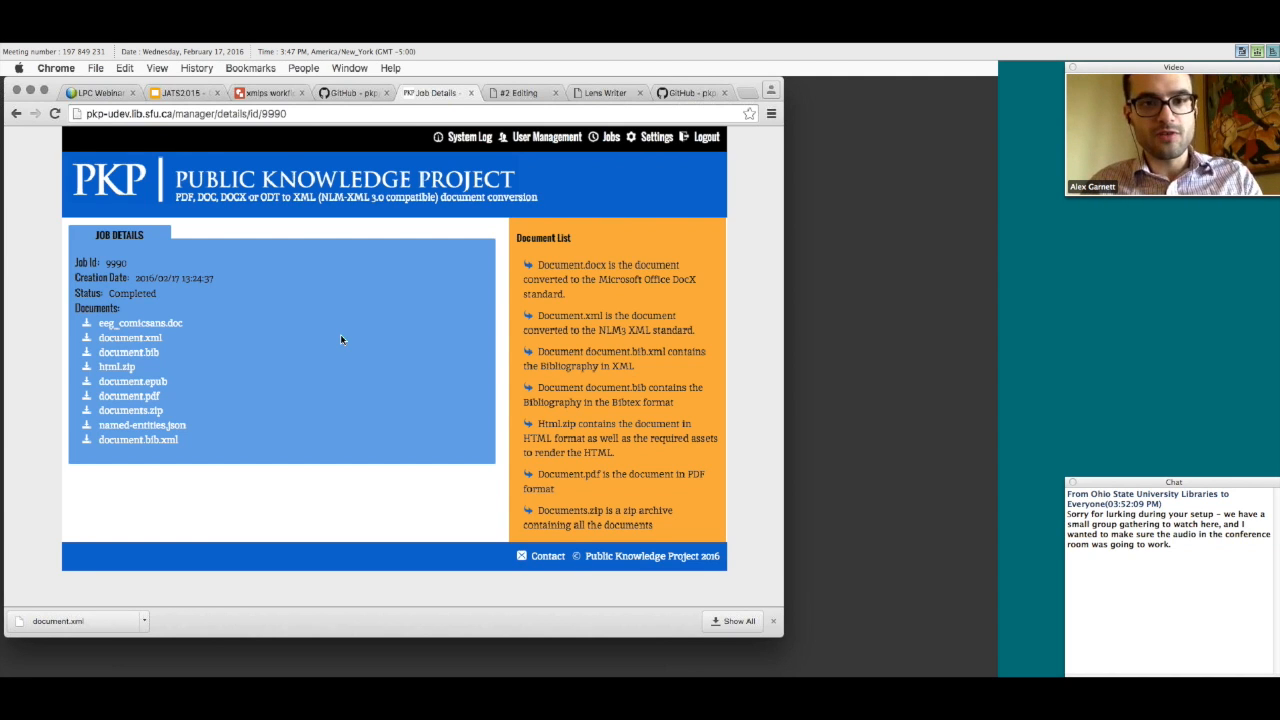
mouse_move(343, 232)
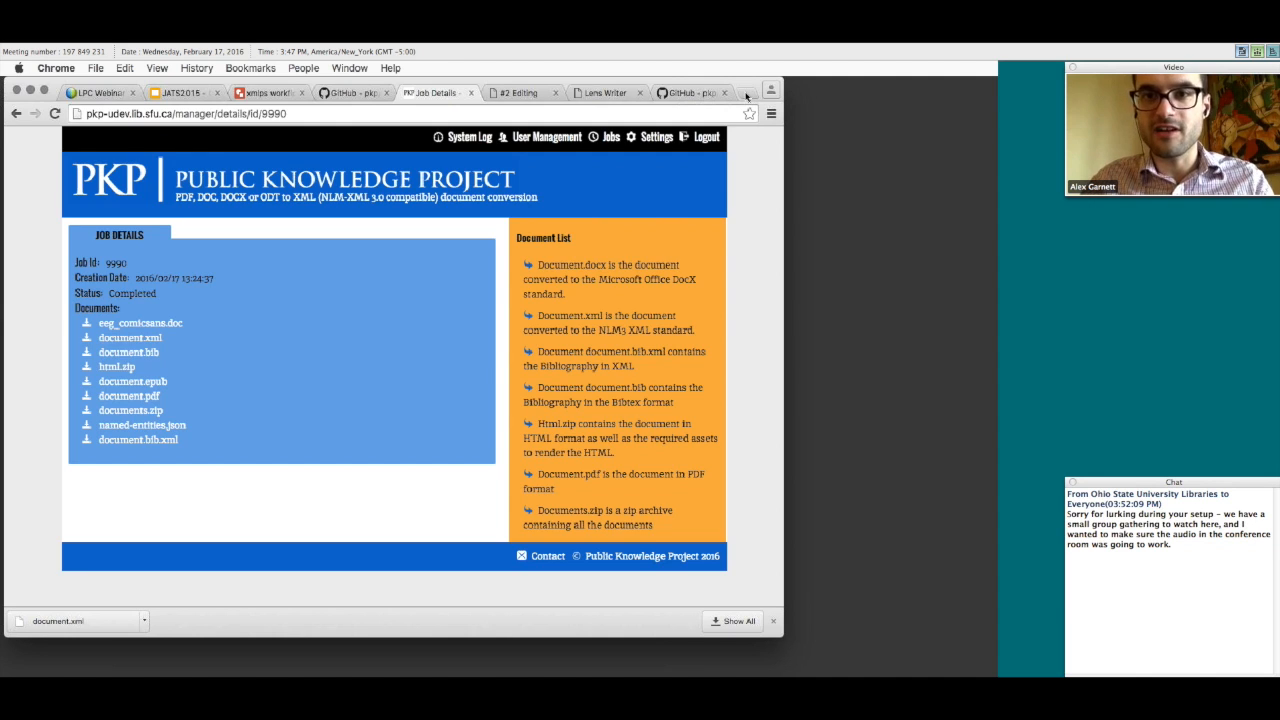
Load lib-hf1.lib.sfu.ca/testarticle/ in a new Chrome tab.
click(745, 92)
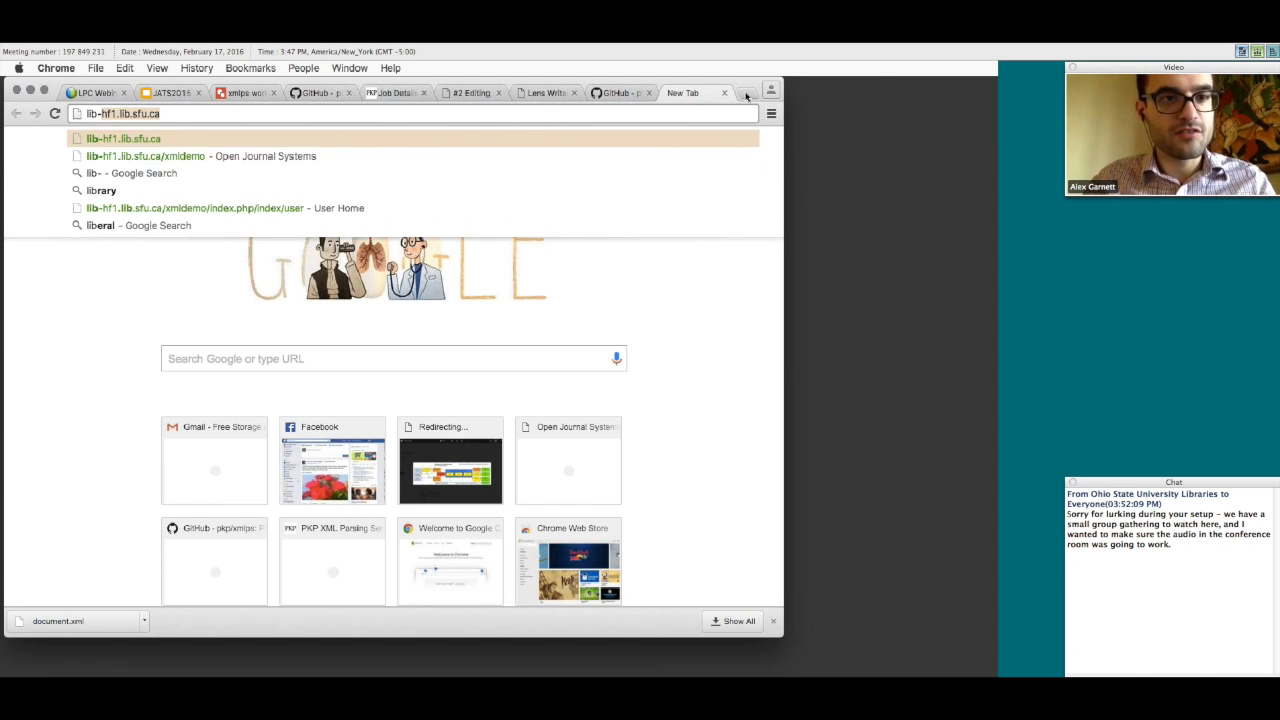
text(lib.sfu.ca)
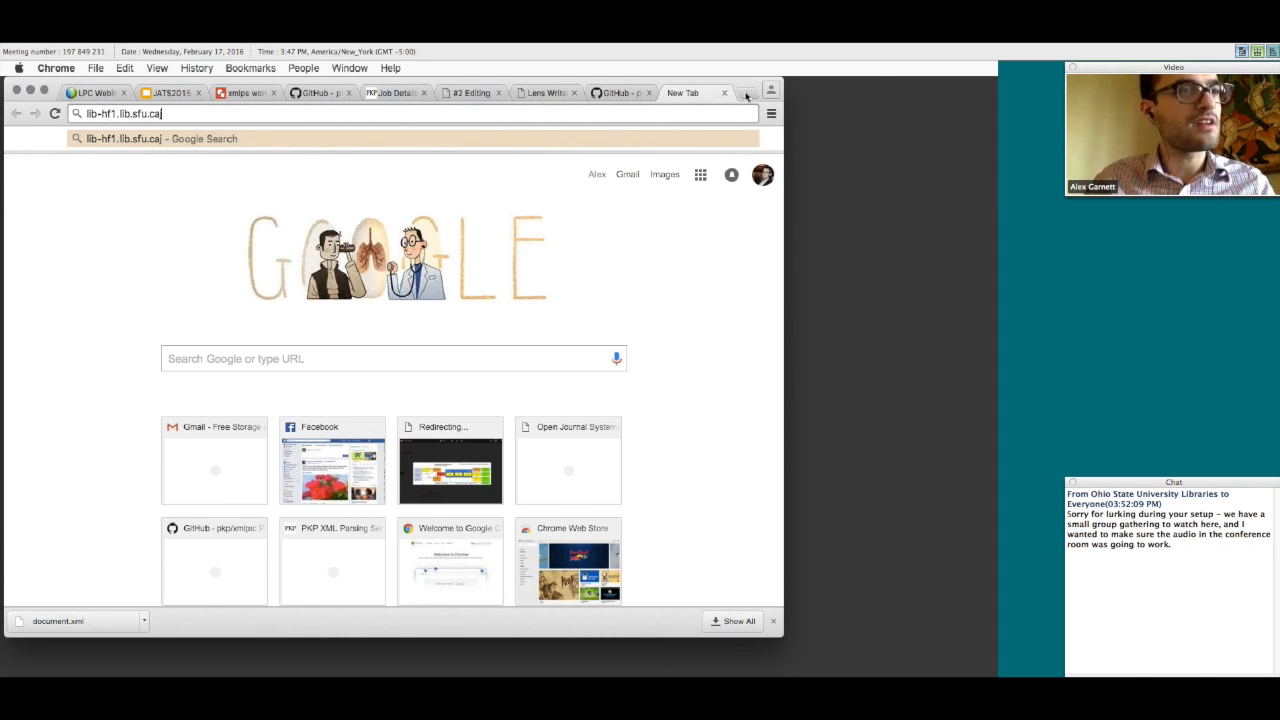
text(/testarticle/document.html)
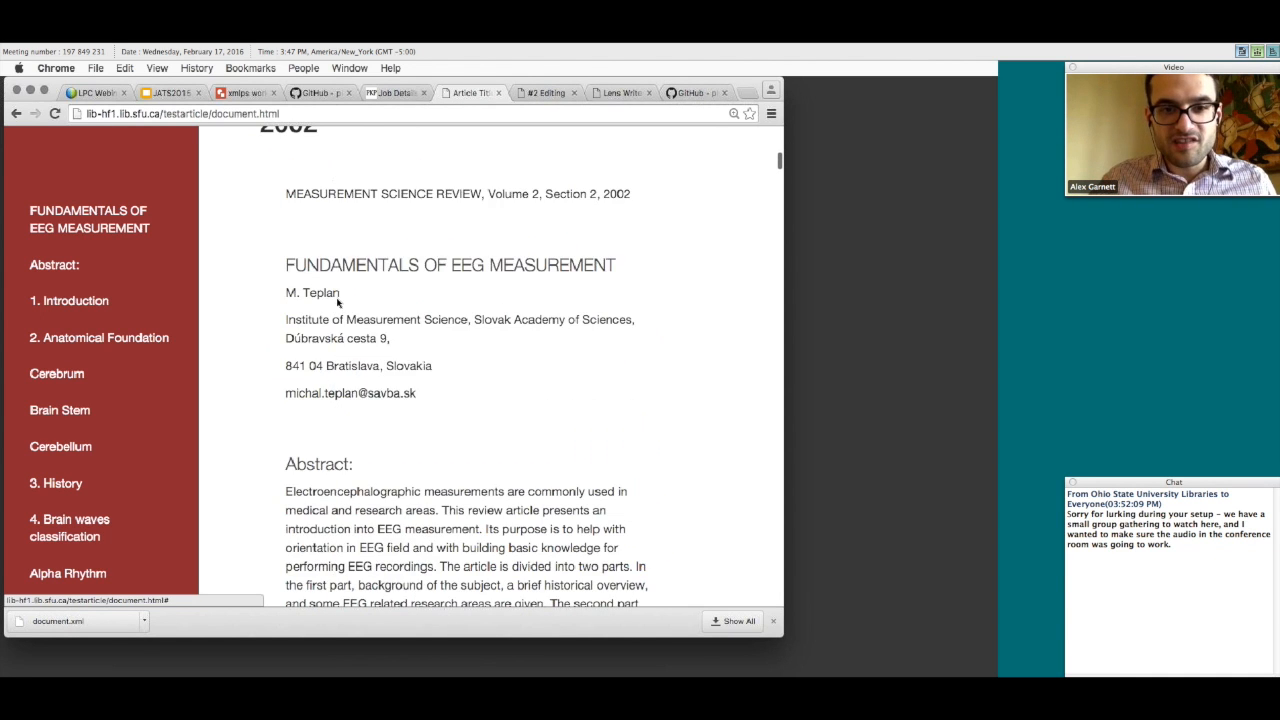
Jump between the HTML article's Cerebrum and Introduction sections.
scroll(down, 3)
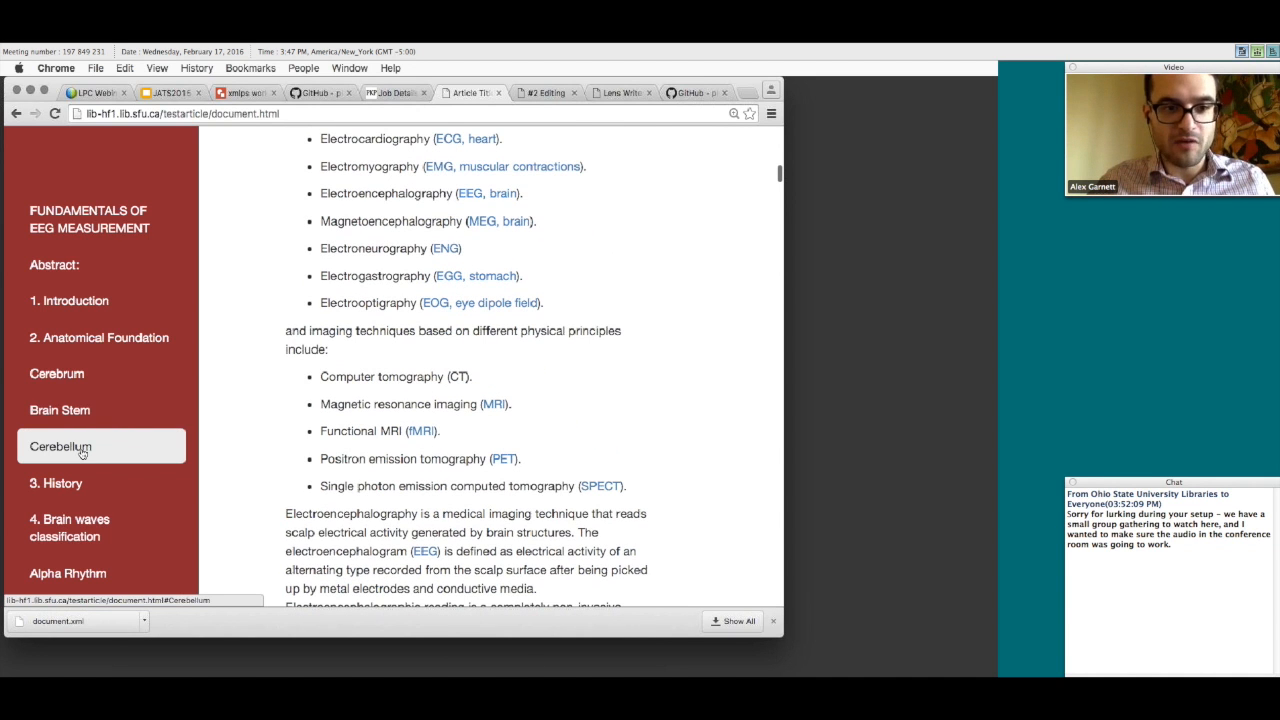
click(57, 373)
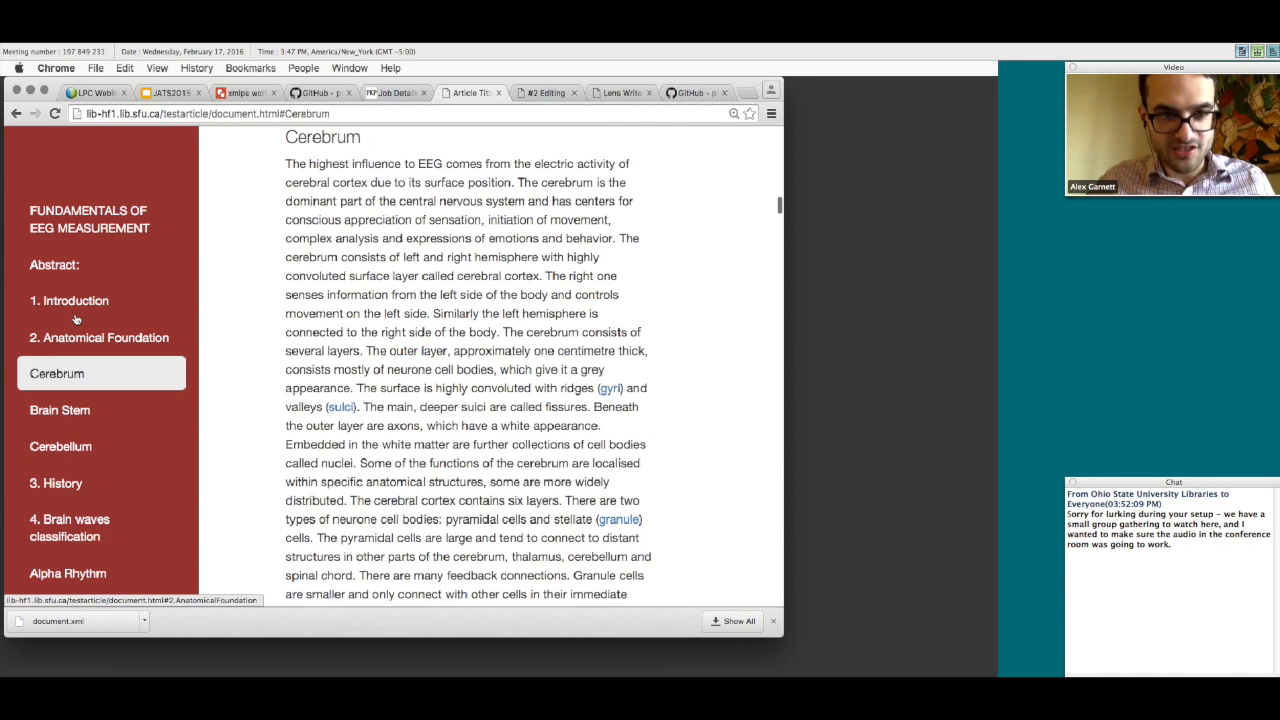
click(69, 300)
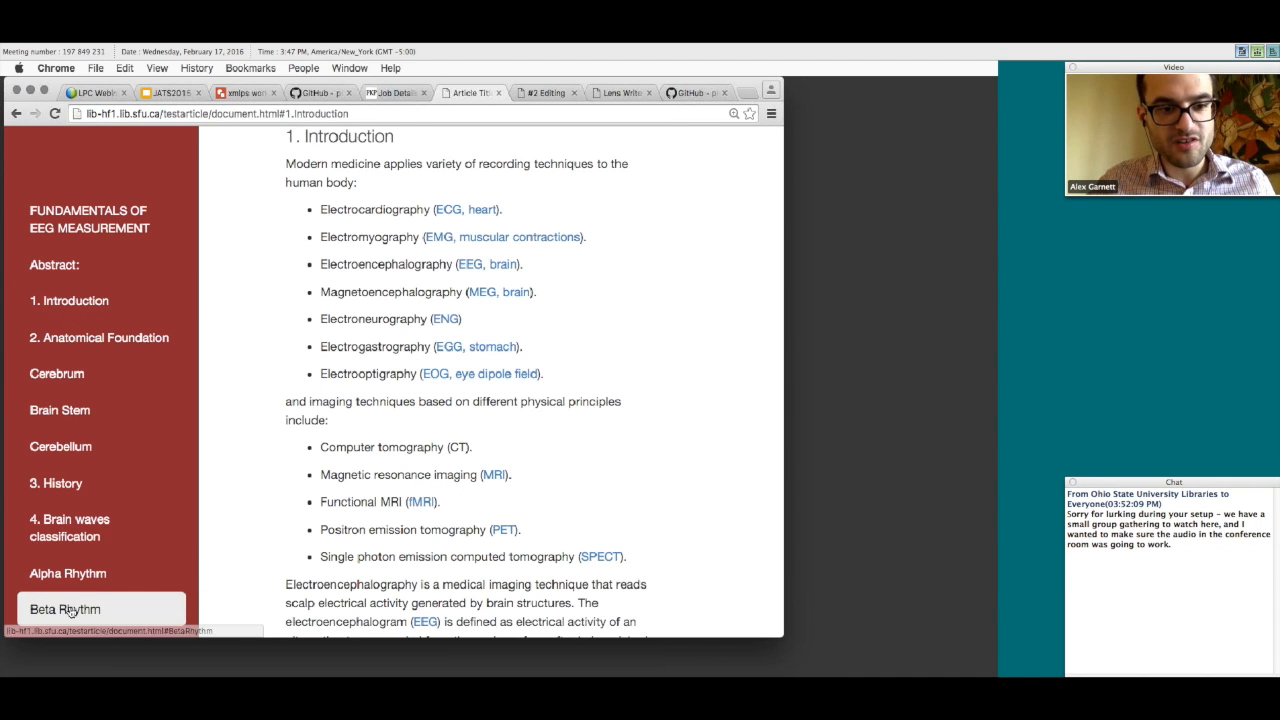
click(70, 528)
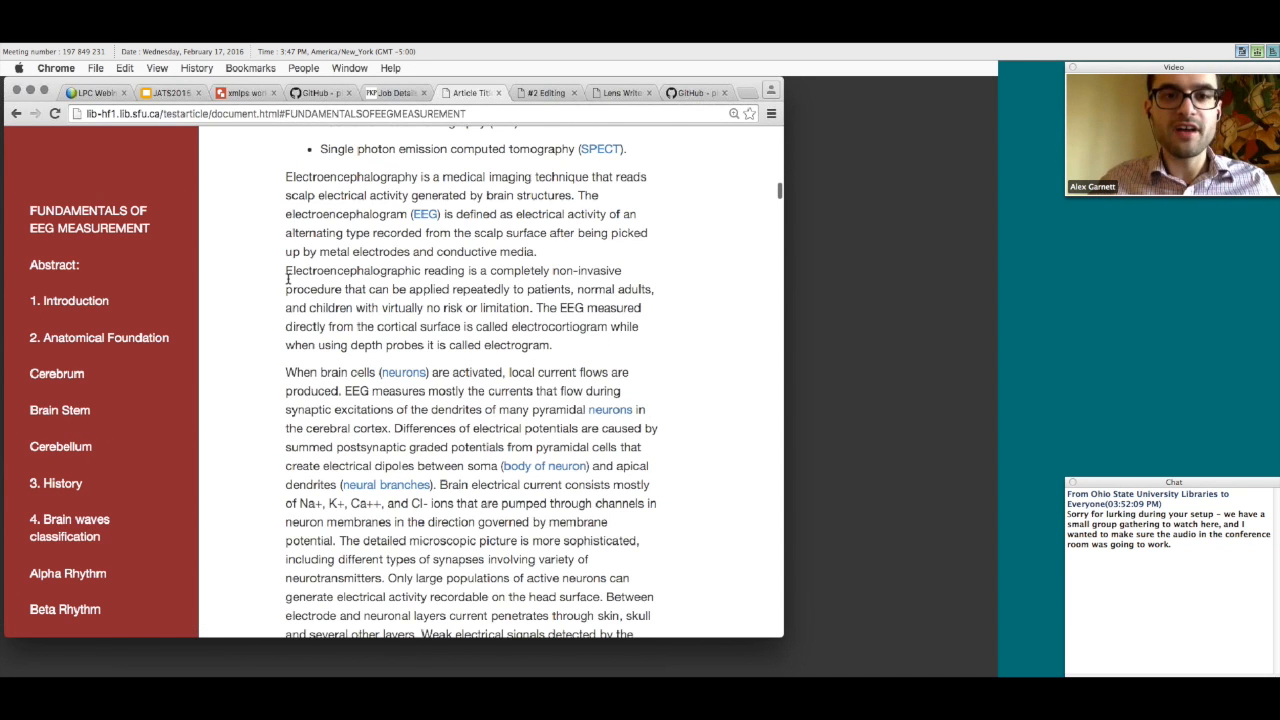
Scroll through the figures and brain-wave sections, then return to job 9990's details.
scroll(down, 3)
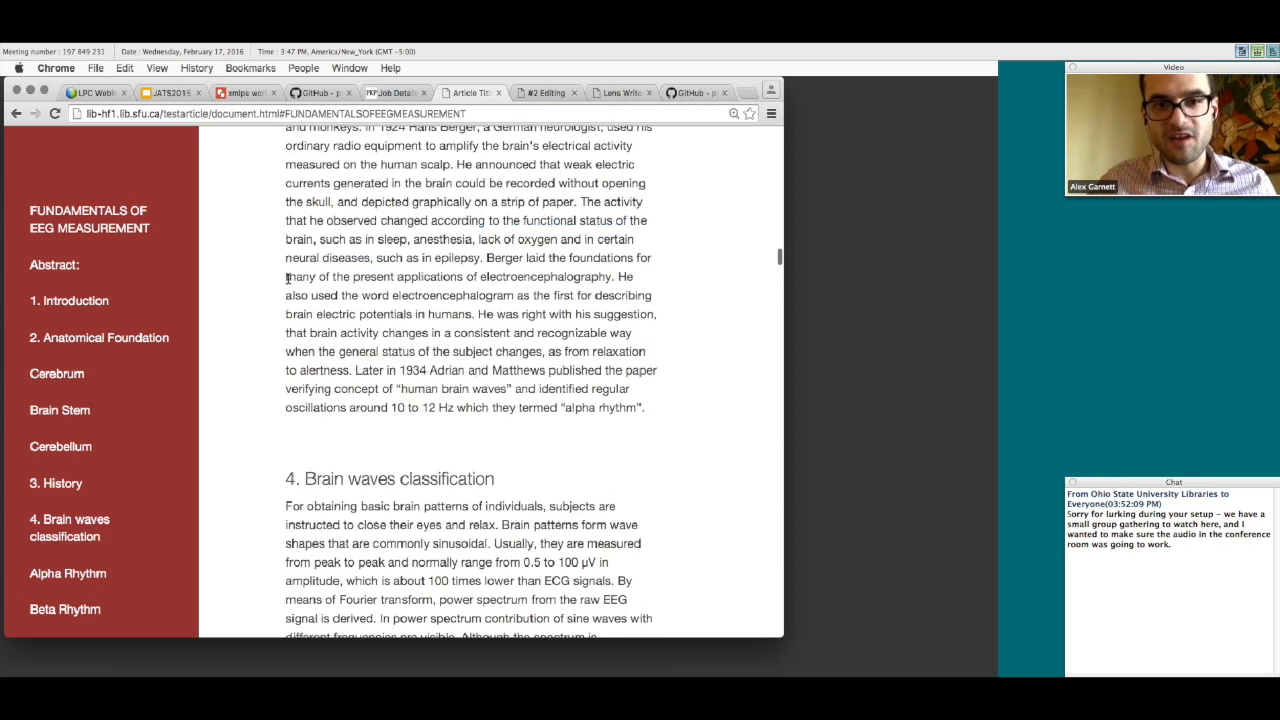
scroll(down, 3)
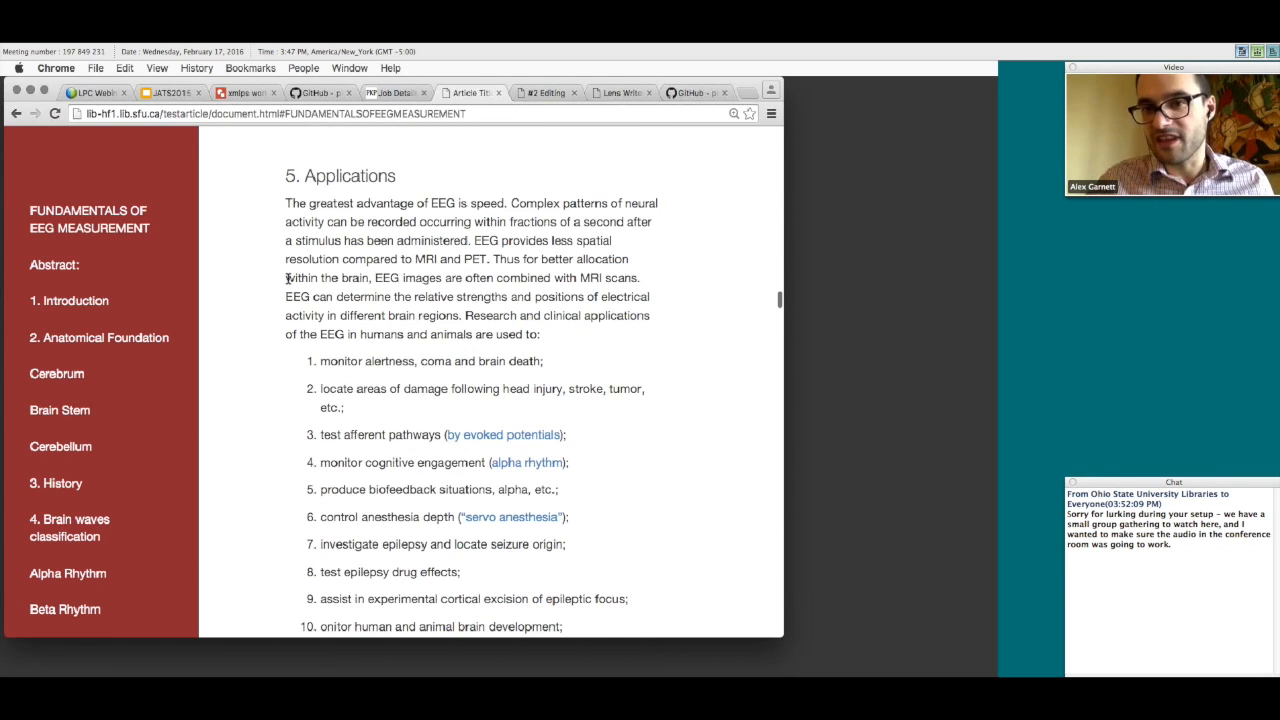
scroll(down, 3)
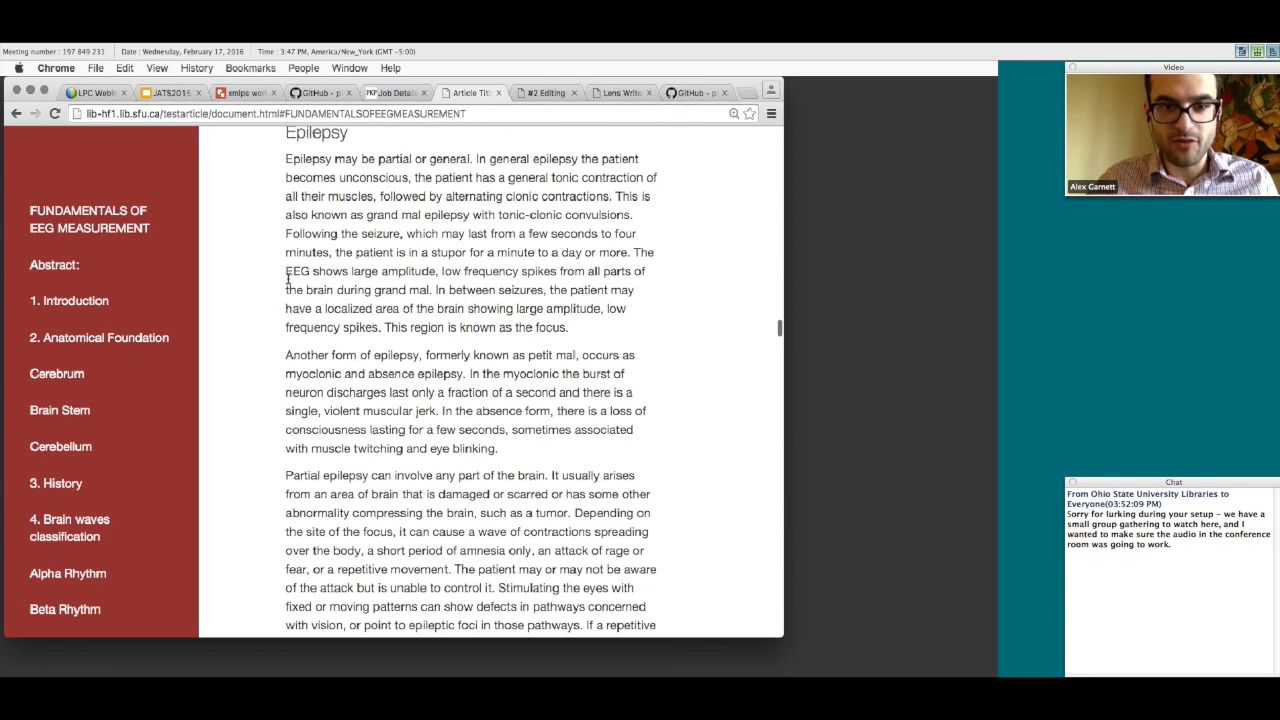
scroll(down, 3)
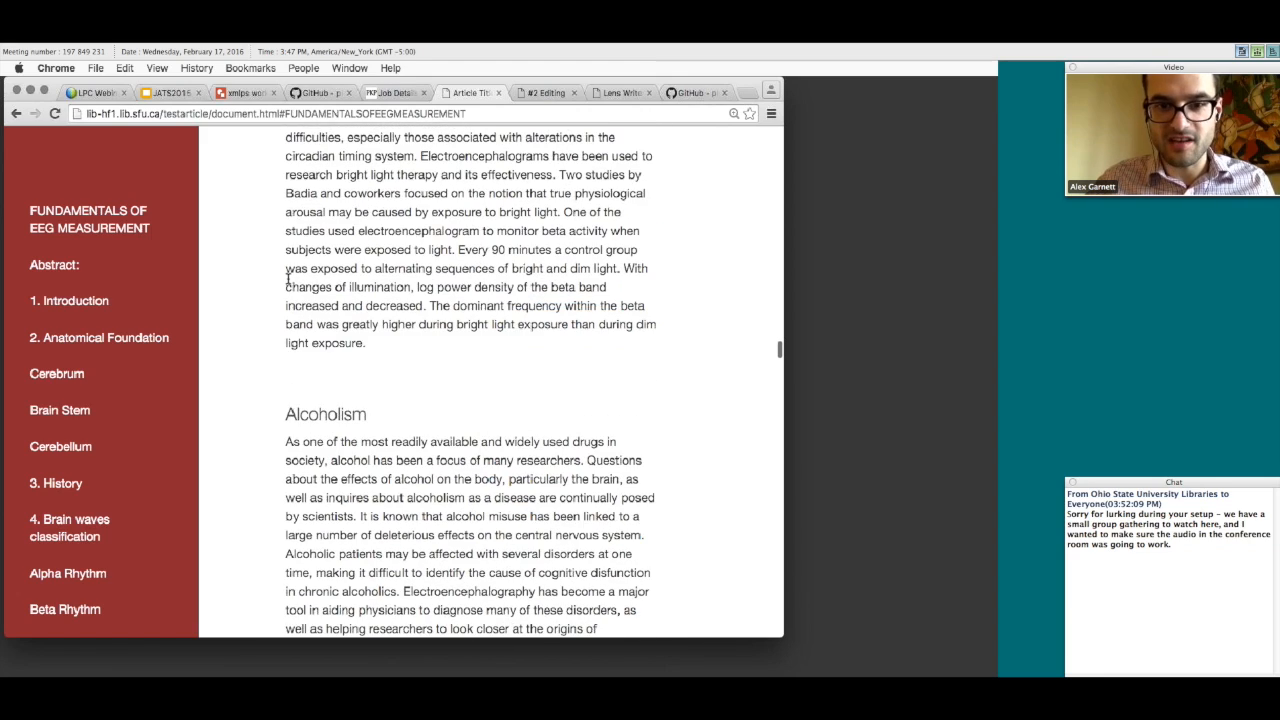
scroll(down, 3)
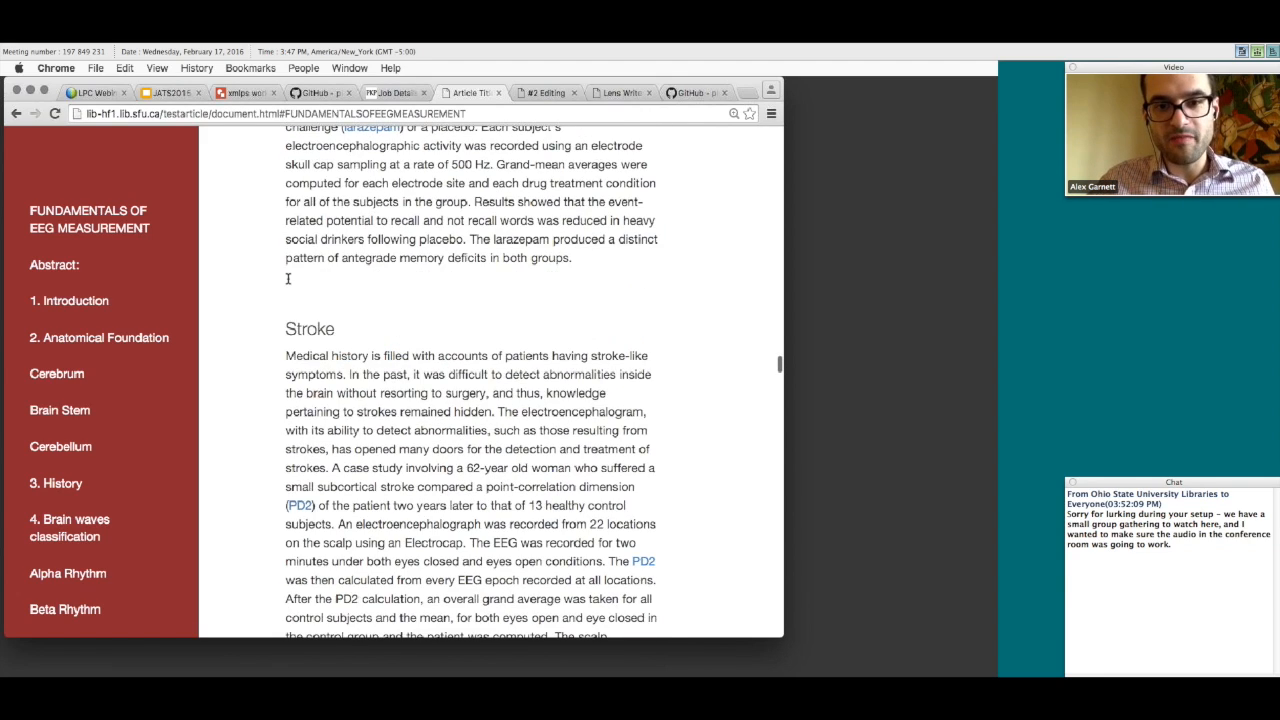
scroll(down, 3)
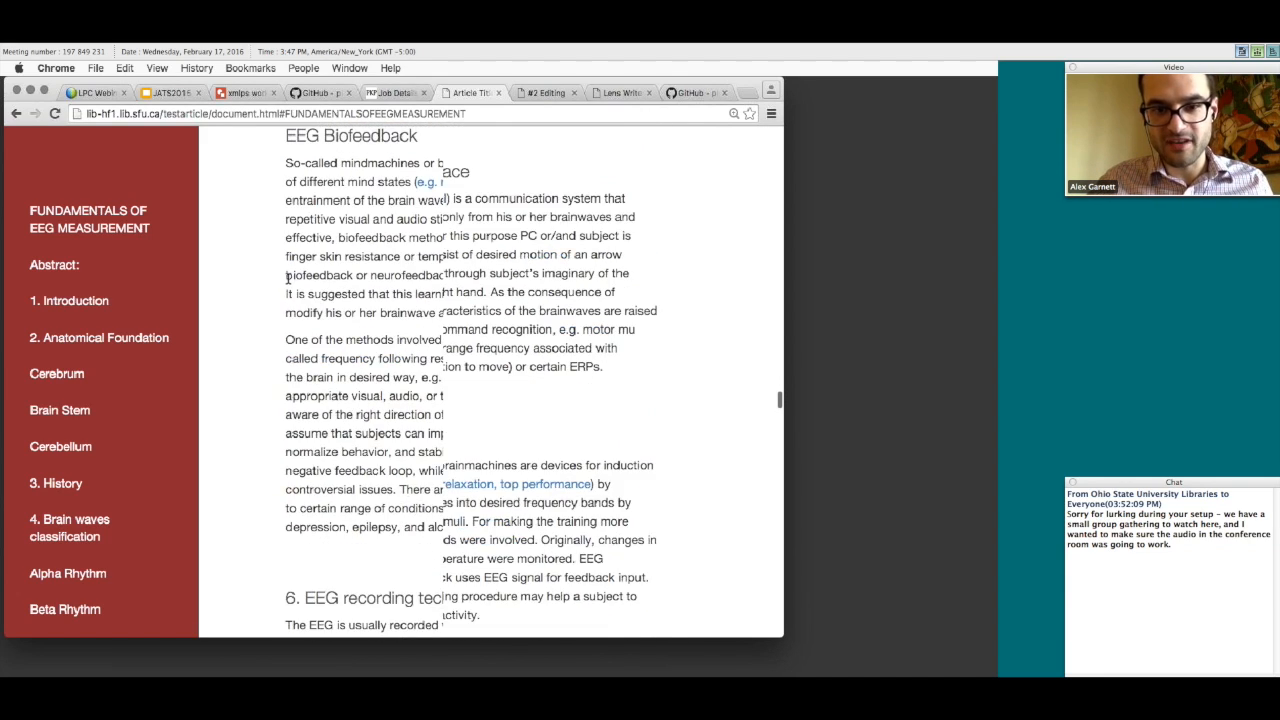
scroll(down, 3)
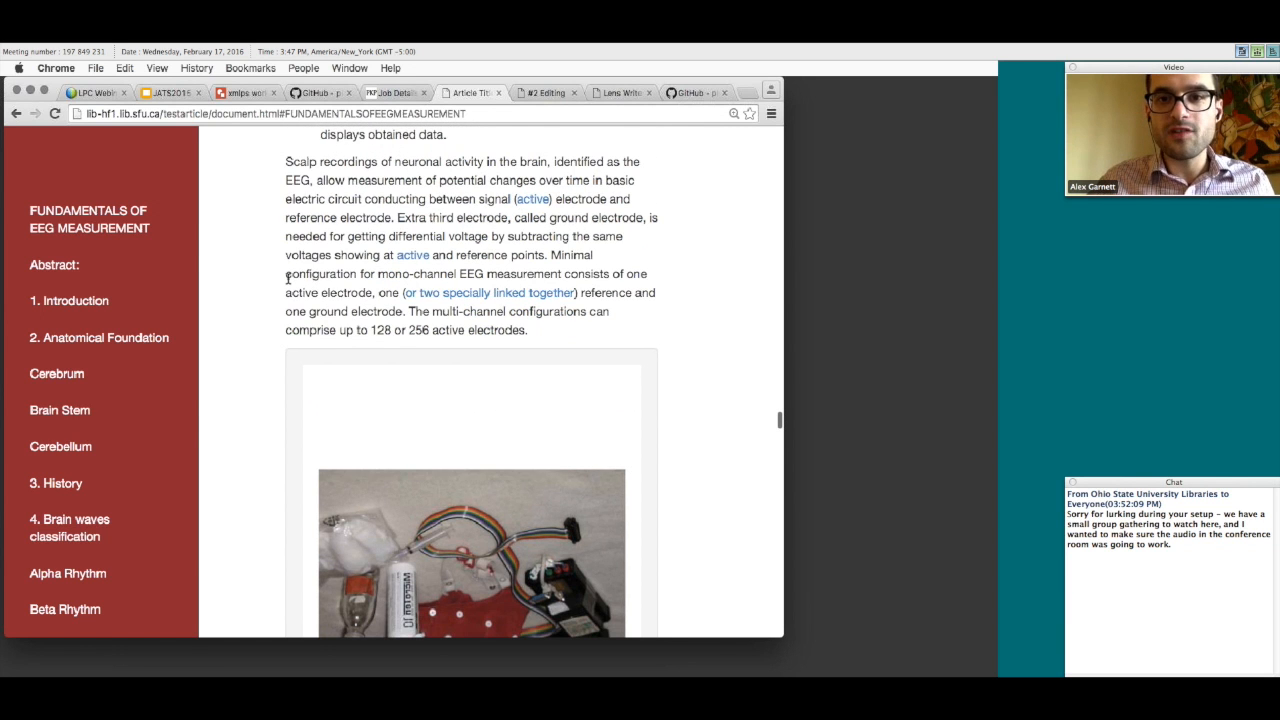
scroll(down, 3)
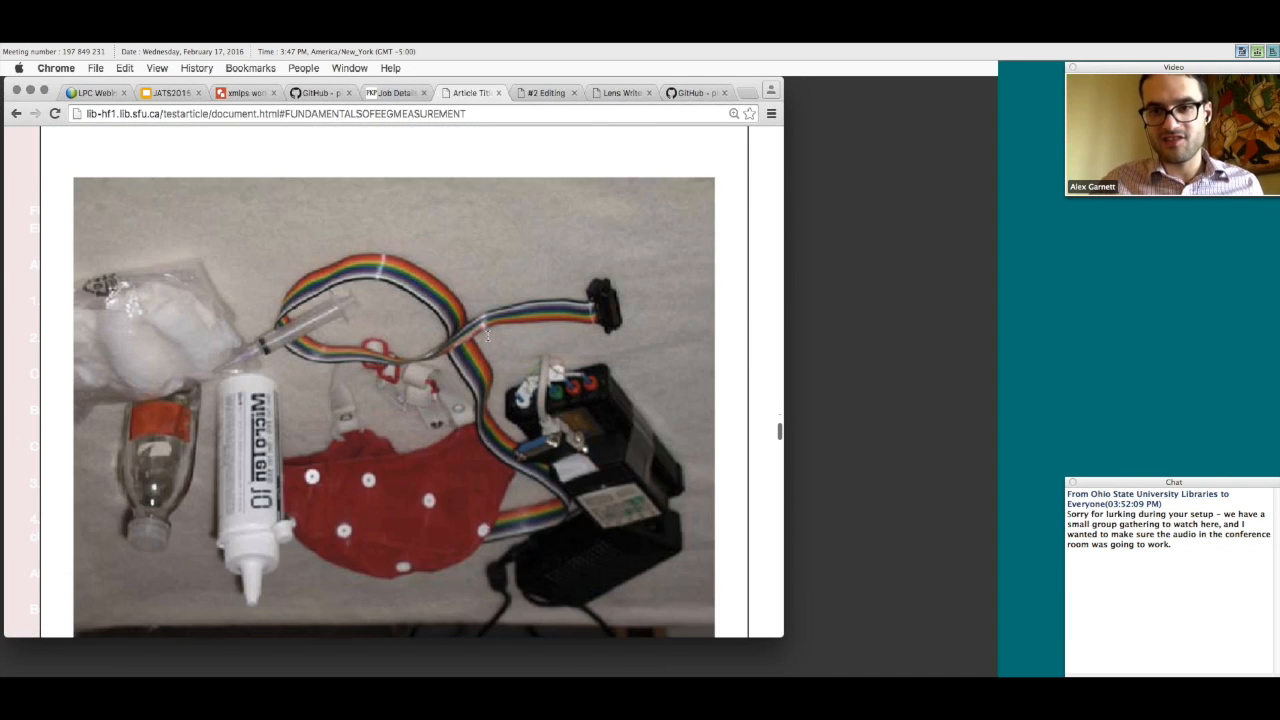
scroll(down, 3)
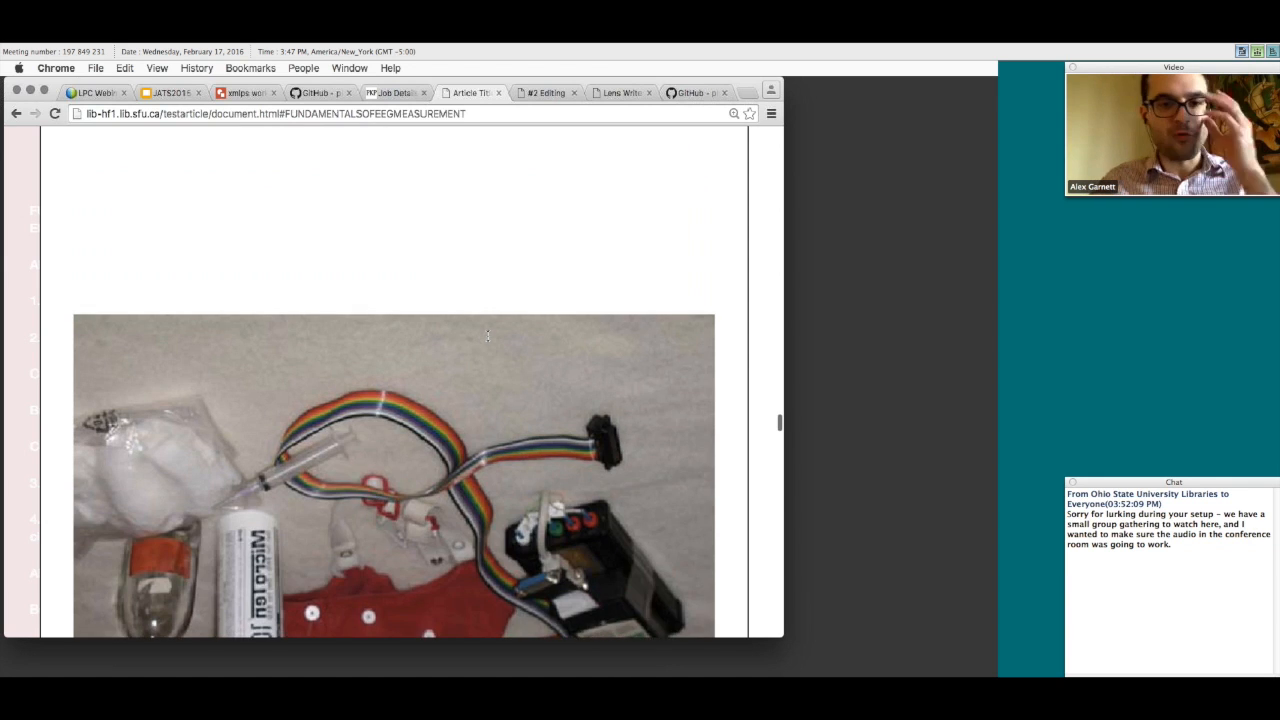
scroll(up, 3)
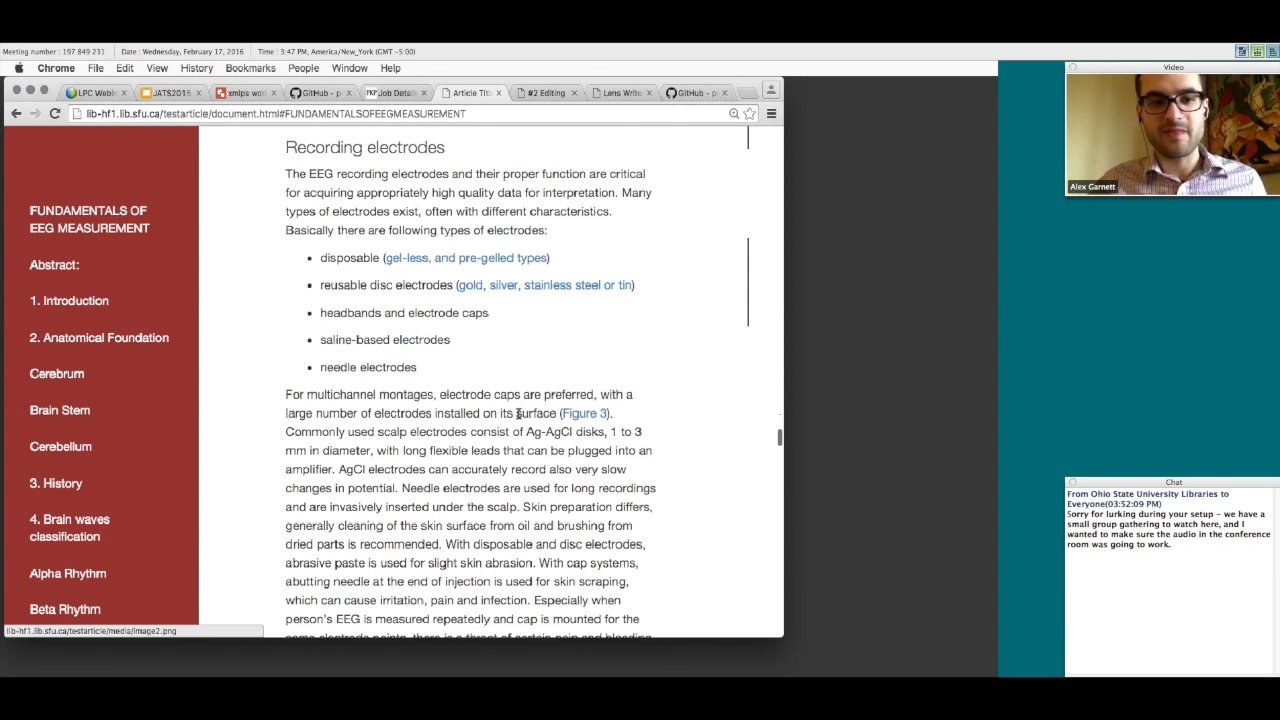
scroll(down, 3)
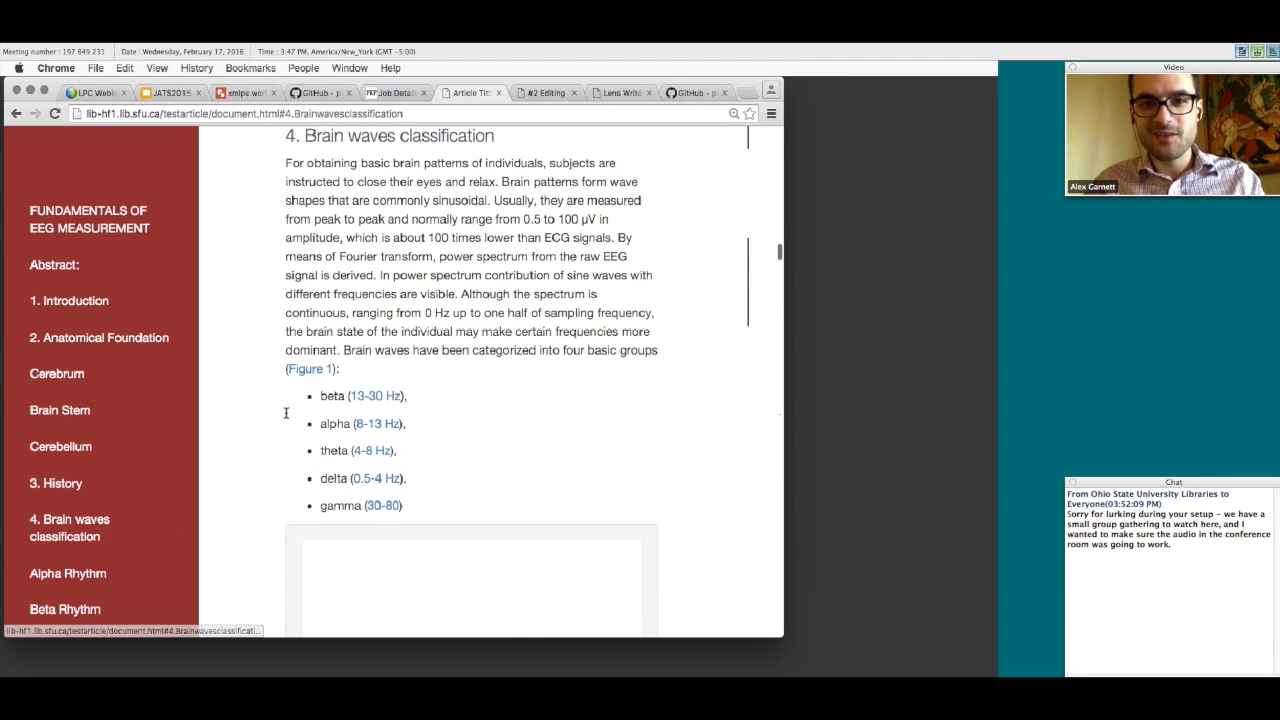
scroll(down, 3)
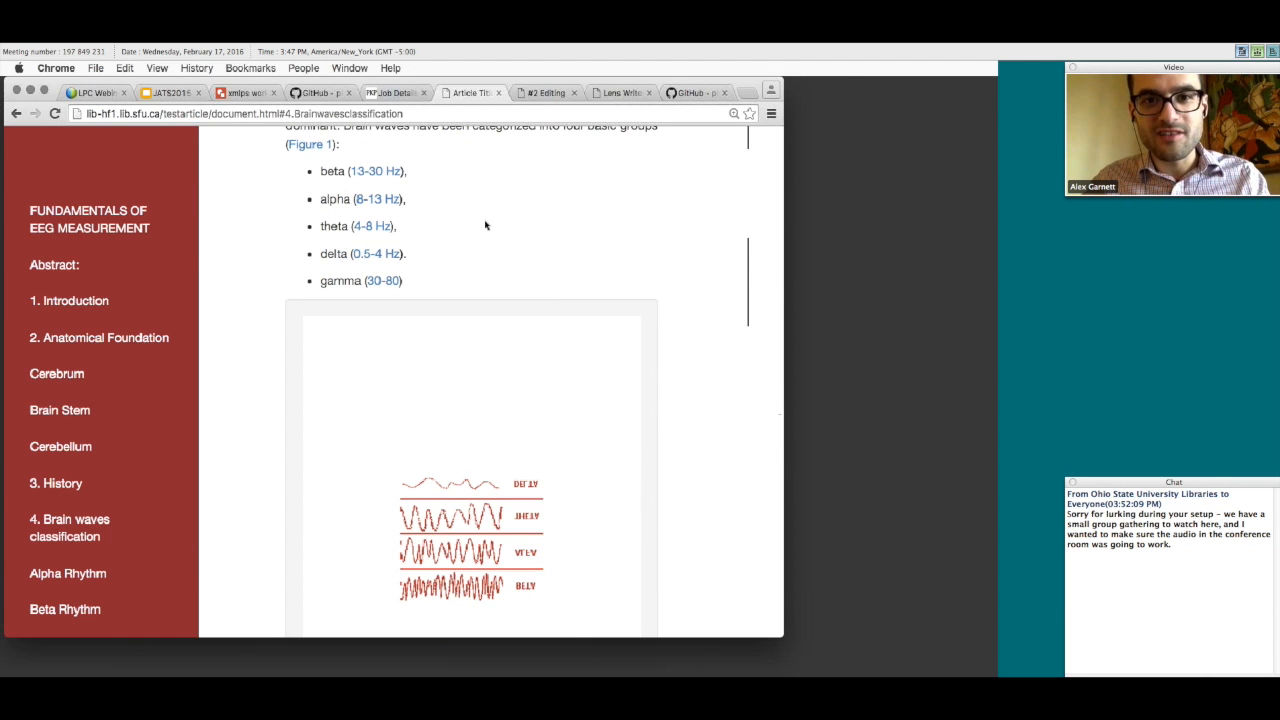
click(433, 92)
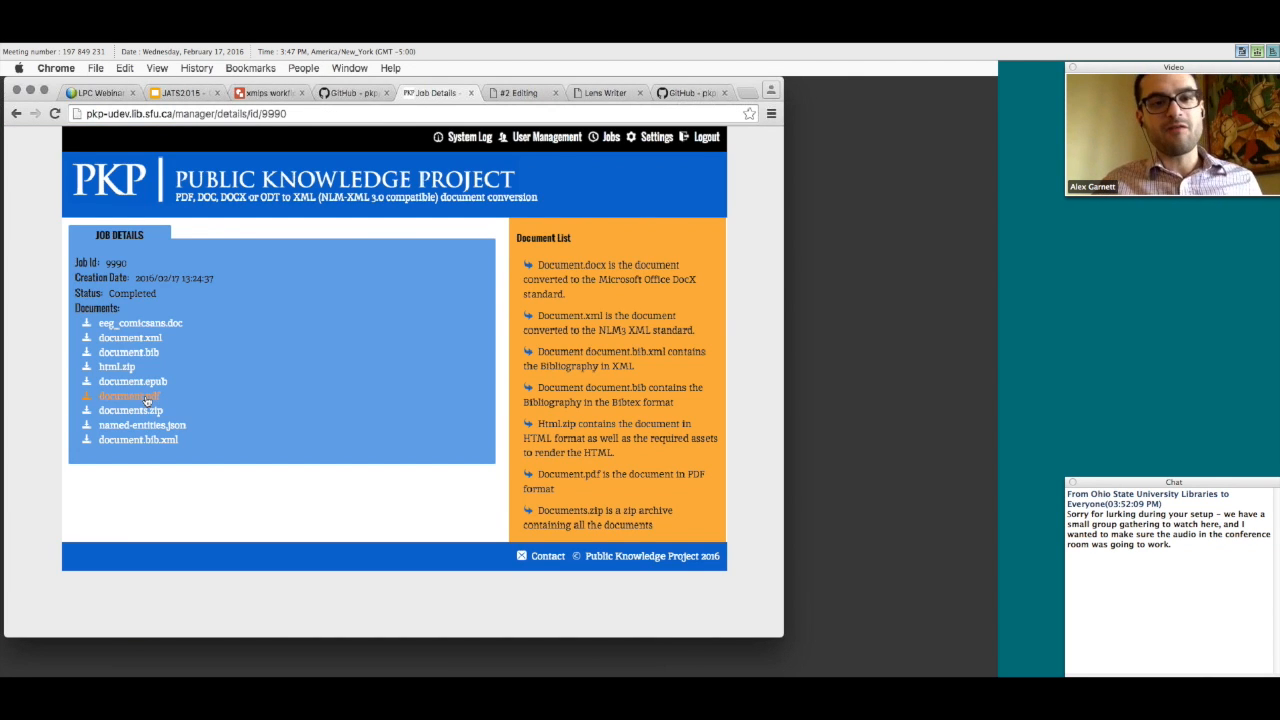
Open job 9990's document.pdf and scroll from the title down to Stroke.
click(128, 396)
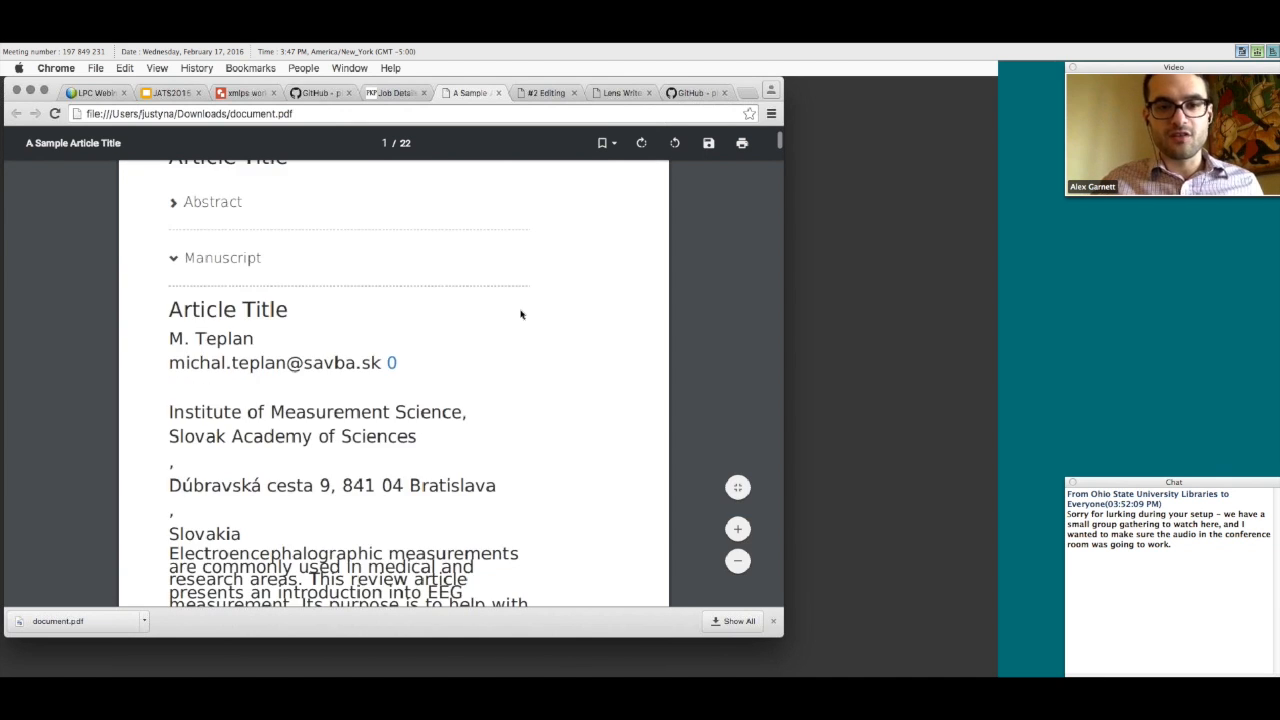
scroll(down, 3)
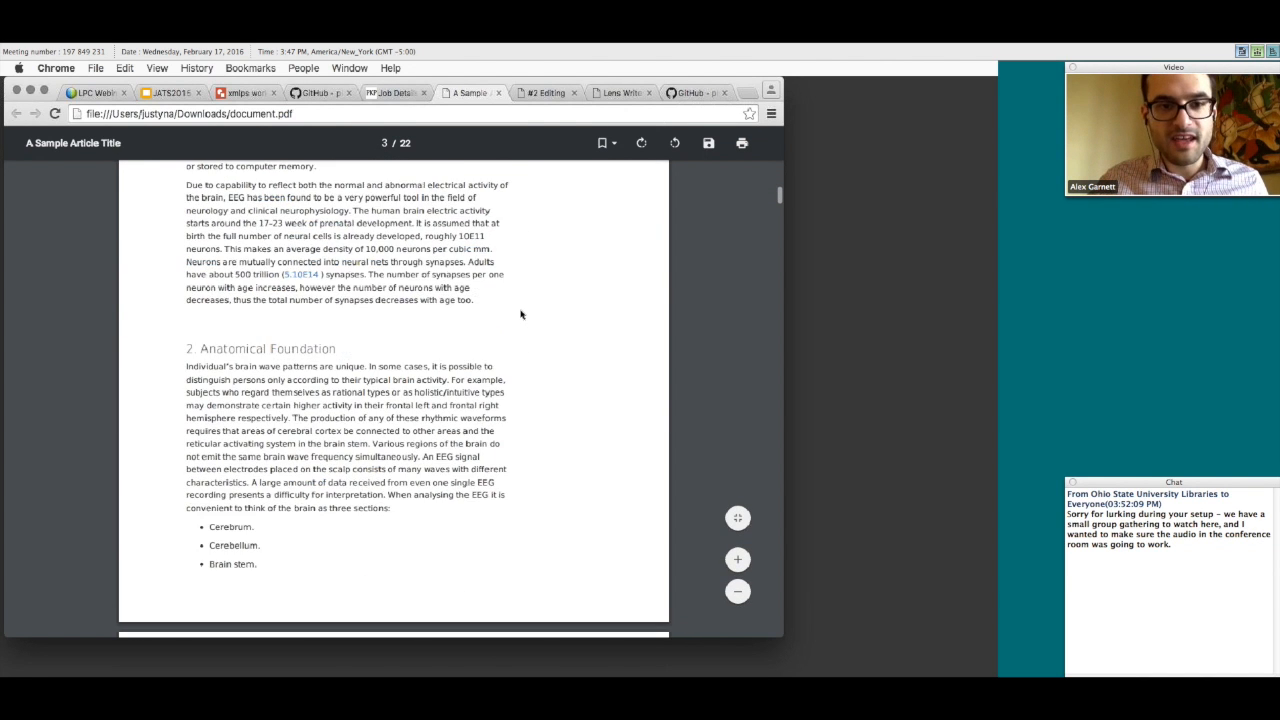
scroll(down, 3)
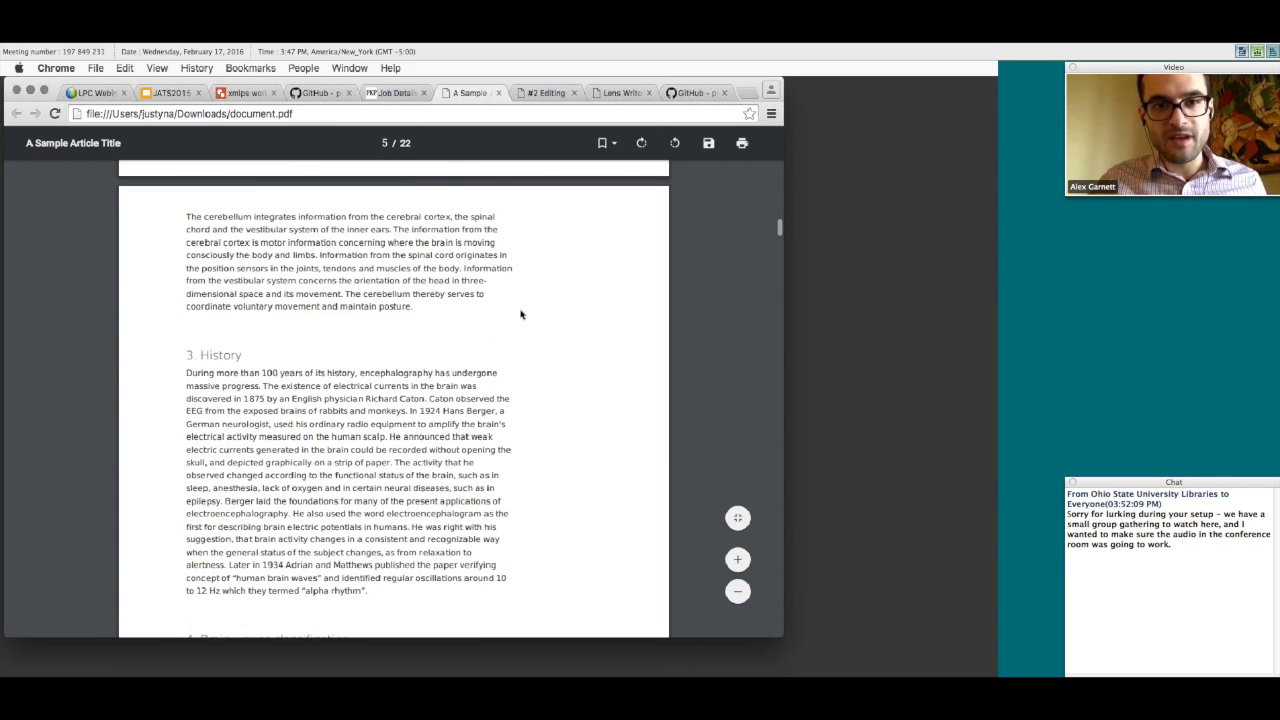
scroll(down, 3)
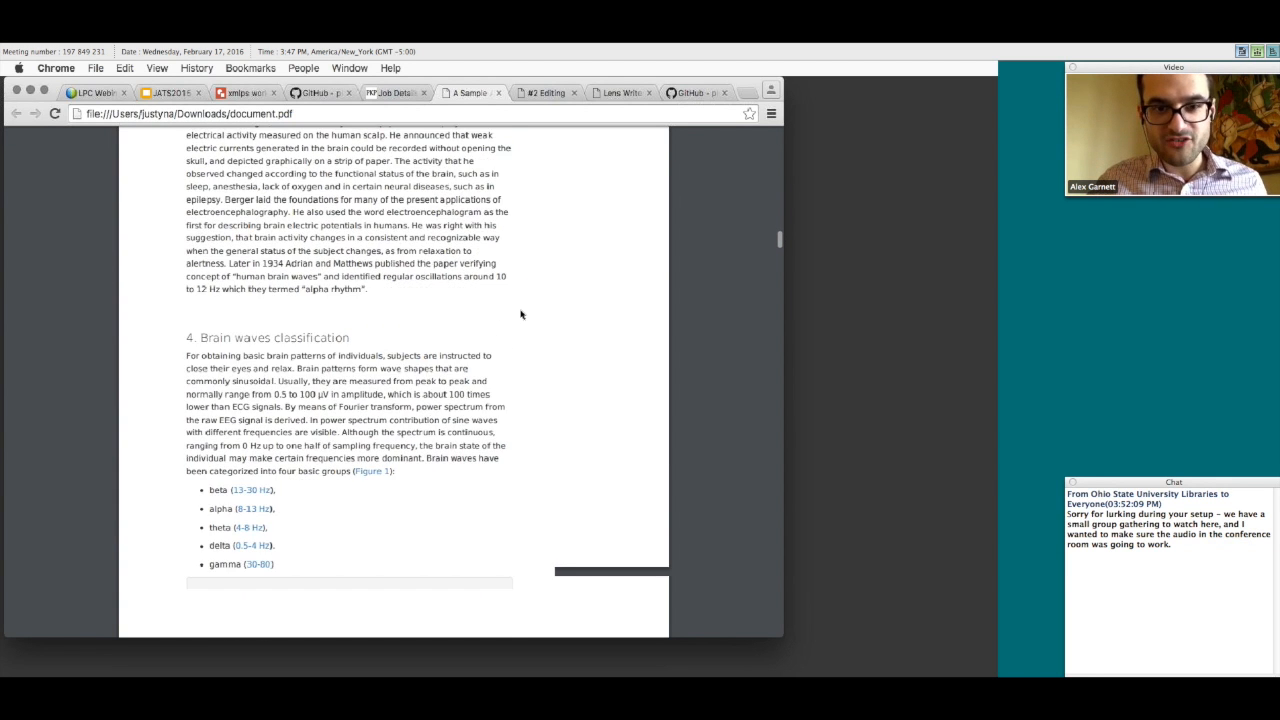
scroll(down, 3)
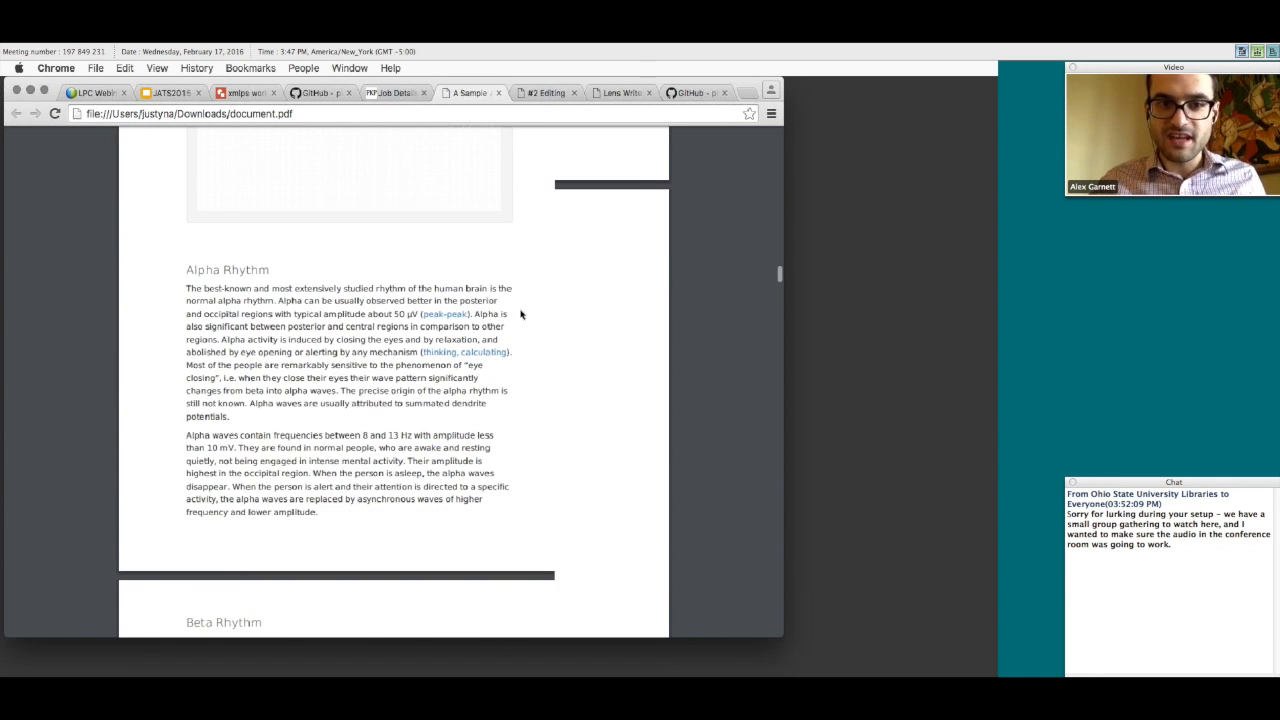
scroll(down, 3)
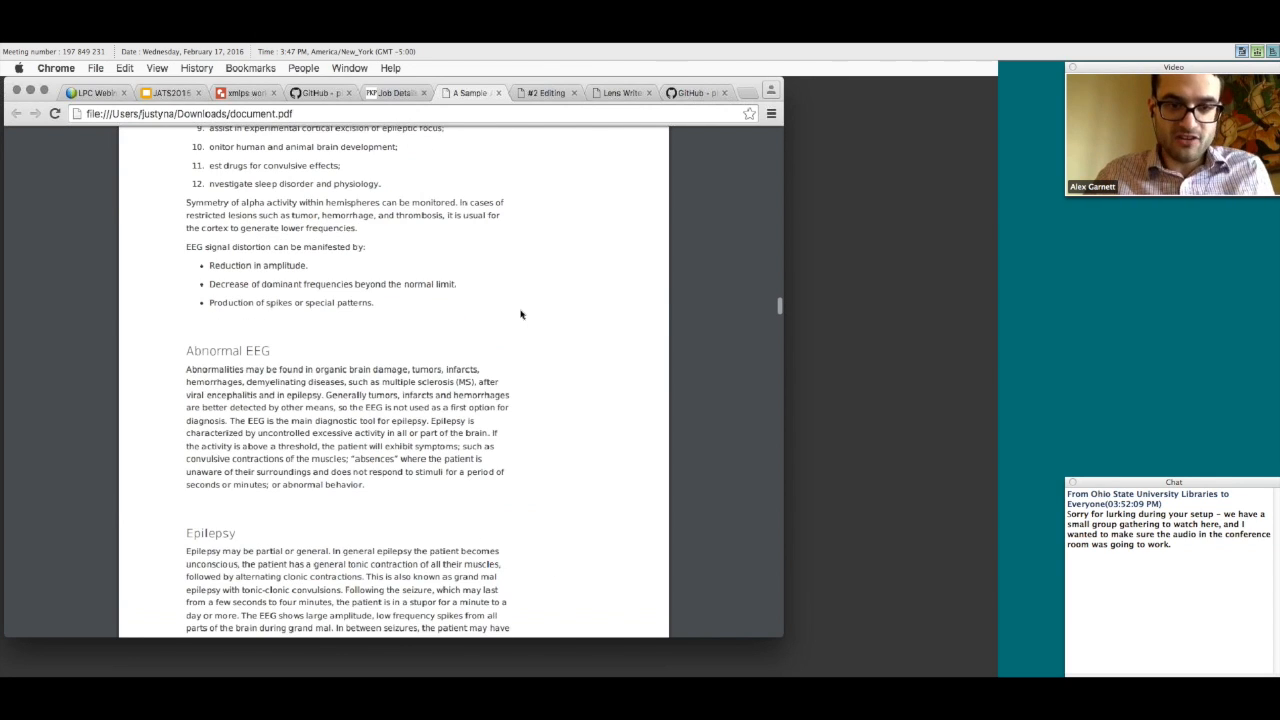
scroll(down, 3)
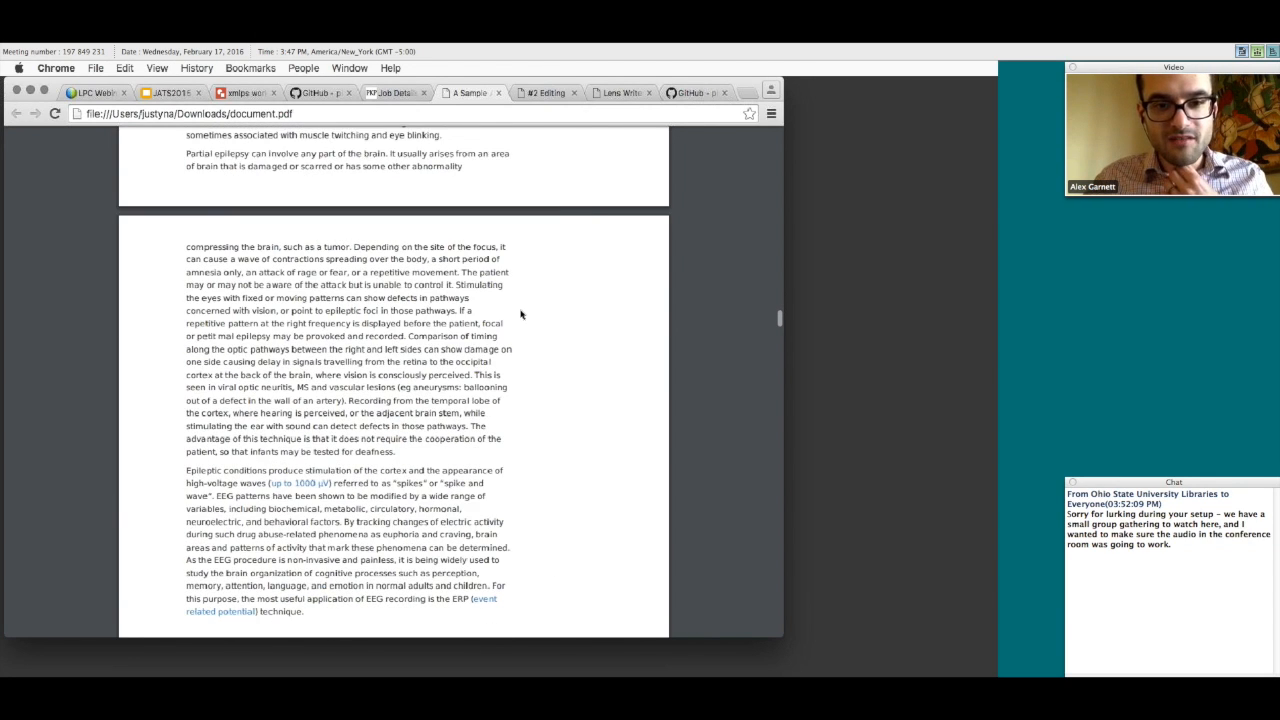
scroll(down, 3)
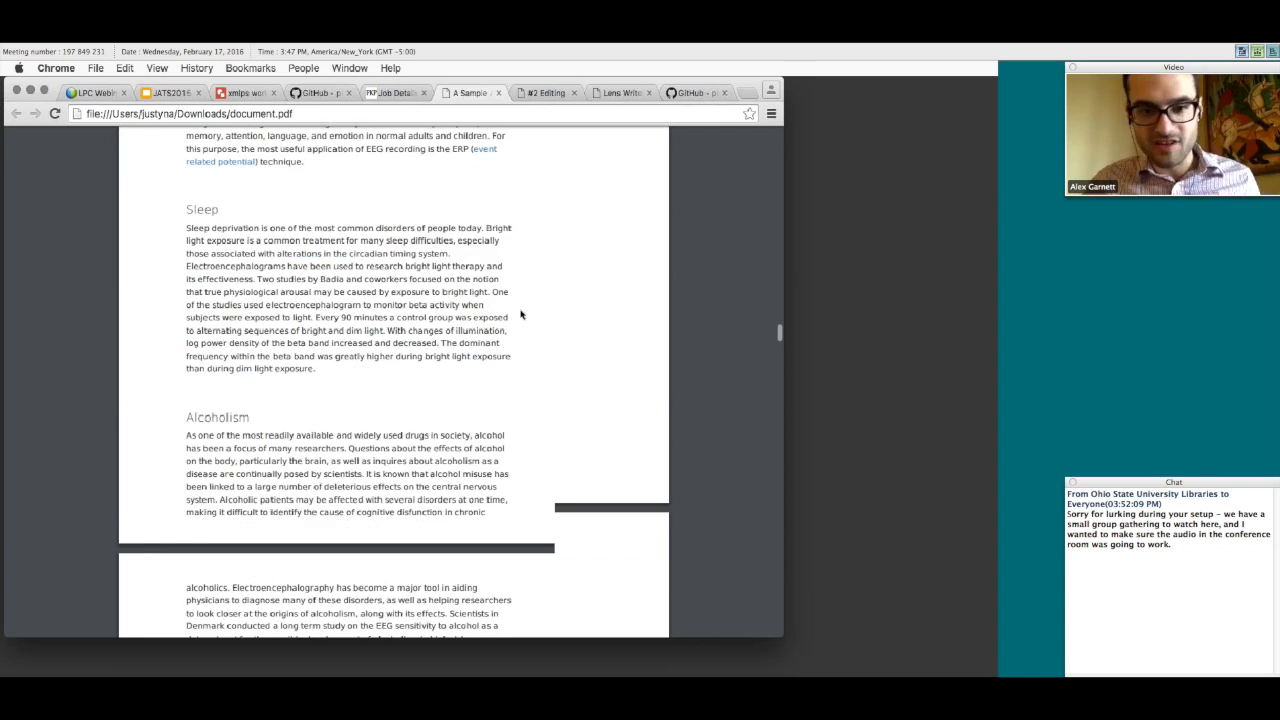
scroll(down, 3)
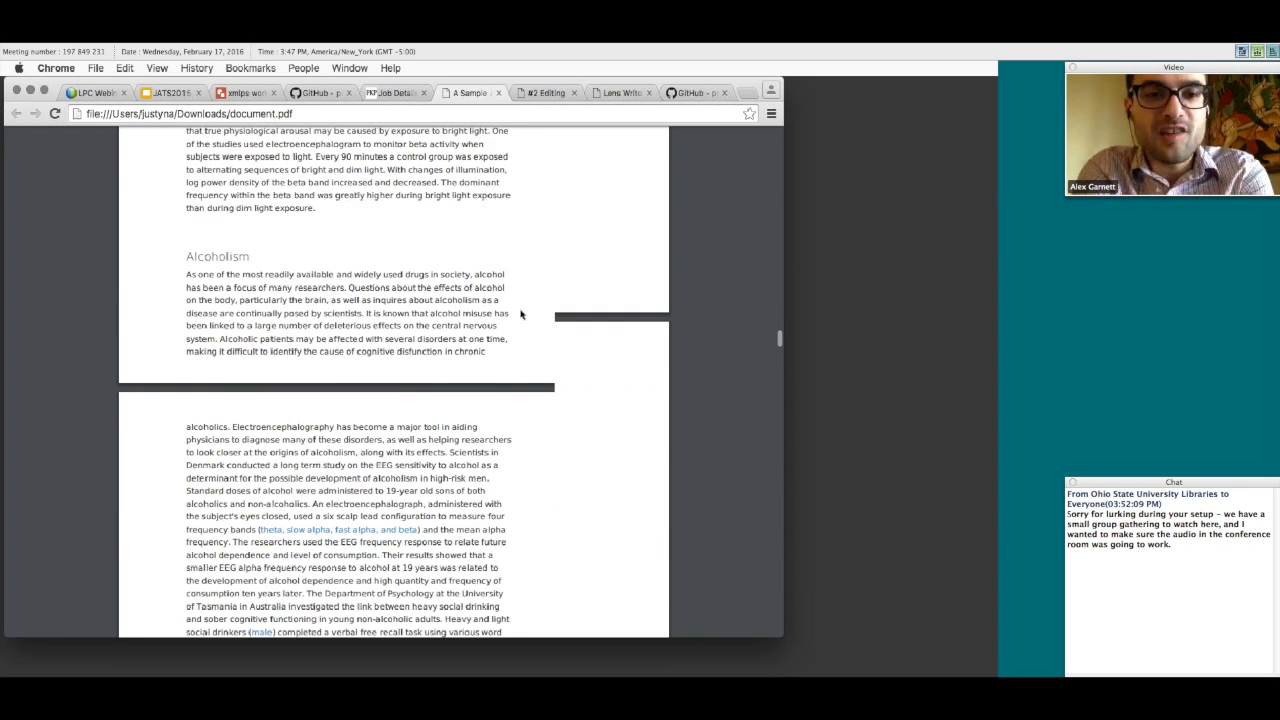
scroll(down, 3)
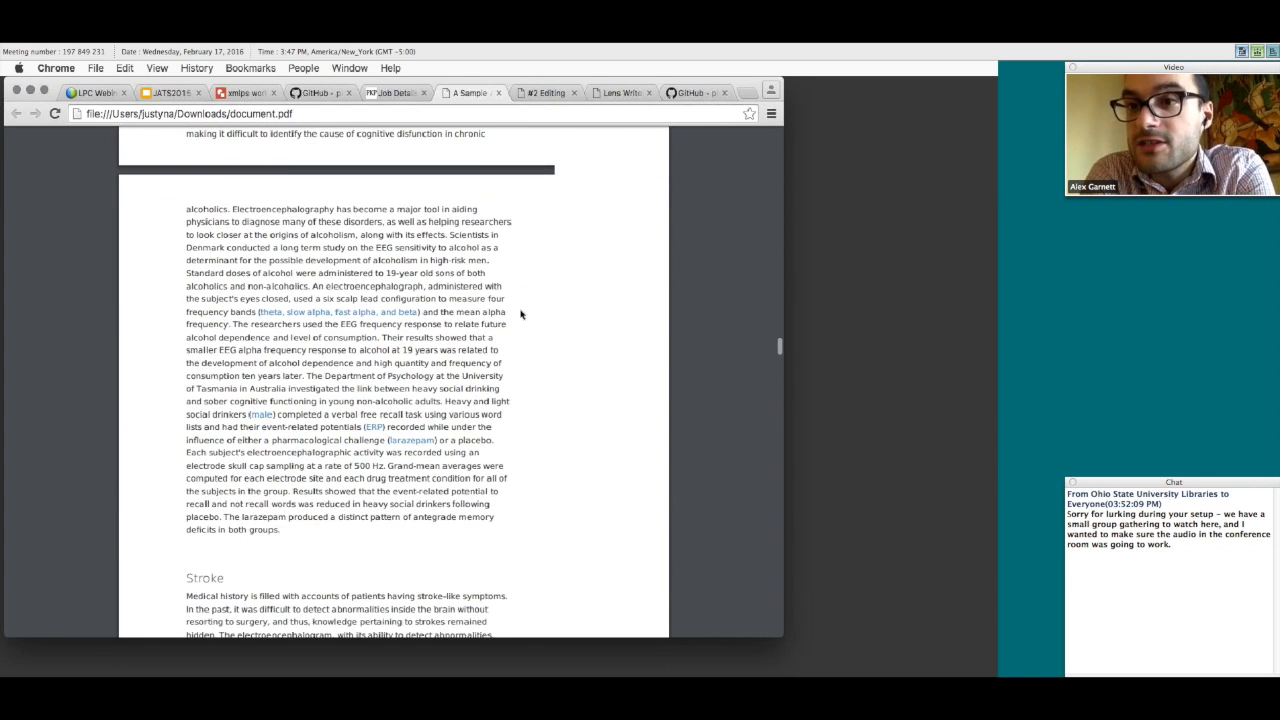
scroll(down, 3)
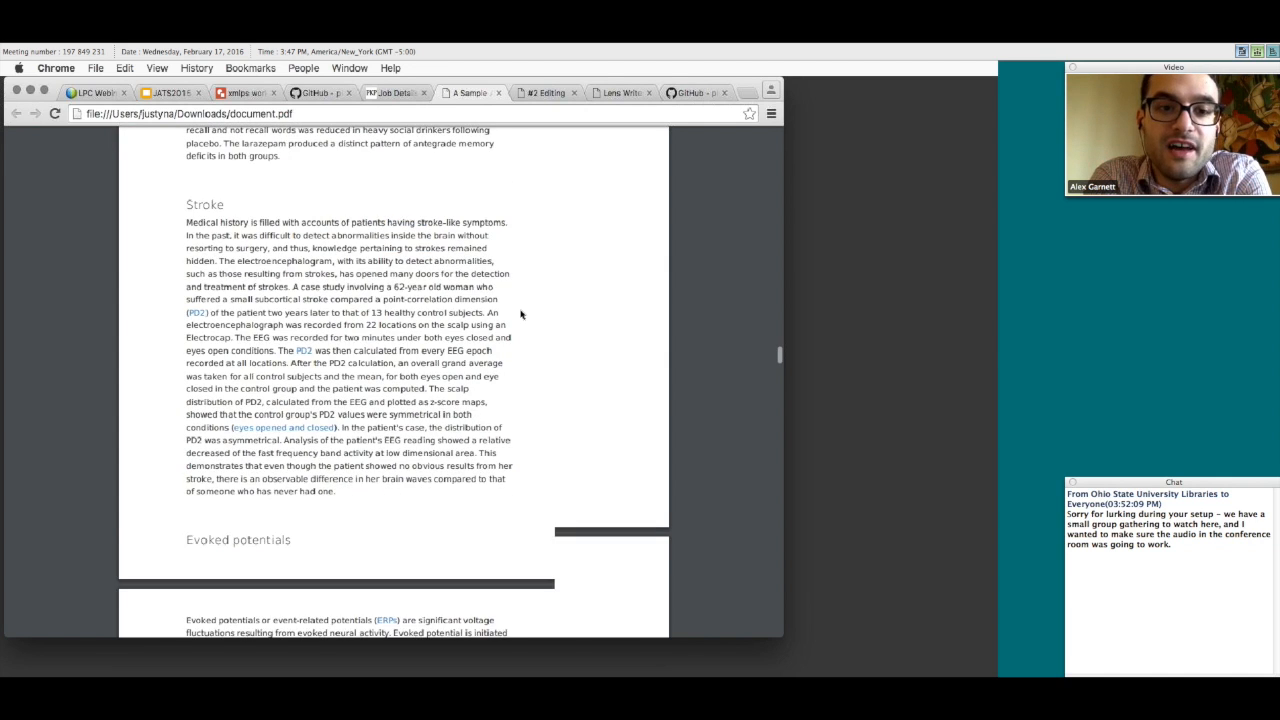
scroll(down, 3)
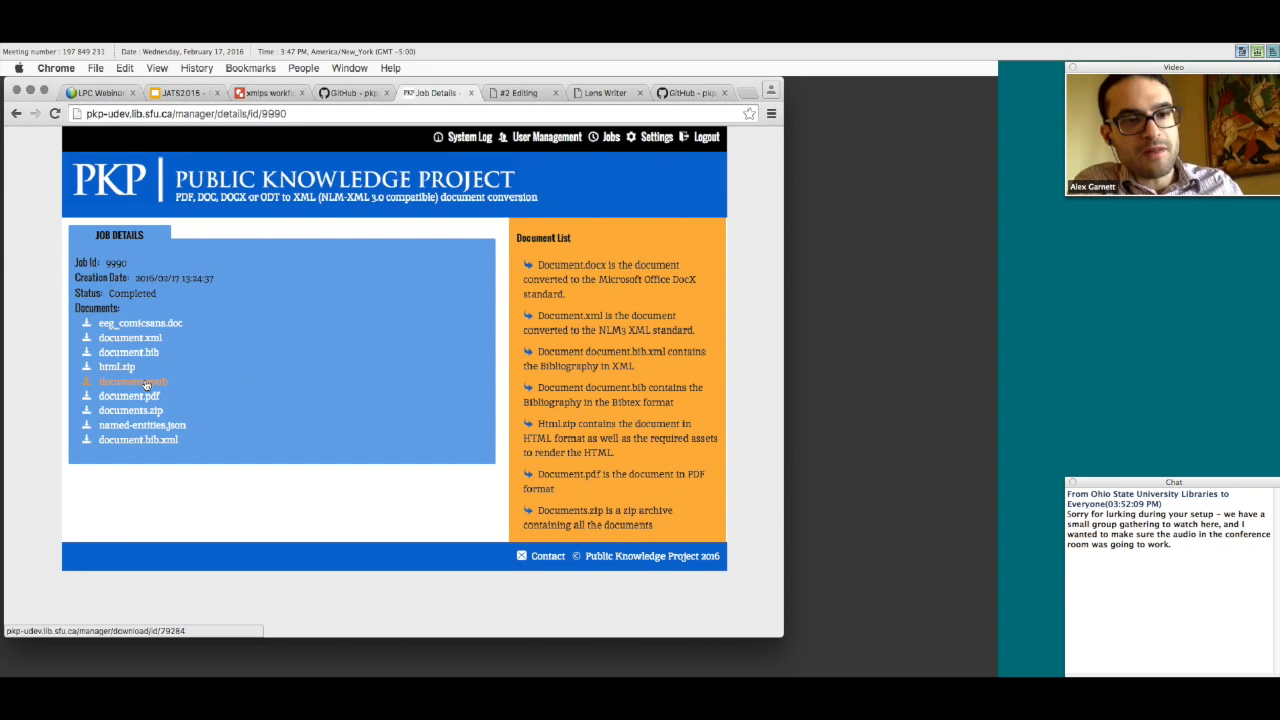
mouse_move(132, 381)
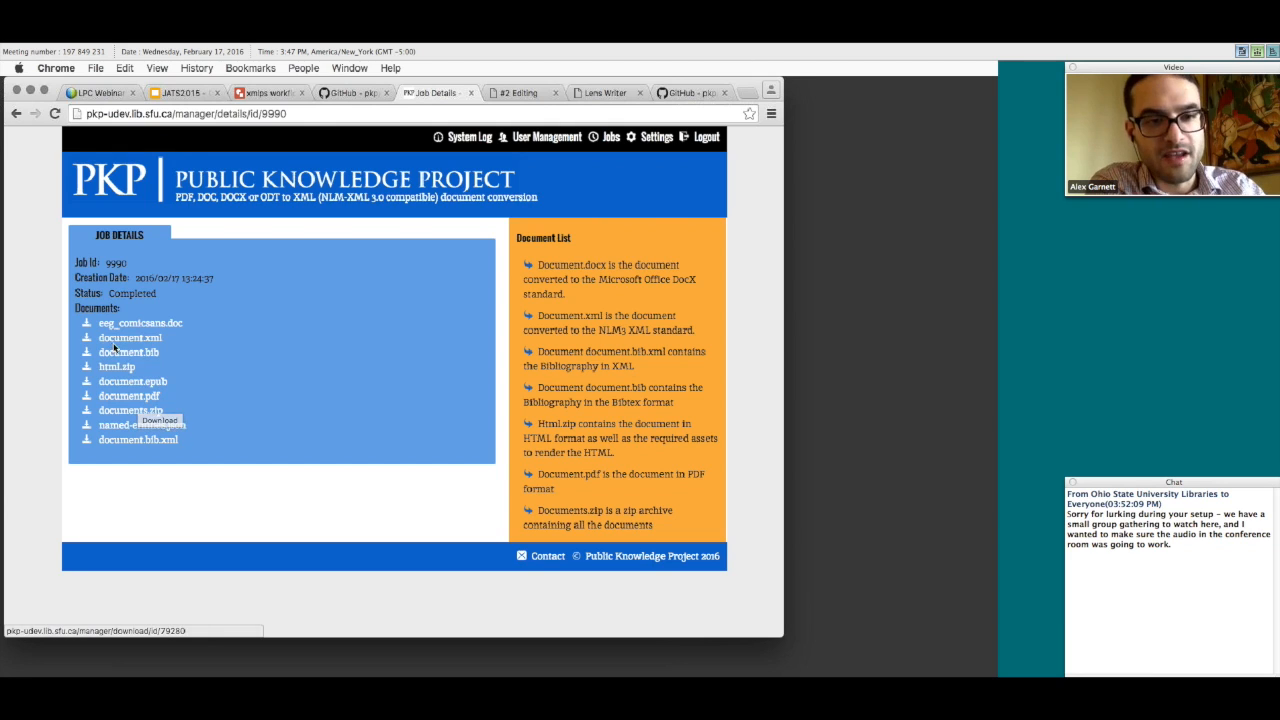
mouse_move(128, 396)
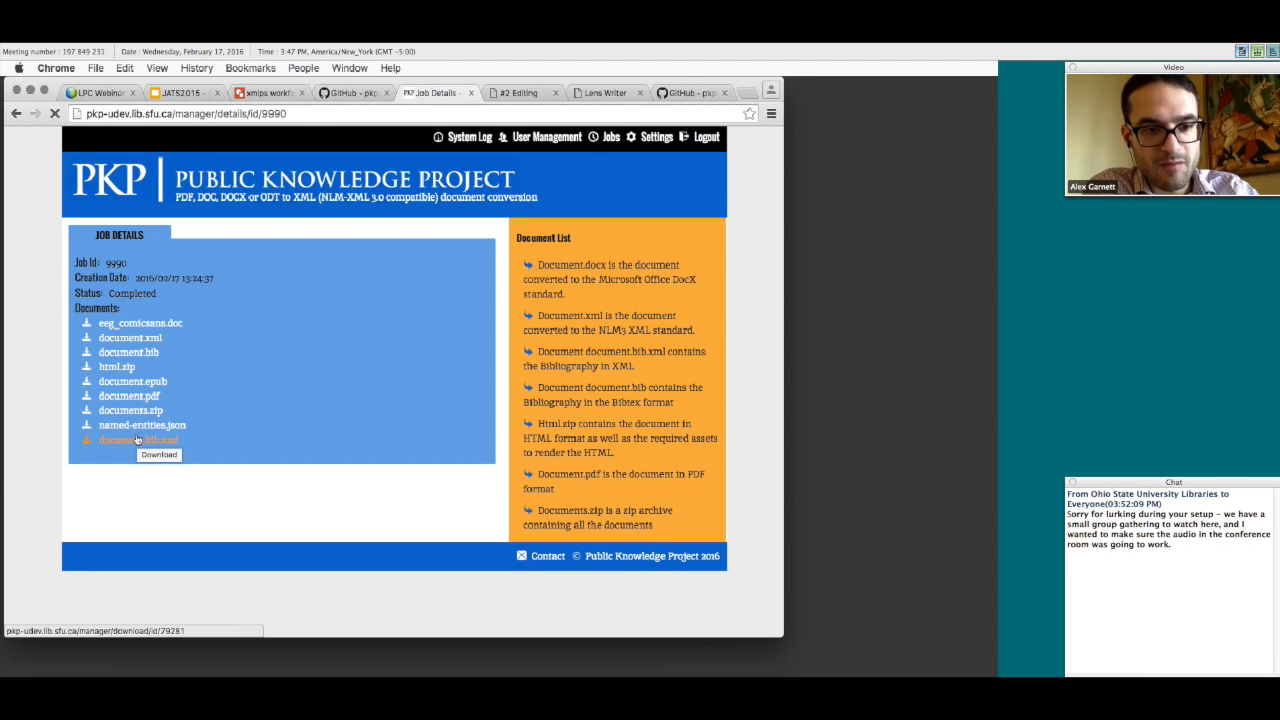
Download the bibliography file document.bib.xml from job 9990.
click(137, 440)
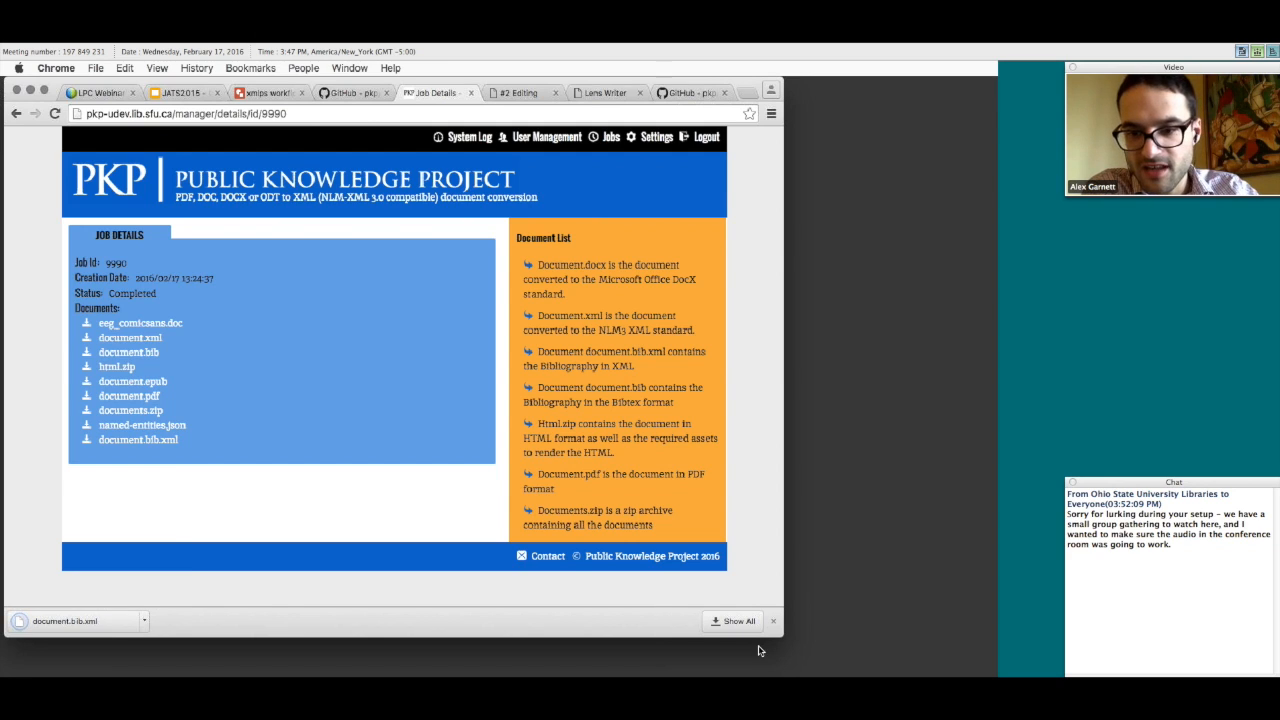
mouse_move(806, 610)
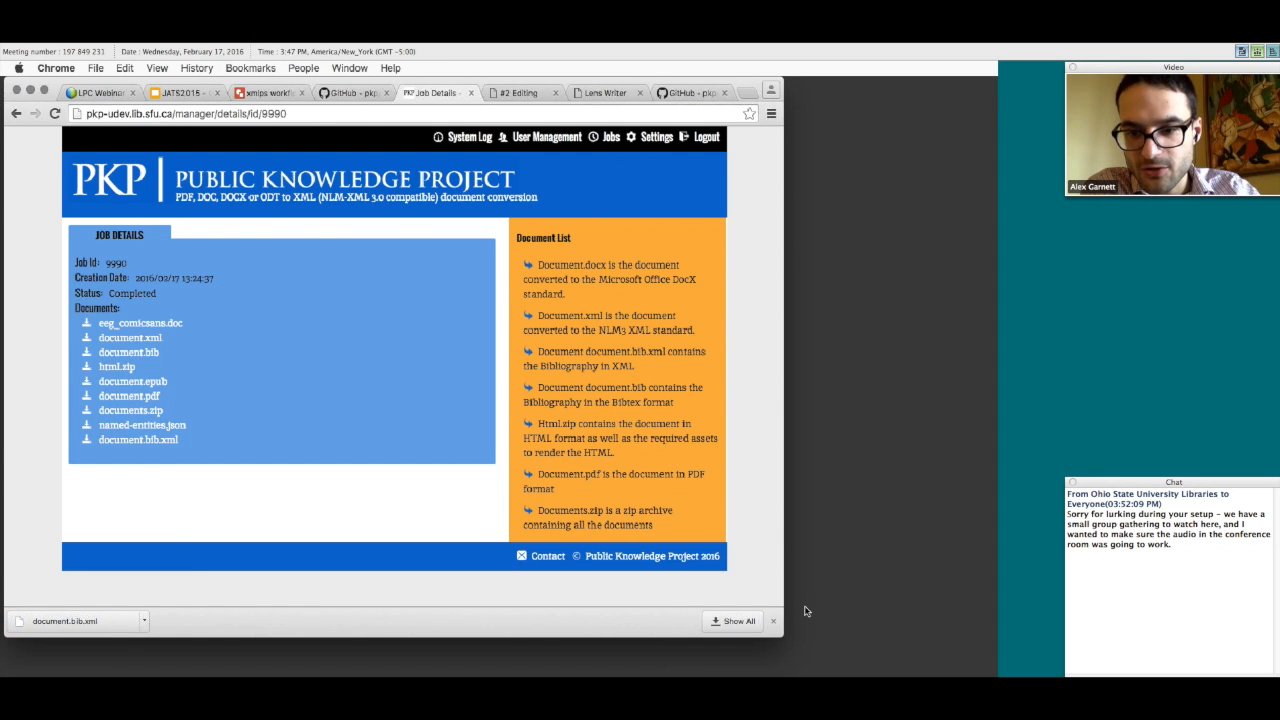
mouse_move(630, 480)
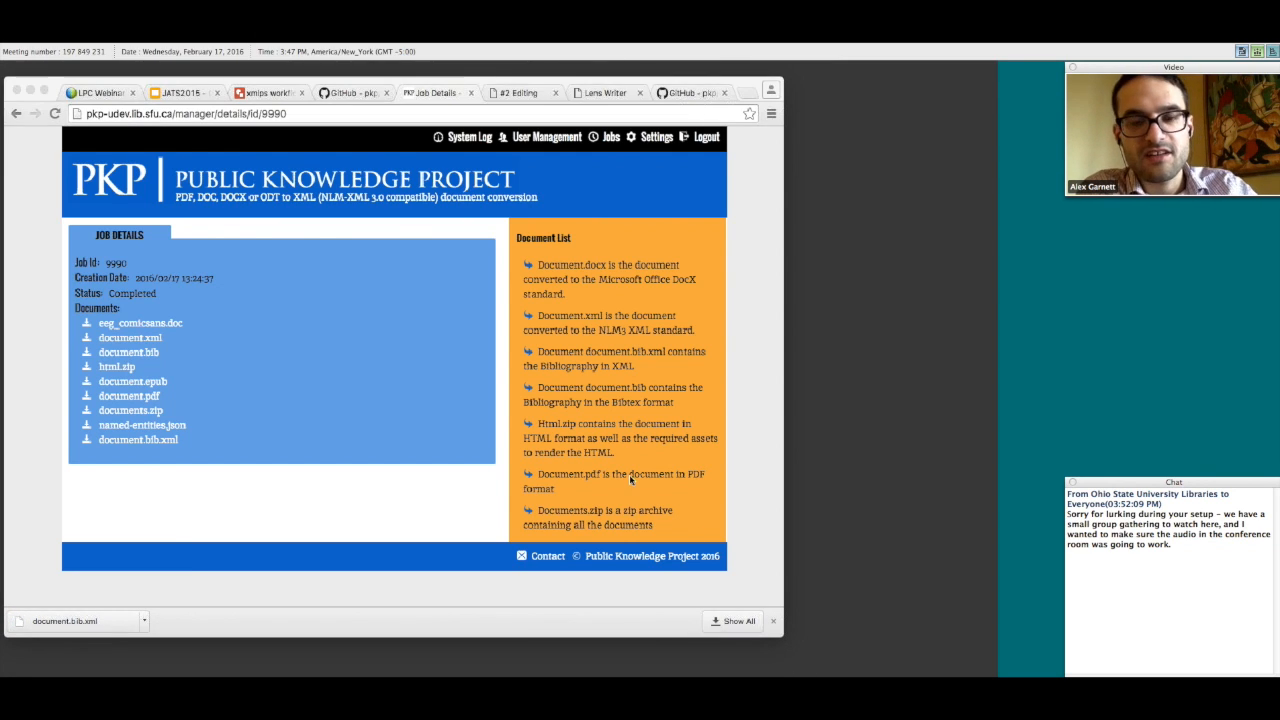
mouse_move(575, 427)
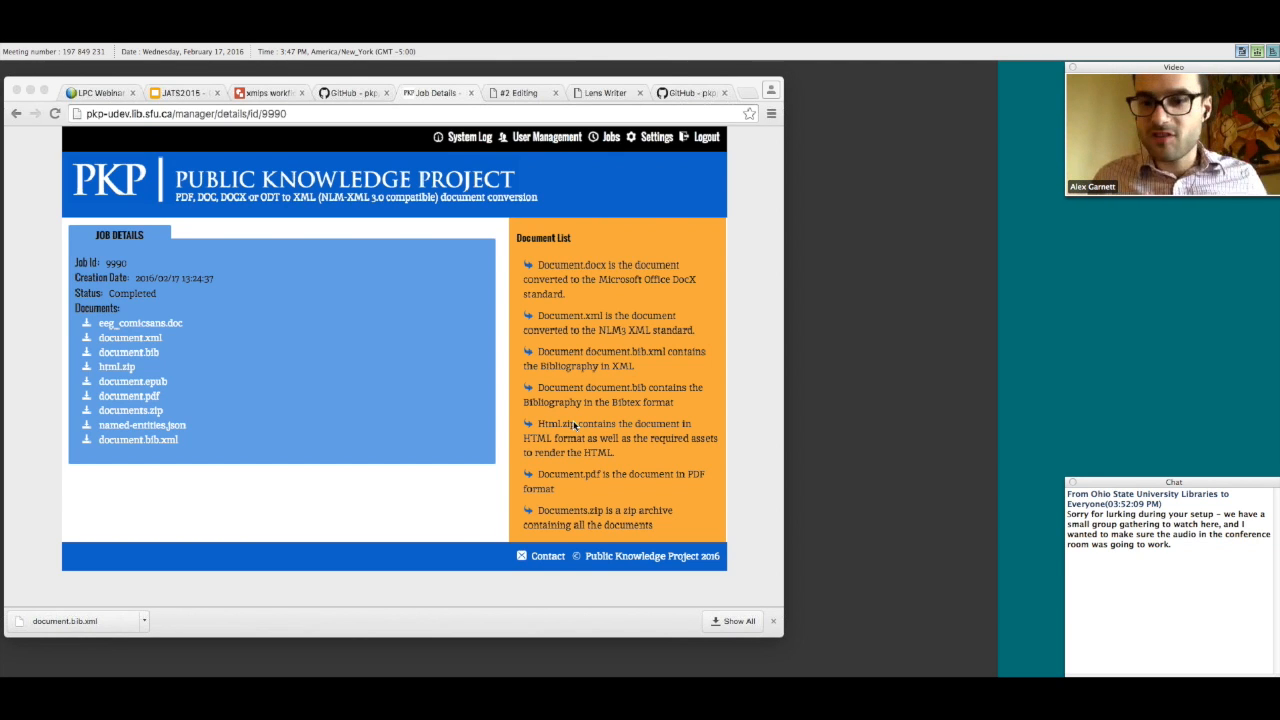
mouse_move(483, 342)
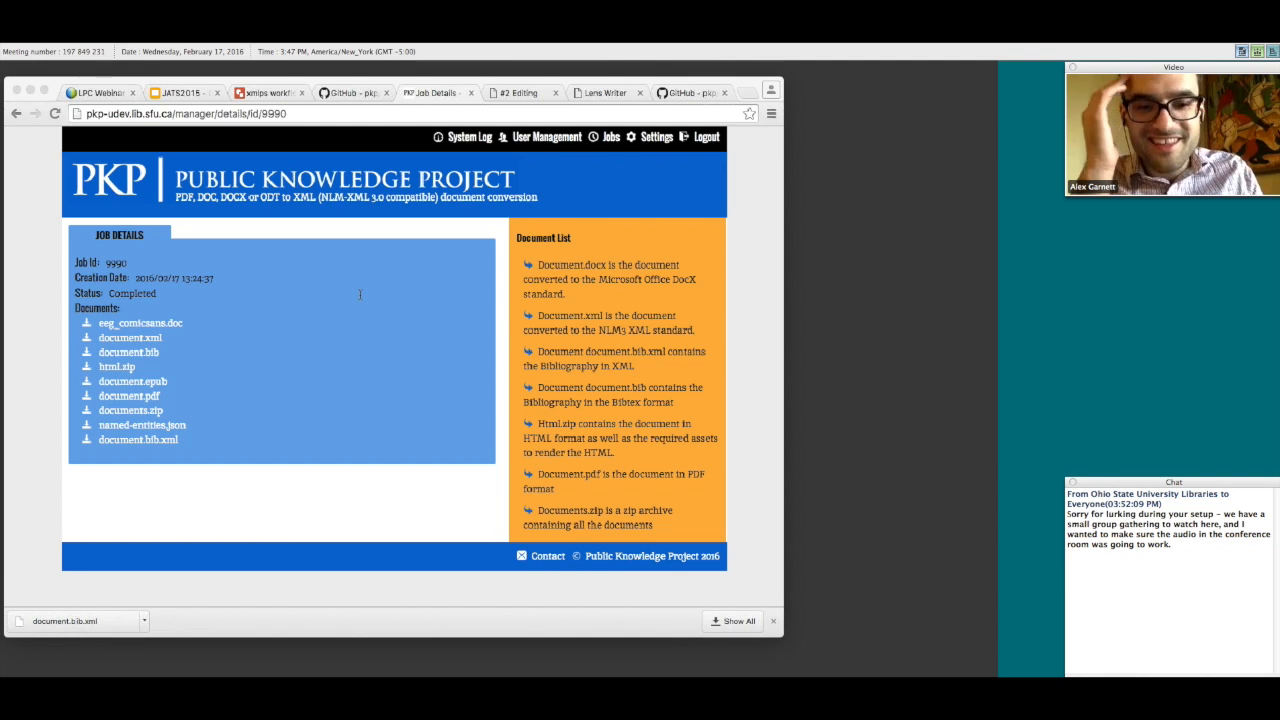
mouse_move(460, 478)
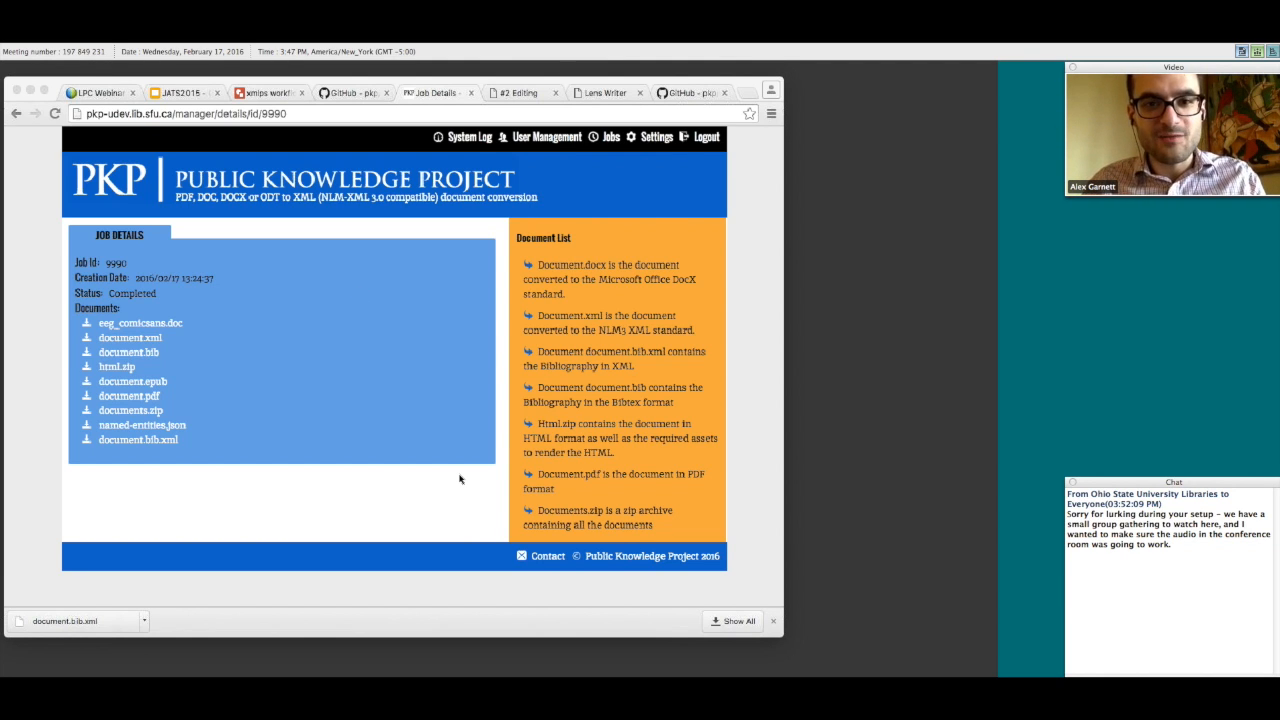
mouse_move(368, 375)
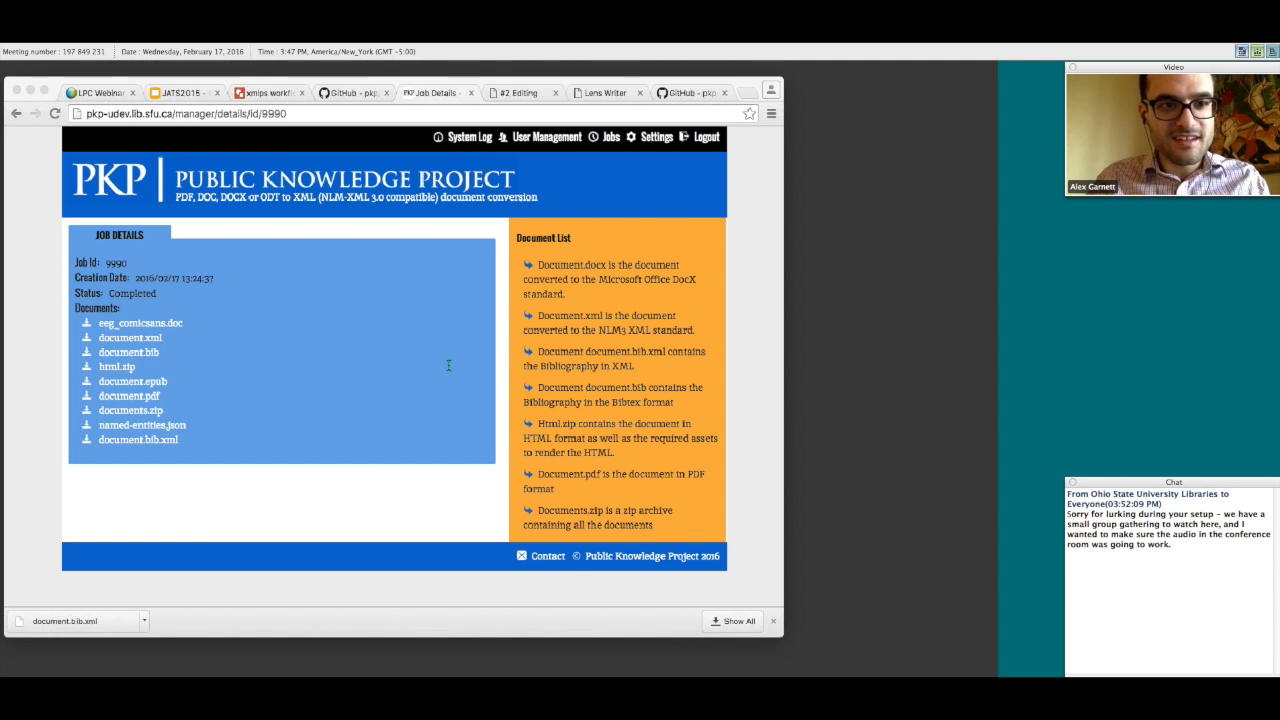
mouse_move(240, 248)
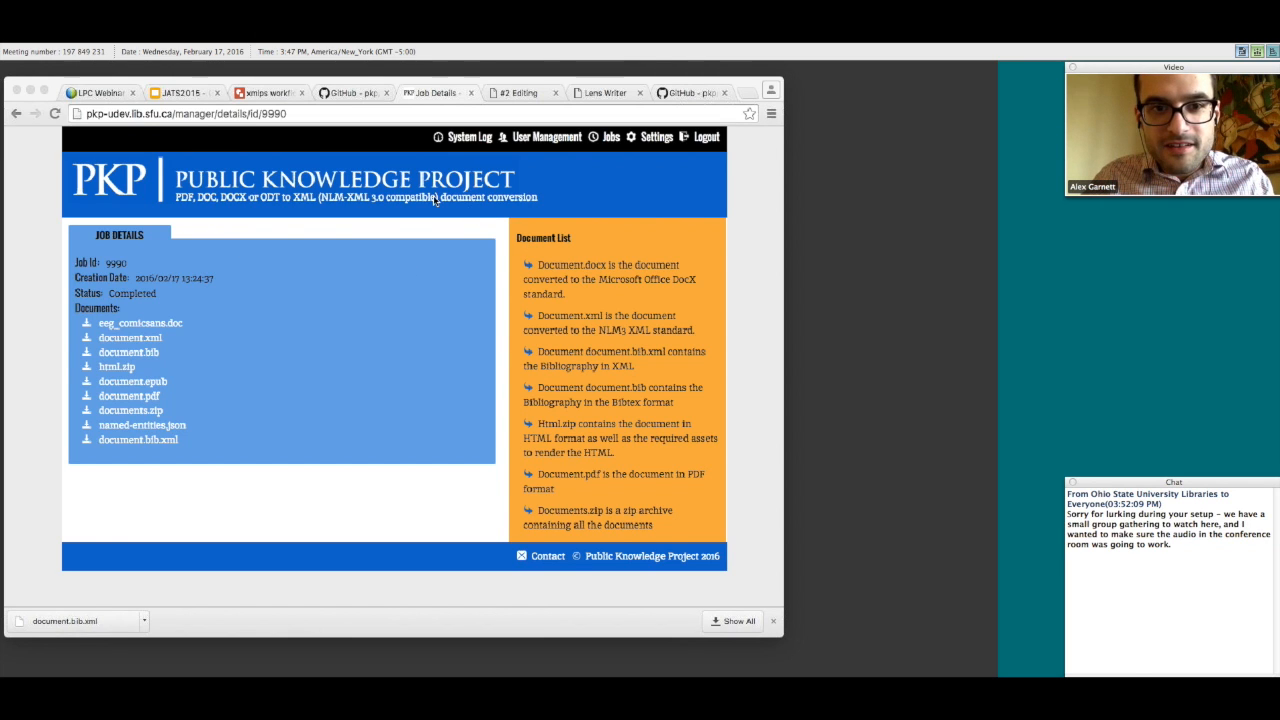
mouse_move(490, 145)
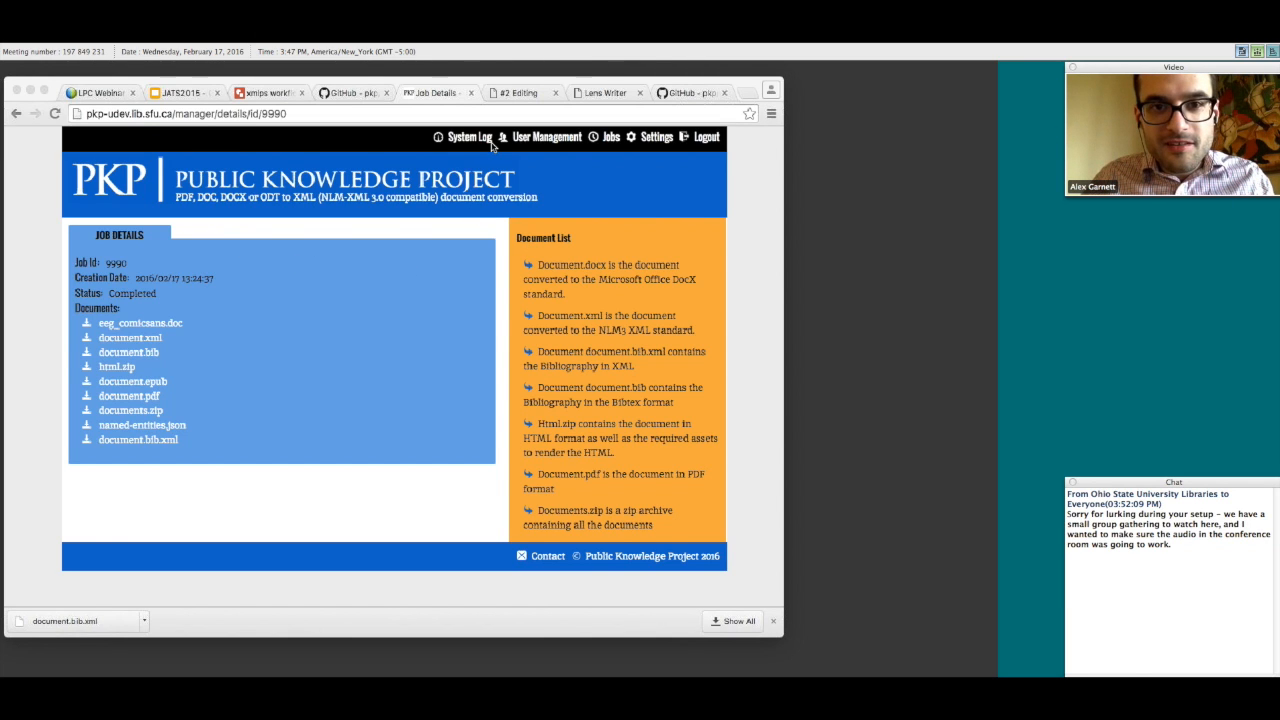
mouse_move(450, 272)
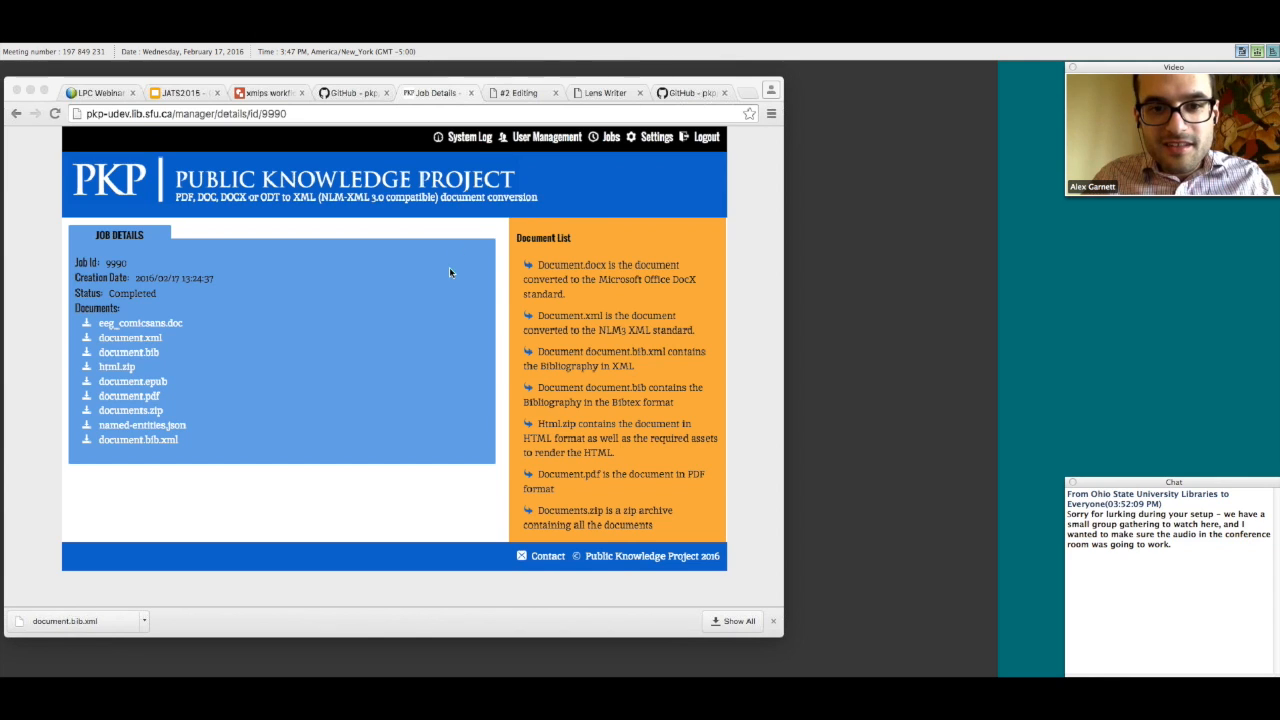
mouse_move(456, 228)
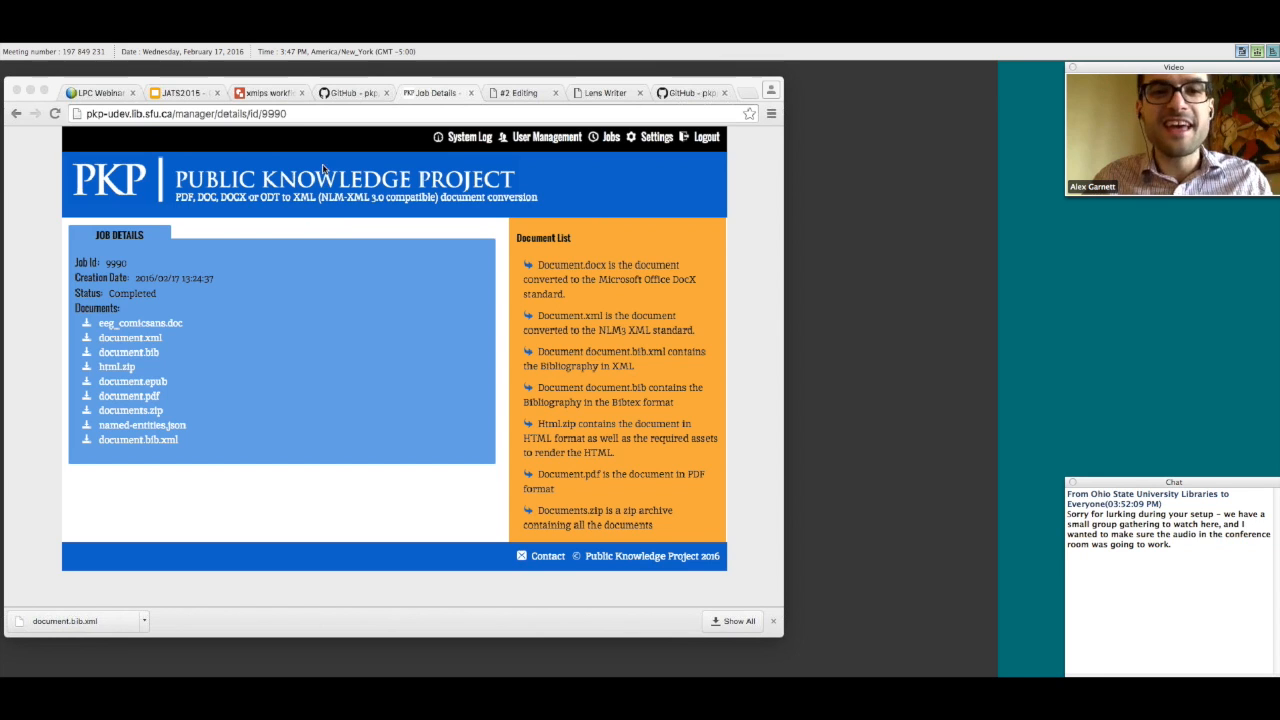
mouse_move(389, 361)
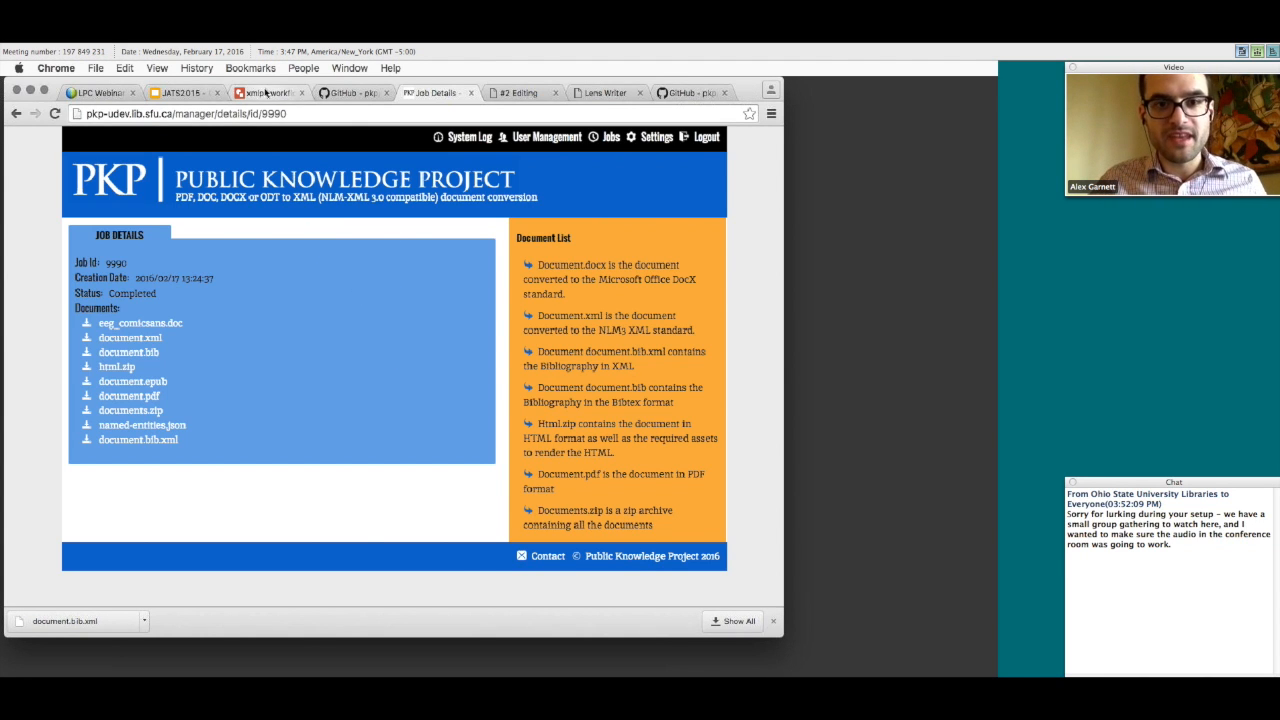
click(267, 92)
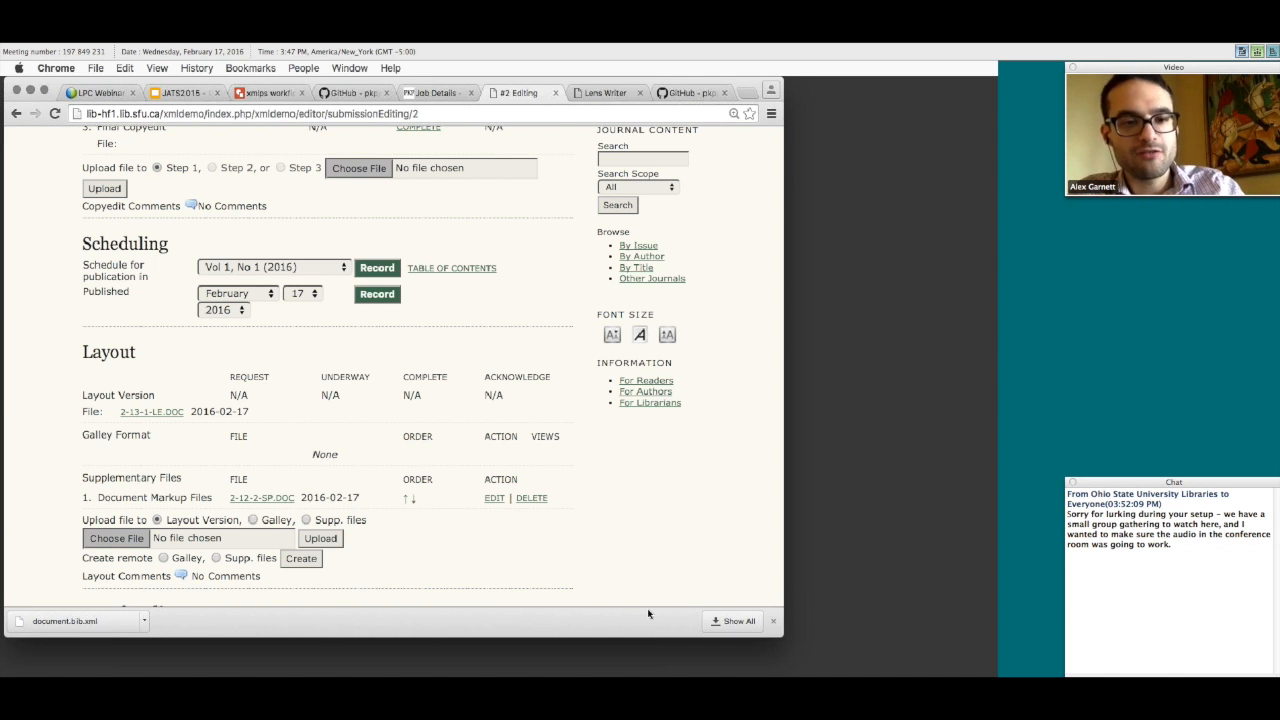
scroll(down, 3)
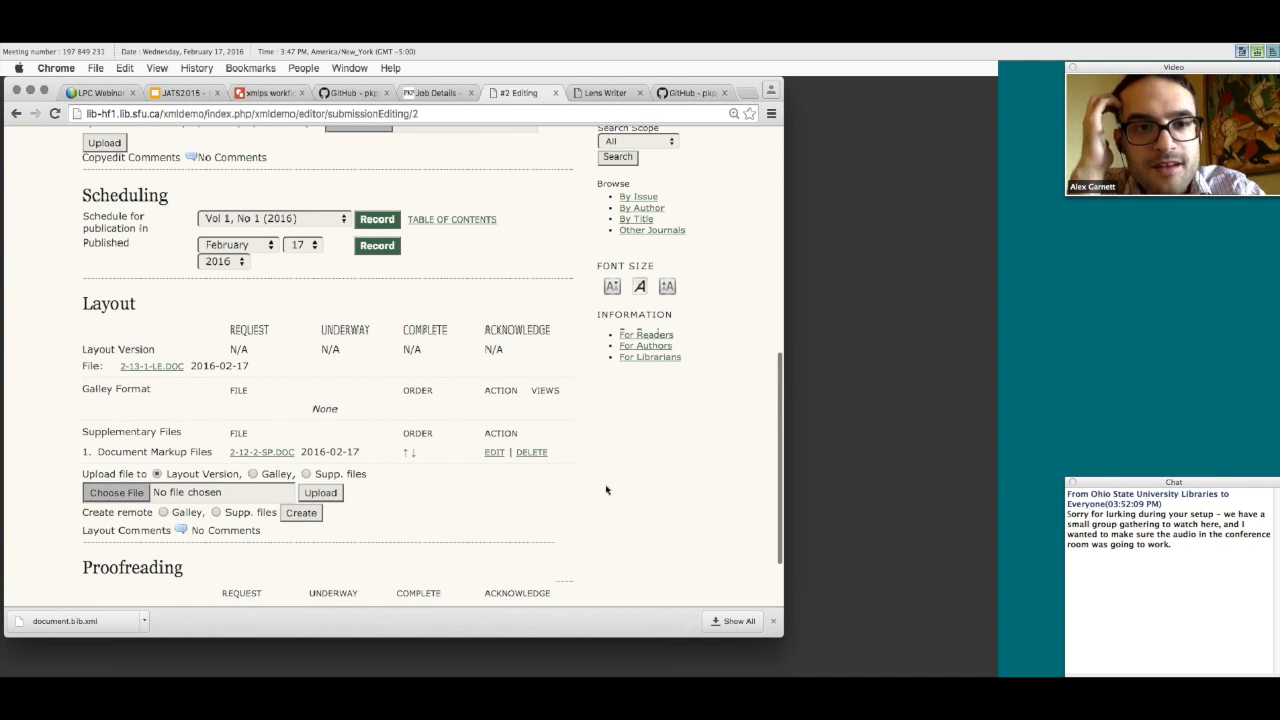
scroll(up, 3)
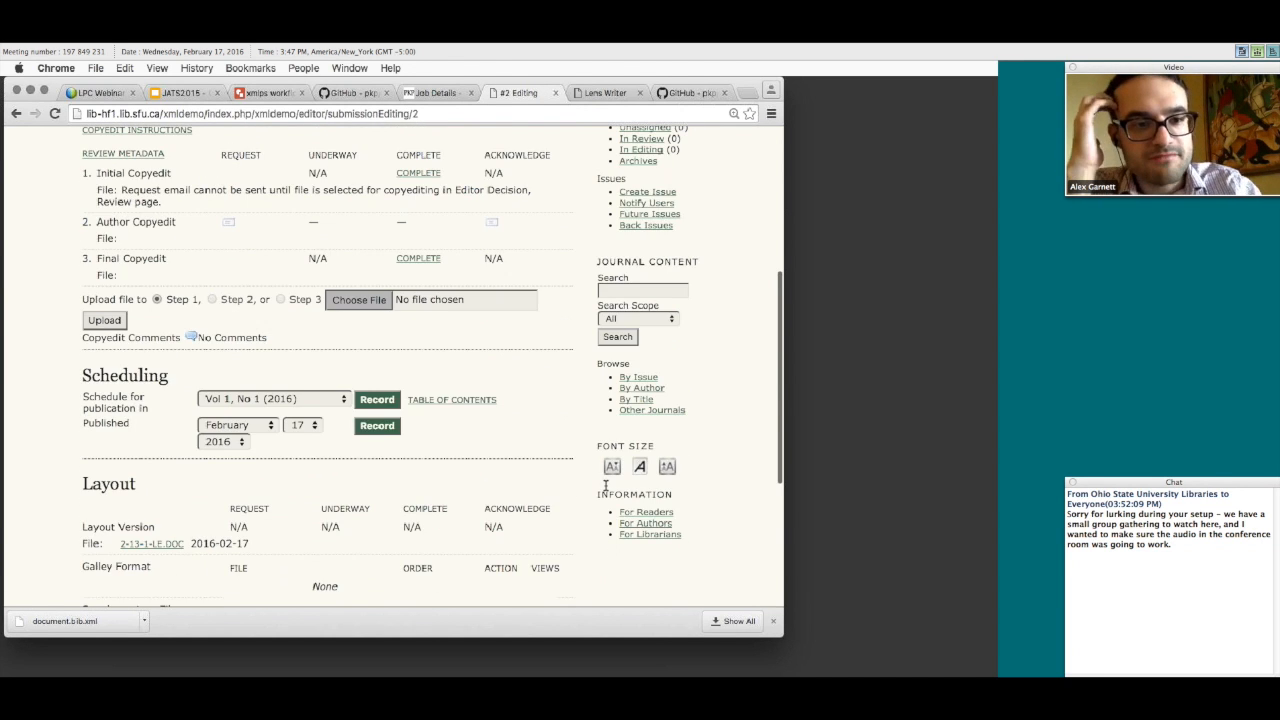
click(435, 92)
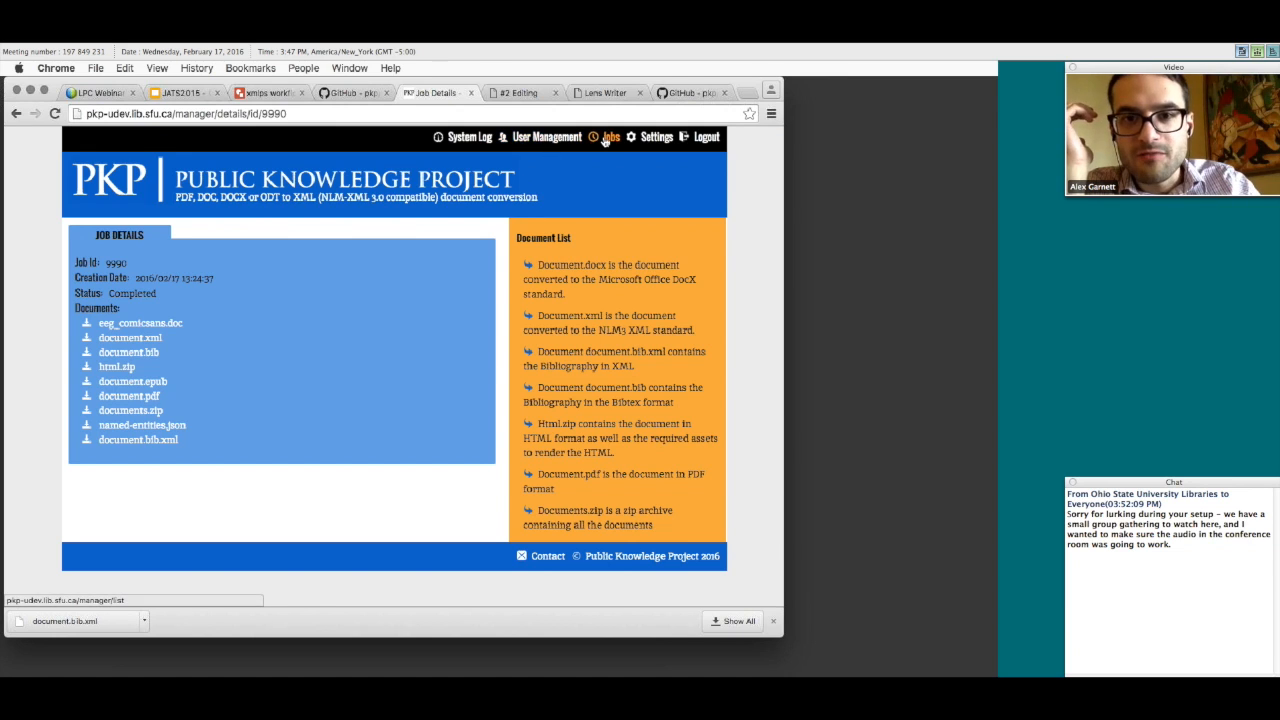
View the PKP job list and System Log, then switch to the Lens Writer tab.
click(611, 137)
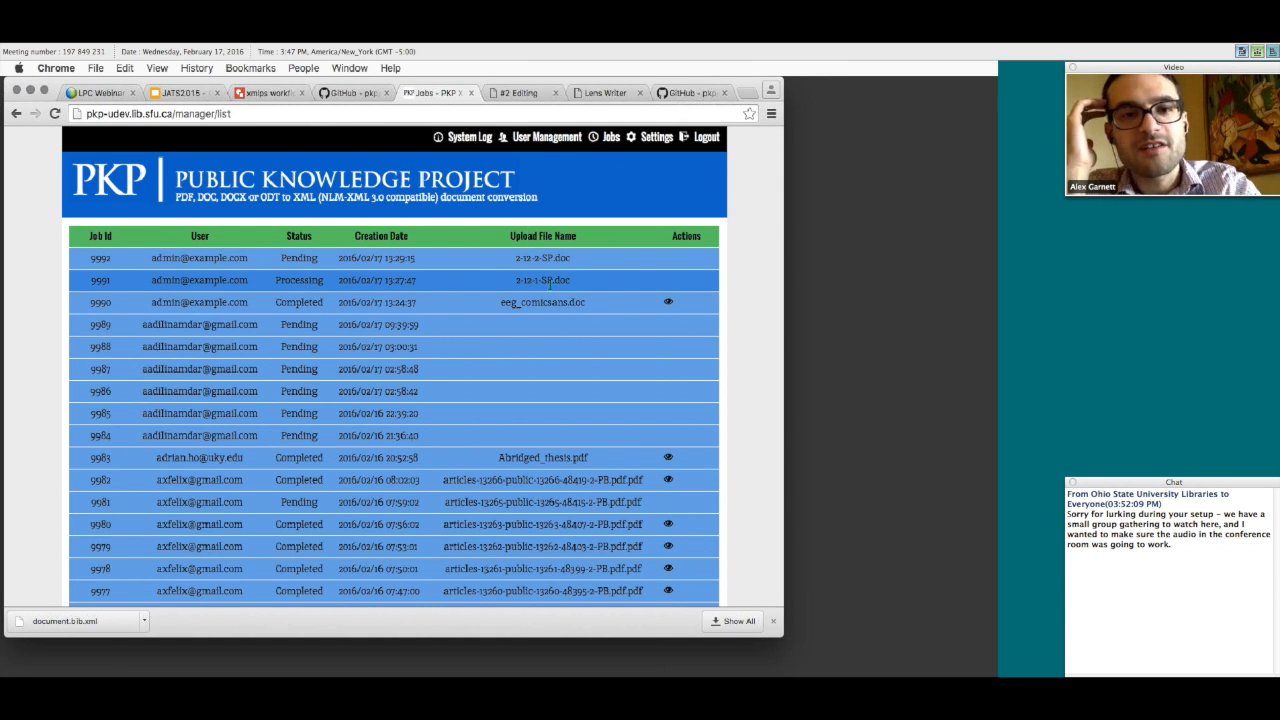
click(463, 137)
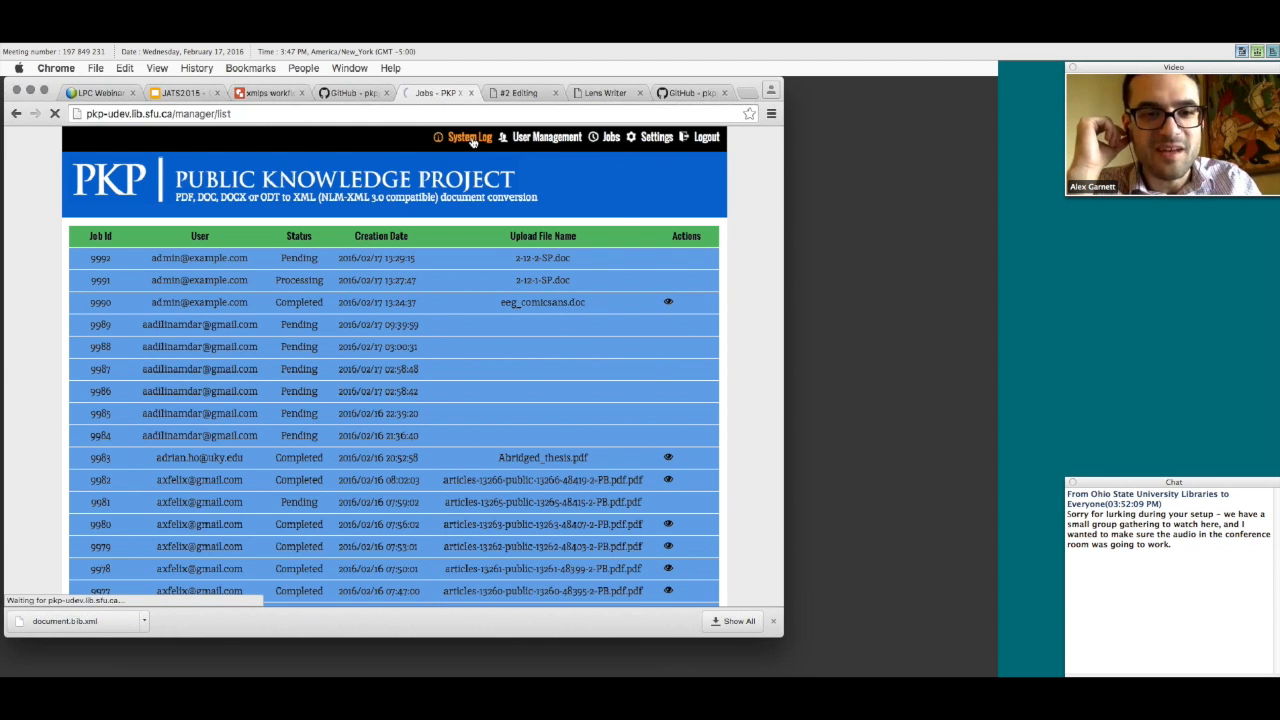
mouse_move(546, 137)
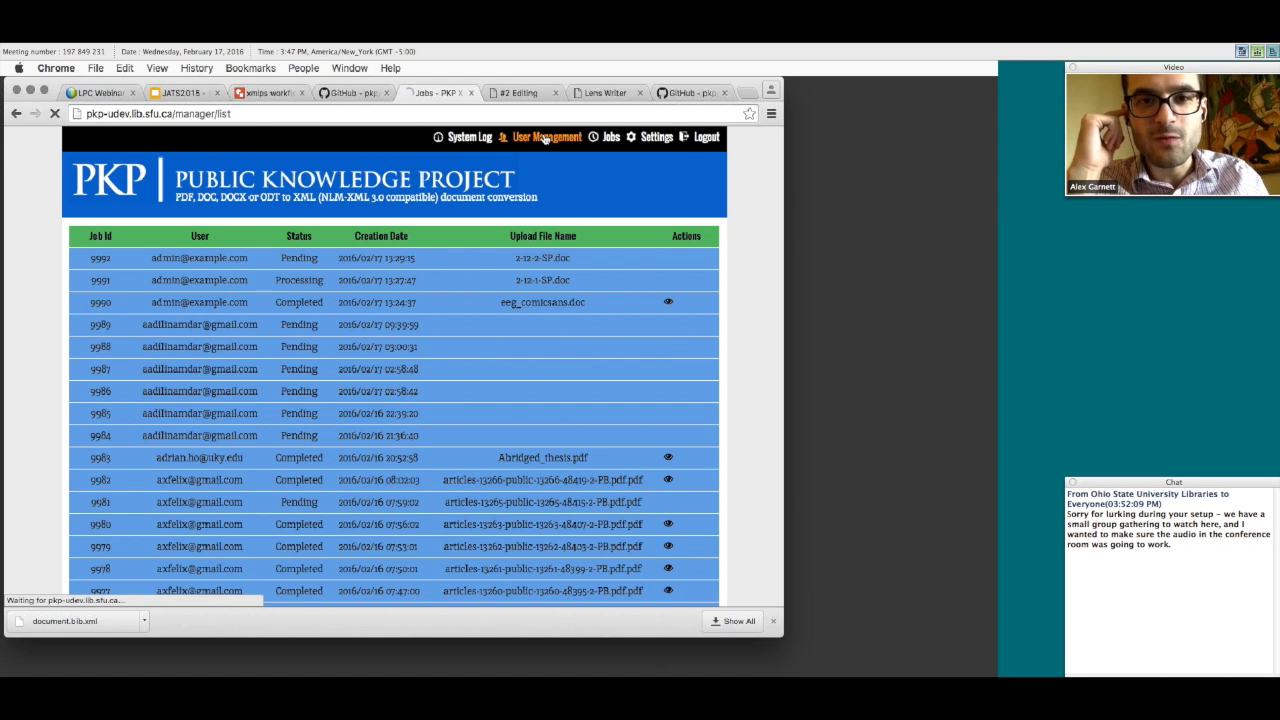
click(515, 92)
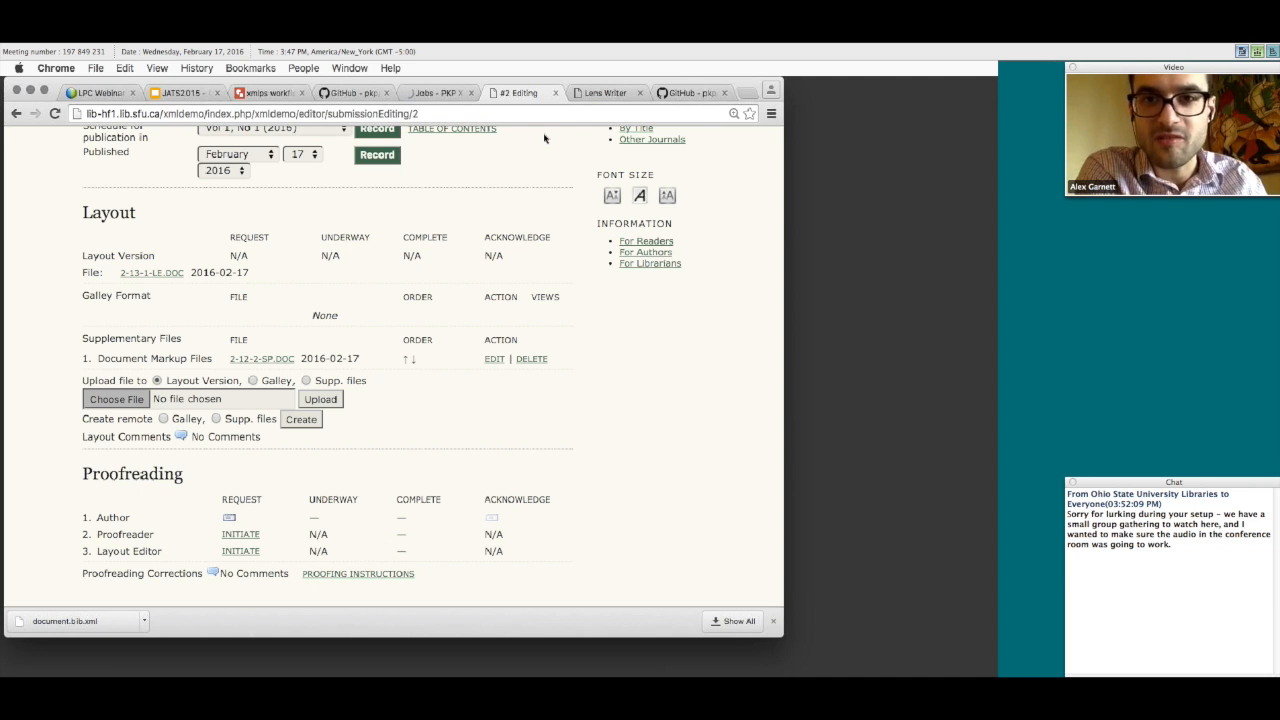
click(600, 92)
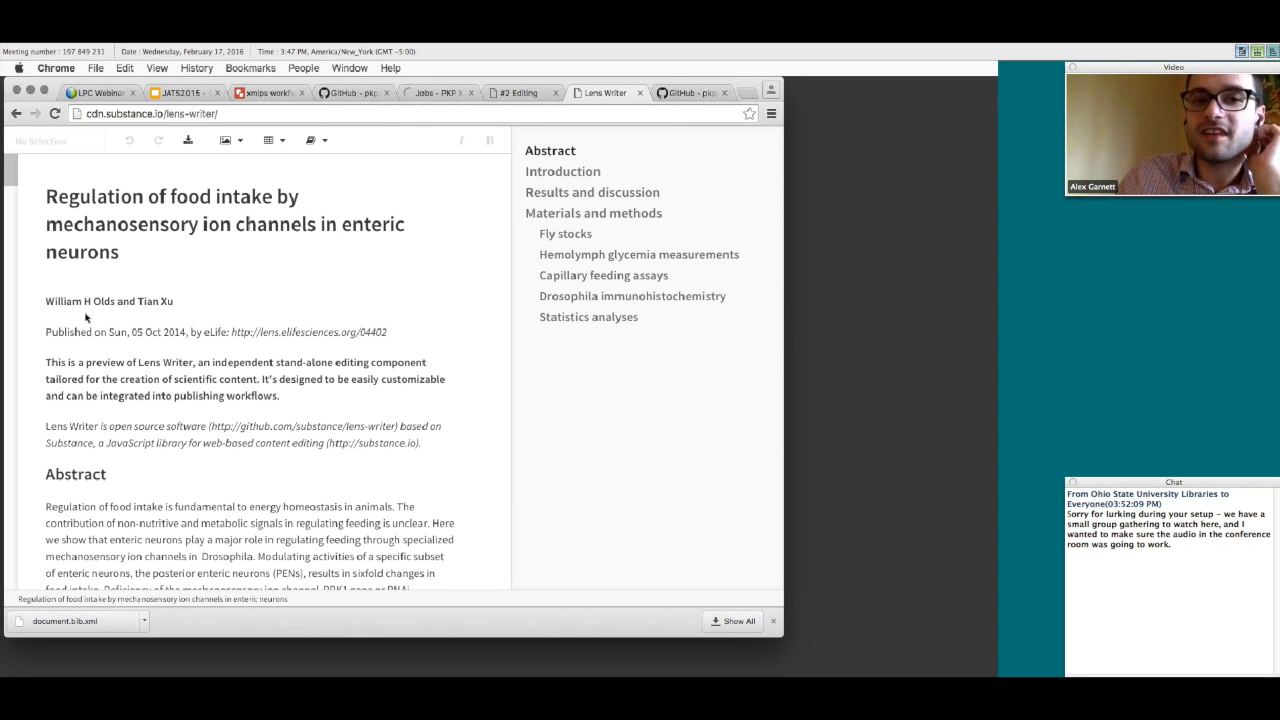
click(325, 418)
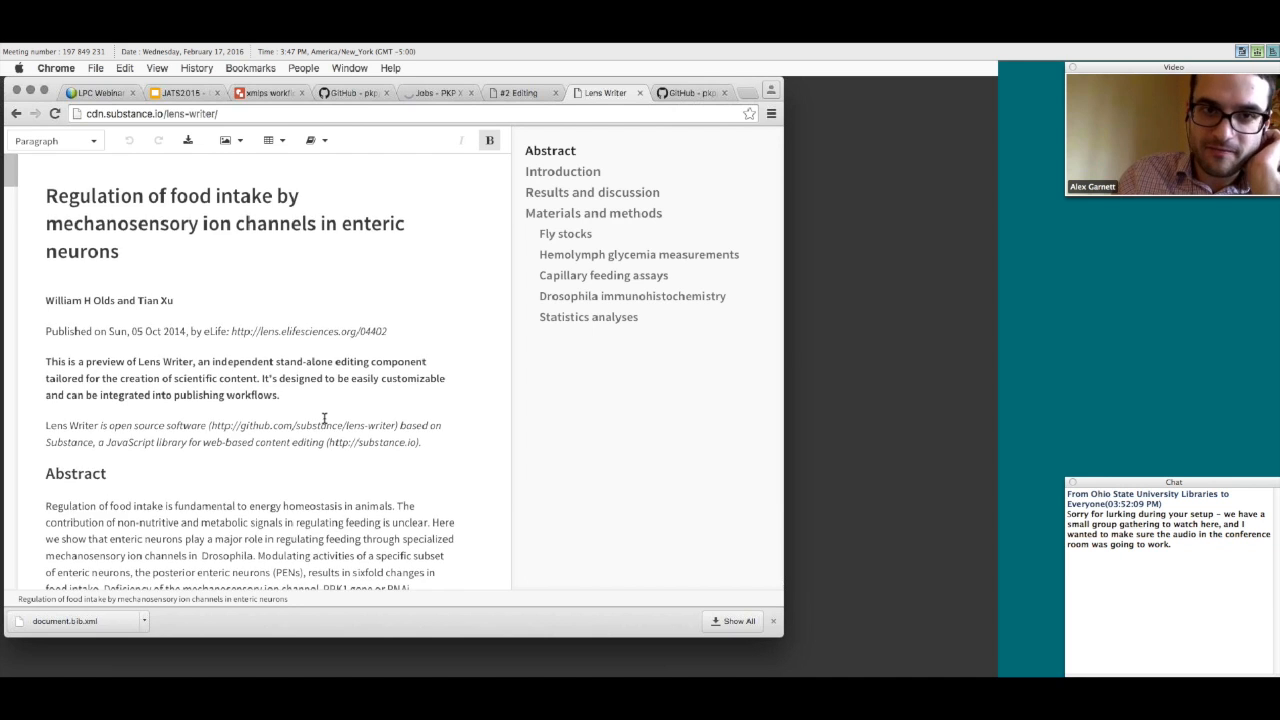
scroll(down, 3)
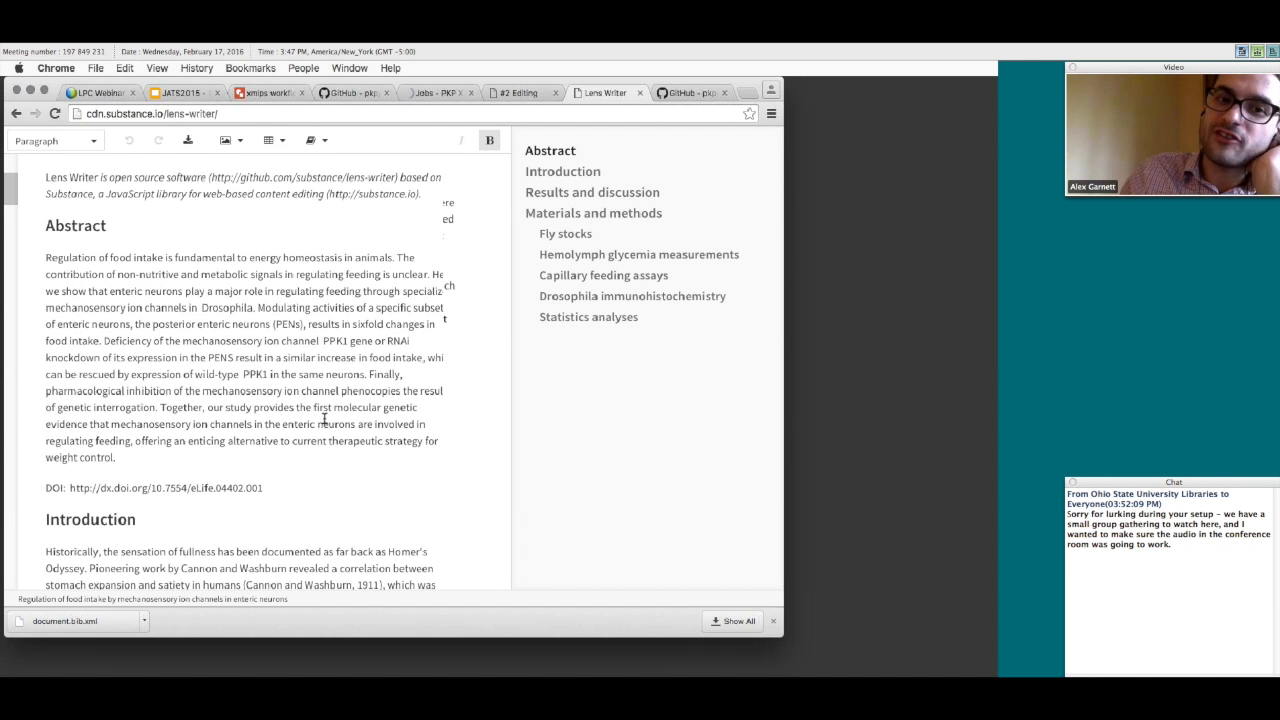
scroll(down, 3)
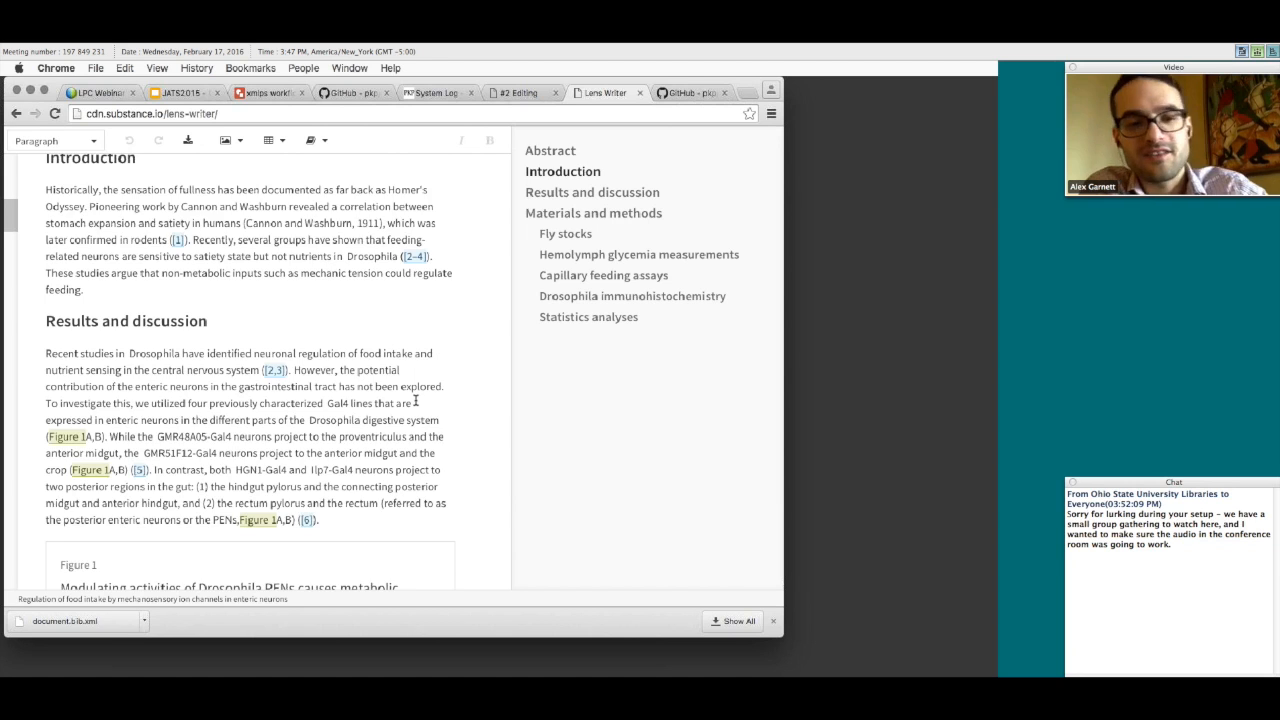
scroll(up, 3)
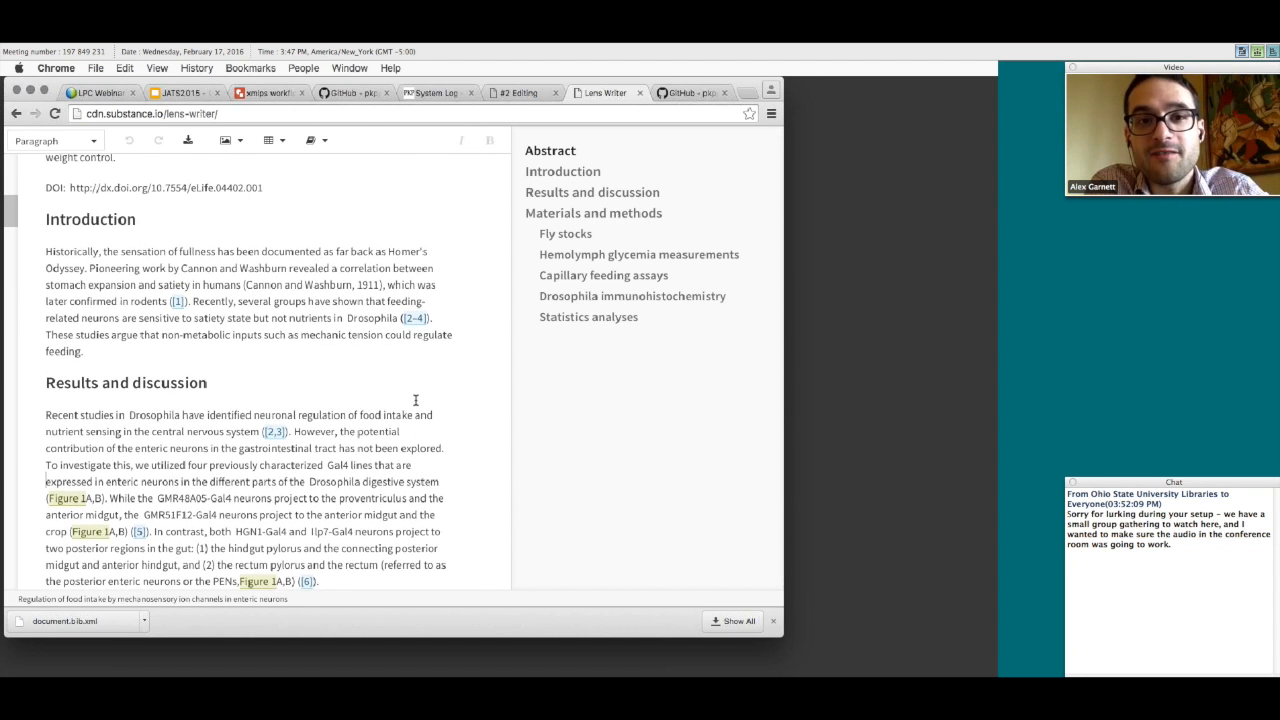
scroll(up, 3)
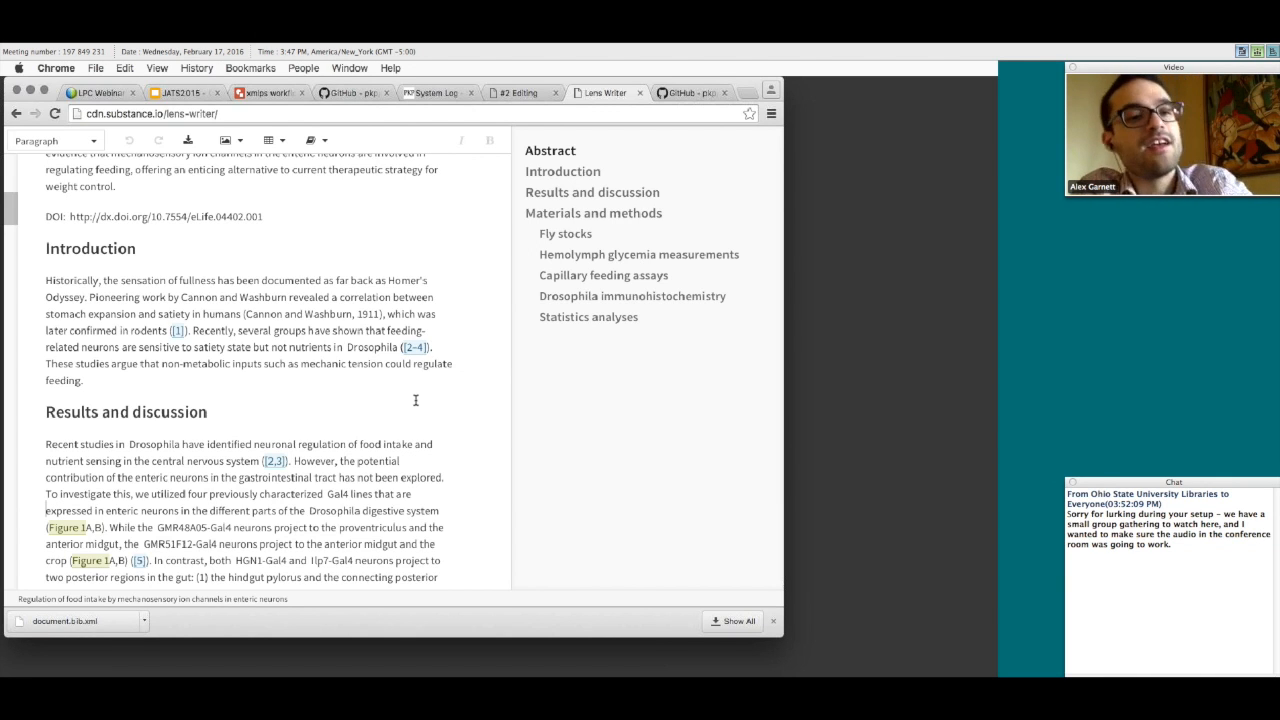
scroll(up, 3)
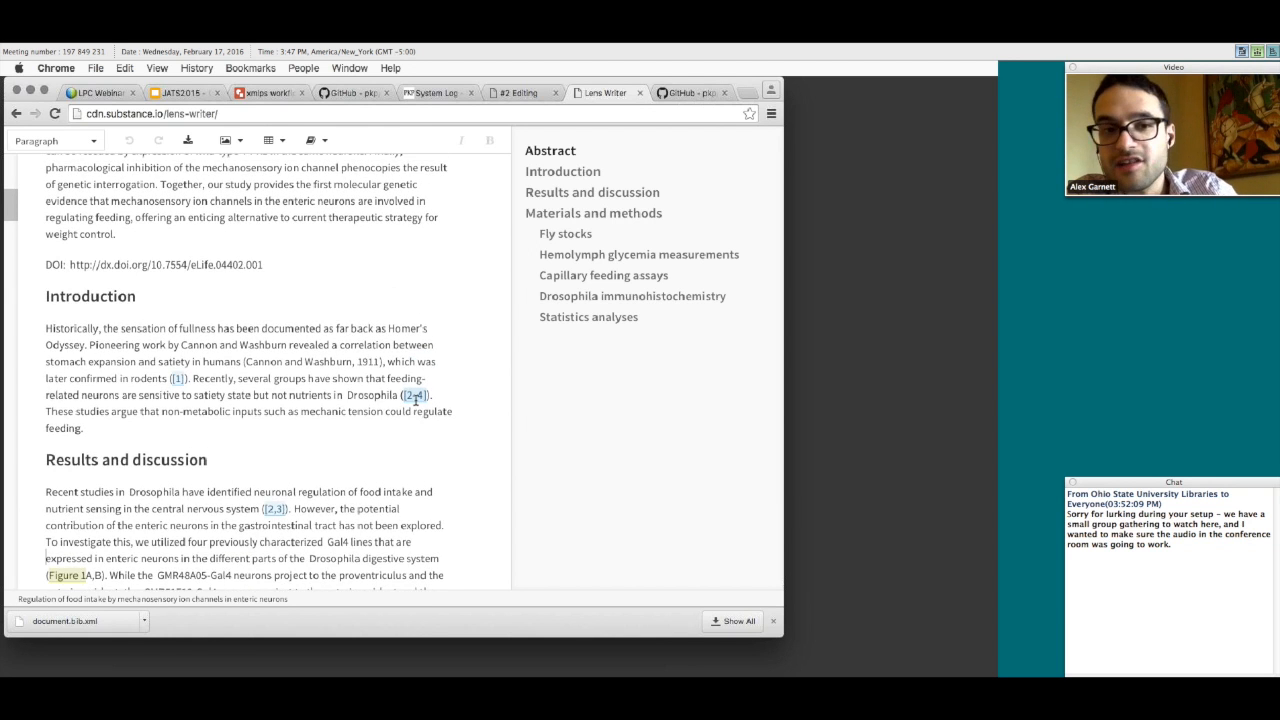
scroll(up, 3)
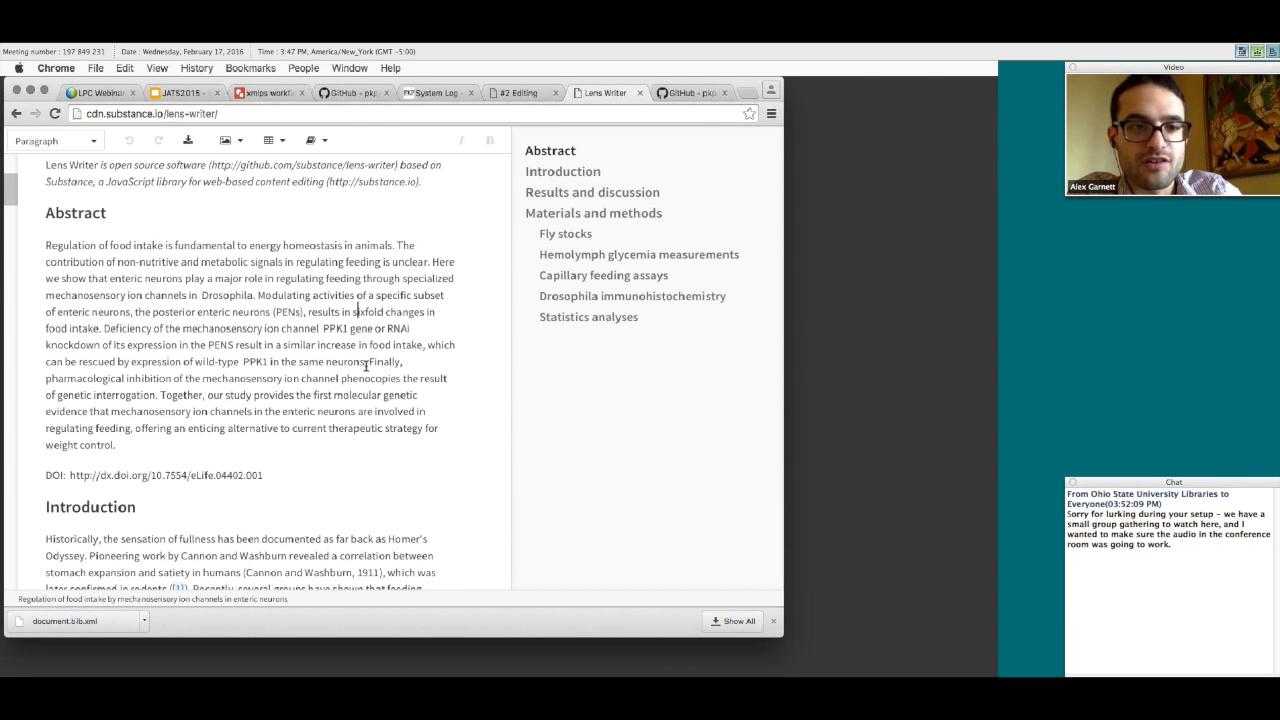
scroll(down, 3)
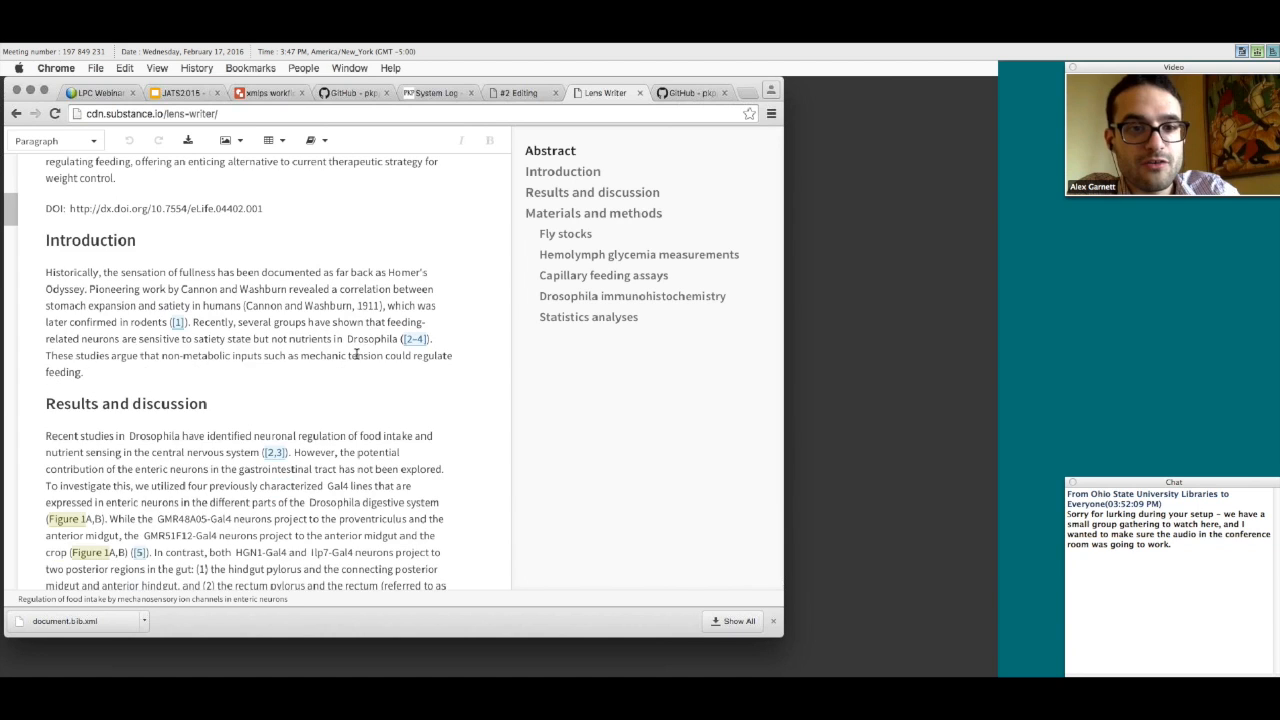
Focus the Results and discussion heading and scroll down toward the Figure 2C citation.
click(55, 140)
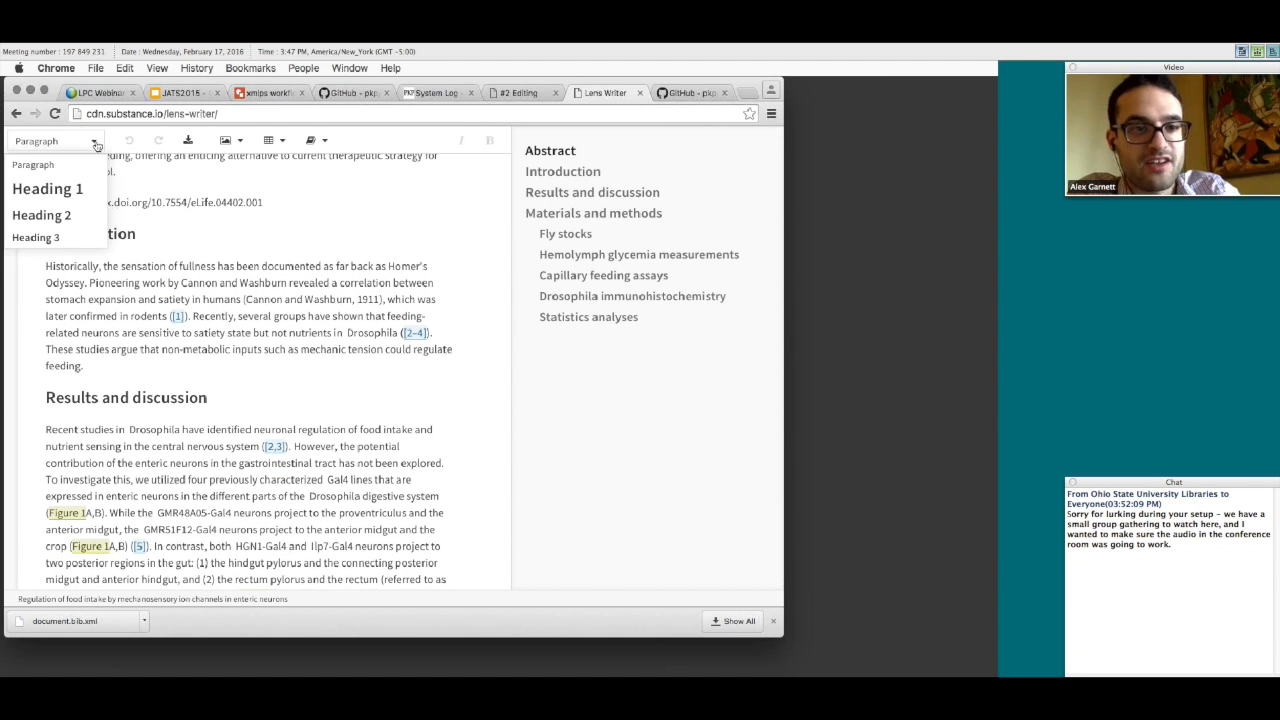
click(95, 140)
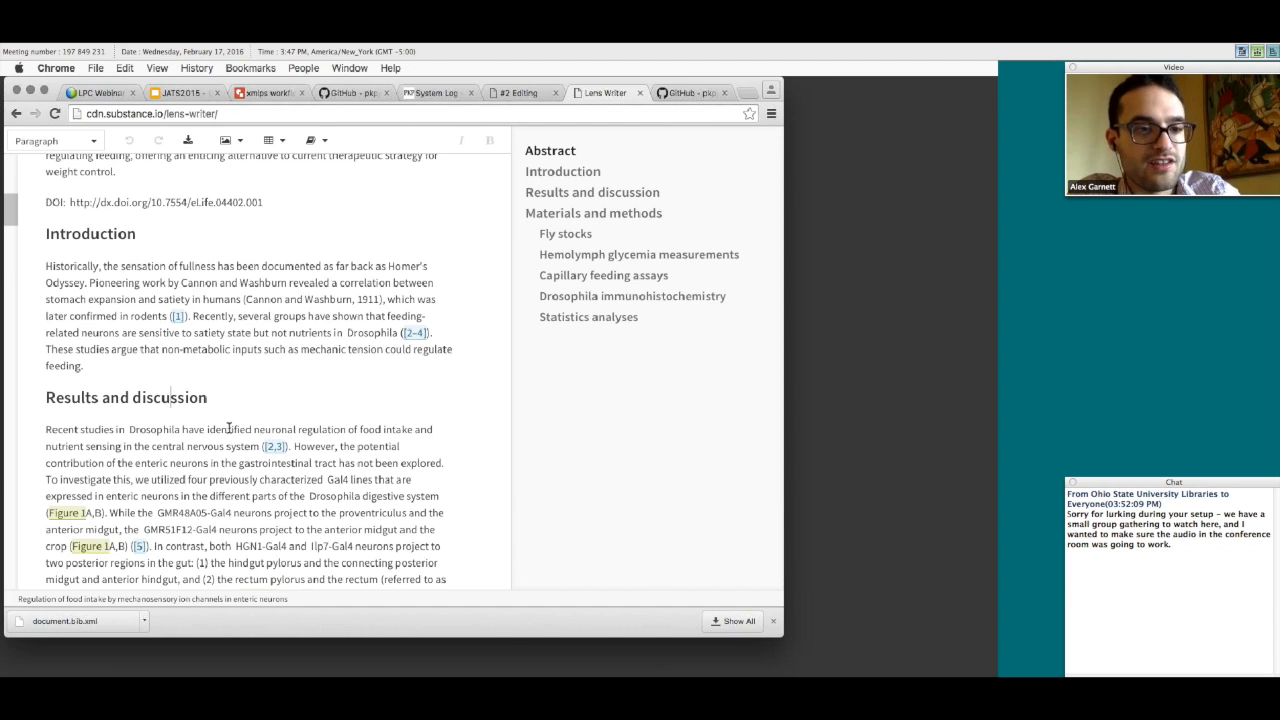
scroll(down, 3)
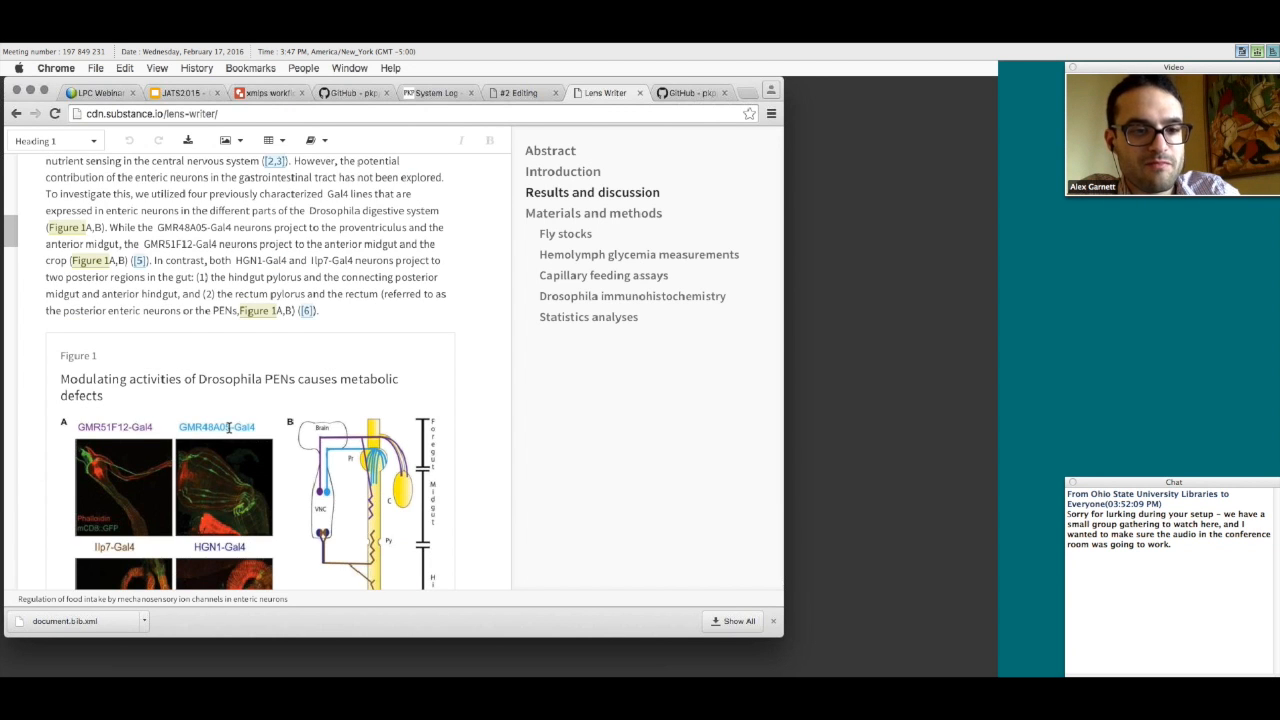
scroll(down, 3)
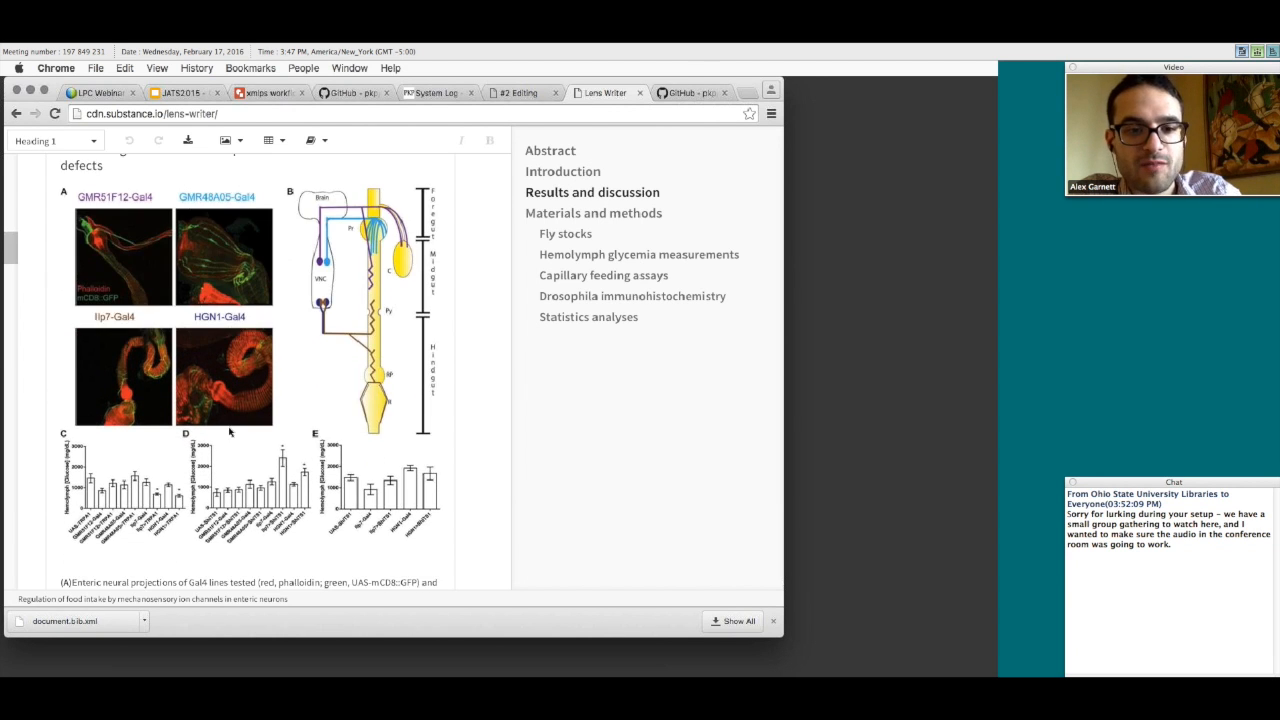
scroll(down, 3)
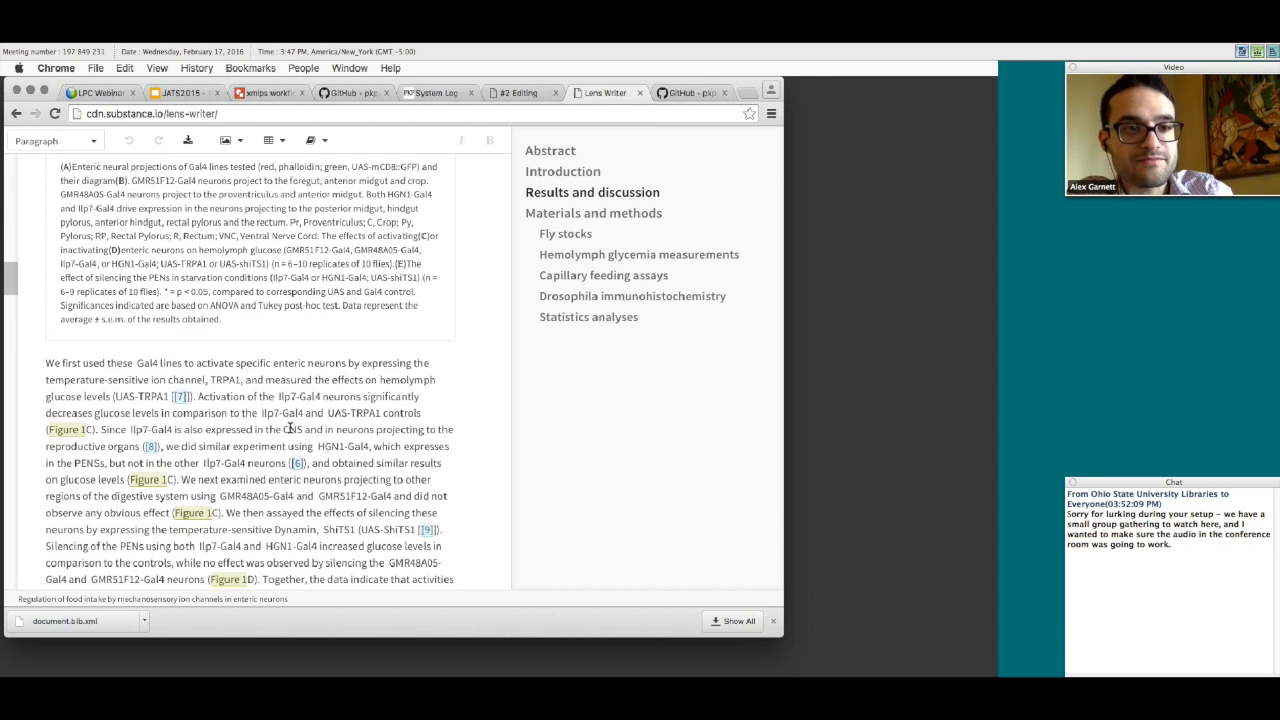
scroll(down, 3)
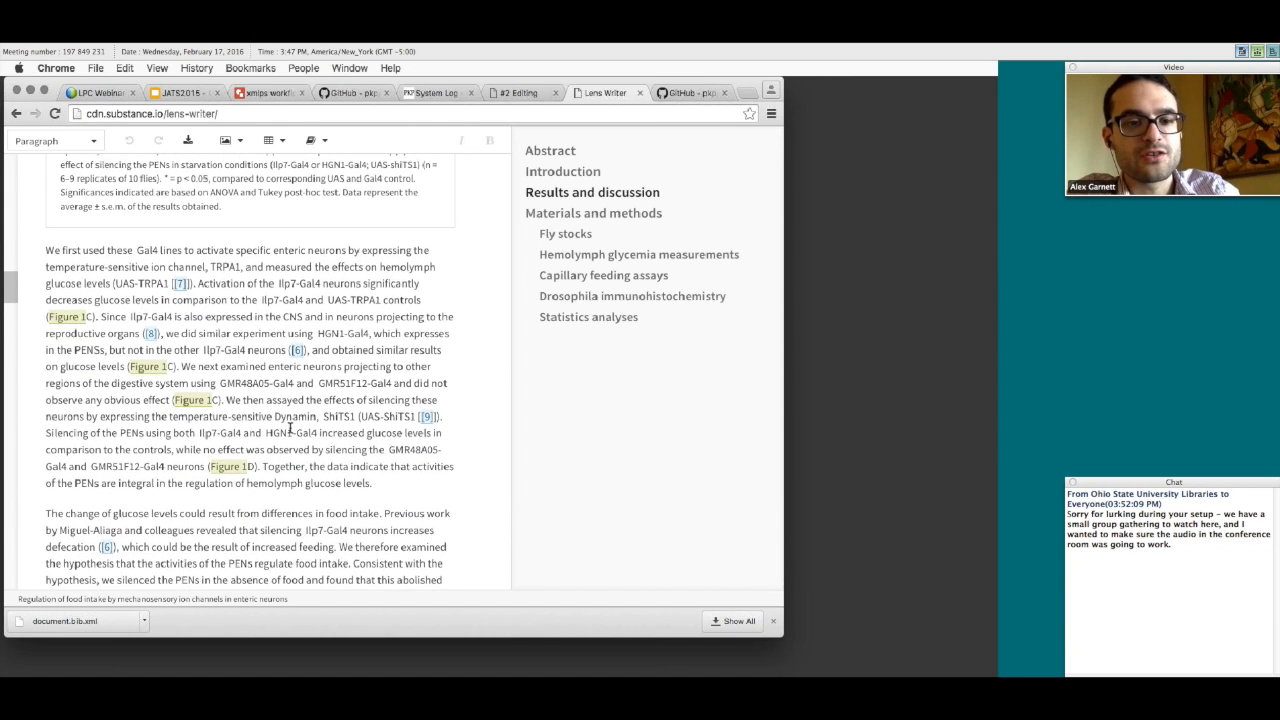
scroll(down, 3)
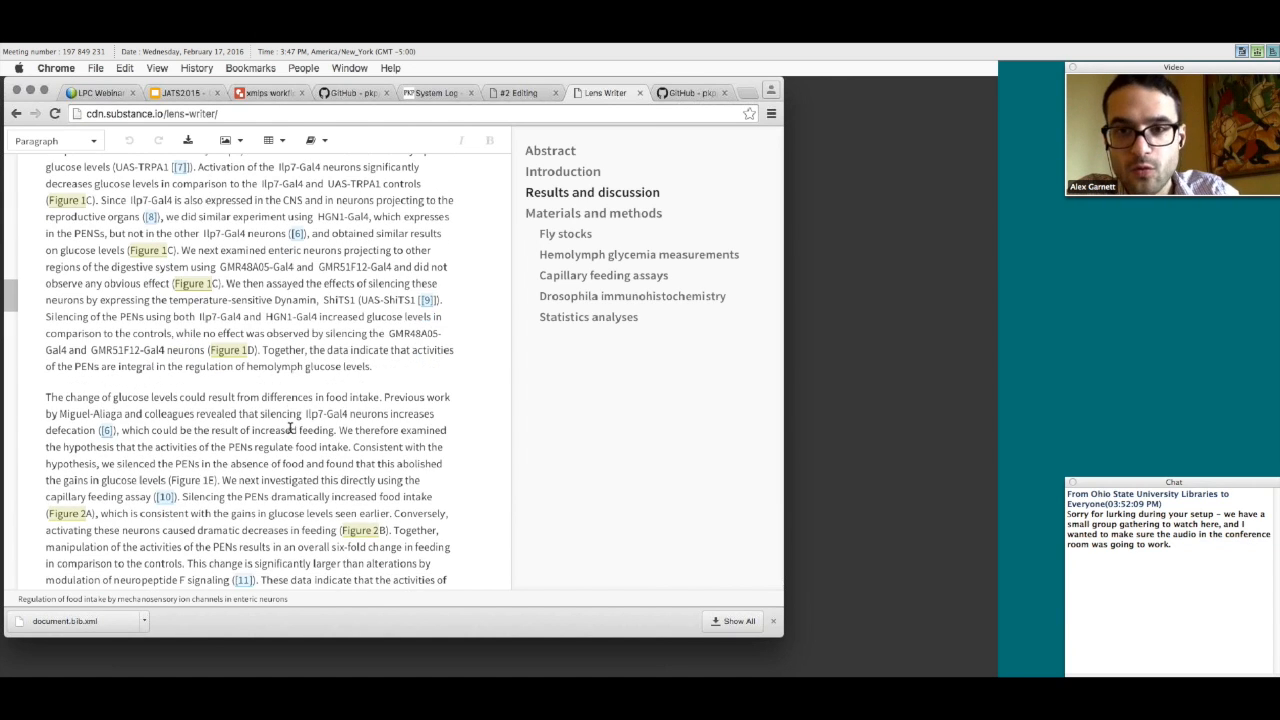
scroll(down, 3)
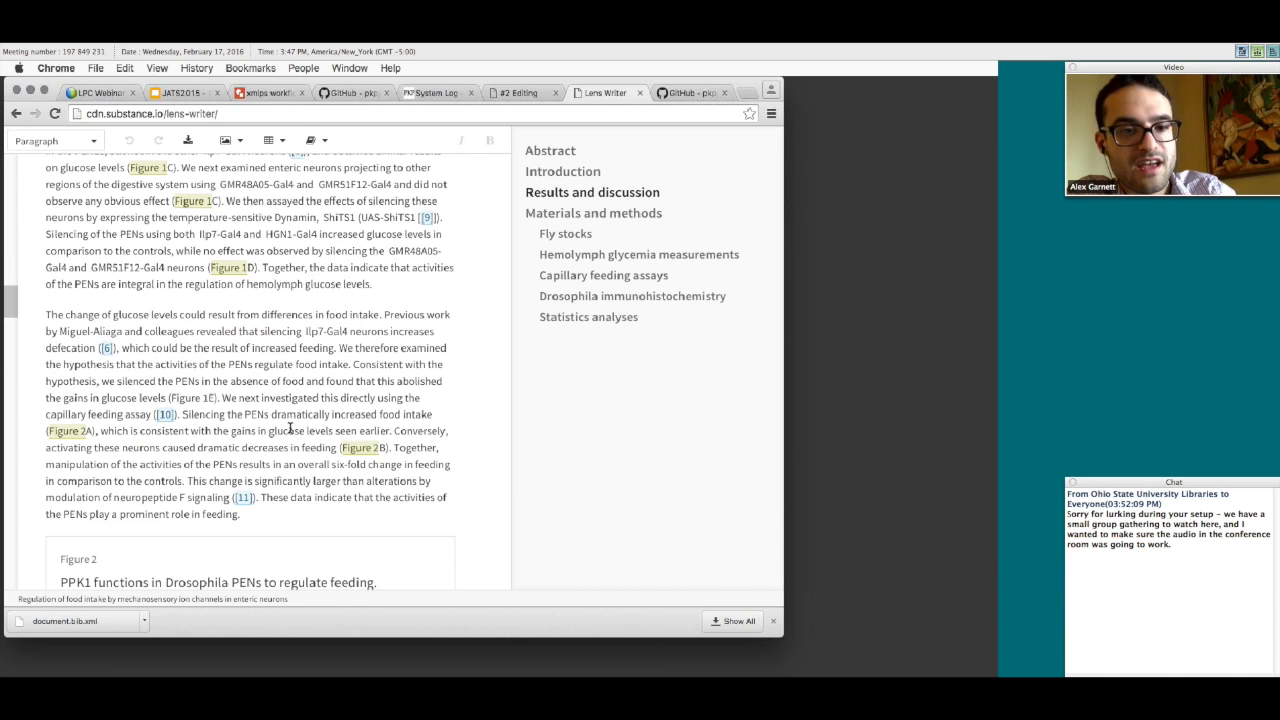
scroll(down, 3)
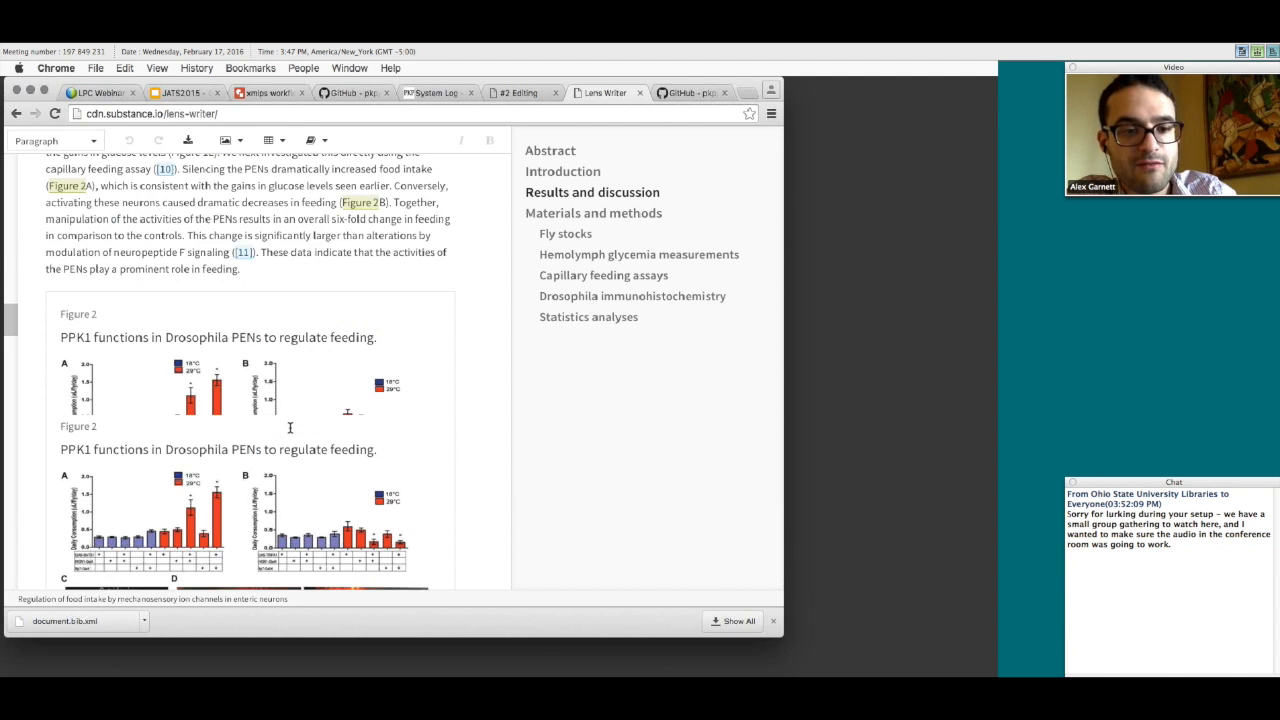
scroll(down, 3)
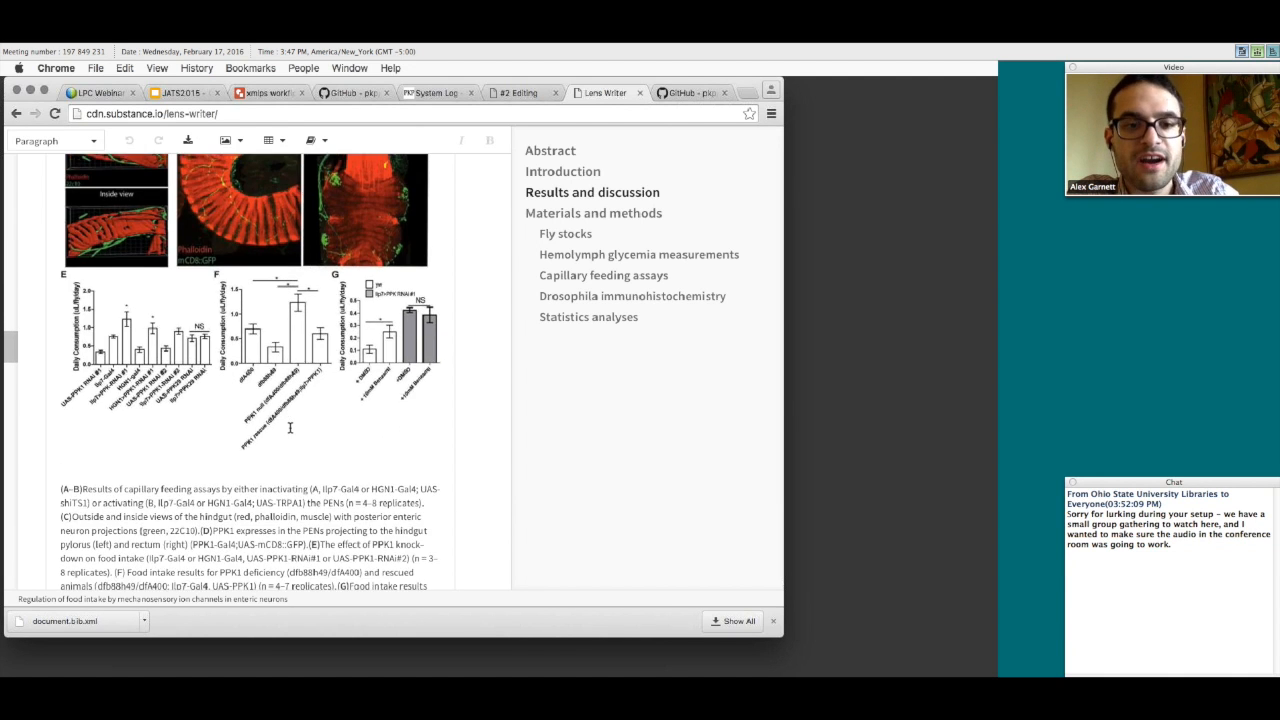
scroll(down, 3)
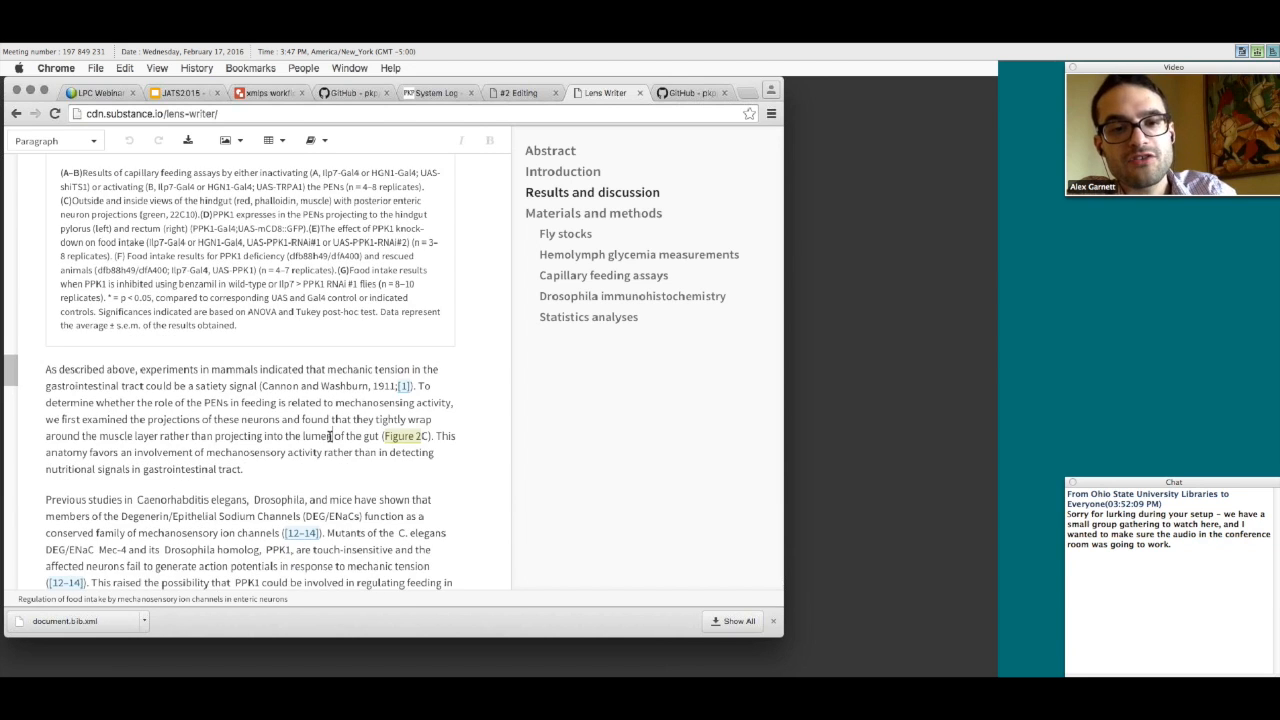
scroll(down, 3)
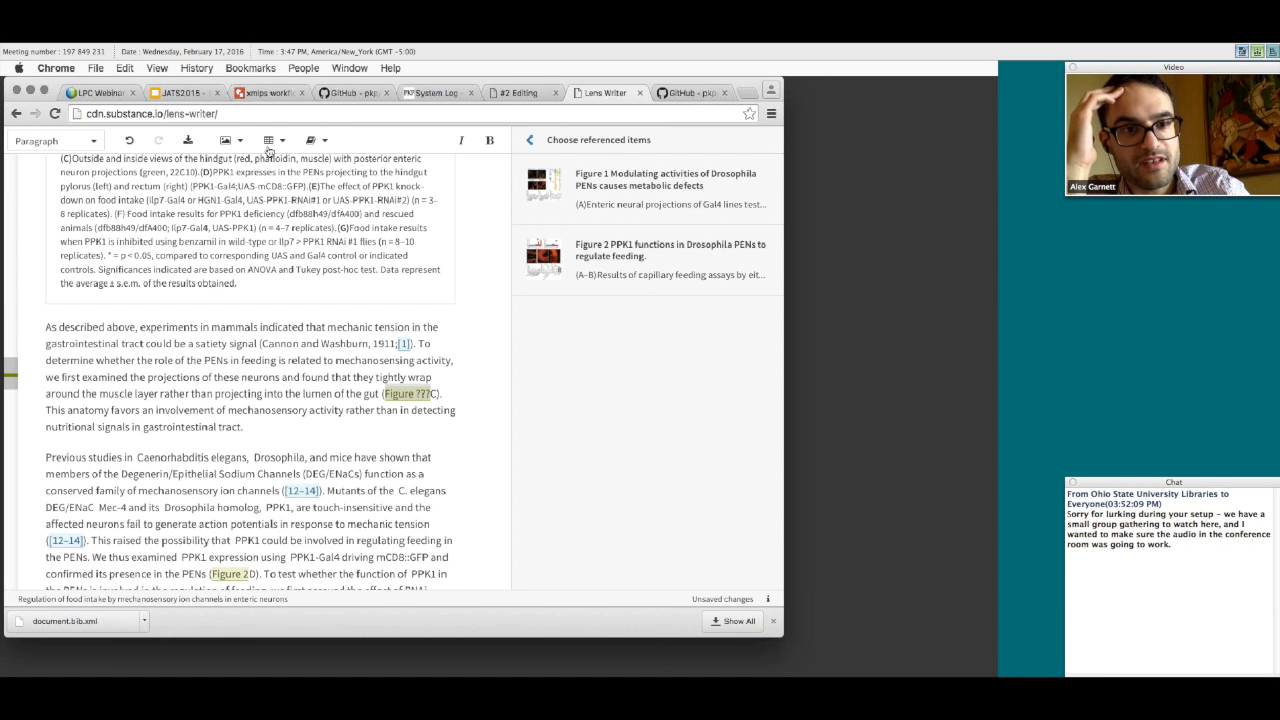
Try a table reference on the gut-lumen citation, then undo it back to Figure ???C.
click(268, 140)
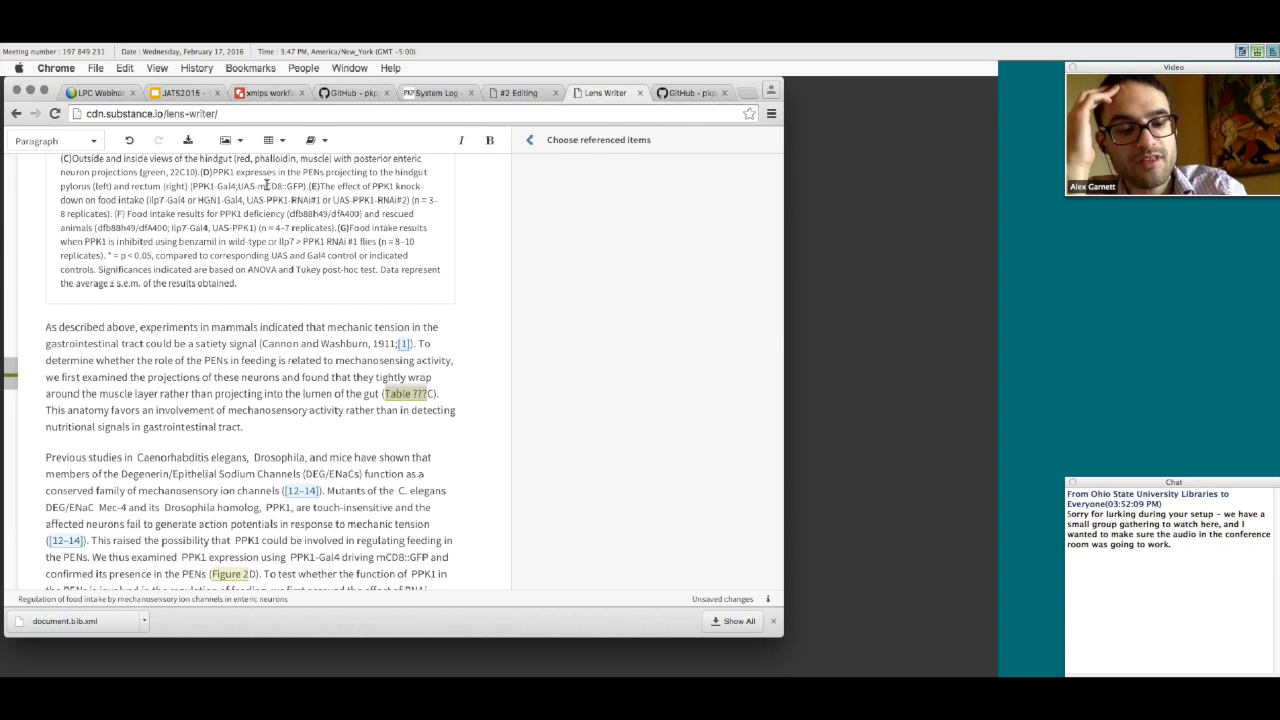
click(398, 393)
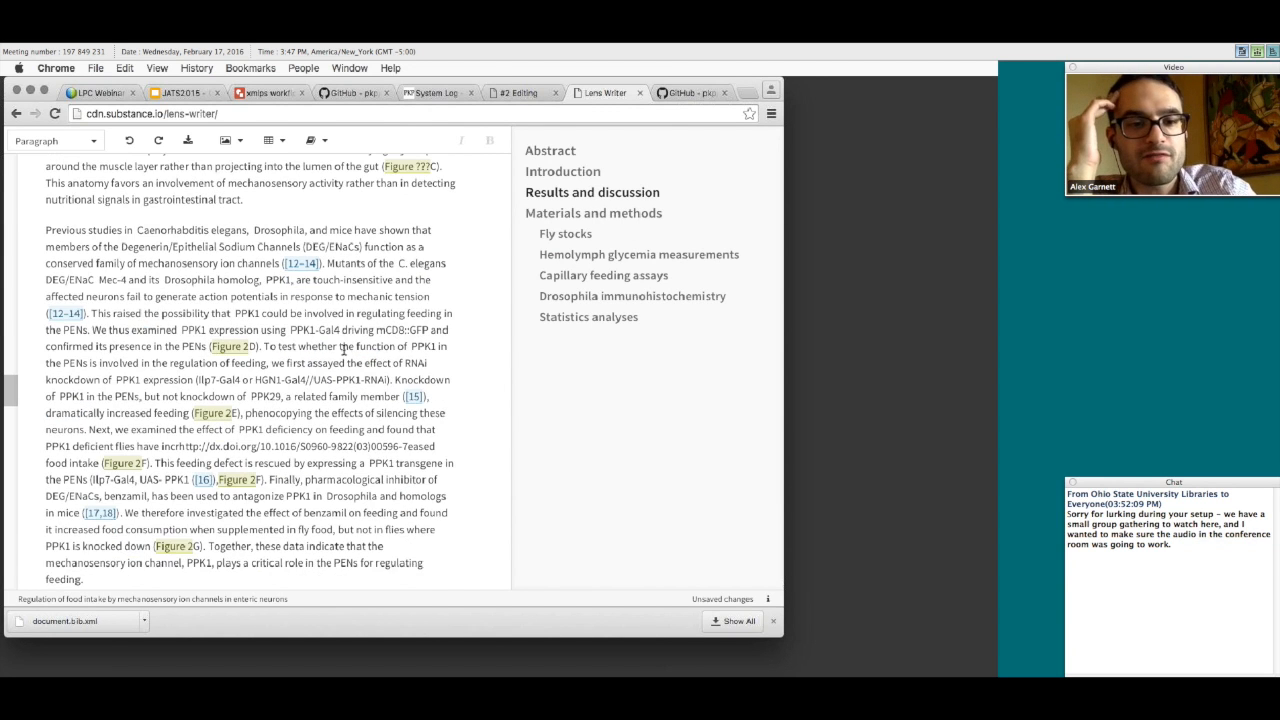
scroll(down, 3)
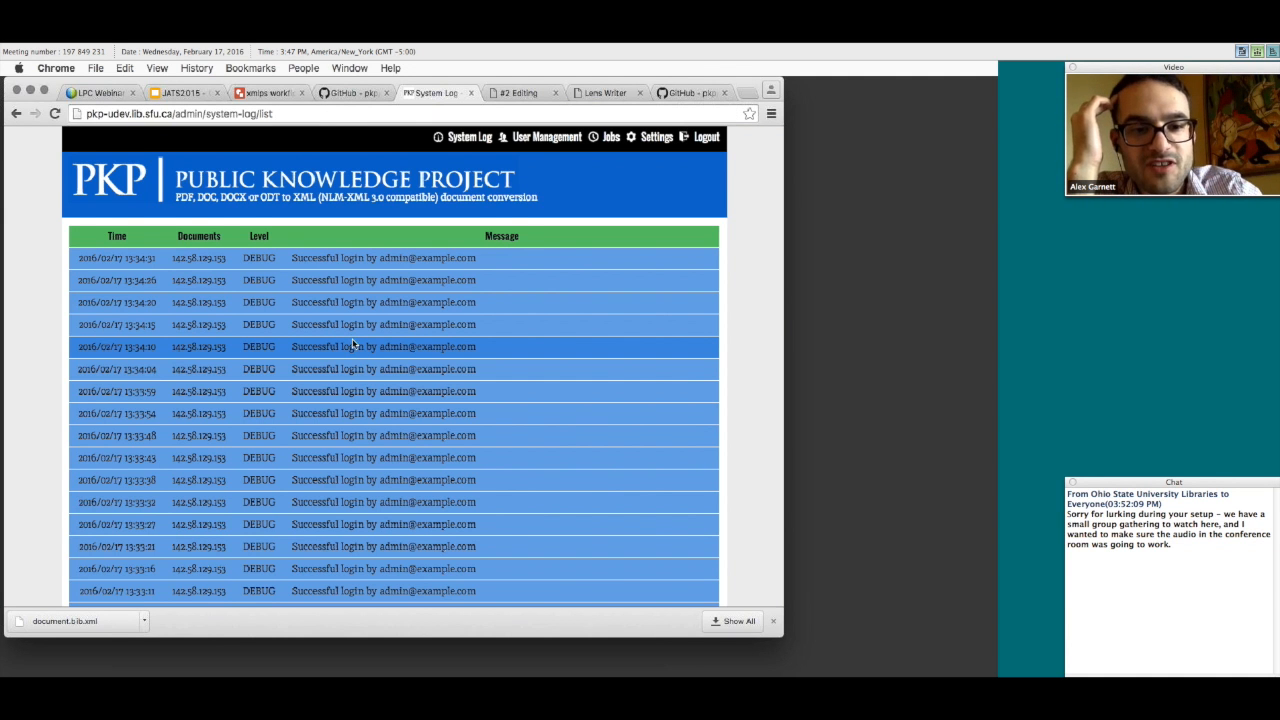
scroll(down, 3)
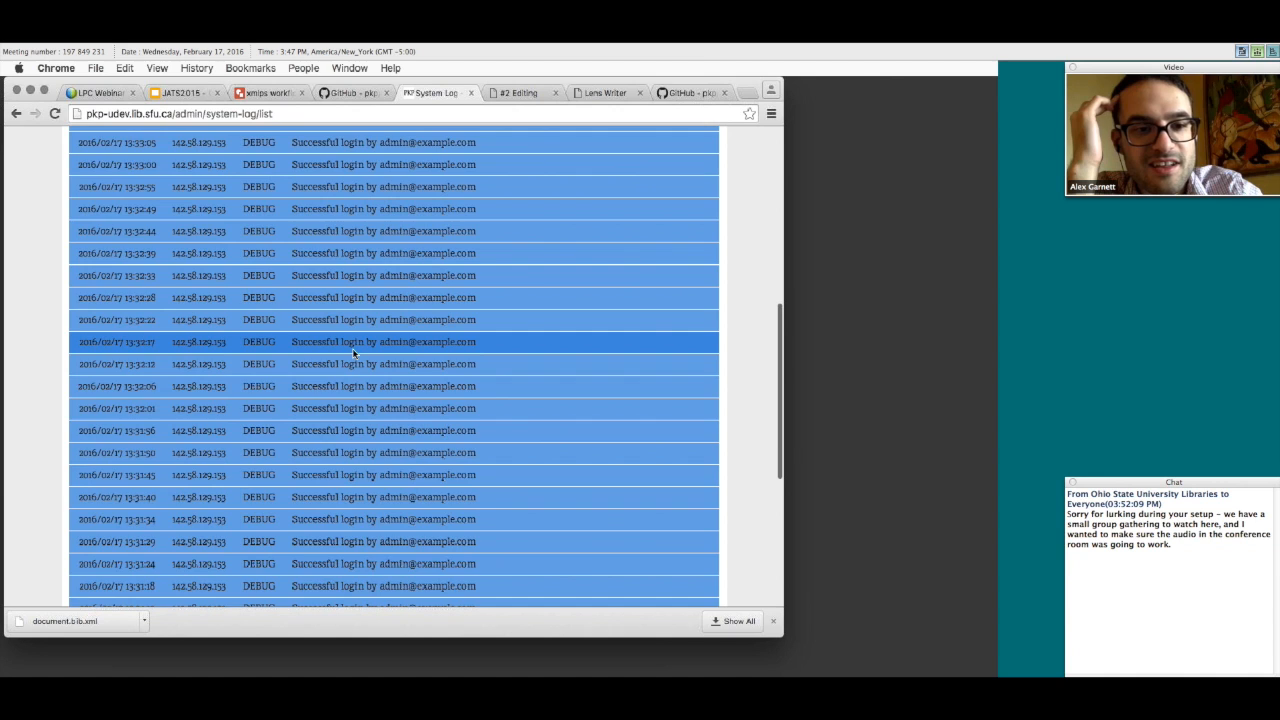
click(515, 92)
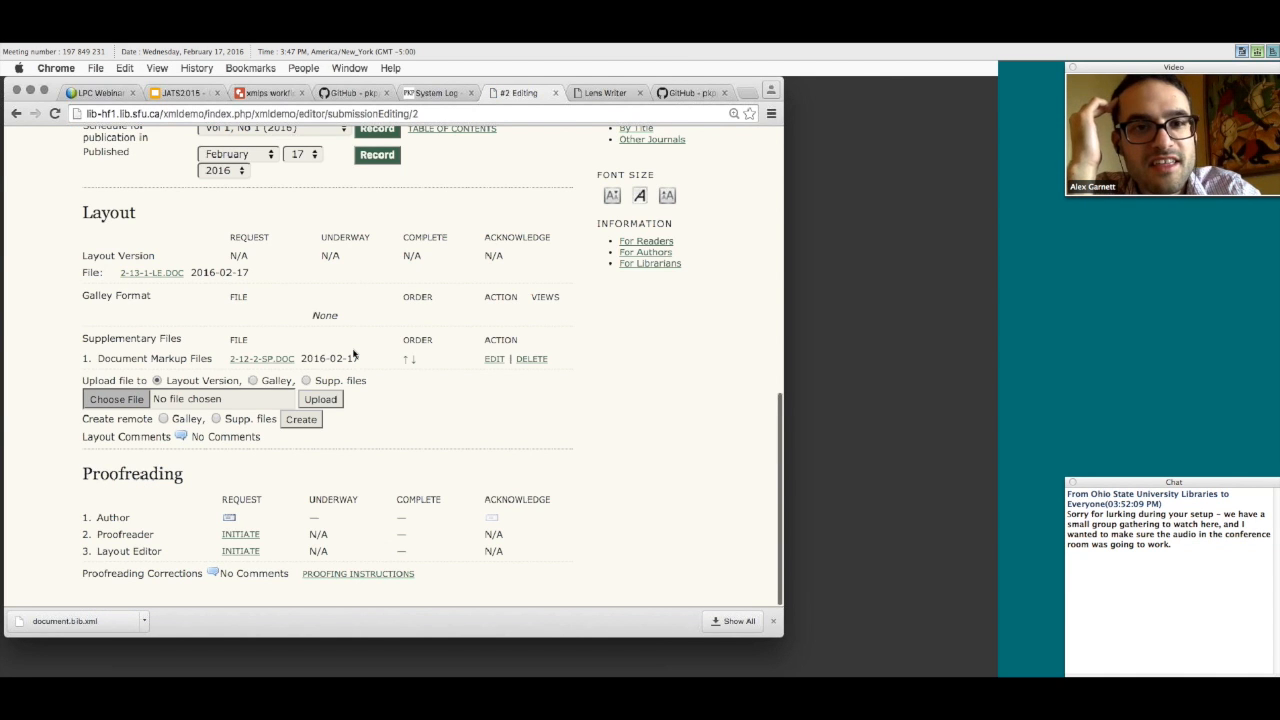
scroll(up, 3)
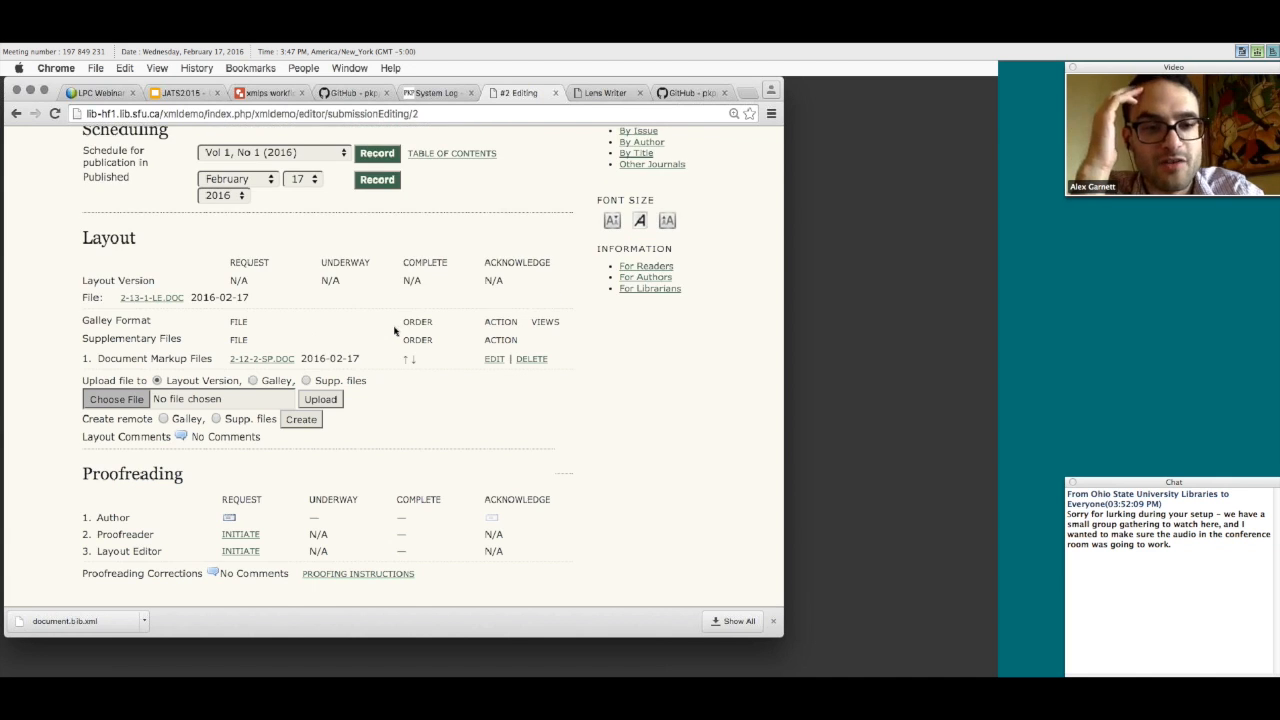
scroll(up, 3)
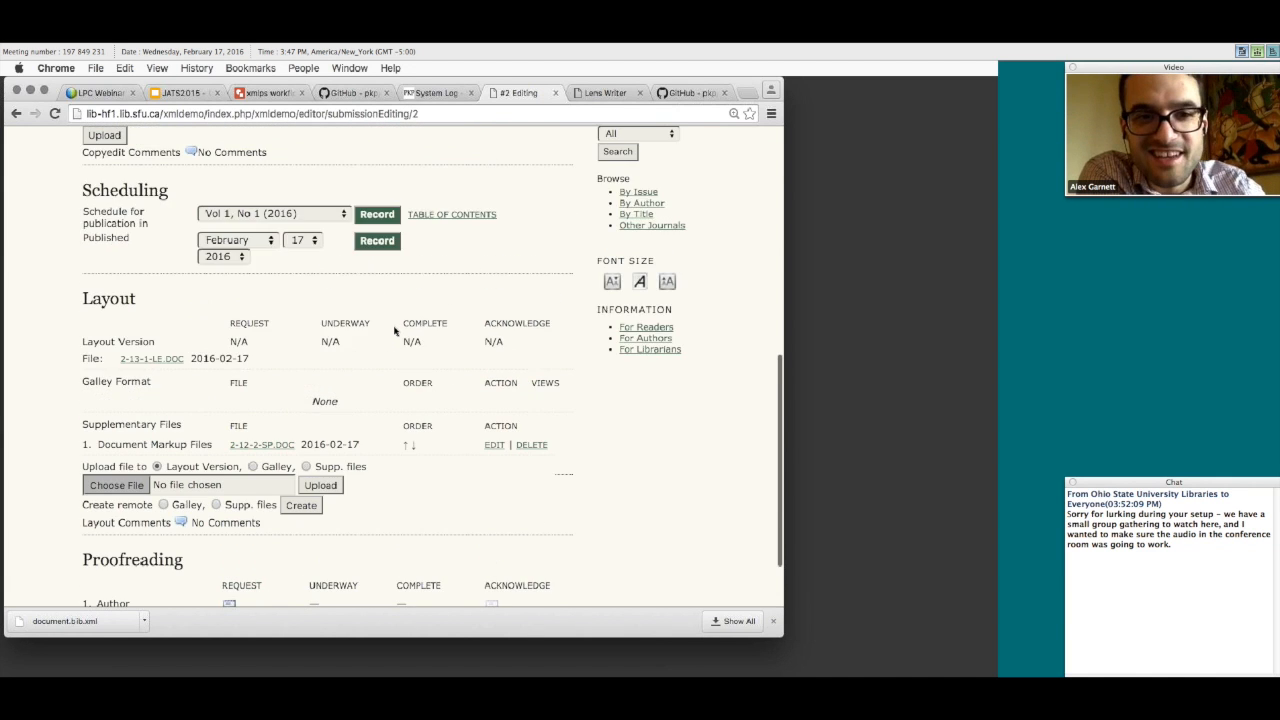
scroll(up, 3)
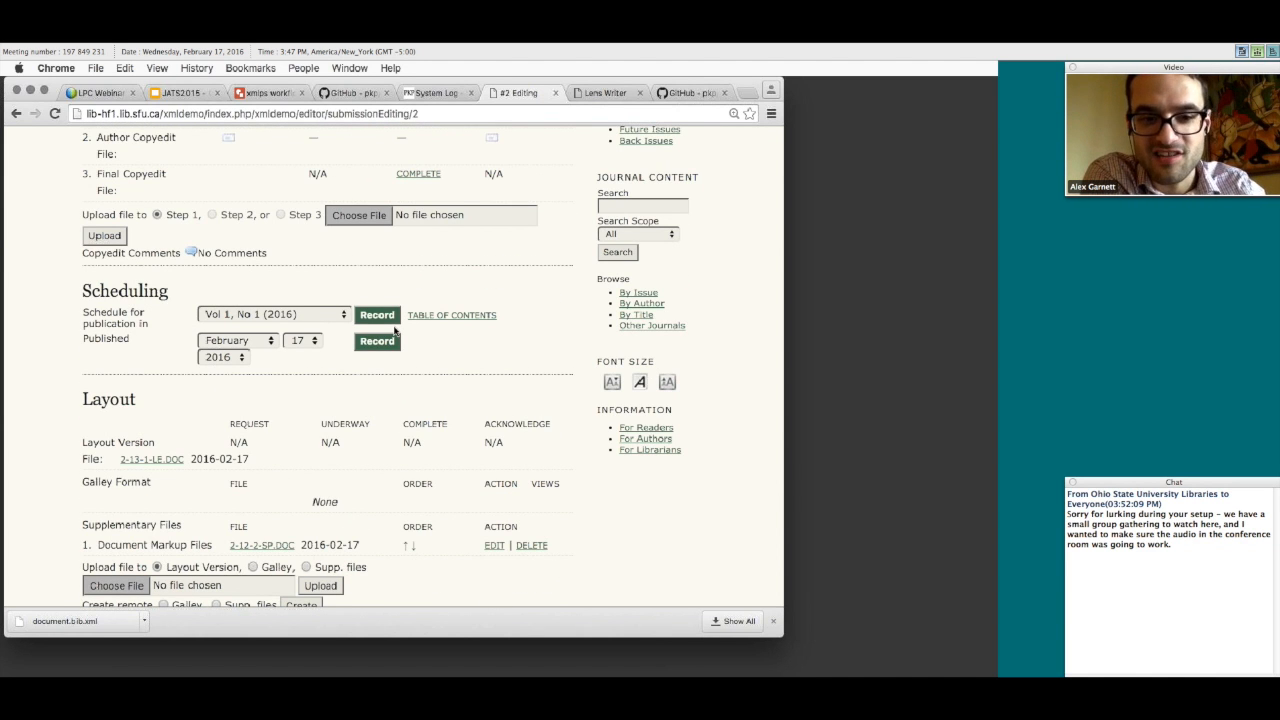
click(604, 92)
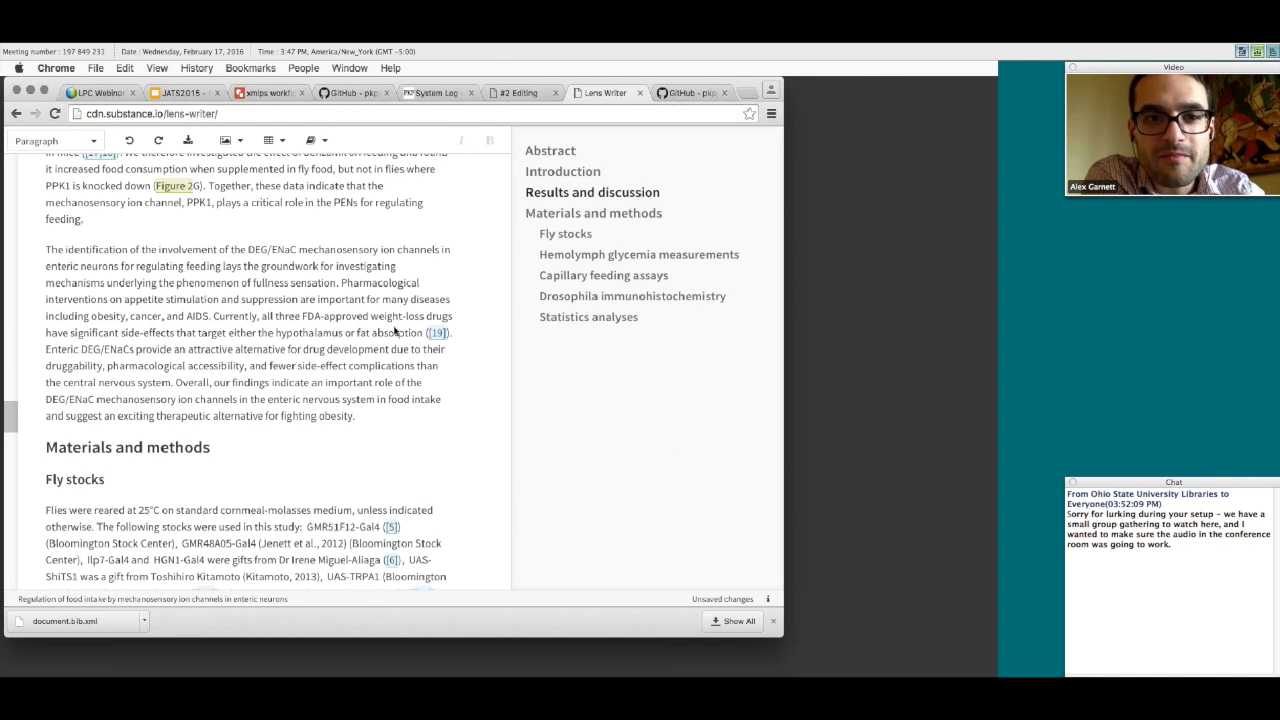
Show the pkp/ojs-markup repository's Document Markup Plugin README on GitHub.
click(692, 92)
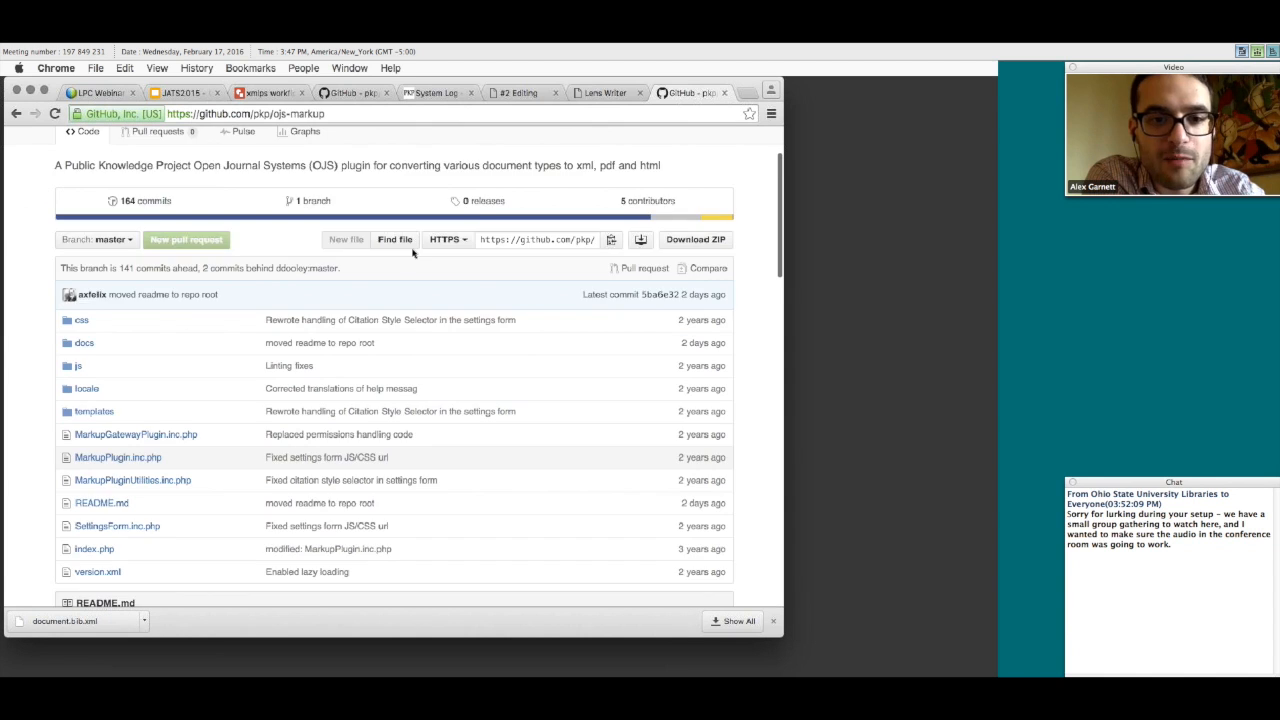
scroll(down, 3)
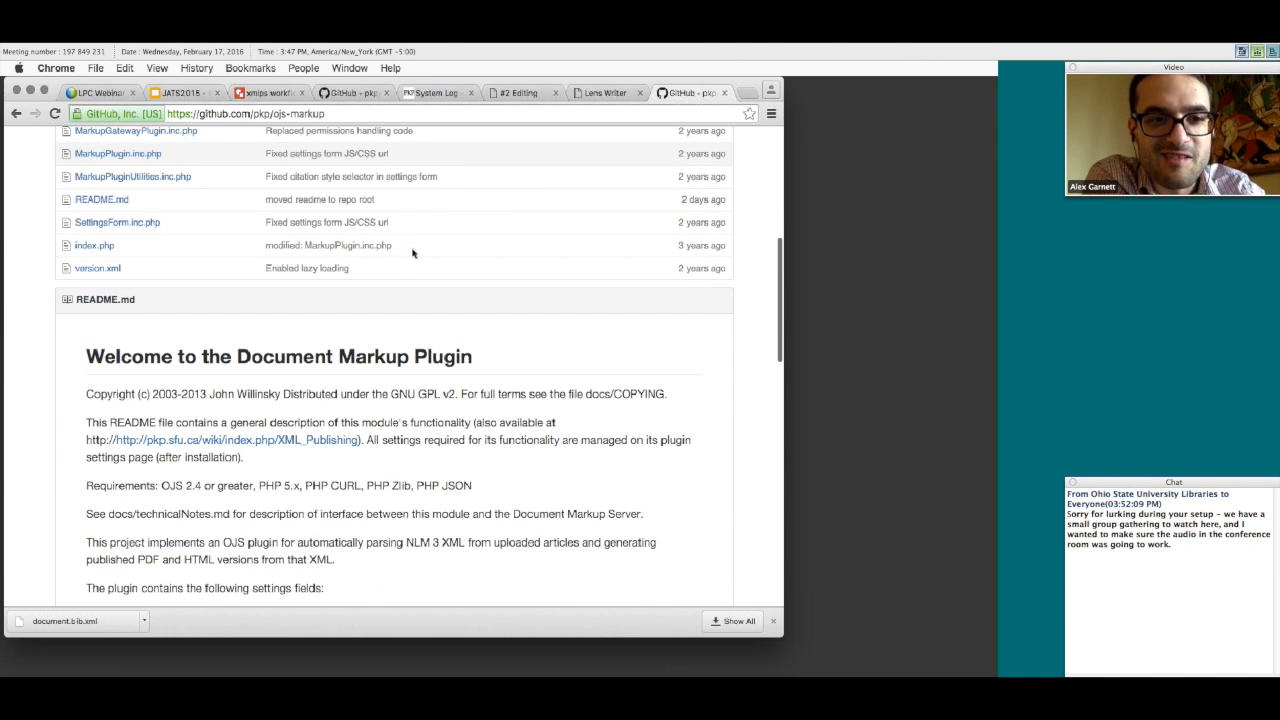
scroll(down, 3)
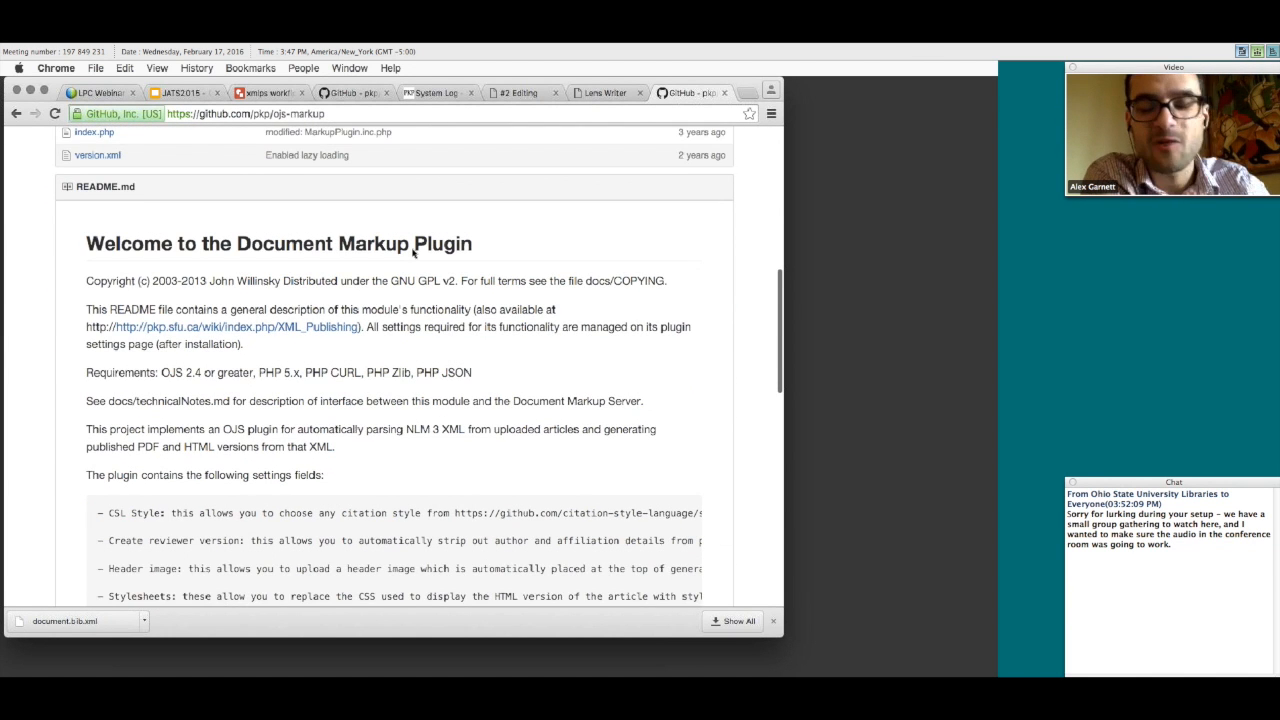
scroll(down, 3)
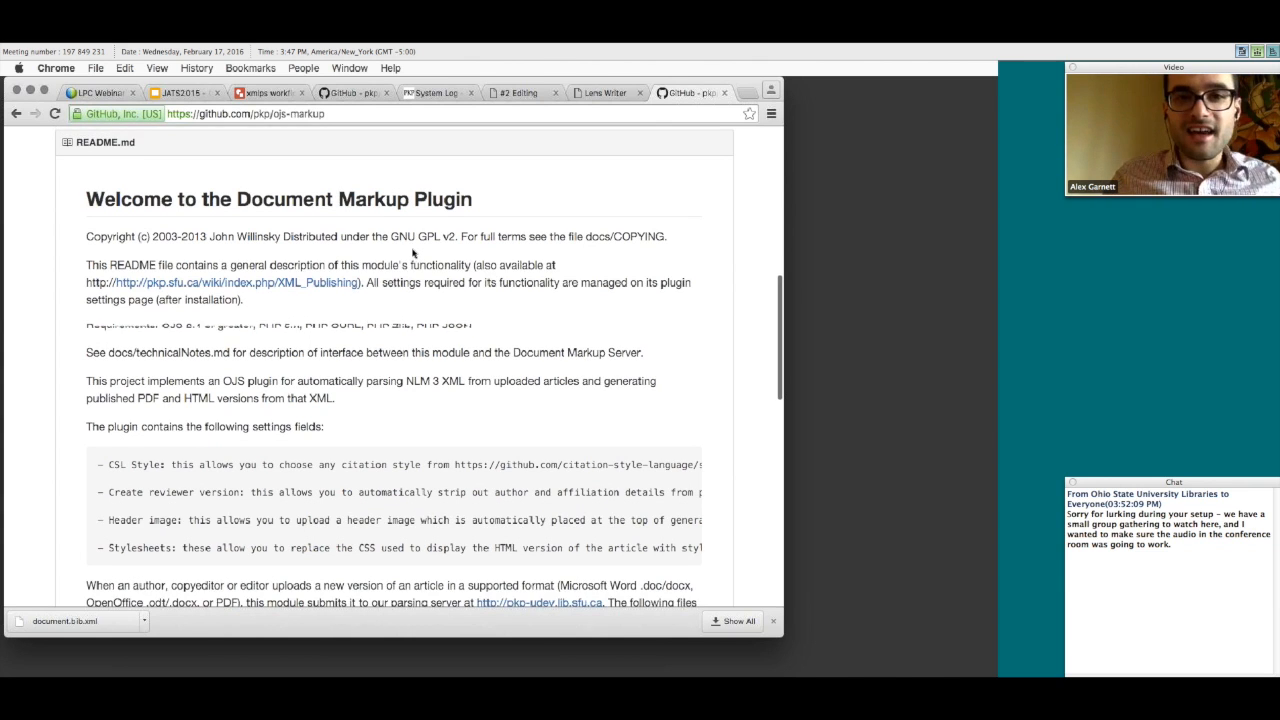
scroll(up, 3)
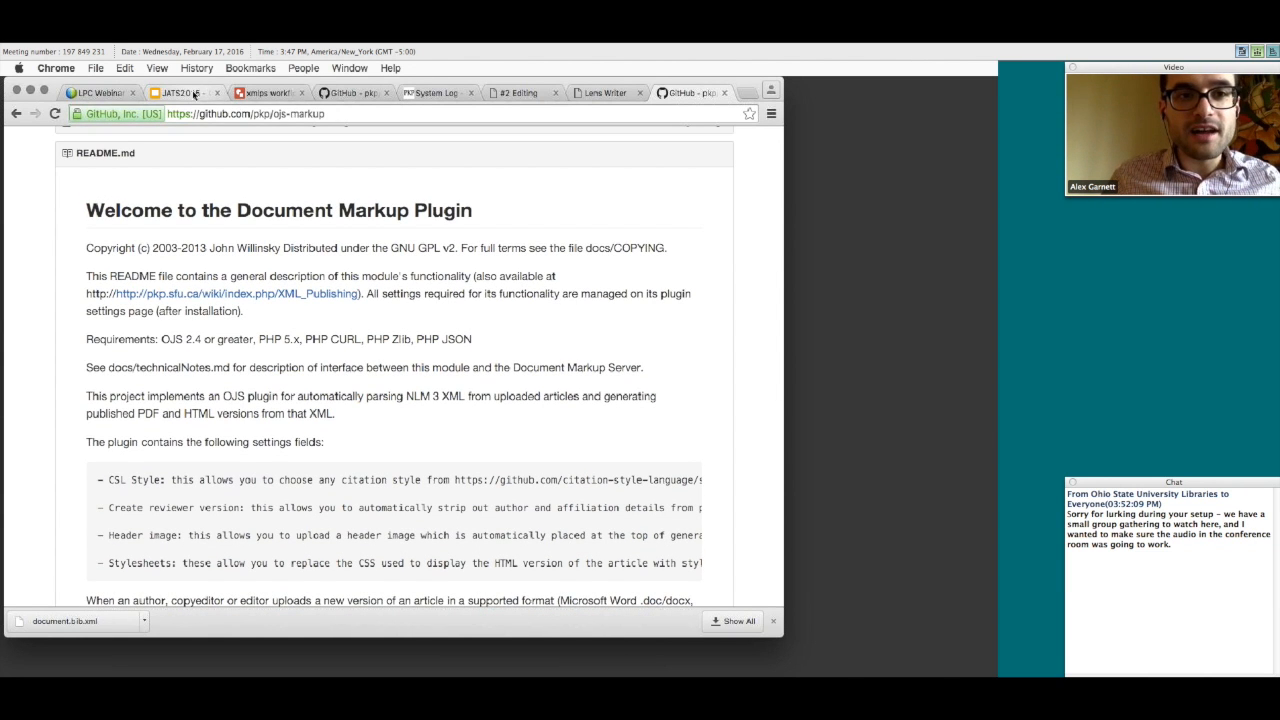
click(184, 92)
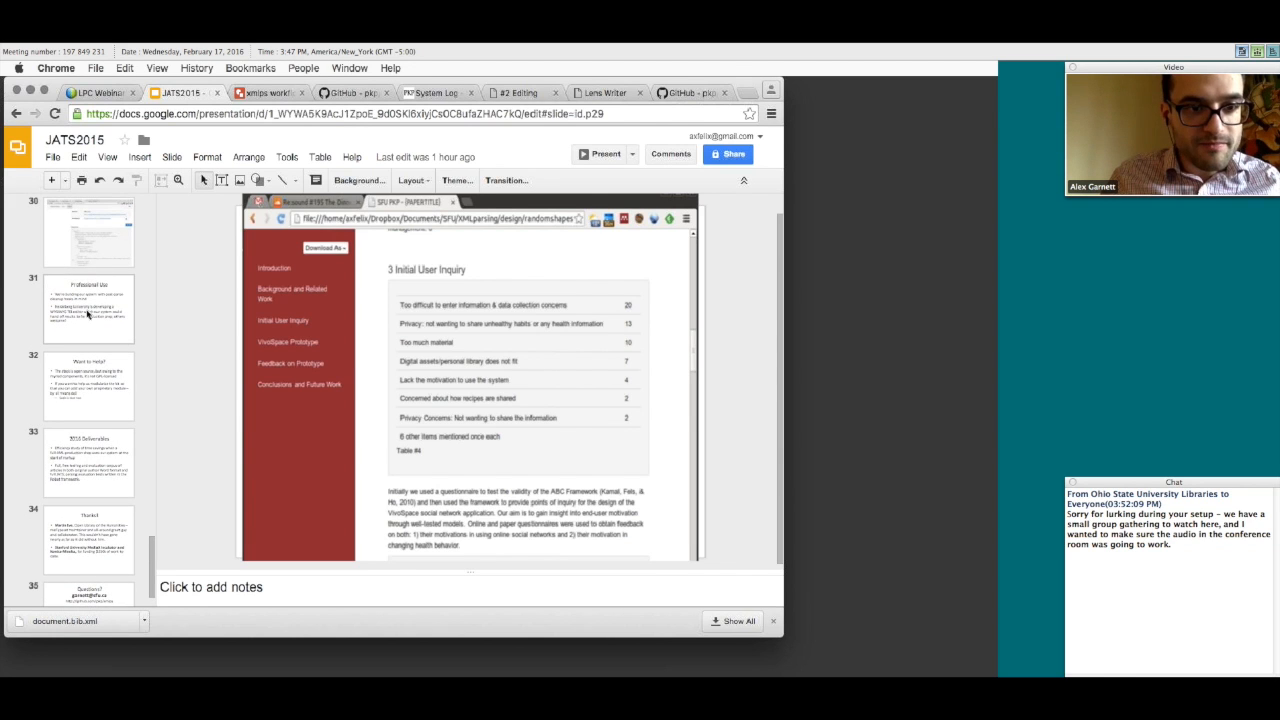
Present the JATS2015 deck full screen starting from slide 31, Professional Use.
click(88, 308)
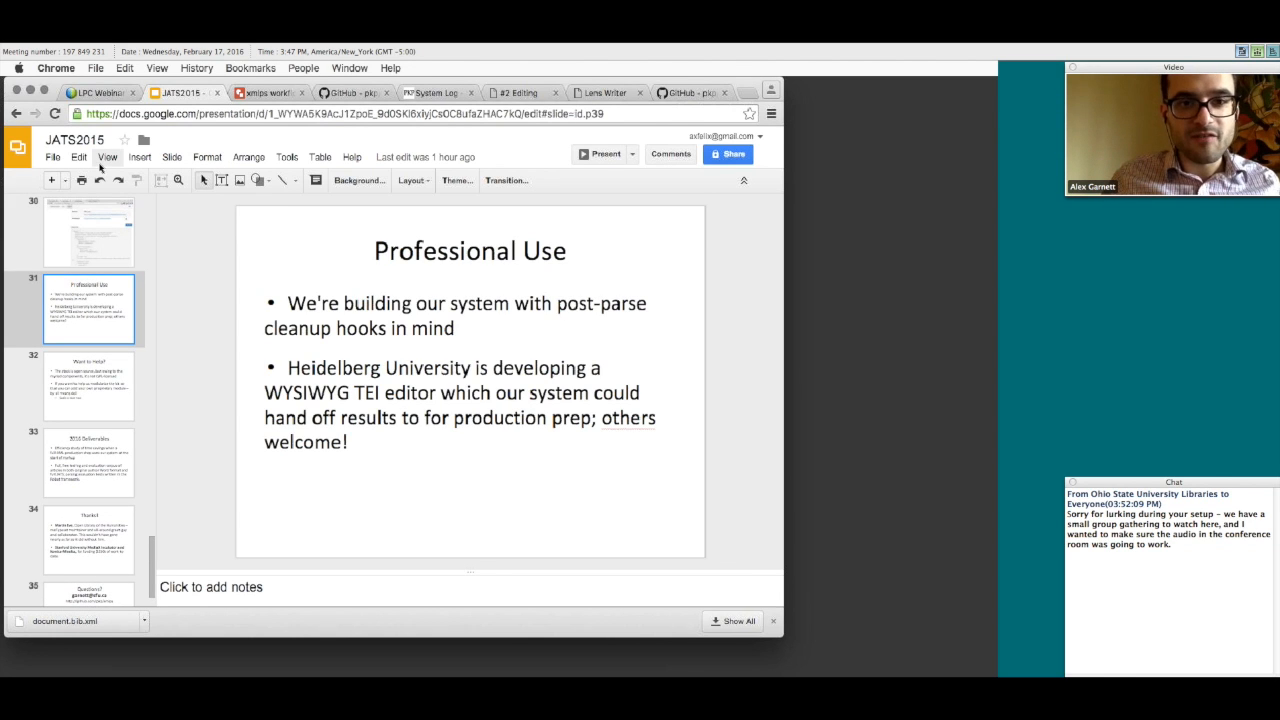
click(107, 157)
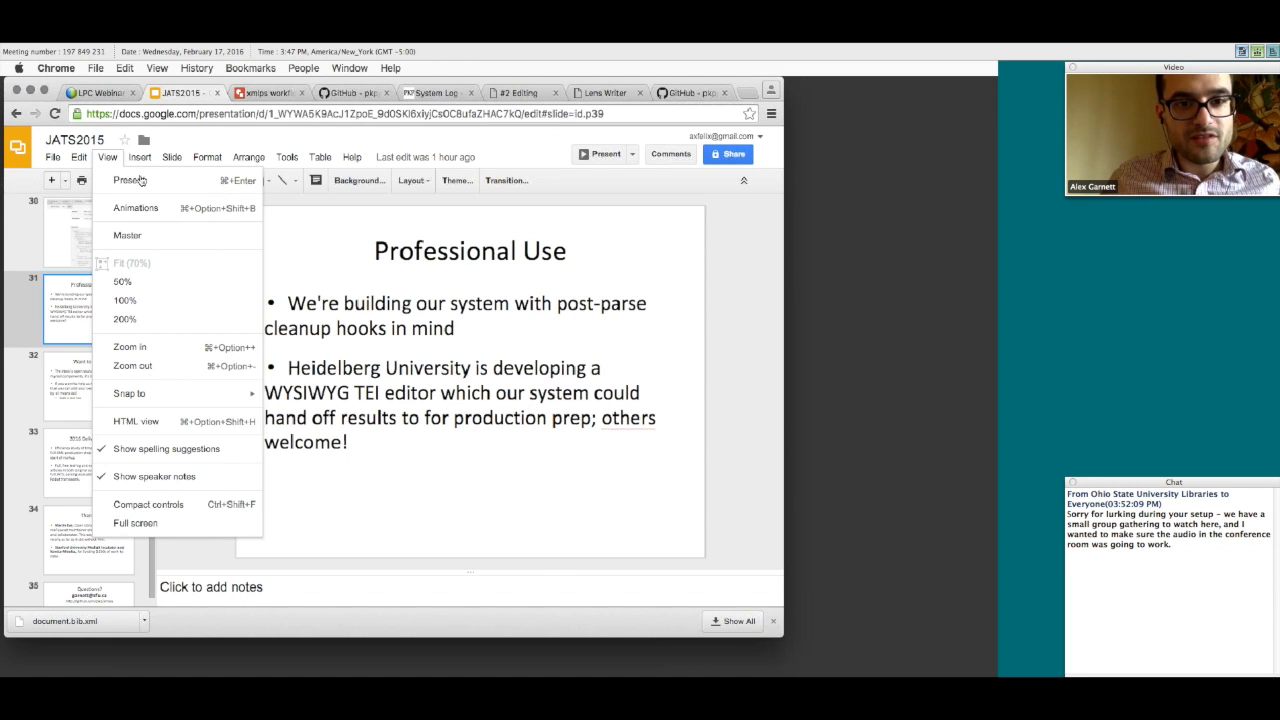
click(135, 523)
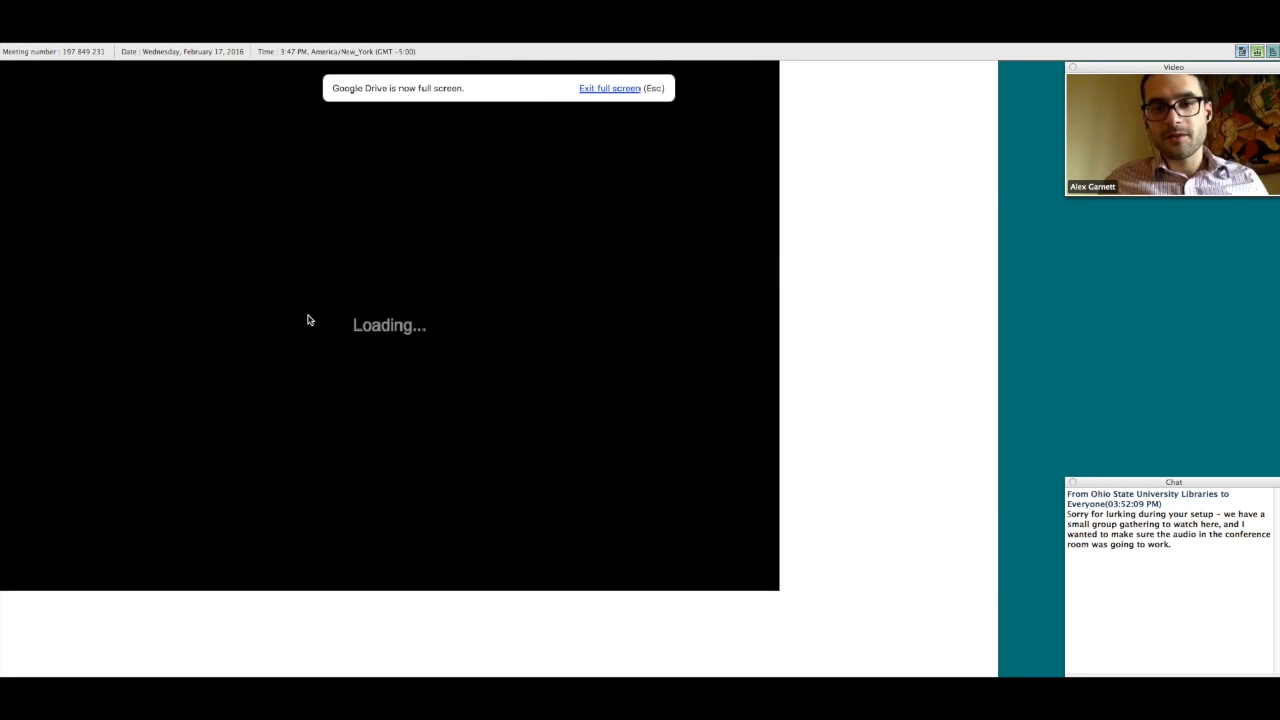